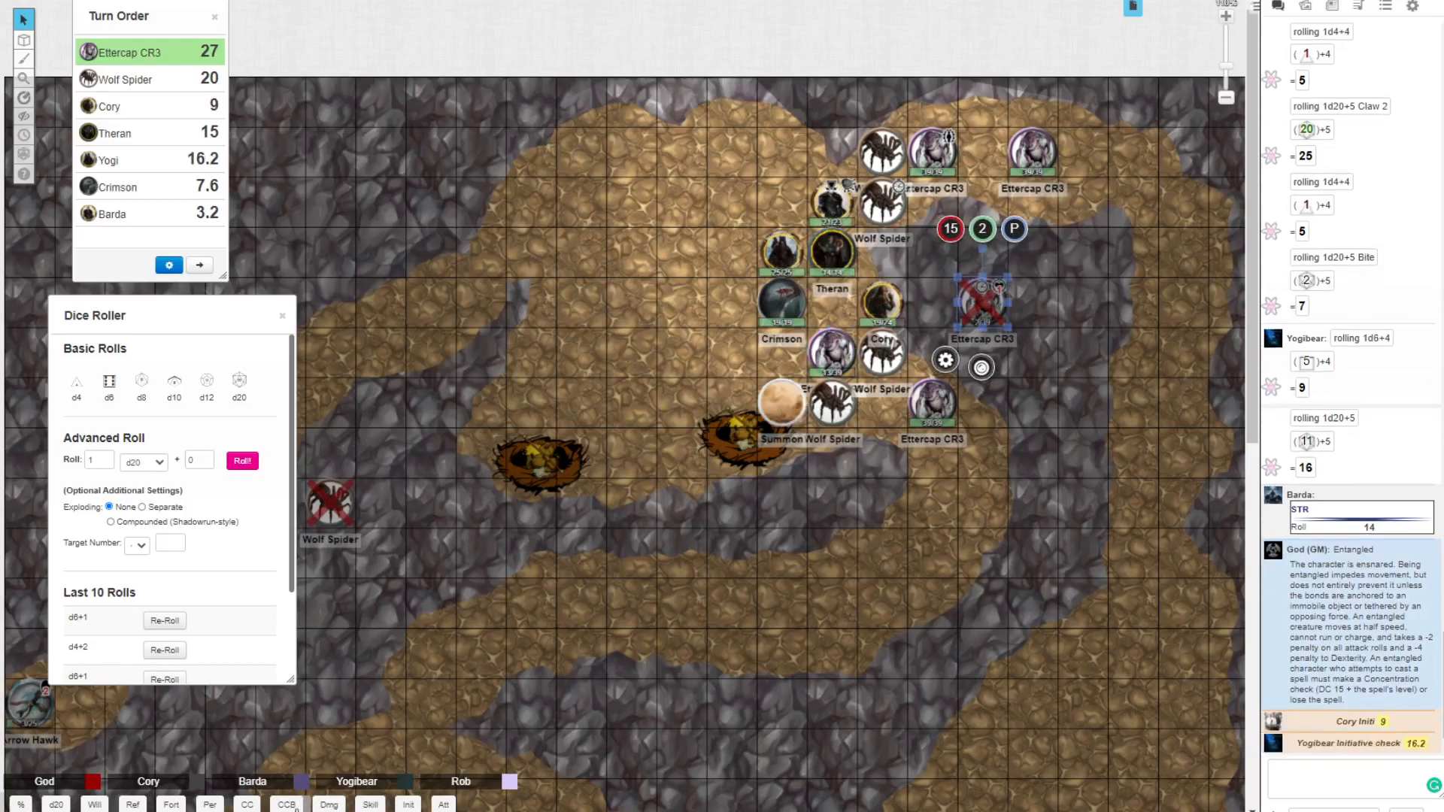
Step: Roll a monster's initiative with its modifier so the turn order updates
click(408, 804)
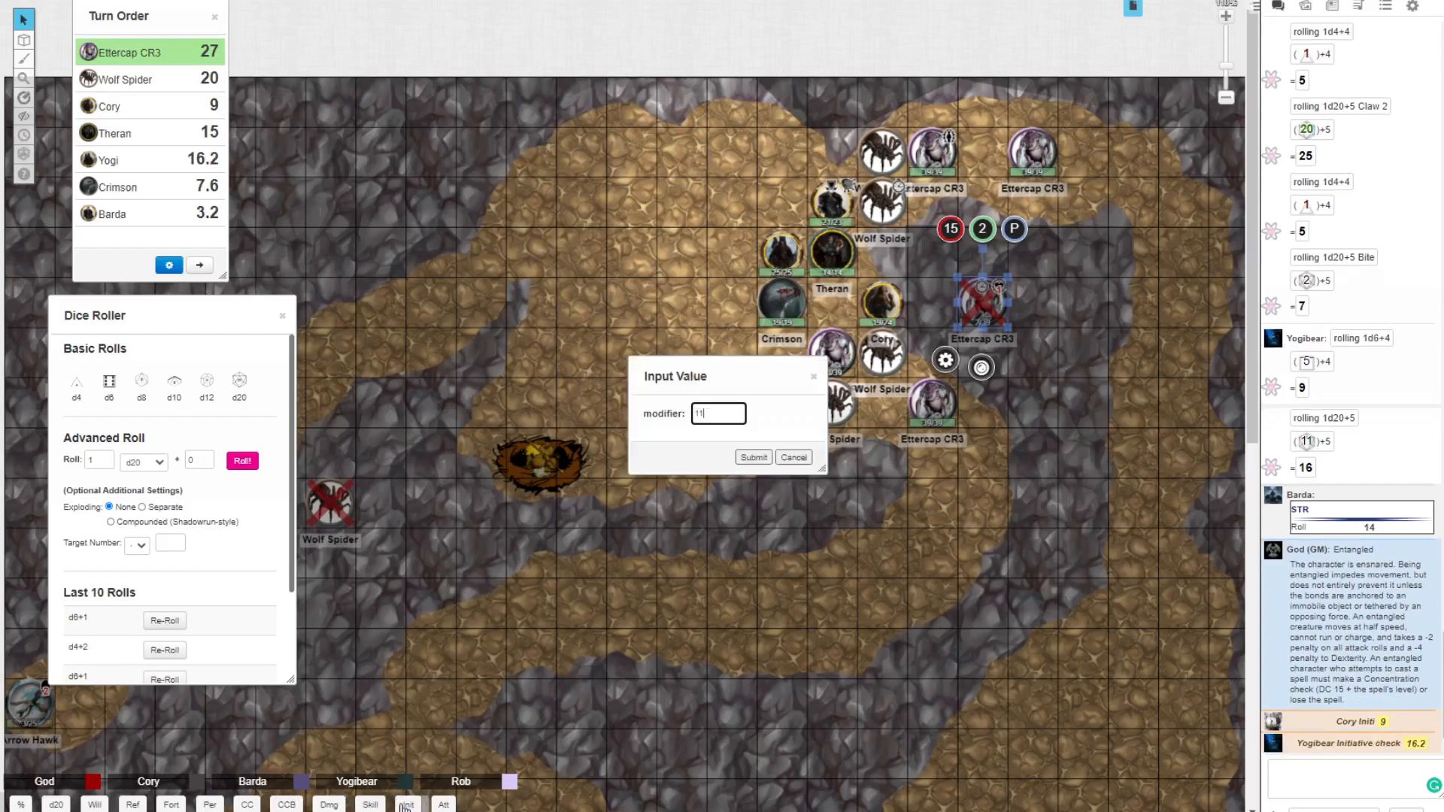
click(752, 457)
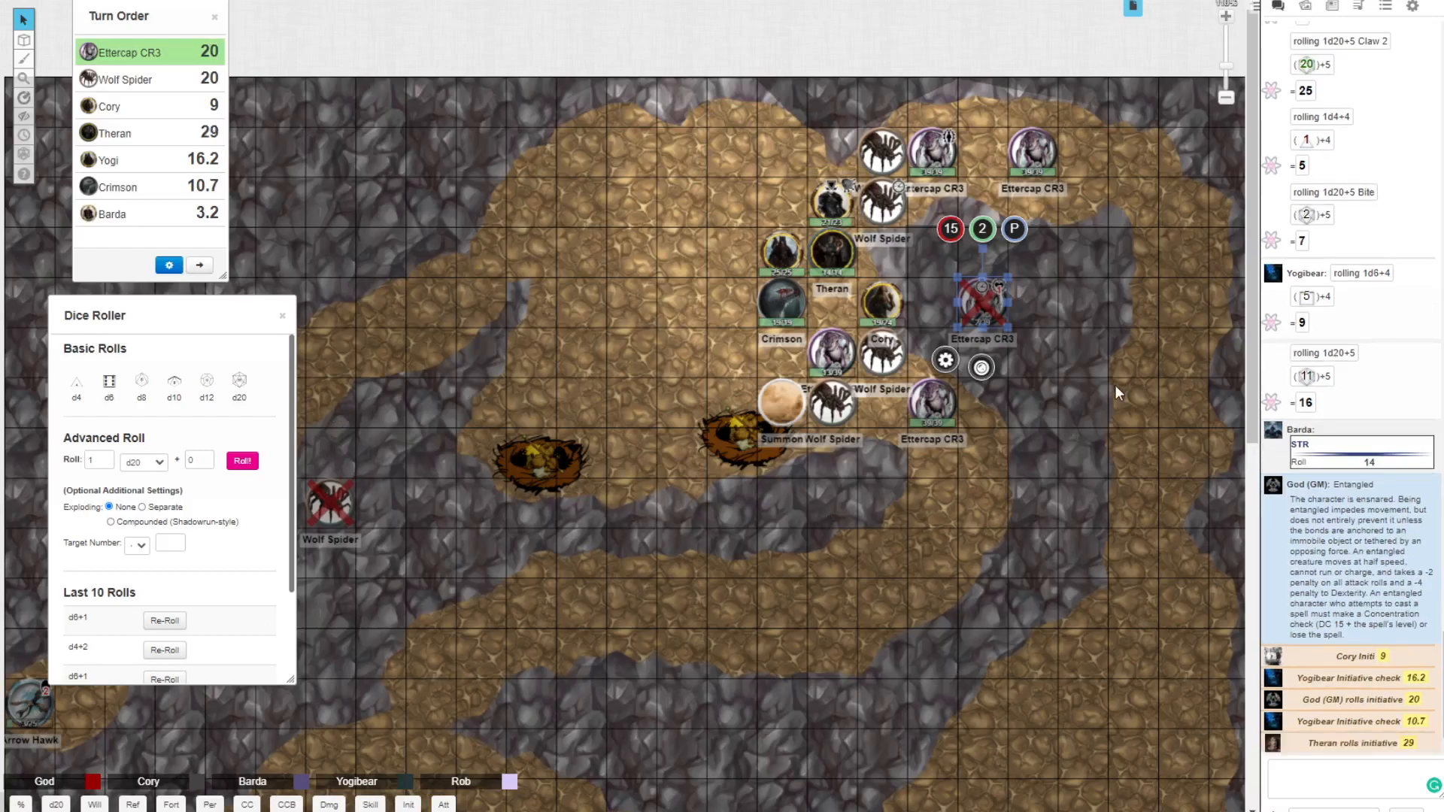
mouse_move(879, 200)
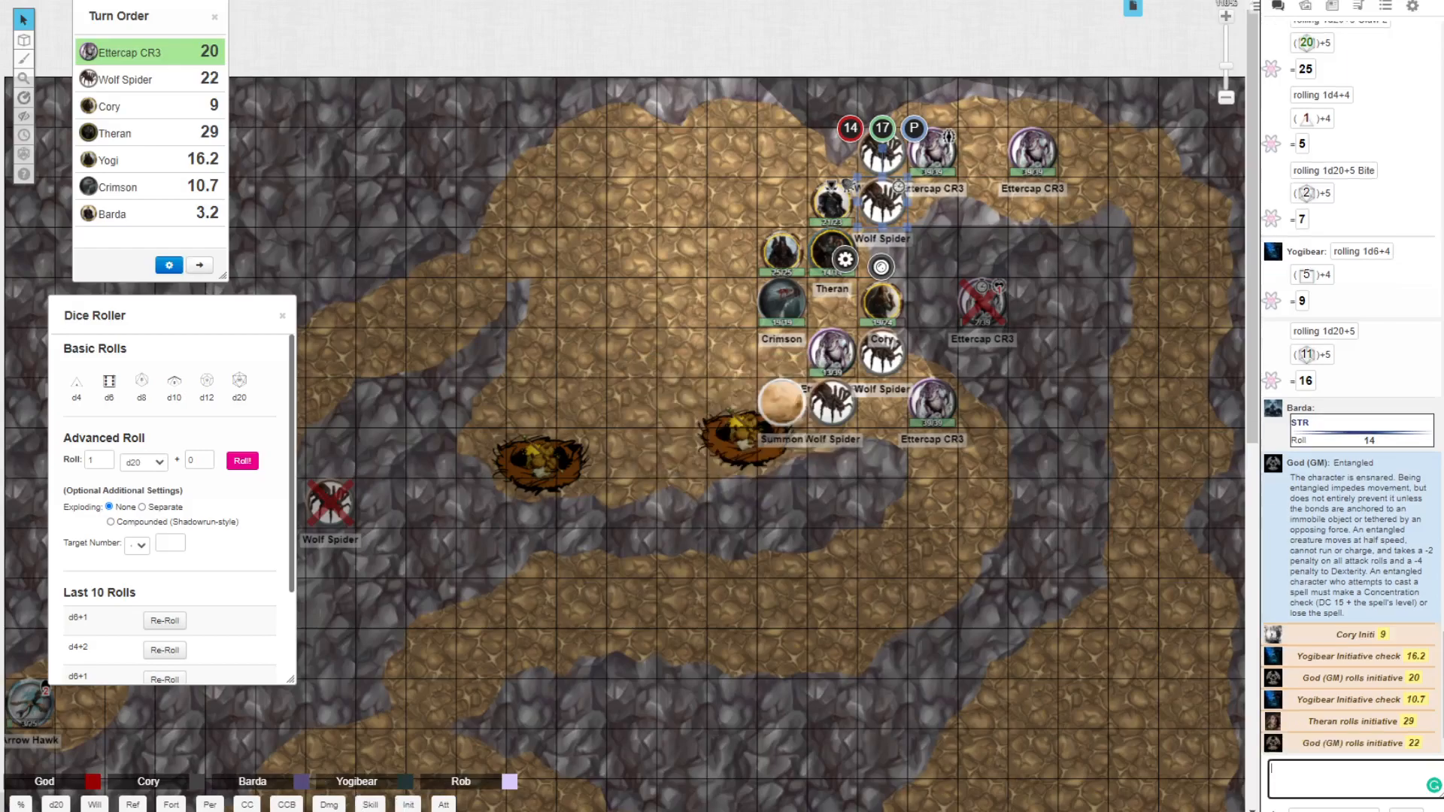
mouse_move(175, 284)
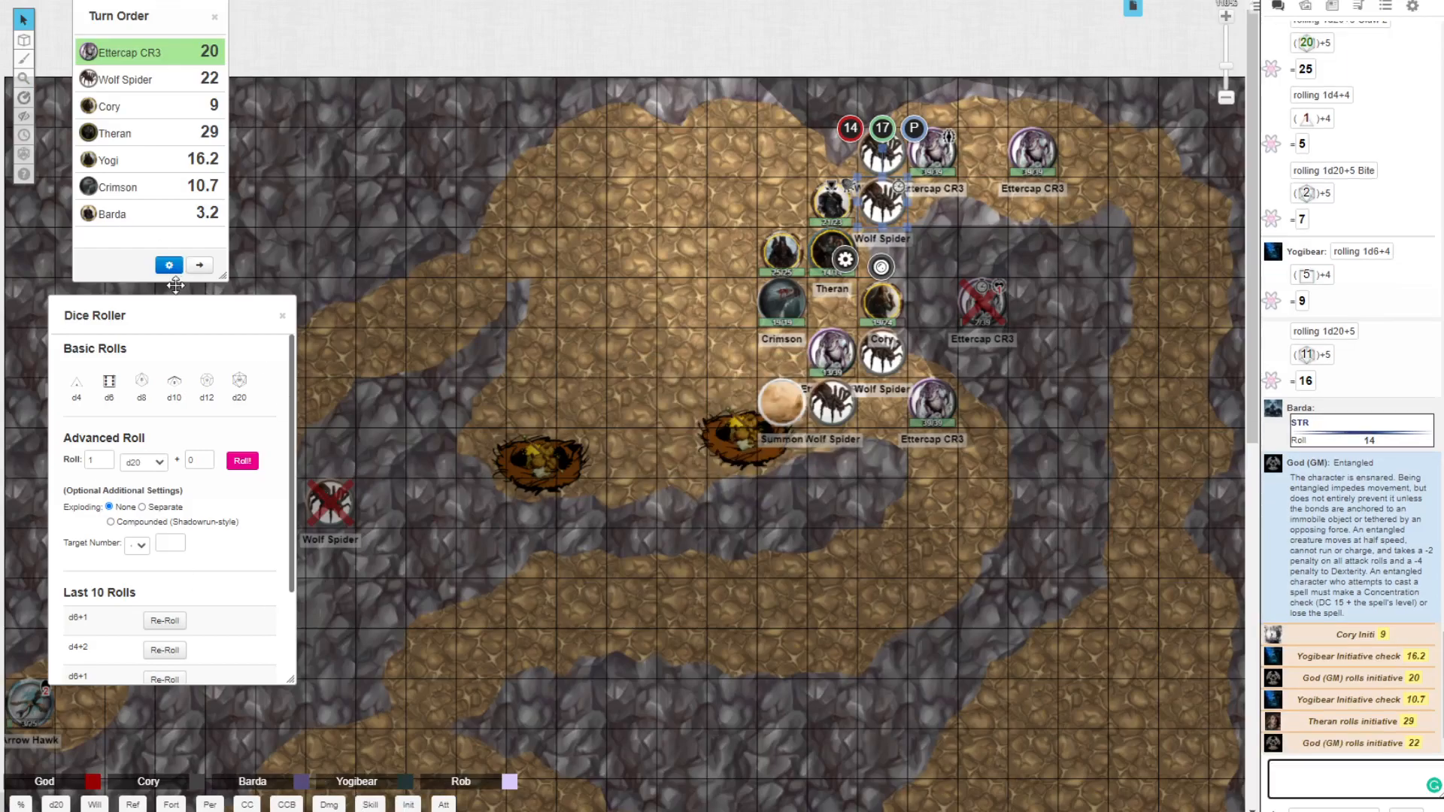
Step: Sort the turn order descending so Theran 29 leads, then Wolf Spider 22, Ettercap 20
click(168, 265)
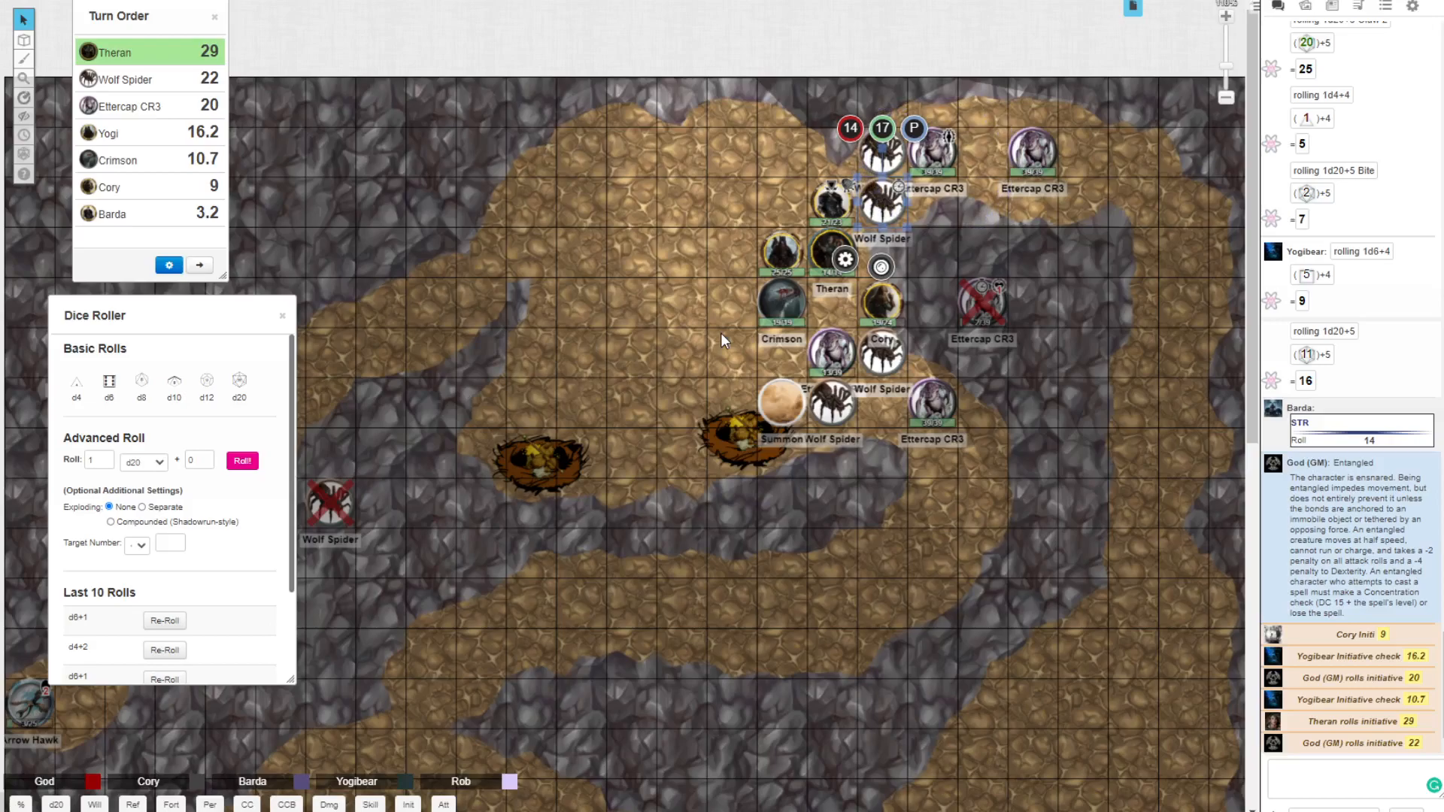
mouse_move(511, 390)
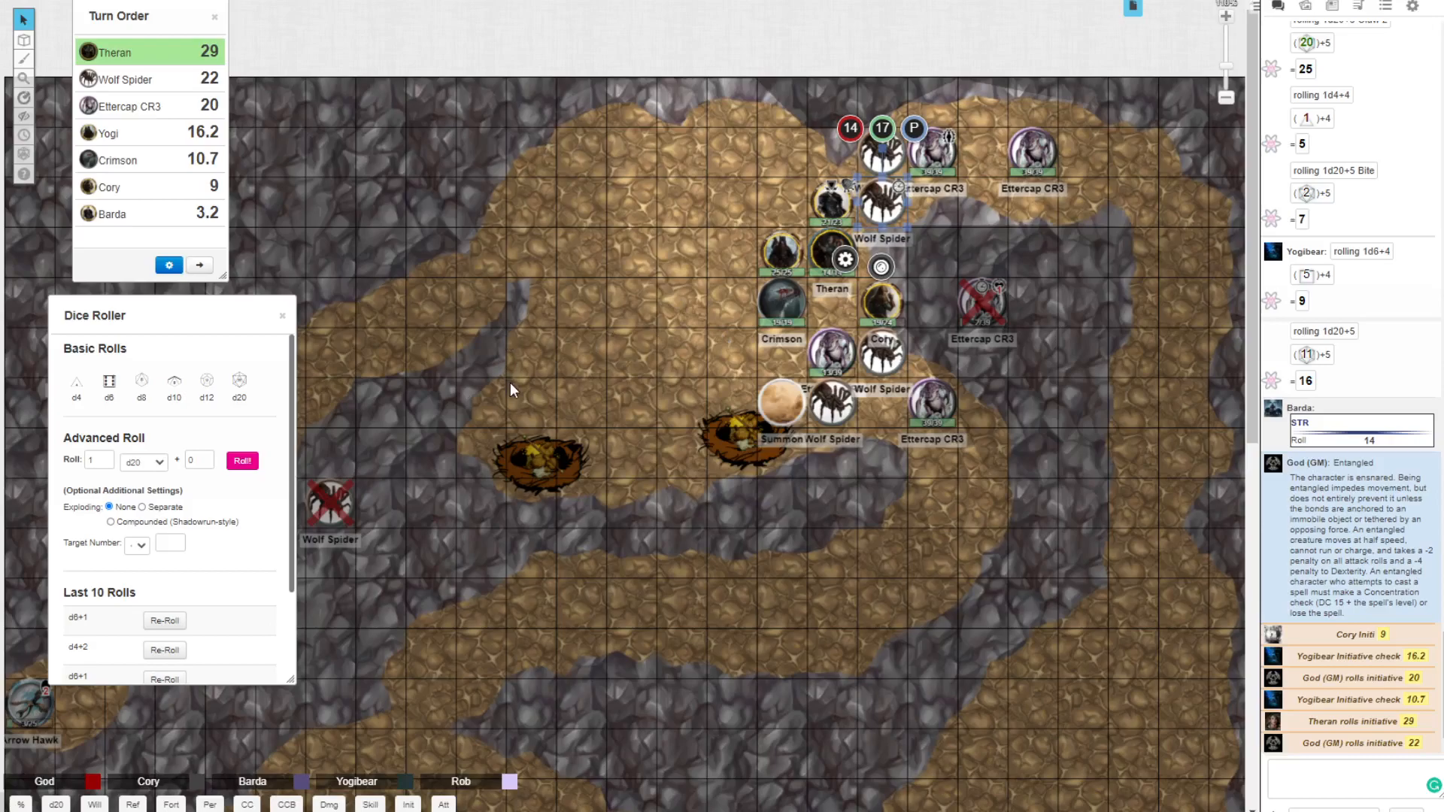
mouse_move(438, 386)
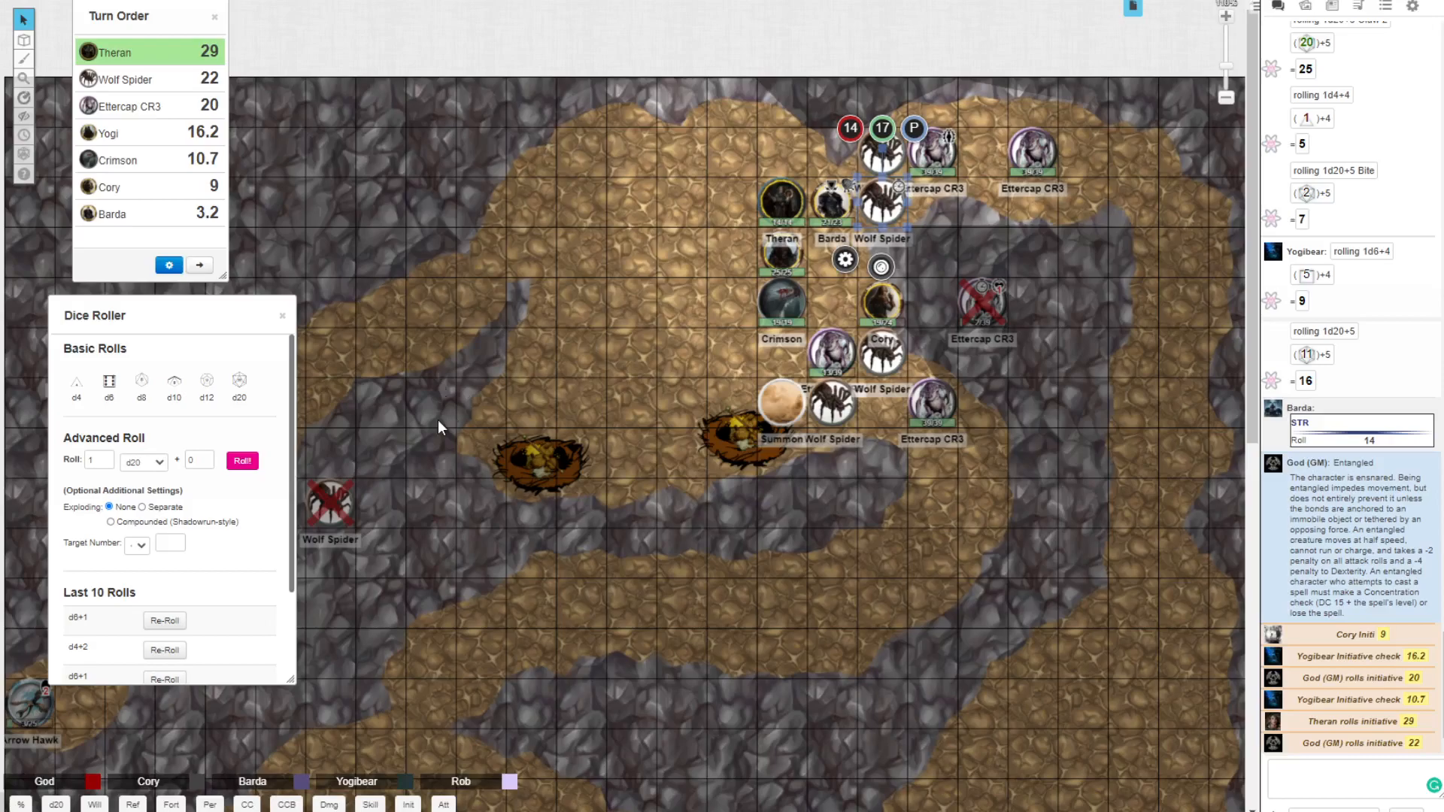
mouse_move(408, 470)
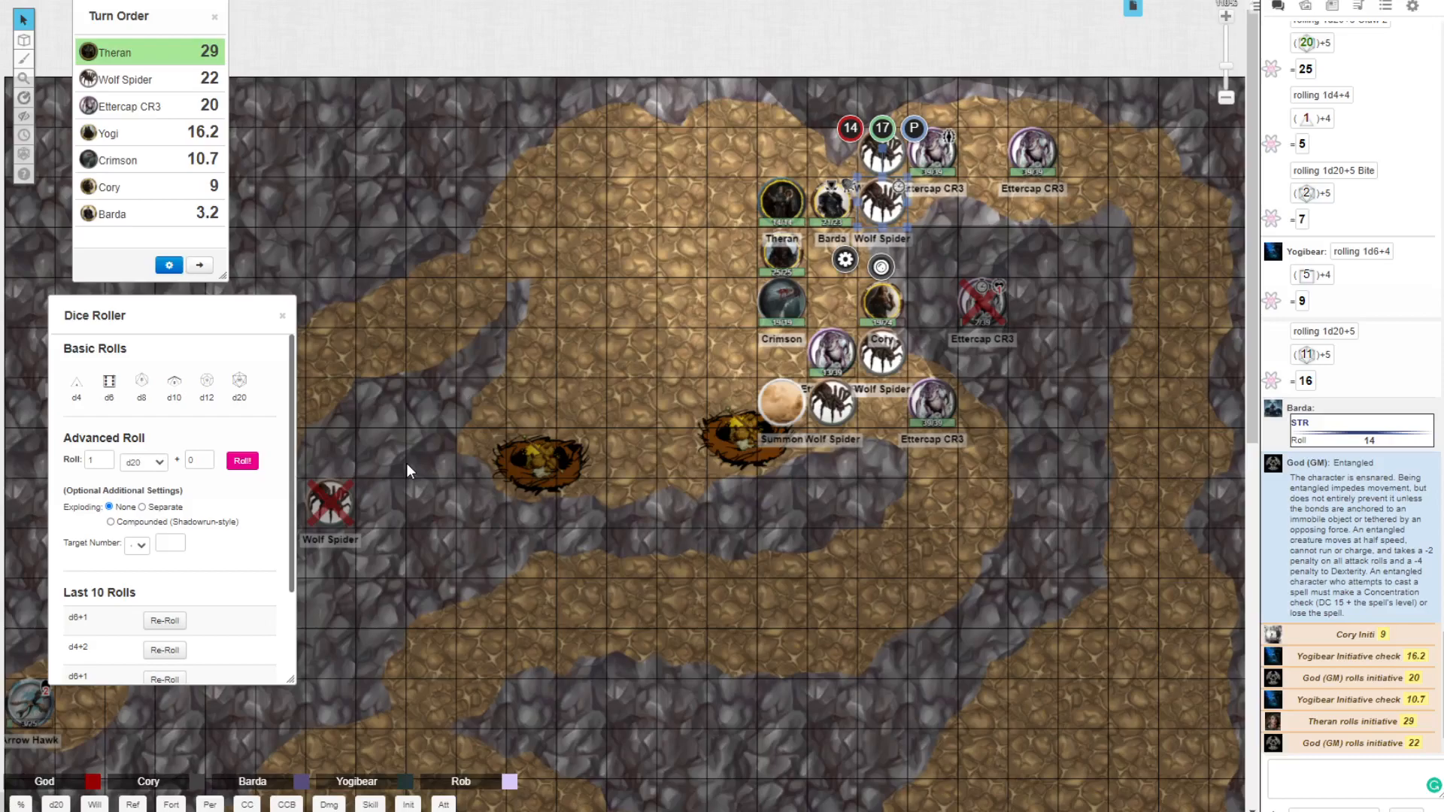
mouse_move(511, 462)
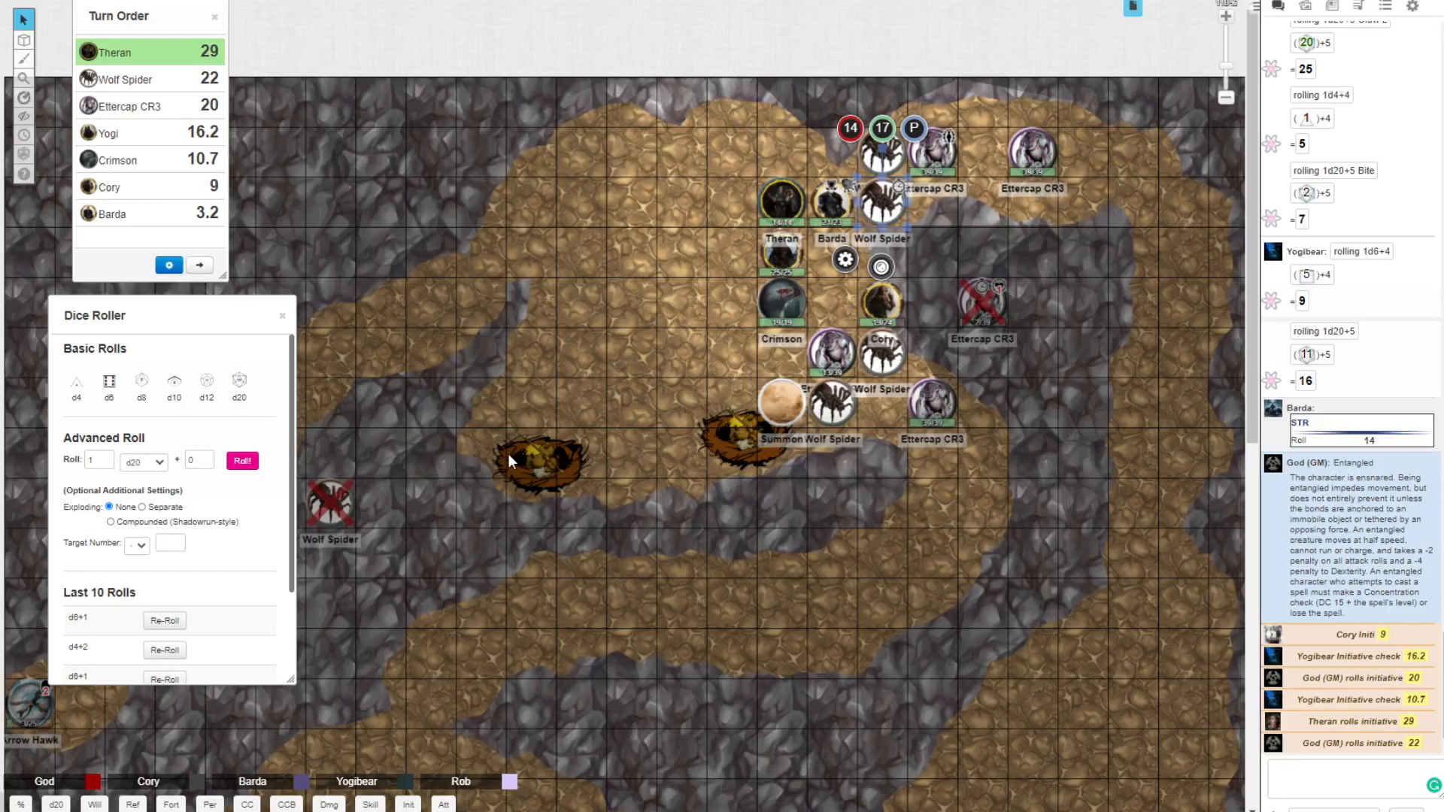
mouse_move(442, 474)
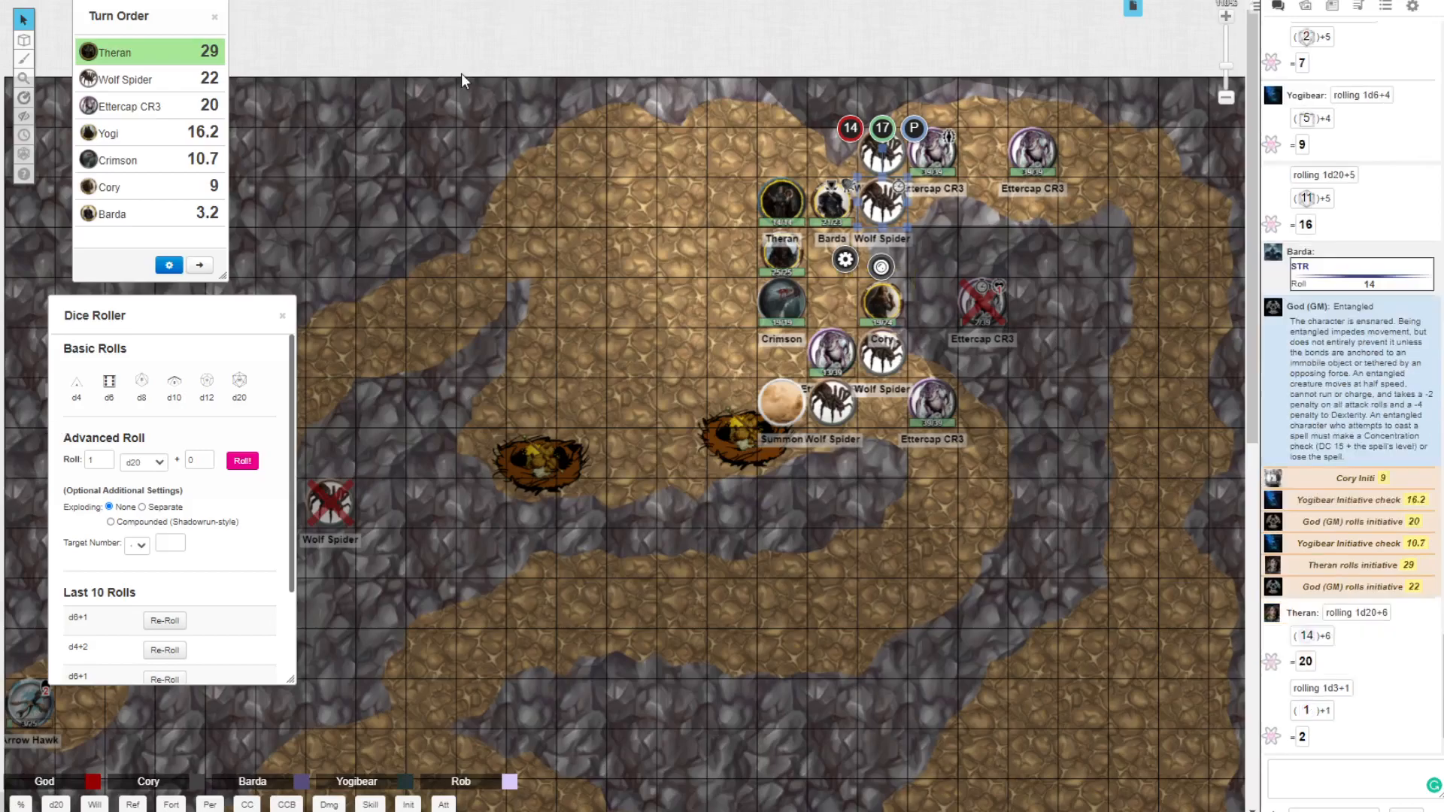
mouse_move(486, 281)
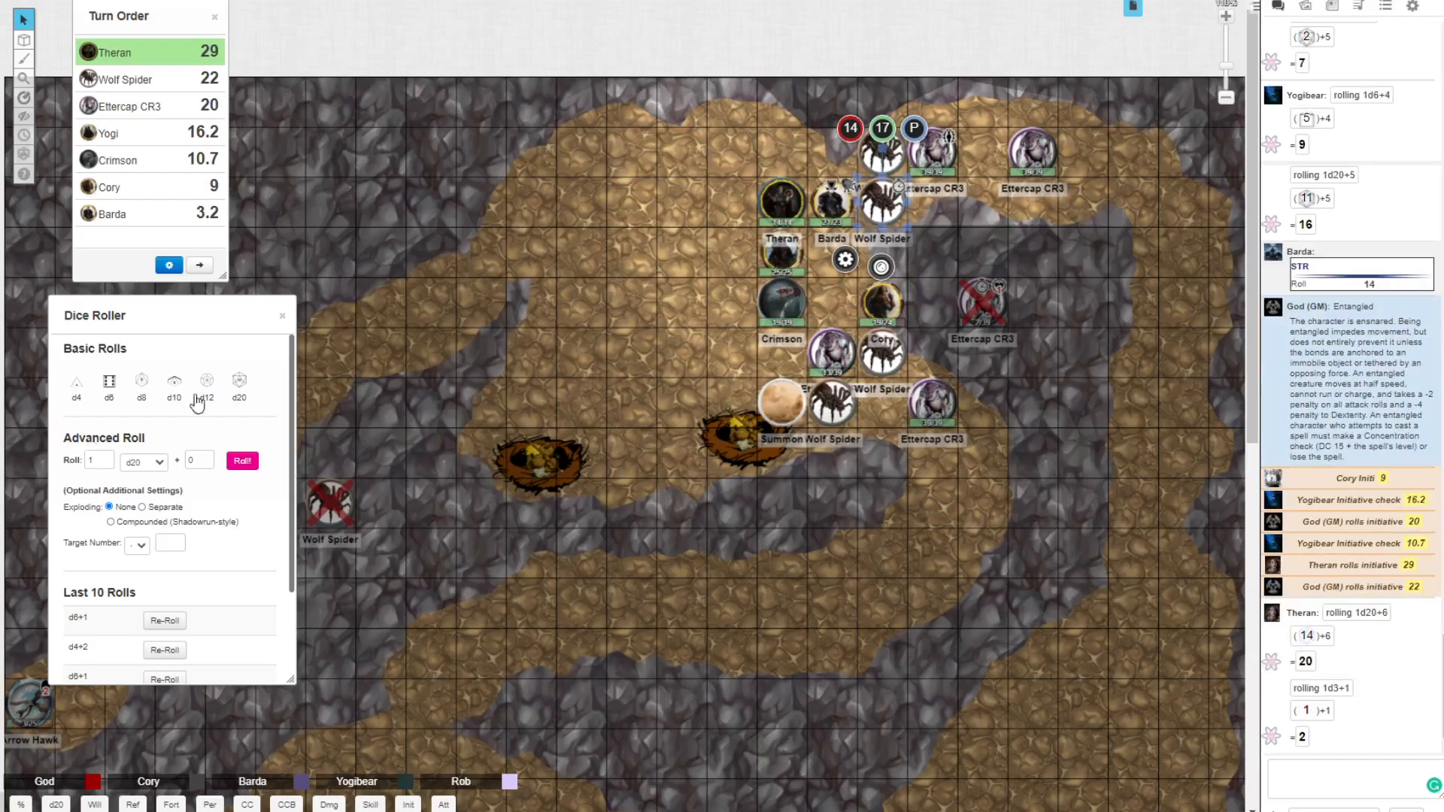
Step: Select Barda's and Cory's tokens and the square beside Cory on the map
click(829, 203)
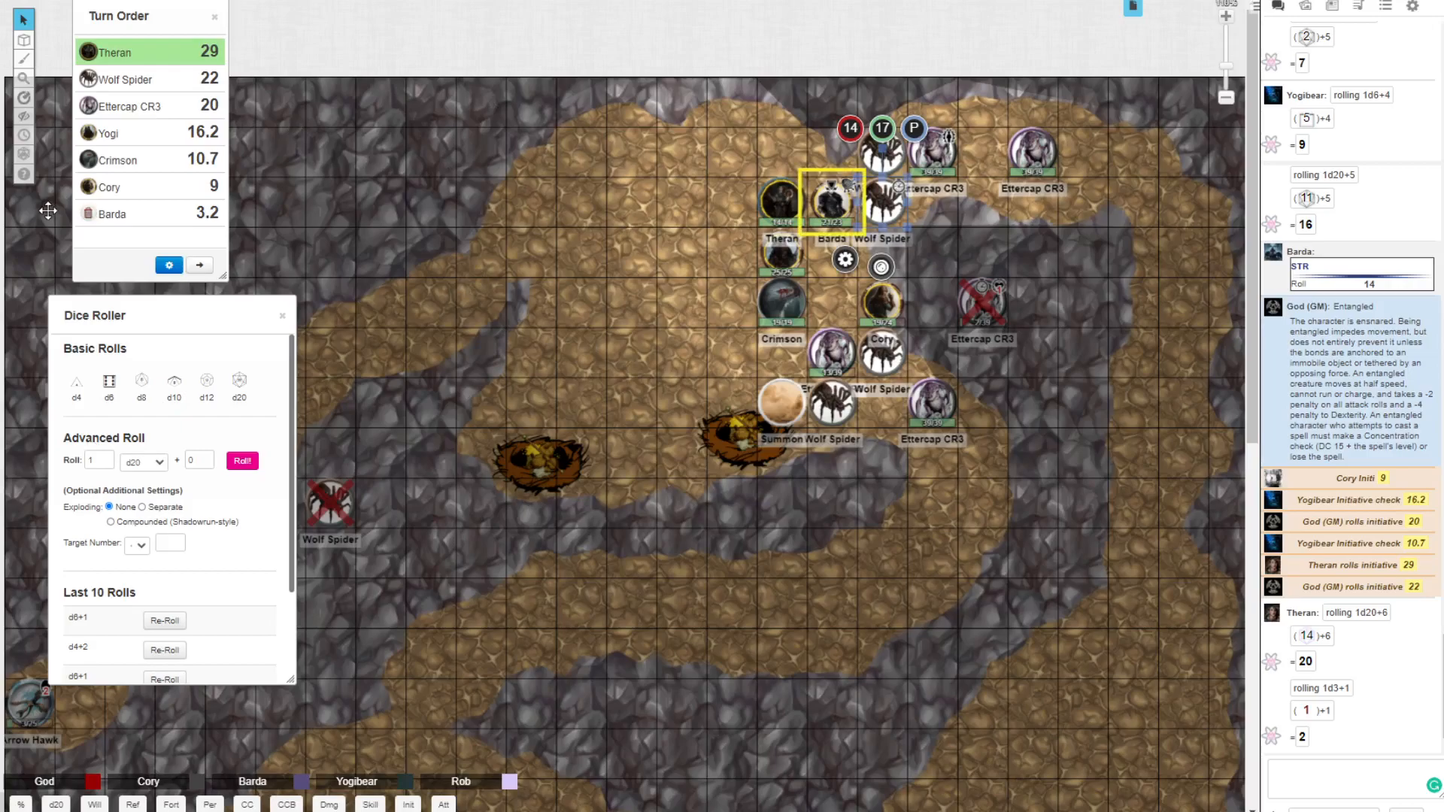
click(881, 302)
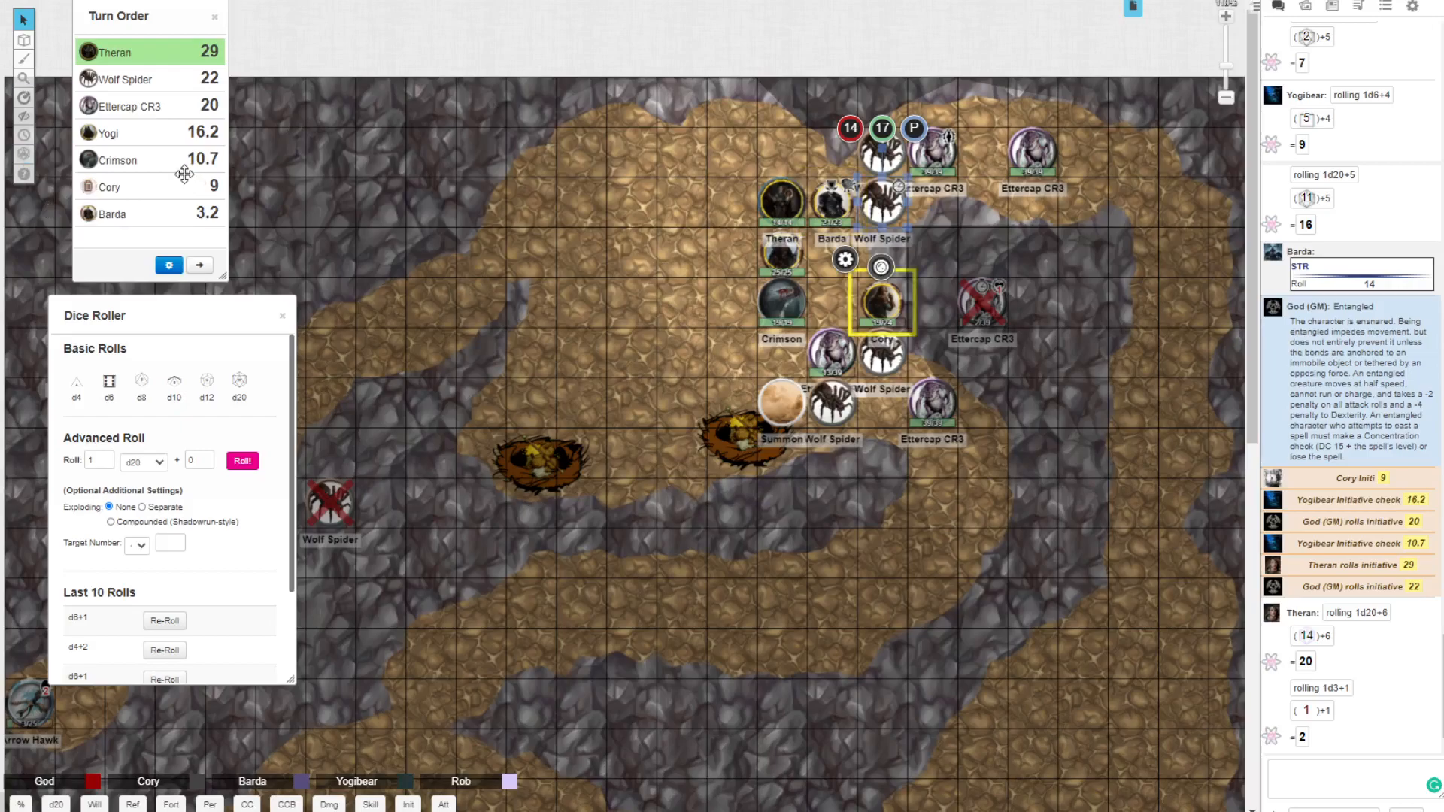
click(782, 302)
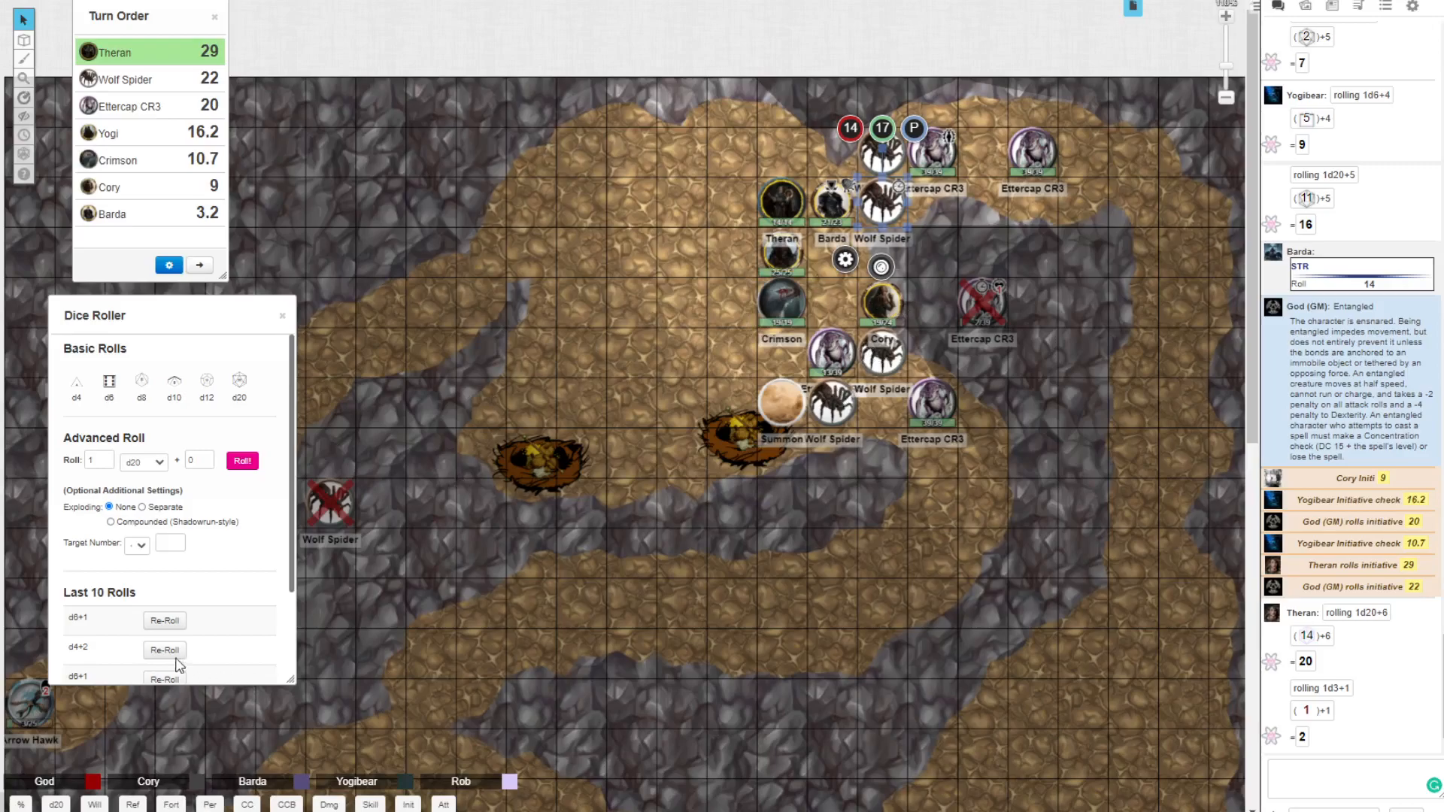
Step: Roll the GM's lunge attacks of 18 and 7 with +4 and re-roll d6+1 damage for 5
click(443, 803)
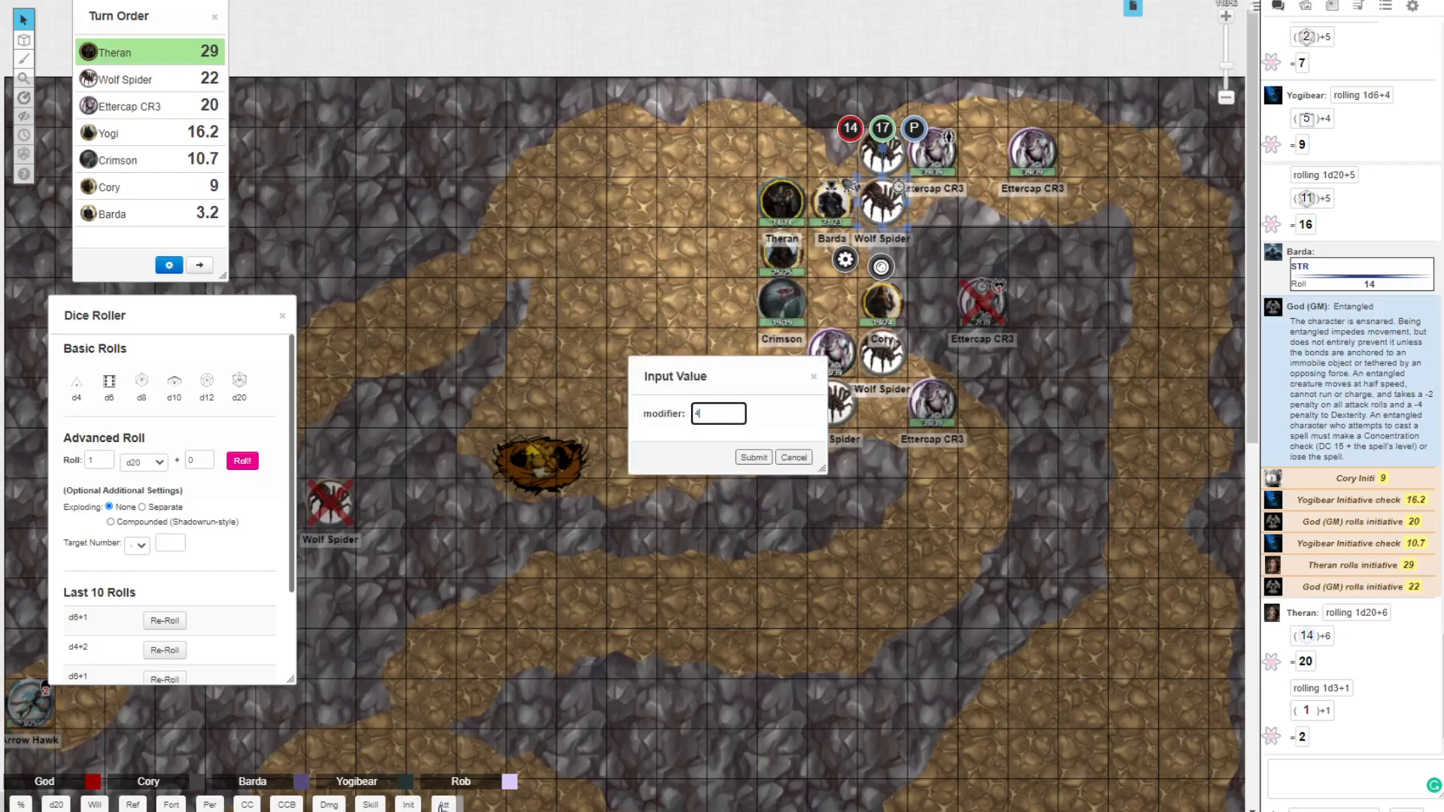
click(752, 457)
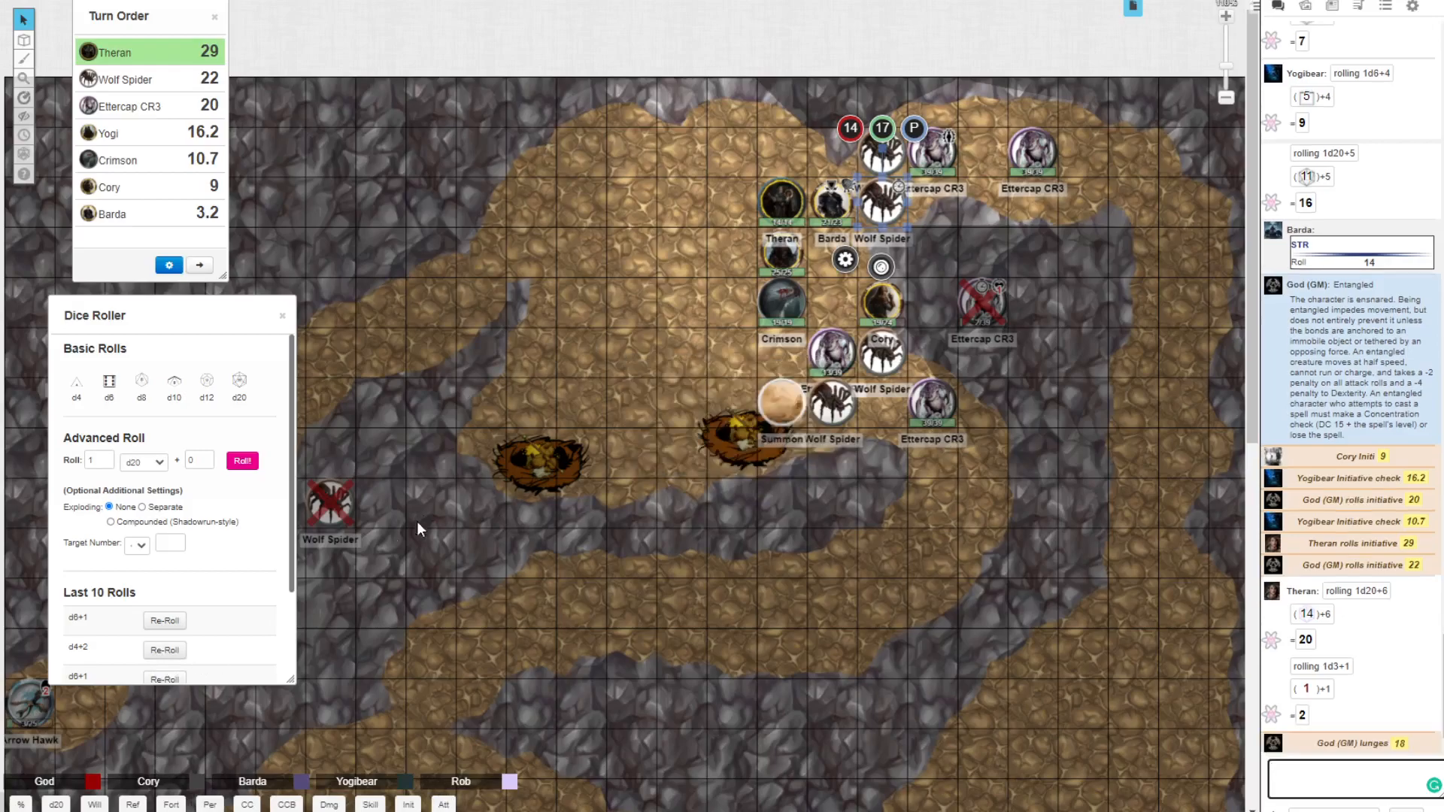
click(164, 619)
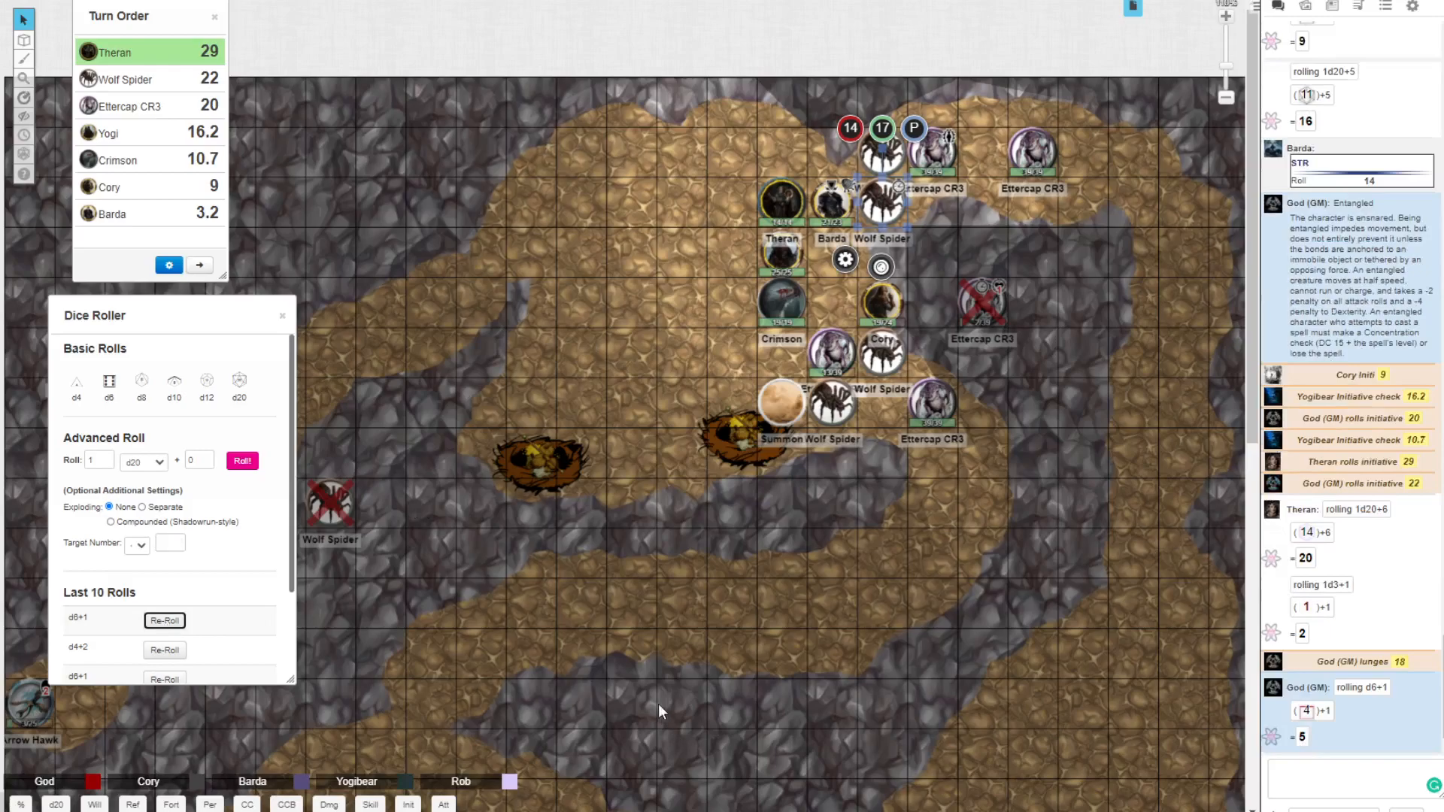
mouse_move(1059, 330)
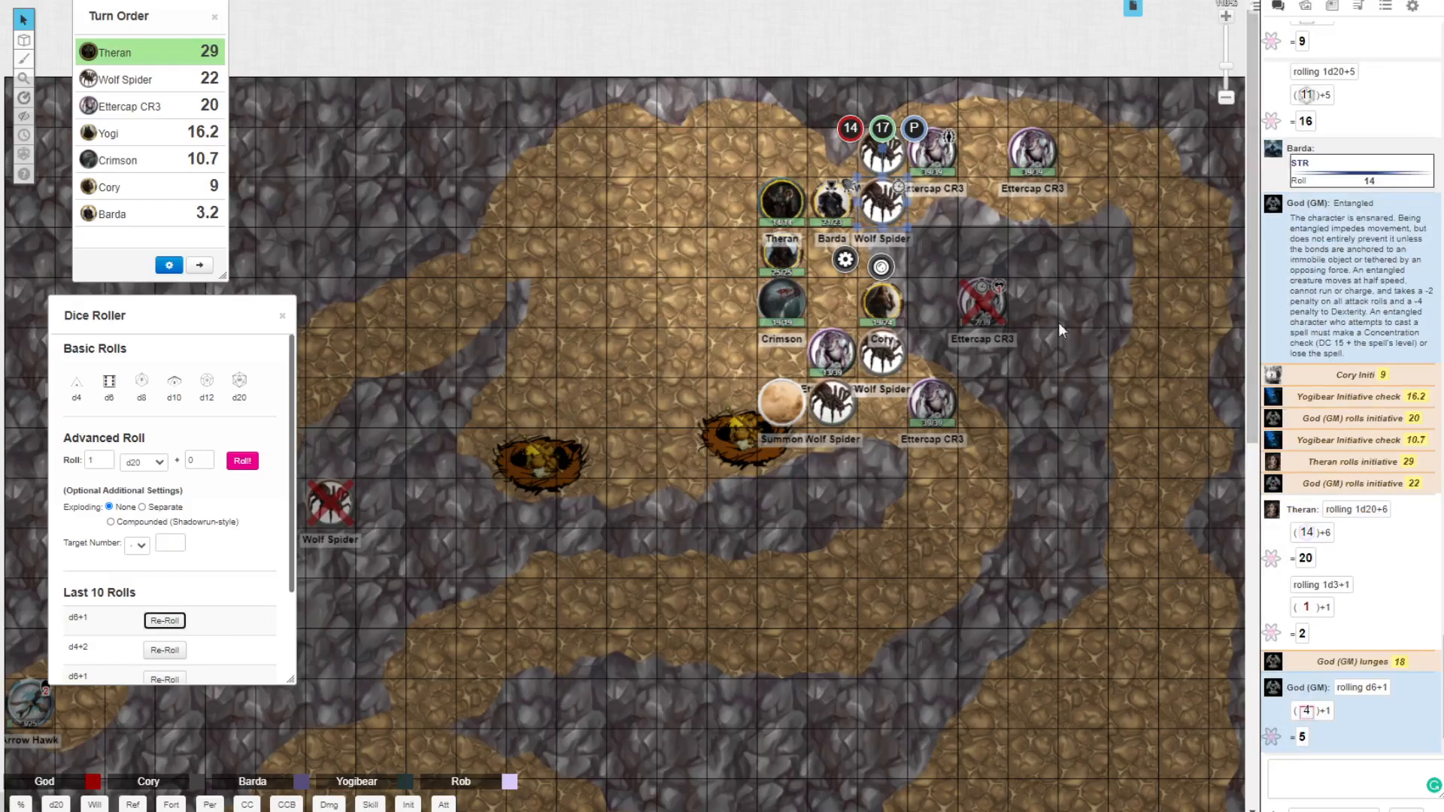
mouse_move(403, 804)
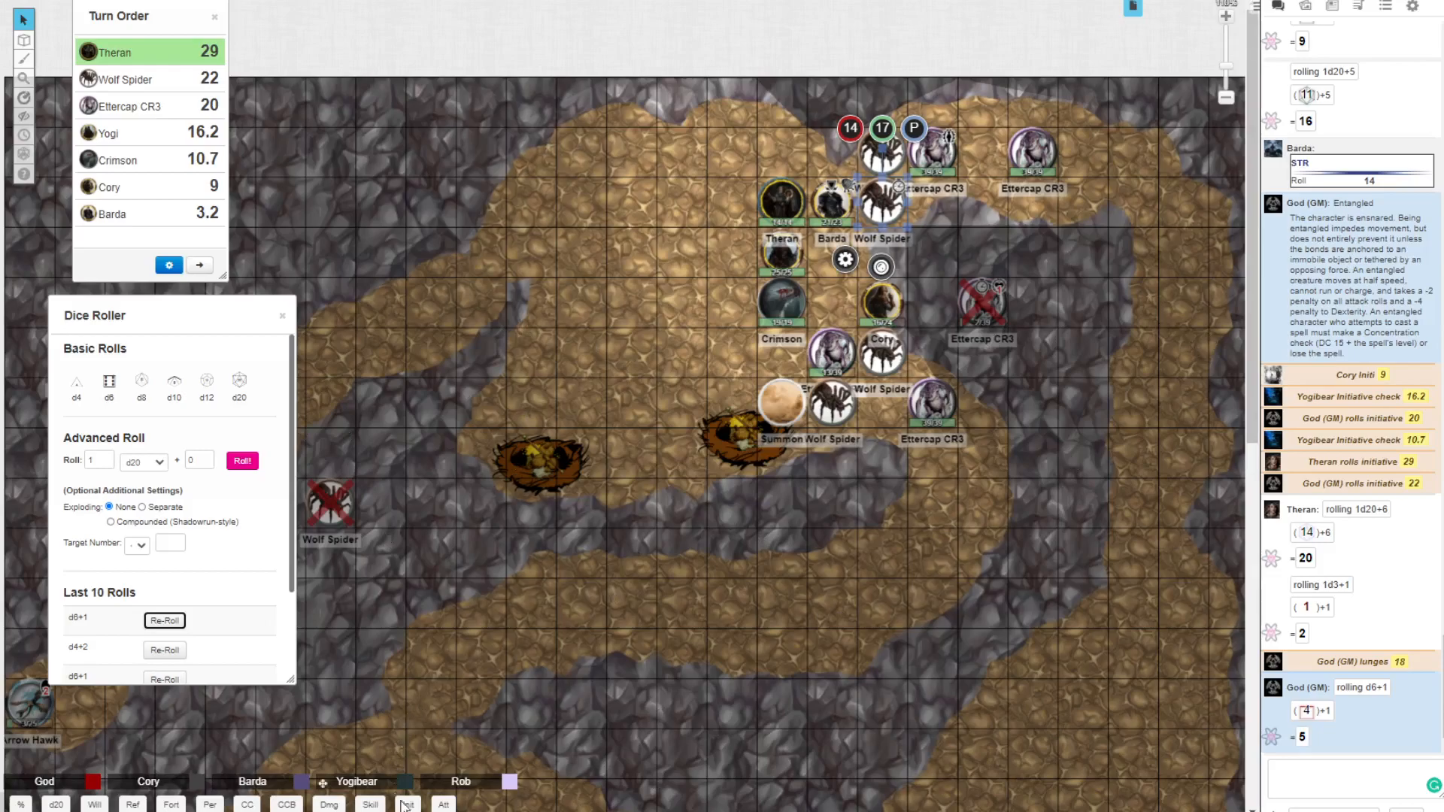
click(408, 803)
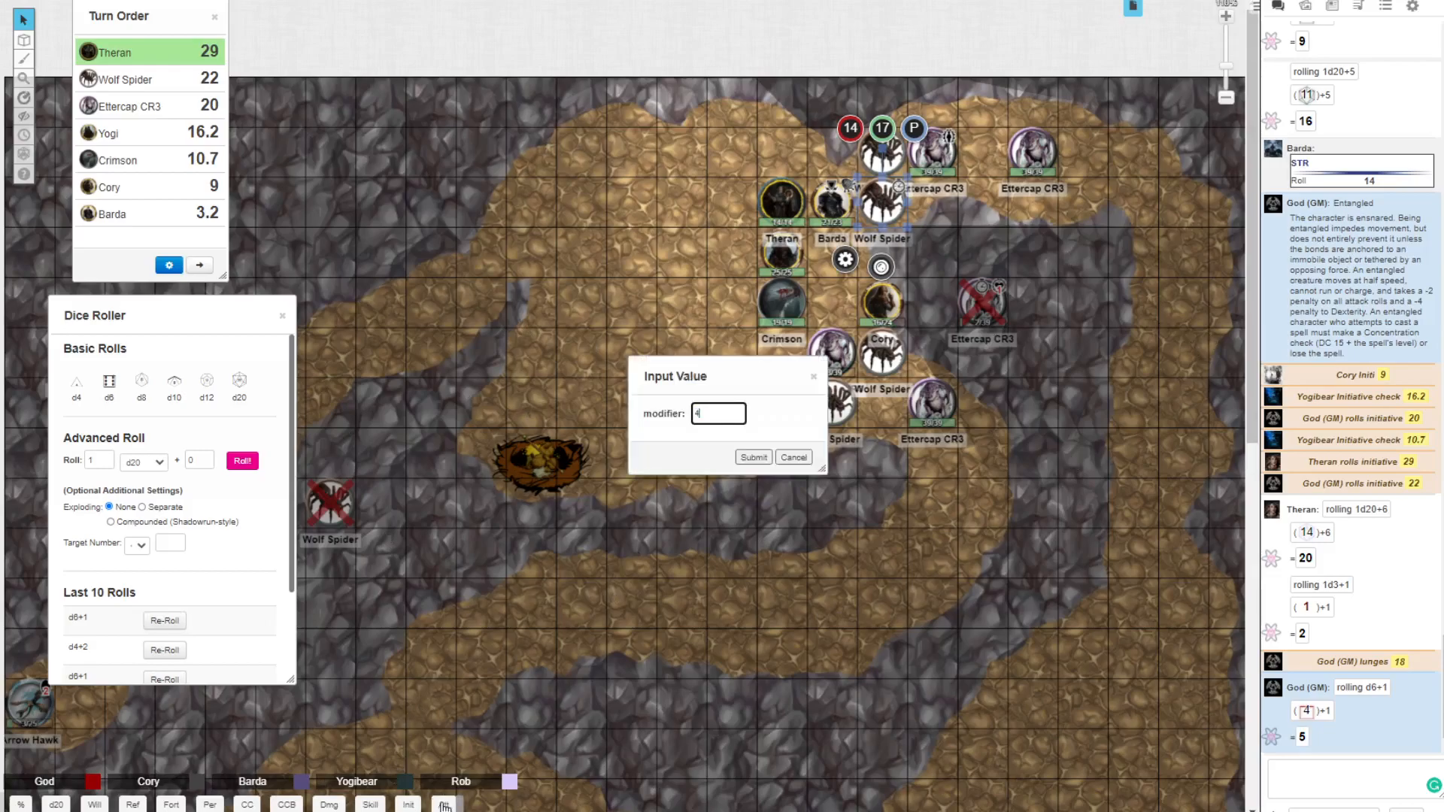
click(752, 457)
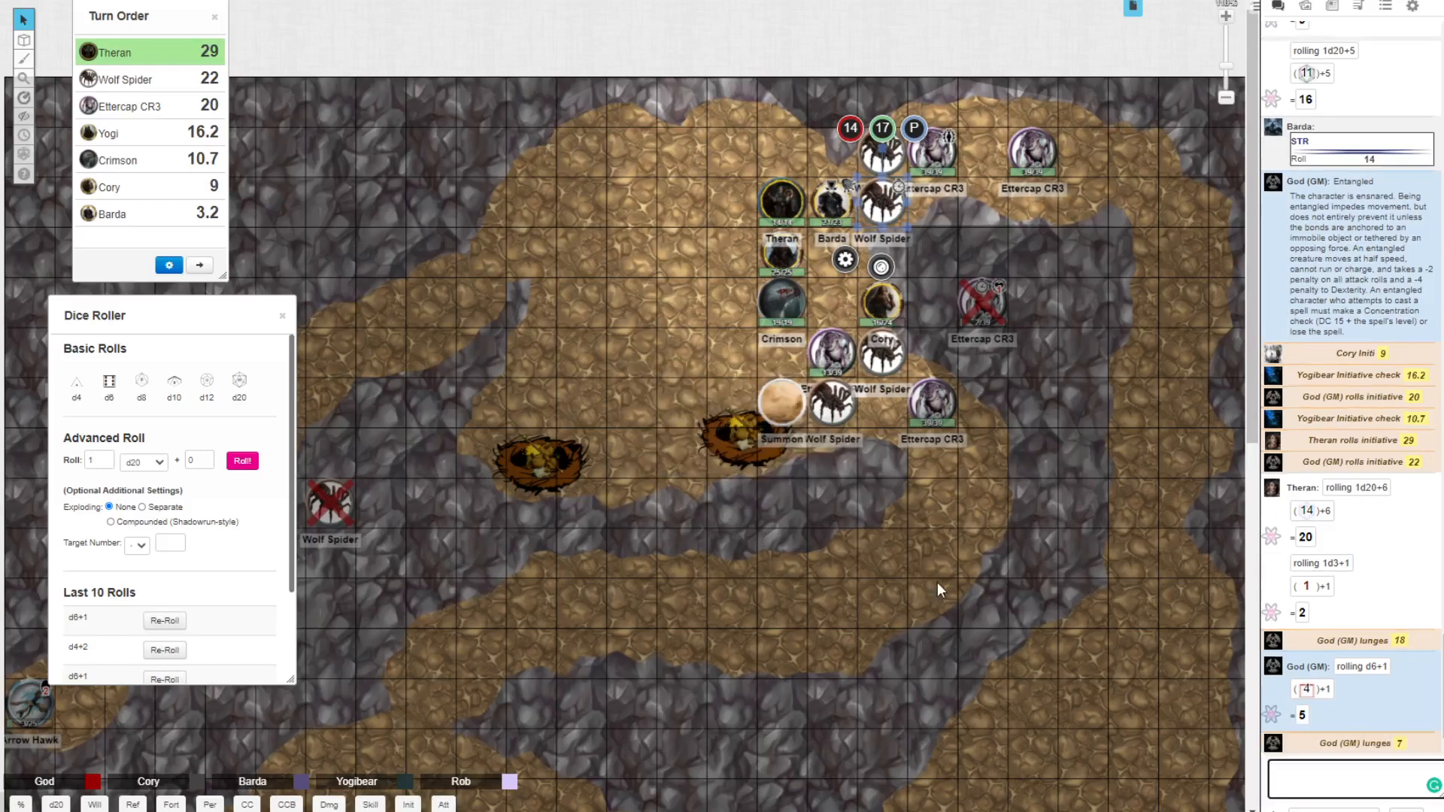
mouse_move(994, 543)
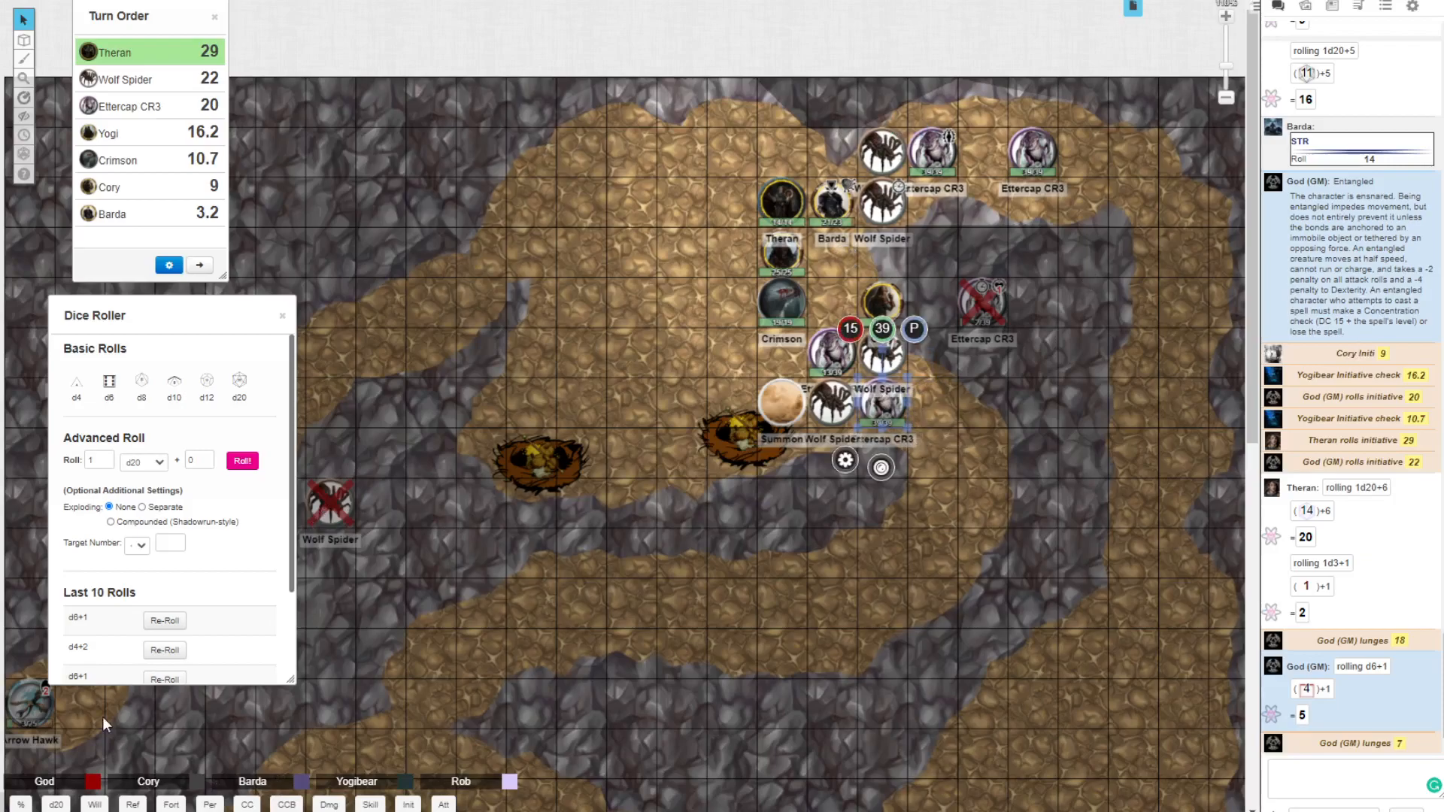
Step: Roll a GM lunge attack of 18 in chat after Cory's 23
click(407, 803)
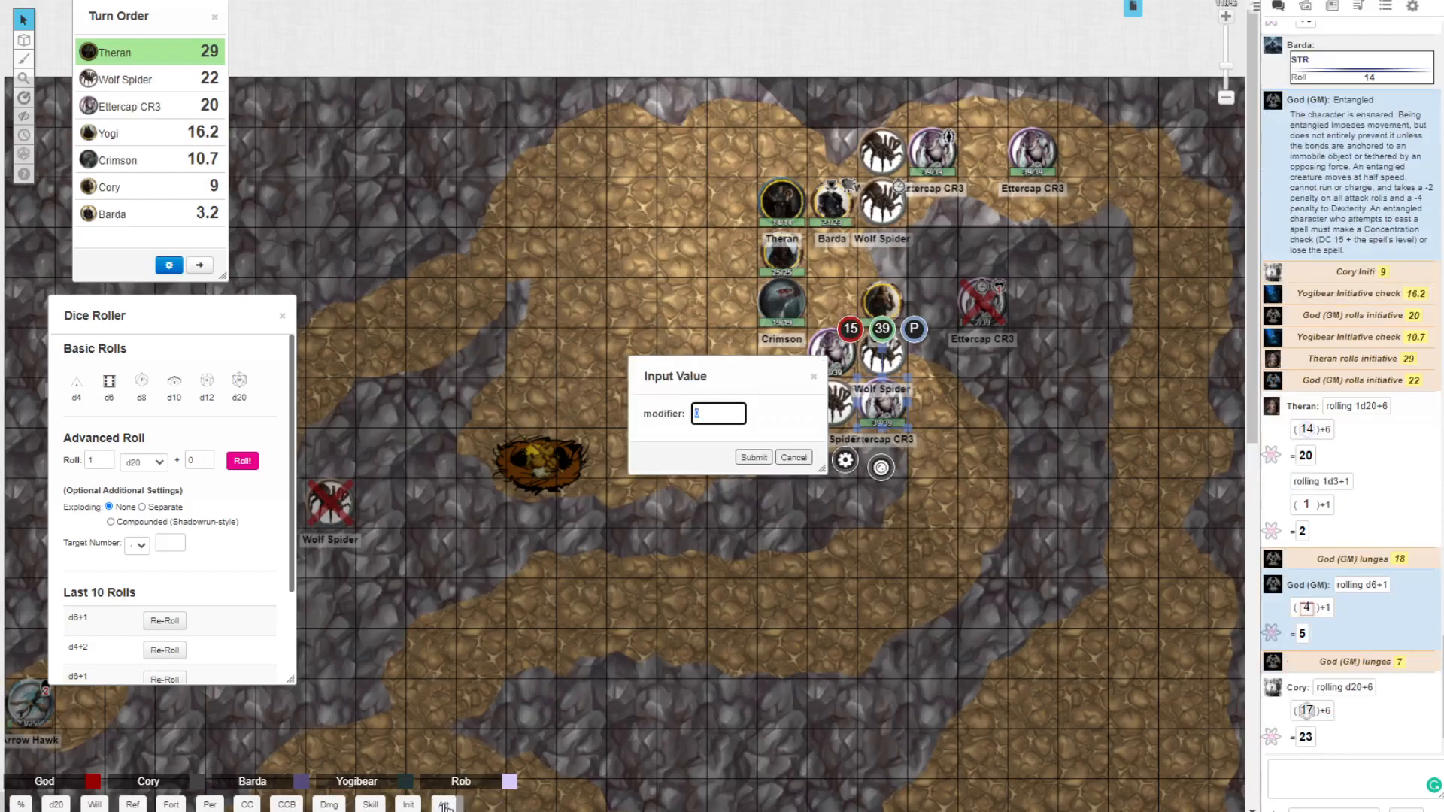
click(752, 457)
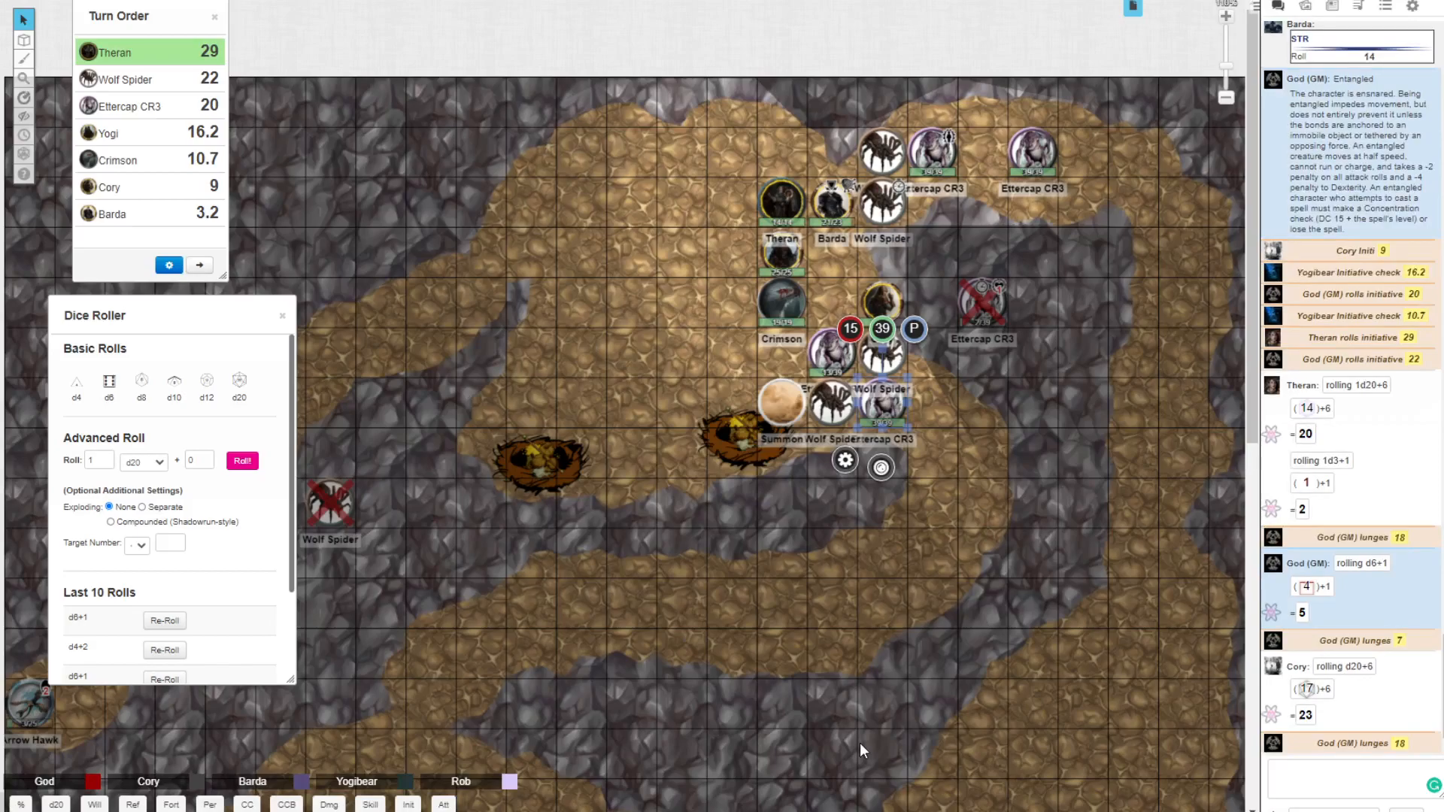
mouse_move(837, 272)
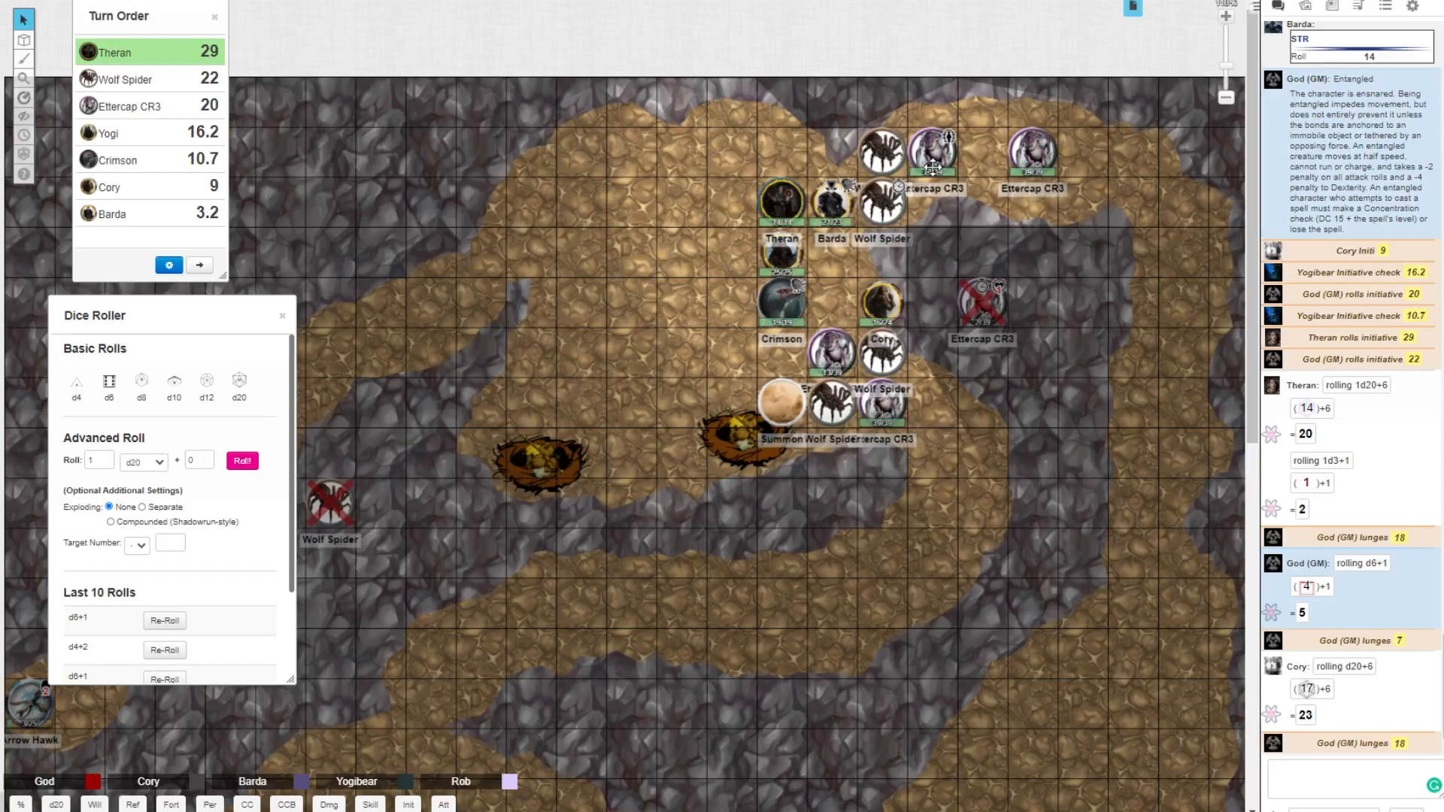
mouse_move(703, 118)
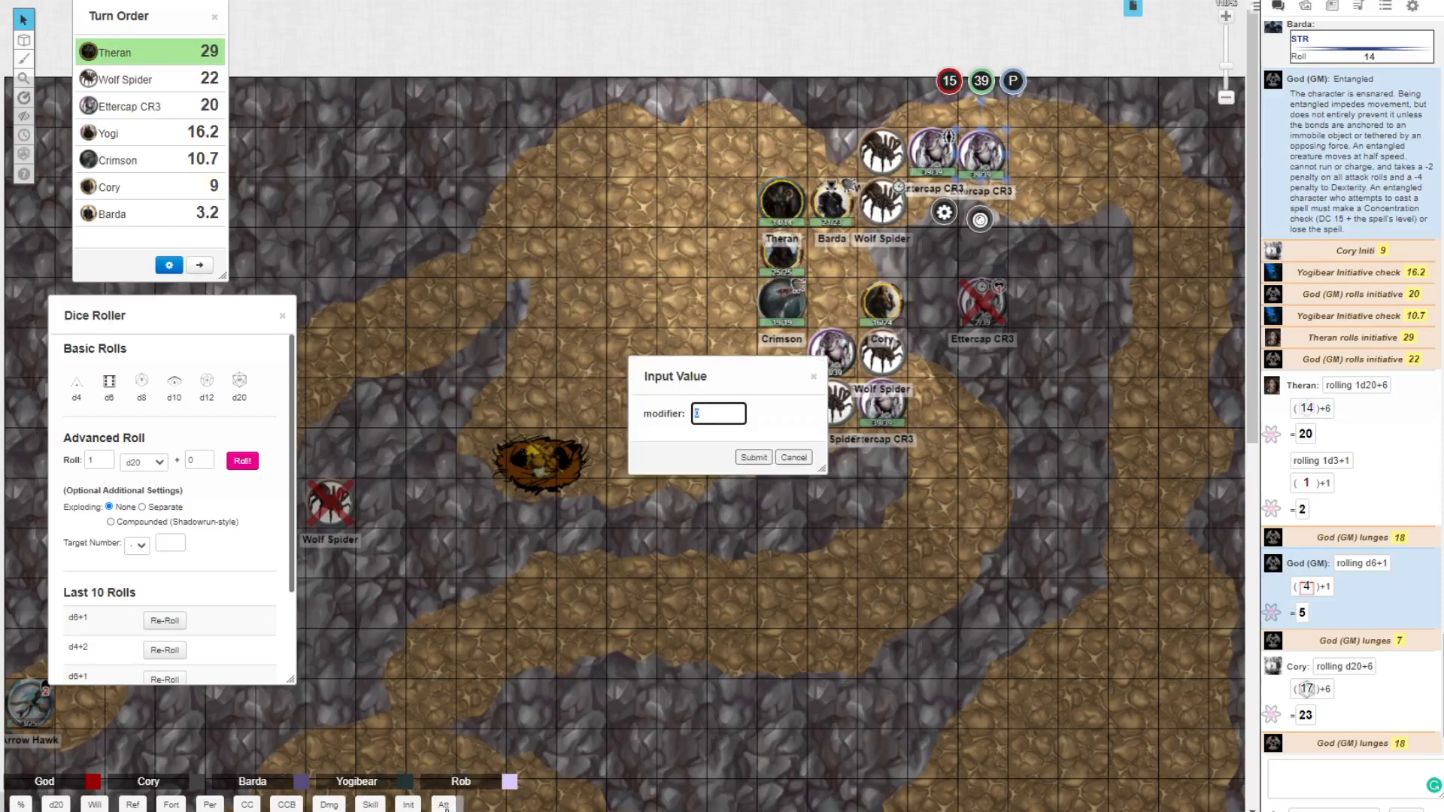
Step: Roll the lunge of 8, then the claw/claw/bite routine with a +4 attack bonus
click(752, 457)
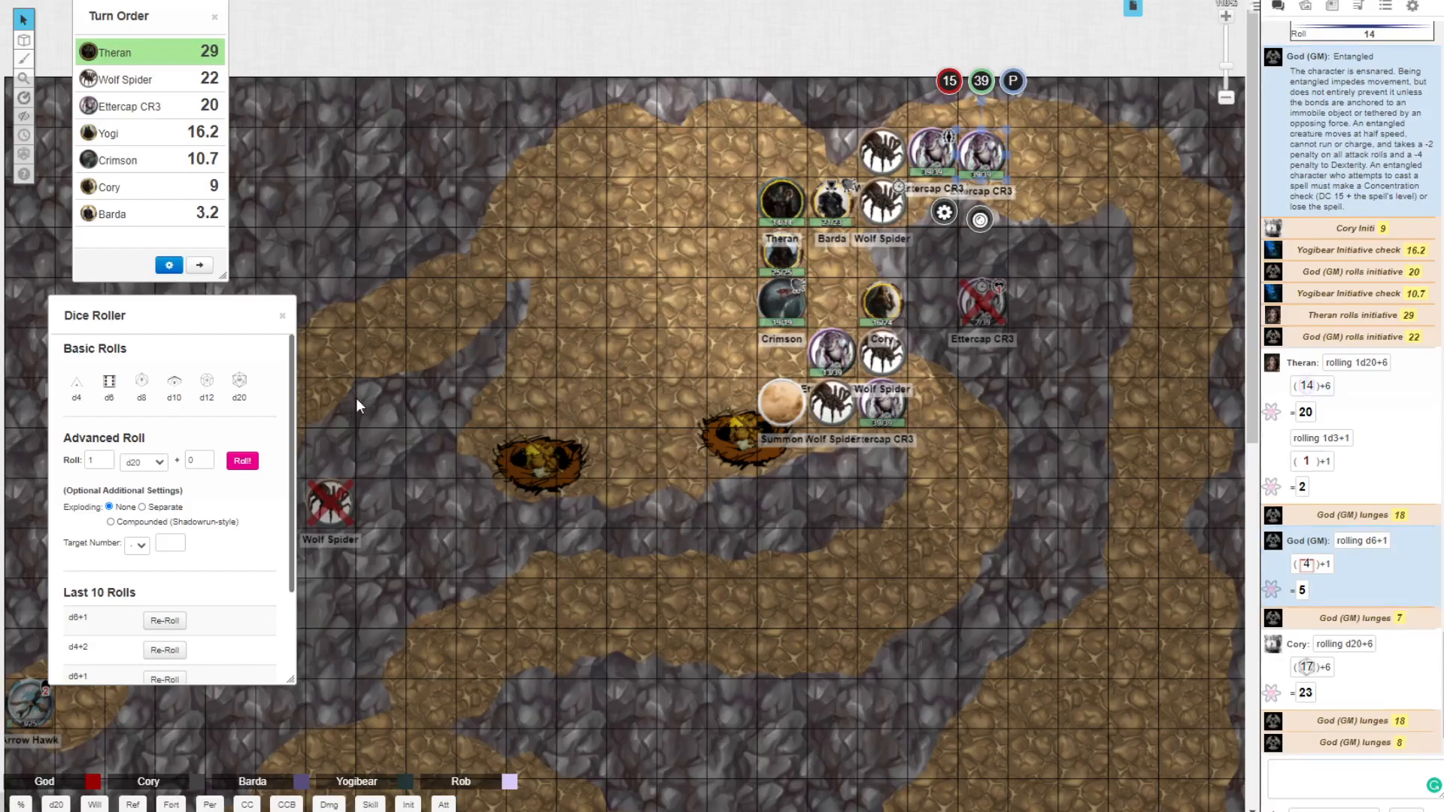
mouse_move(617, 403)
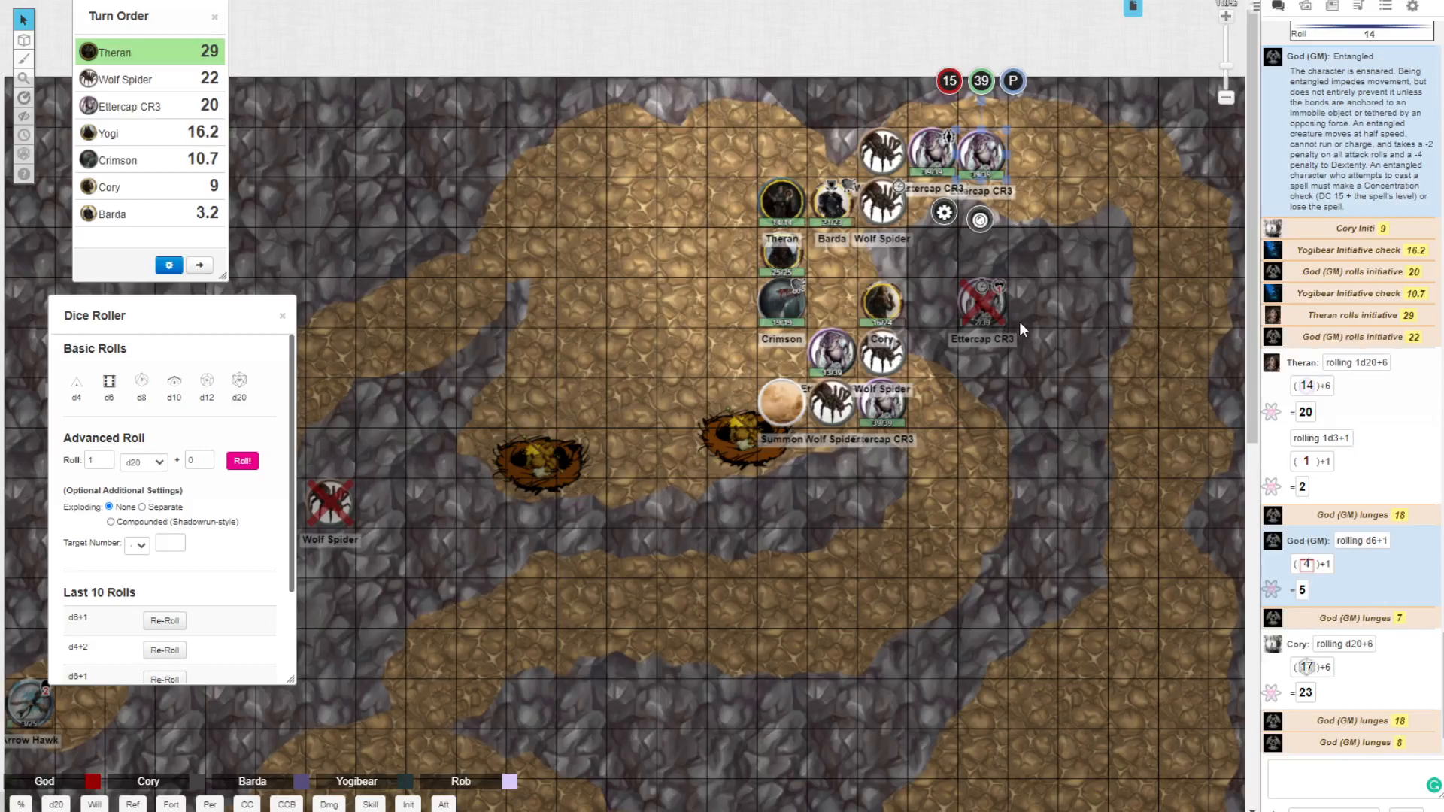
mouse_move(675, 399)
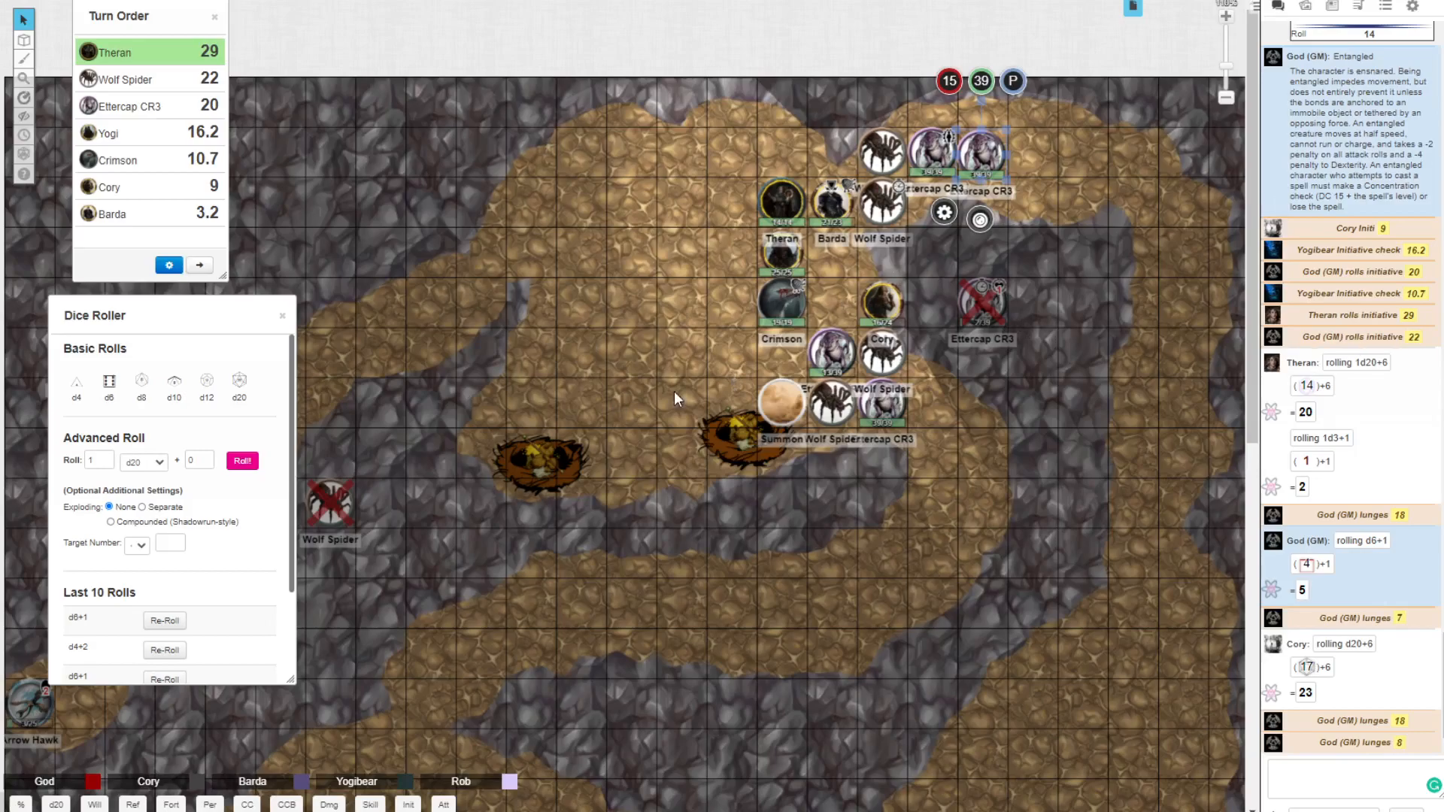
mouse_move(773, 280)
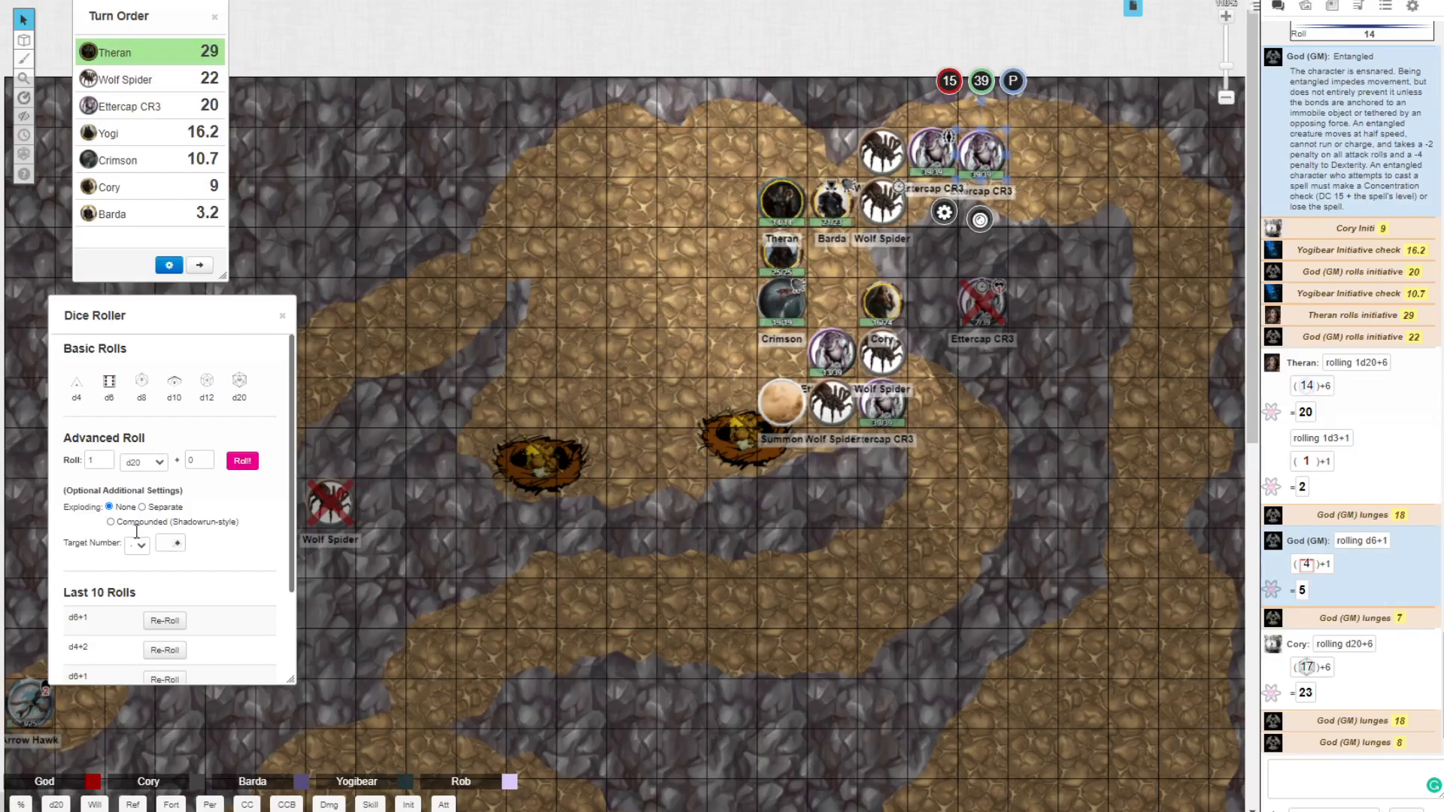
click(285, 805)
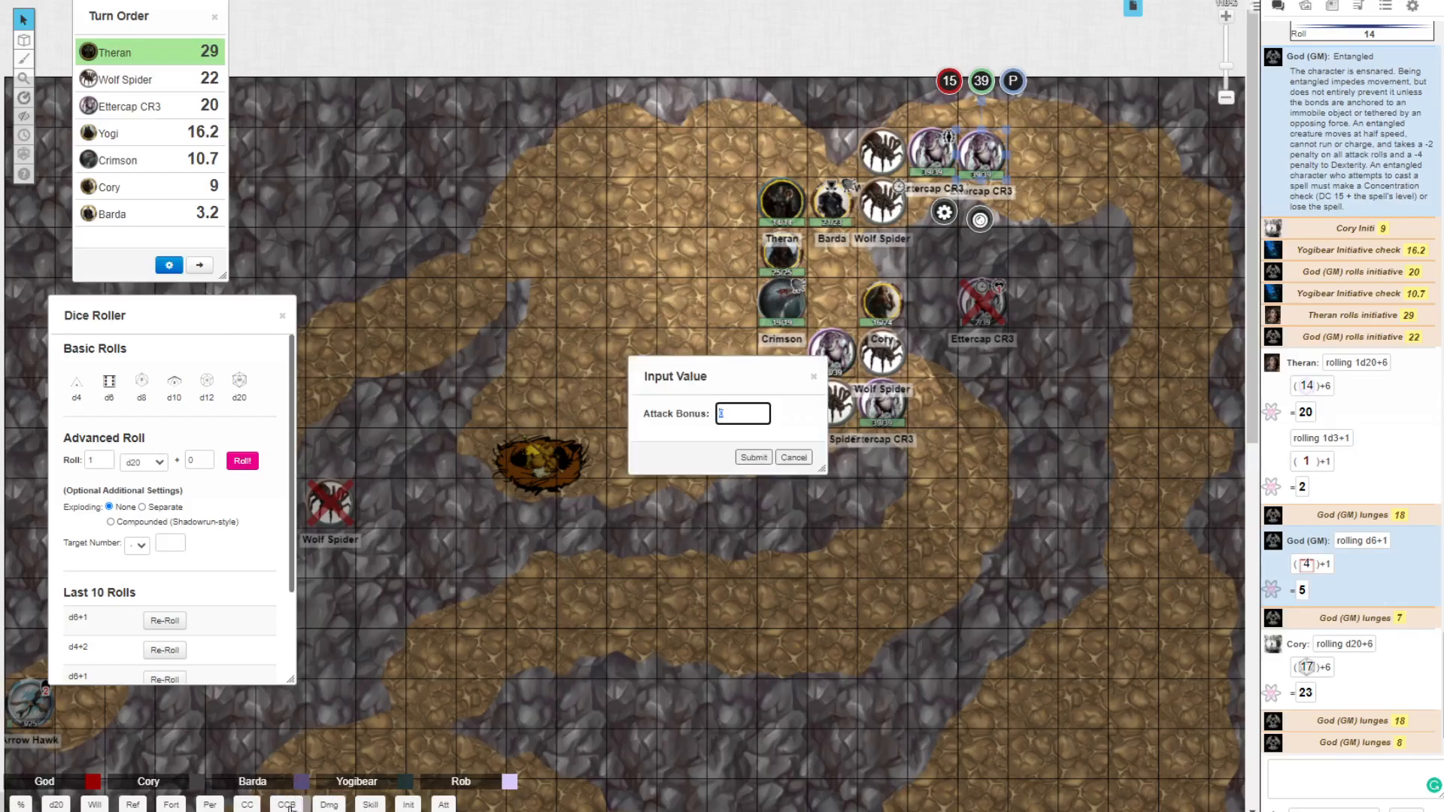
text(4)
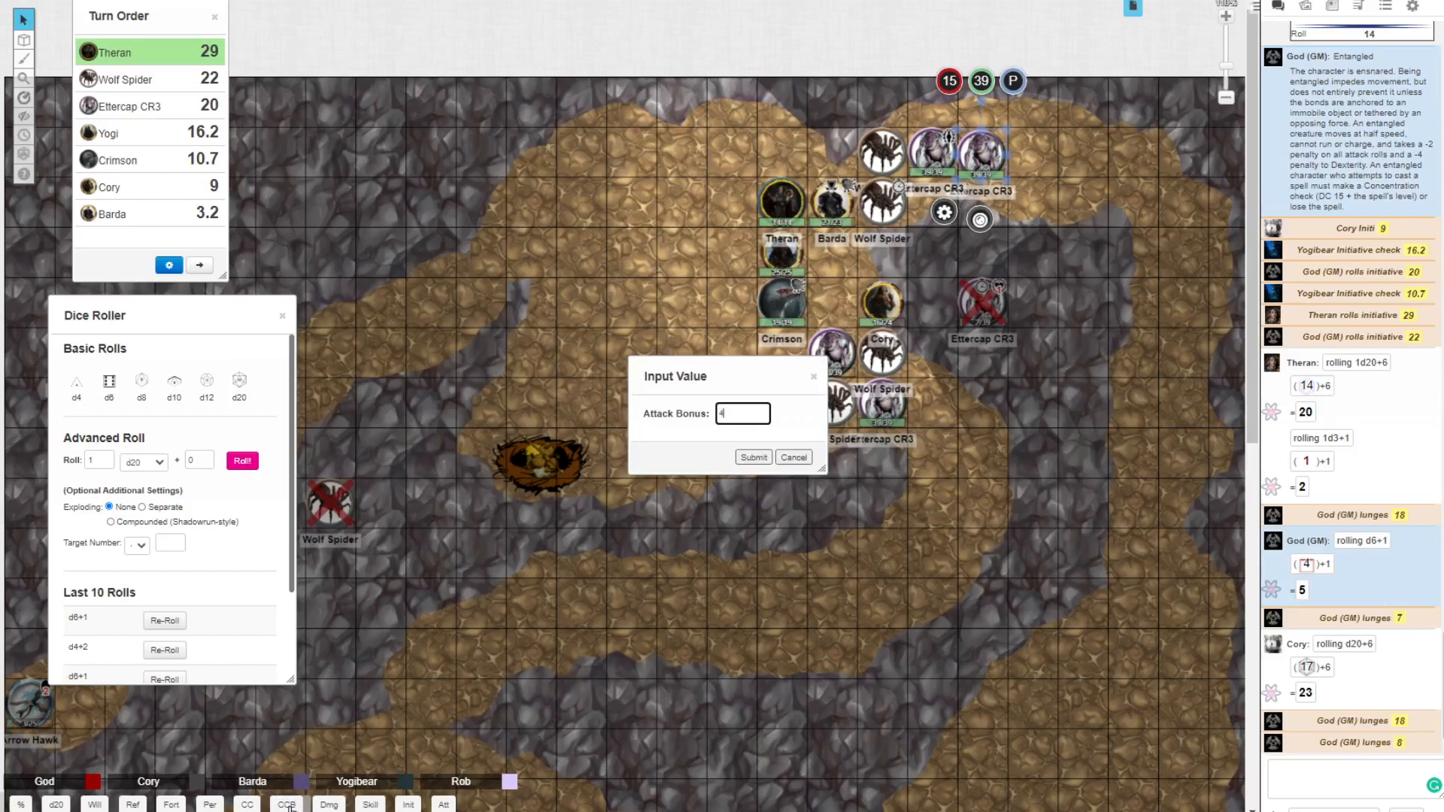
click(752, 457)
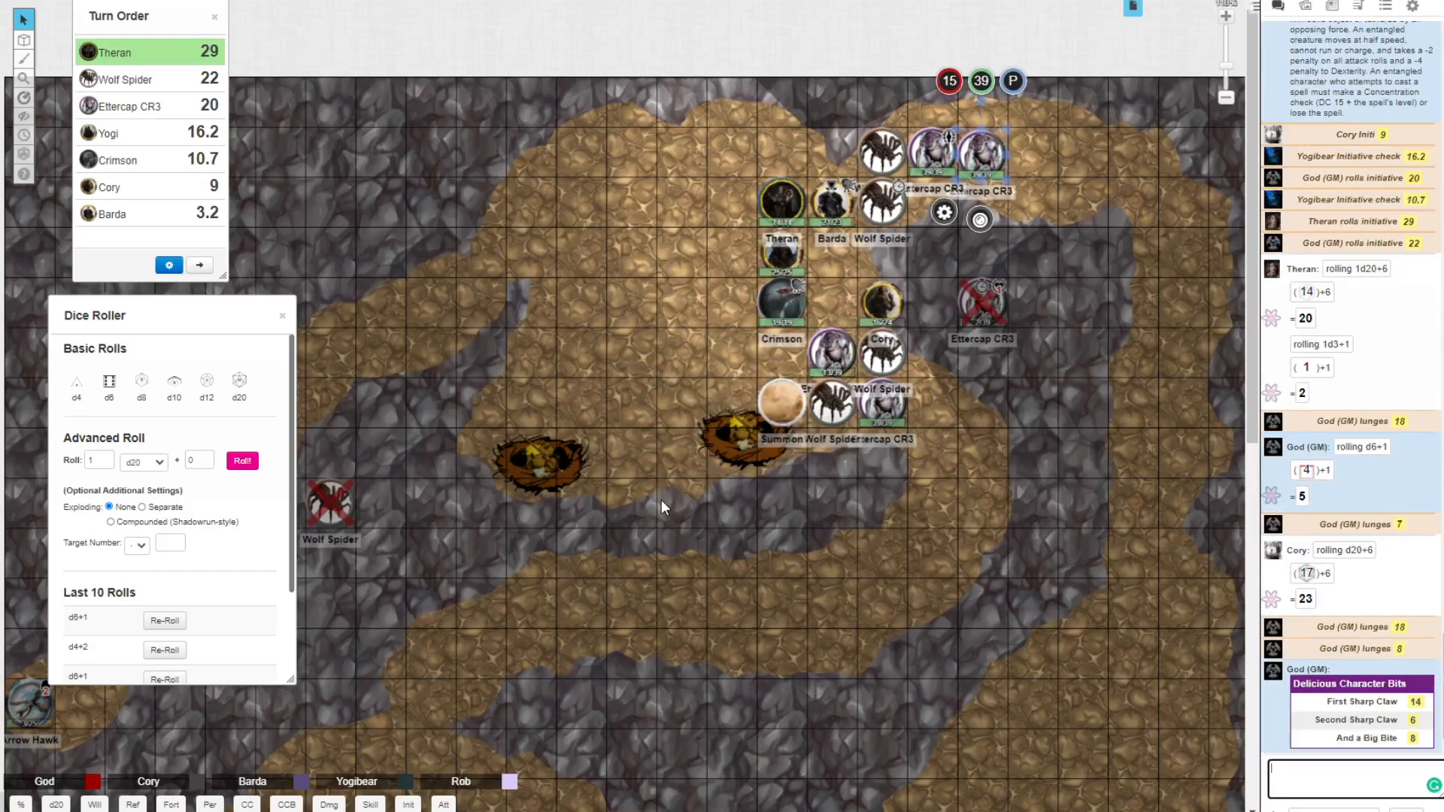
mouse_move(573, 589)
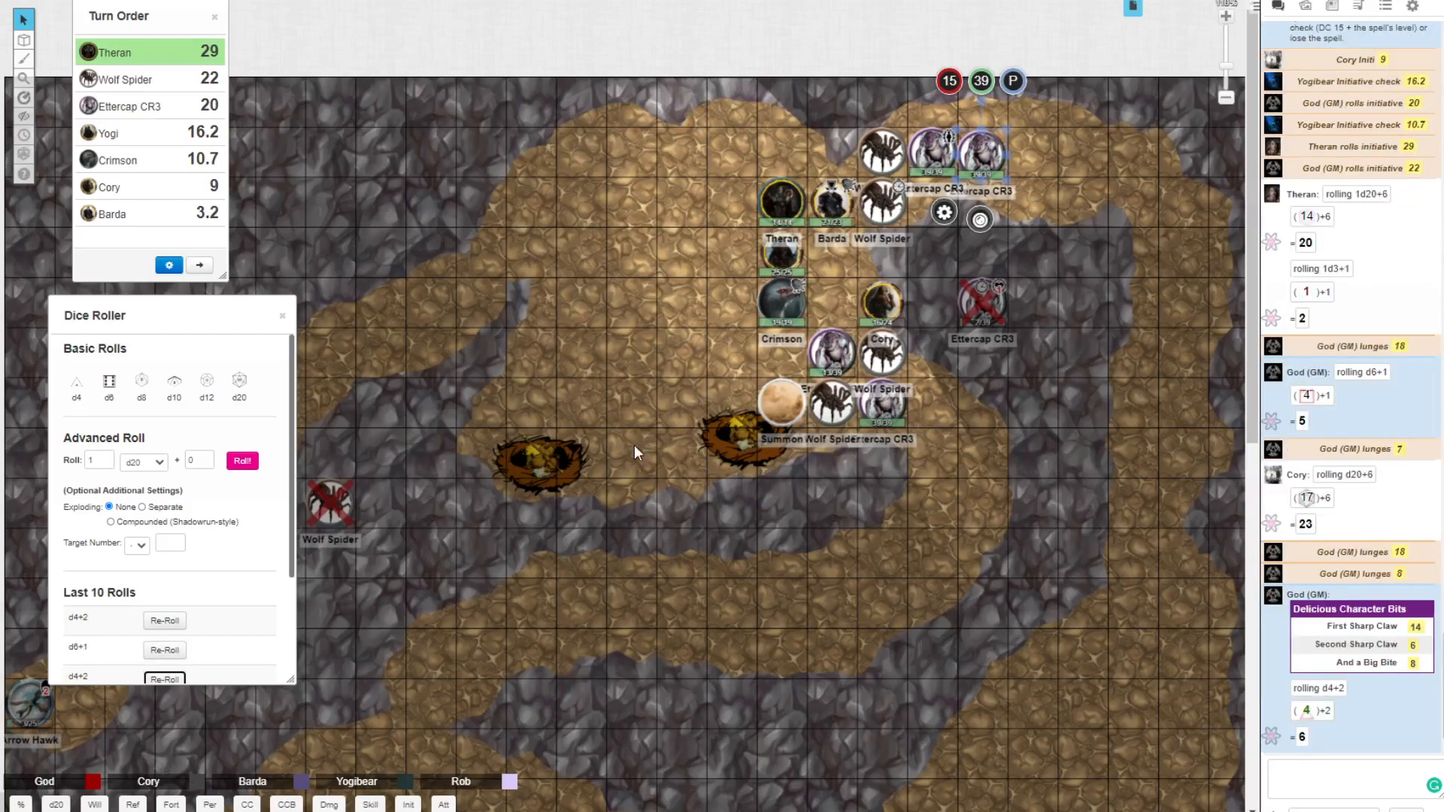
mouse_move(842, 441)
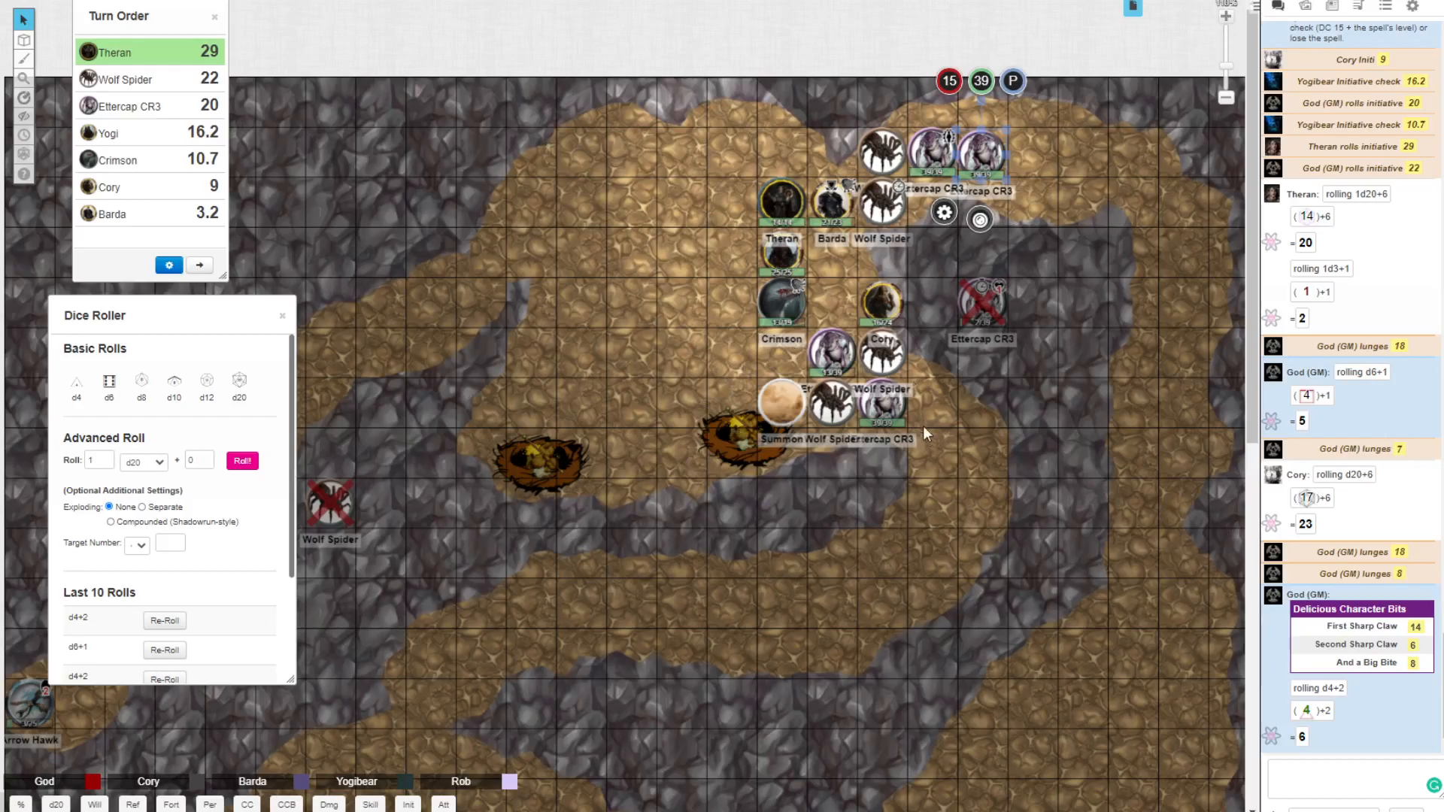
mouse_move(892, 435)
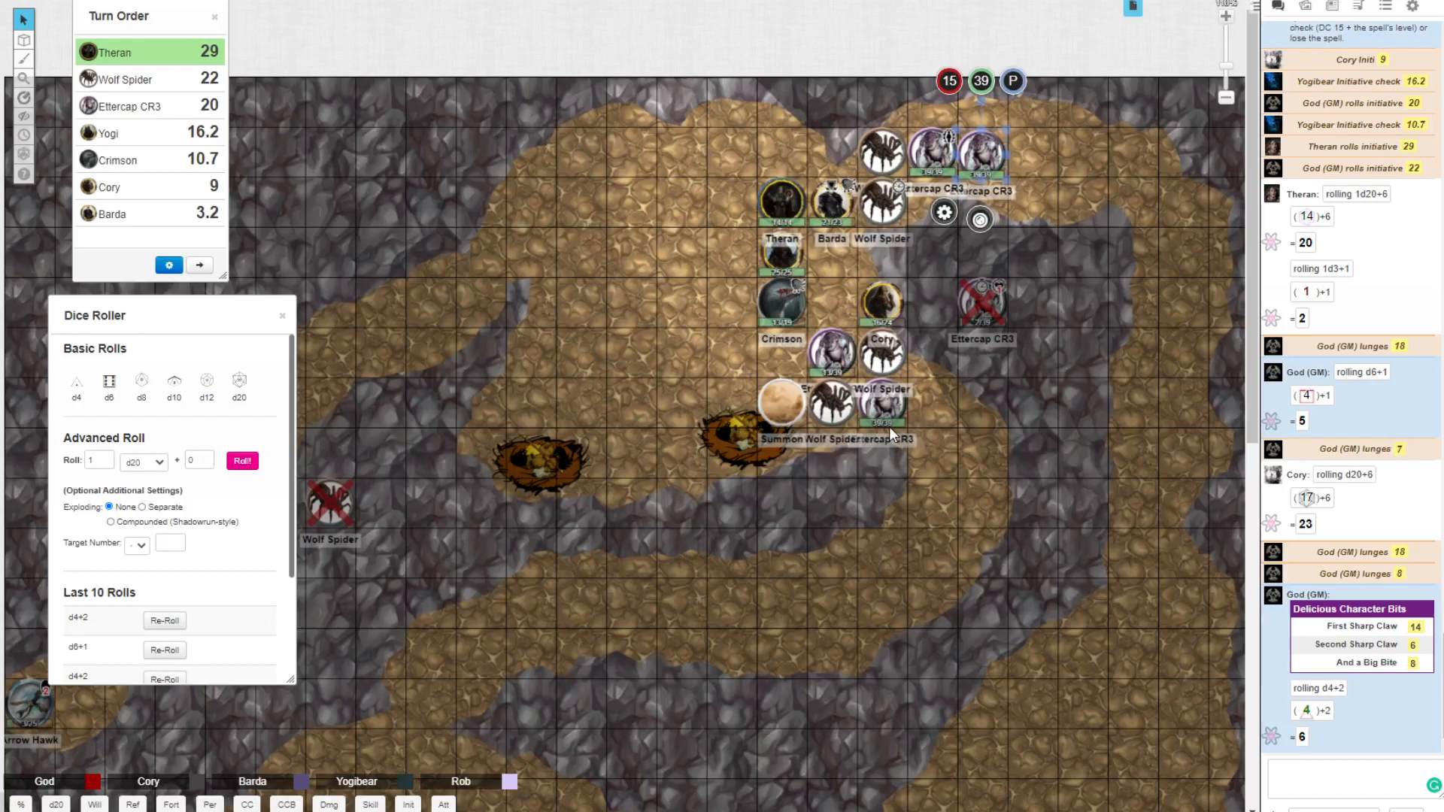
mouse_move(549, 273)
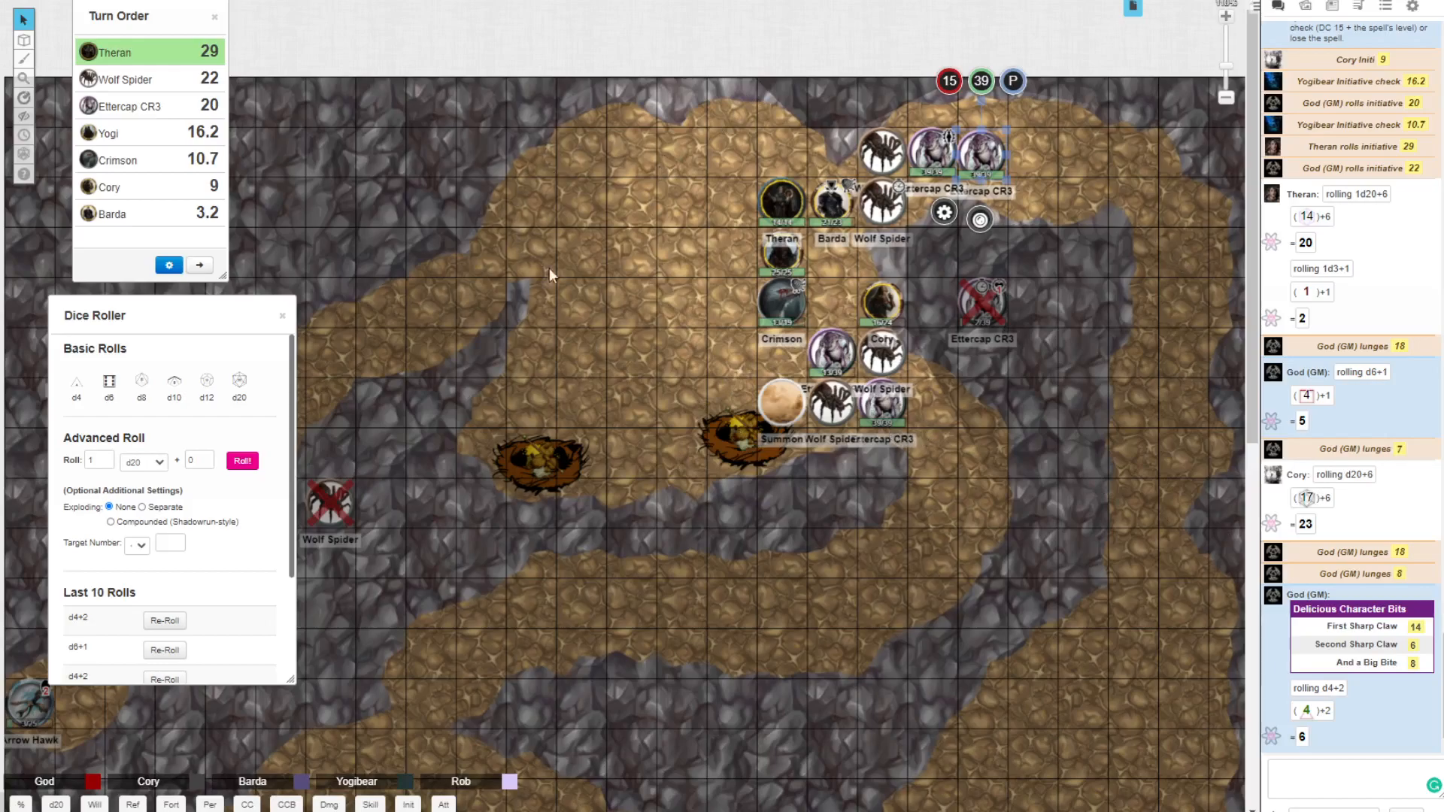
mouse_move(731, 234)
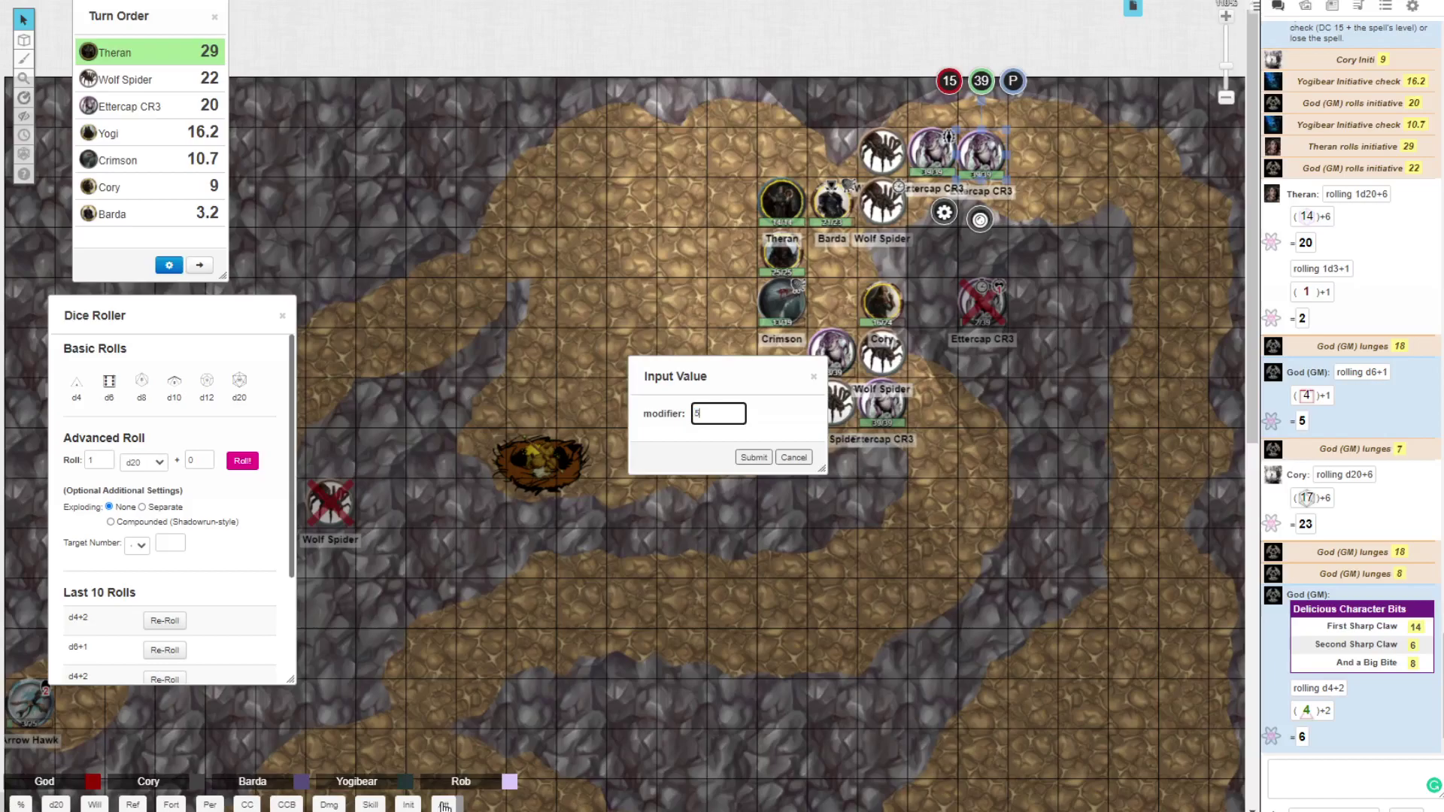
Step: Confirm the modifier so the GM's lunge roll of 14 posts to chat
click(752, 457)
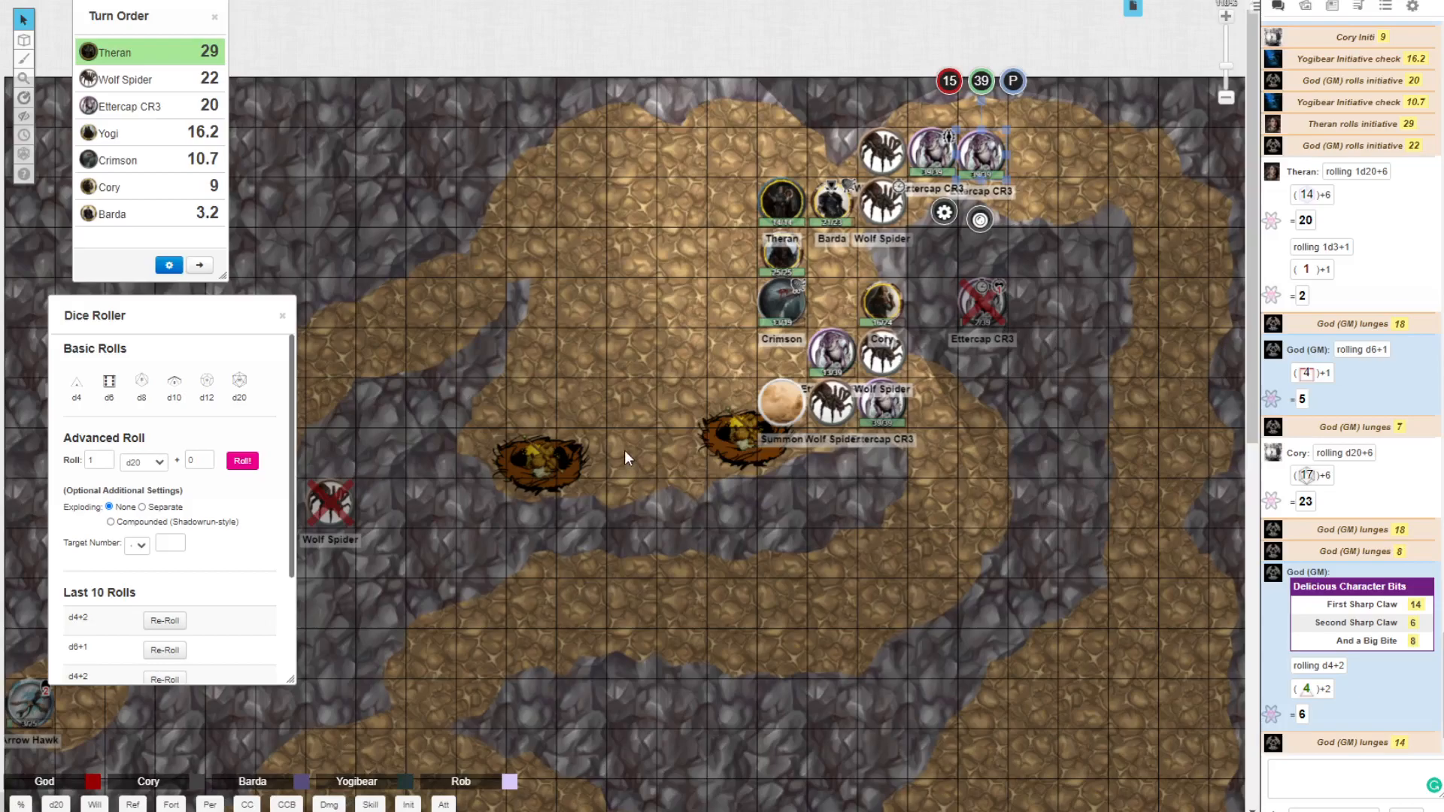
mouse_move(510, 175)
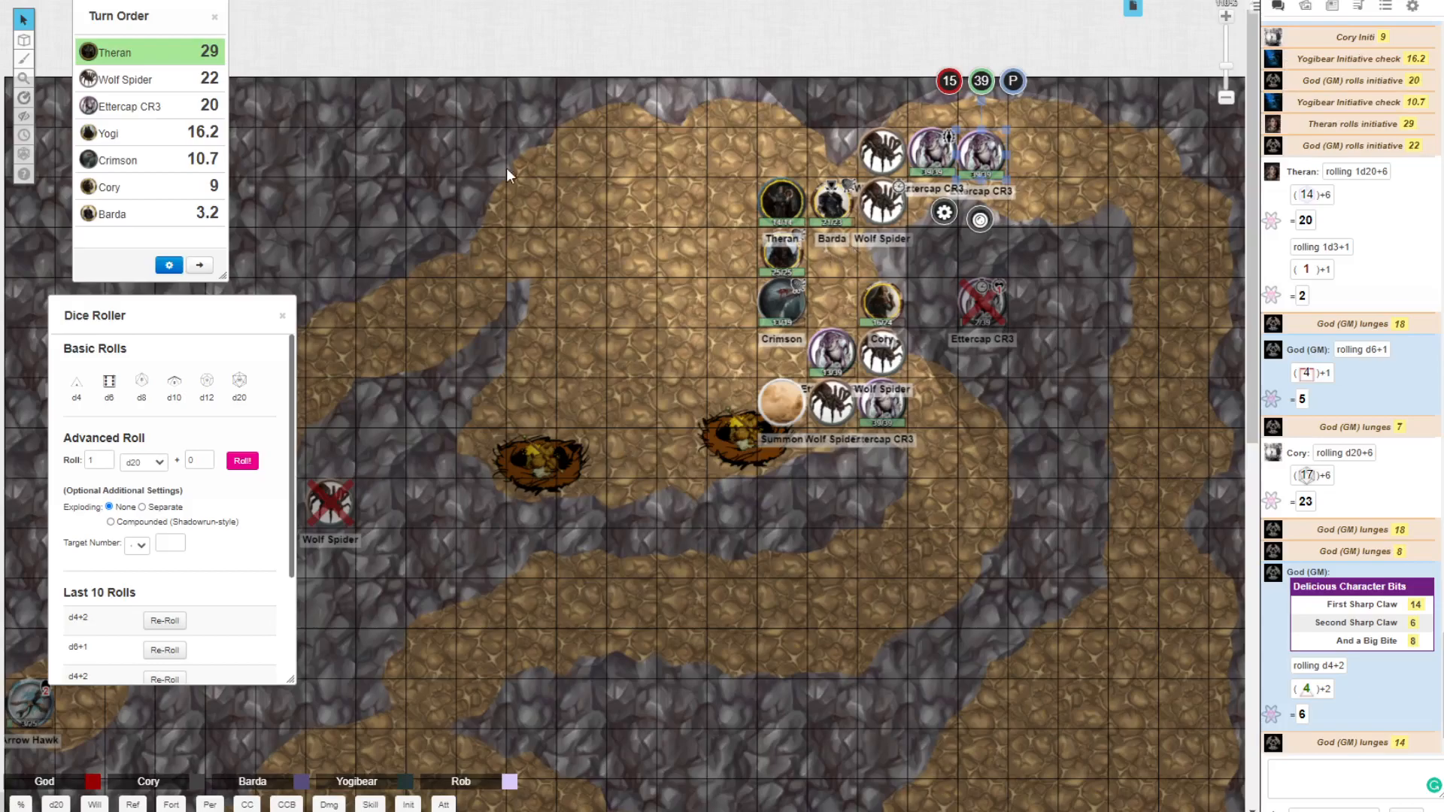
click(780, 255)
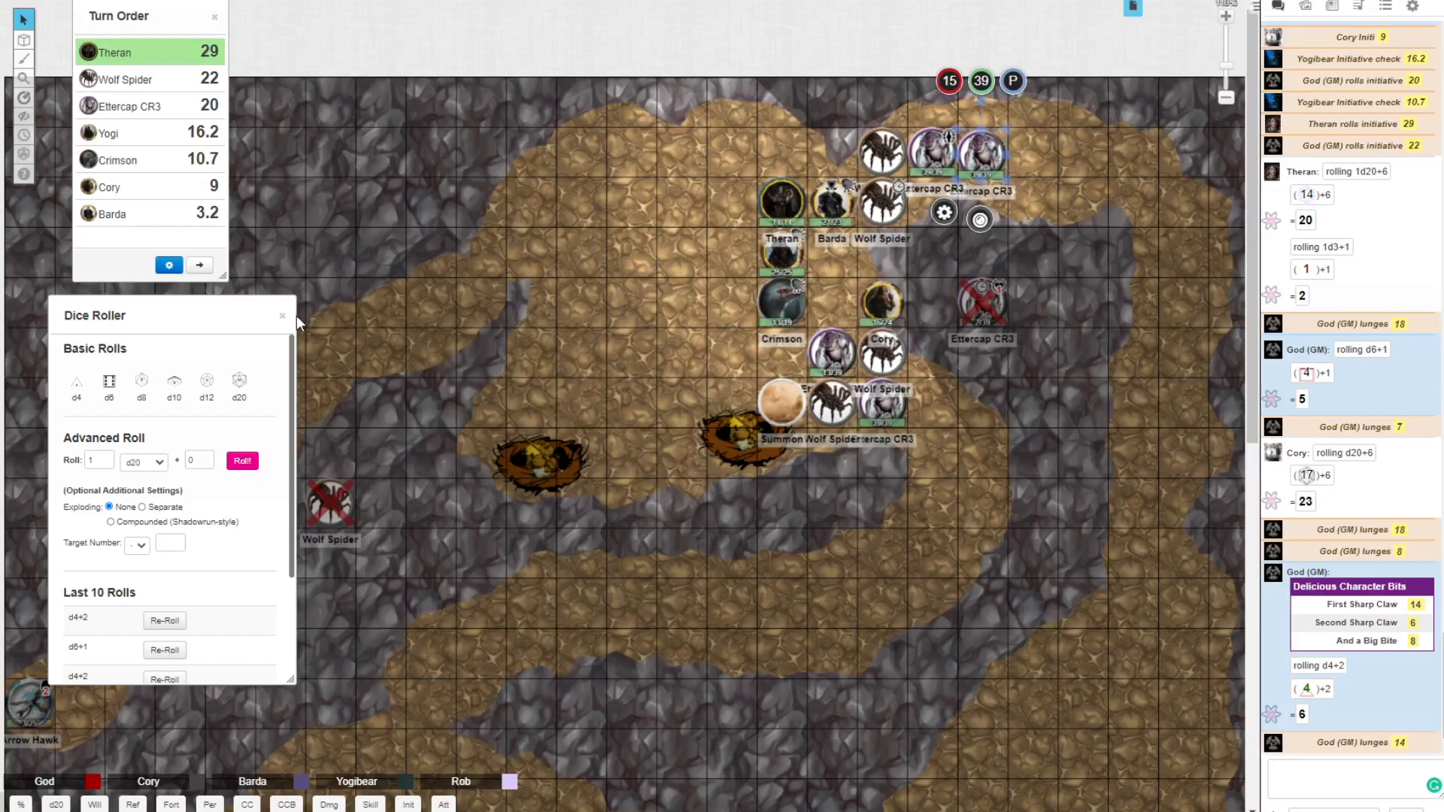
scroll(down, 3)
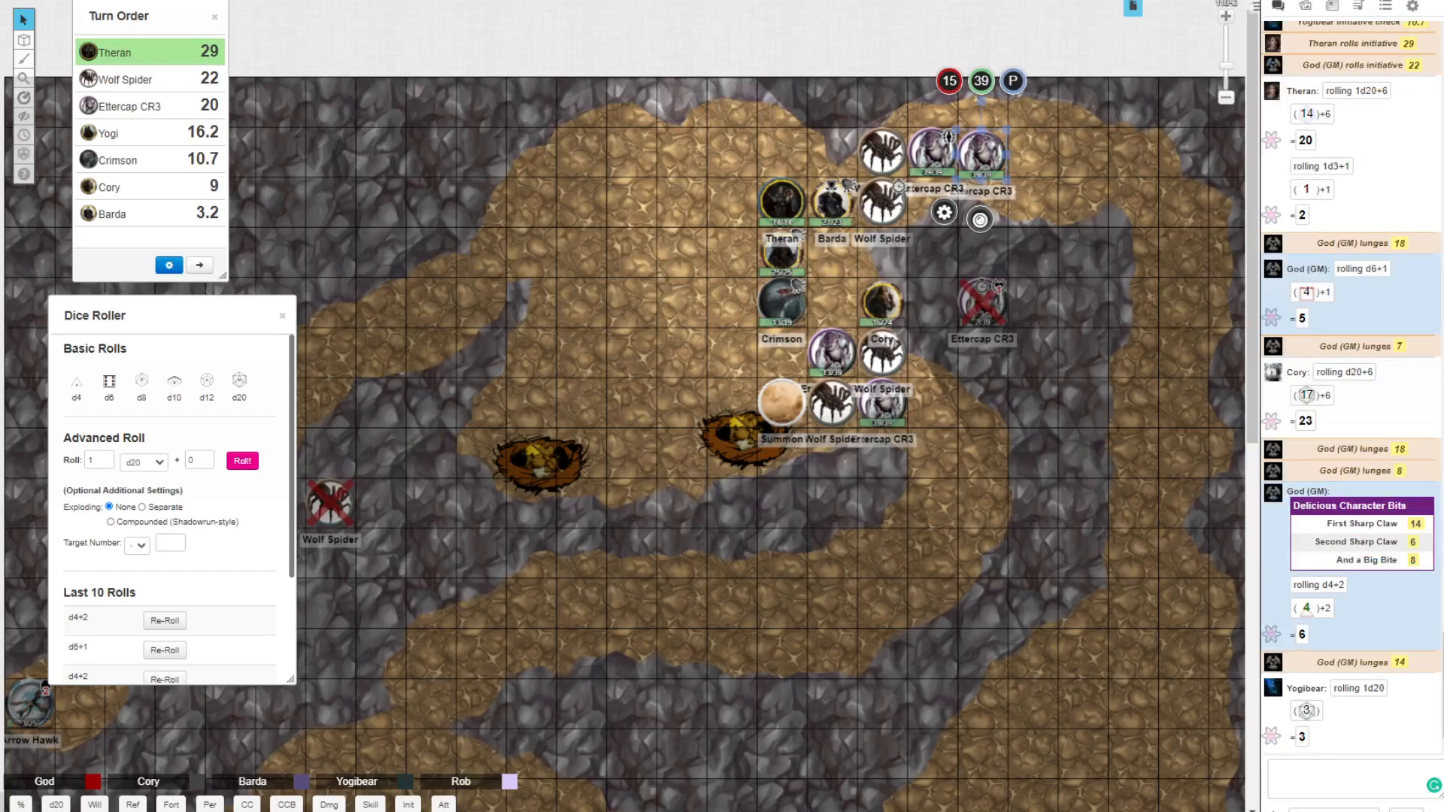
mouse_move(743, 167)
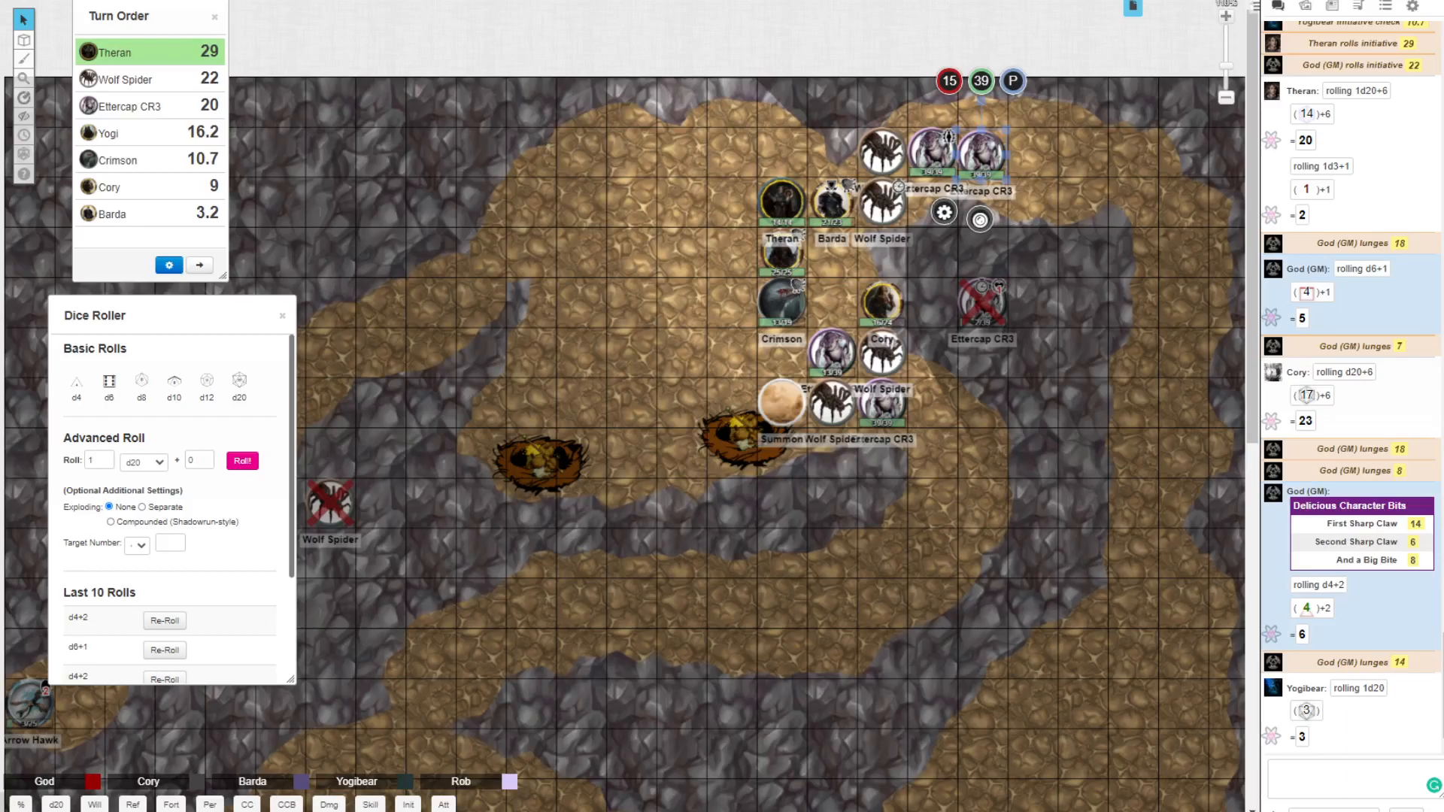
scroll(down, 3)
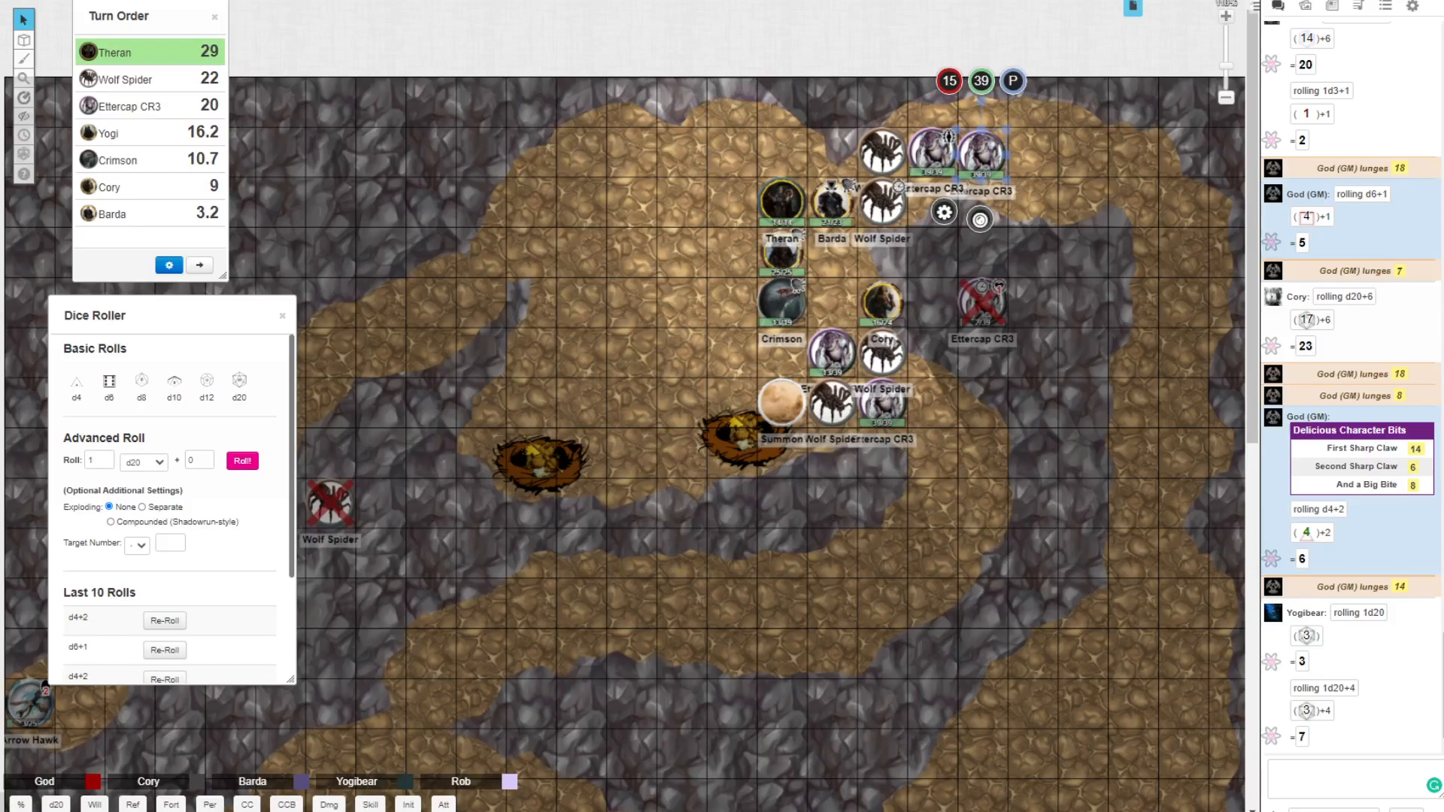
scroll(down, 3)
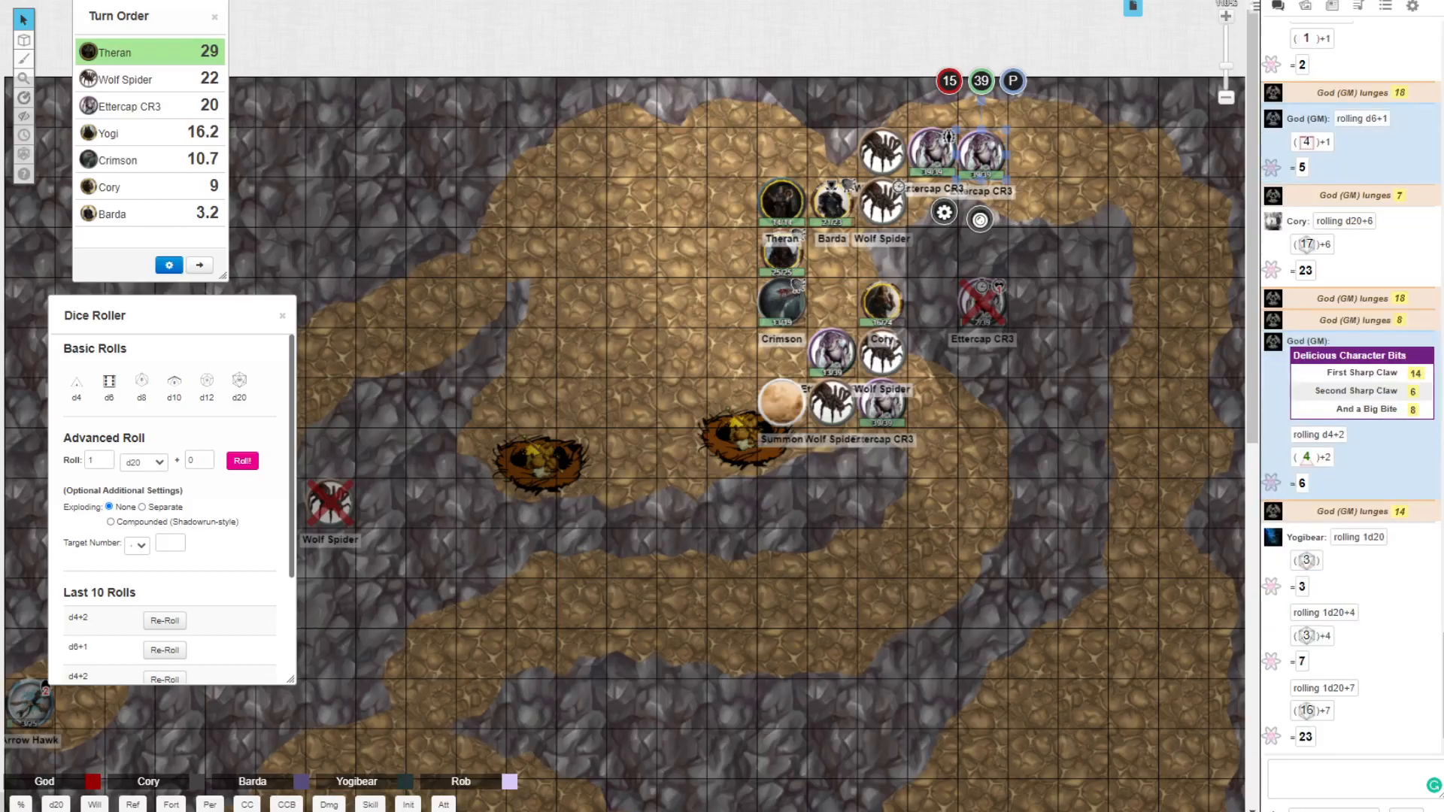
scroll(down, 3)
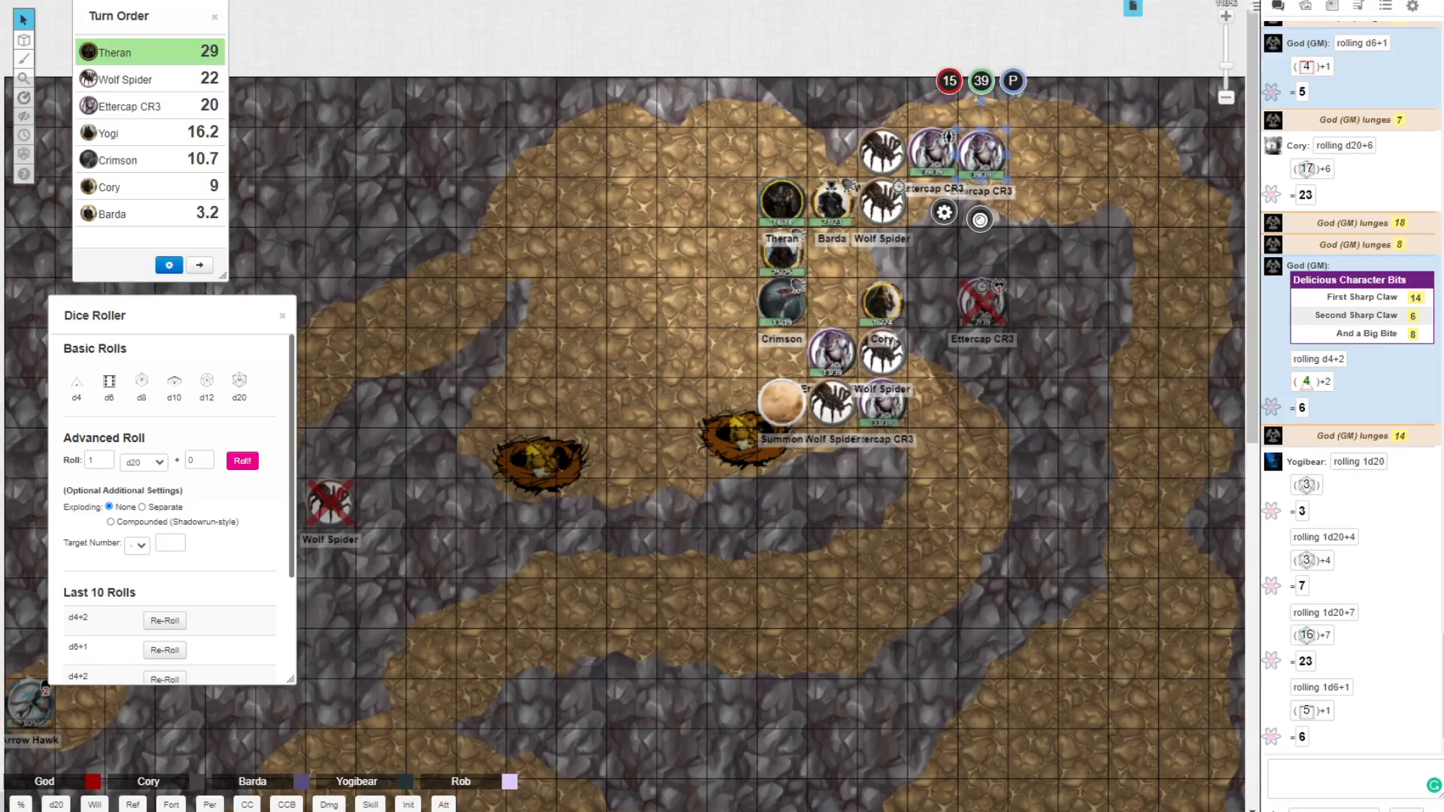
scroll(down, 3)
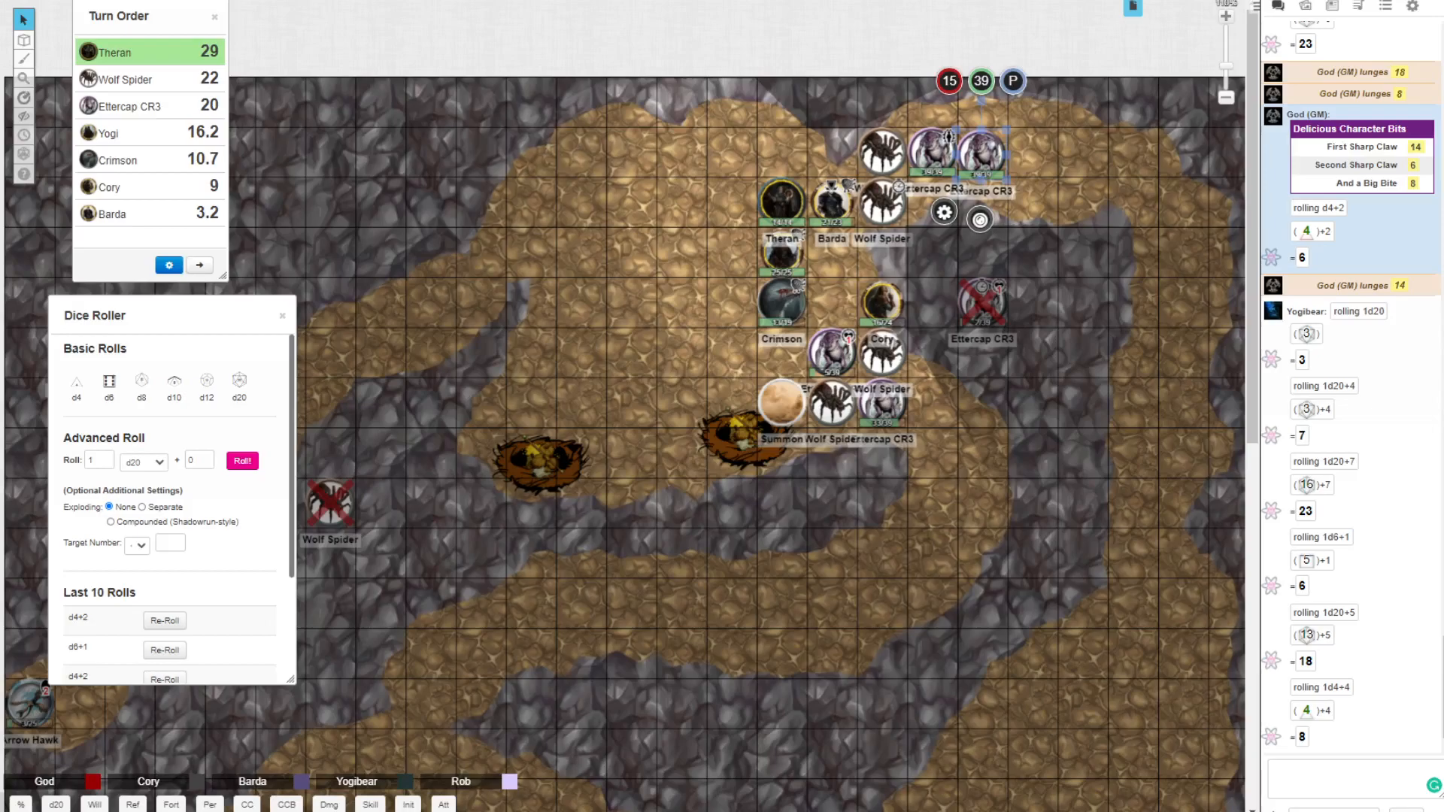
click(782, 302)
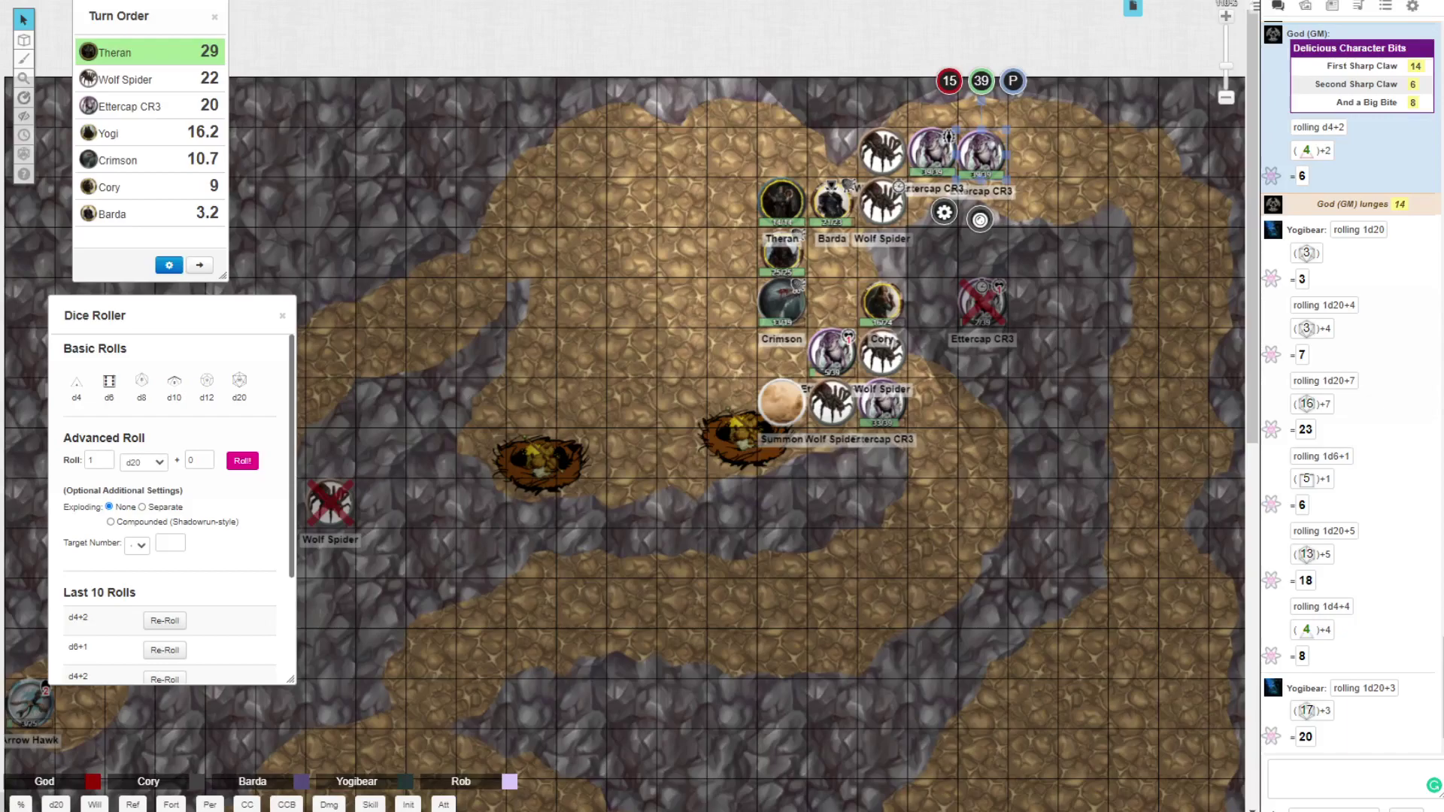
scroll(down, 3)
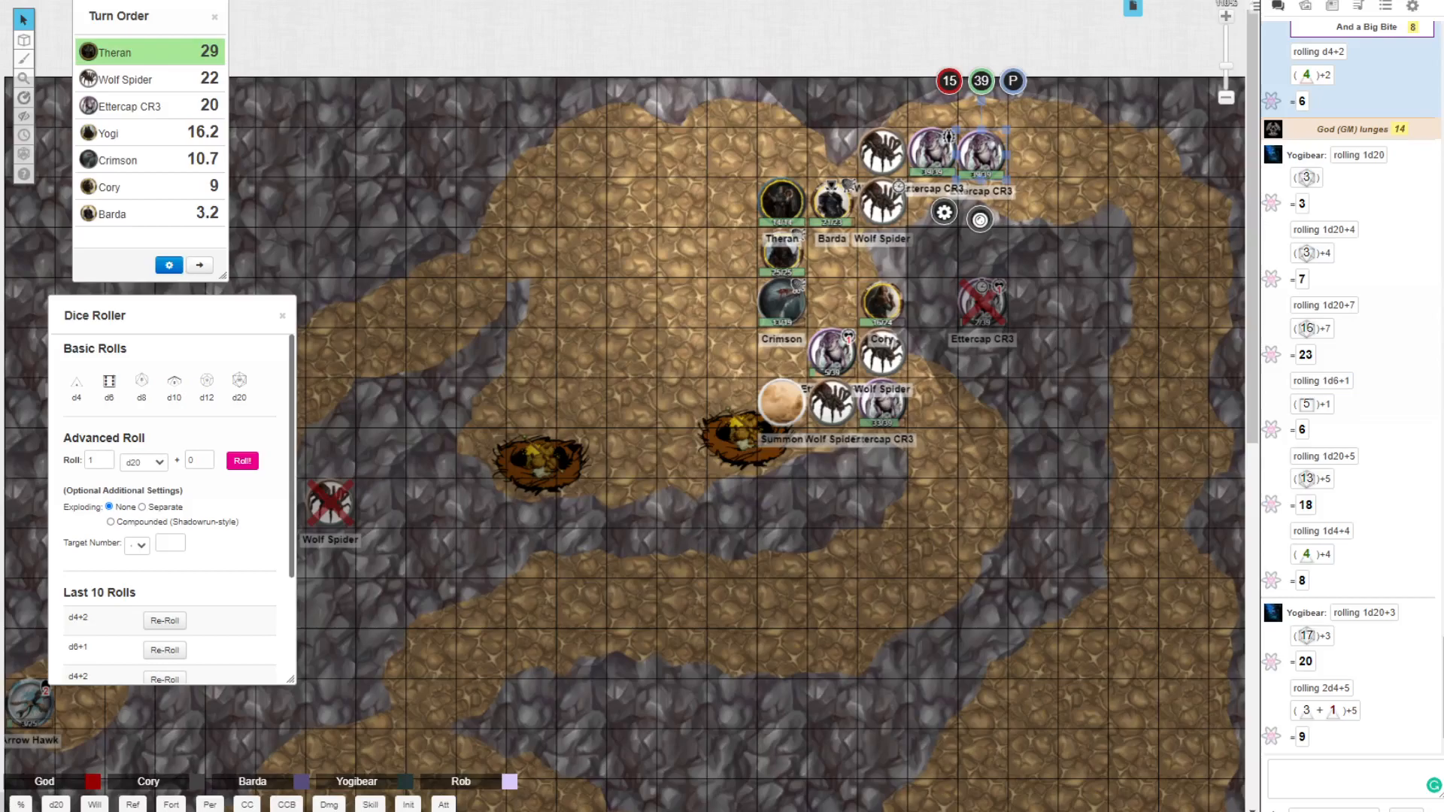
click(782, 303)
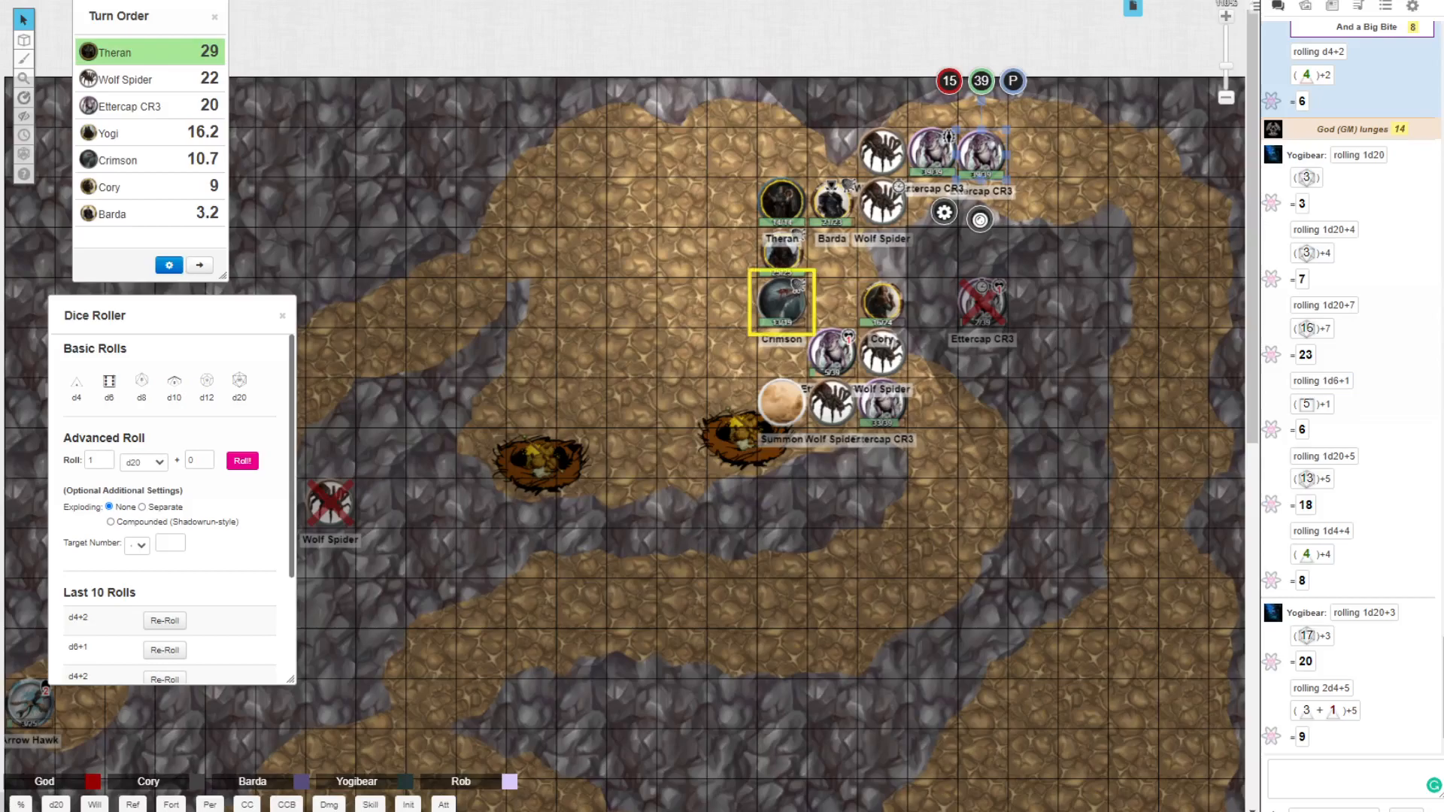
click(829, 203)
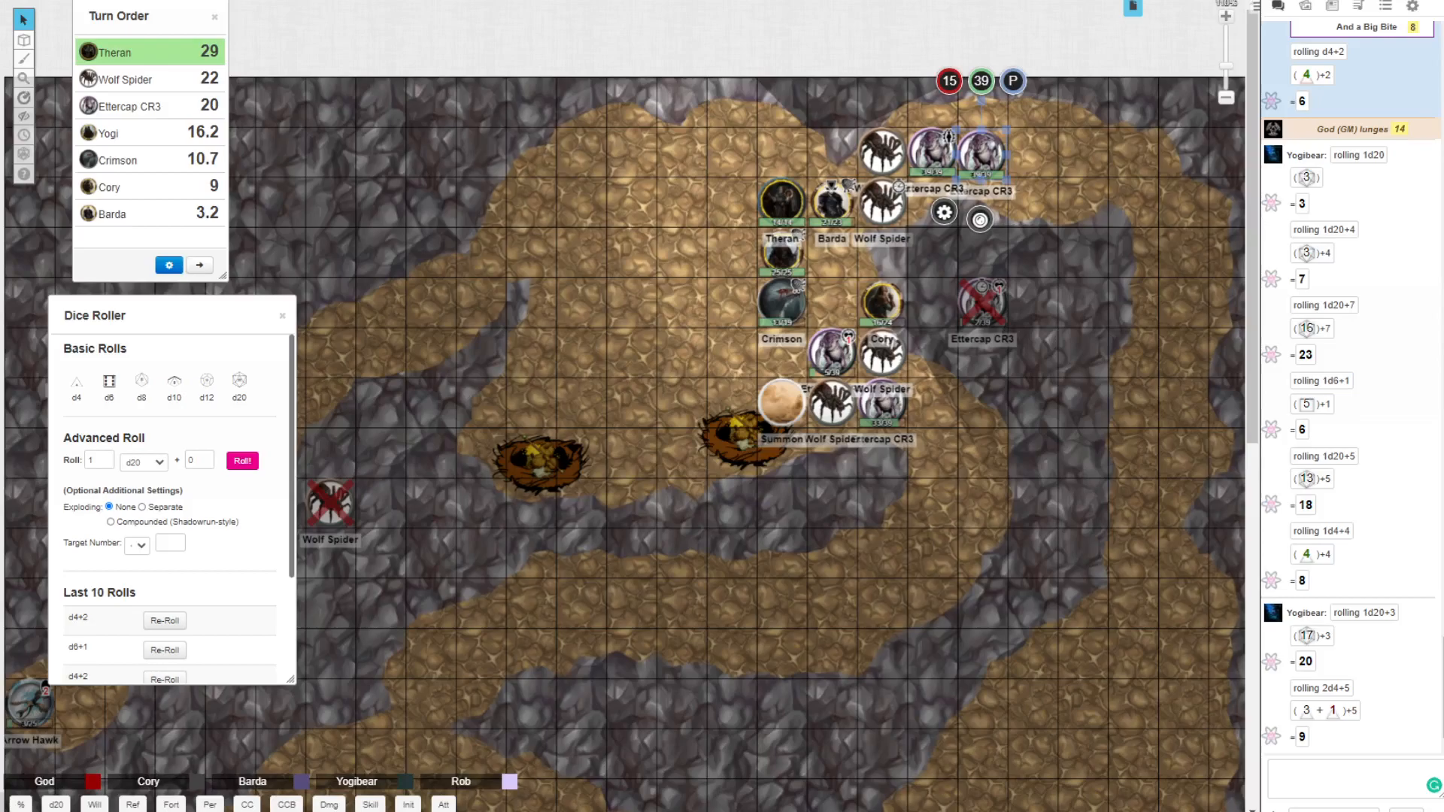
click(782, 301)
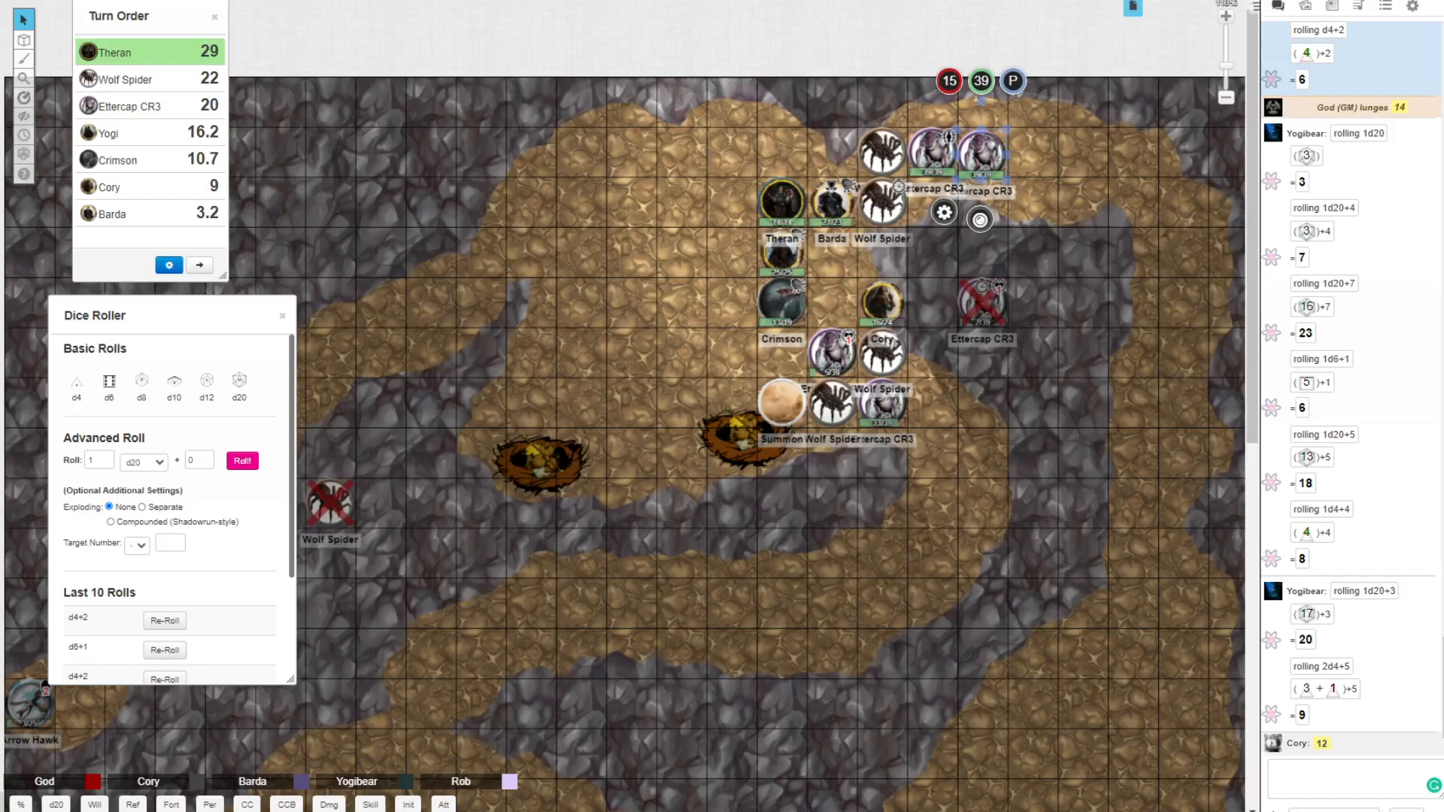
scroll(down, 3)
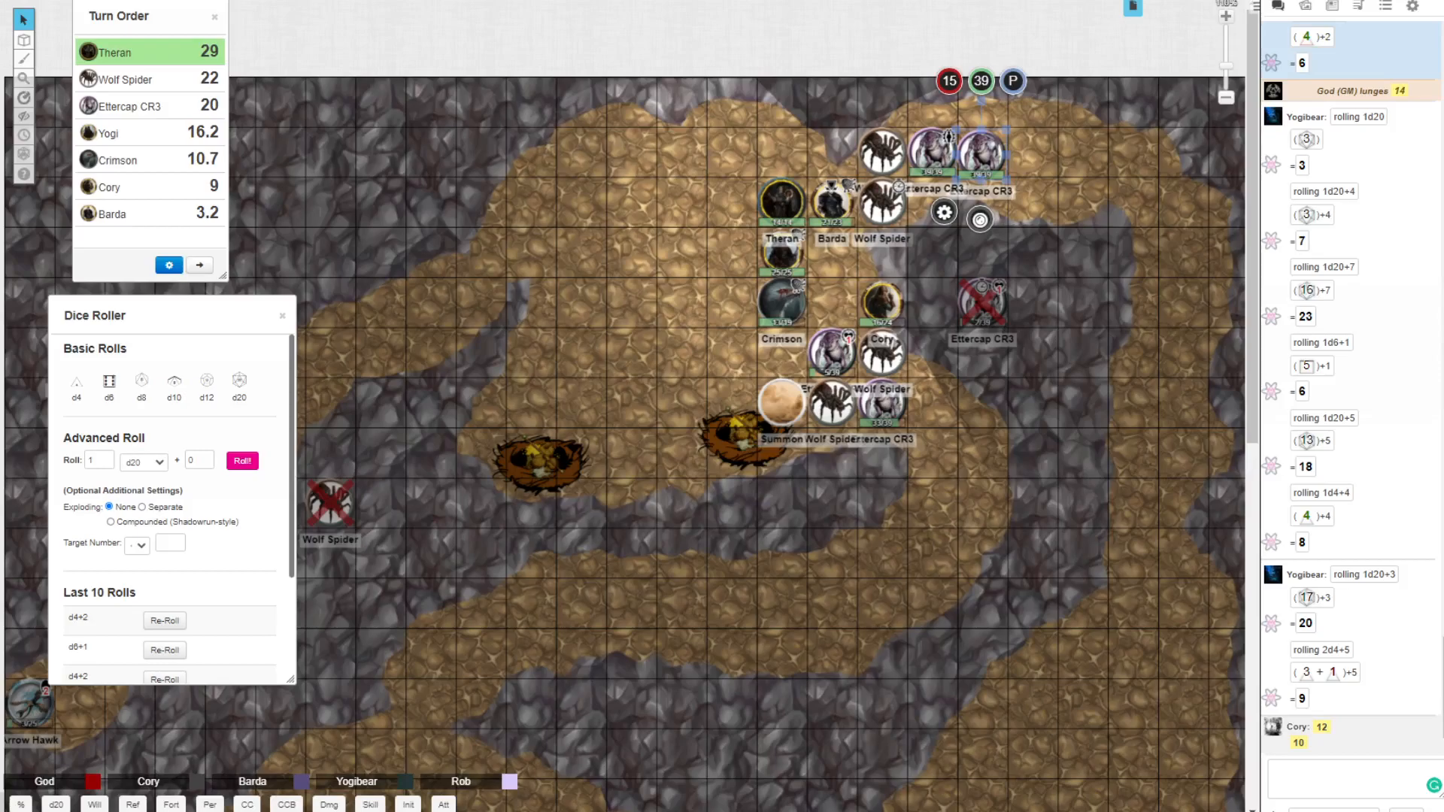
click(981, 308)
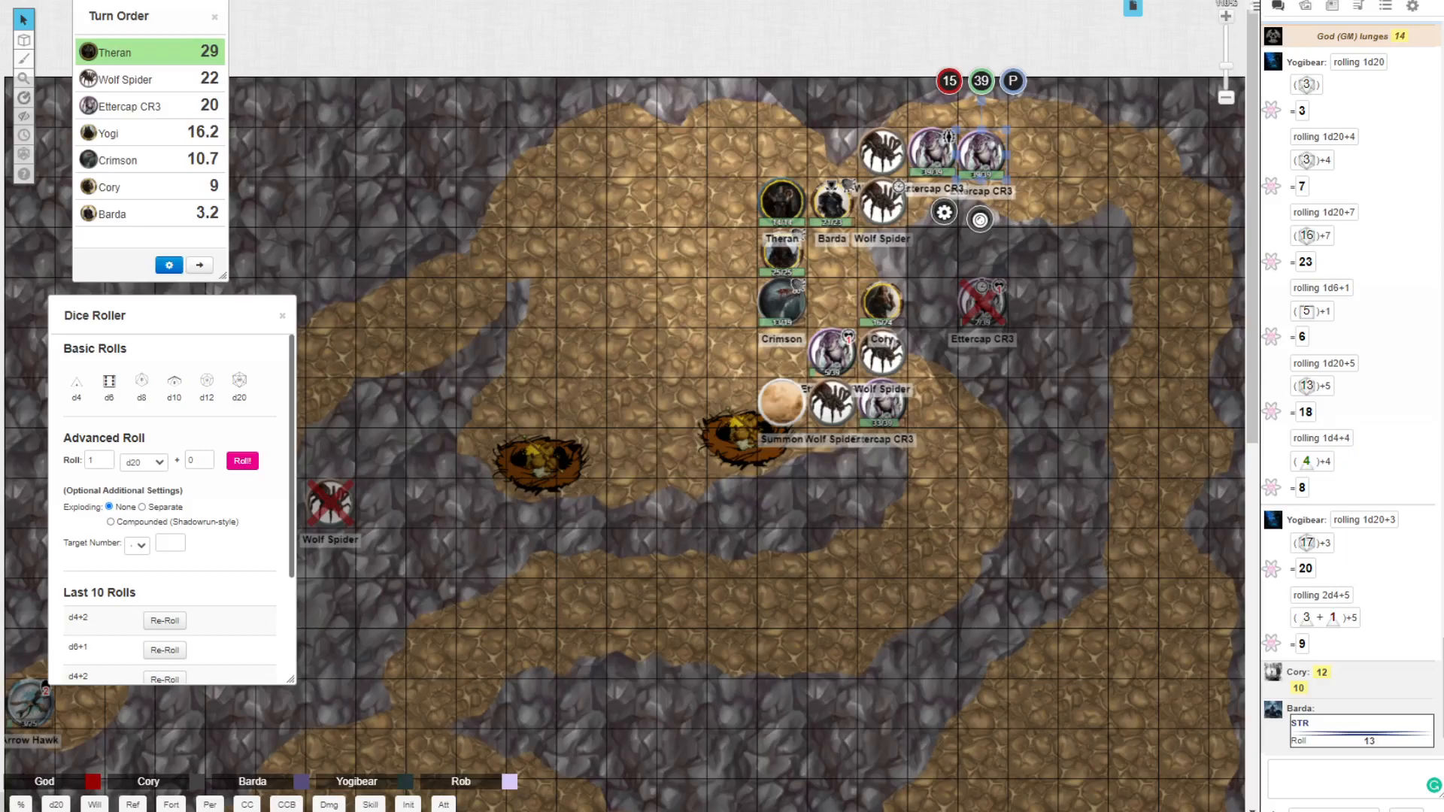
click(832, 200)
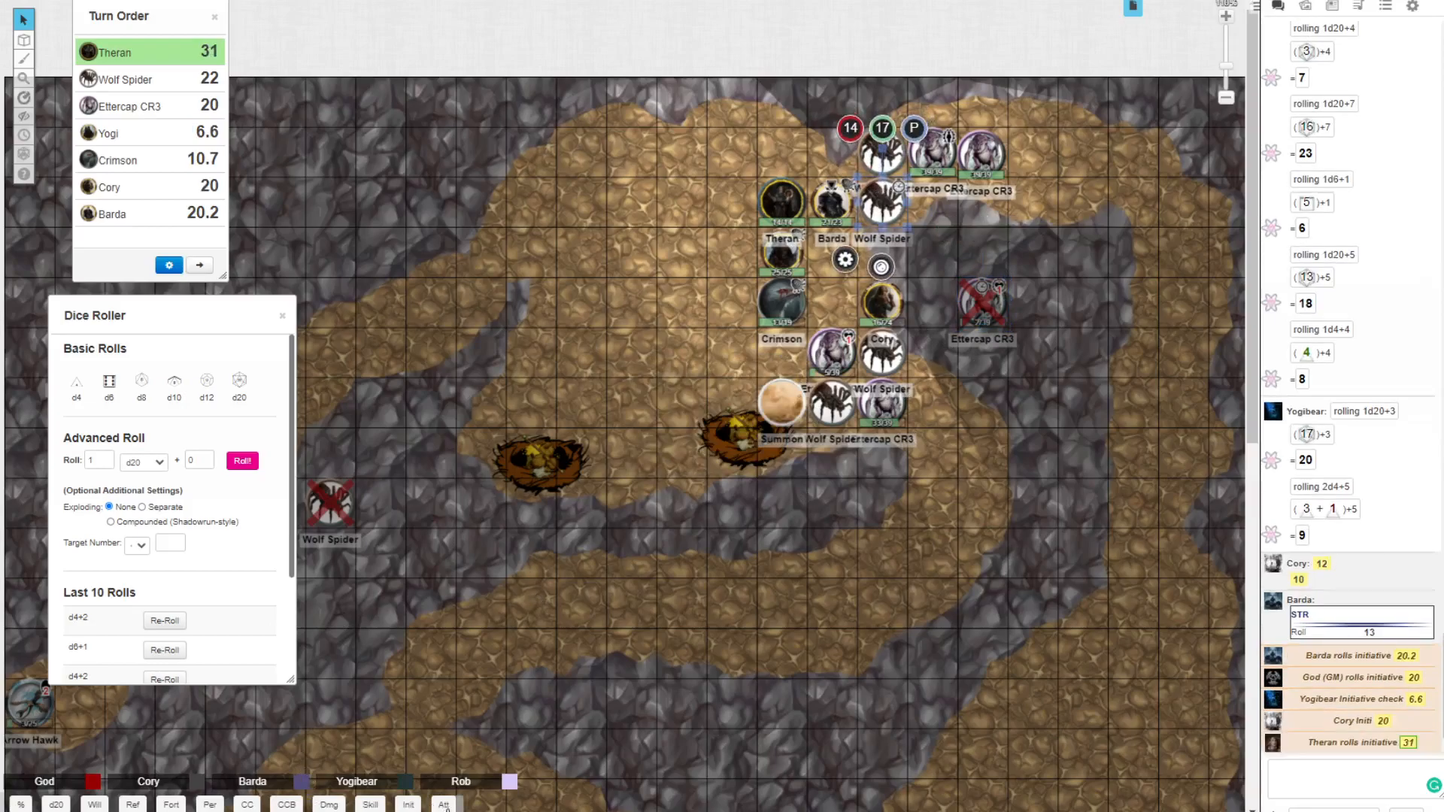
Step: Roll the wolf spider's initiative with its modifier, giving it 12 in the turn order
click(408, 804)
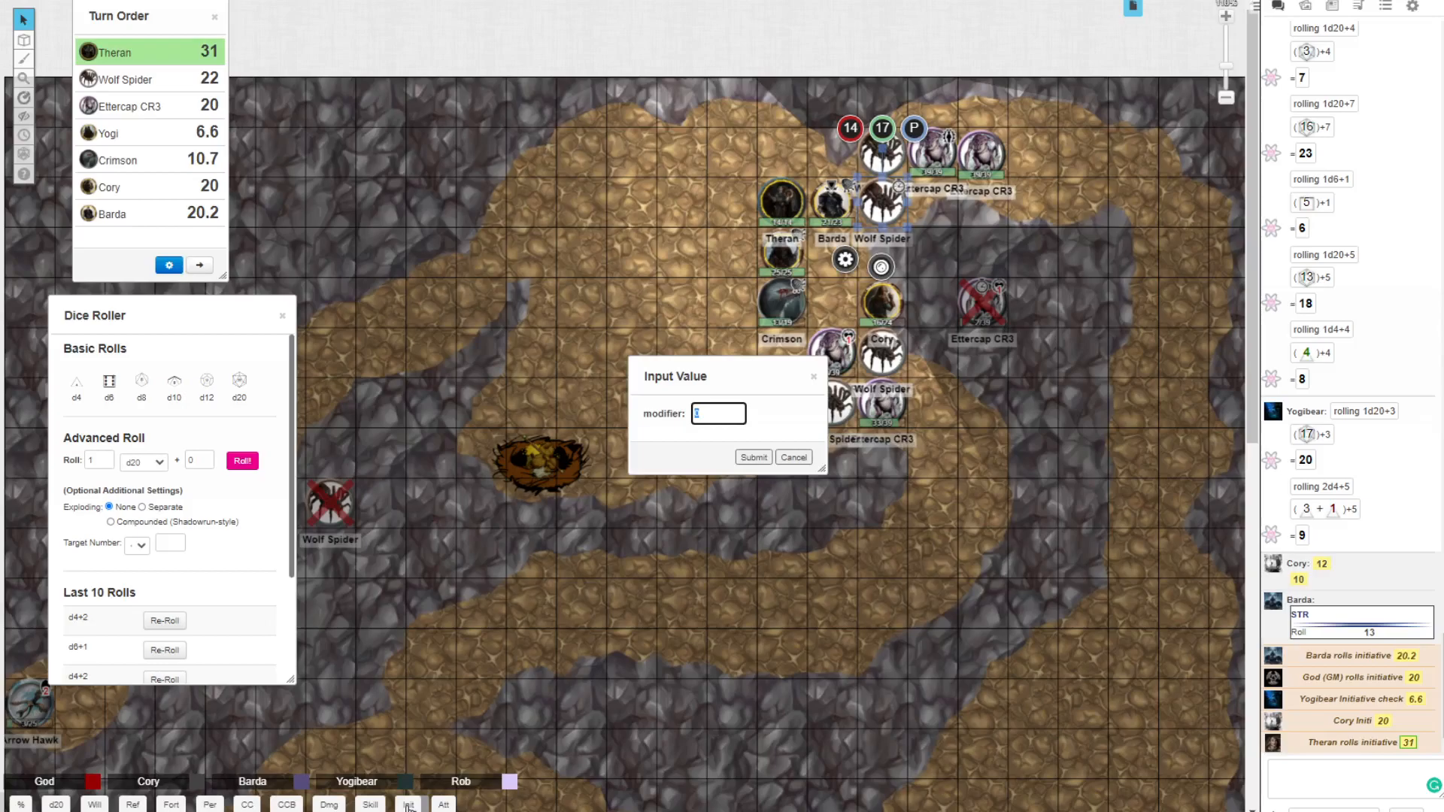
click(752, 457)
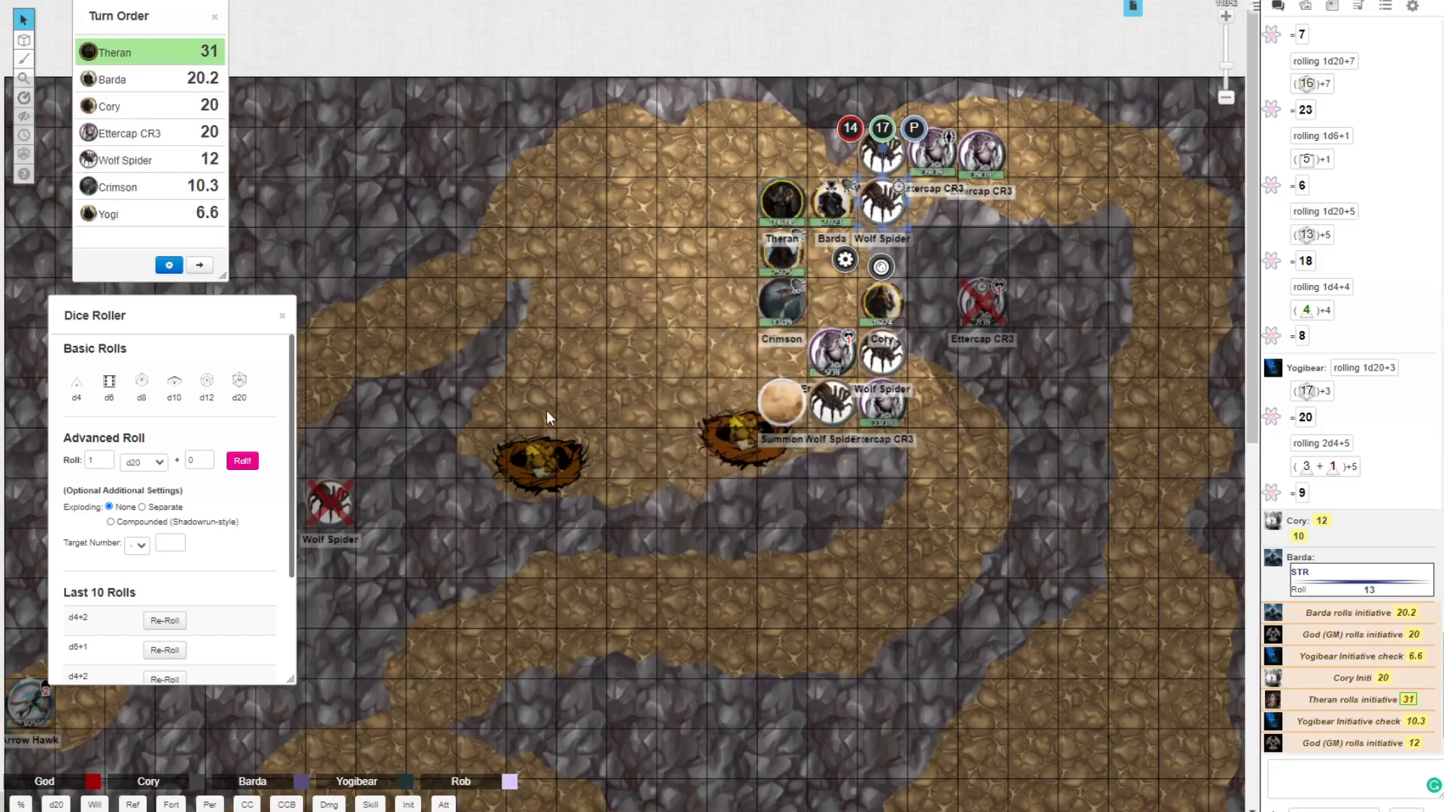
mouse_move(539, 432)
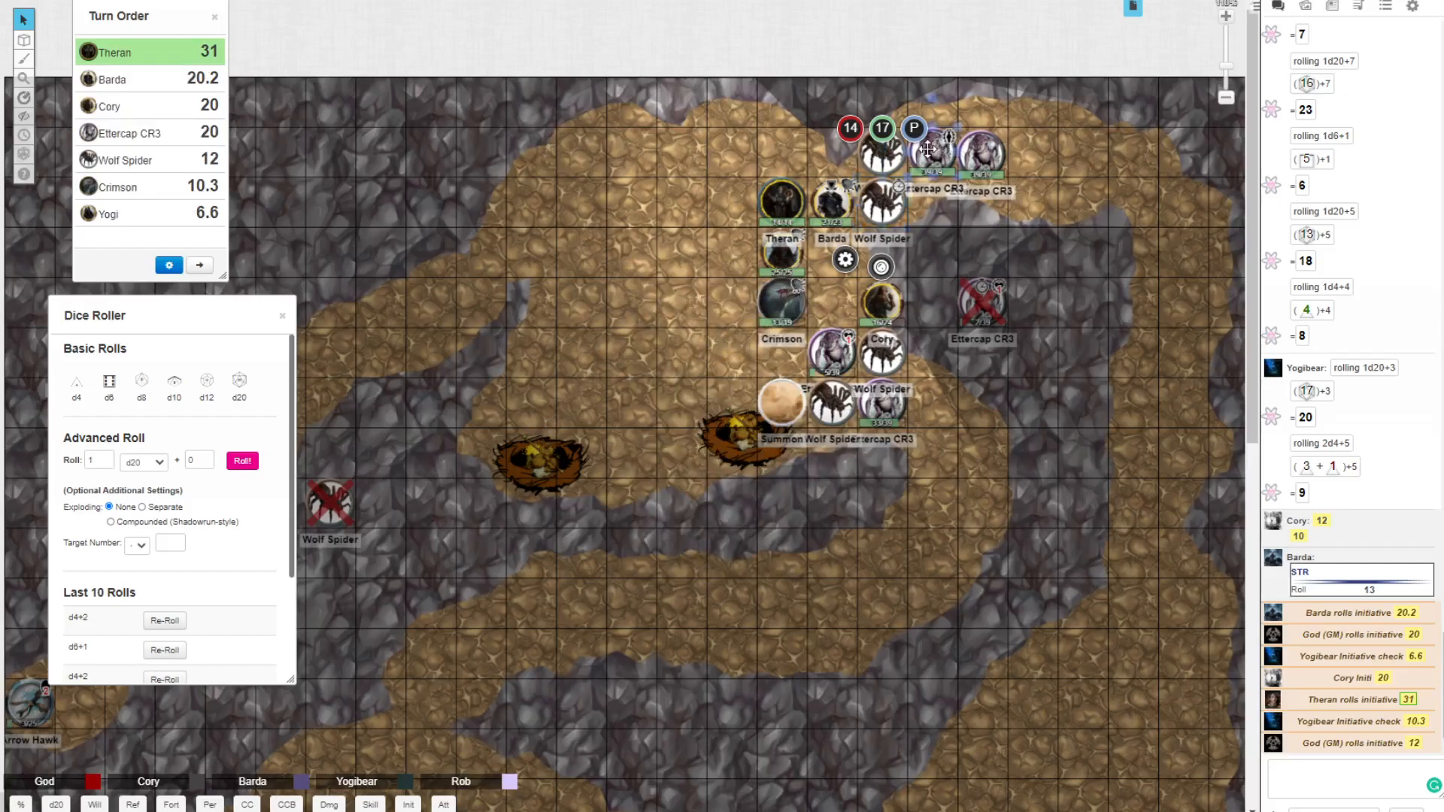
Step: Bring up the top ettercap's status markers and dismiss them without applying one
click(880, 266)
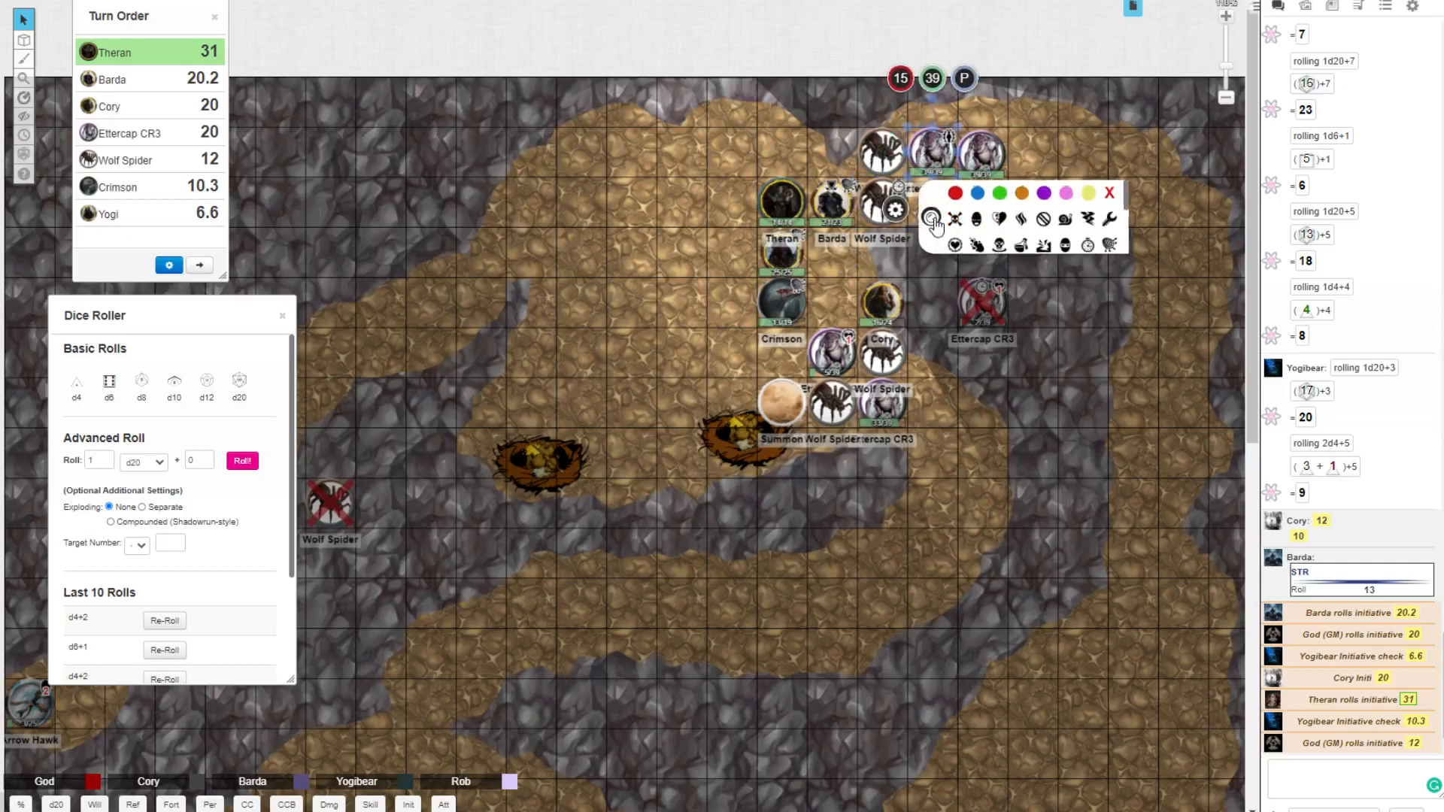
click(932, 220)
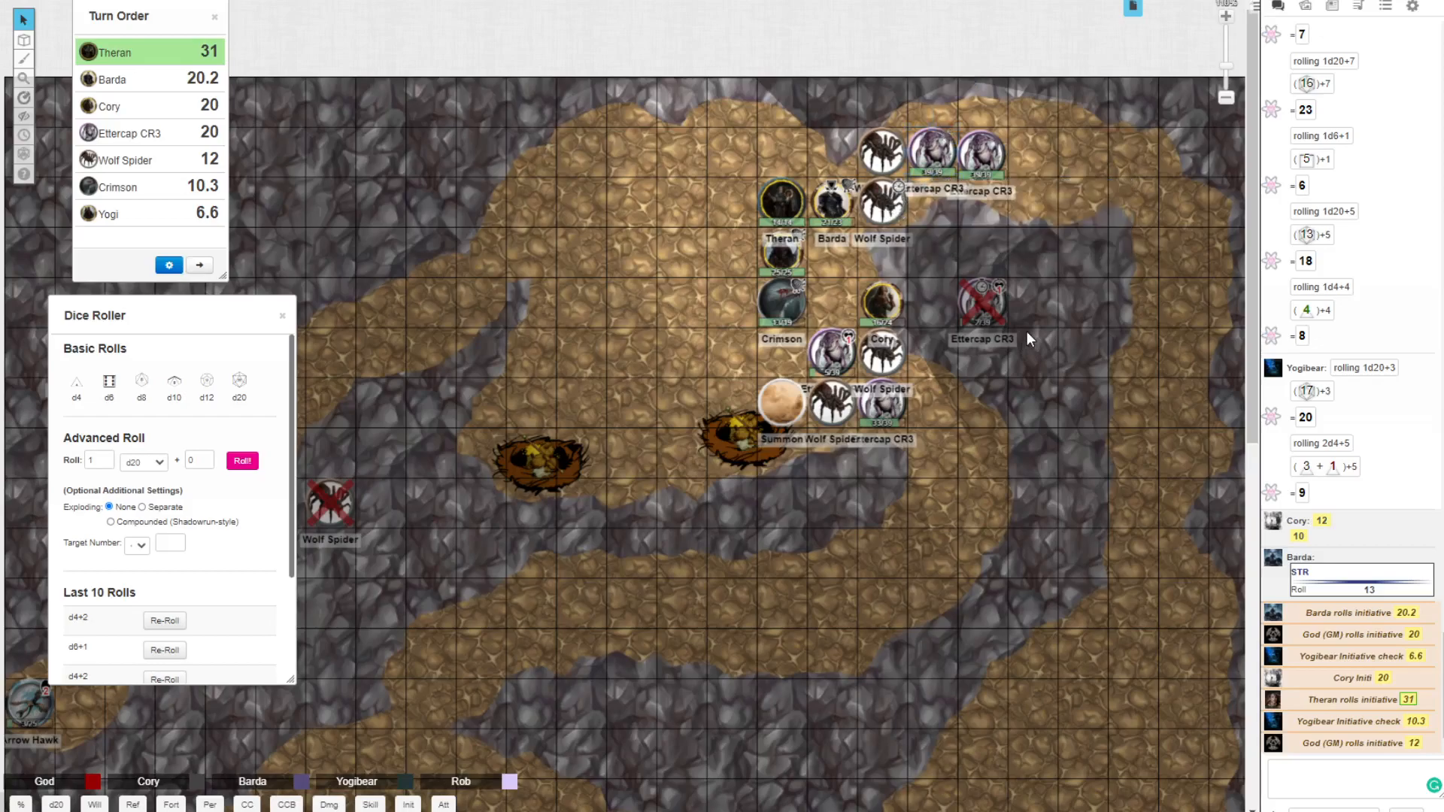
mouse_move(945, 338)
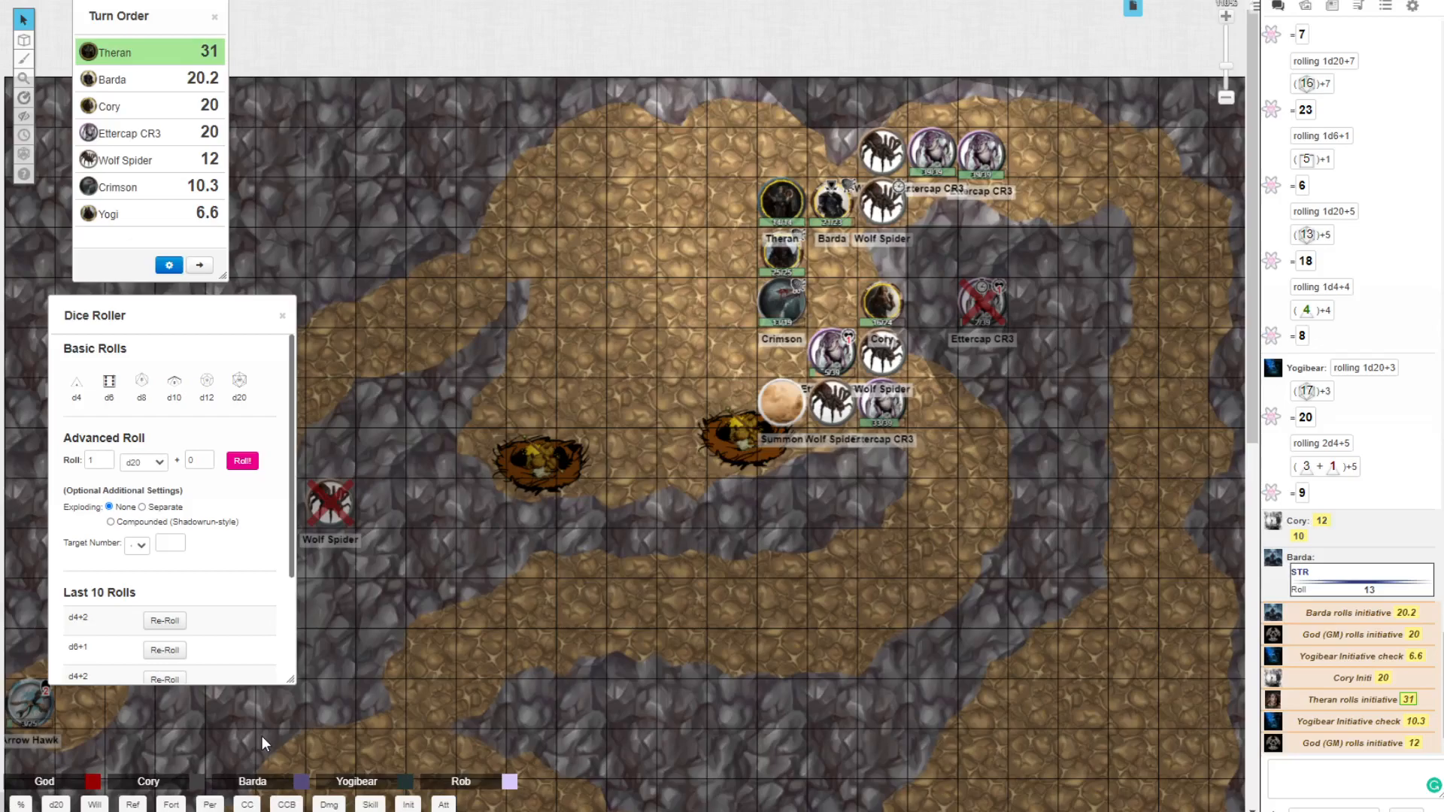
mouse_move(265, 787)
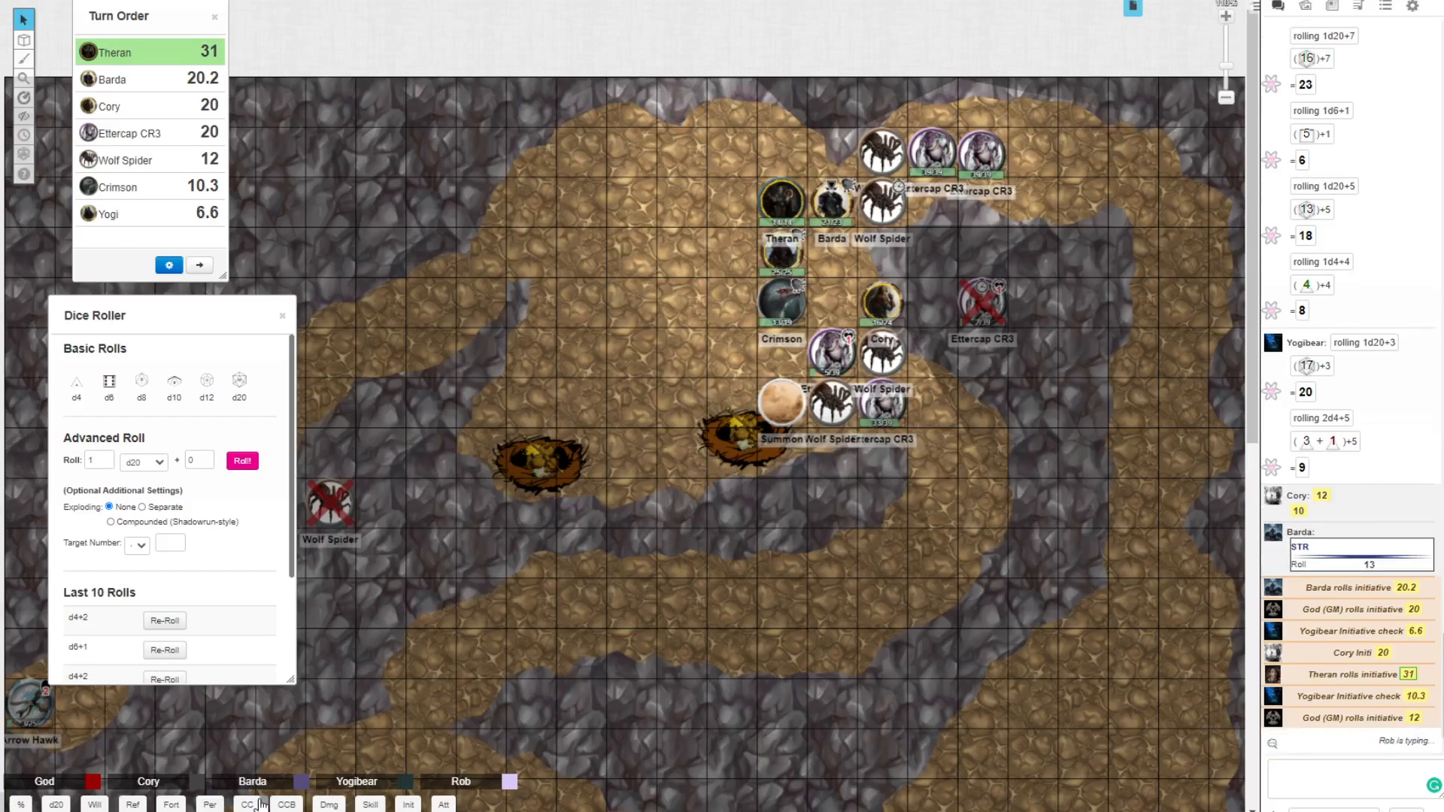
mouse_move(602, 680)
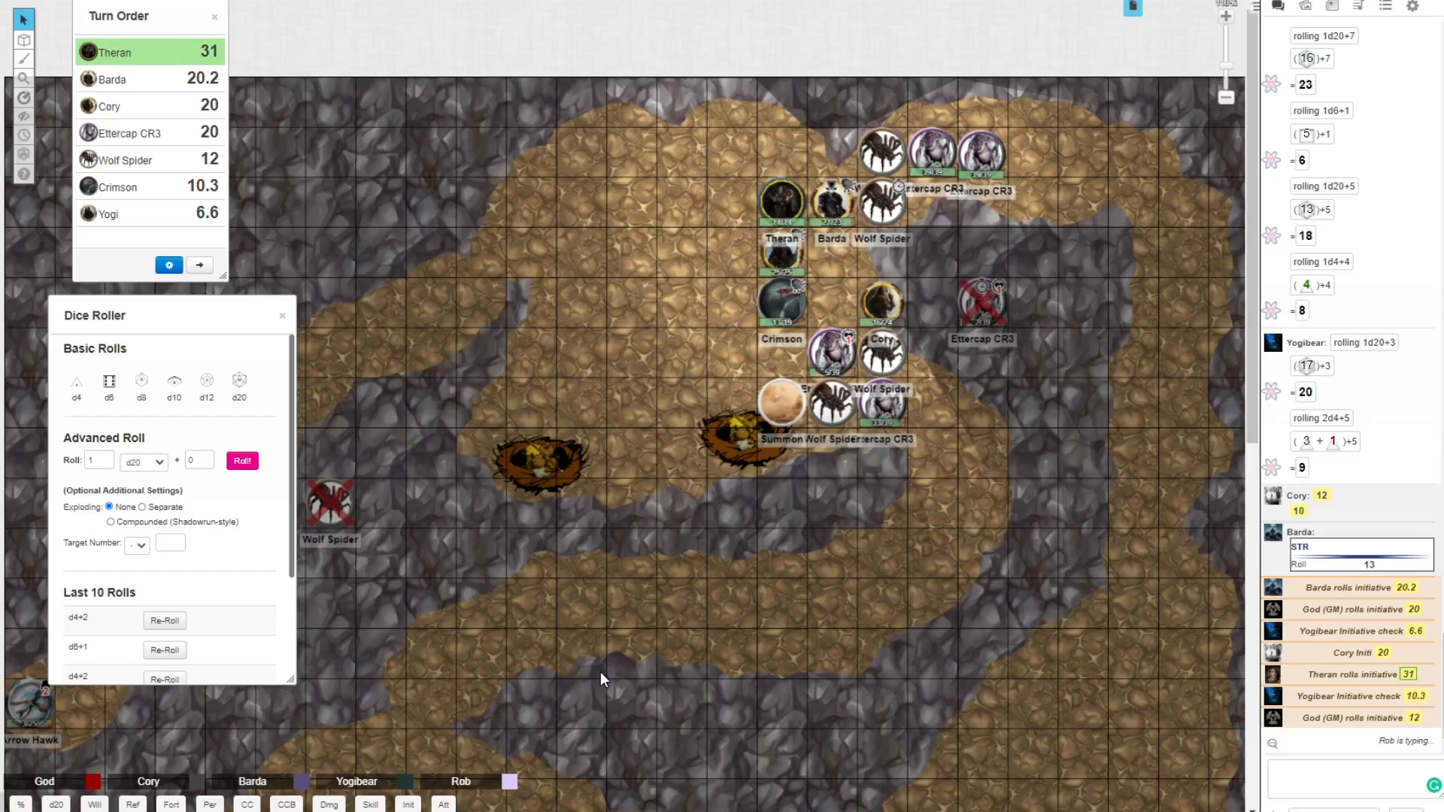
Step: Scroll the chat to follow Theran's attack rolls of 20 and 12 and damage of 3
scroll(down, 3)
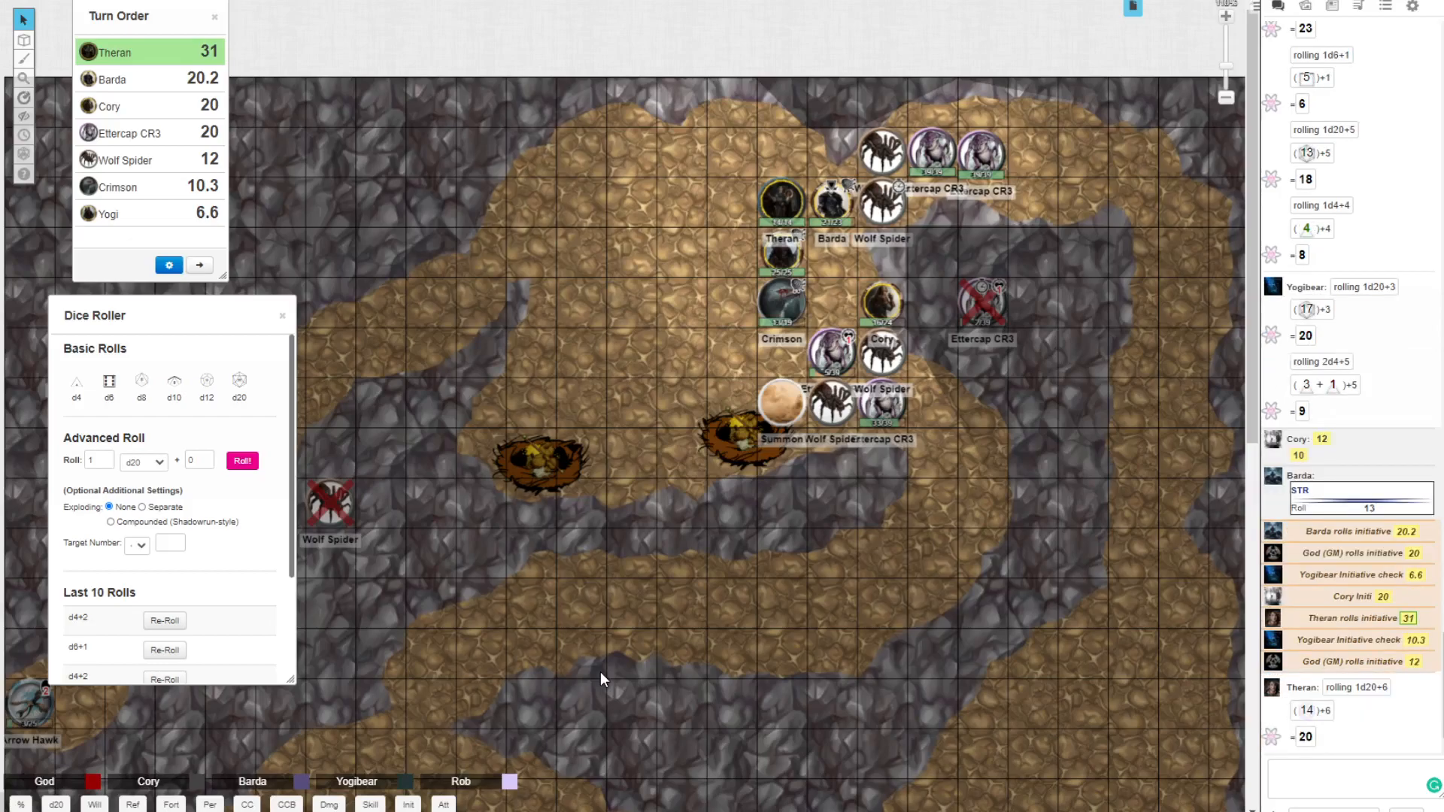
scroll(down, 3)
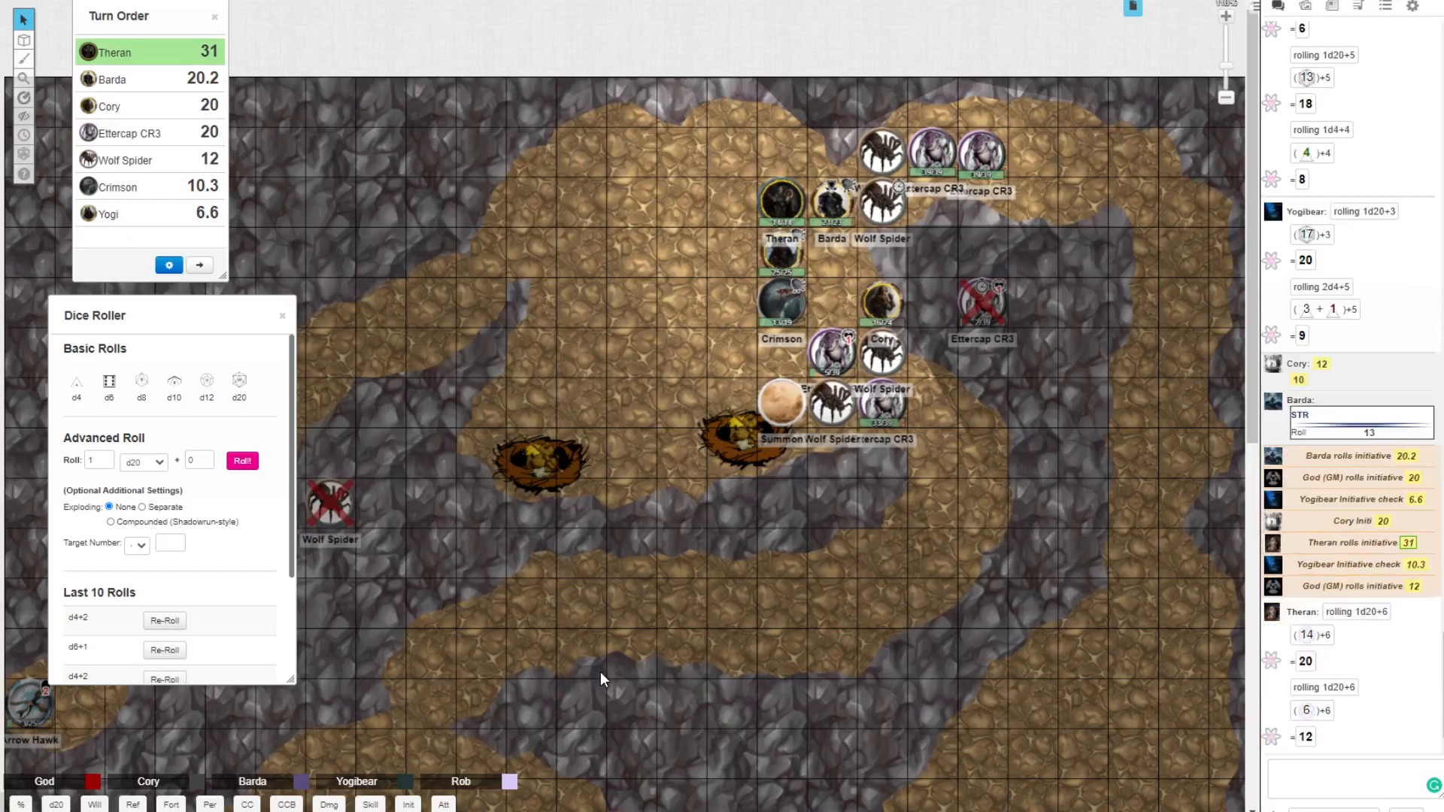
mouse_move(209, 486)
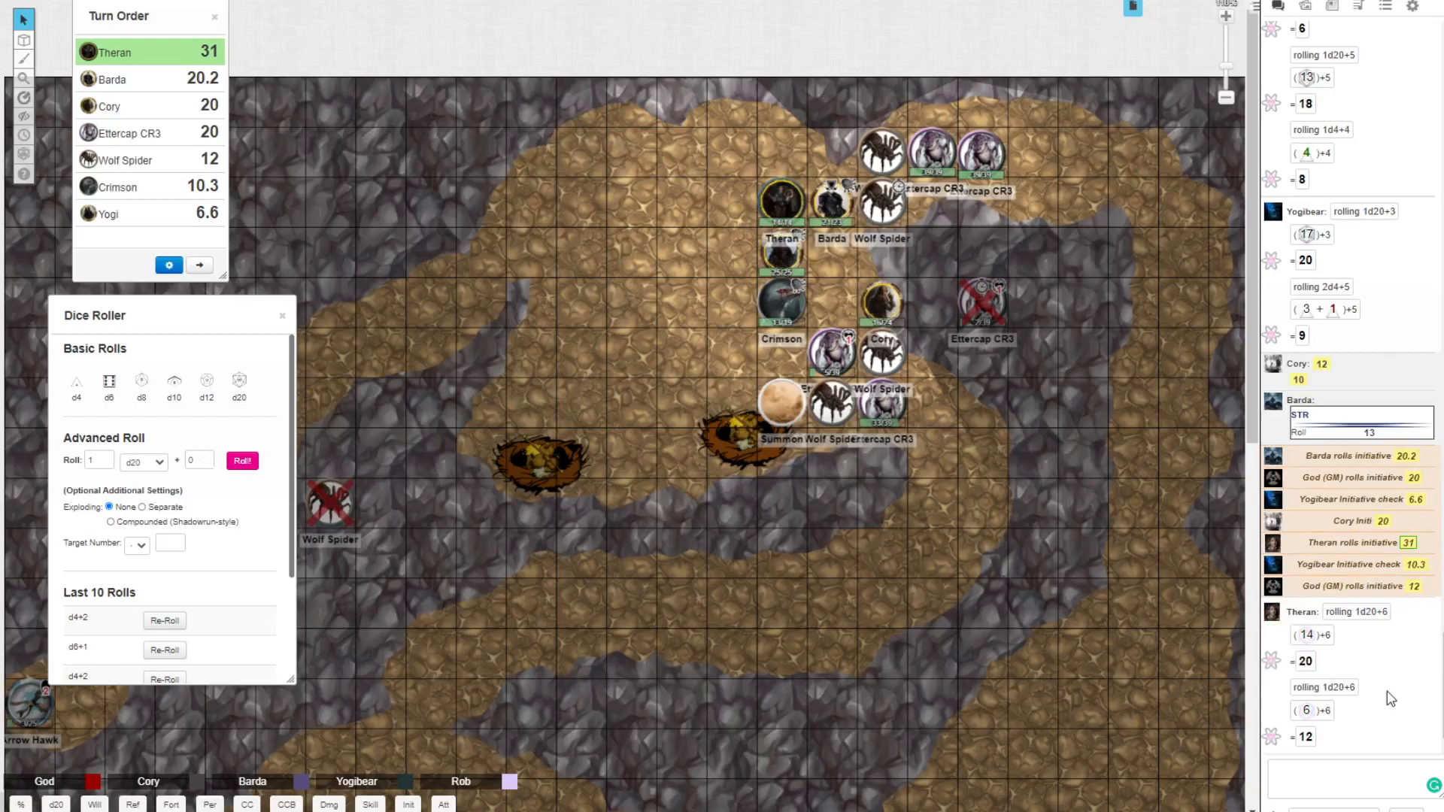
mouse_move(1336, 724)
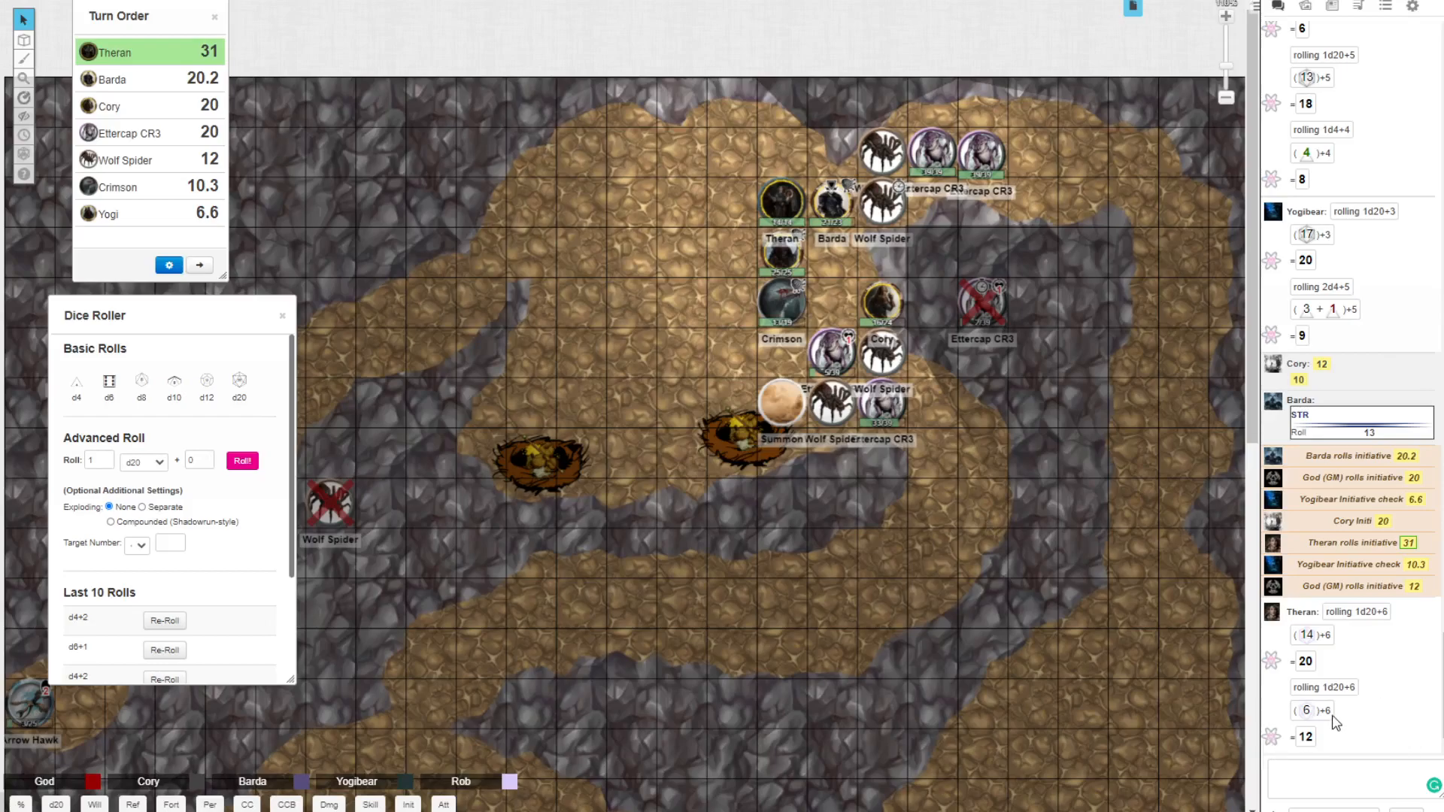
mouse_move(1335, 724)
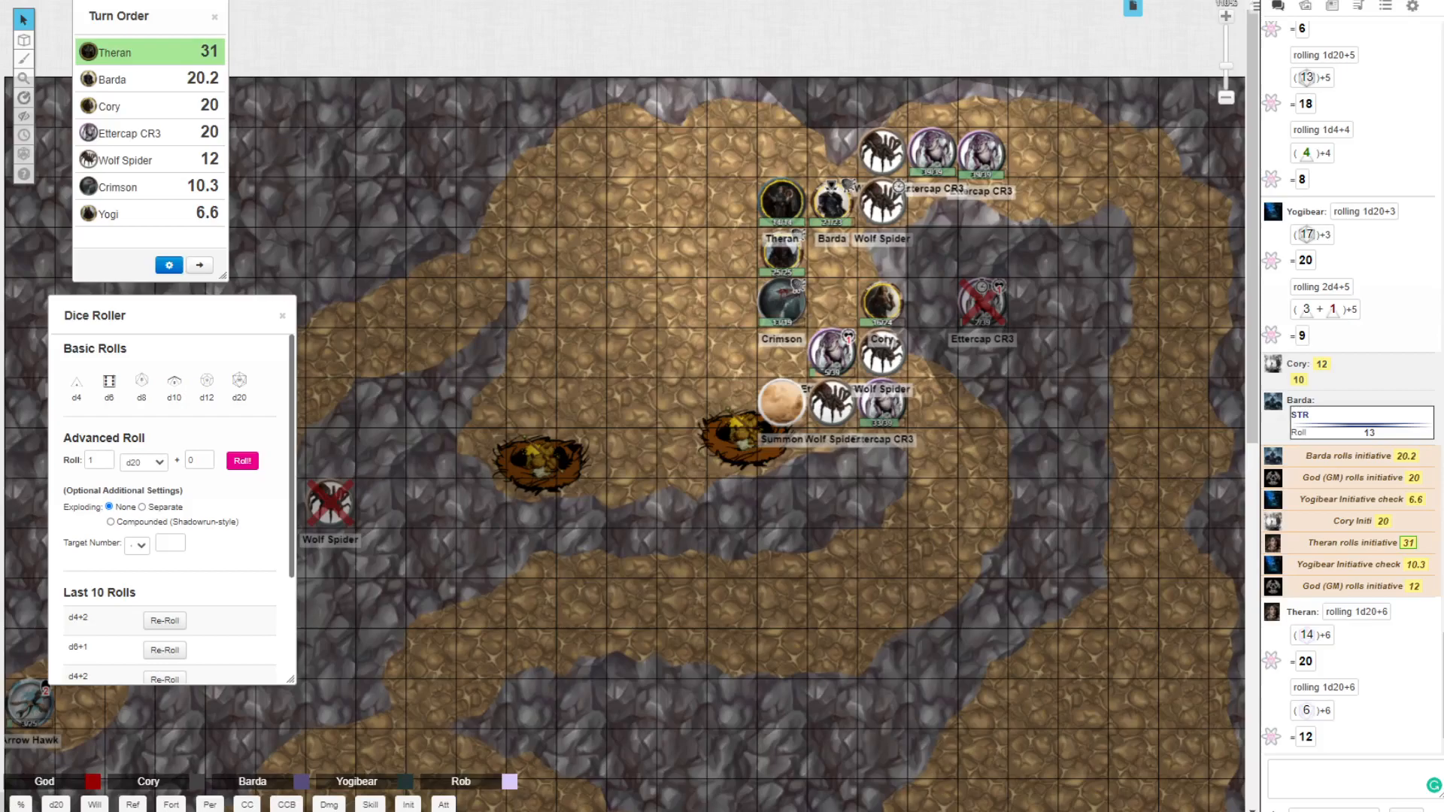
scroll(down, 3)
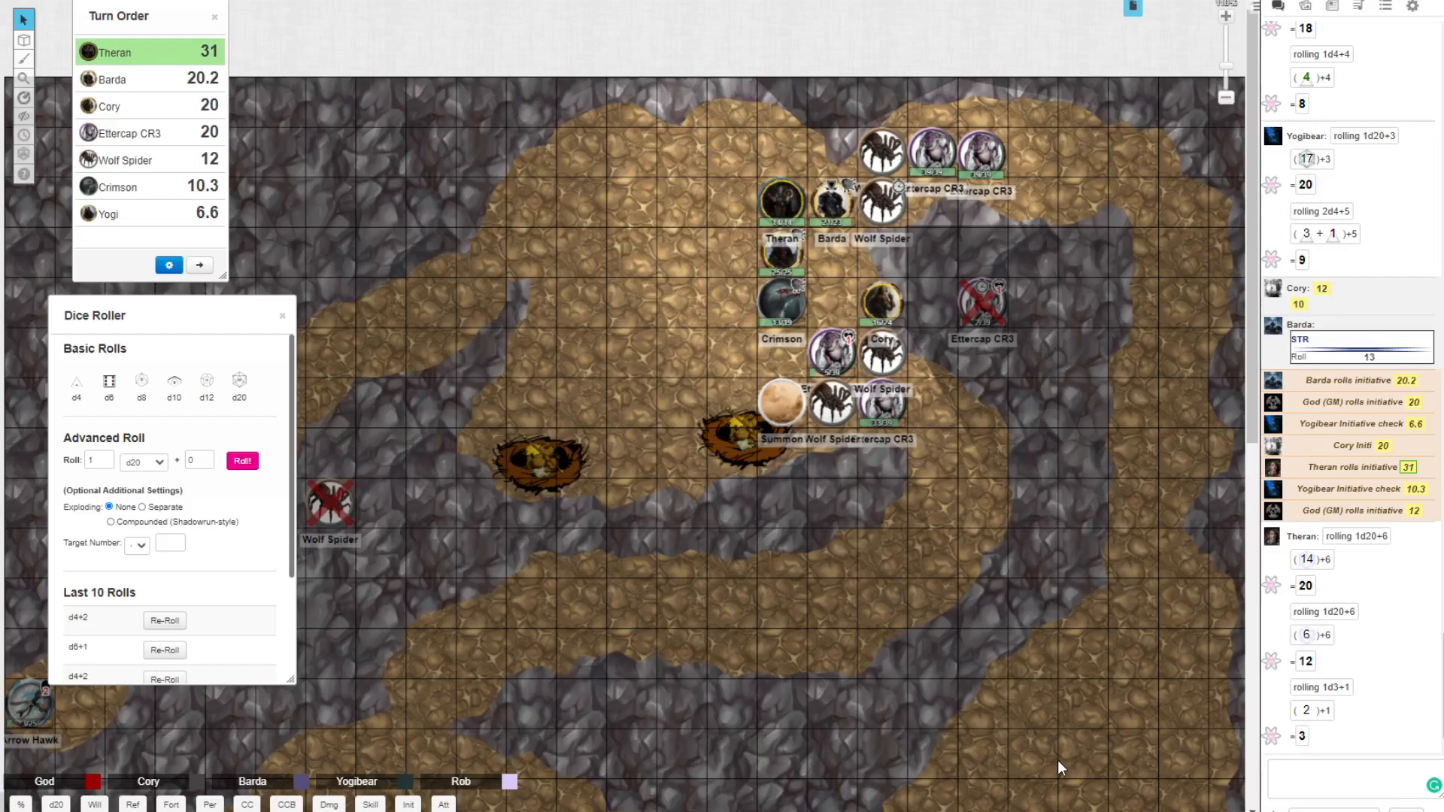
mouse_move(1069, 780)
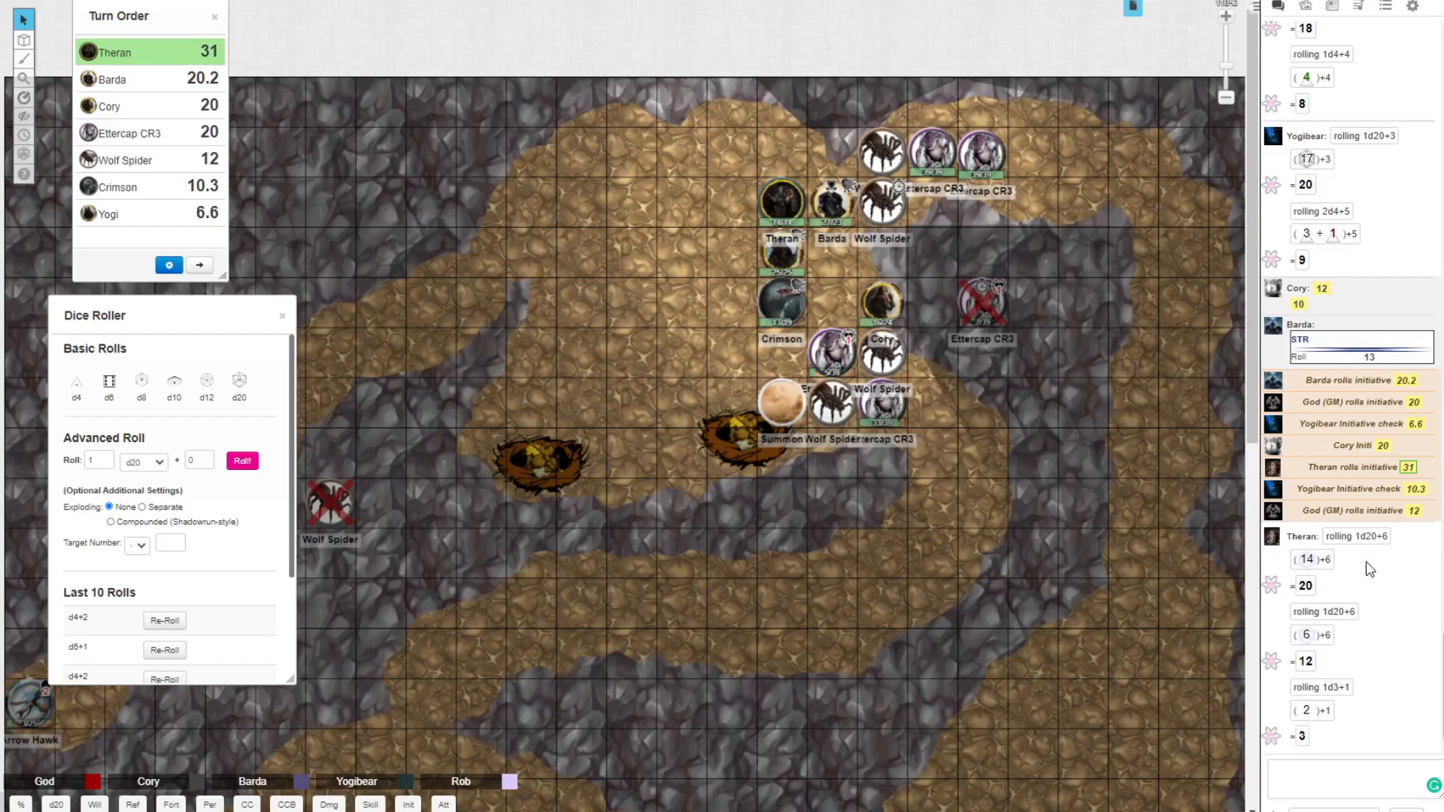
mouse_move(1350, 615)
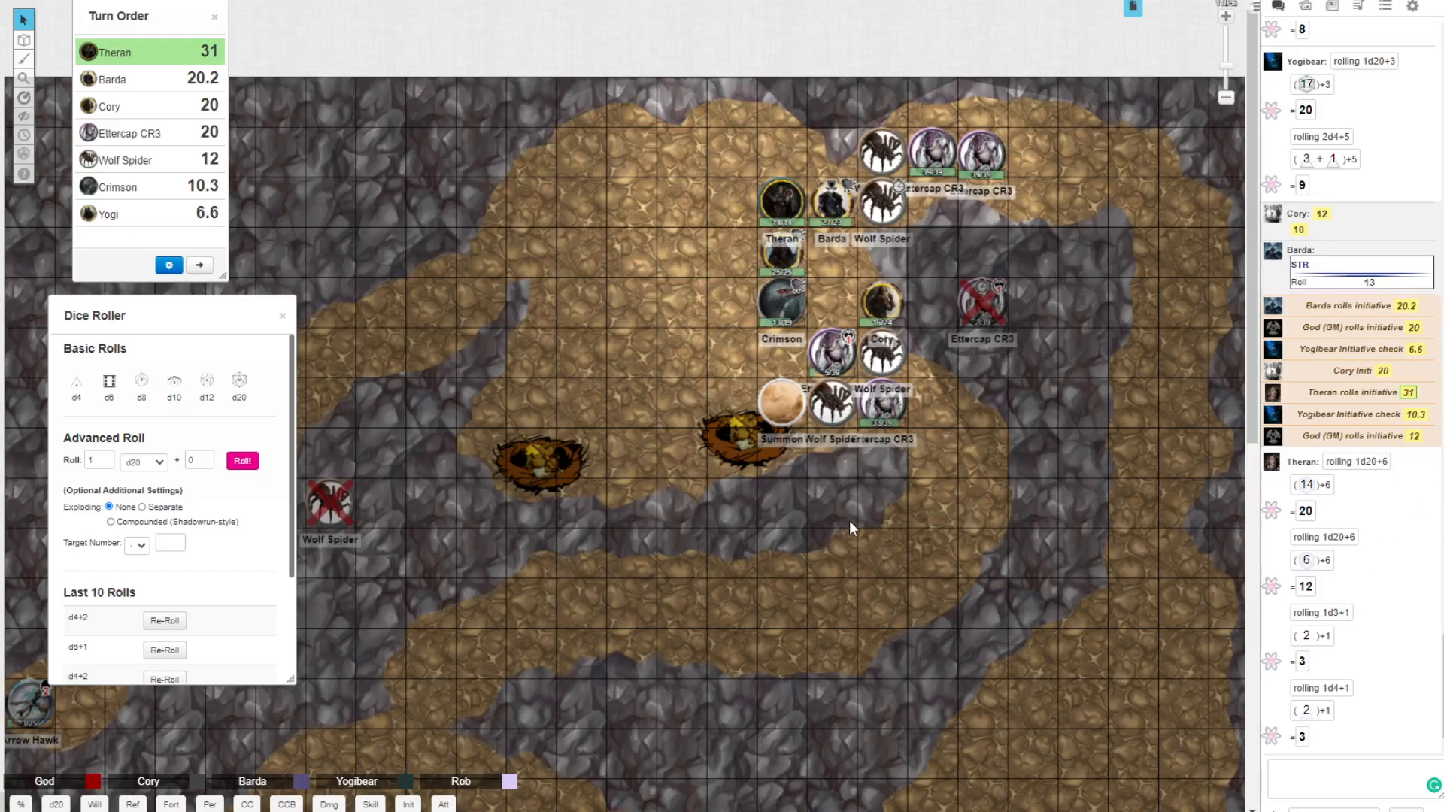
mouse_move(670, 423)
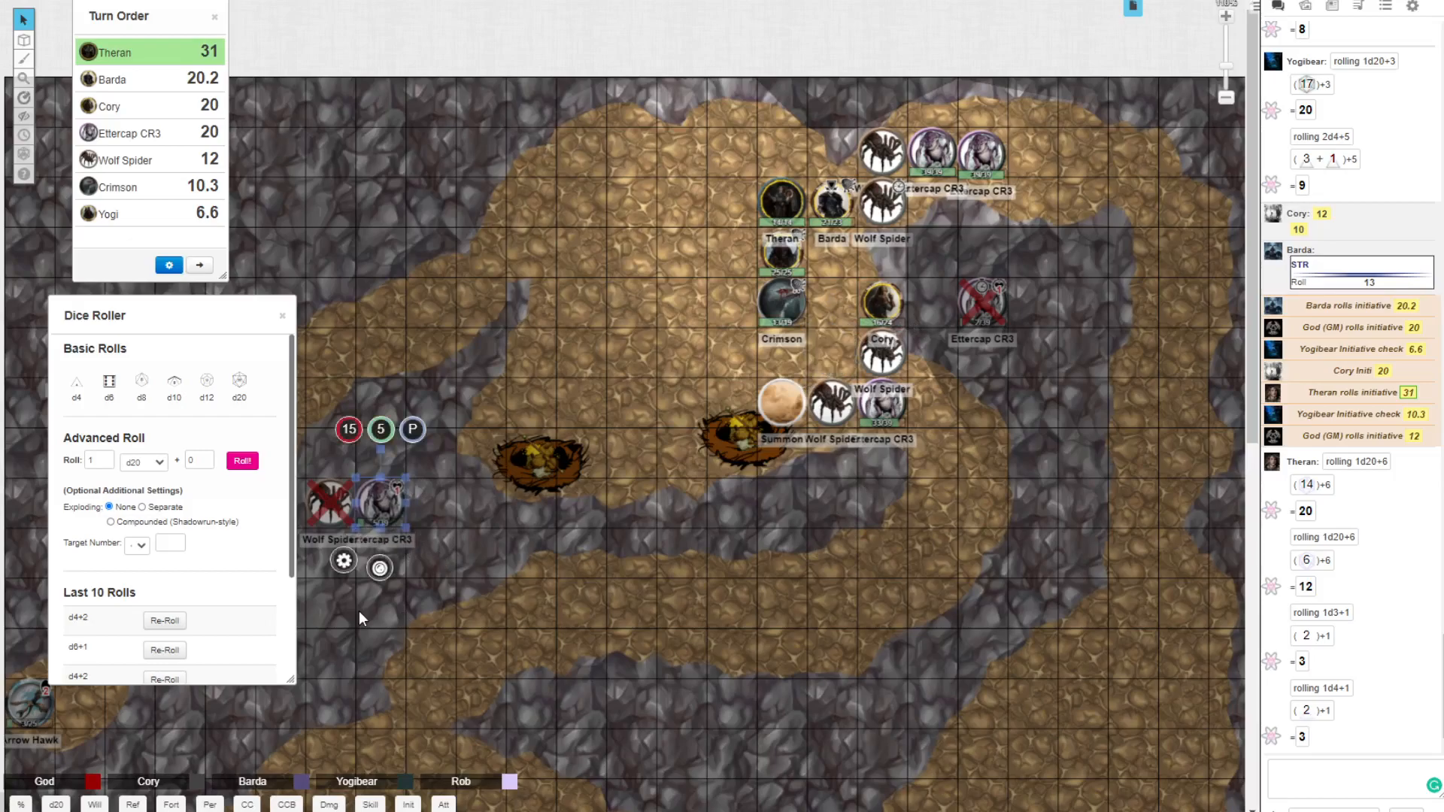
Step: Select the ettercap beside the dead spider and scroll chat to Barda's three bastard-sword rolls
click(832, 200)
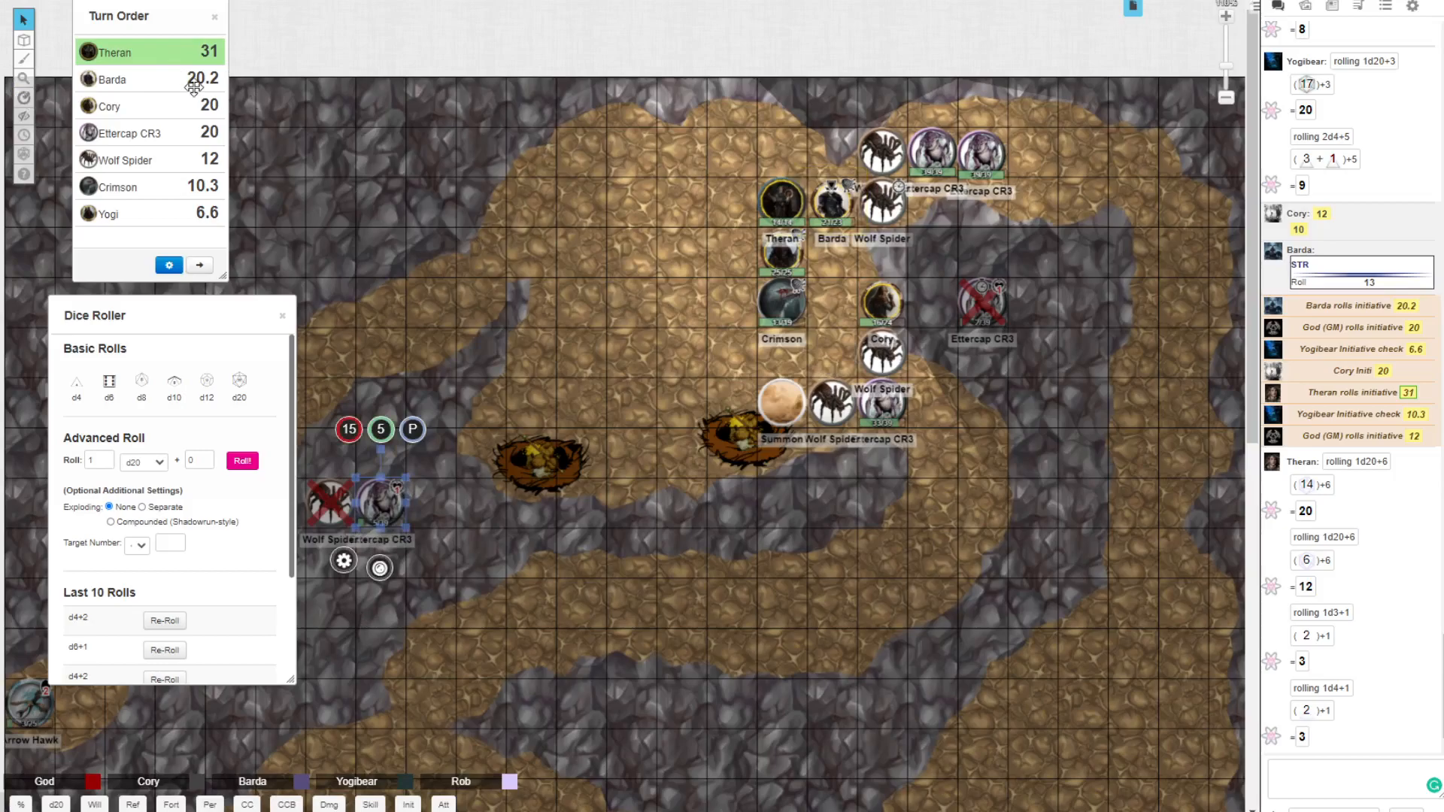
click(831, 202)
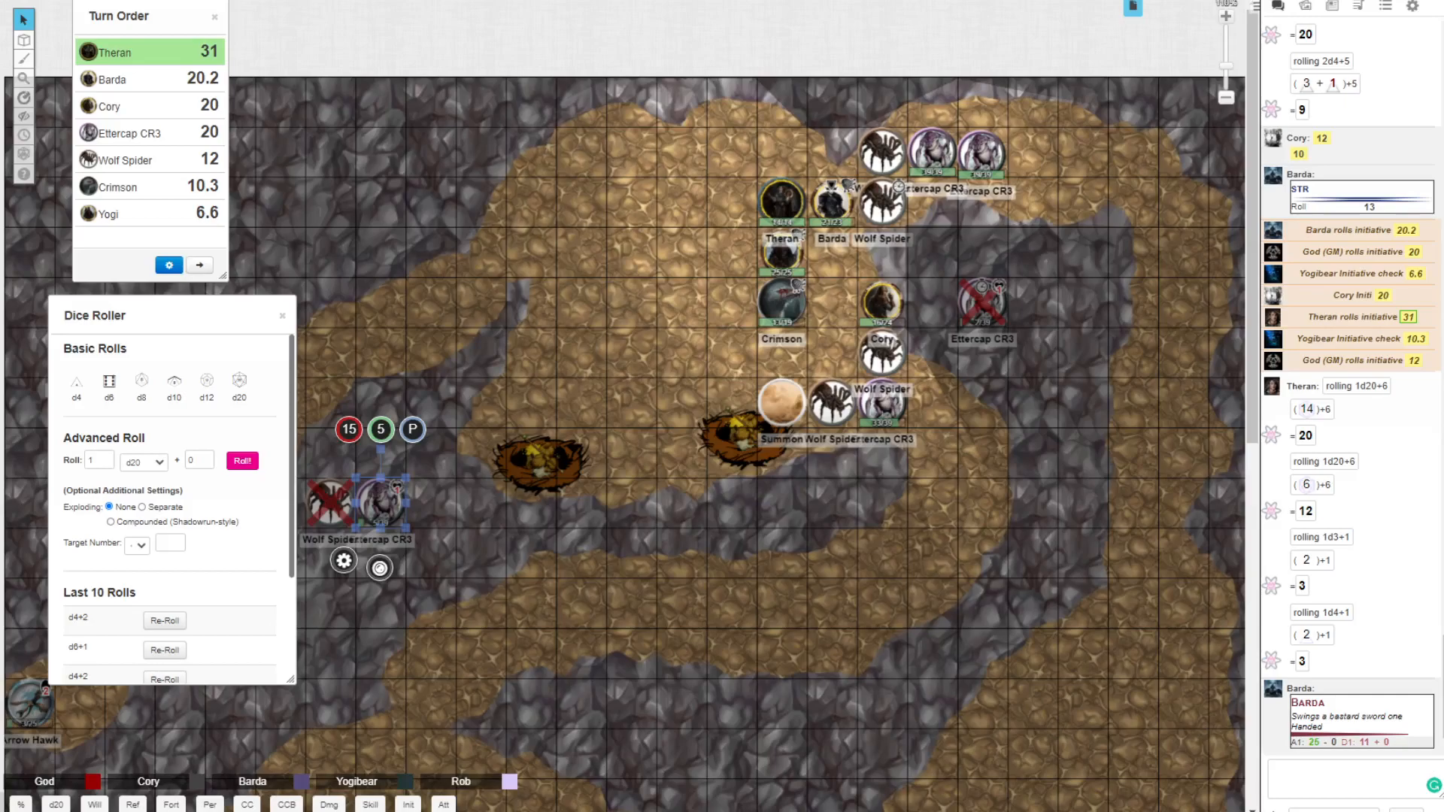
scroll(down, 3)
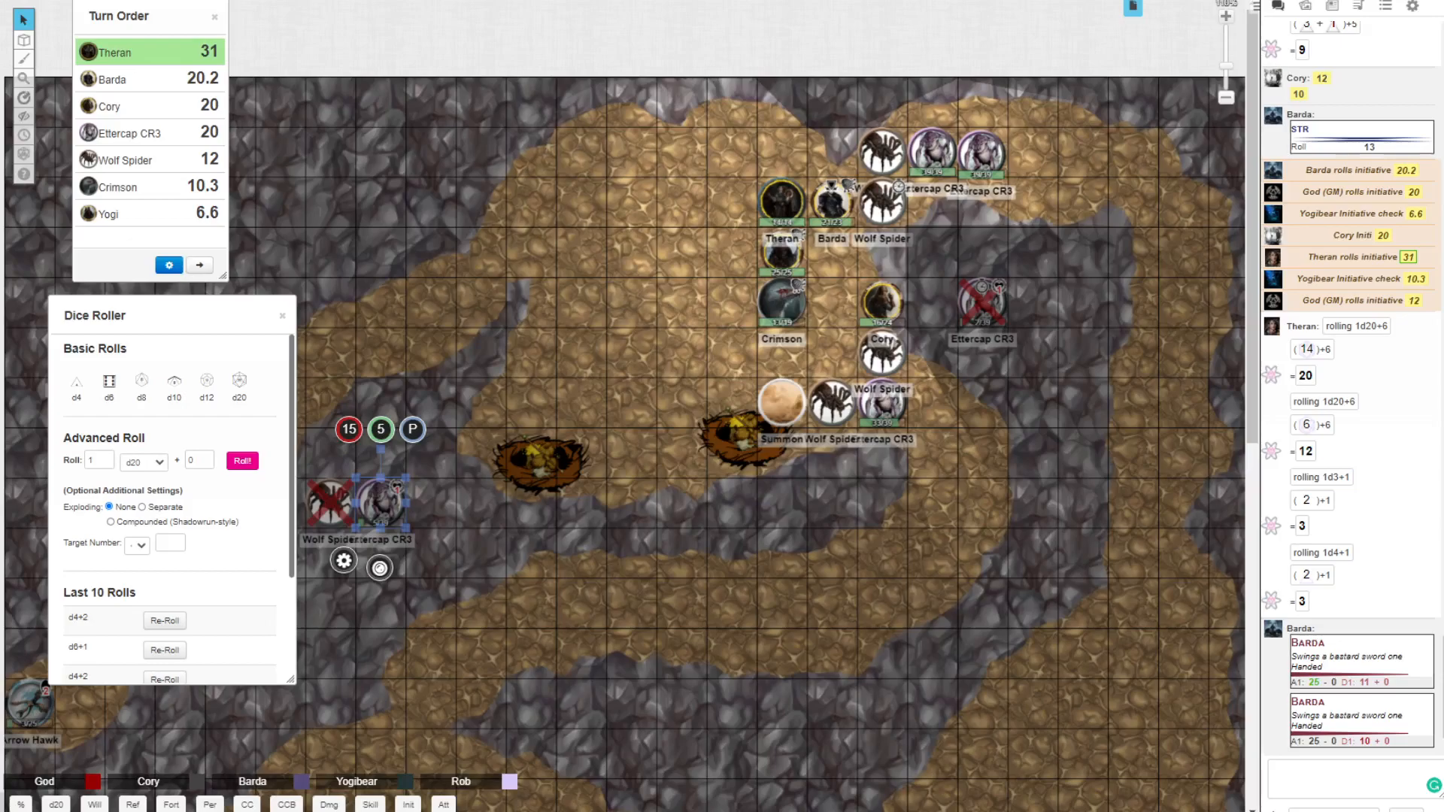
scroll(down, 3)
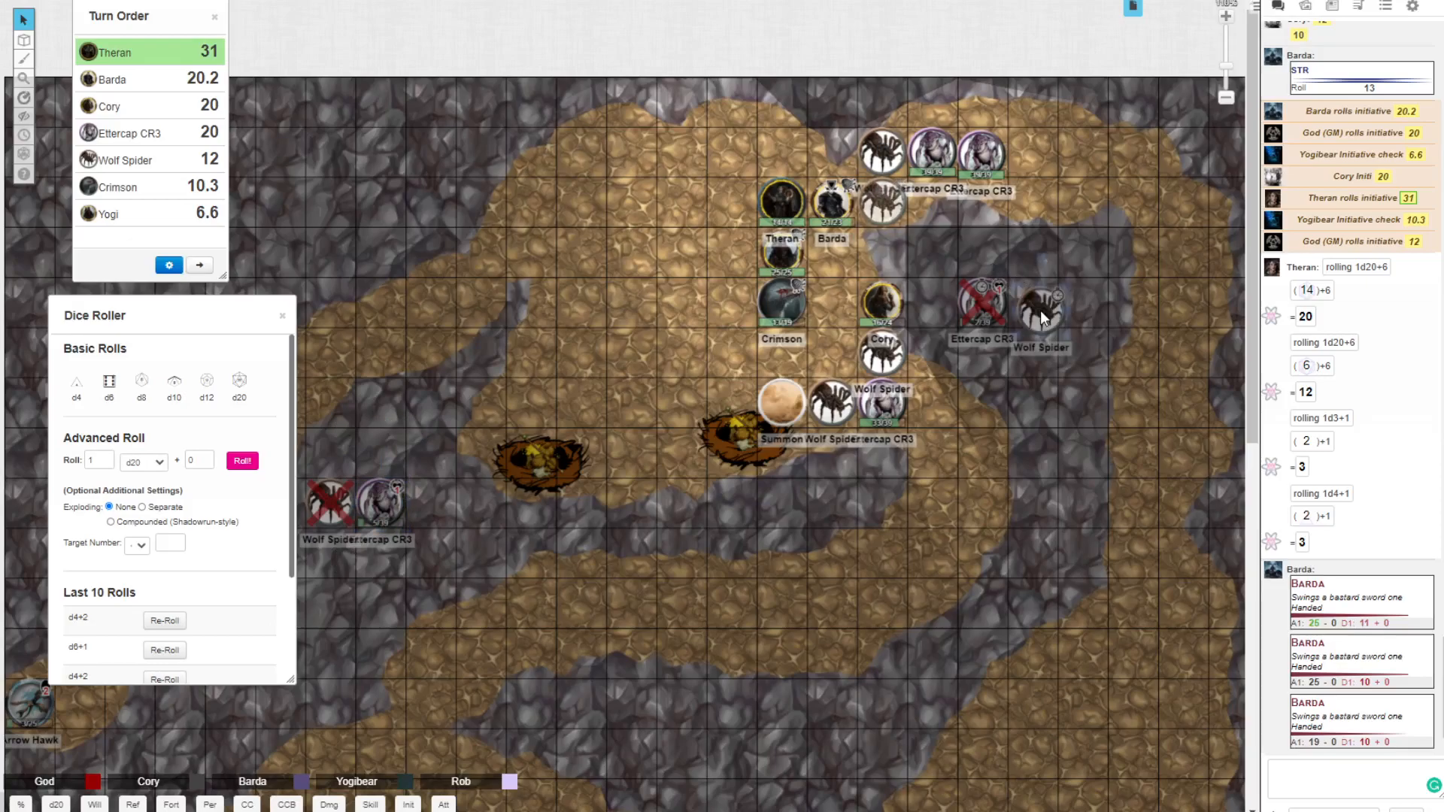
click(1039, 308)
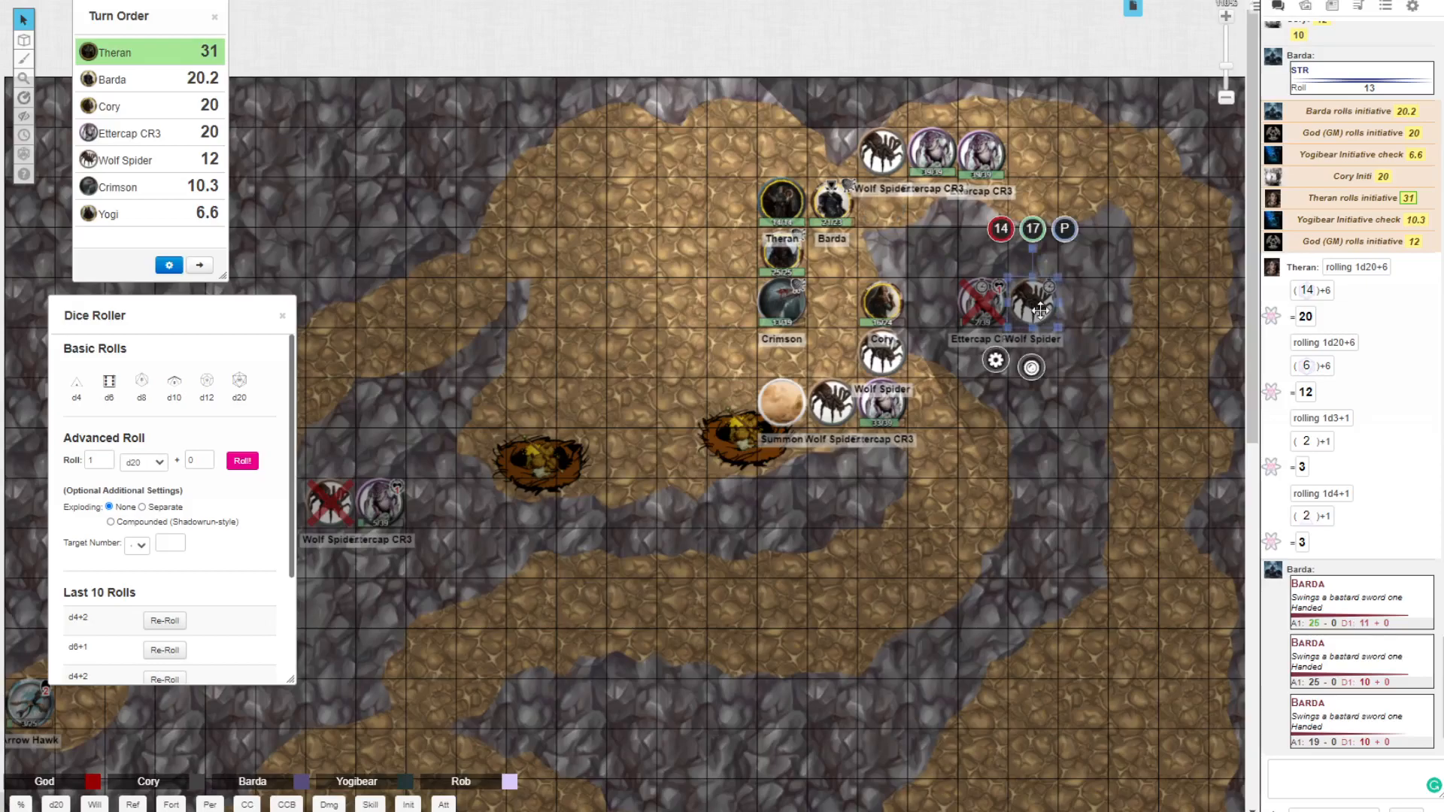
mouse_move(848, 313)
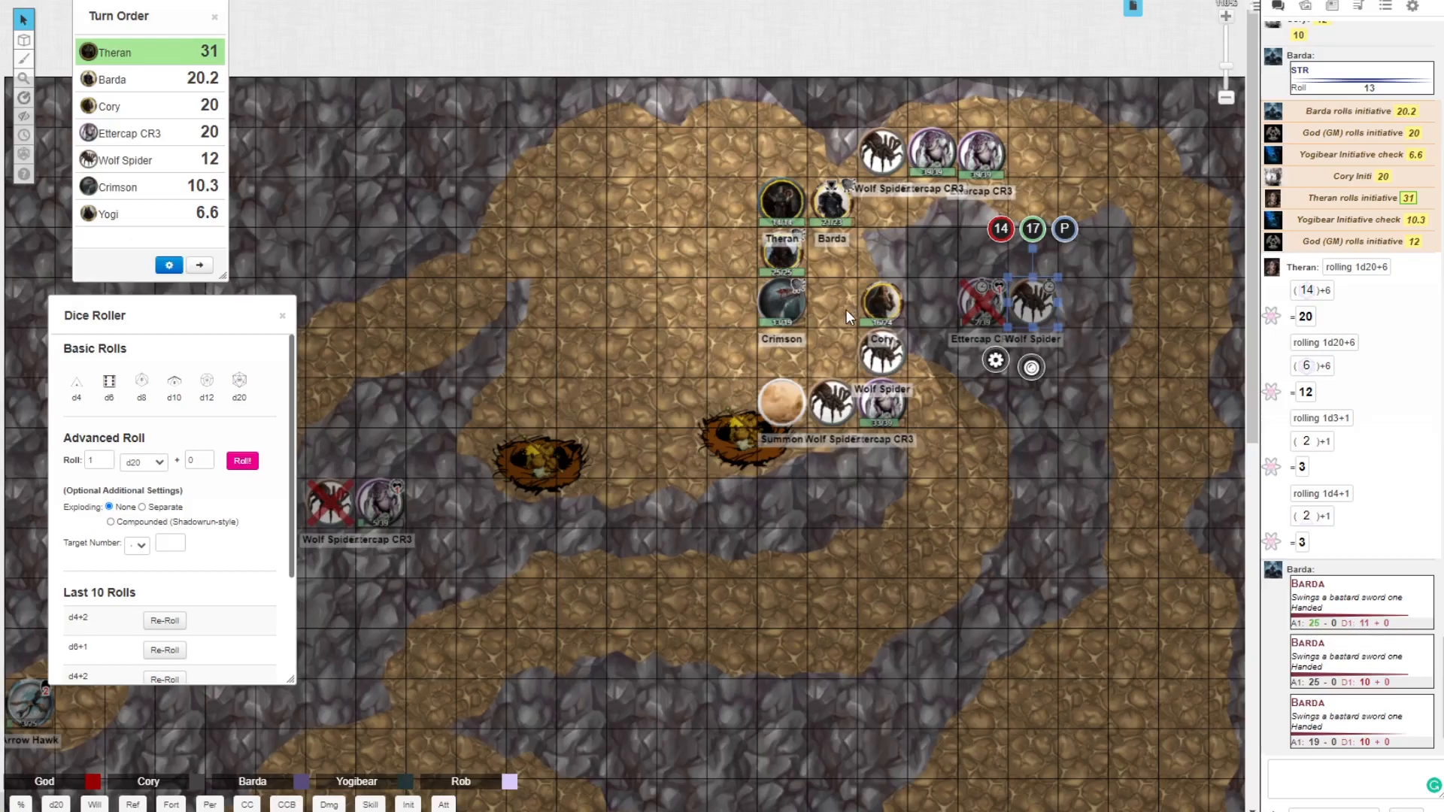
mouse_move(848, 318)
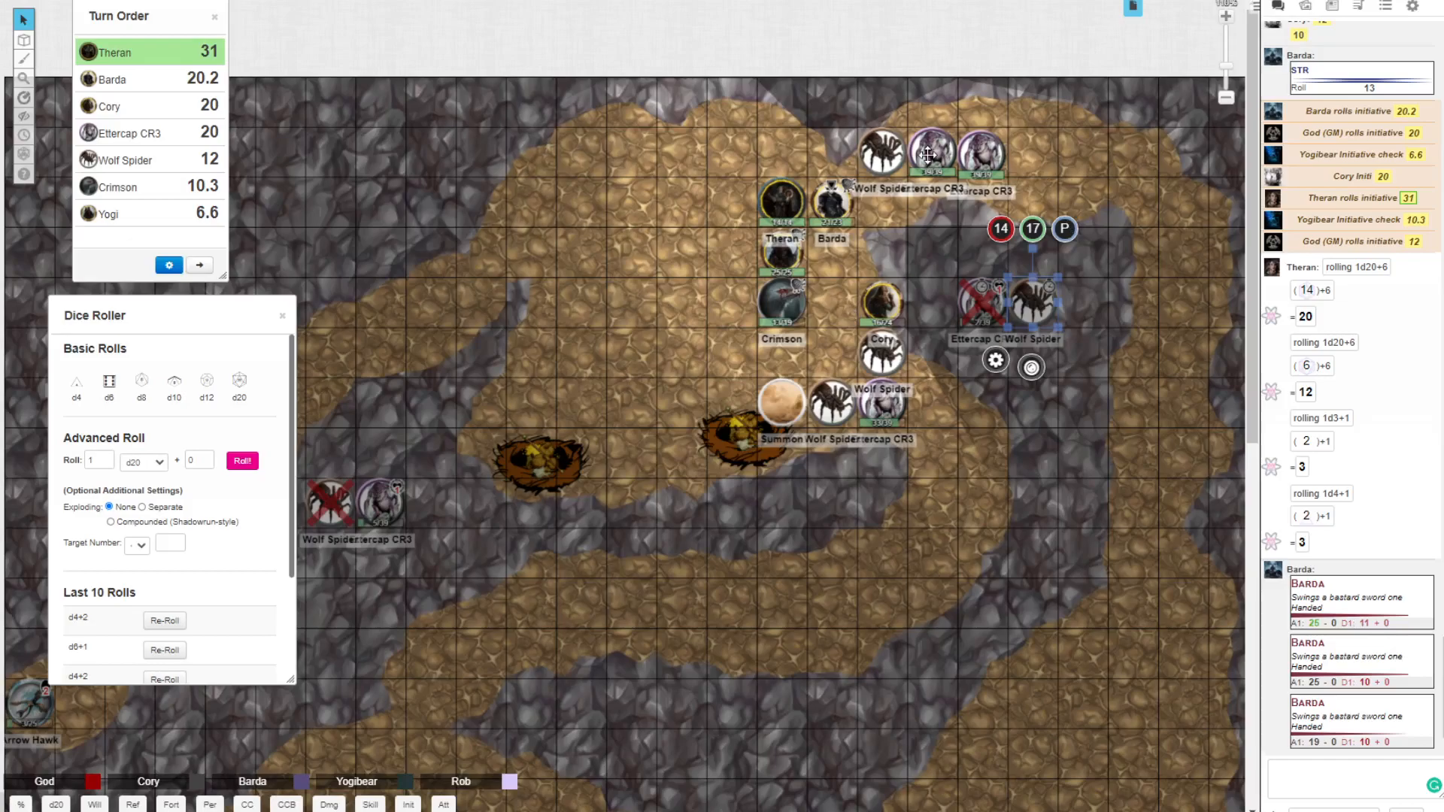
click(980, 304)
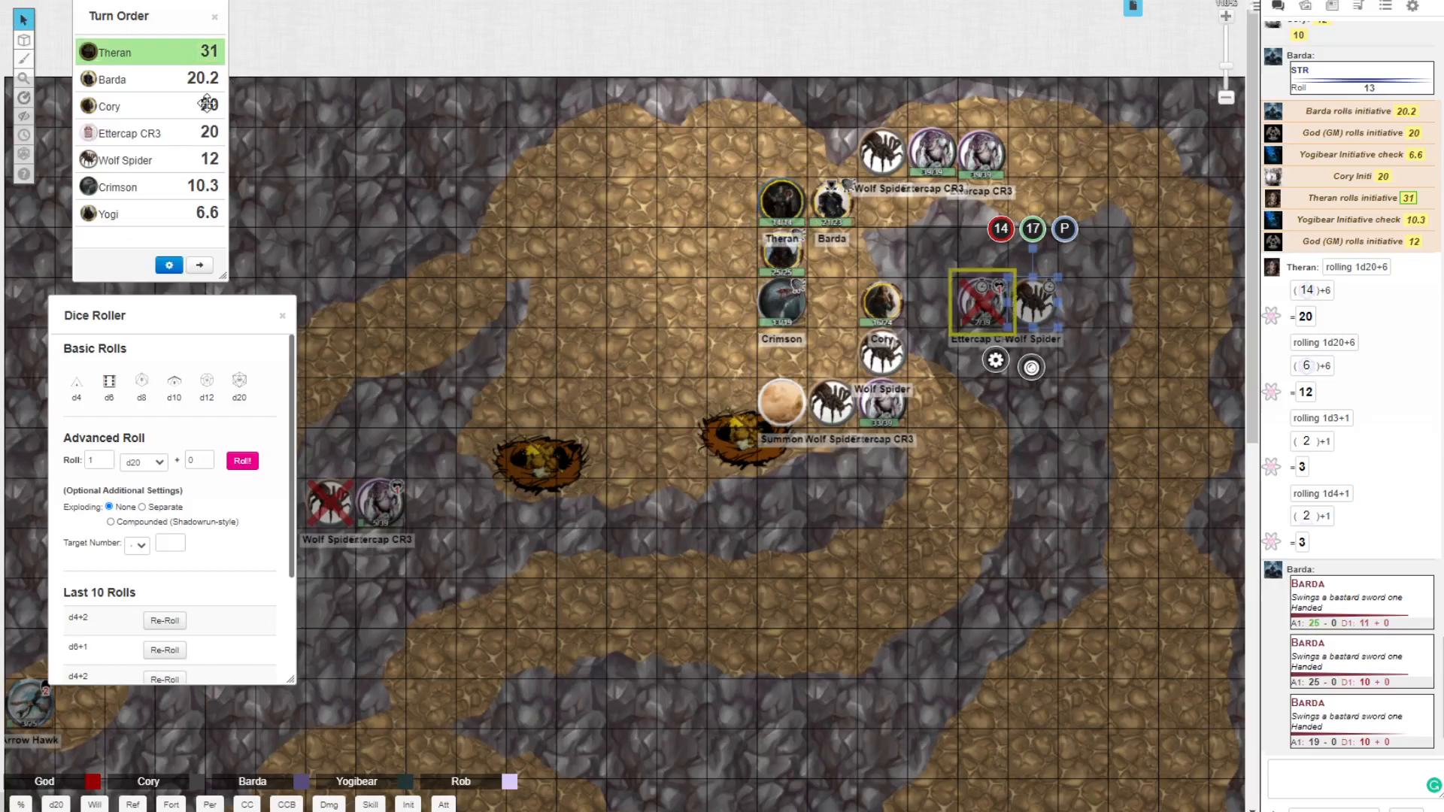
click(884, 304)
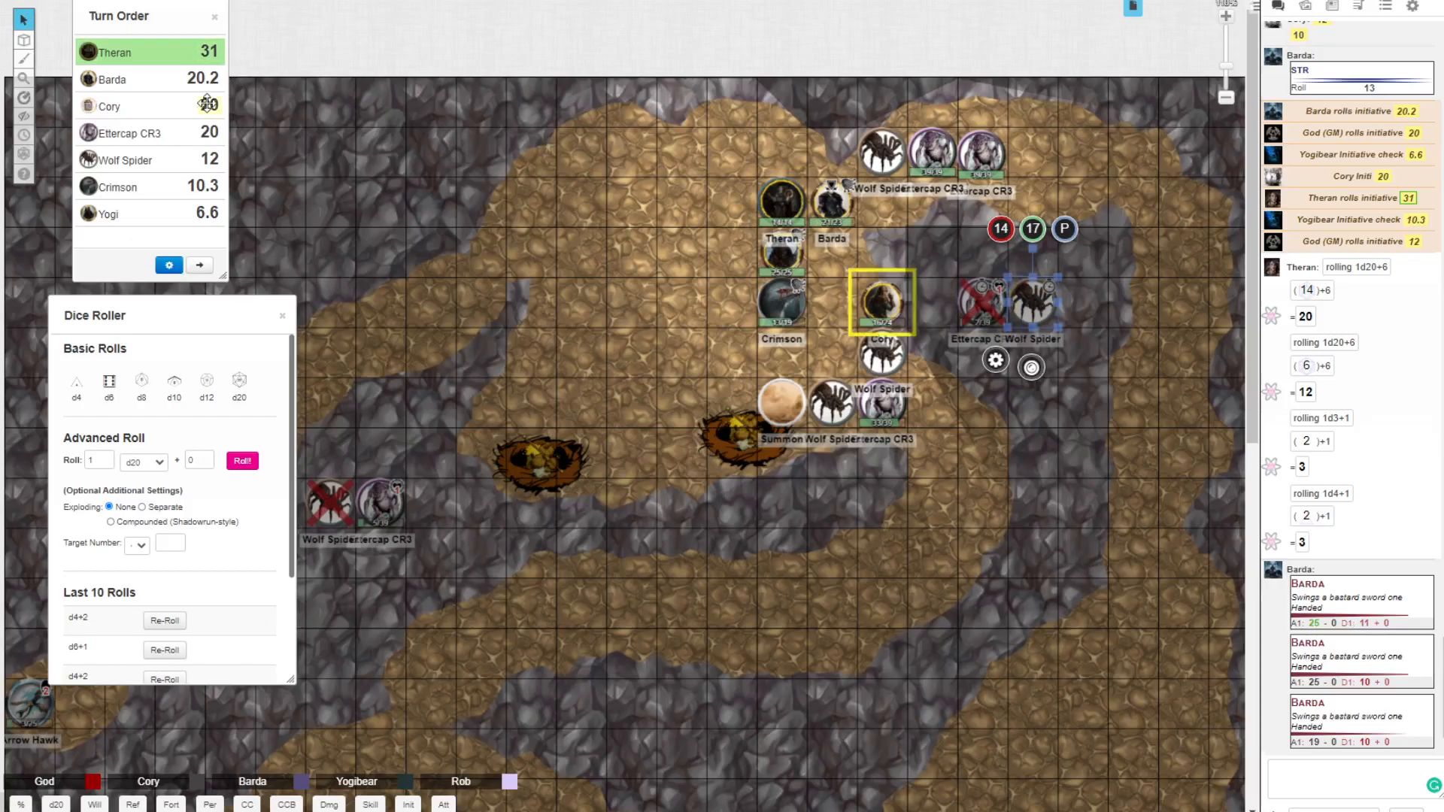
mouse_move(137, 177)
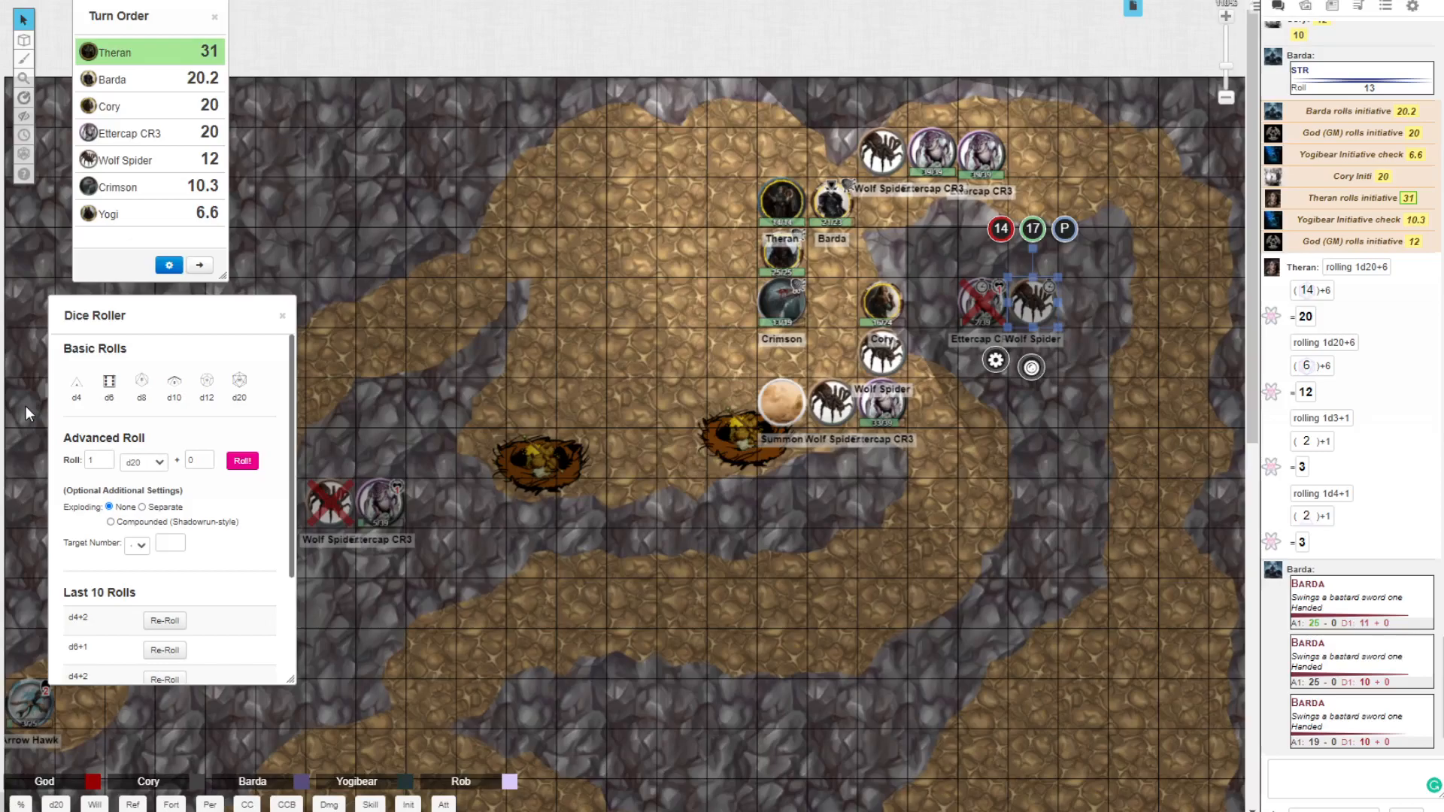
click(782, 303)
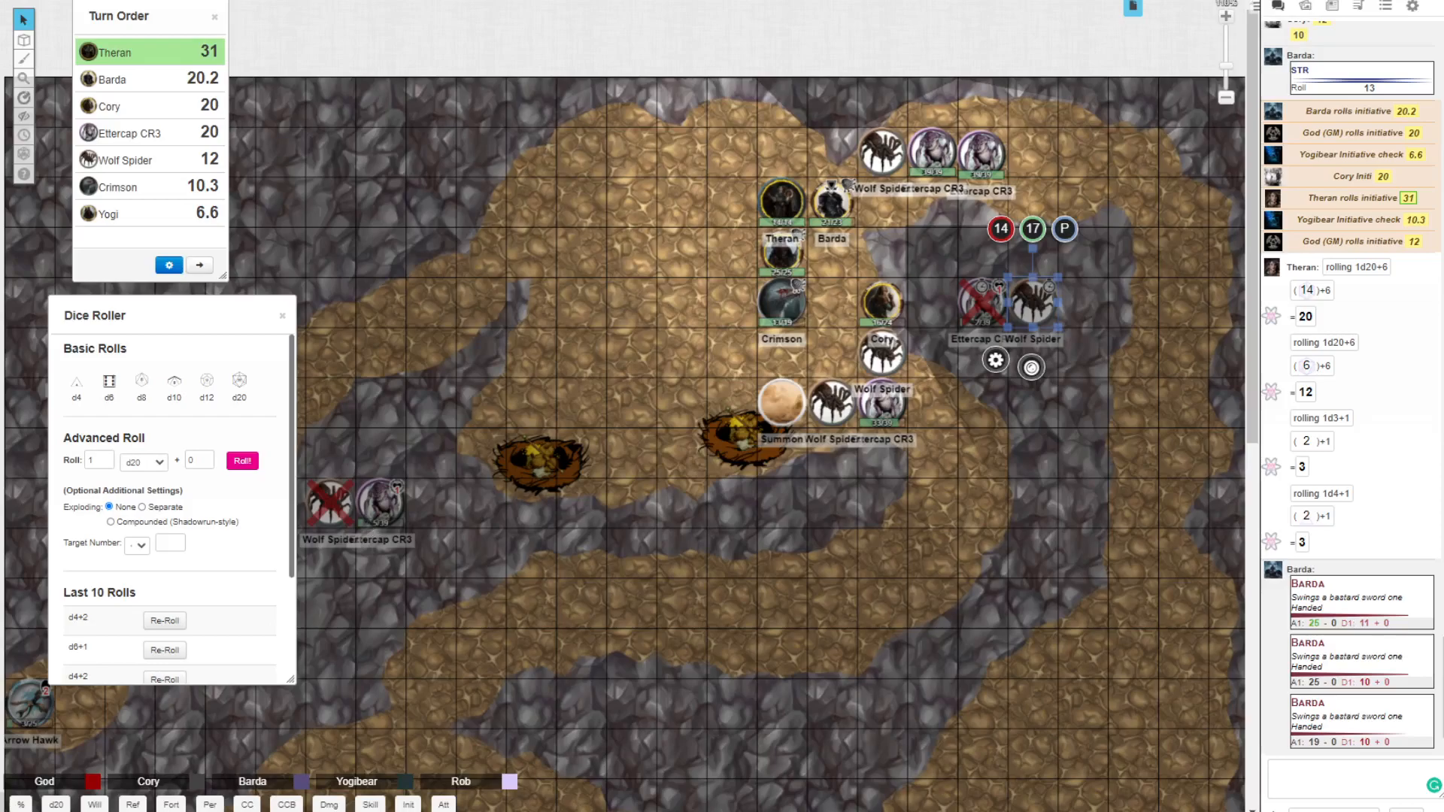
click(1031, 302)
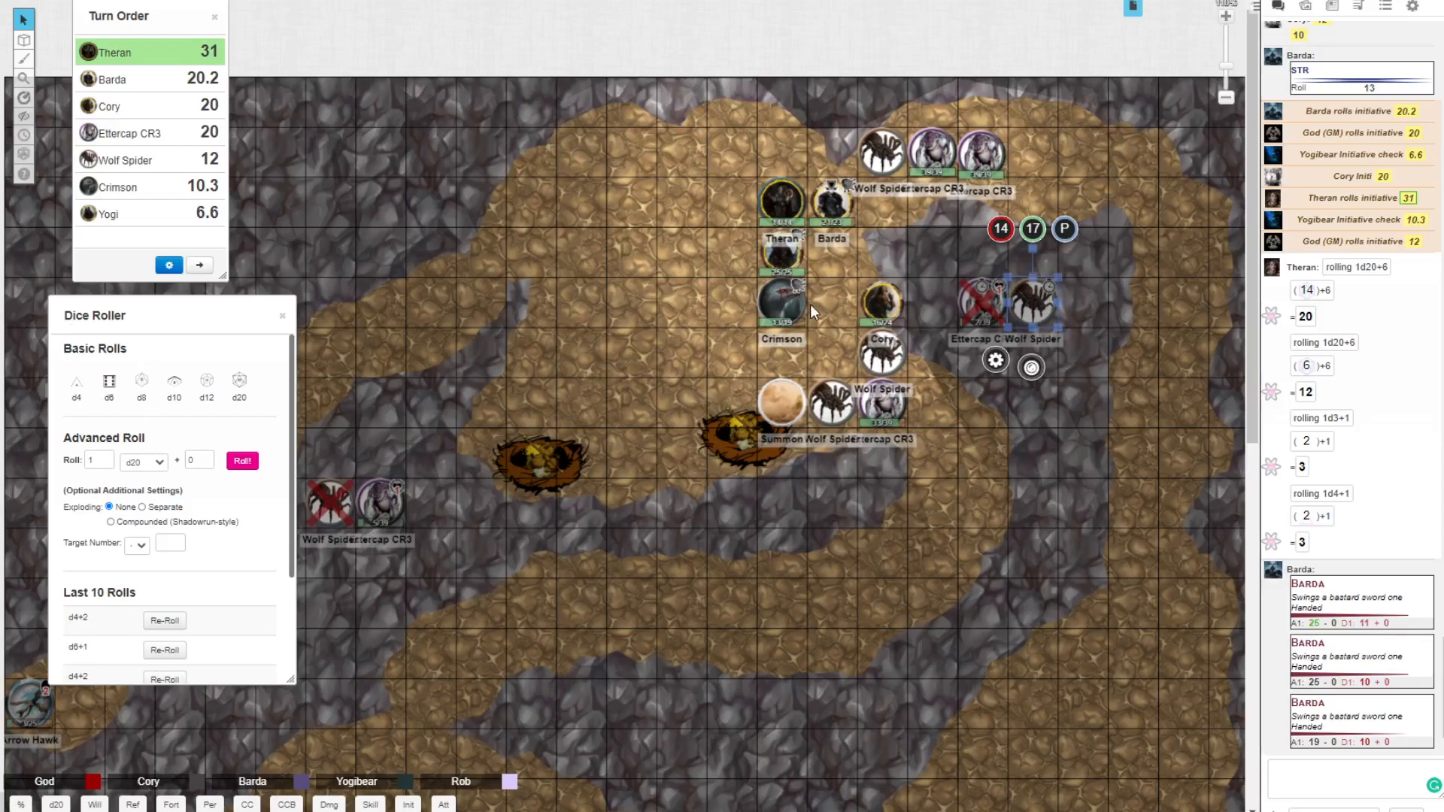
mouse_move(945, 212)
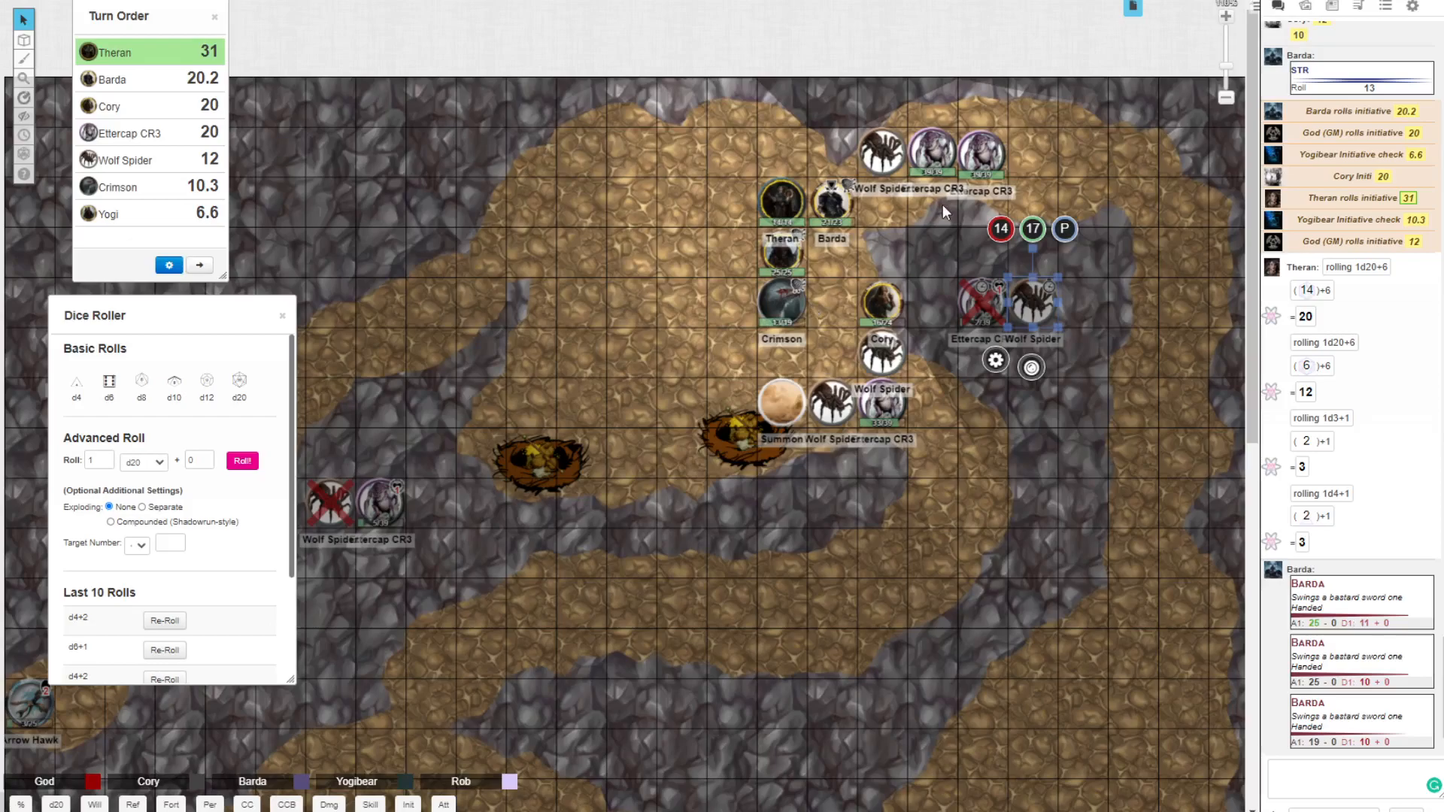
mouse_move(132, 116)
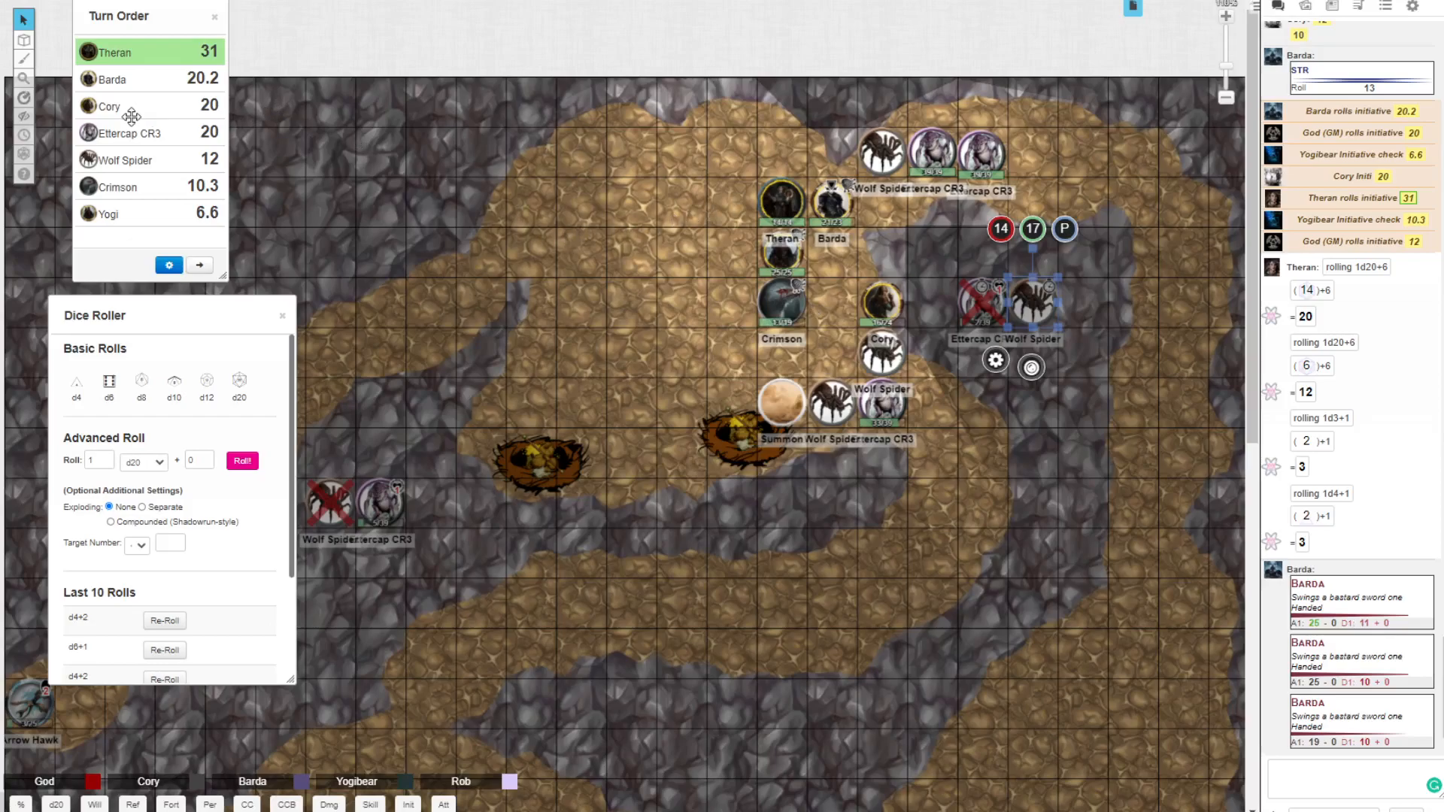
mouse_move(253, 239)
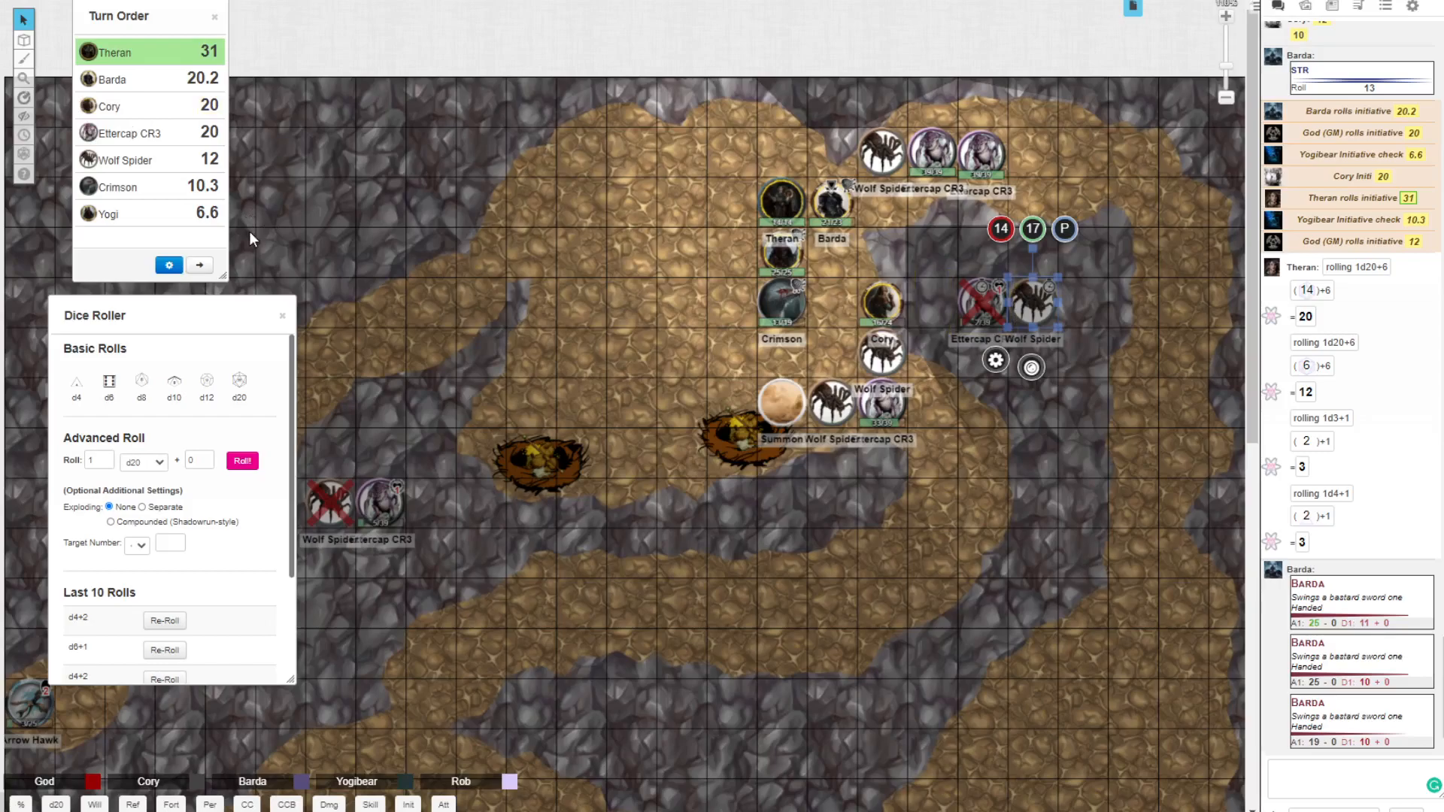
mouse_move(221, 420)
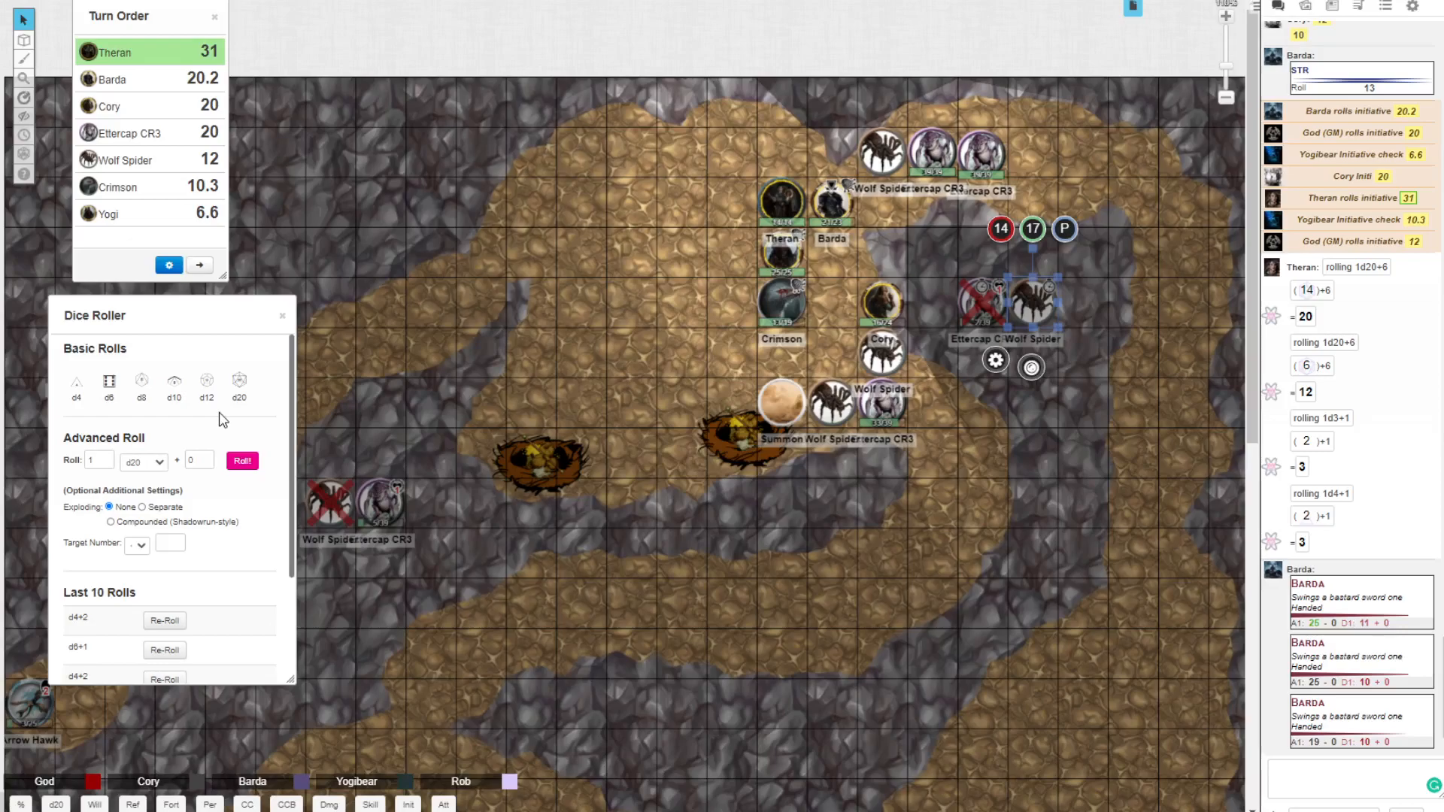
Step: Scroll the chat to view Cory's attack of 24 and d6+4 damage totaling 10
scroll(up, 3)
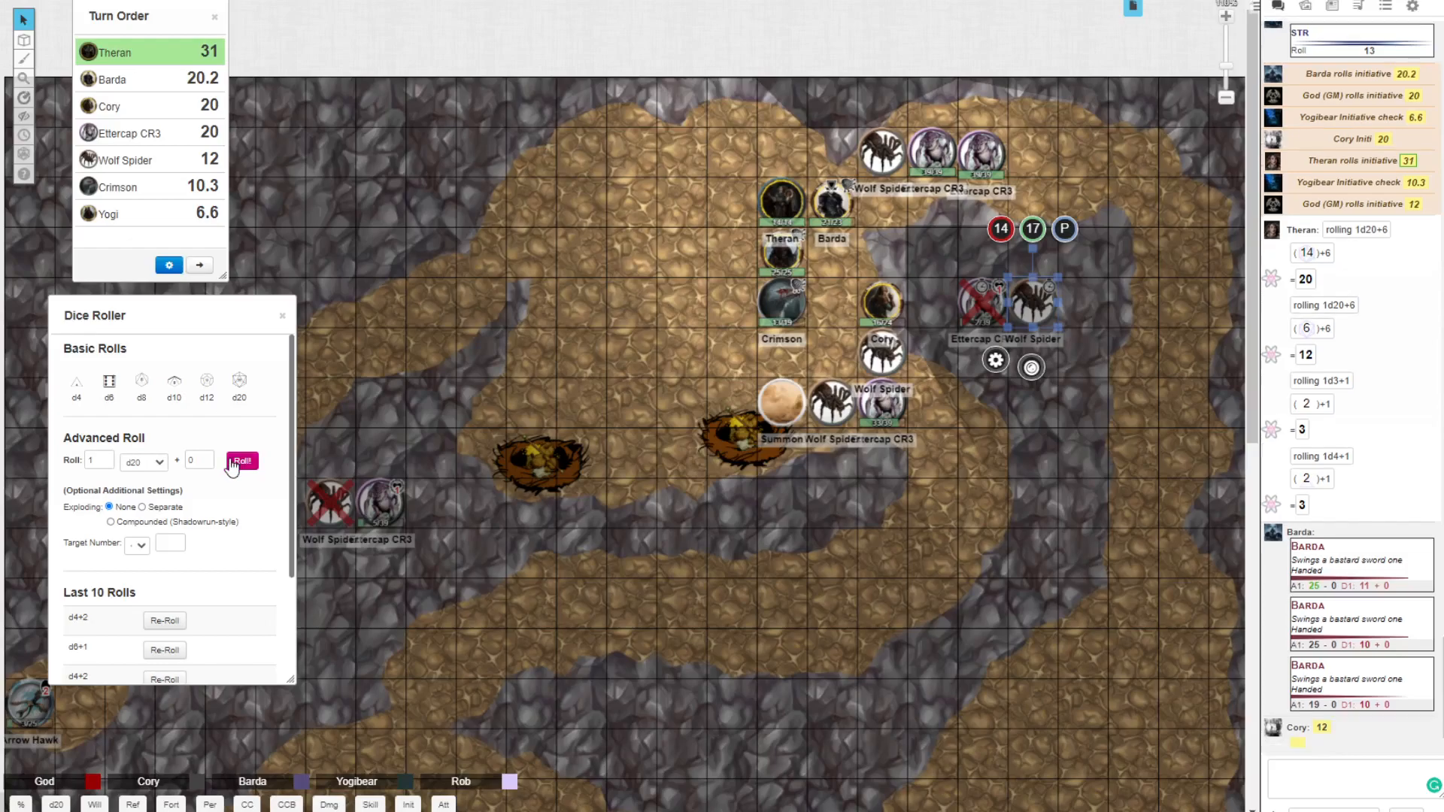
click(241, 461)
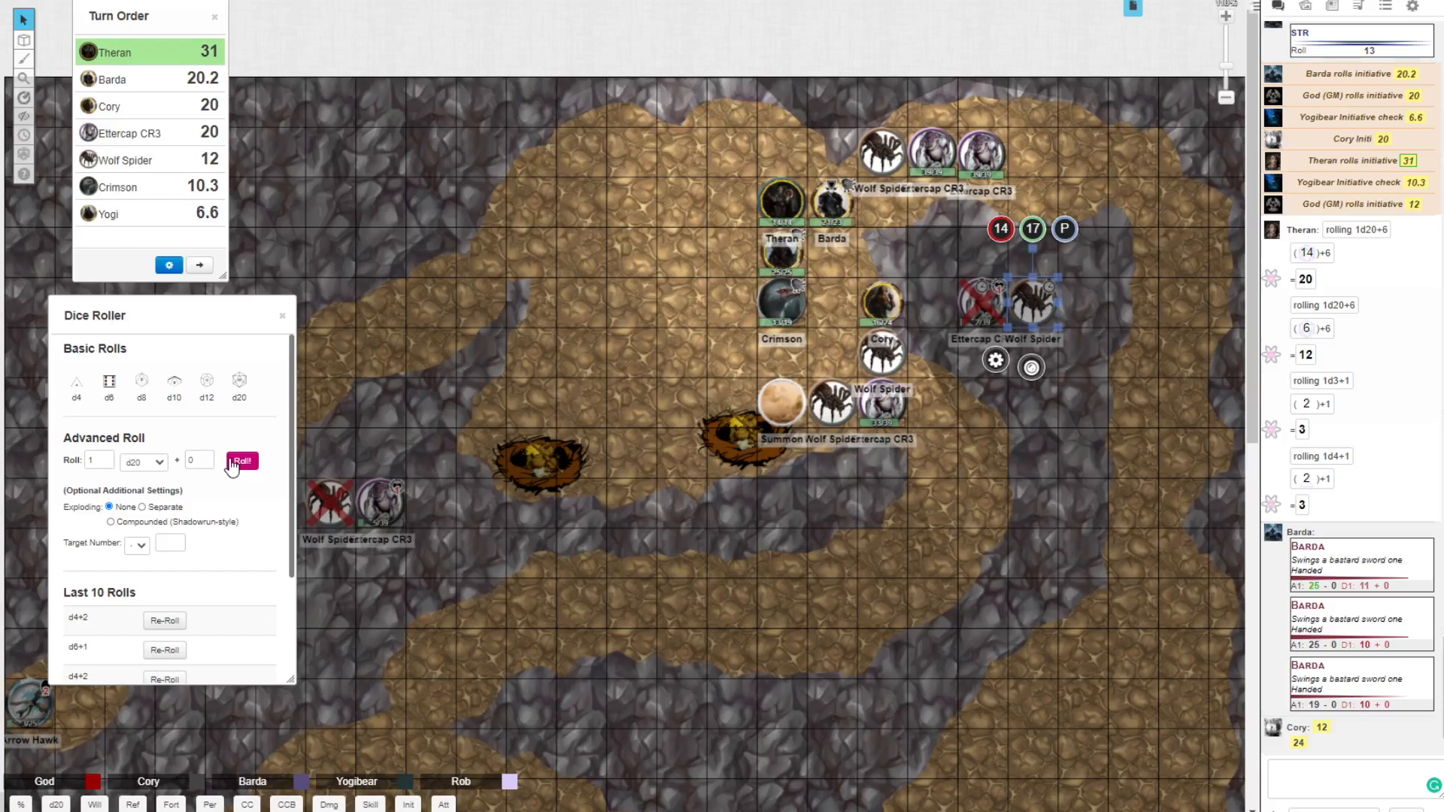
scroll(down, 3)
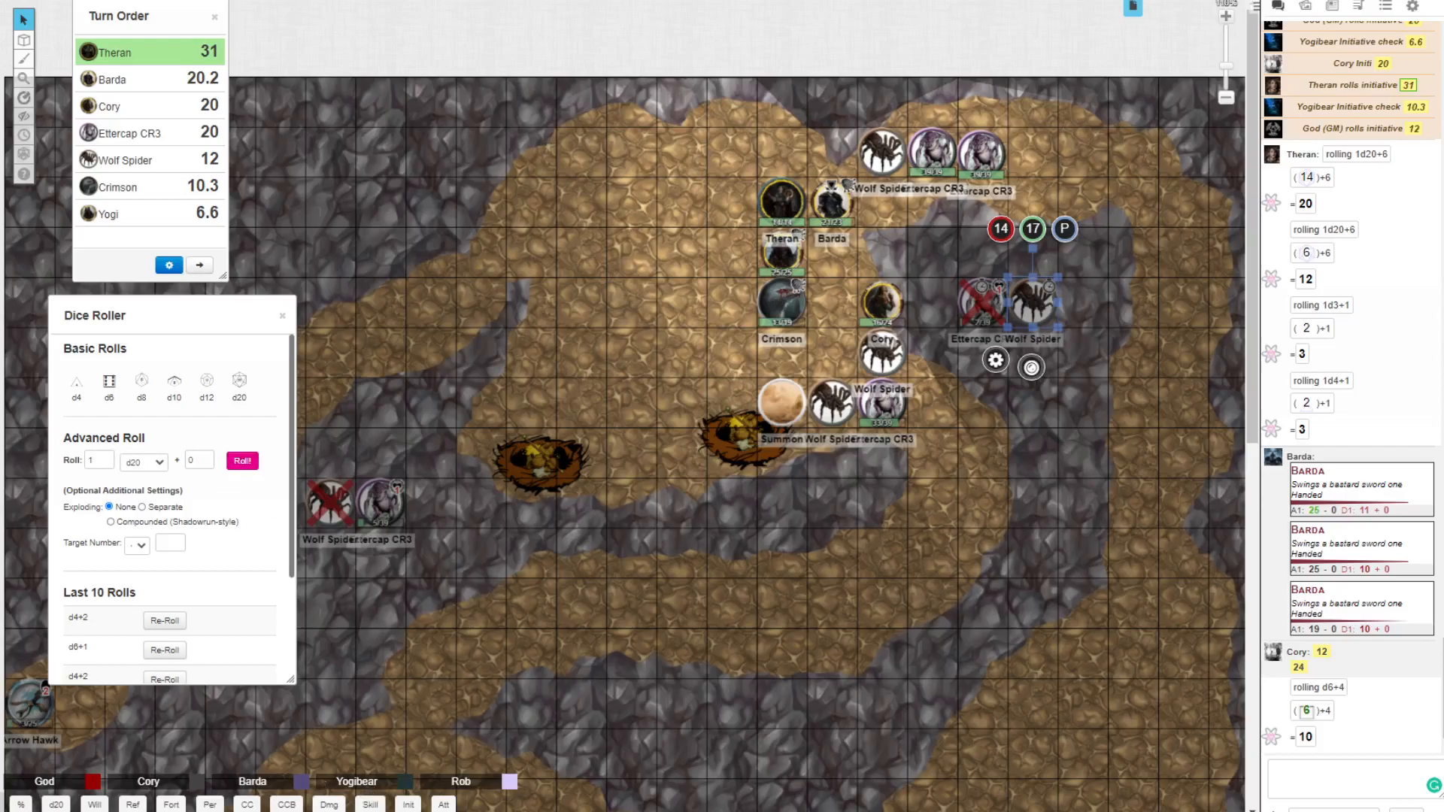
mouse_move(847, 602)
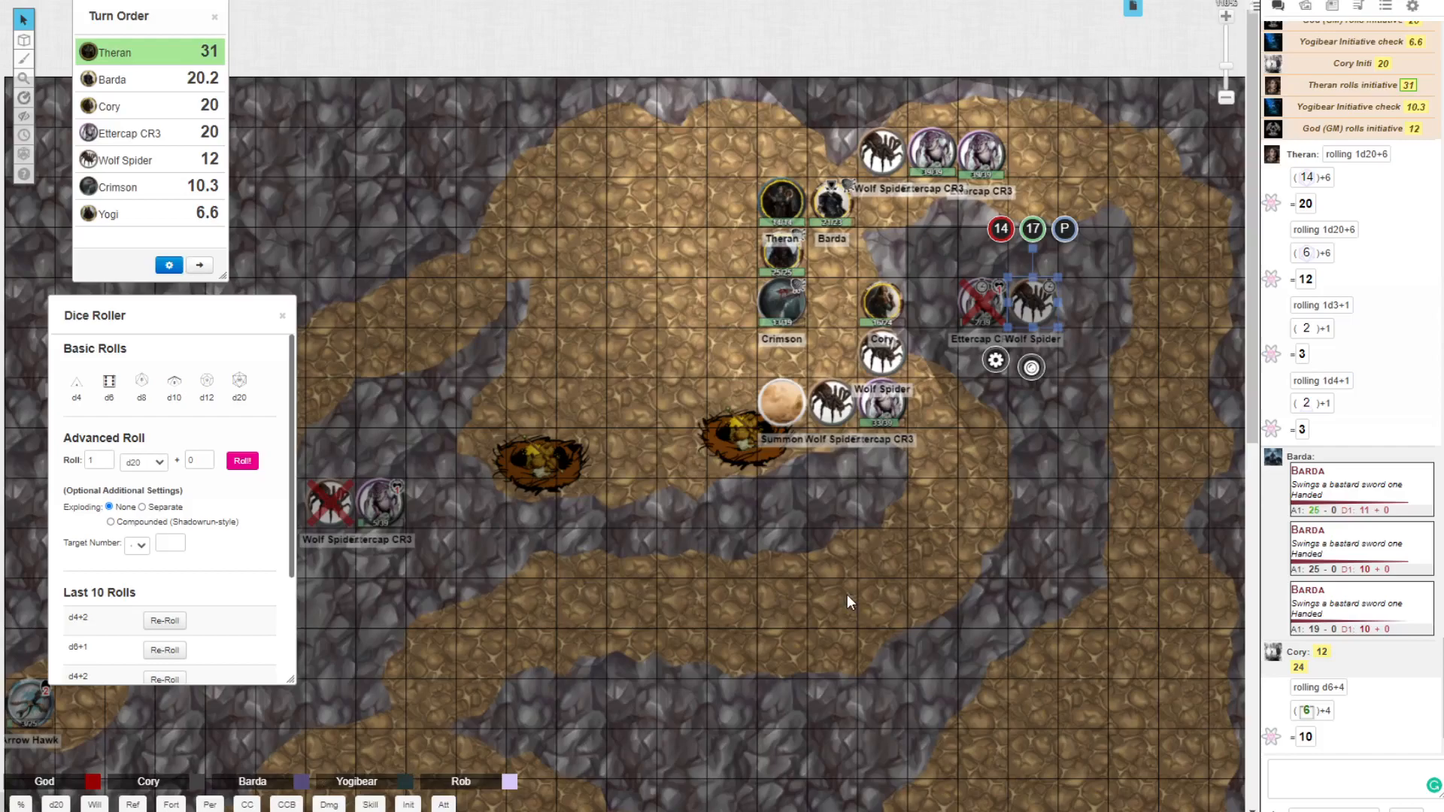
mouse_move(1013, 317)
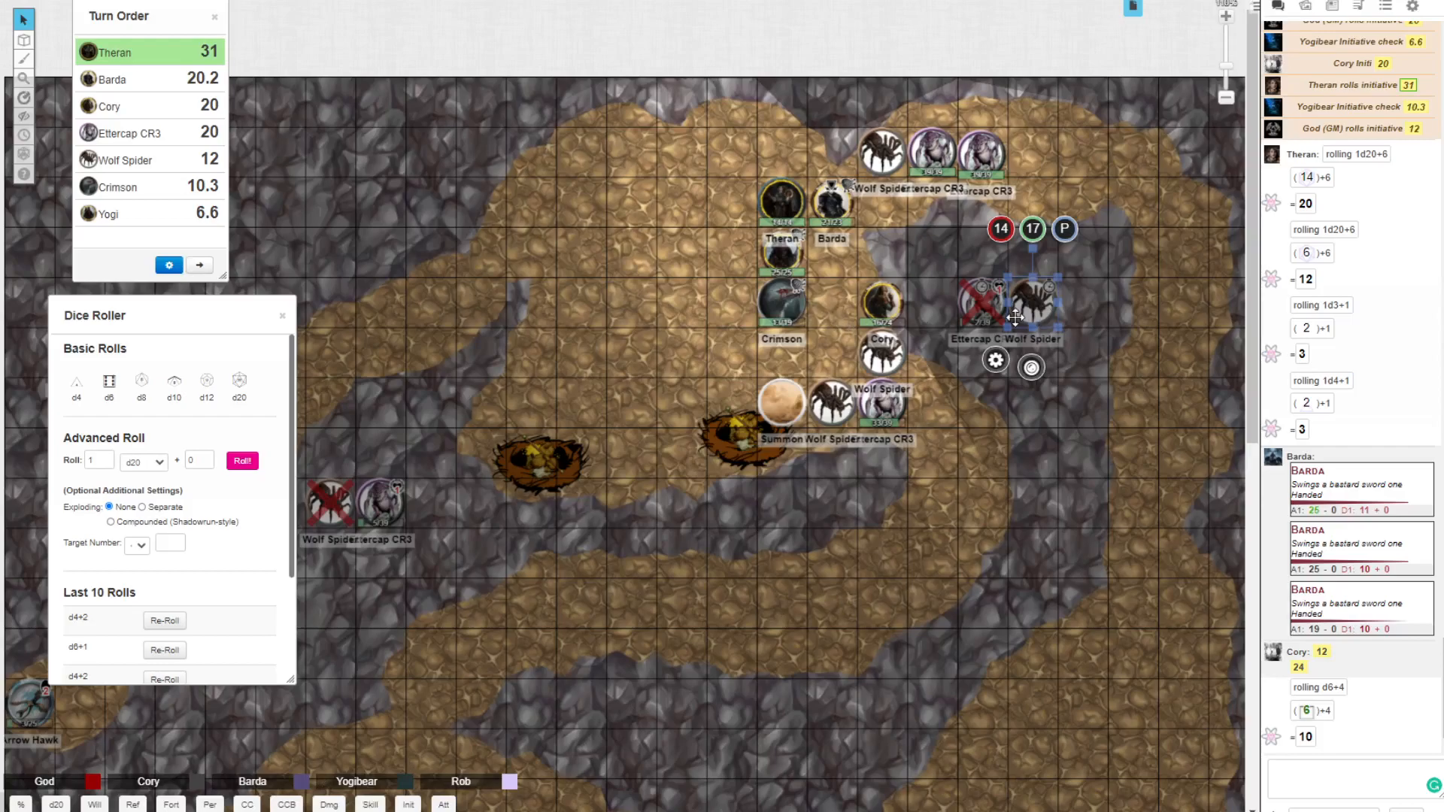
mouse_move(1025, 113)
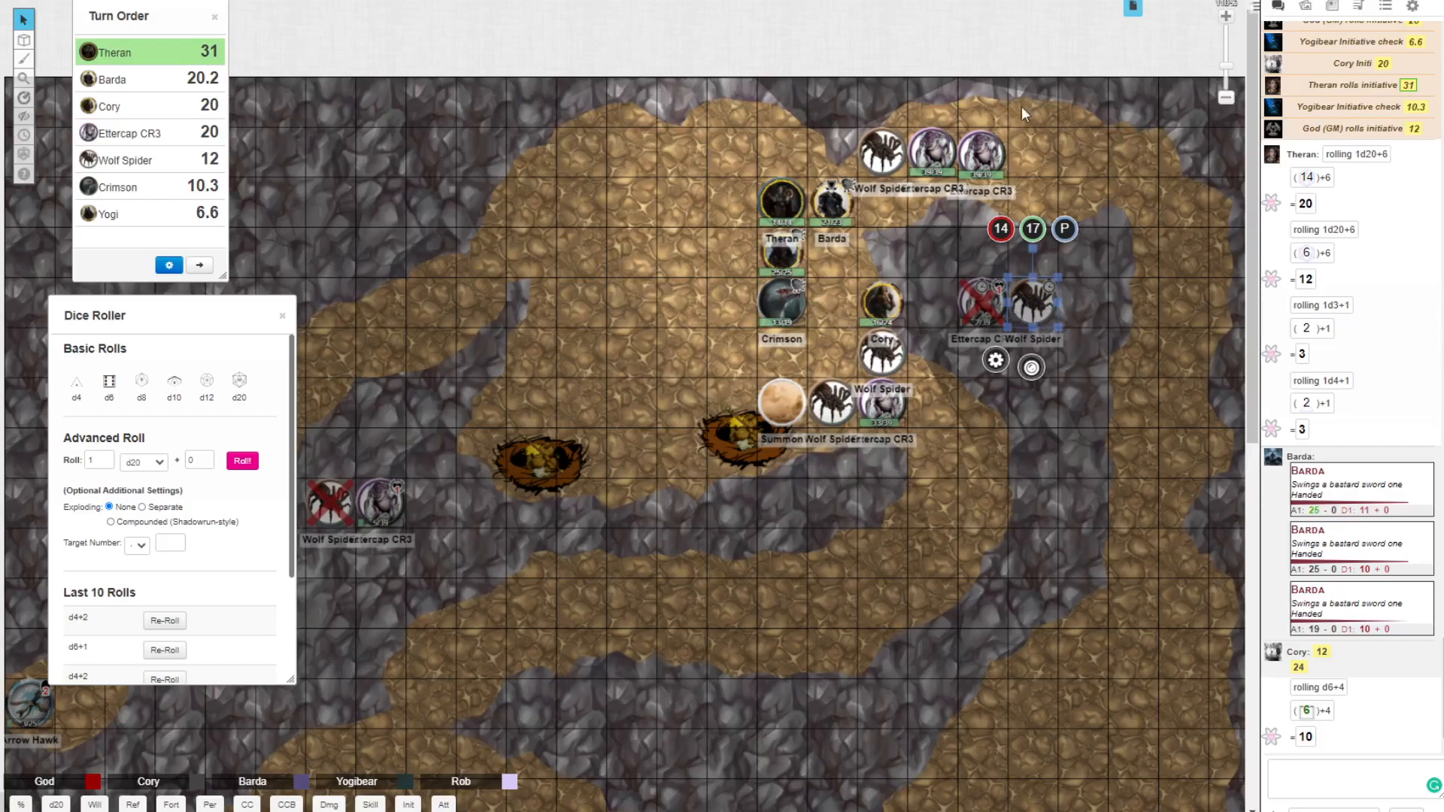
mouse_move(1022, 113)
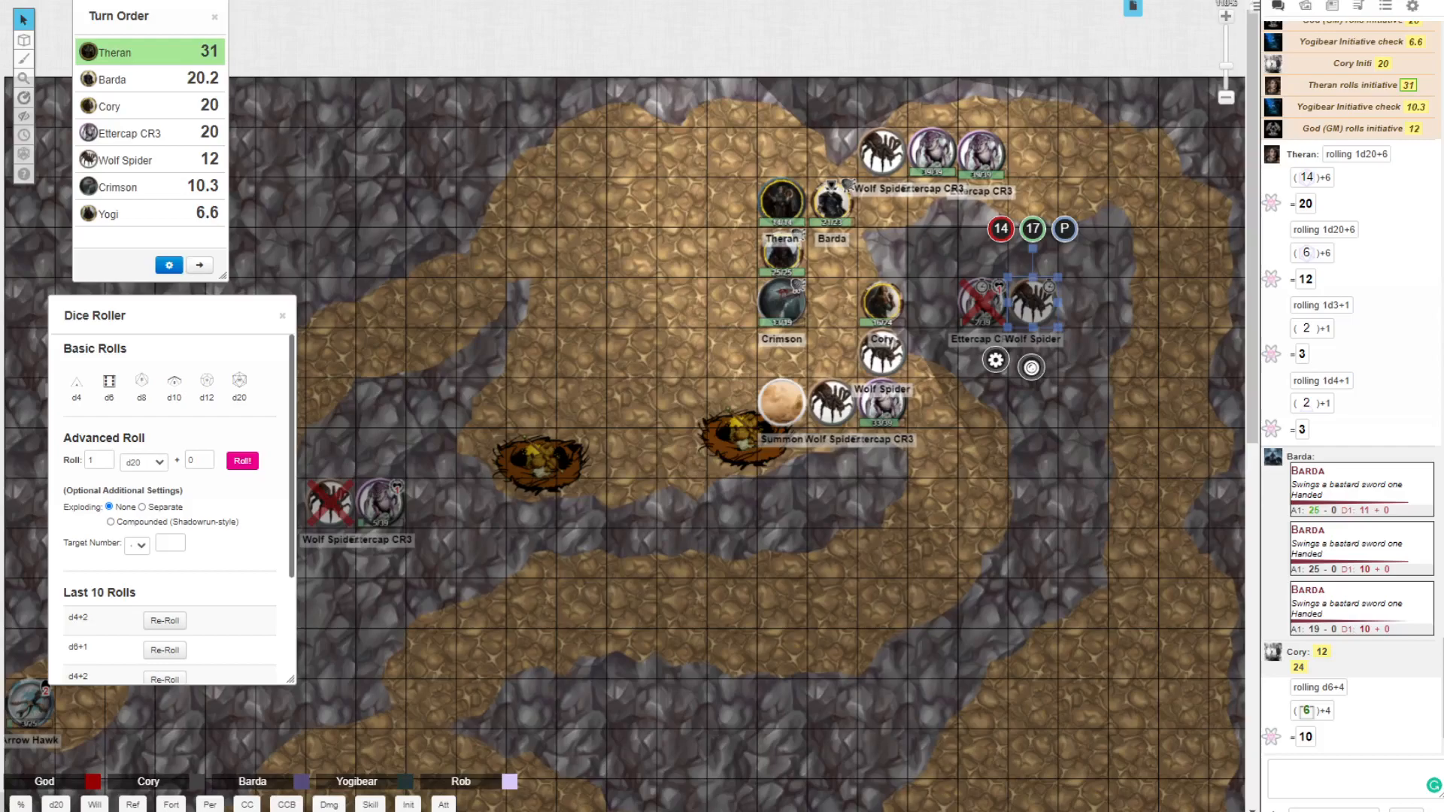
mouse_move(930, 140)
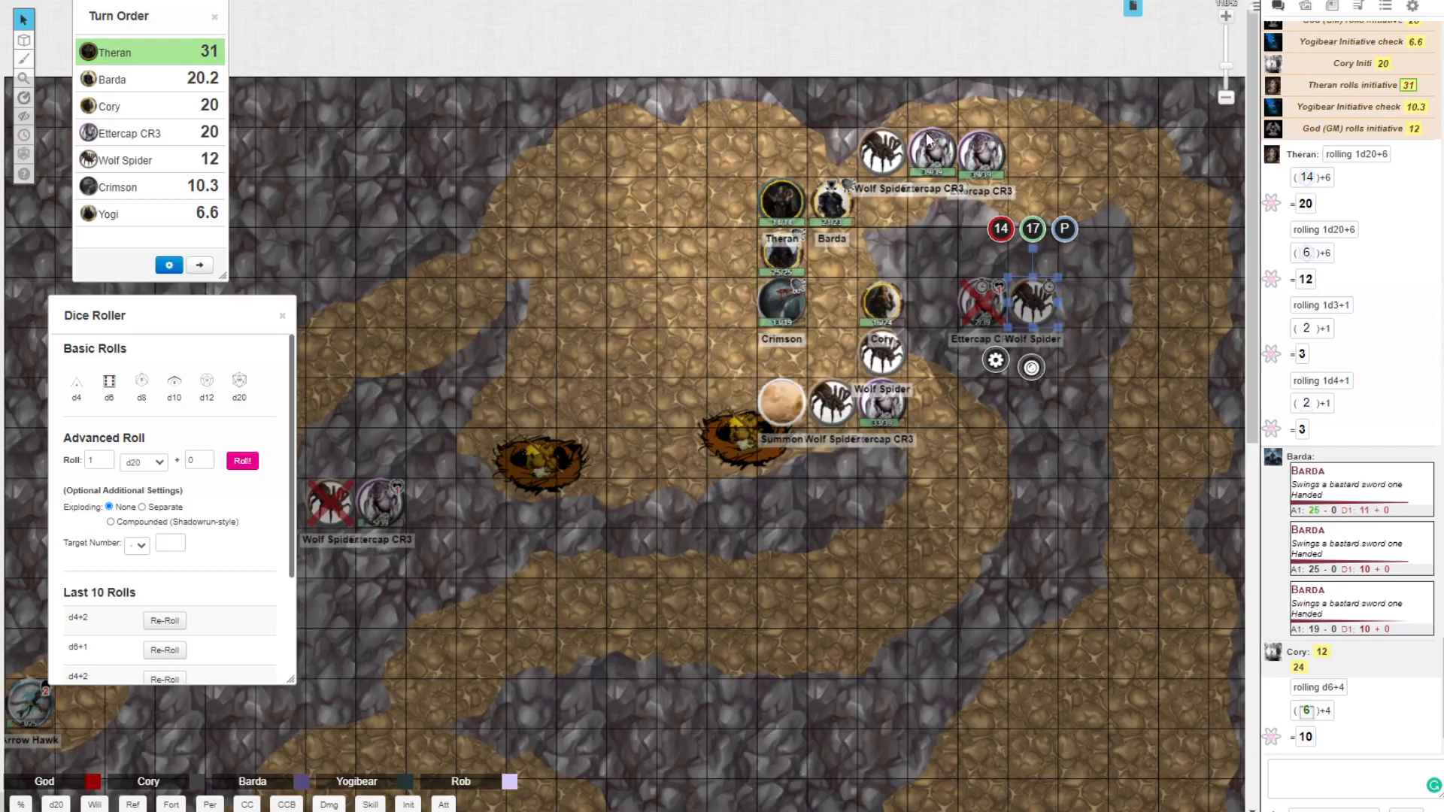
mouse_move(882, 201)
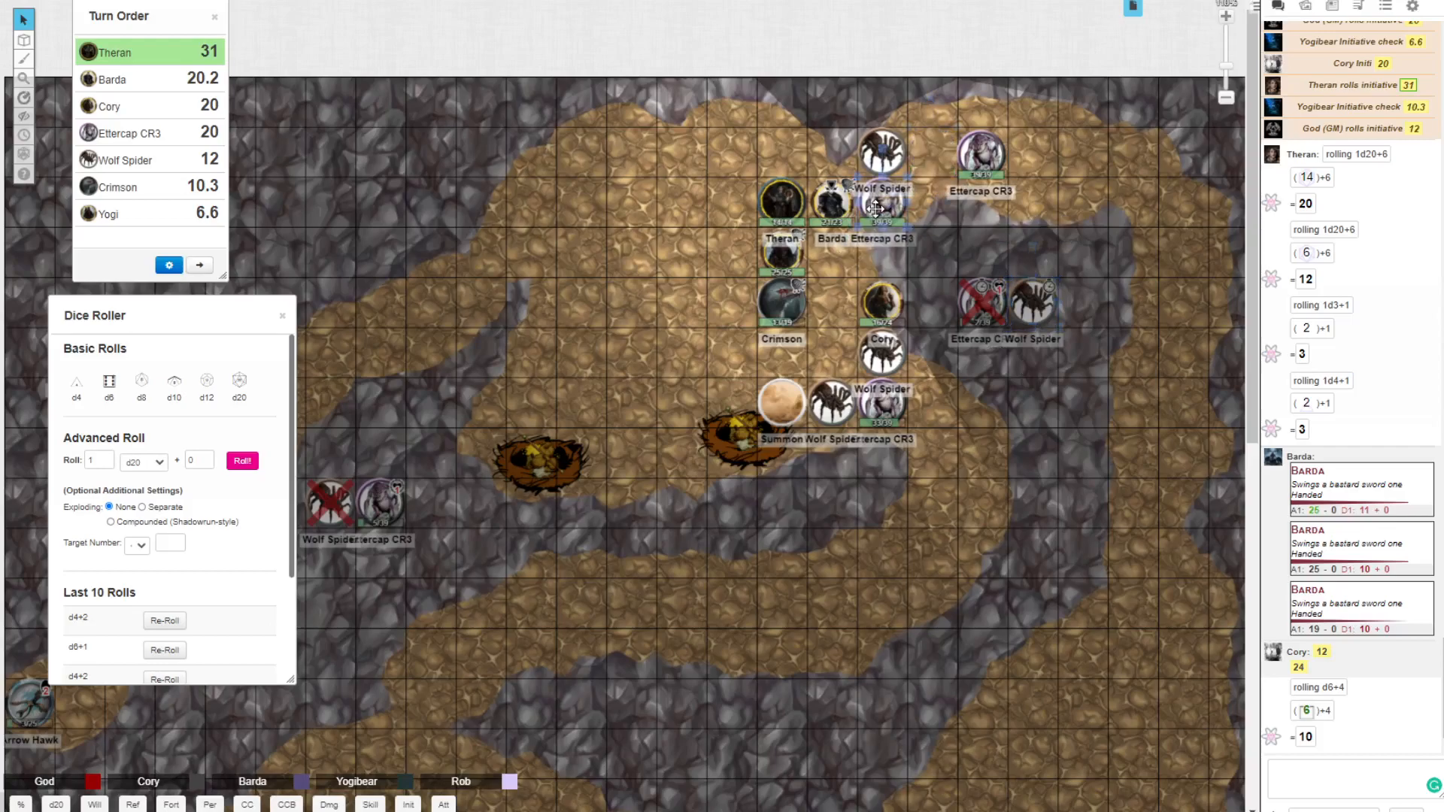
Step: Roll the wolf spider's claw and bite attacks beside Barda with attack bonus 4
click(882, 156)
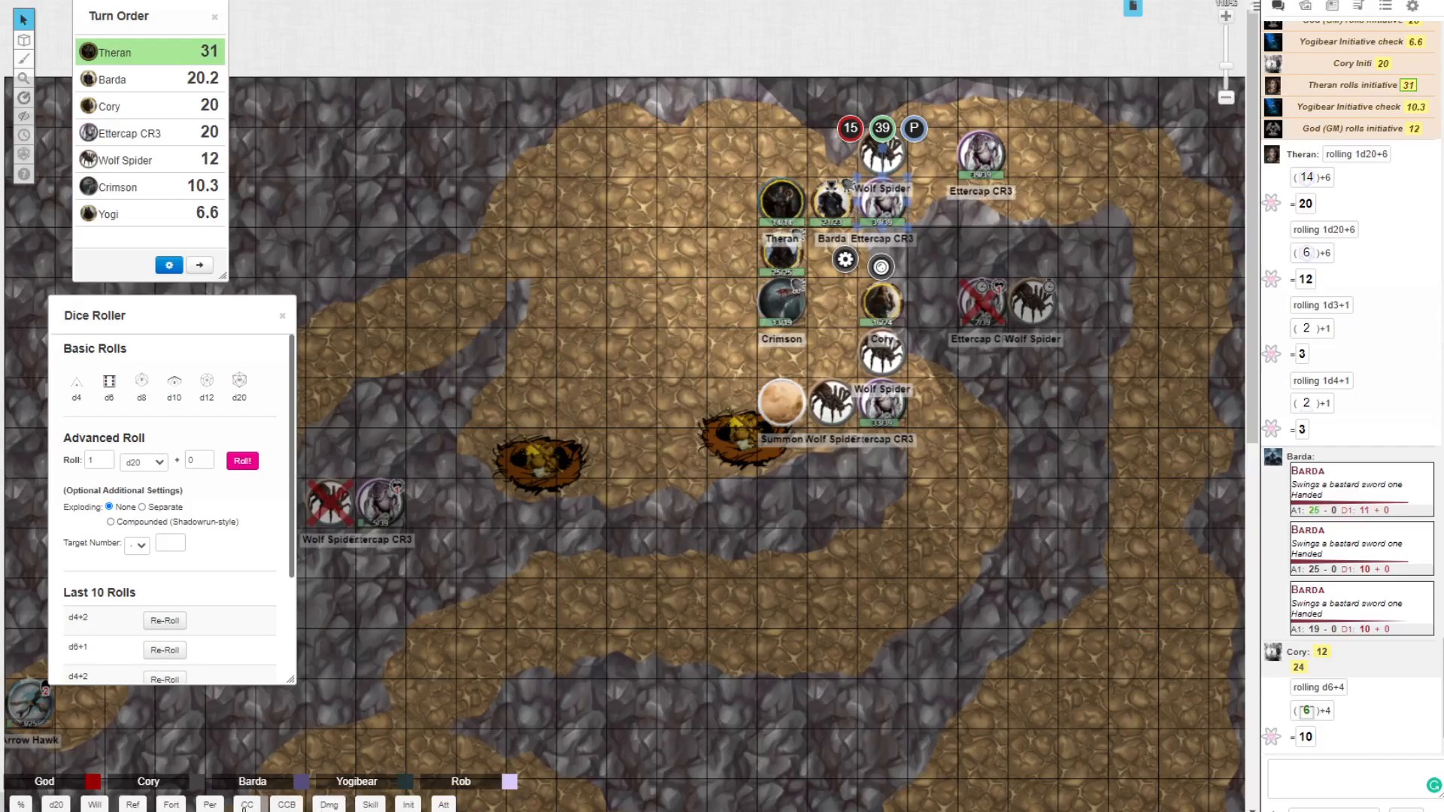
click(442, 805)
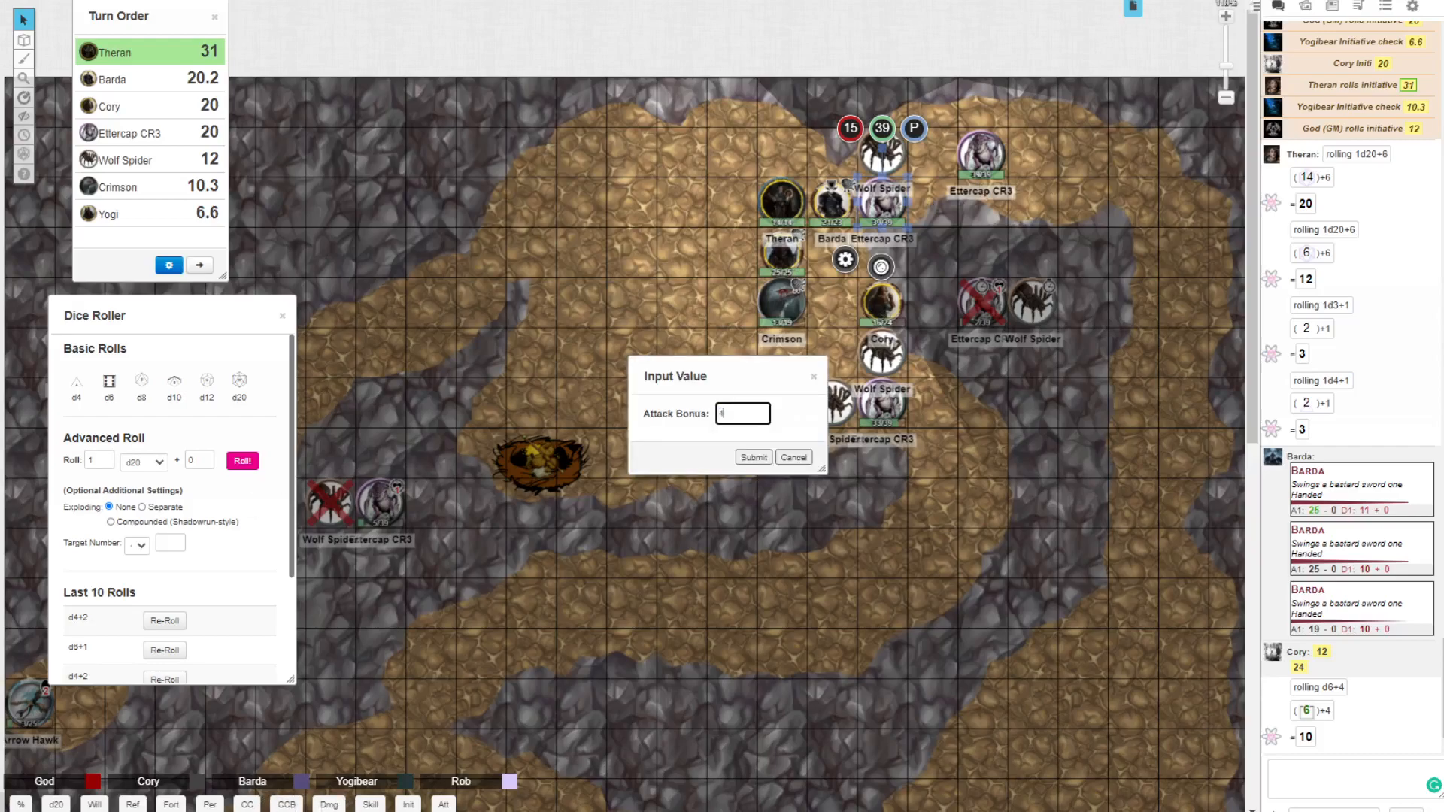
click(752, 457)
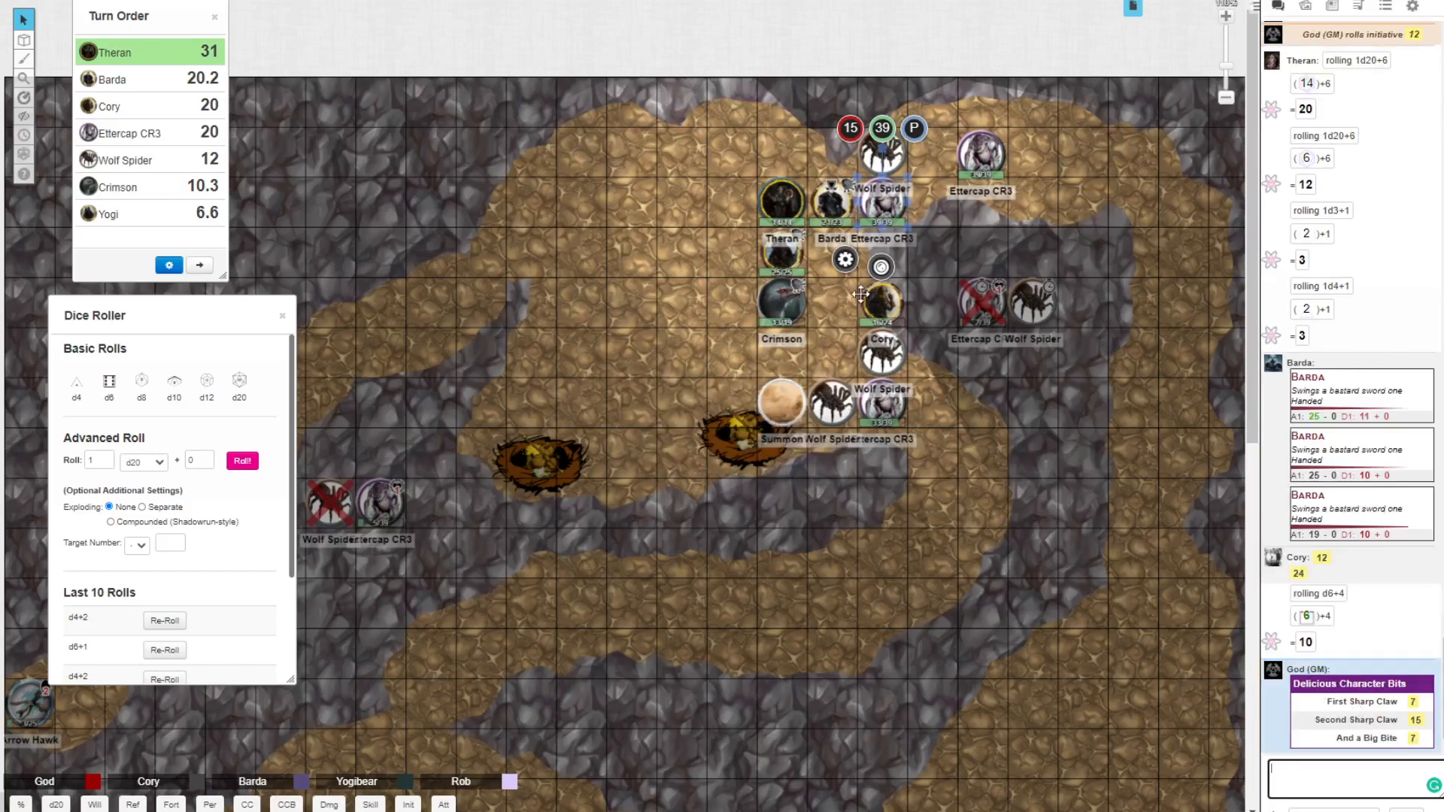
mouse_move(985, 150)
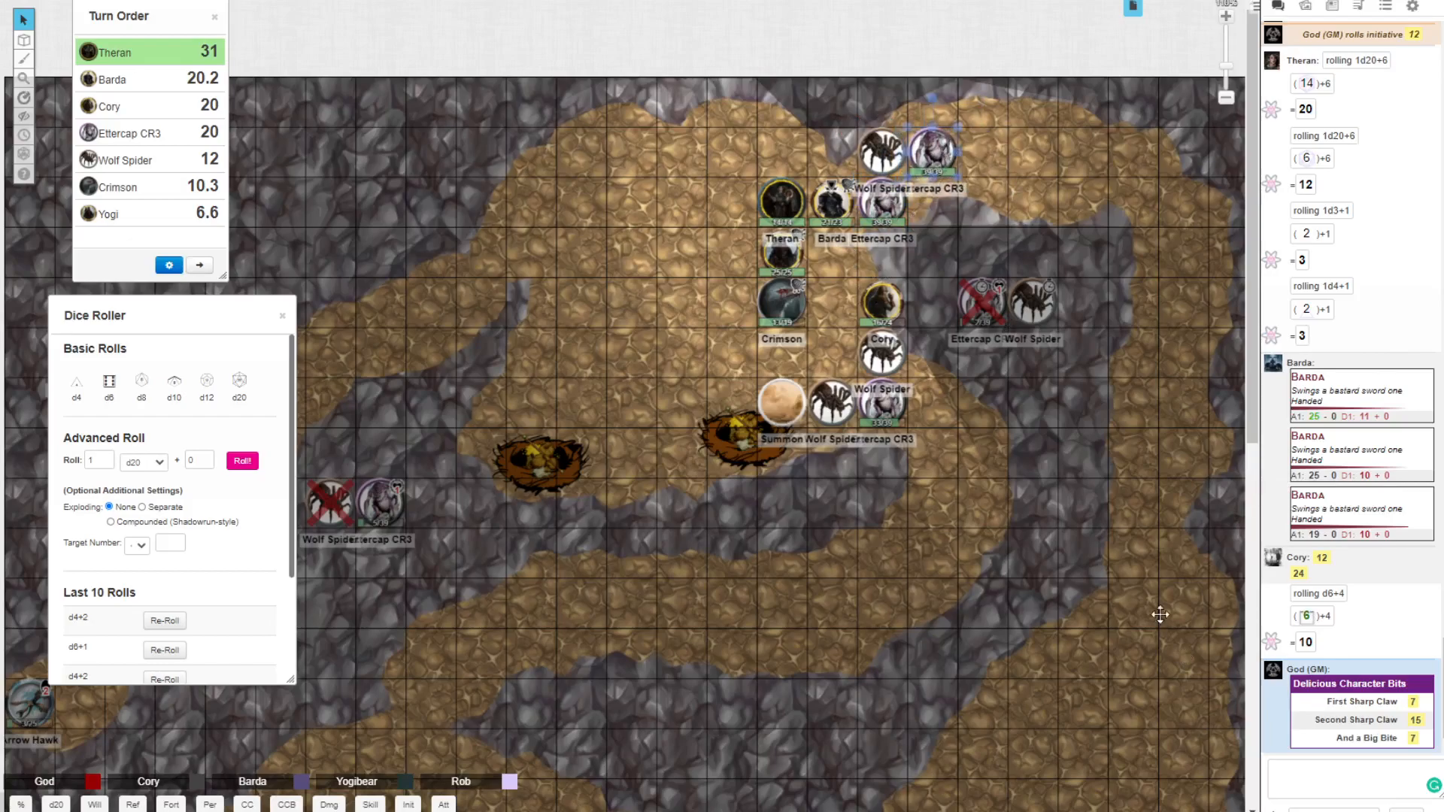
Step: Roll the GM's lunge attack for the wolf spider, landing a 9 in chat
click(442, 804)
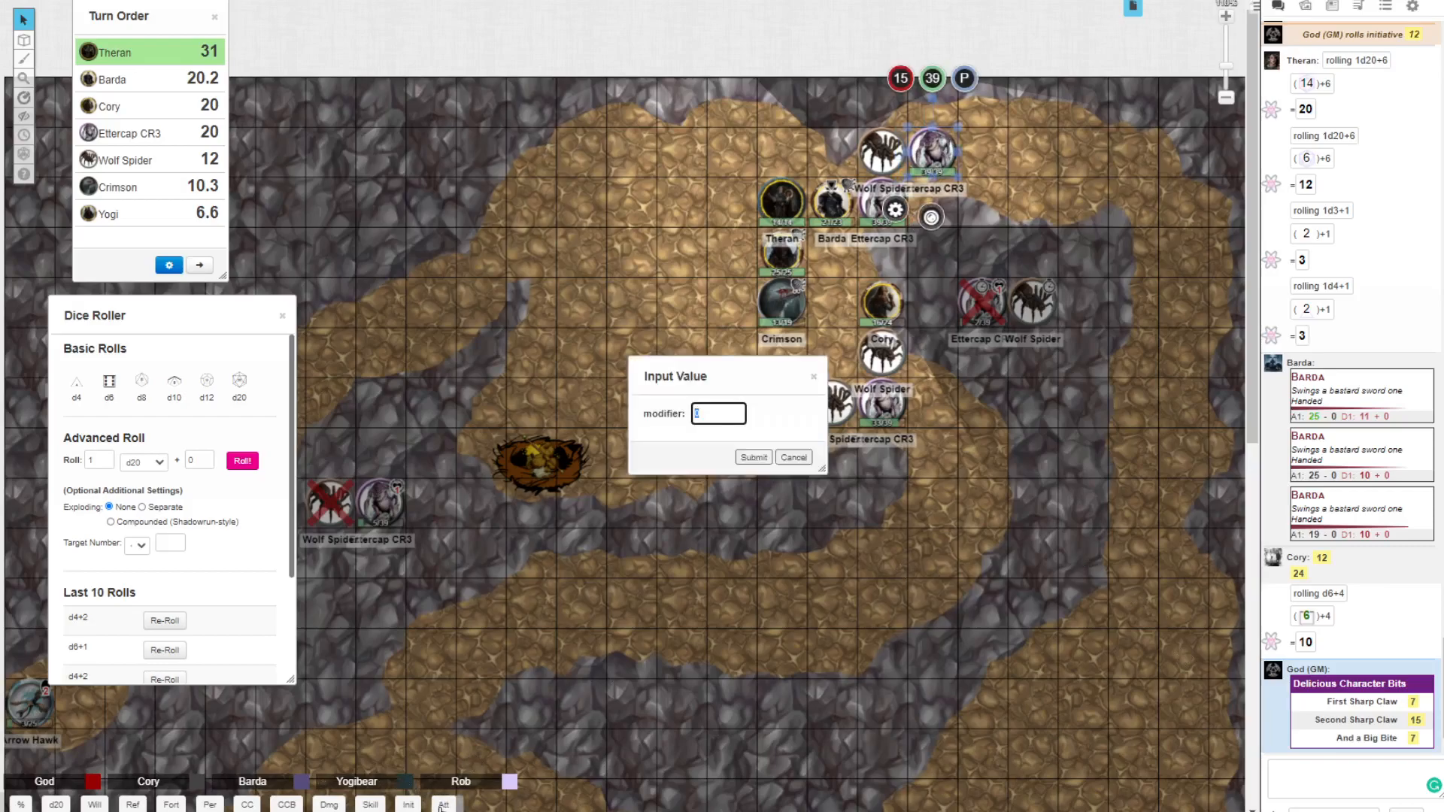
click(752, 457)
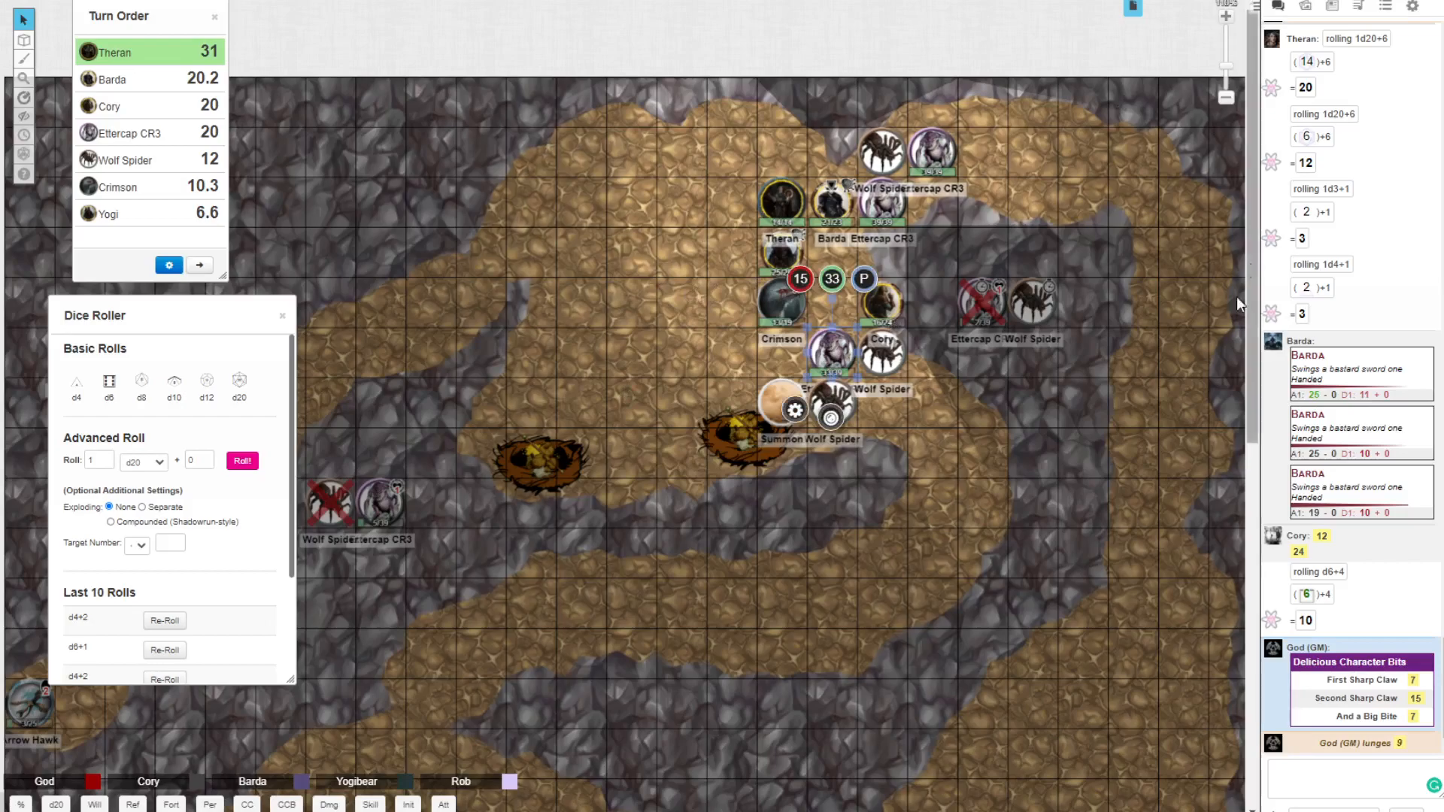
Step: Roll the other wolf spider's claw and bite, a lunge of 22, and reroll d6+1 damage for 4
click(287, 803)
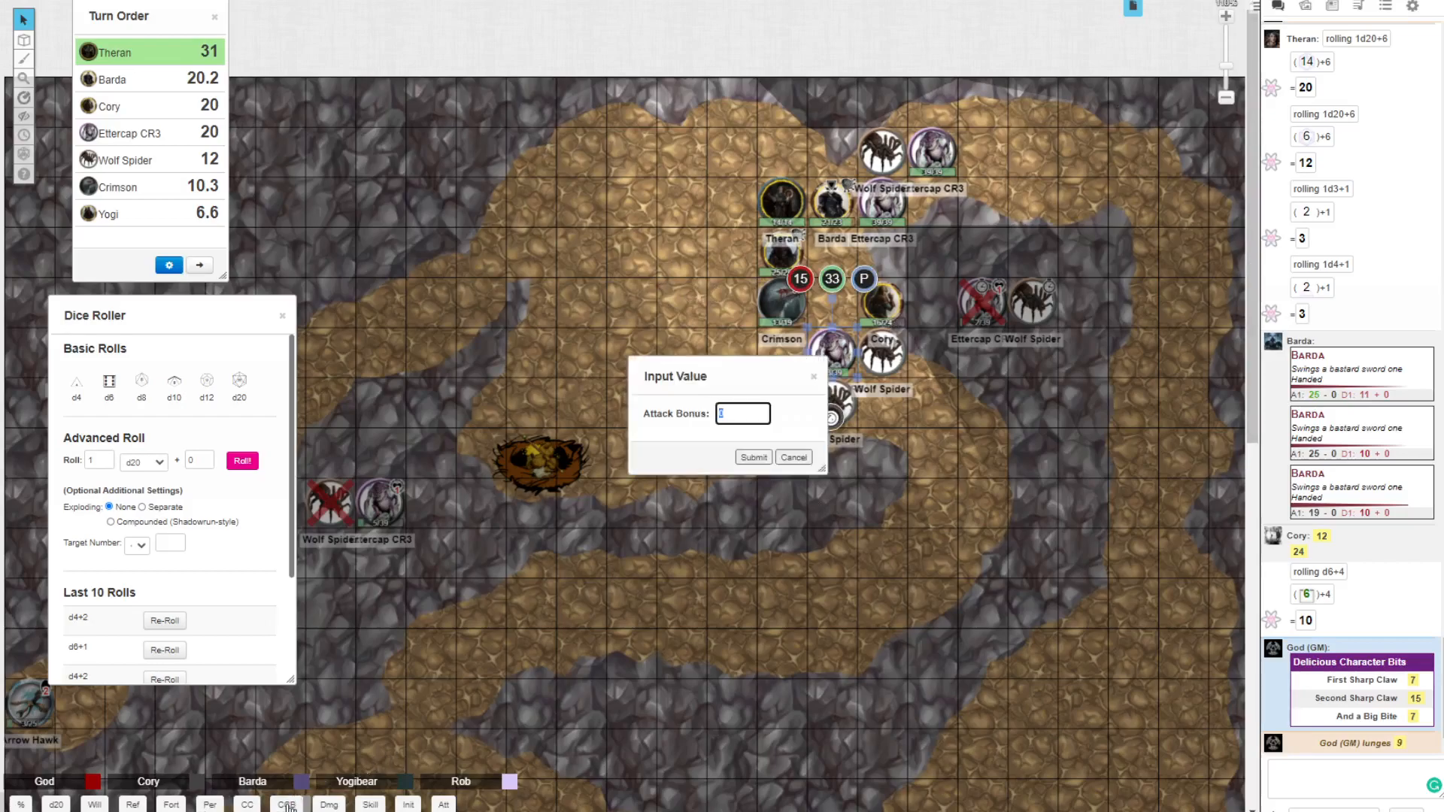
click(752, 458)
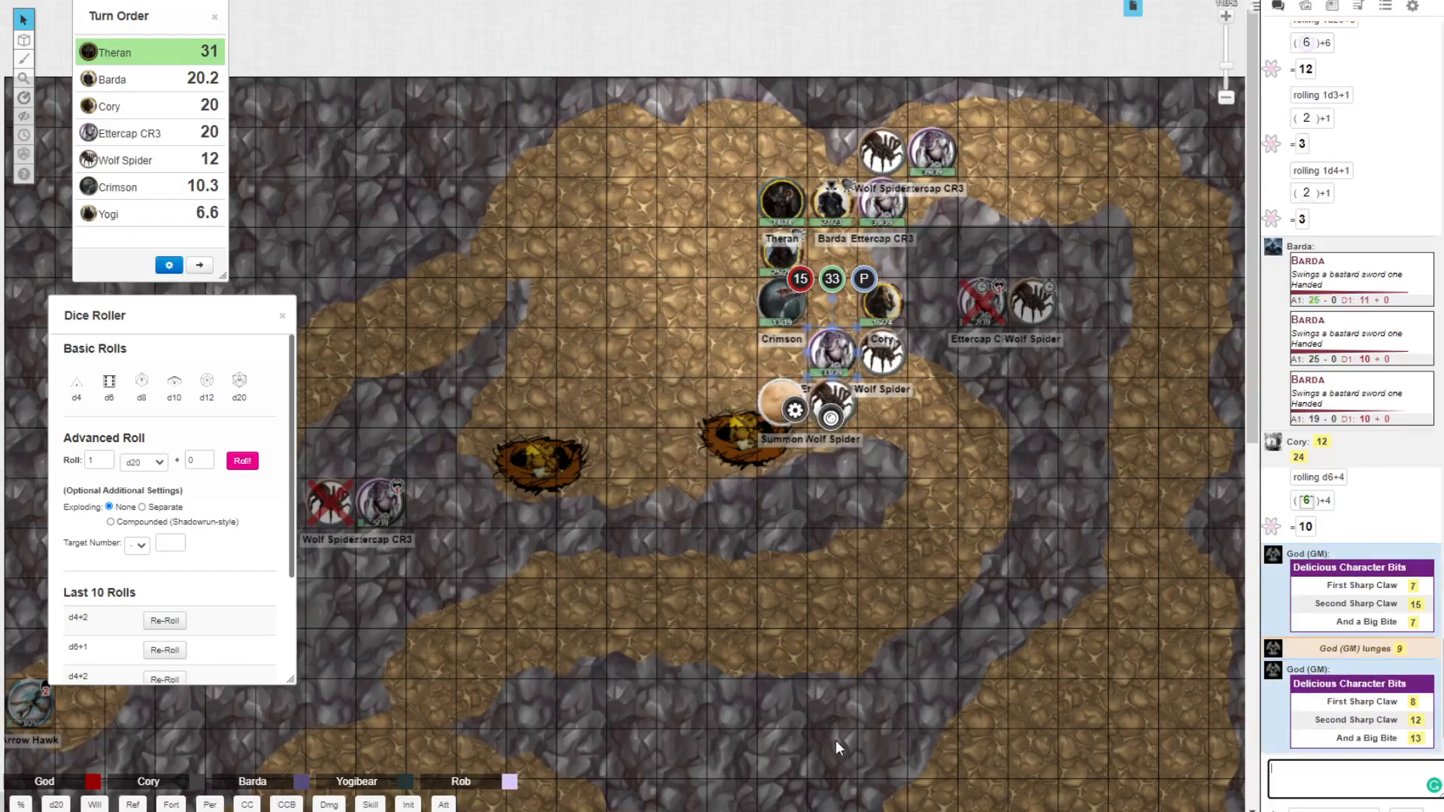
mouse_move(314, 744)
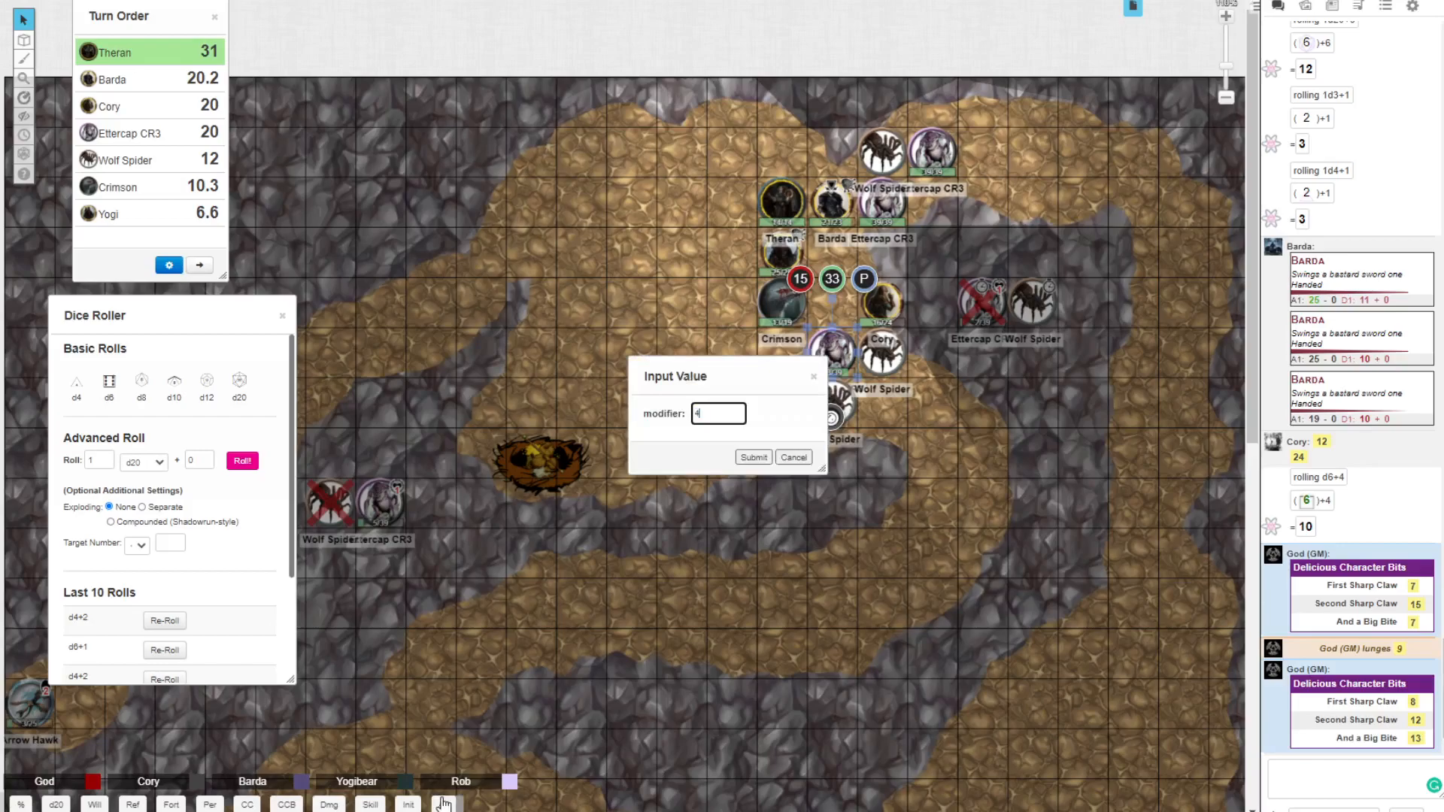
click(753, 457)
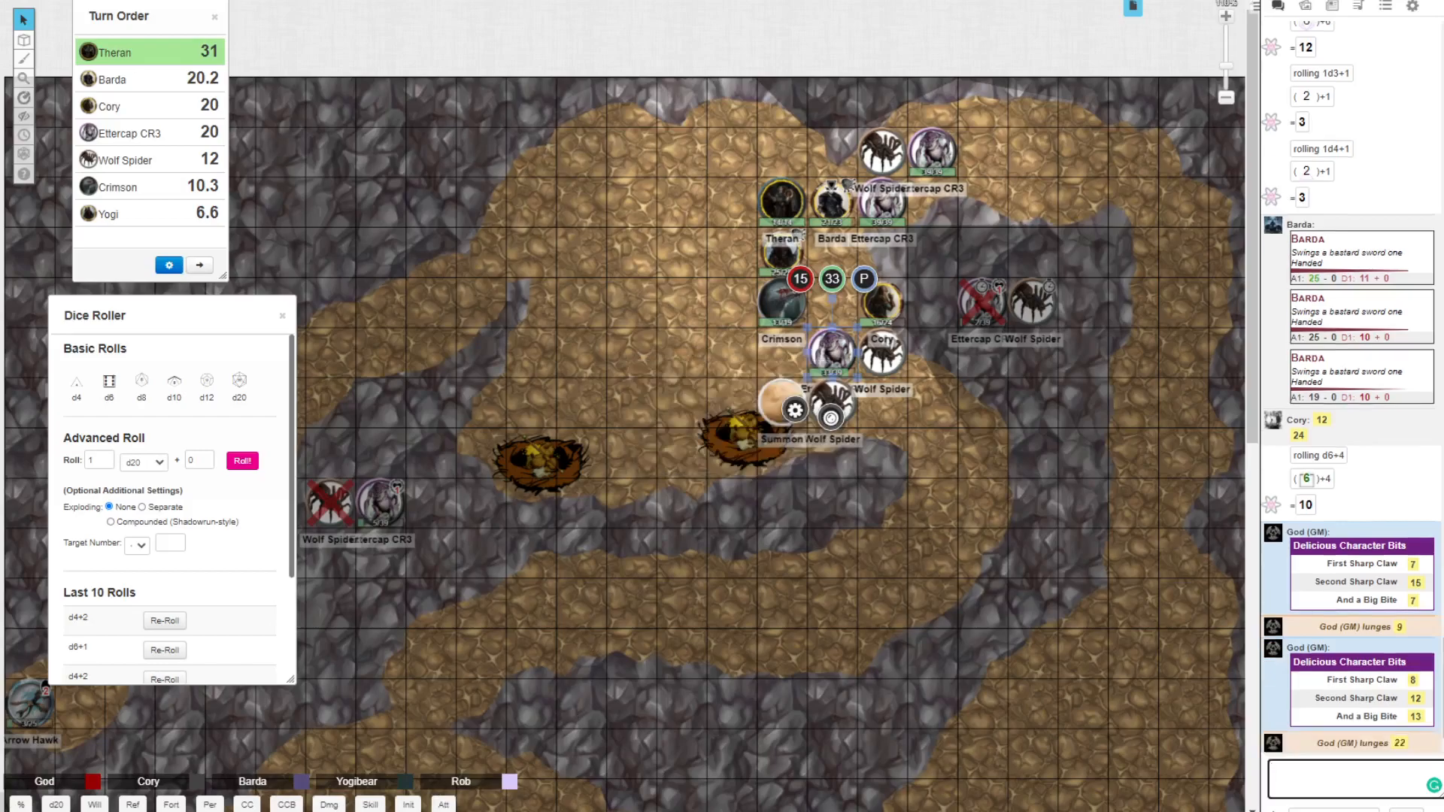
mouse_move(164, 647)
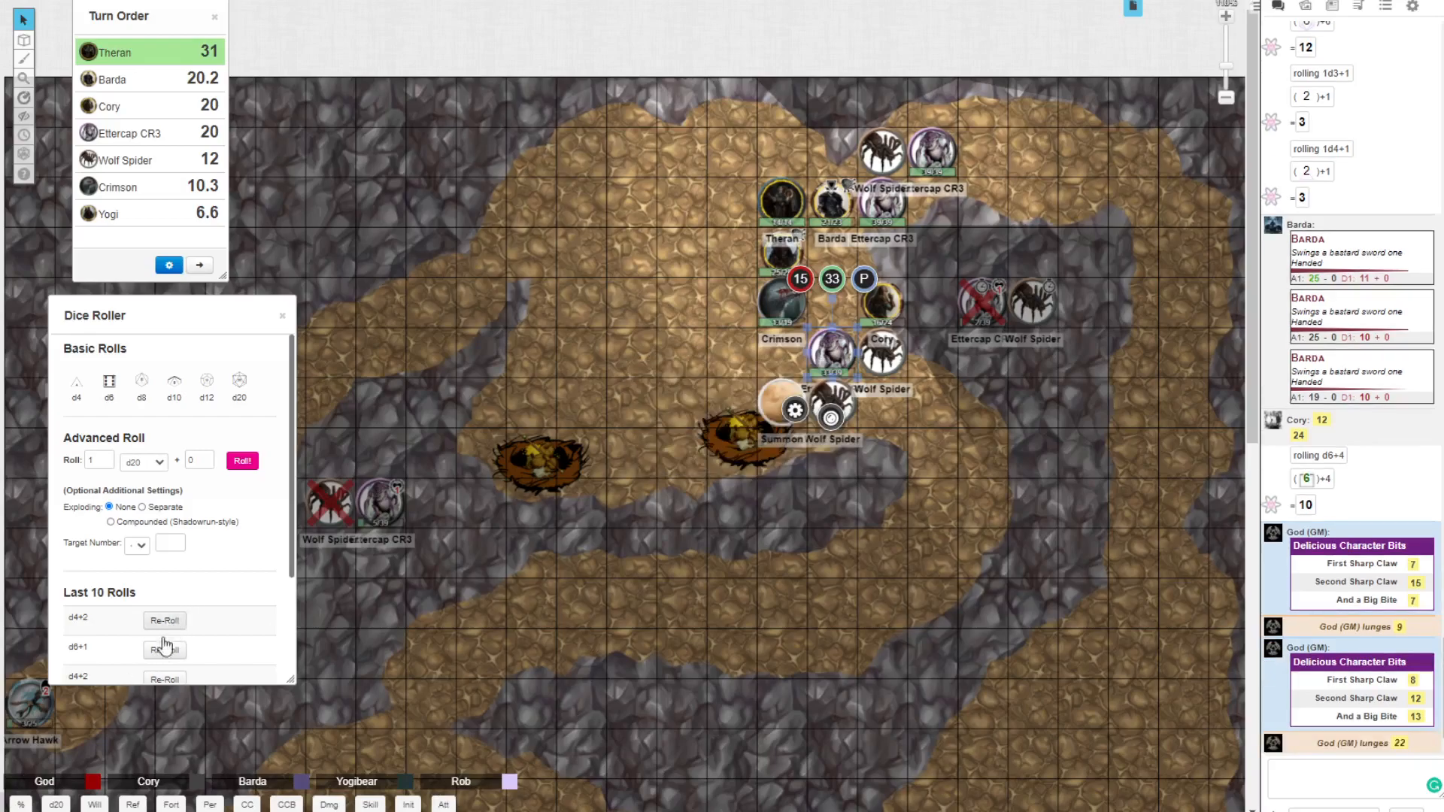
click(164, 649)
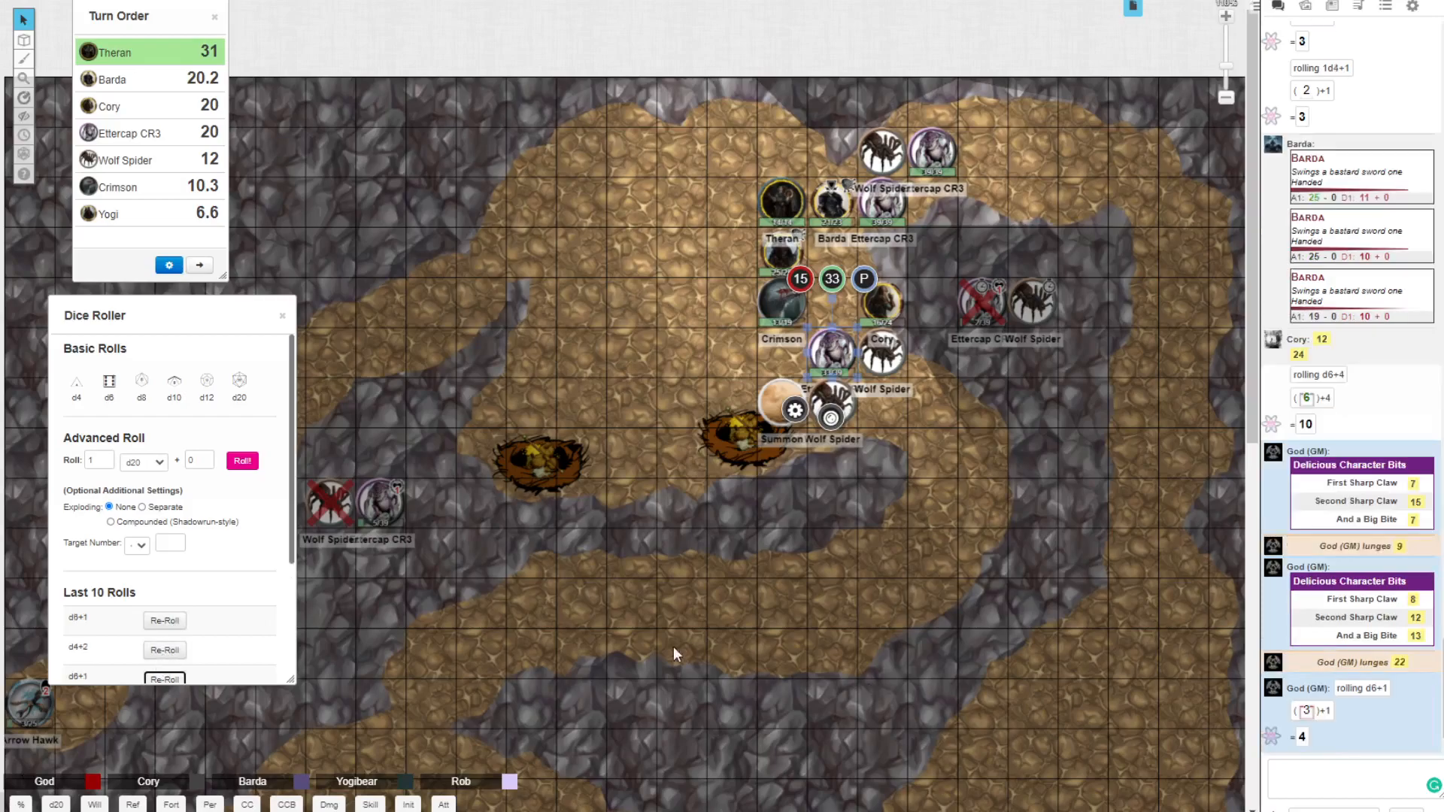
mouse_move(693, 668)
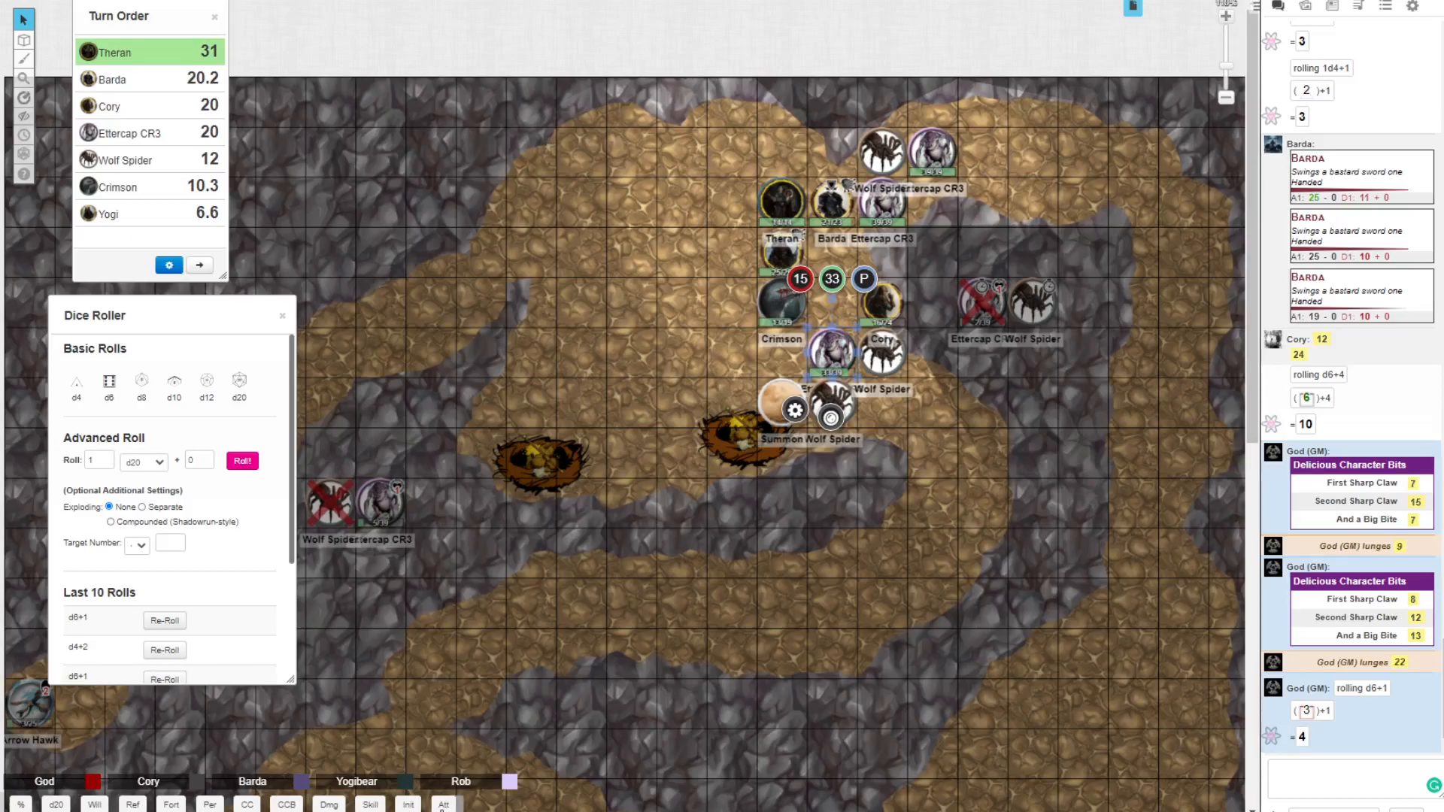
Step: Roll another GM lunge with modifier 4, posting a result of 6
click(794, 409)
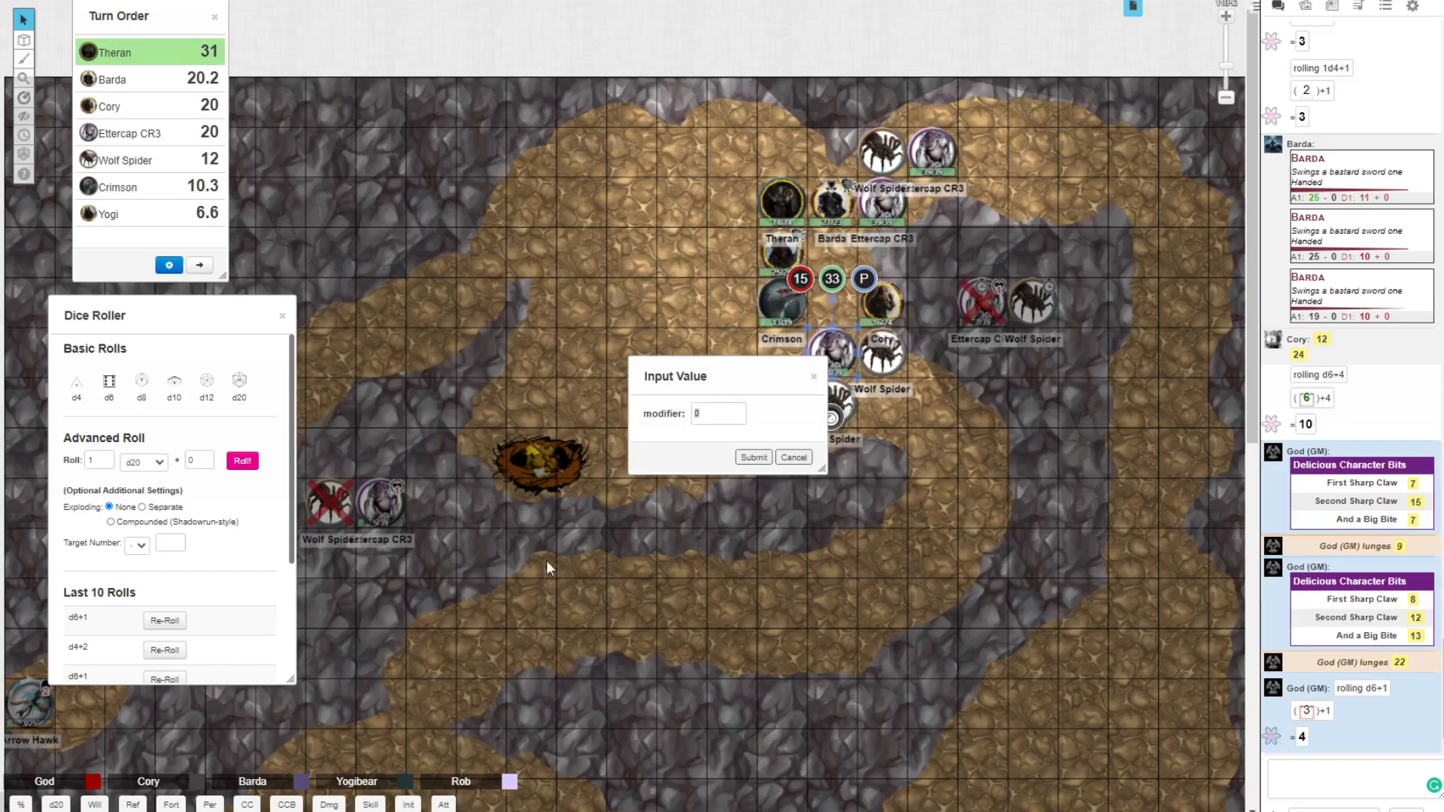
text(4)
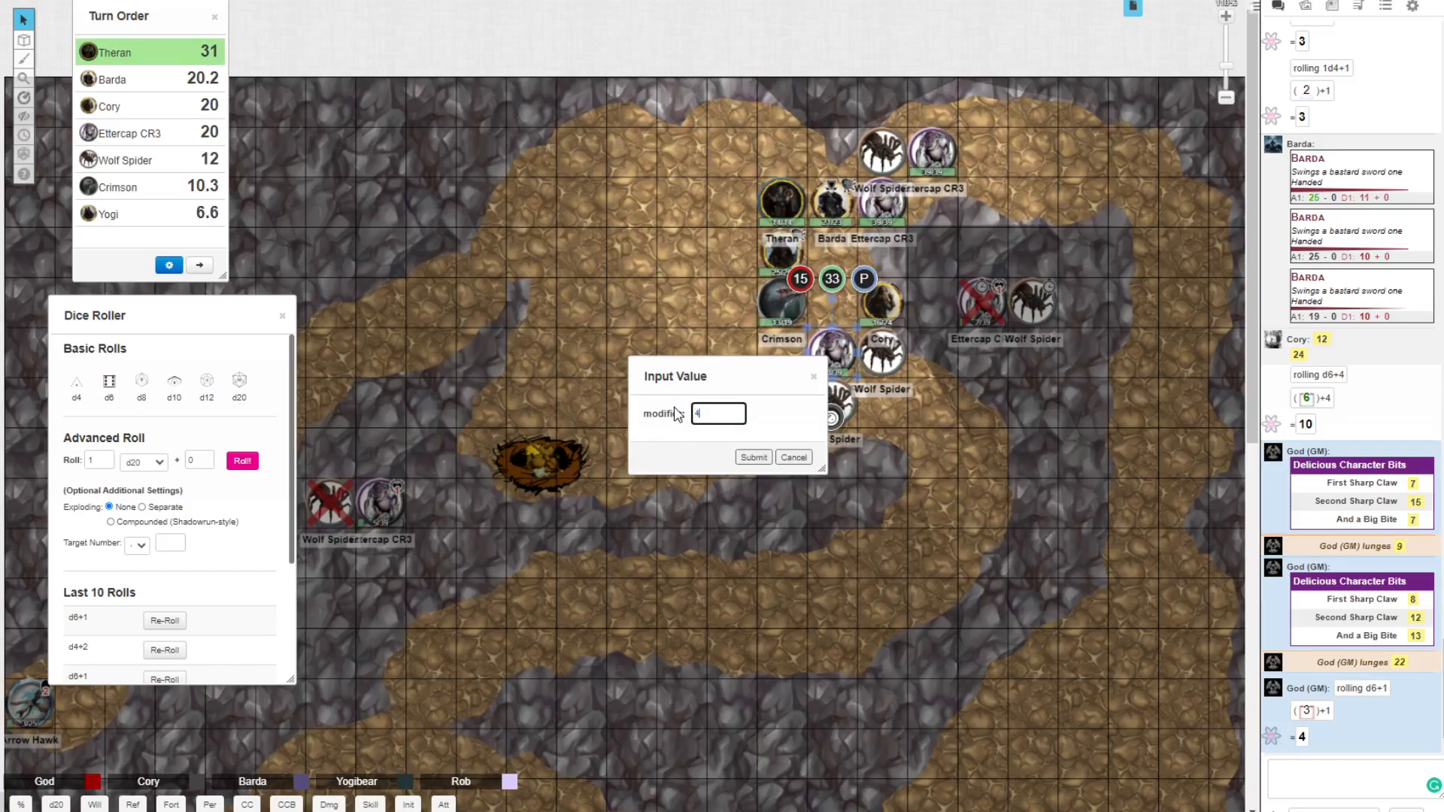
click(752, 457)
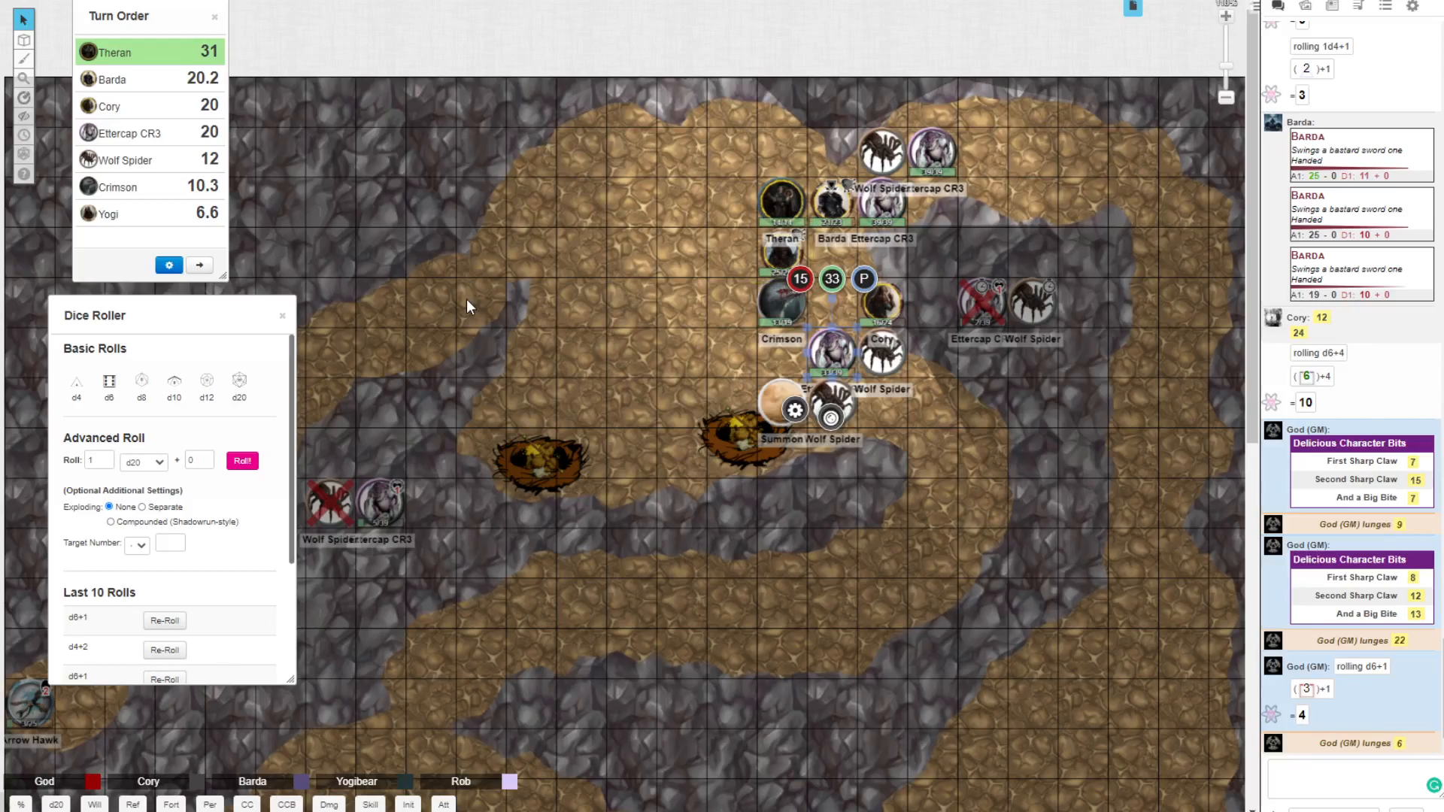
Step: Drop the wounded party token's health from 33 to 28 and follow Yogibear's incoming rolls in chat
scroll(down, 3)
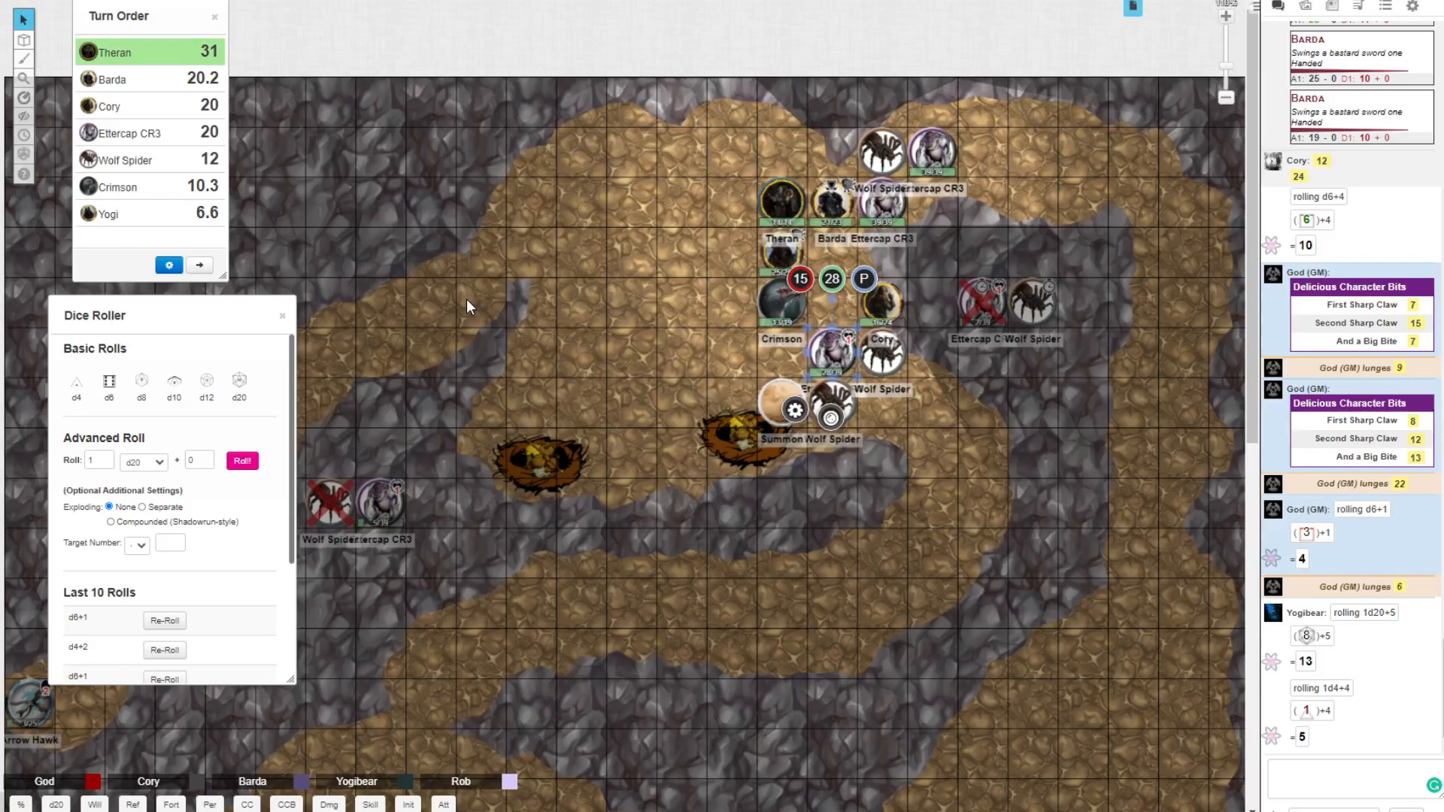
click(929, 152)
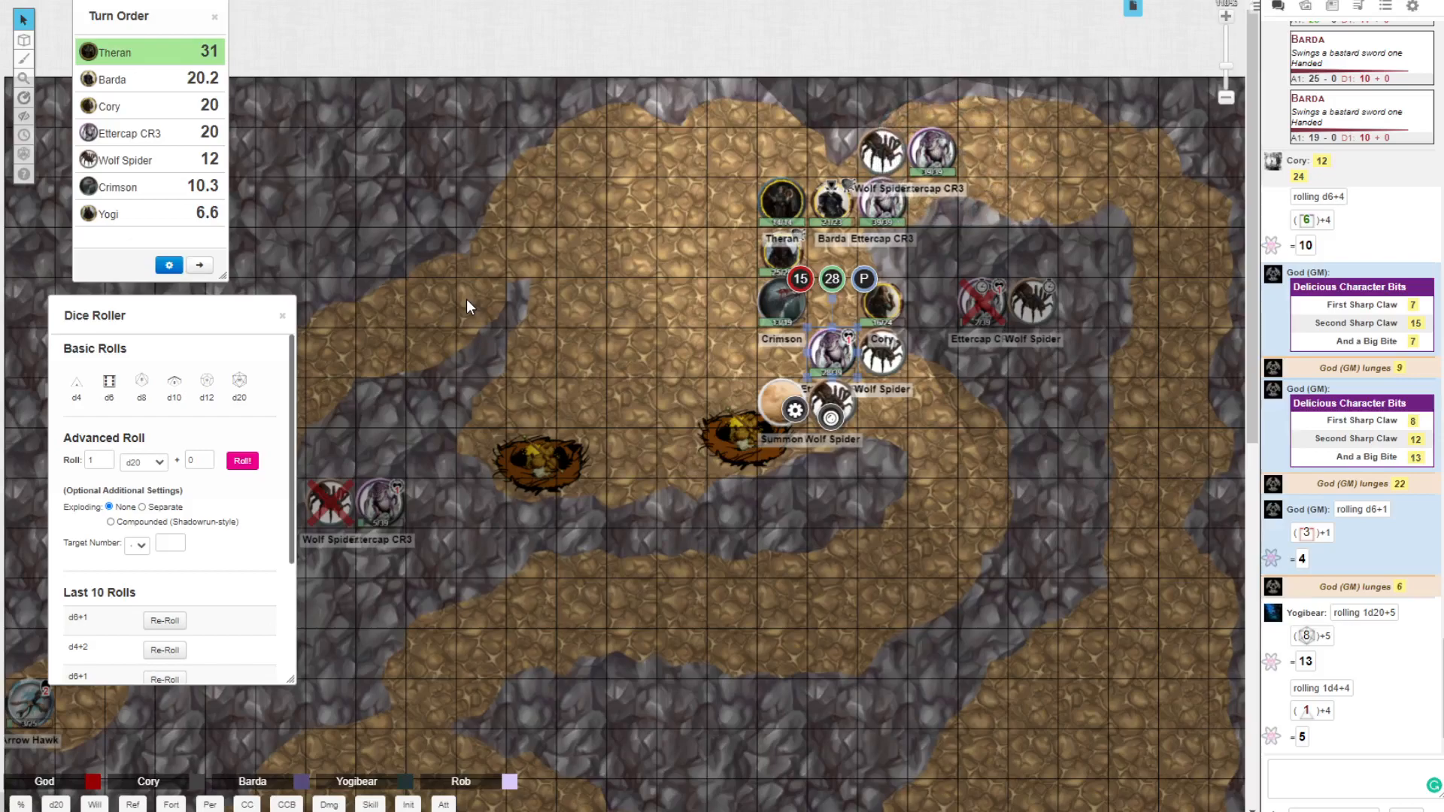
scroll(down, 3)
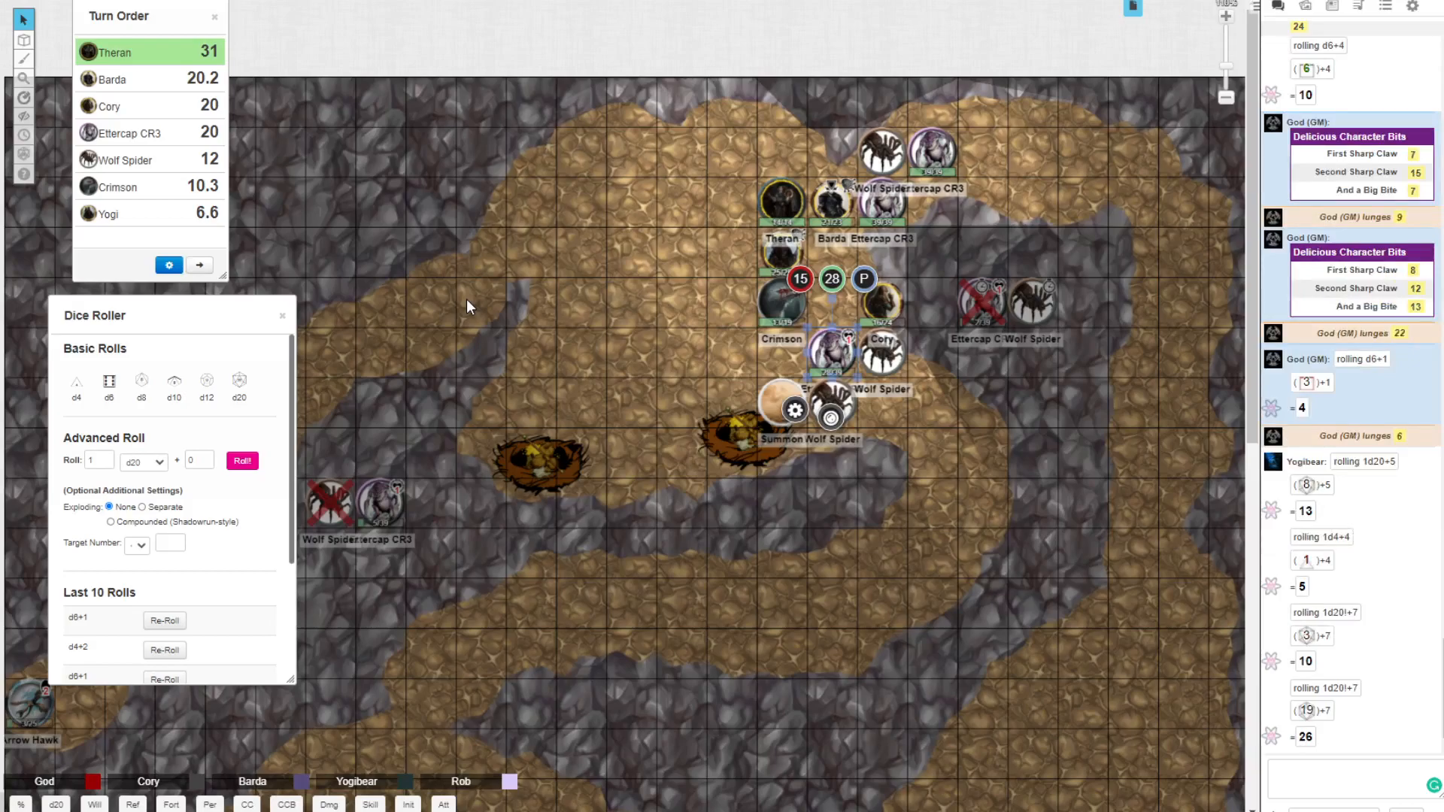
scroll(down, 3)
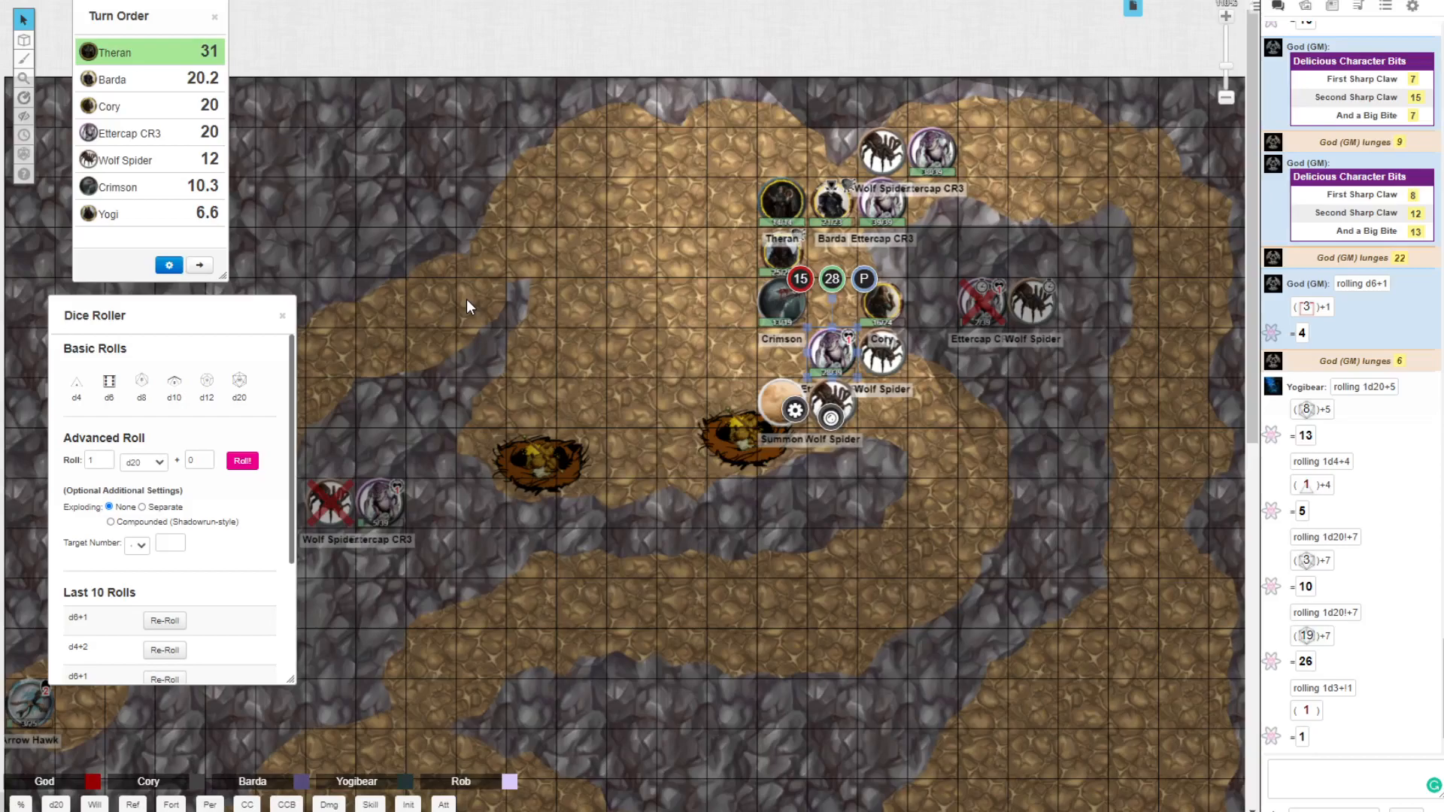
scroll(down, 3)
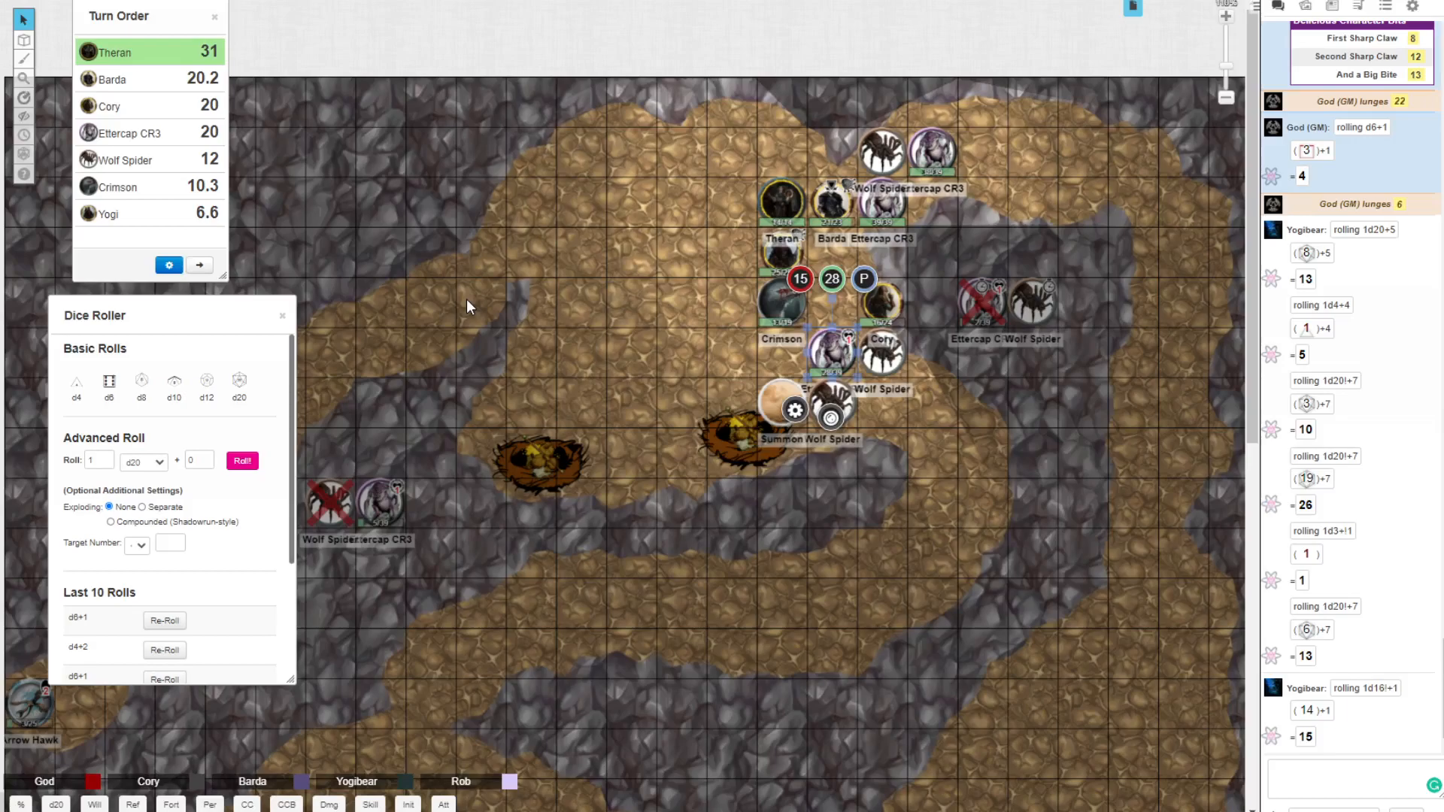
scroll(down, 3)
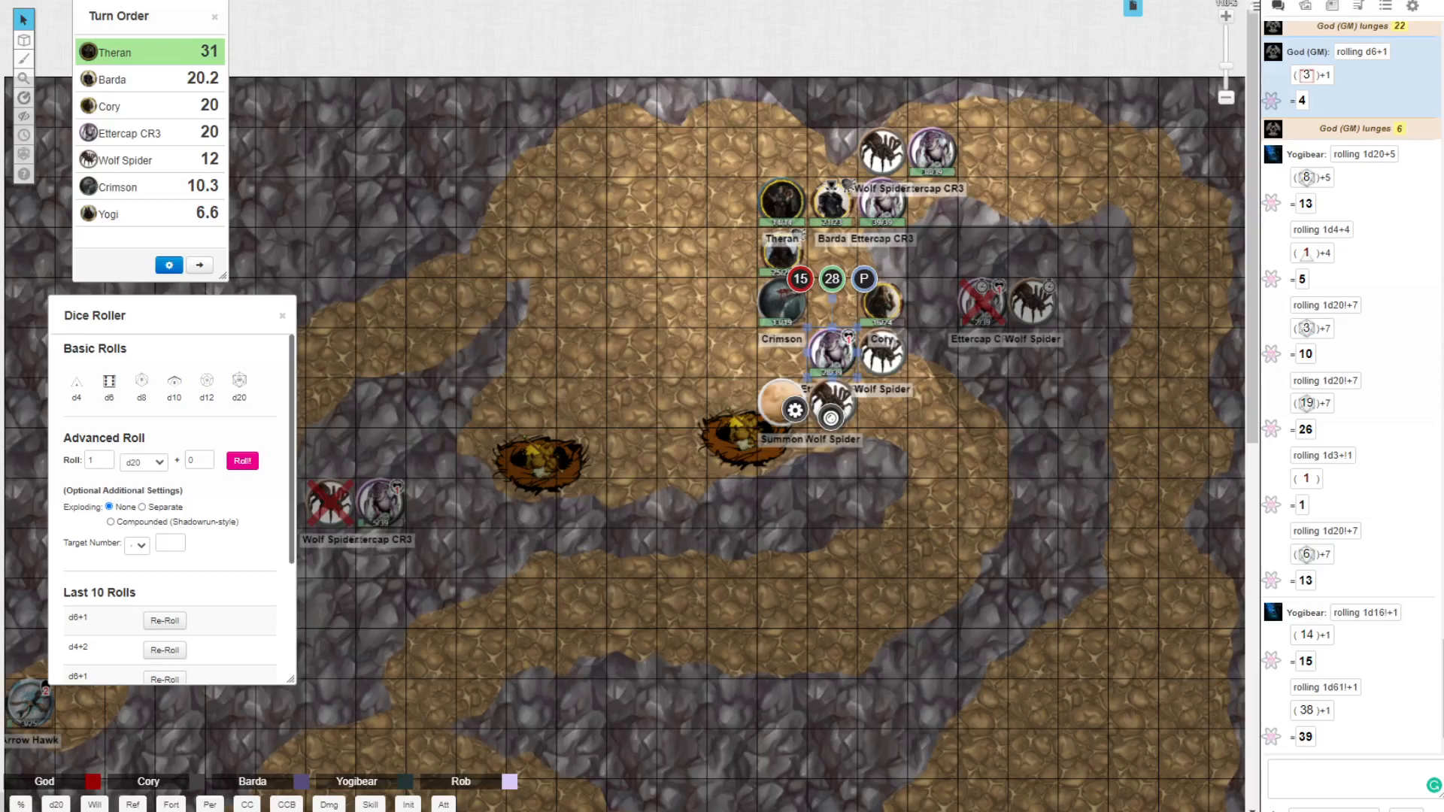
mouse_move(975, 293)
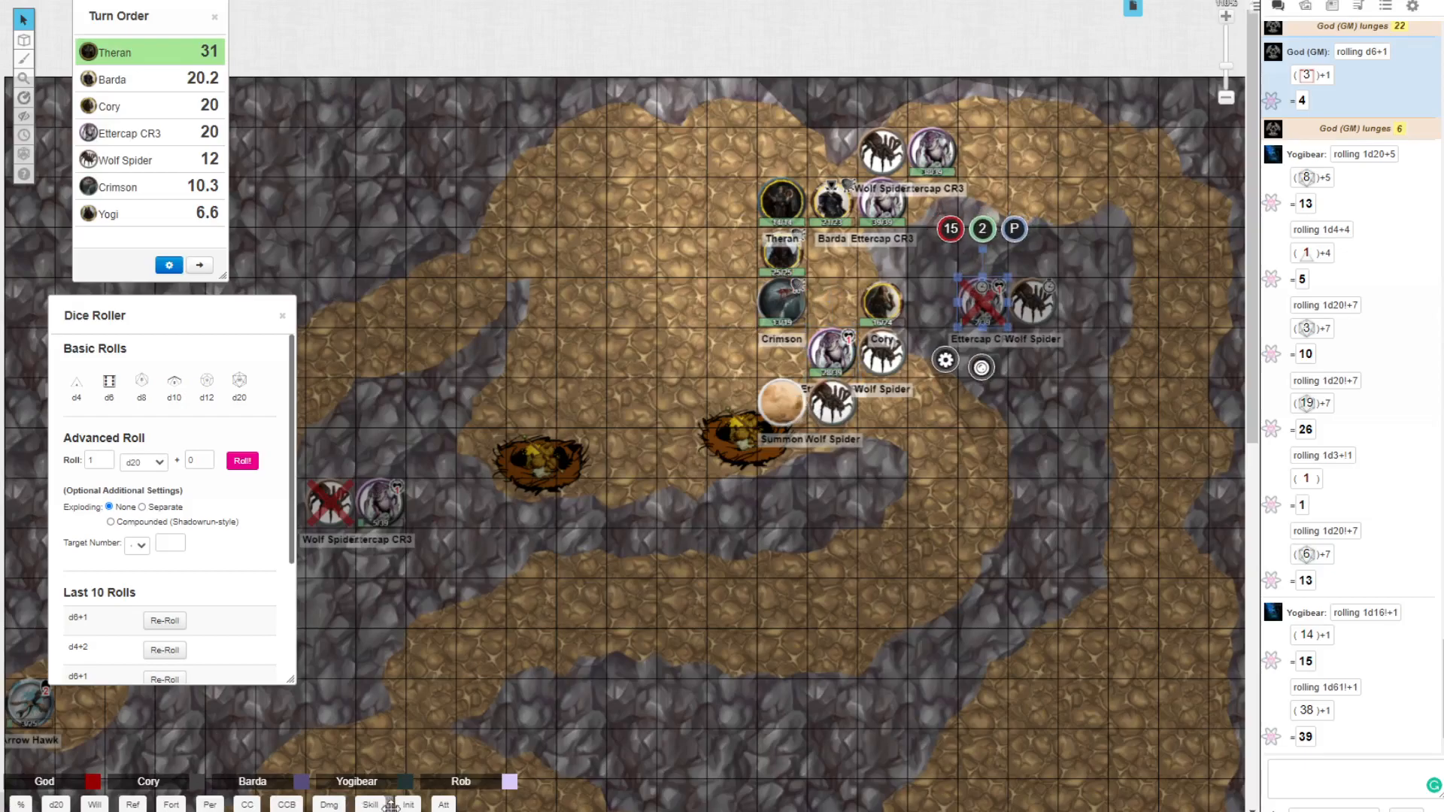
Step: Roll initiative for the right-hand ettercap and wolf spider, putting Ettercap CR3 at 14
click(408, 803)
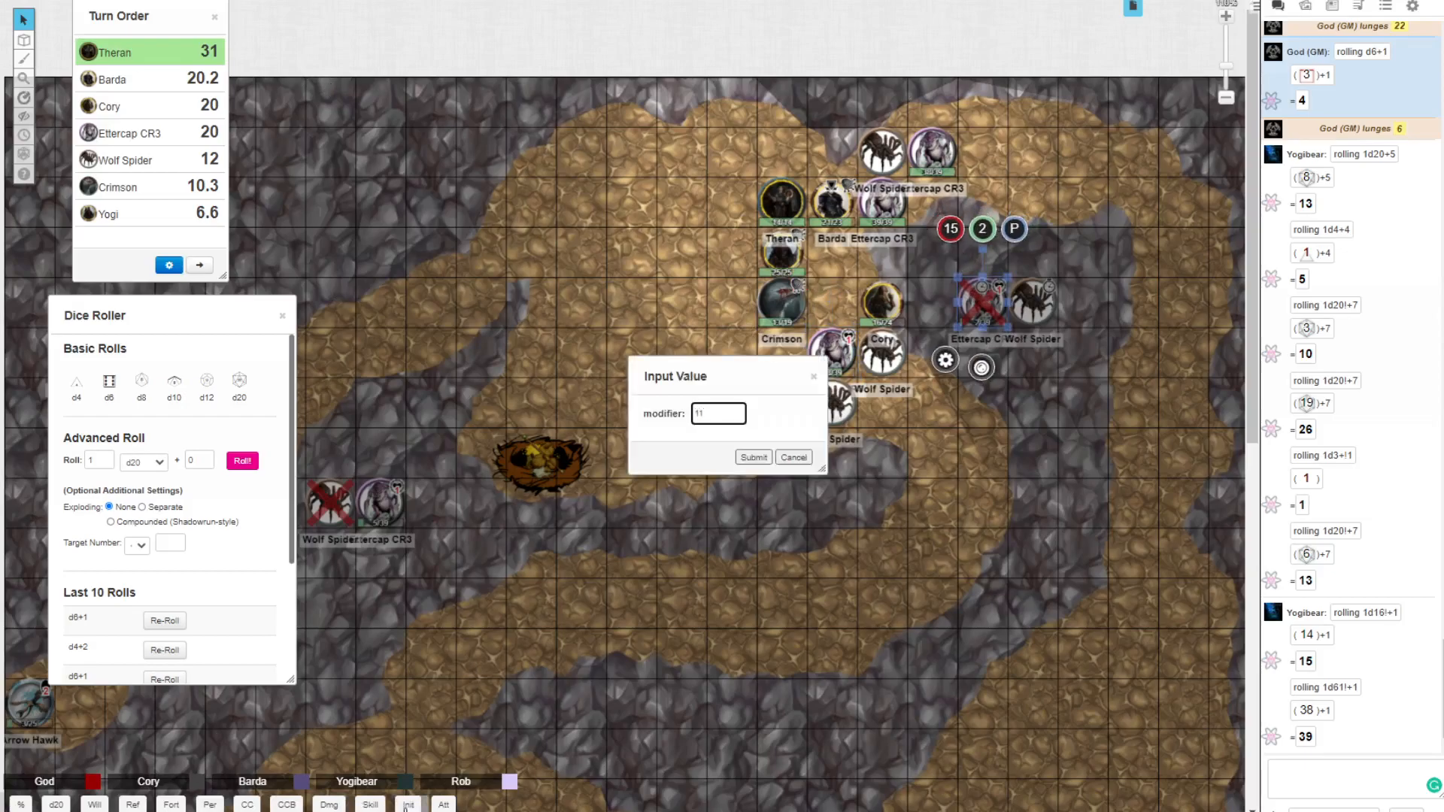
click(752, 457)
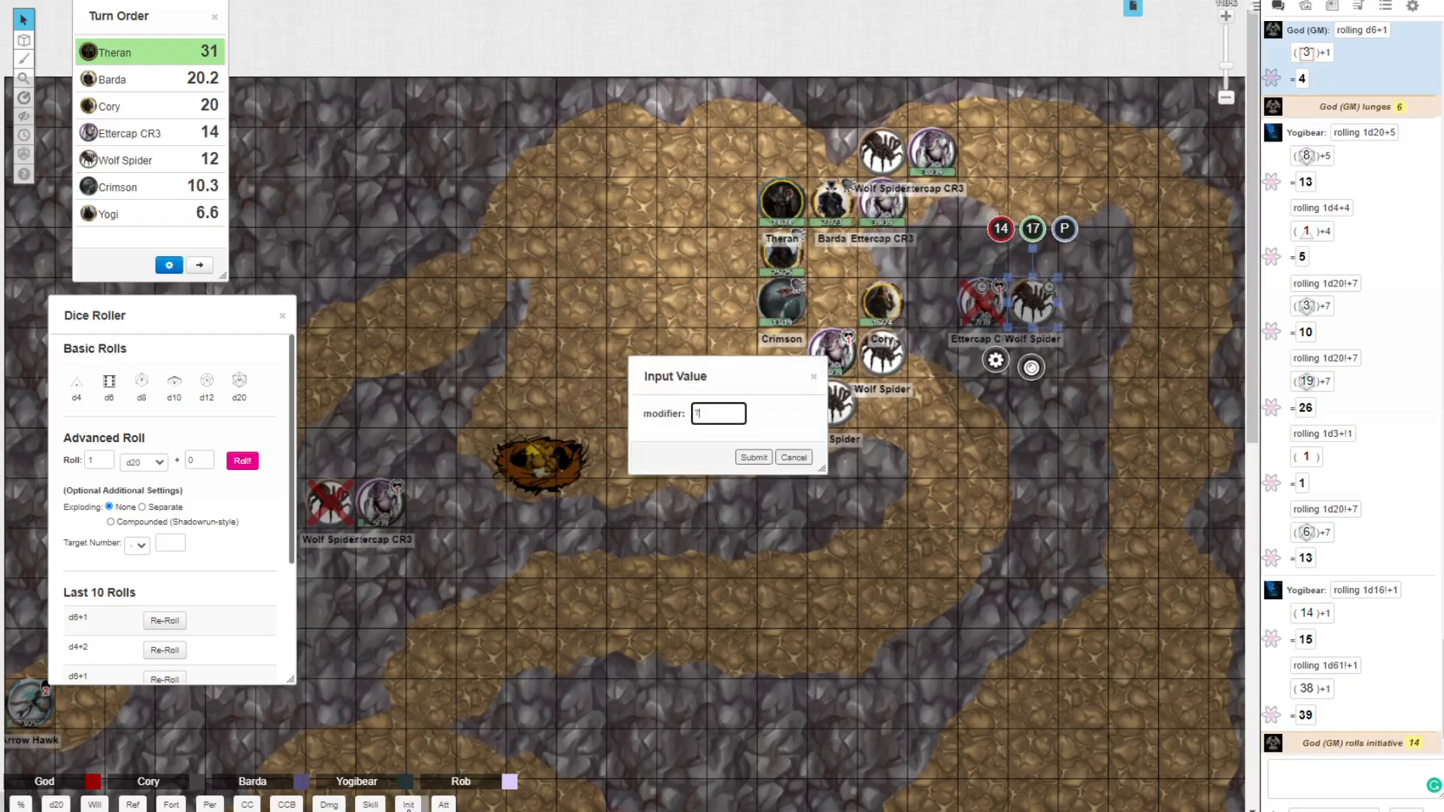
click(752, 458)
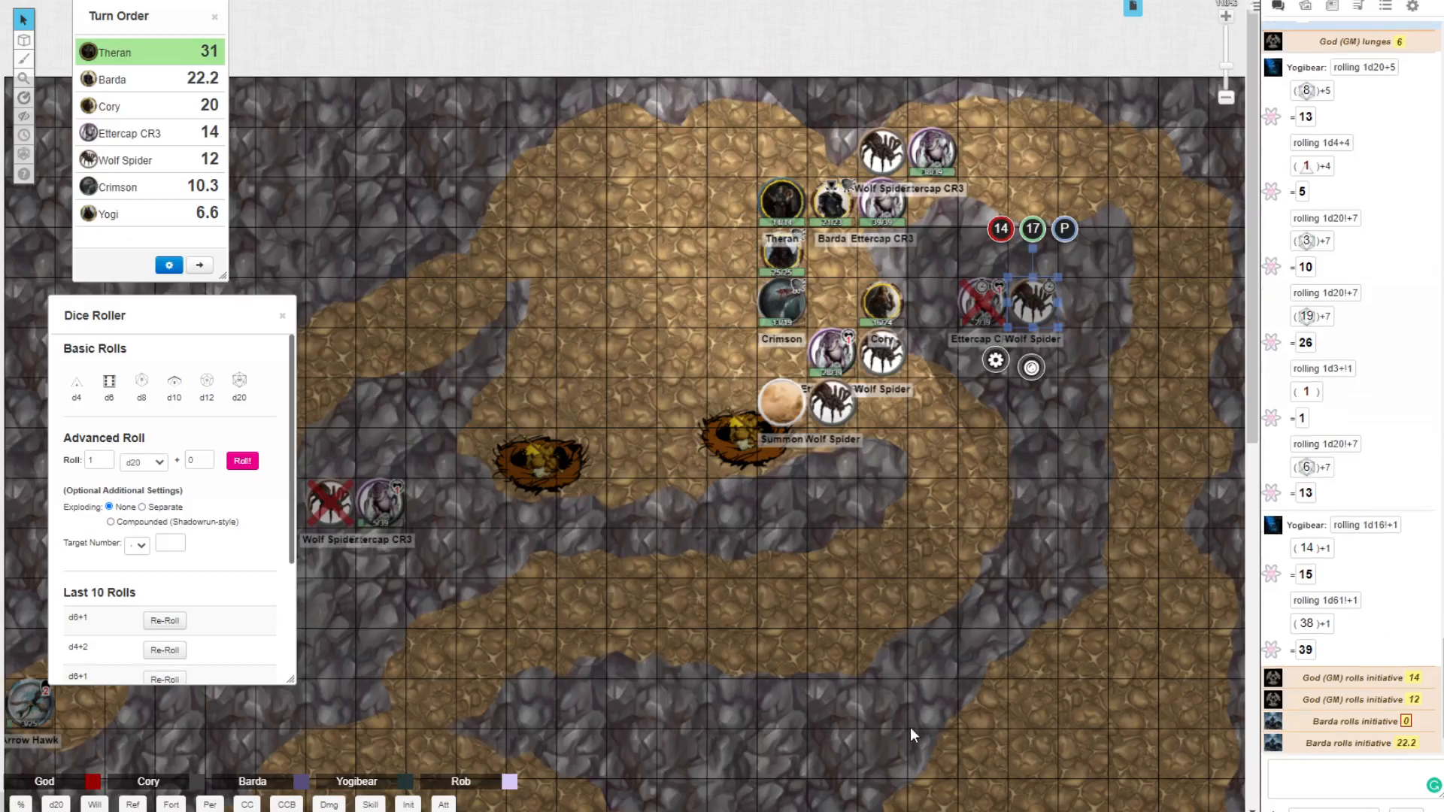
mouse_move(1407, 737)
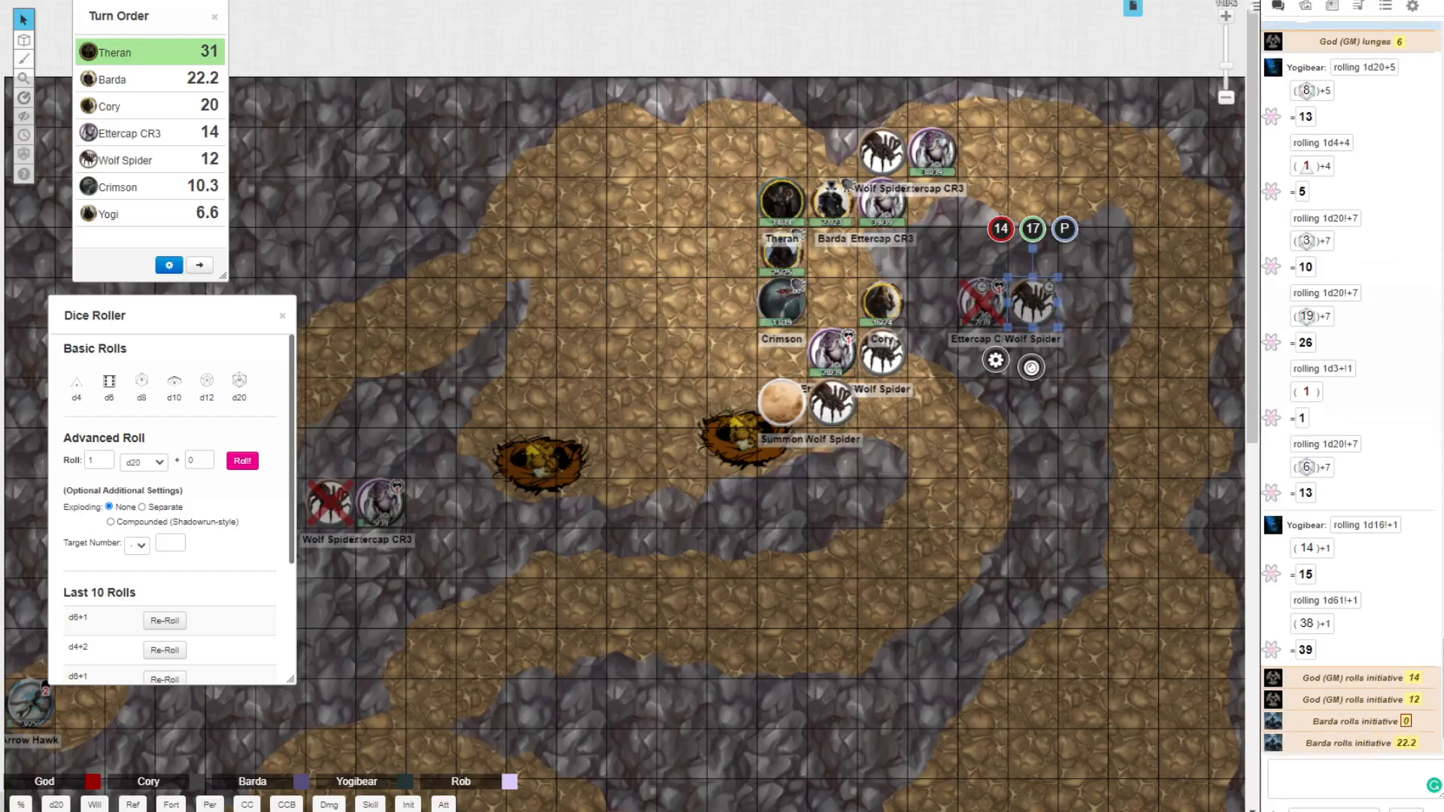
mouse_move(821, 794)
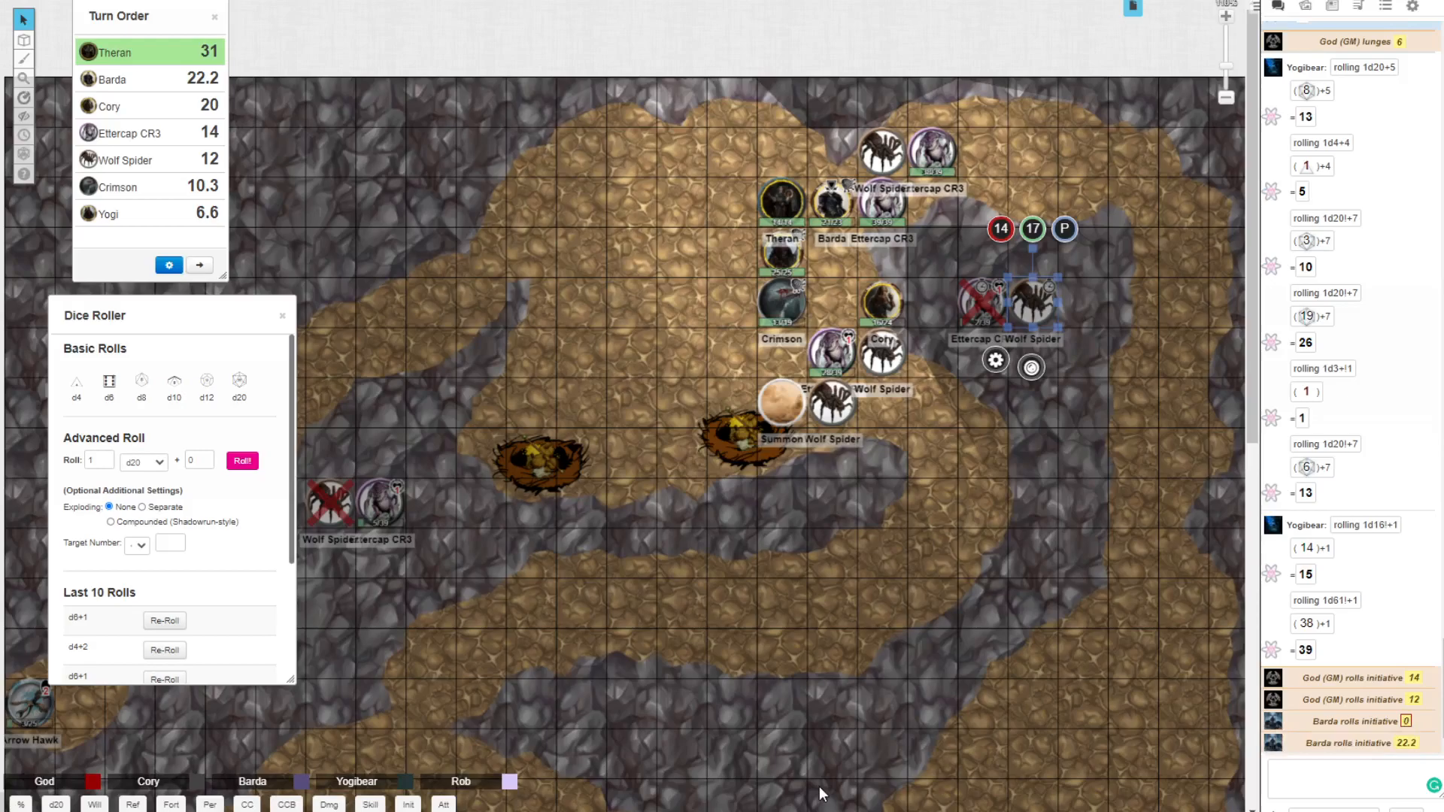
mouse_move(788, 753)
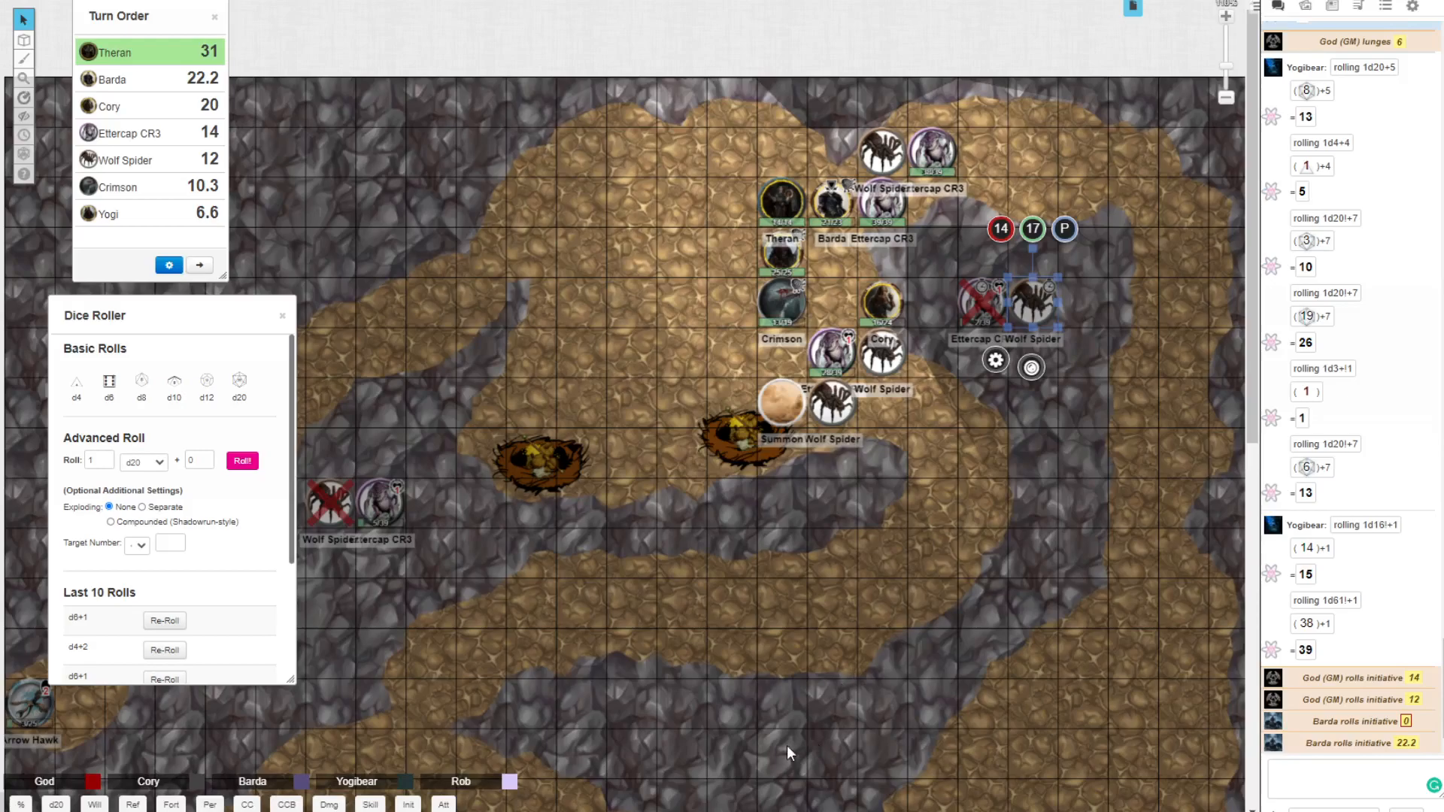
Step: Sort the turn order descending and repeat the GM's d6+1 damage roll for 3
click(881, 301)
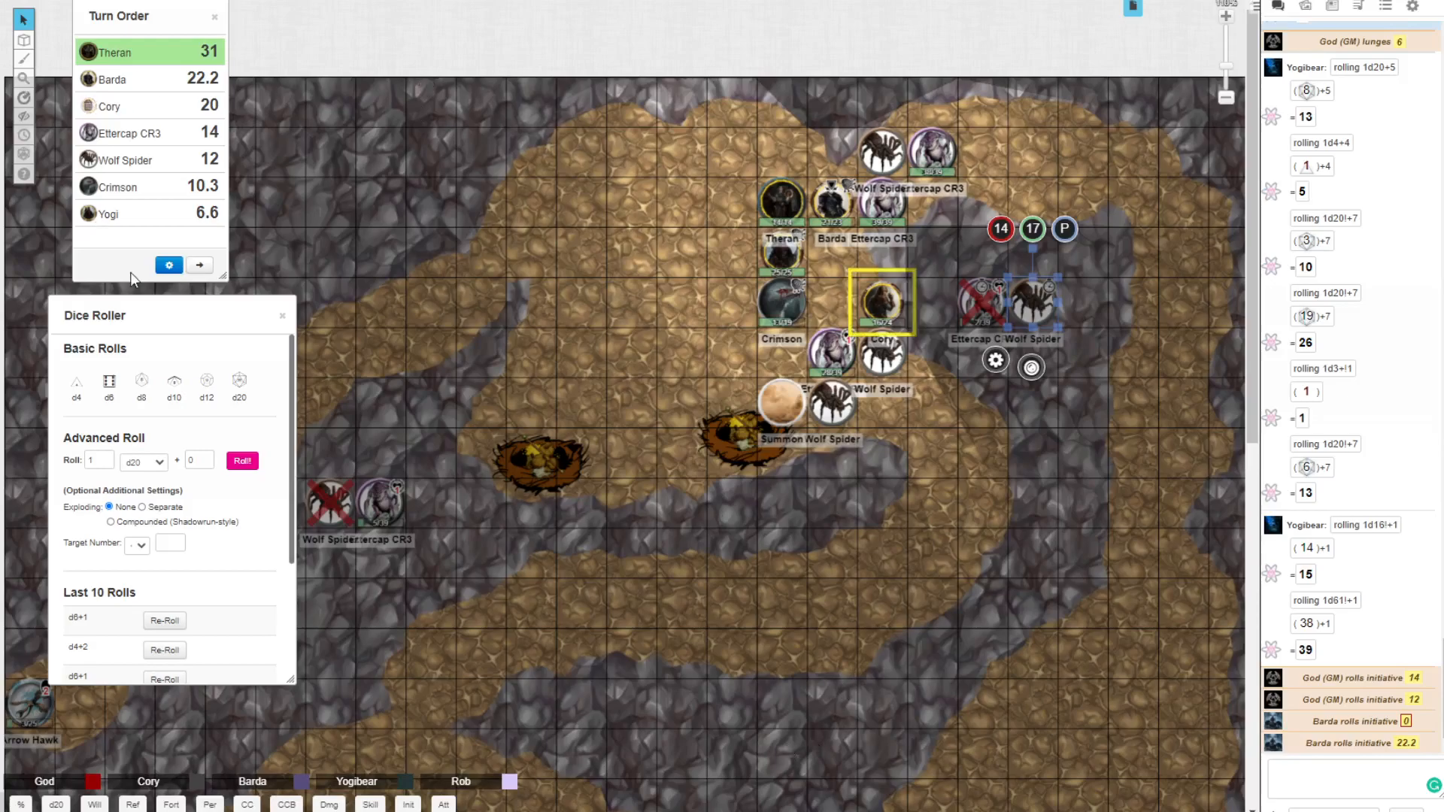
click(169, 265)
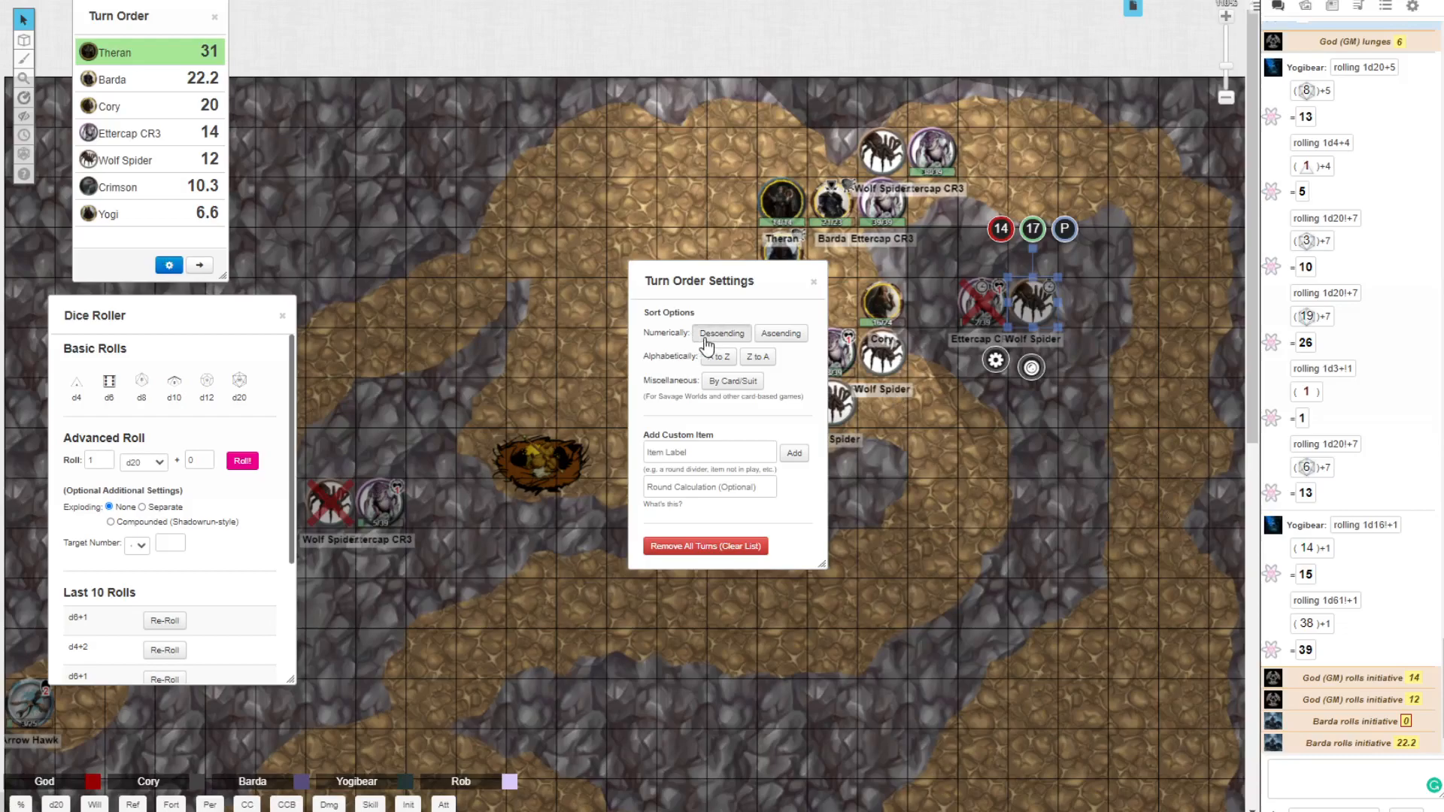
click(812, 281)
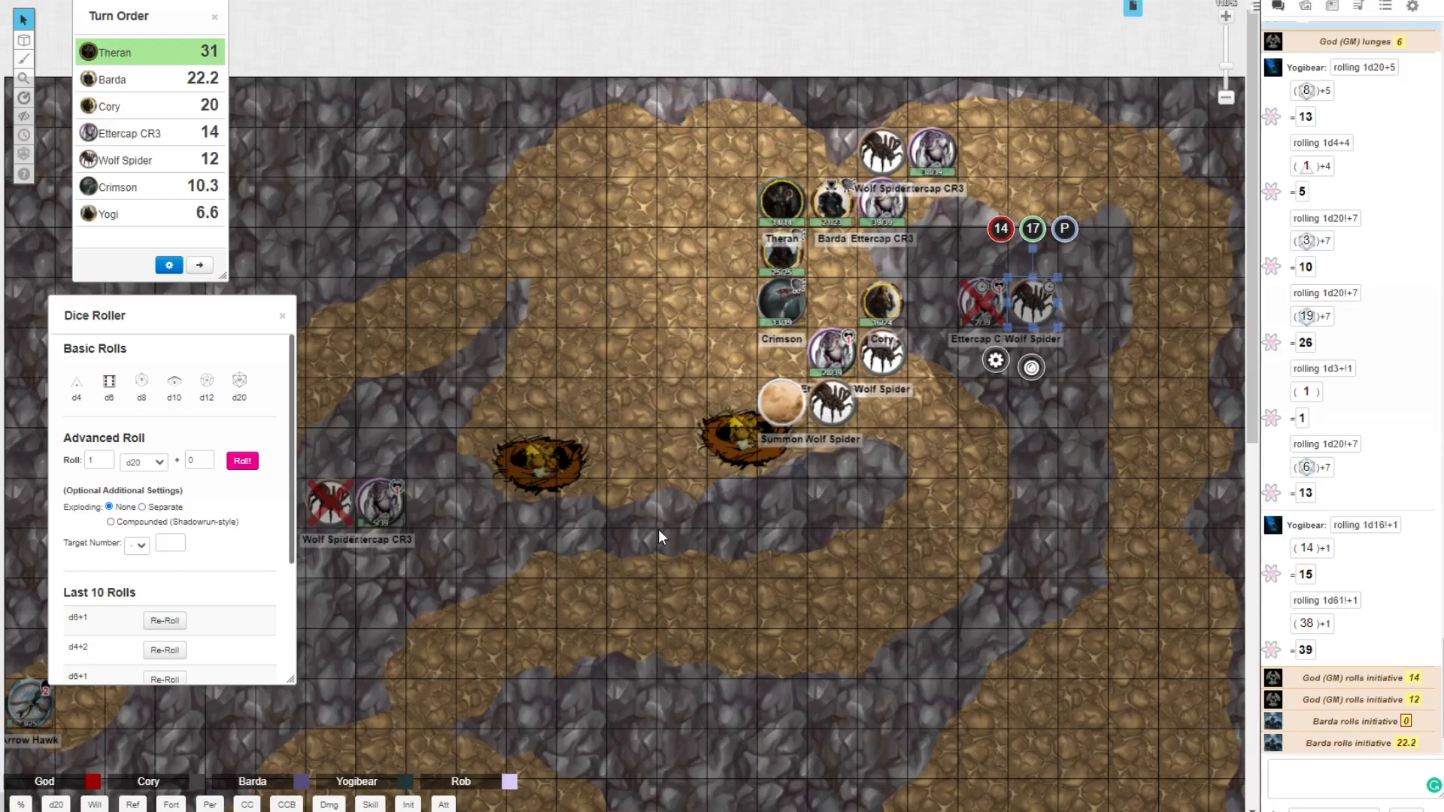
mouse_move(762, 599)
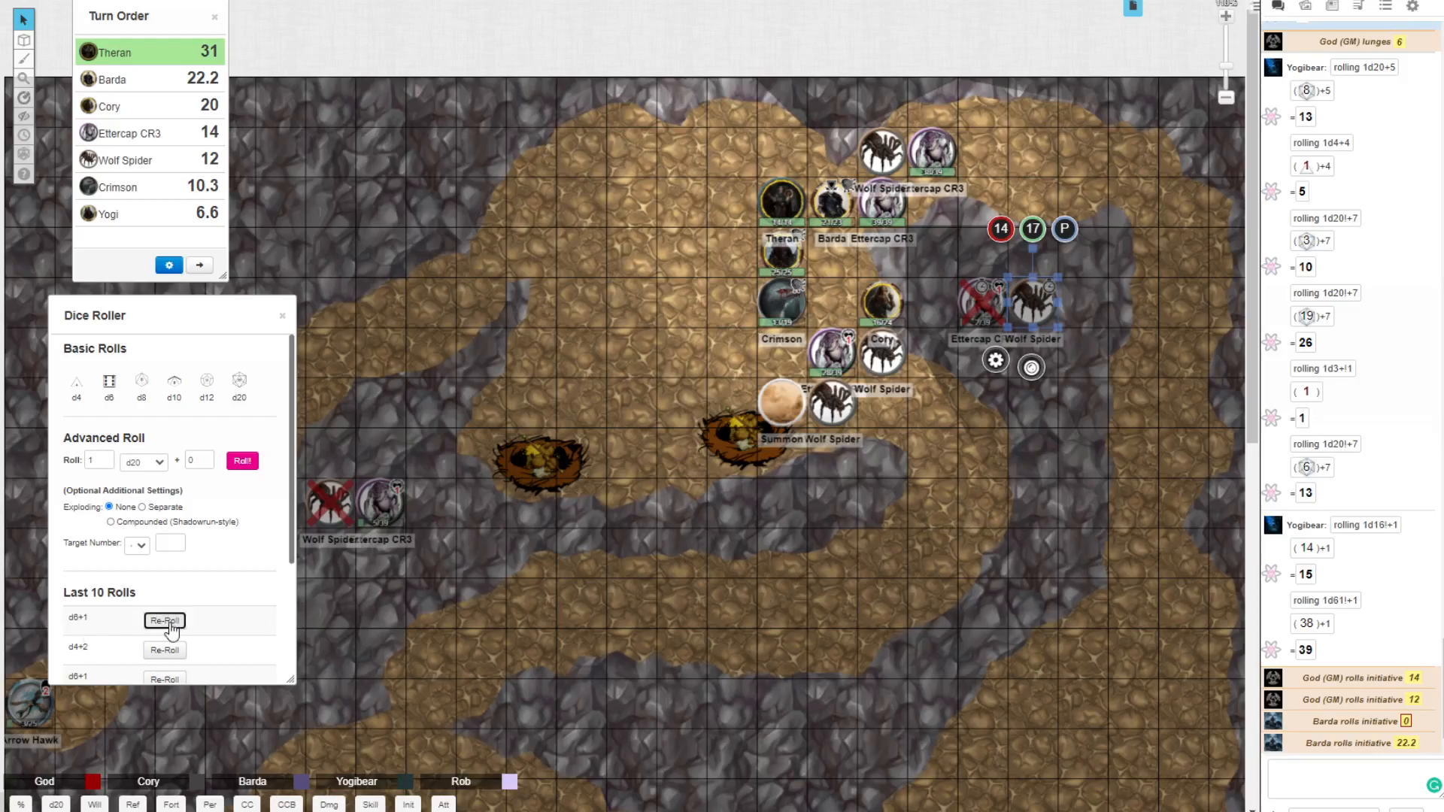
click(164, 621)
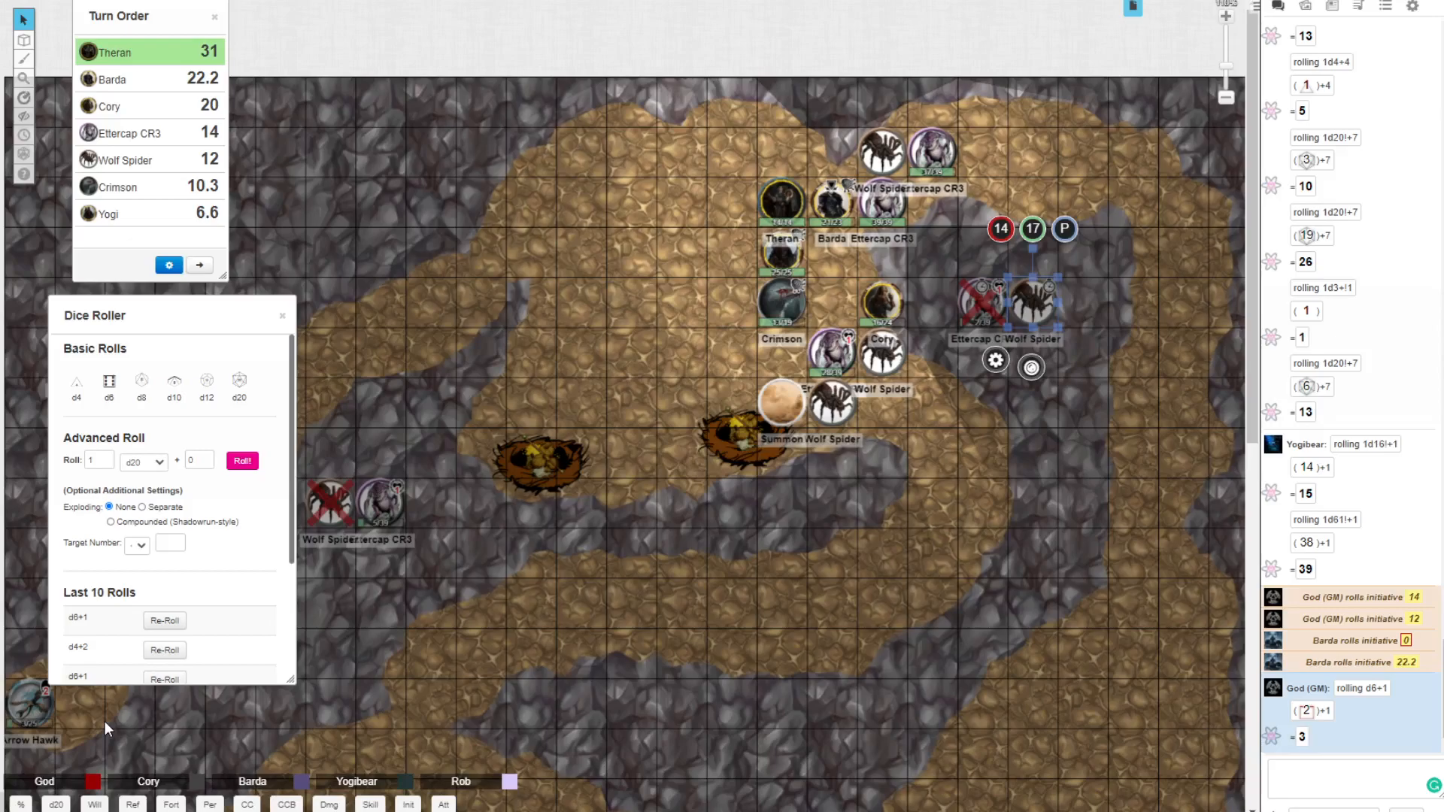
mouse_move(27, 684)
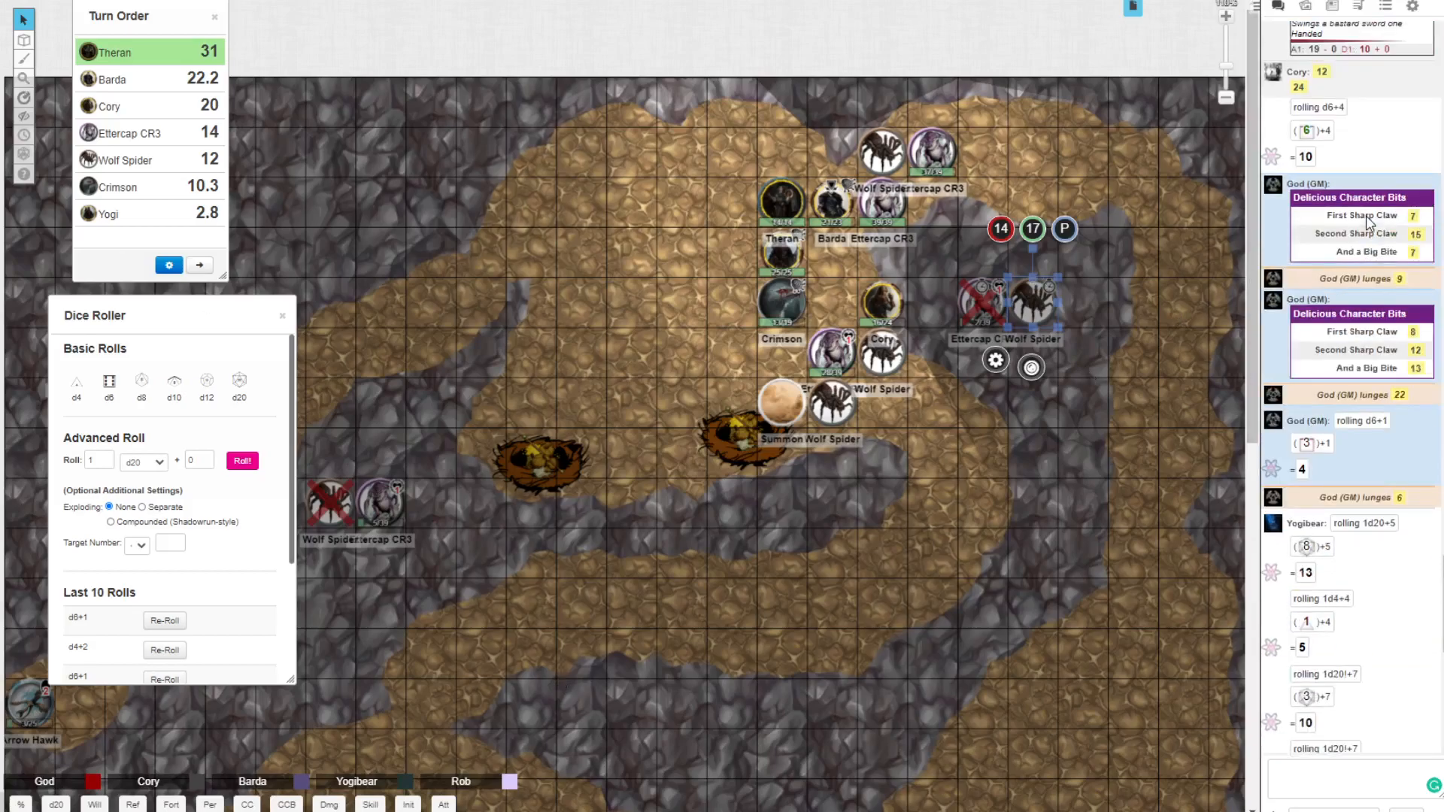
mouse_move(1385, 619)
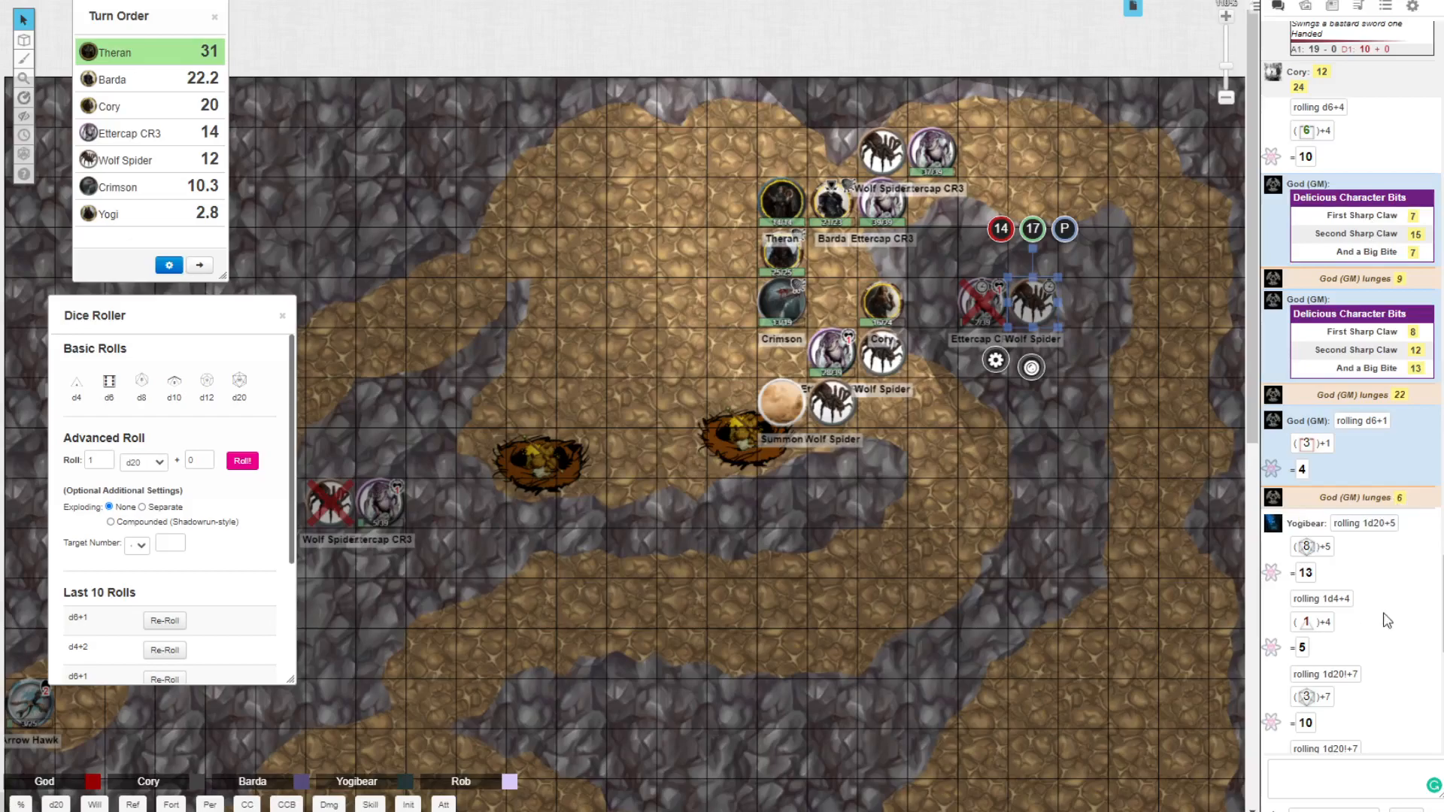
mouse_move(1385, 559)
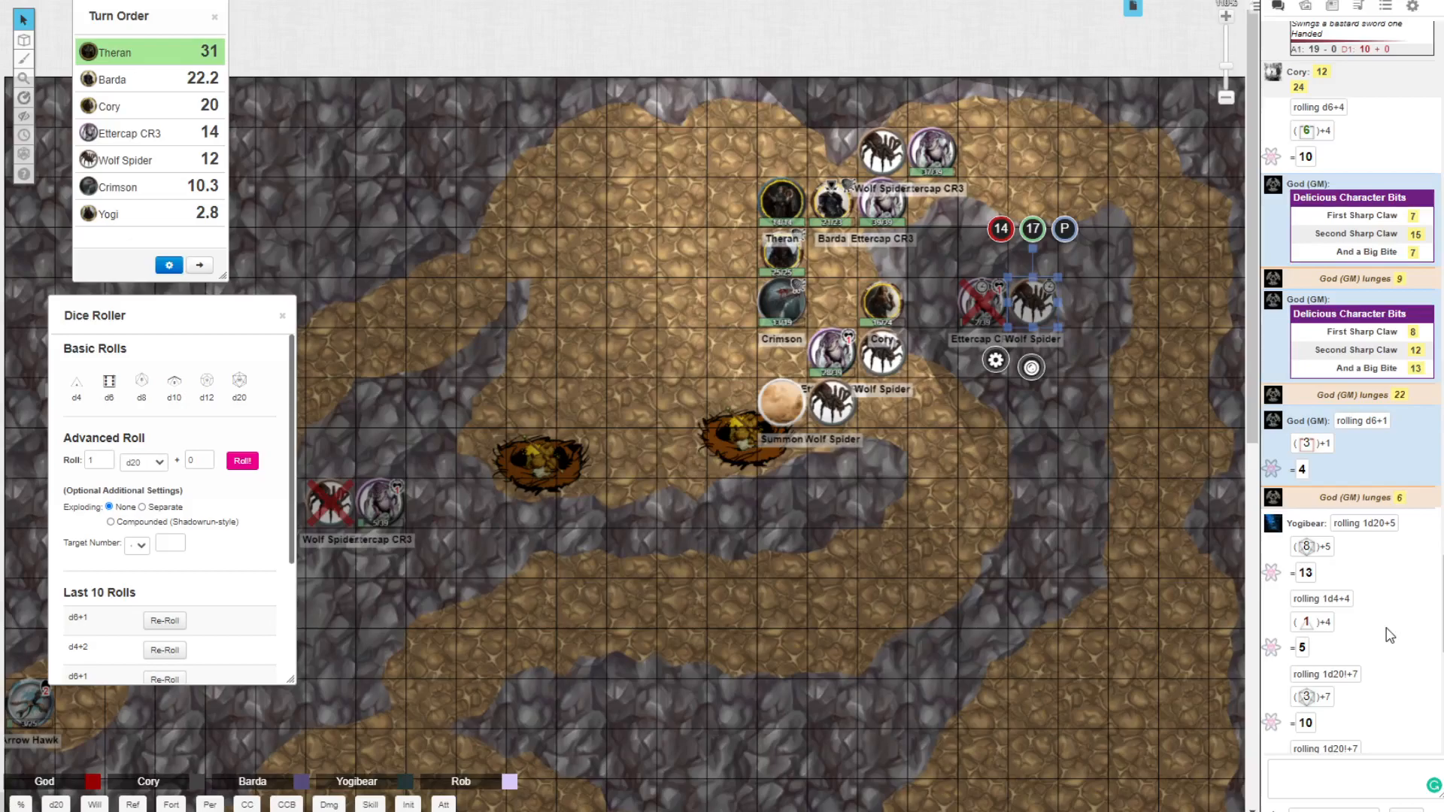
Step: Re-sort the turn order descending with Cory 6, Crimson 3.6, Yogi 2.8
scroll(down, 3)
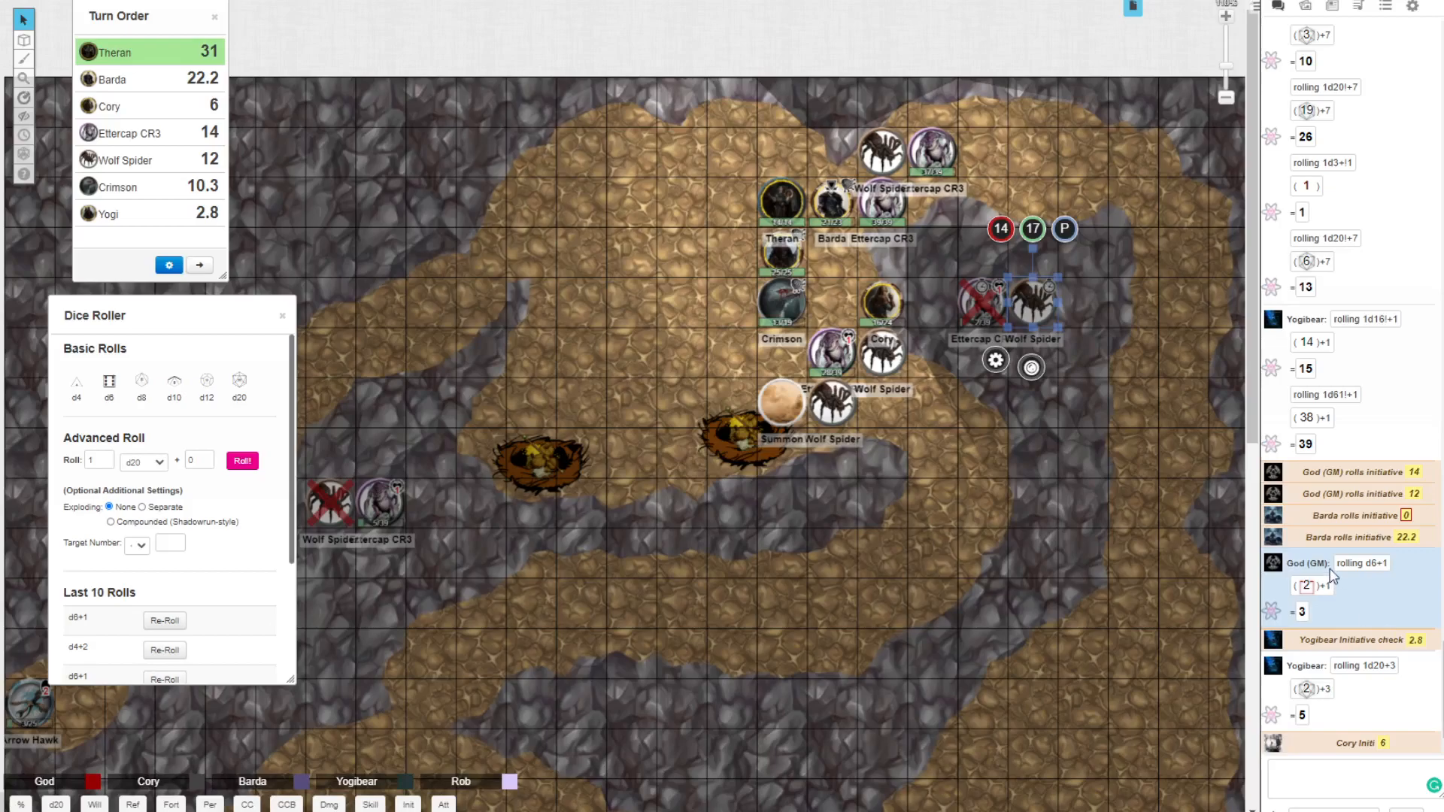
click(170, 265)
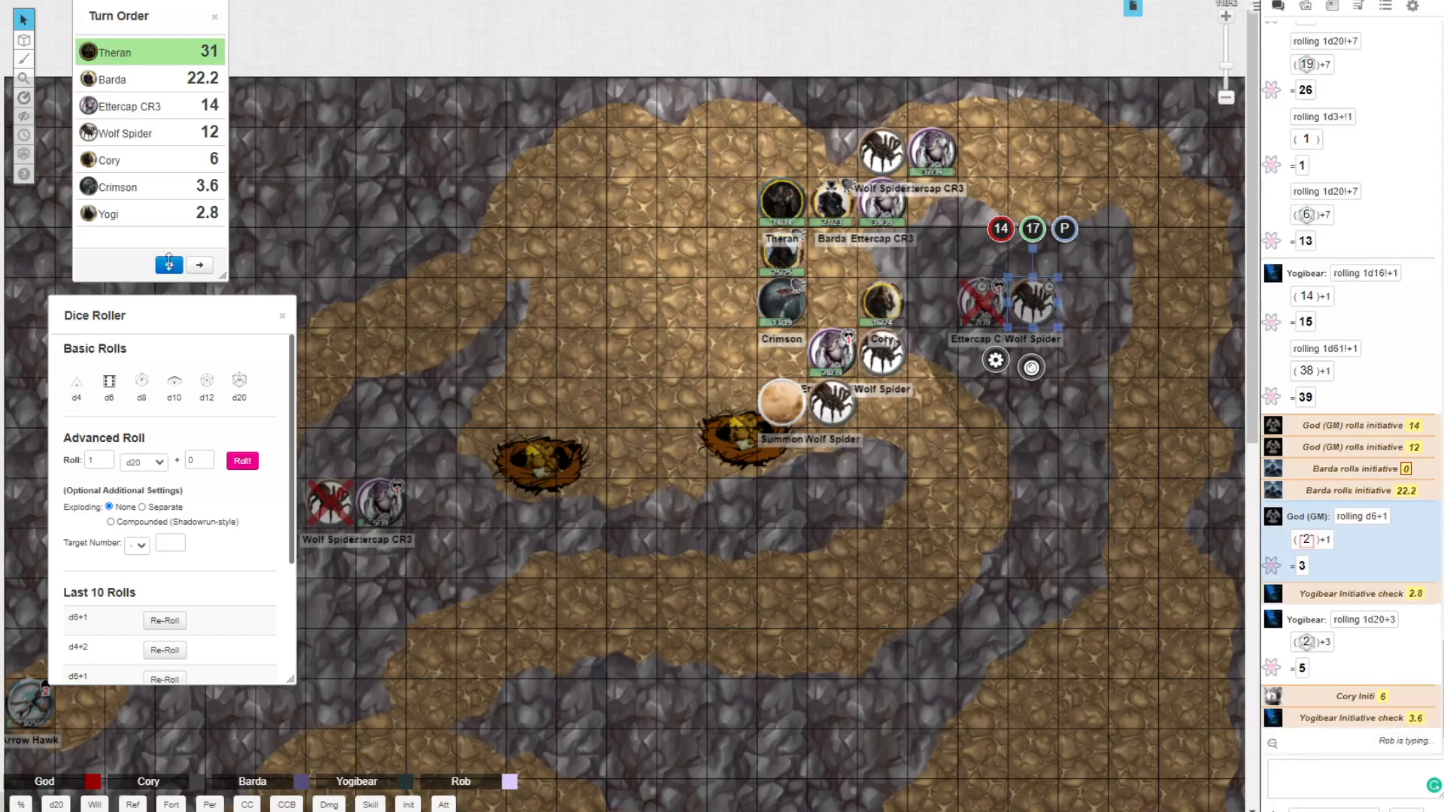
click(169, 265)
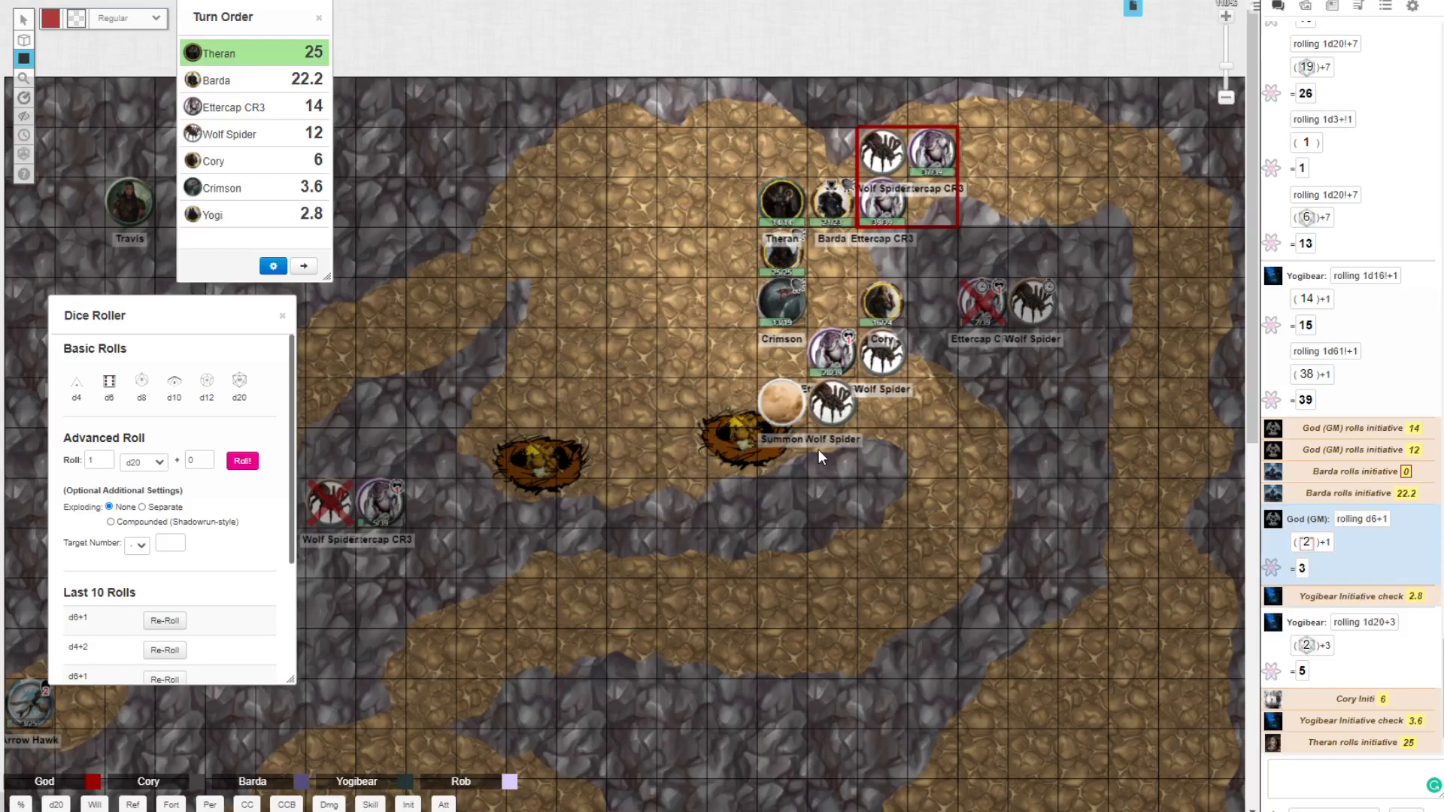
mouse_move(674, 790)
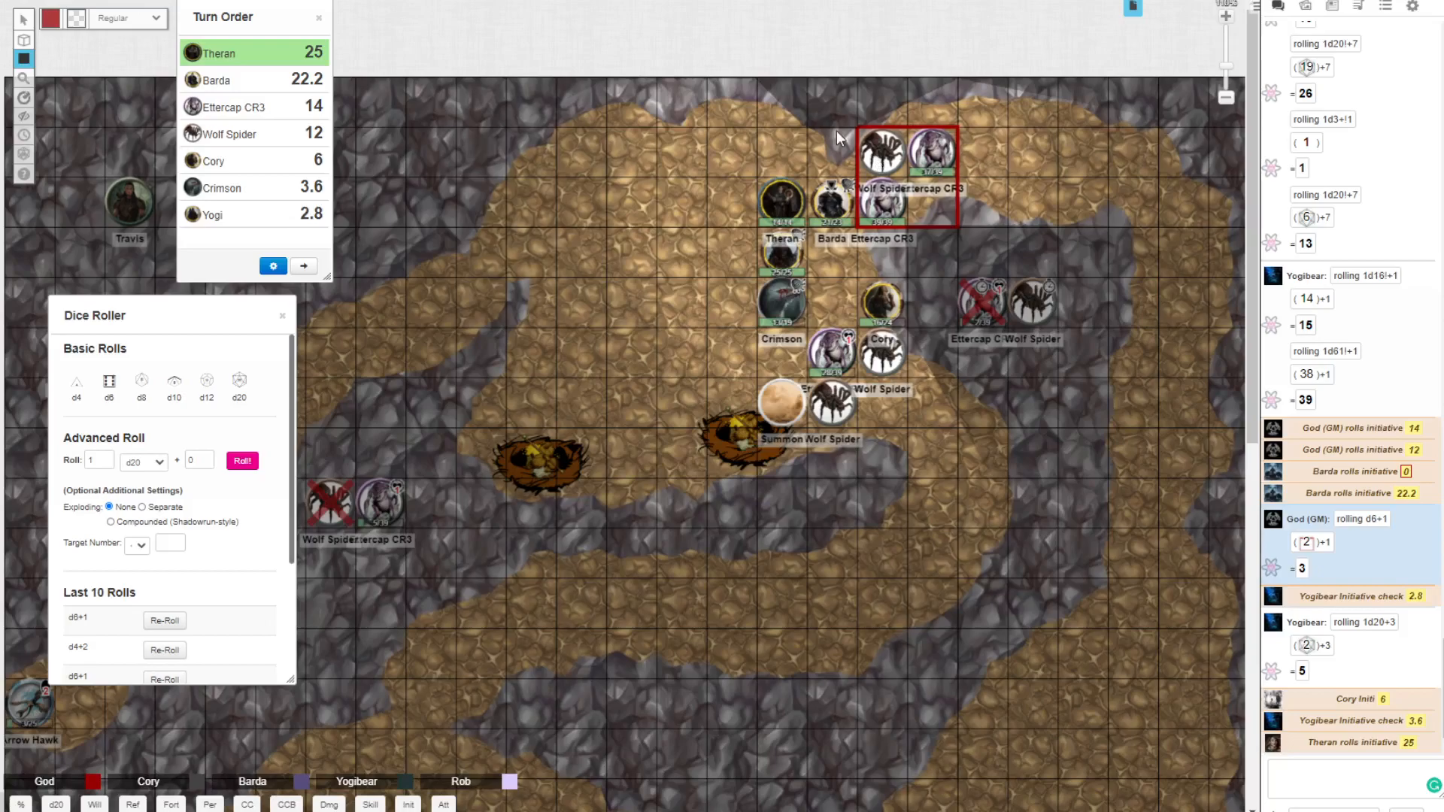
Step: Mark the right-hand wolf spider's status, then roll the ettercap's 'dodges that shit' for 23
click(829, 200)
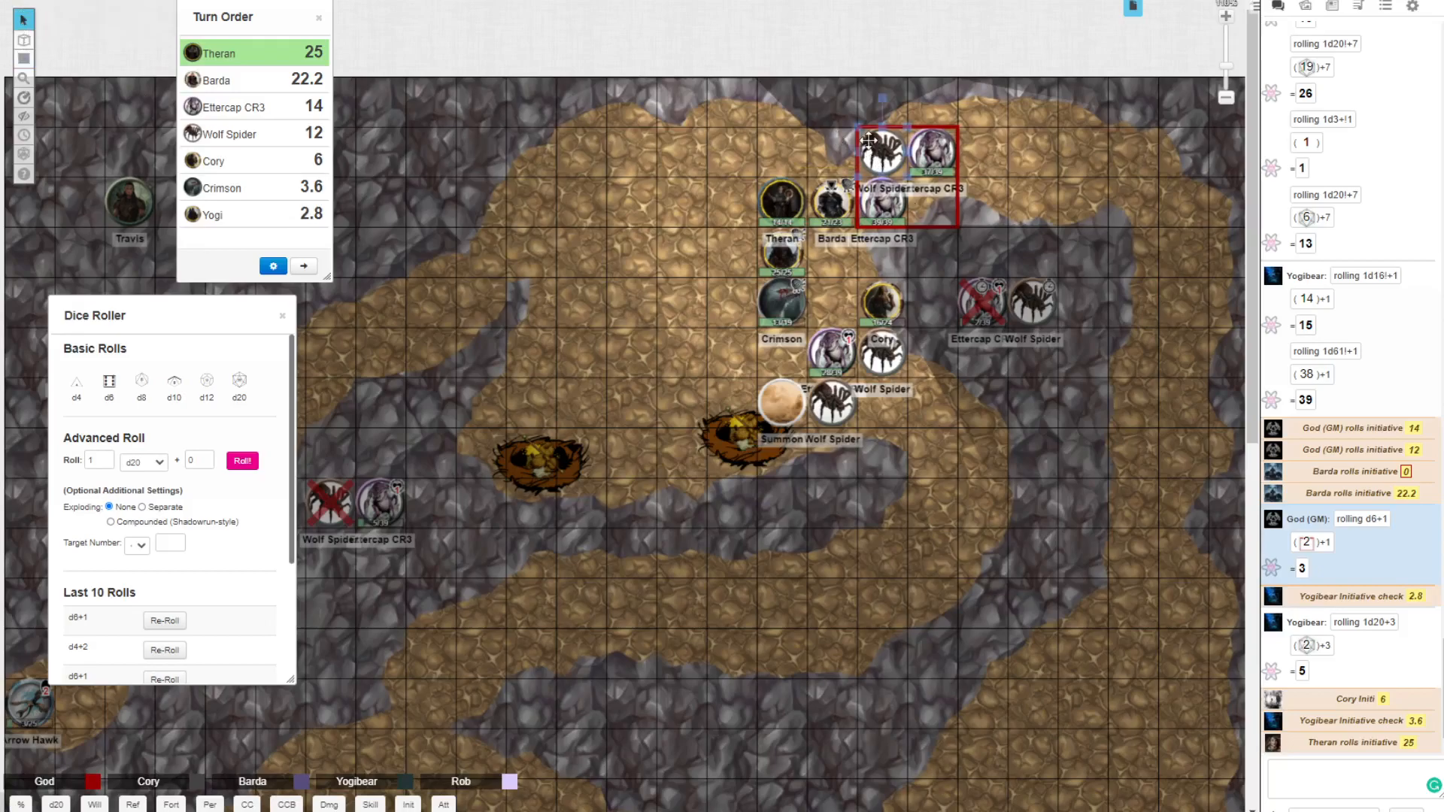
right_click(841, 208)
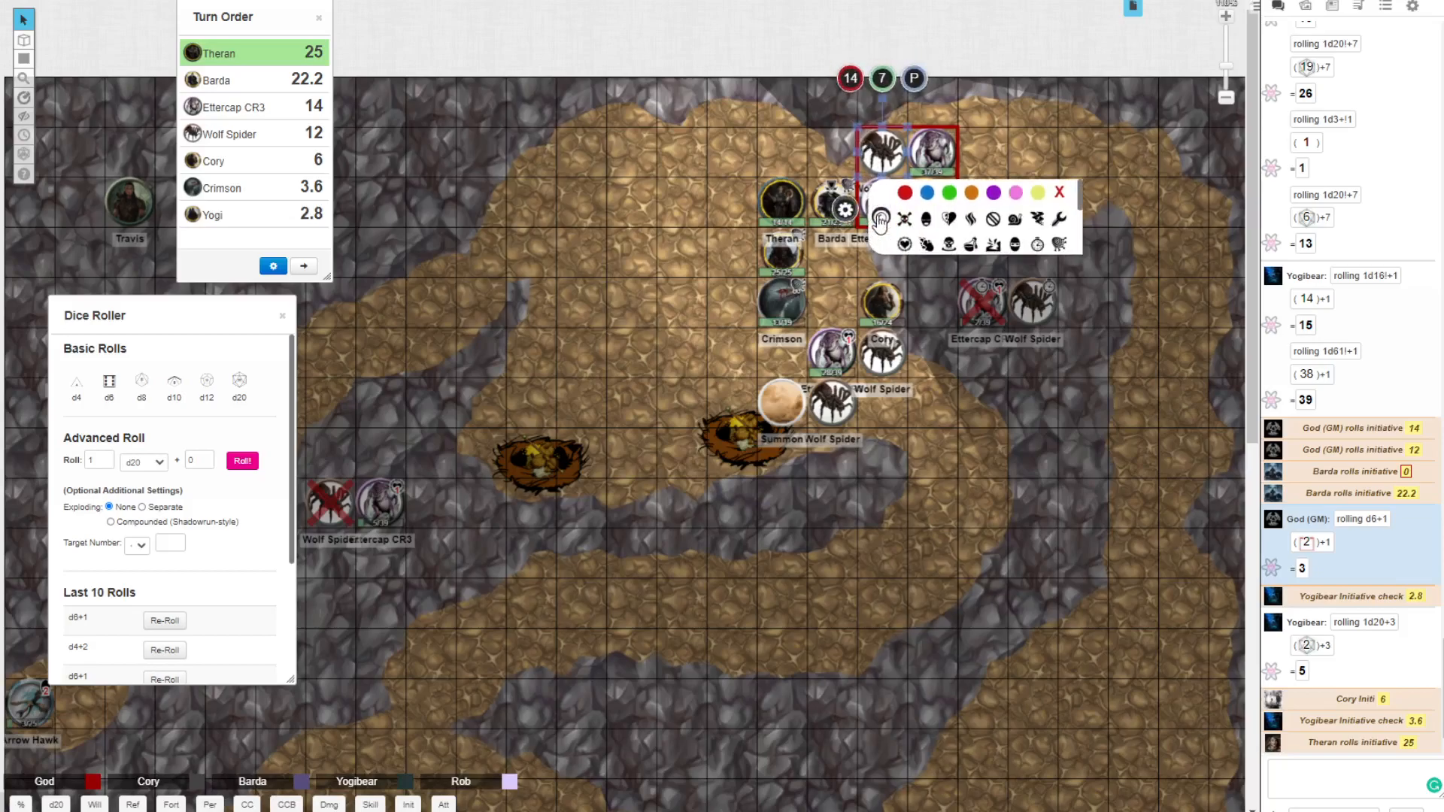
mouse_move(1041, 232)
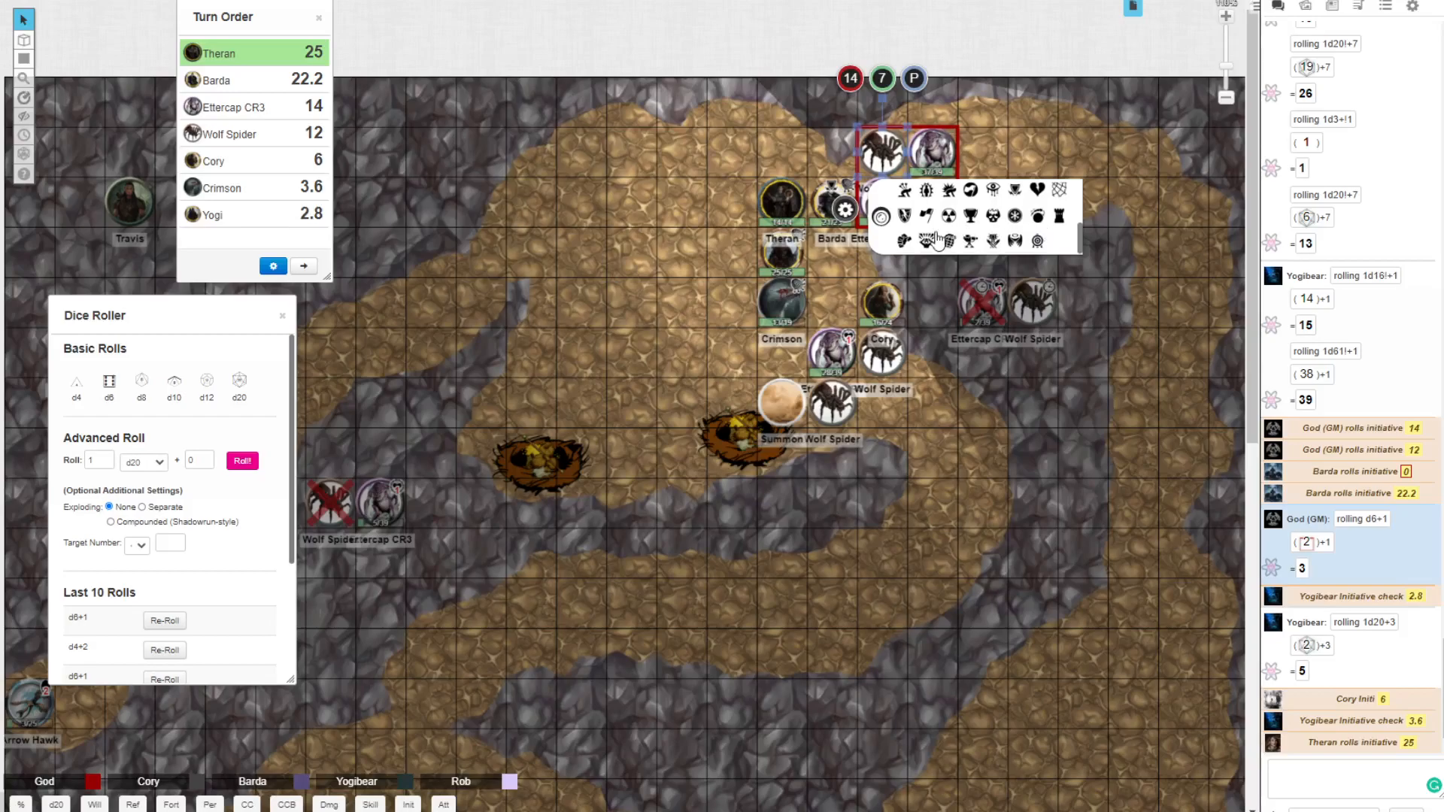
mouse_move(925, 203)
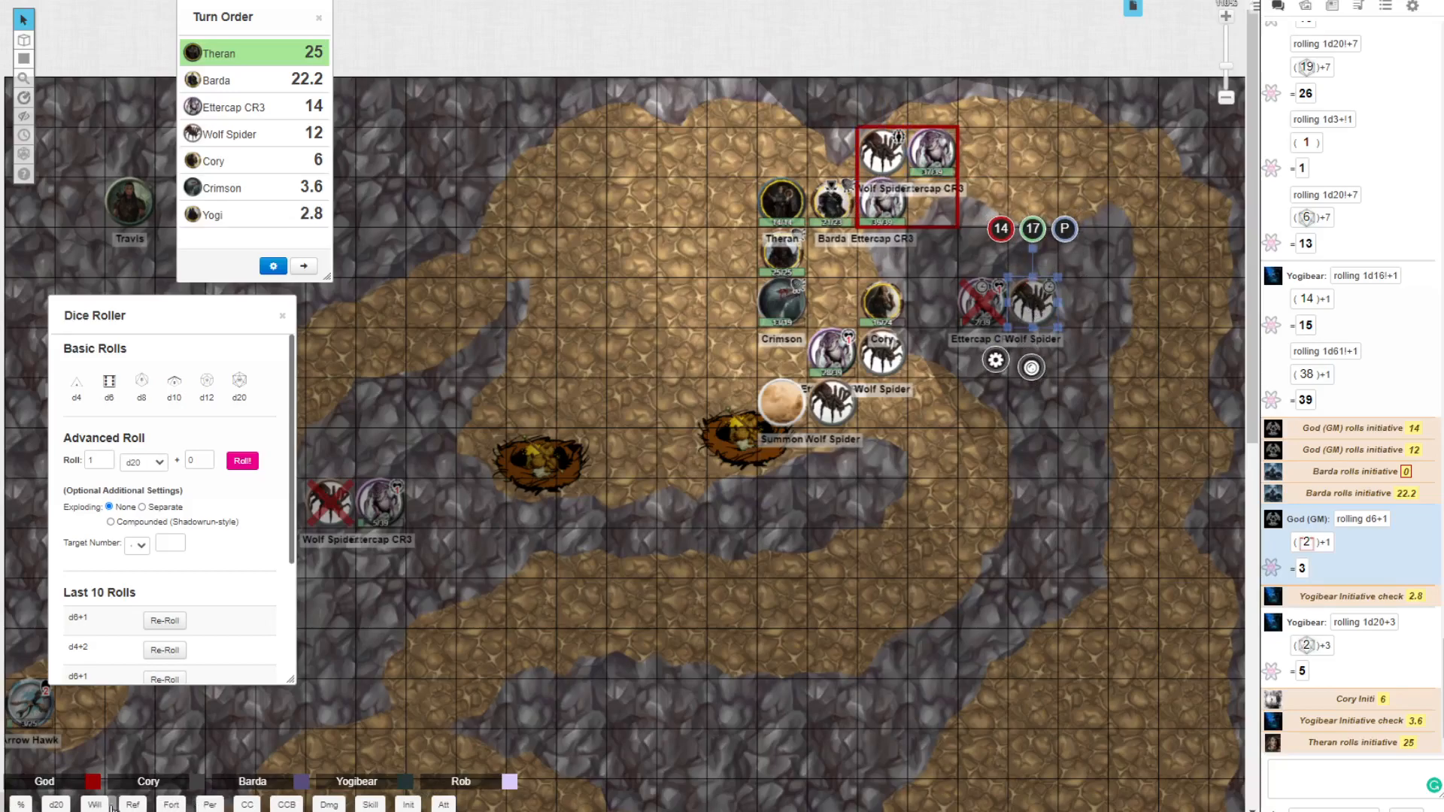
click(133, 804)
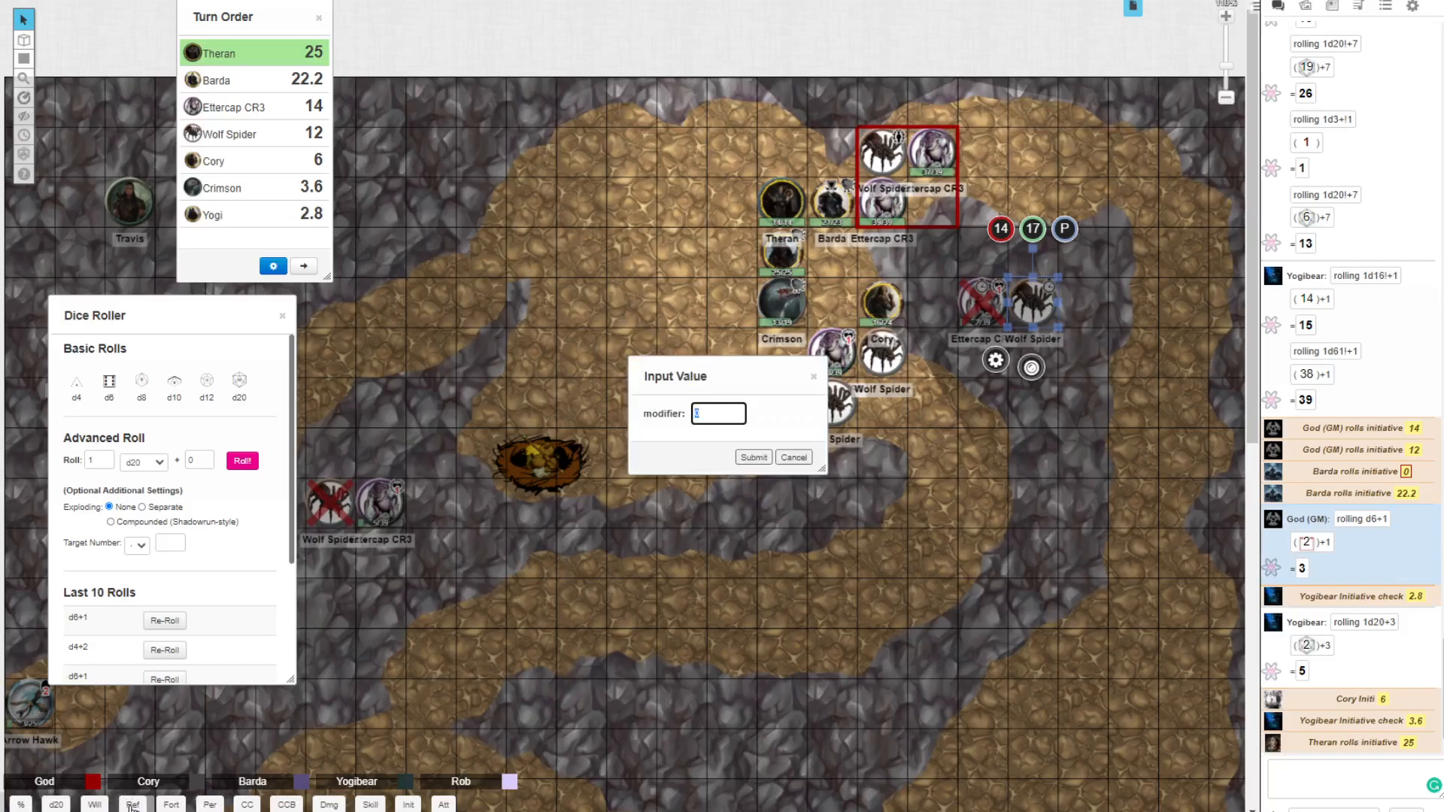
click(752, 457)
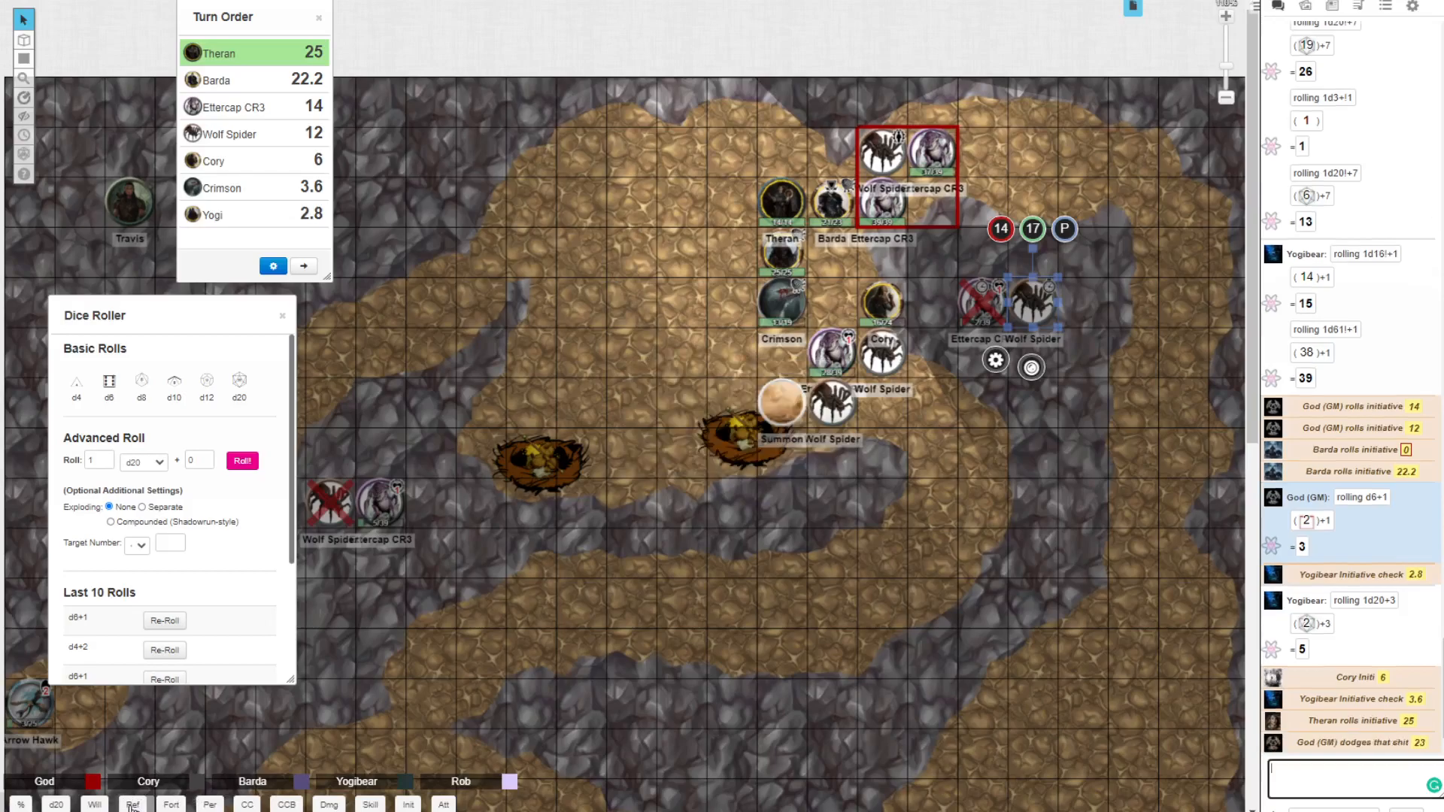
mouse_move(1182, 783)
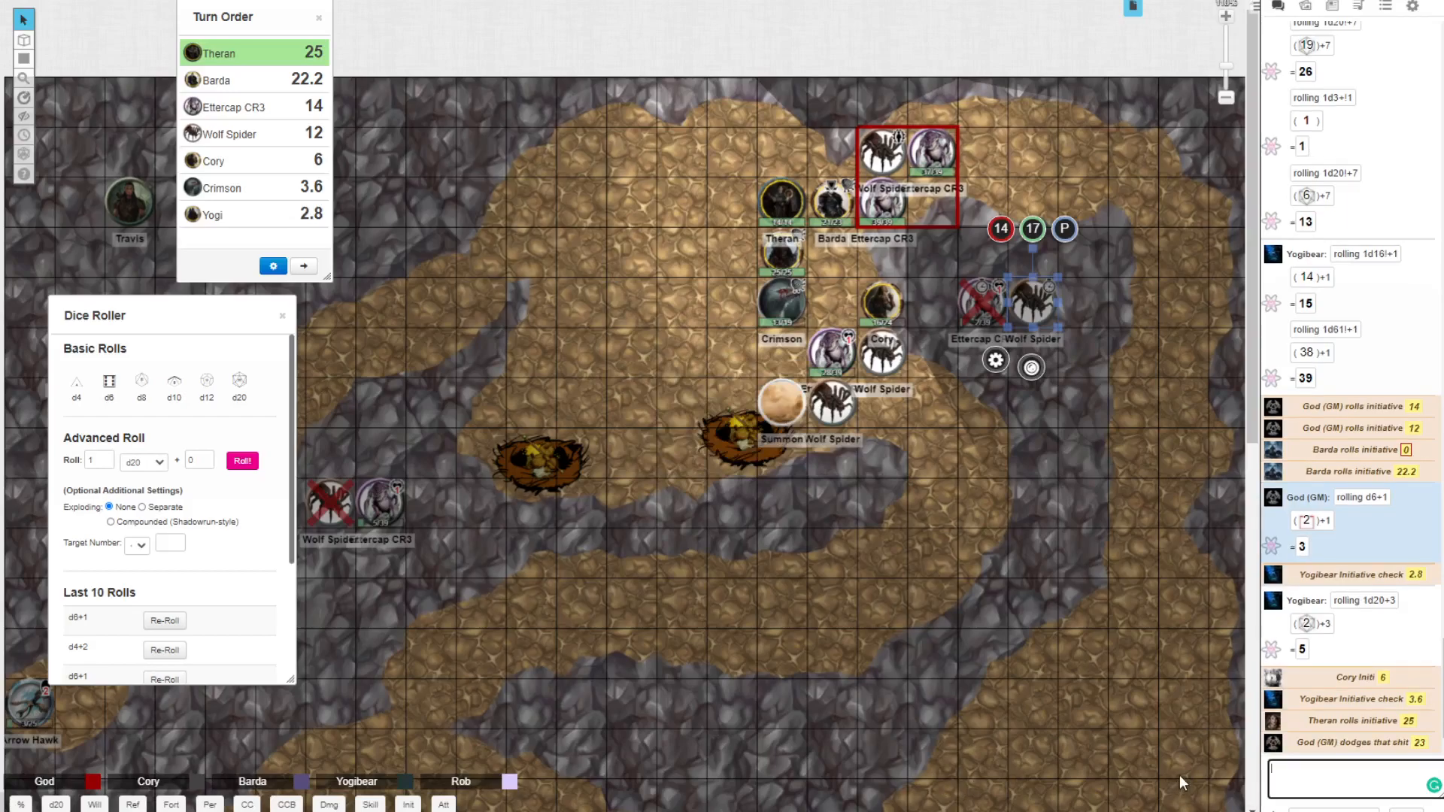
mouse_move(915, 142)
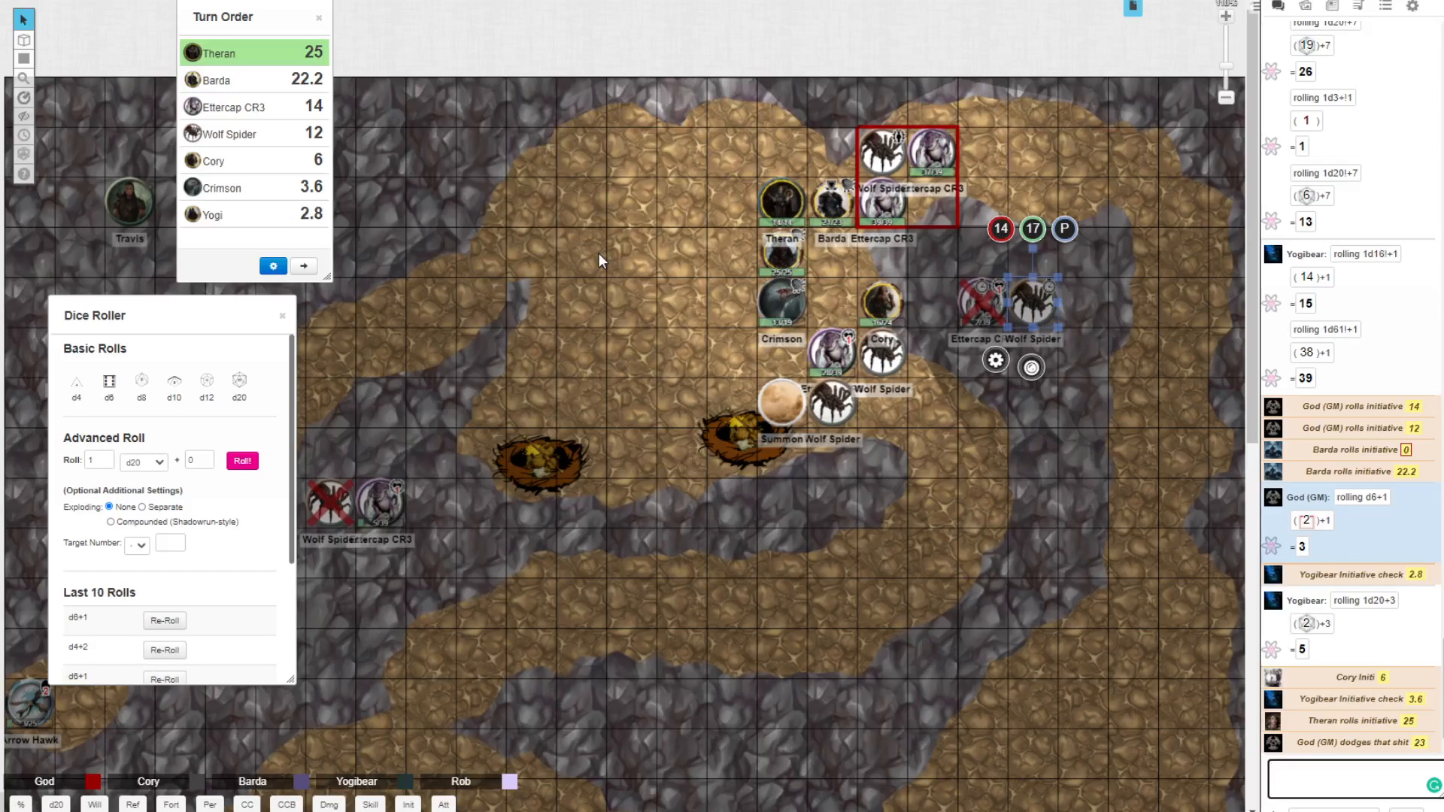
mouse_move(511, 237)
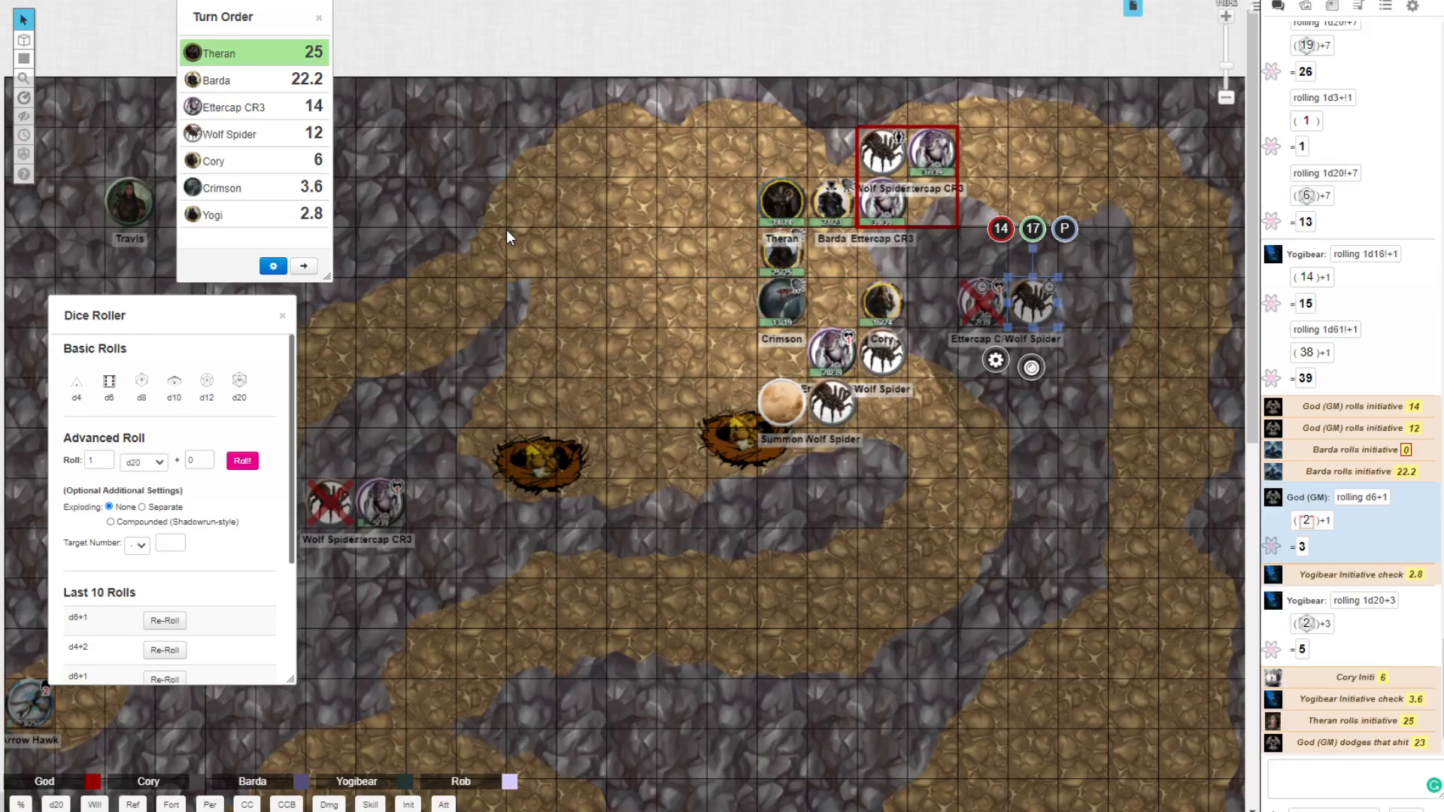
mouse_move(1027, 113)
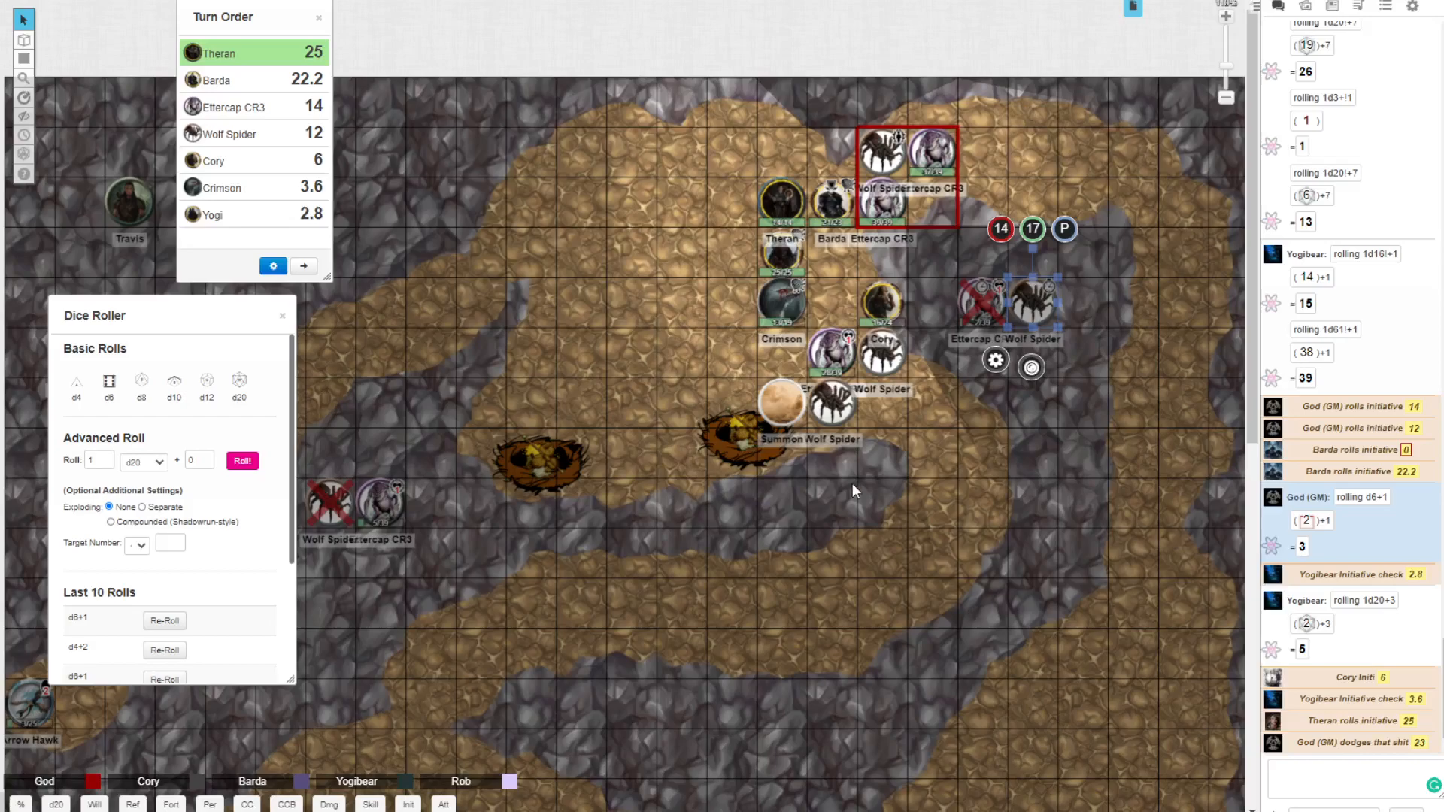
mouse_move(777, 424)
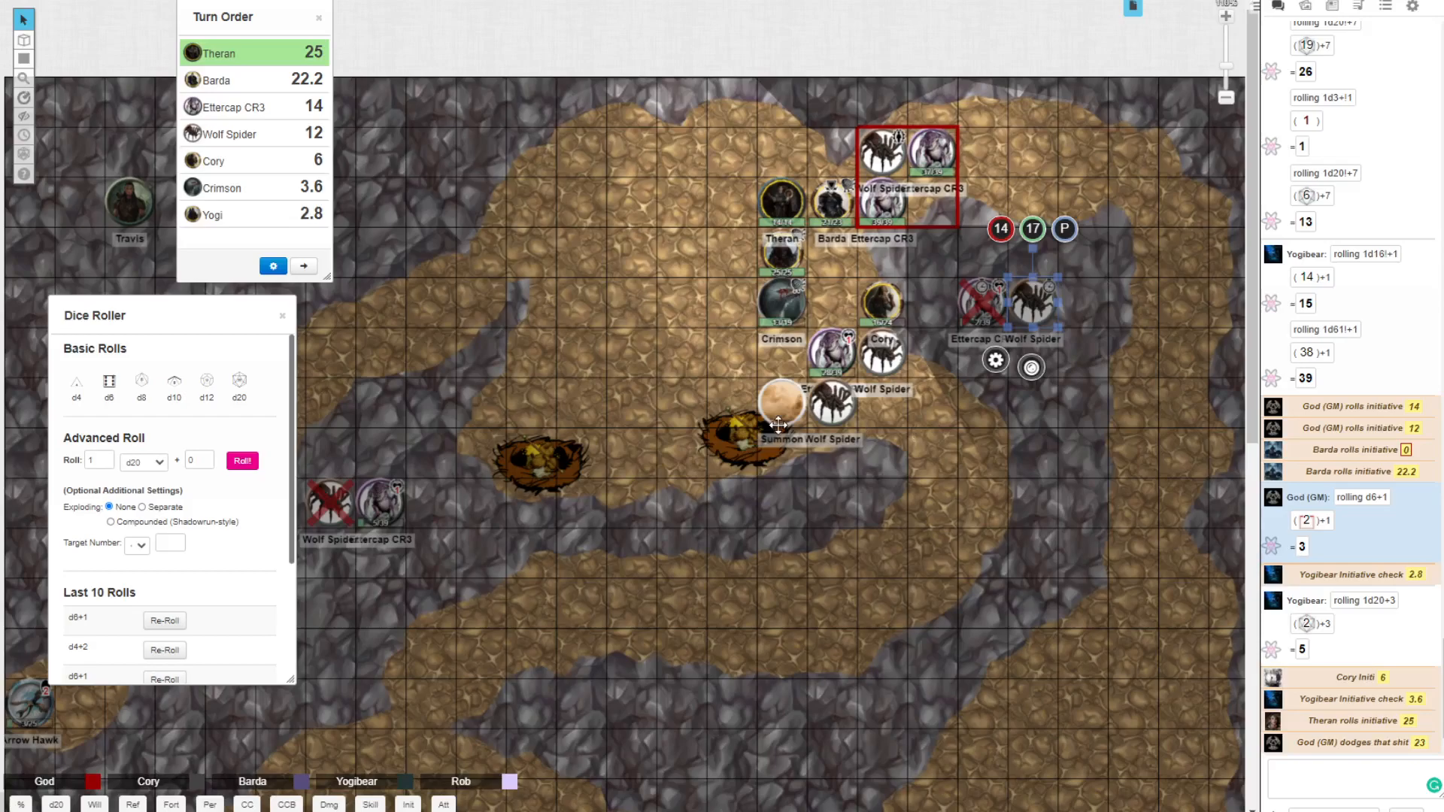
mouse_move(296, 122)
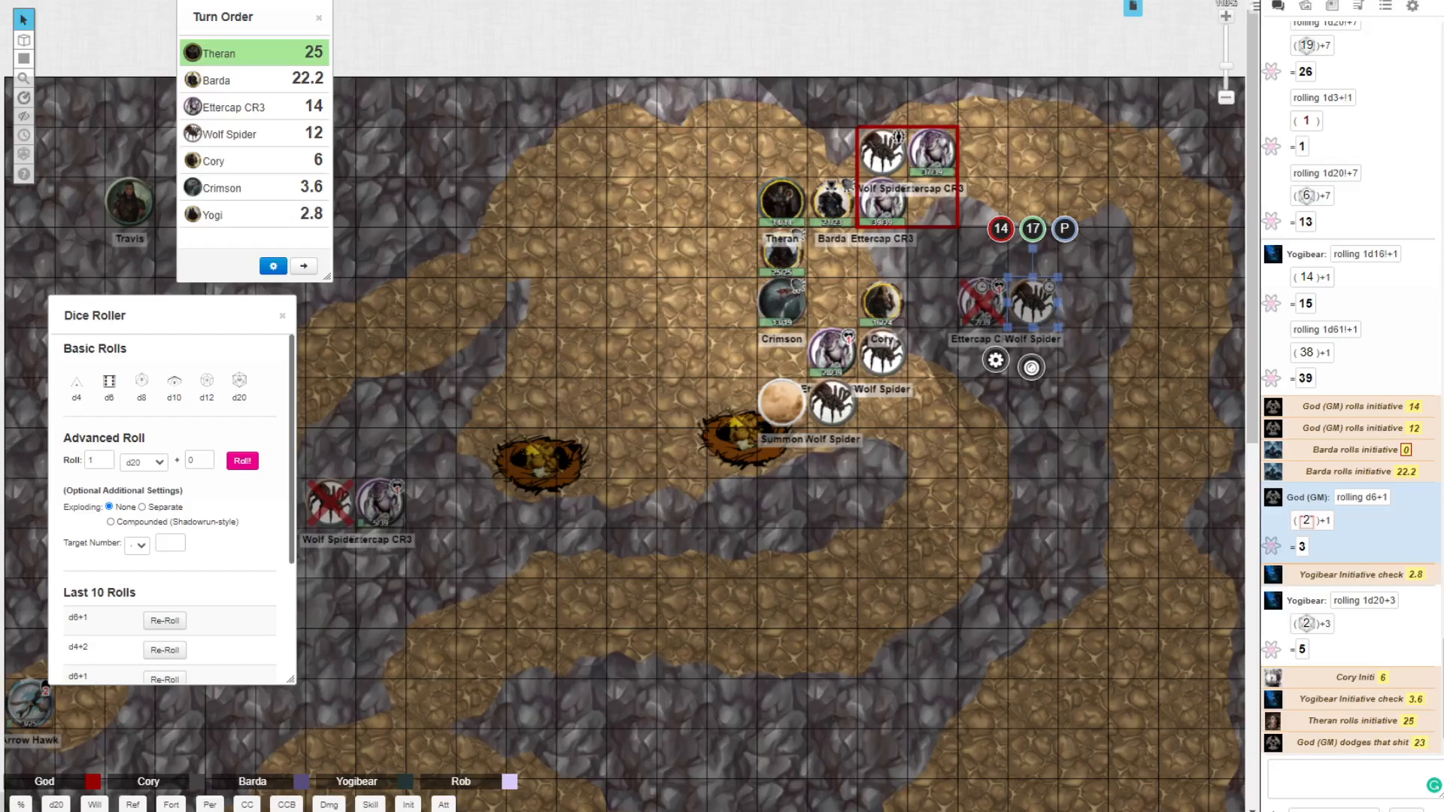
scroll(down, 3)
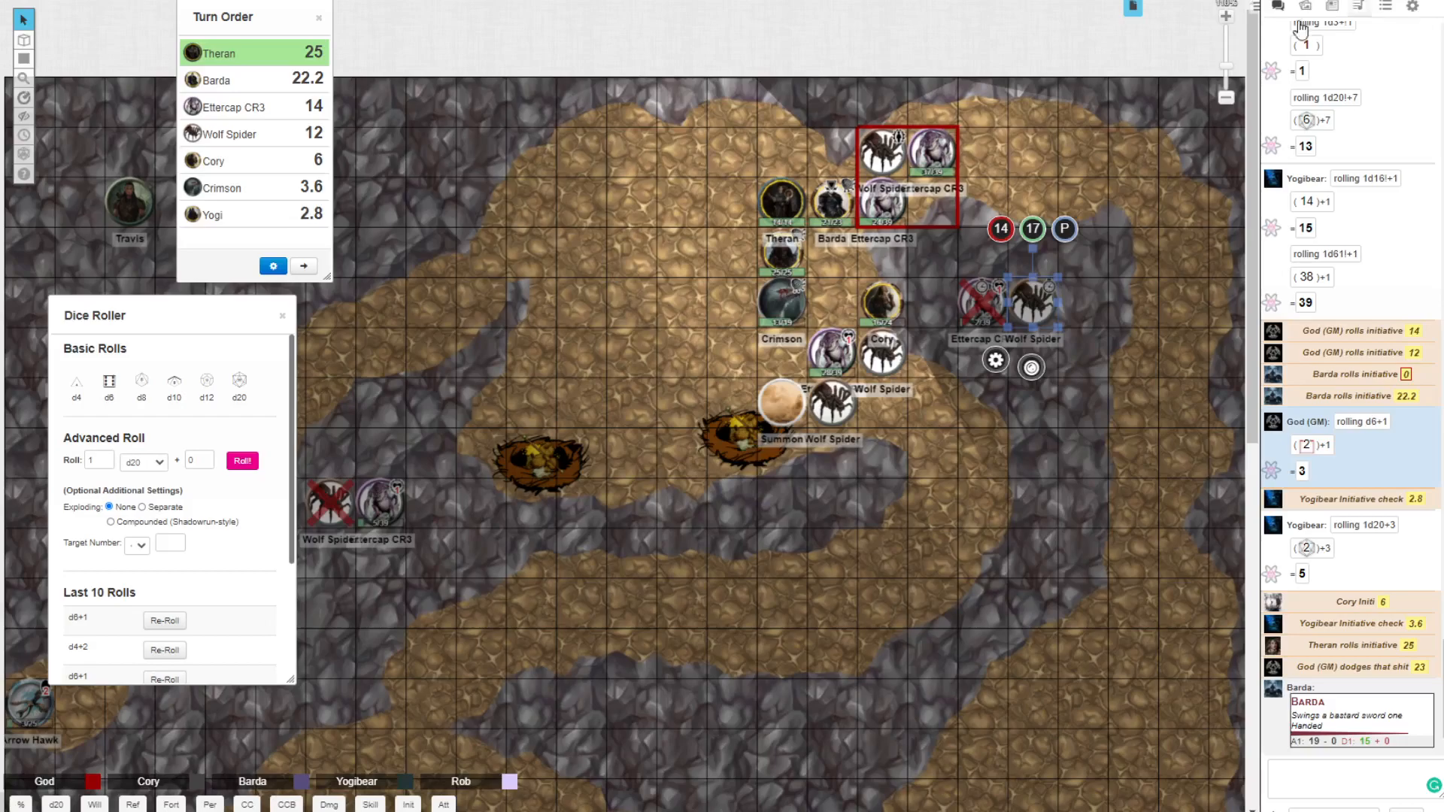
mouse_move(932, 480)
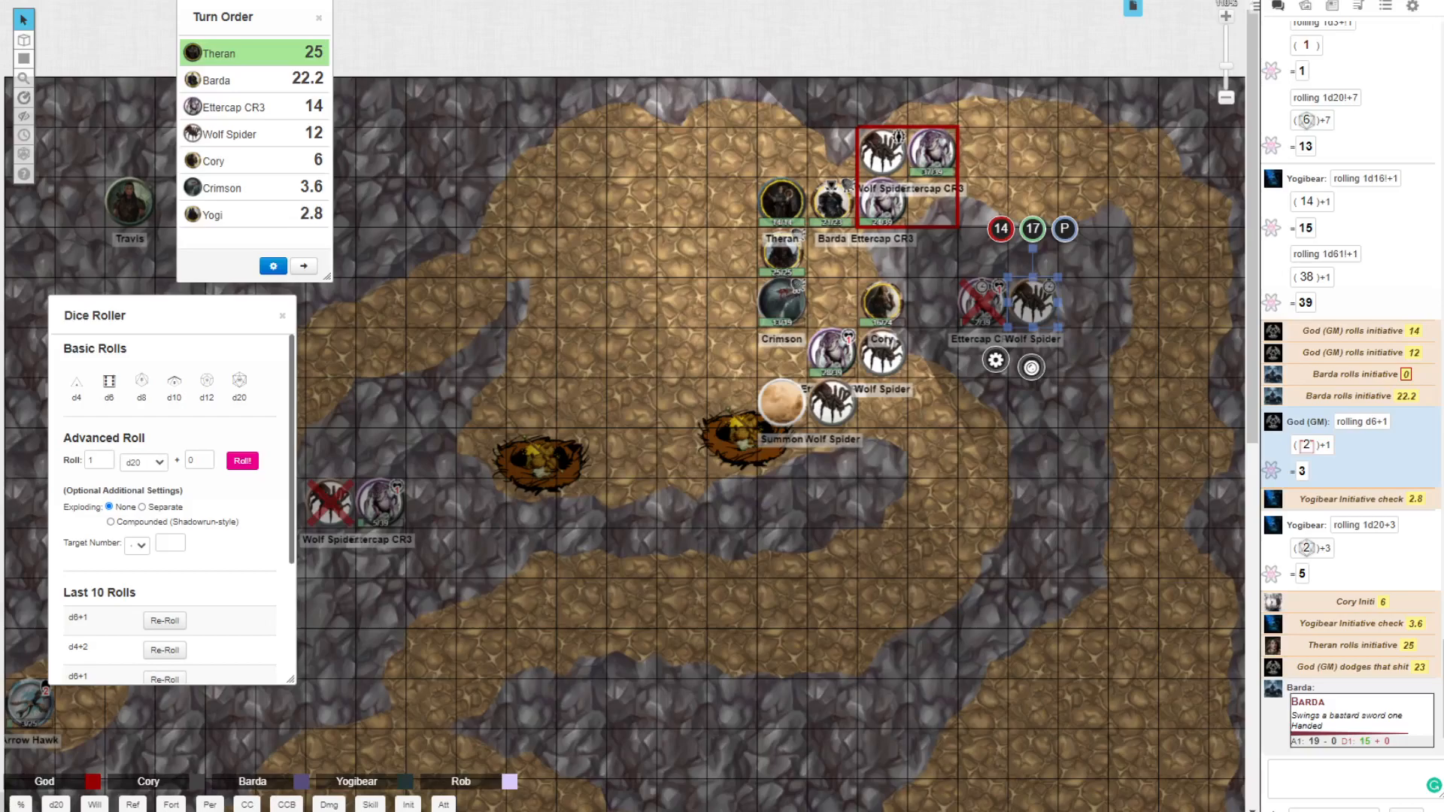
mouse_move(758, 421)
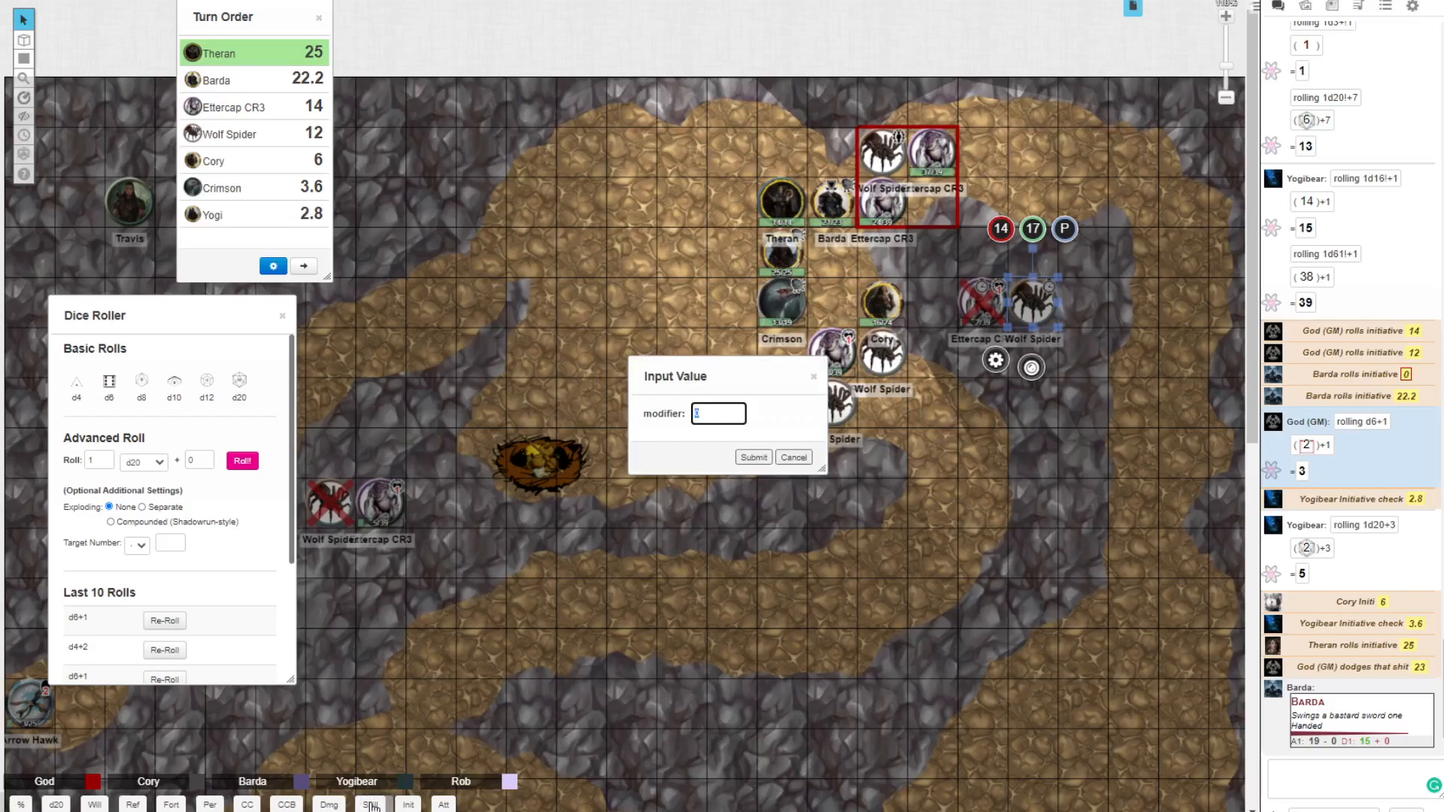
Step: Submit the modifier so the GM's 'shows how it's done' roll of 14 posts to chat
click(752, 457)
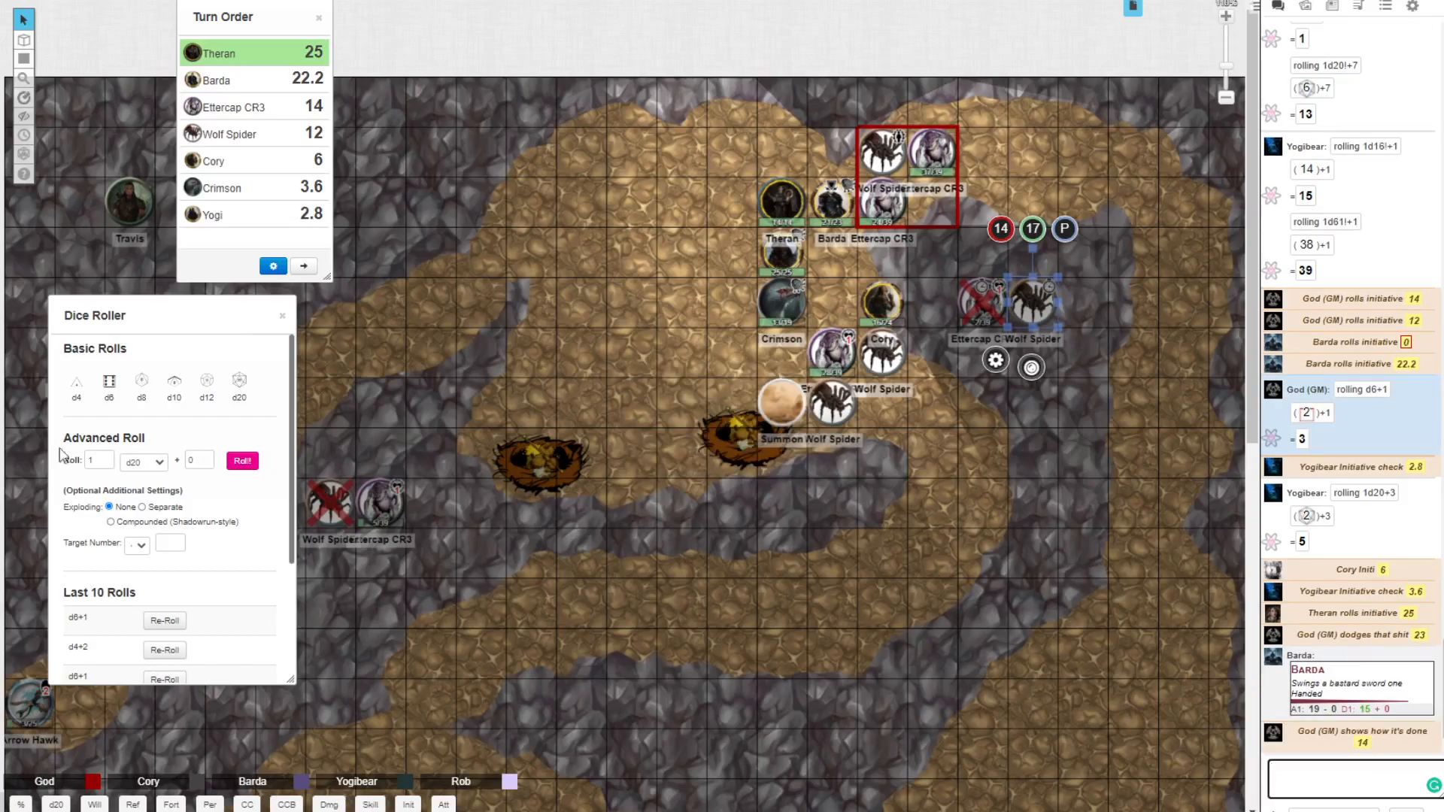
mouse_move(384, 286)
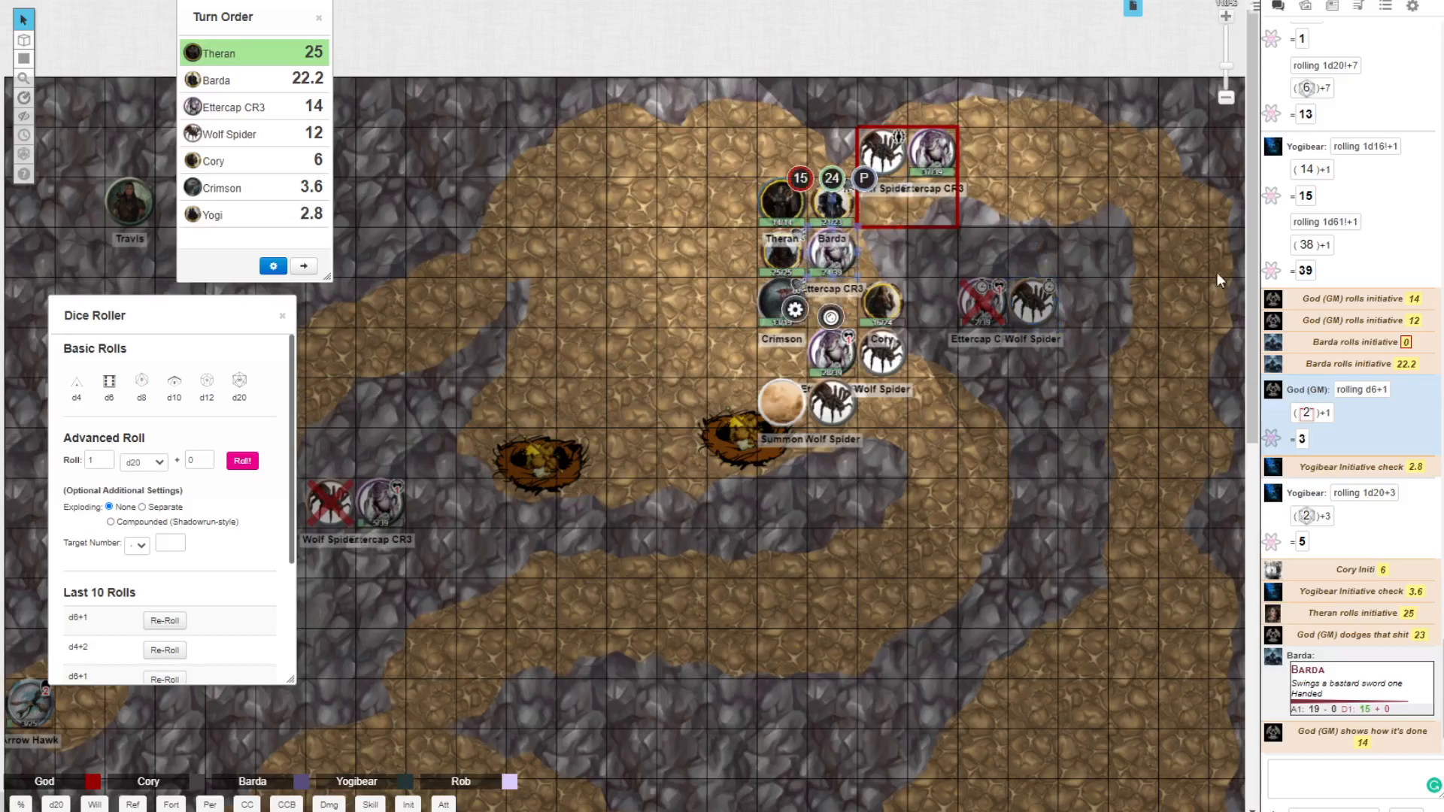
mouse_move(700, 337)
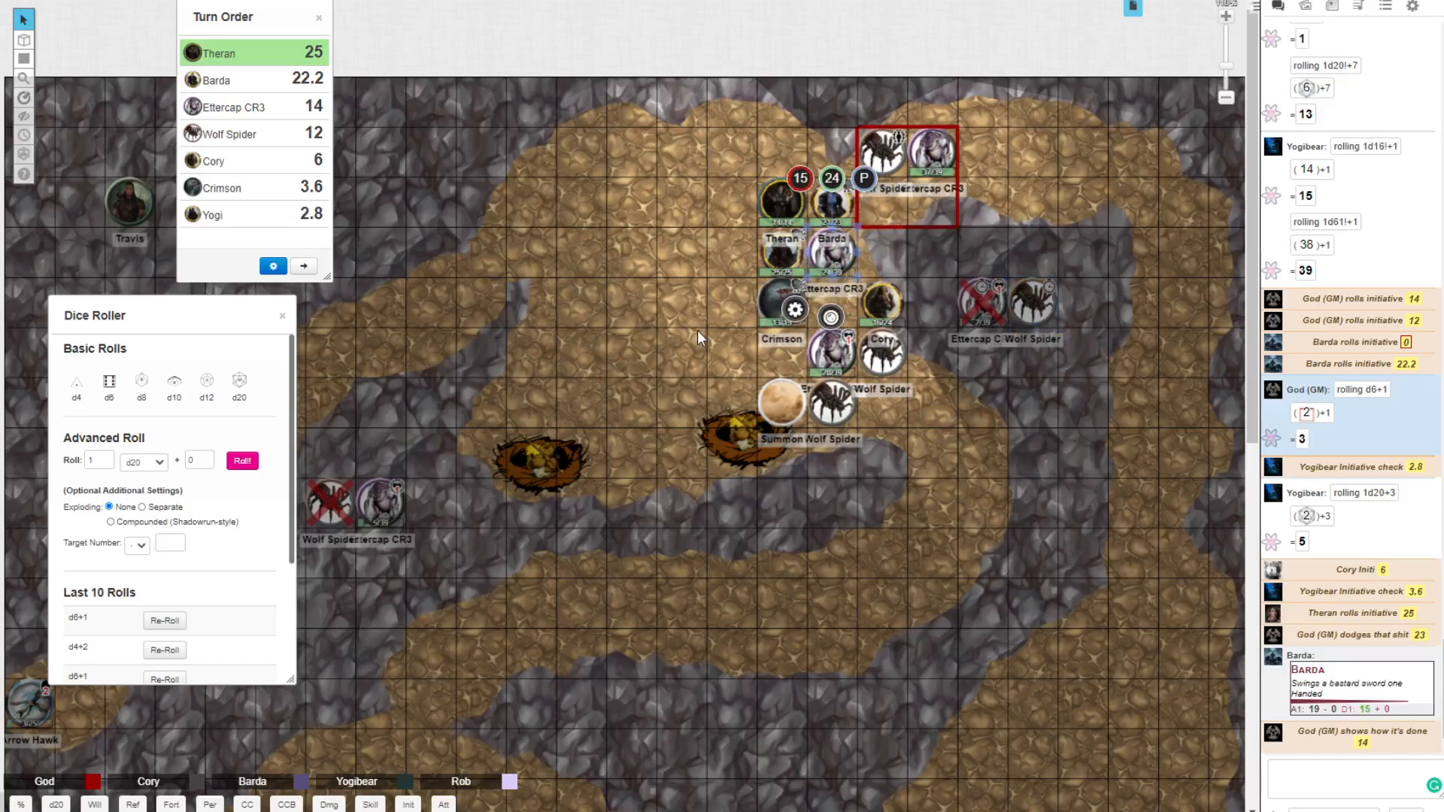
mouse_move(403, 588)
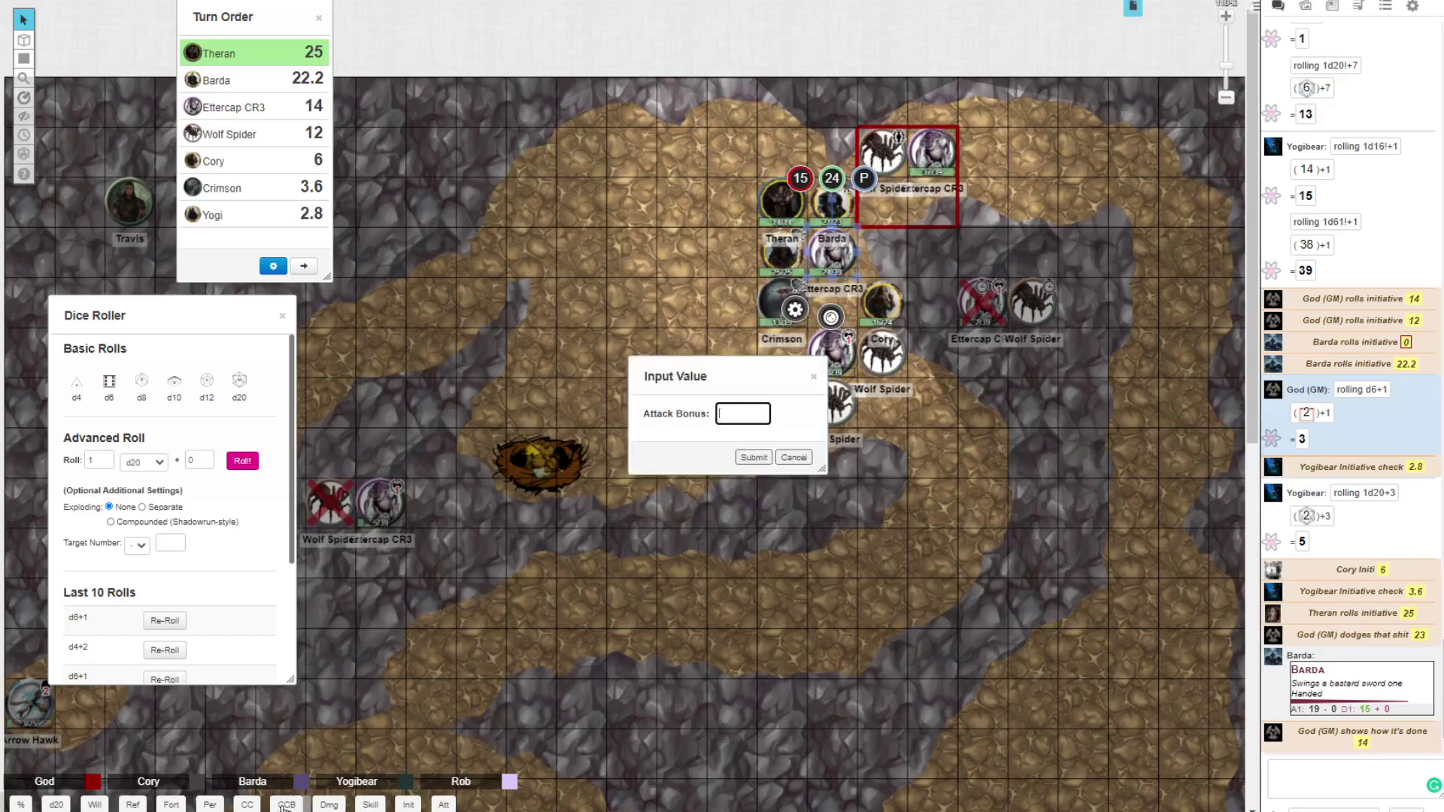
Step: Post the ettercap's claw-claw-bite set, d4+2 damage of 3, and a GM roll of 14
click(793, 457)
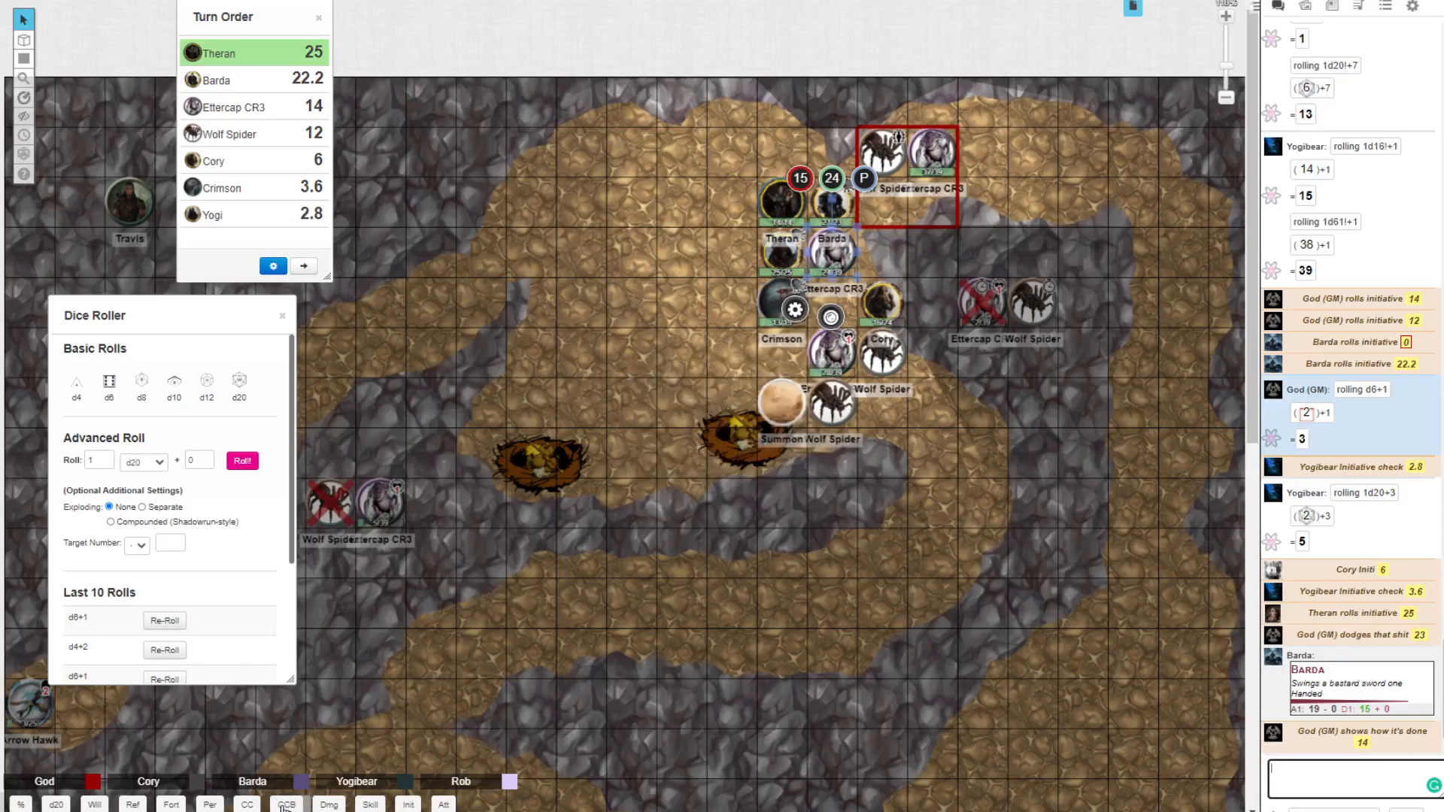
scroll(down, 3)
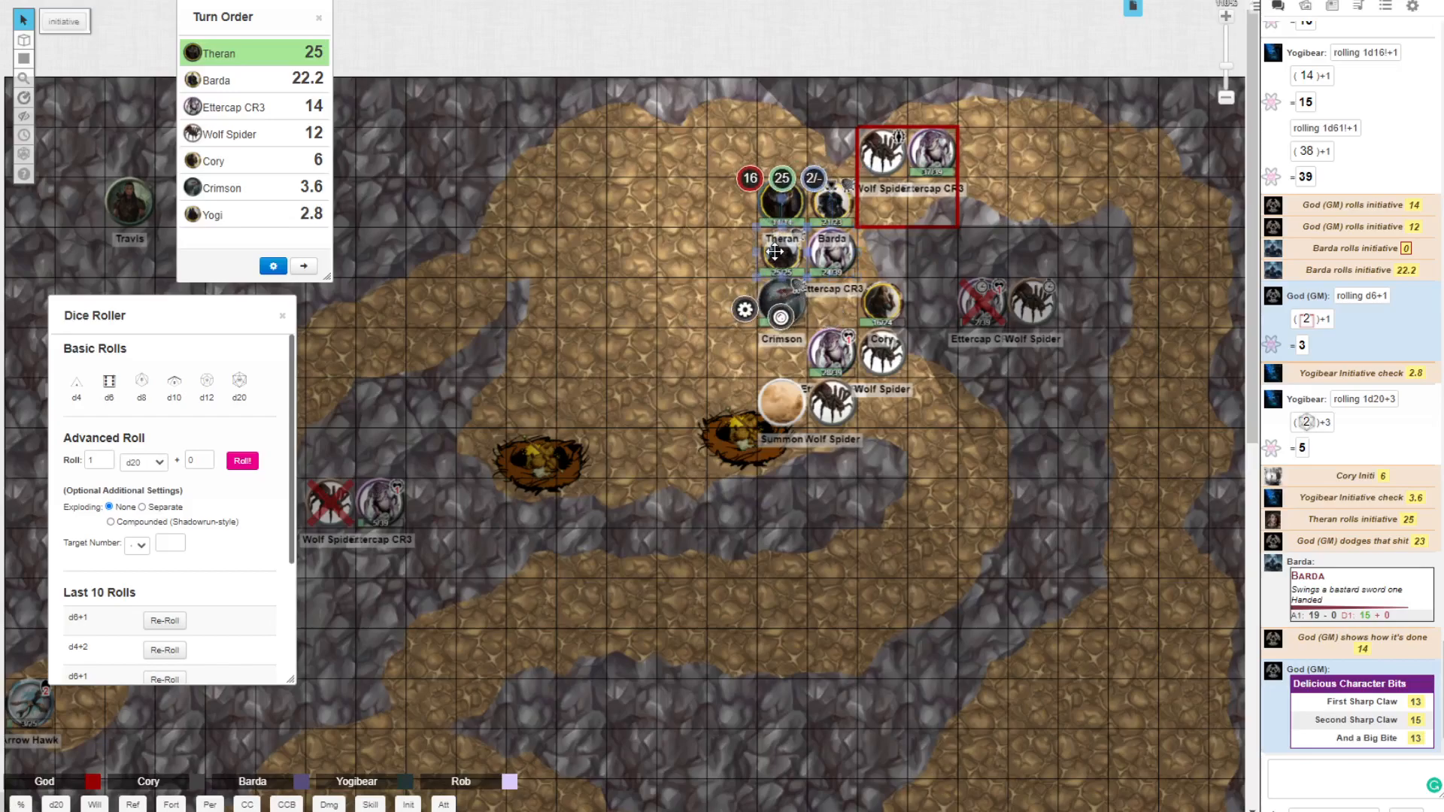
click(781, 200)
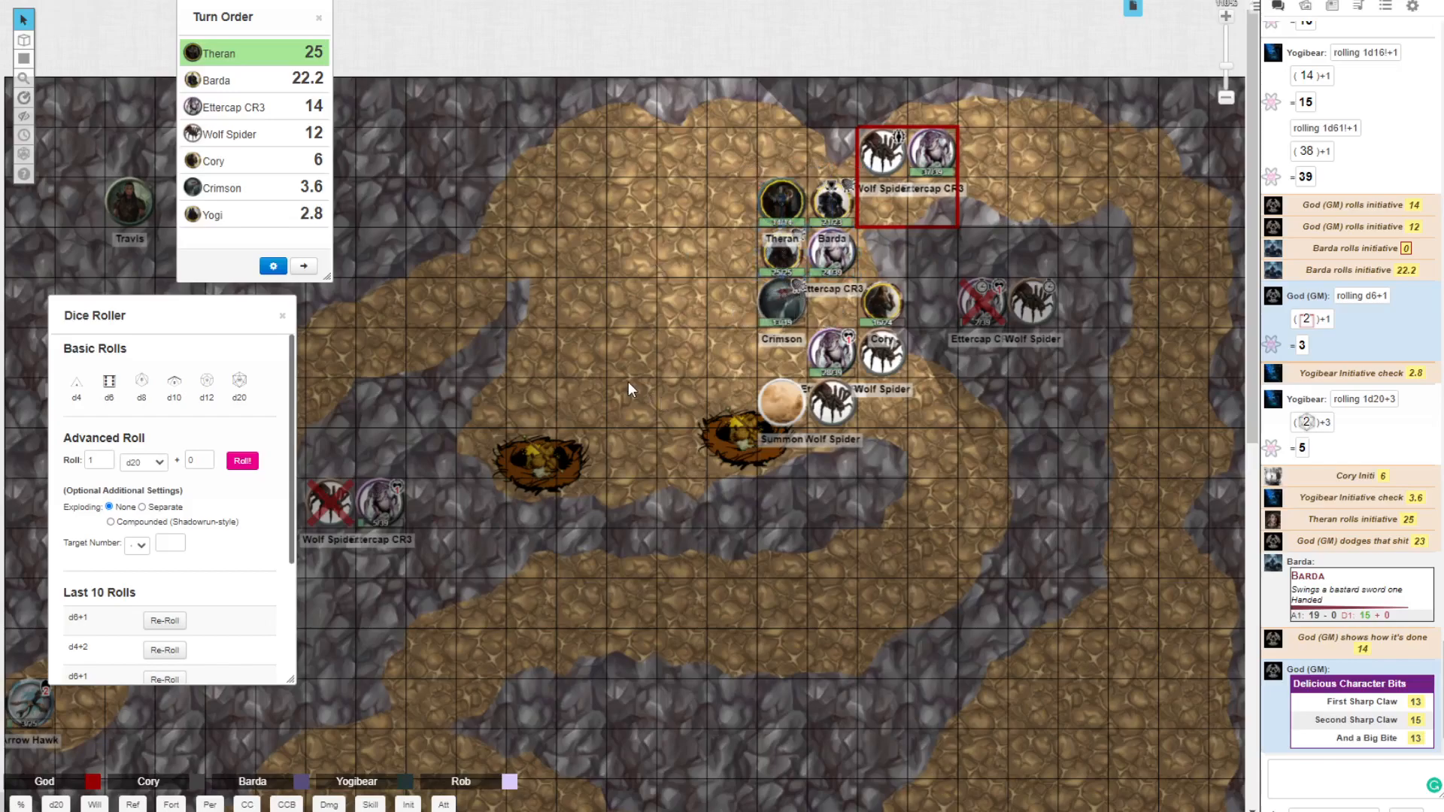
mouse_move(1052, 507)
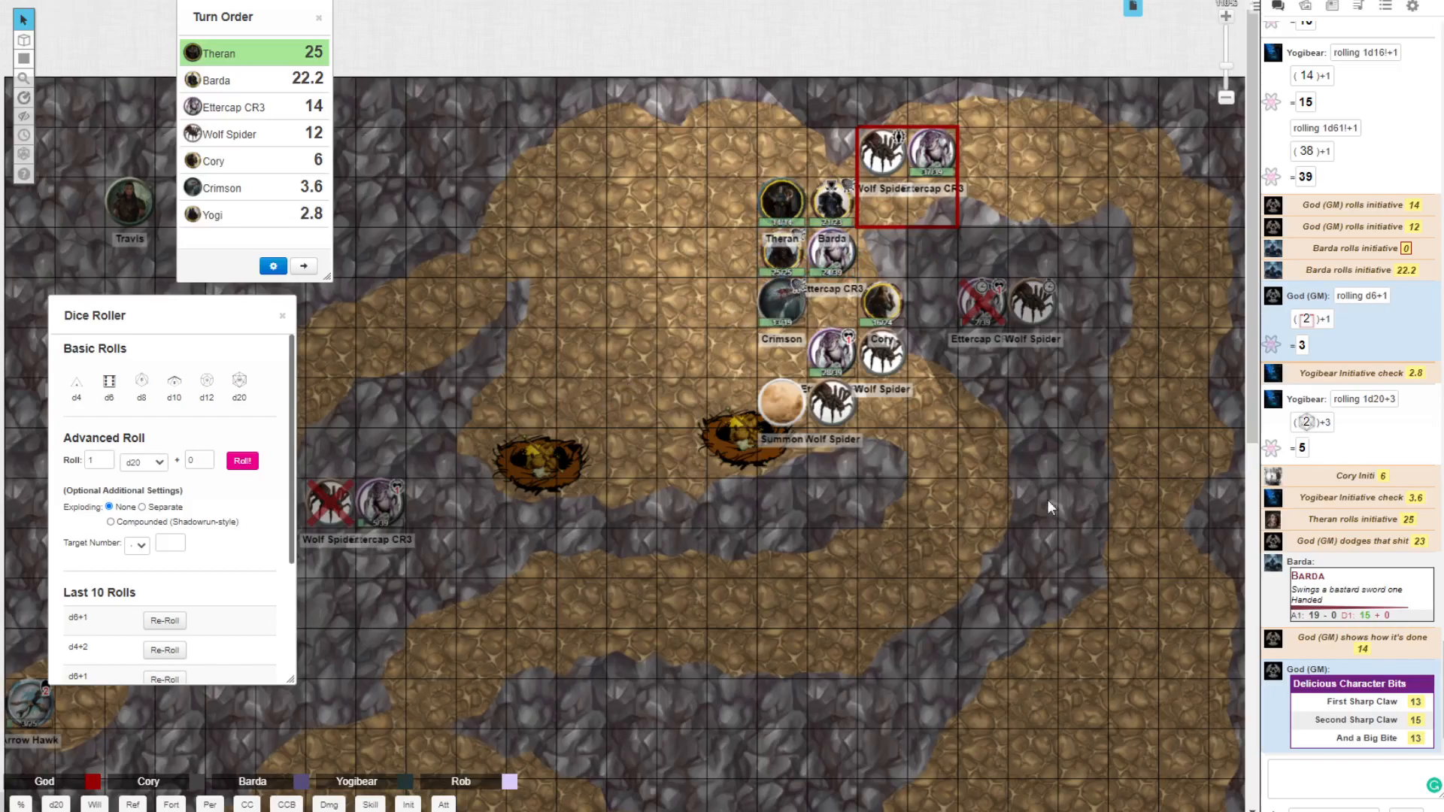
mouse_move(178, 640)
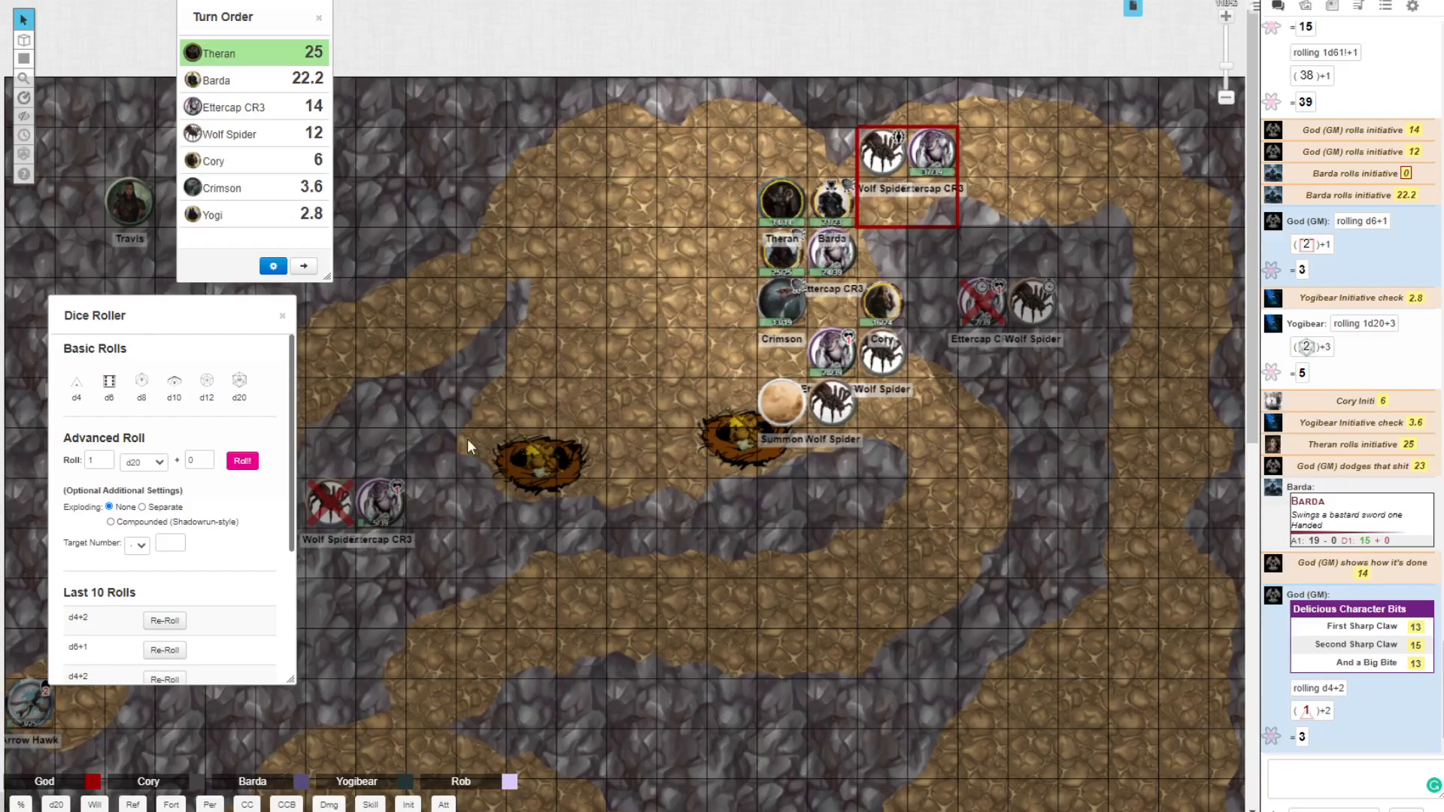
mouse_move(57, 731)
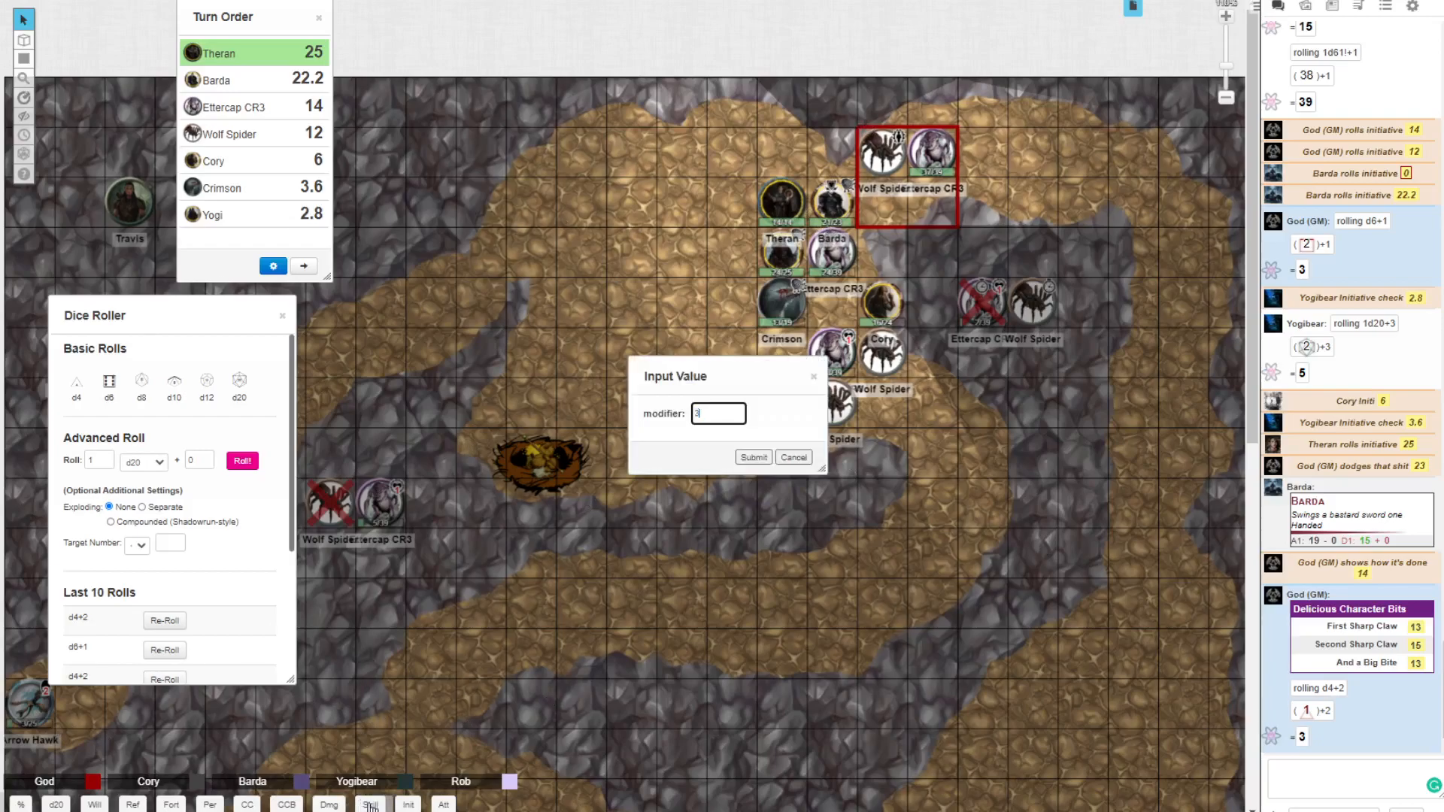
click(752, 457)
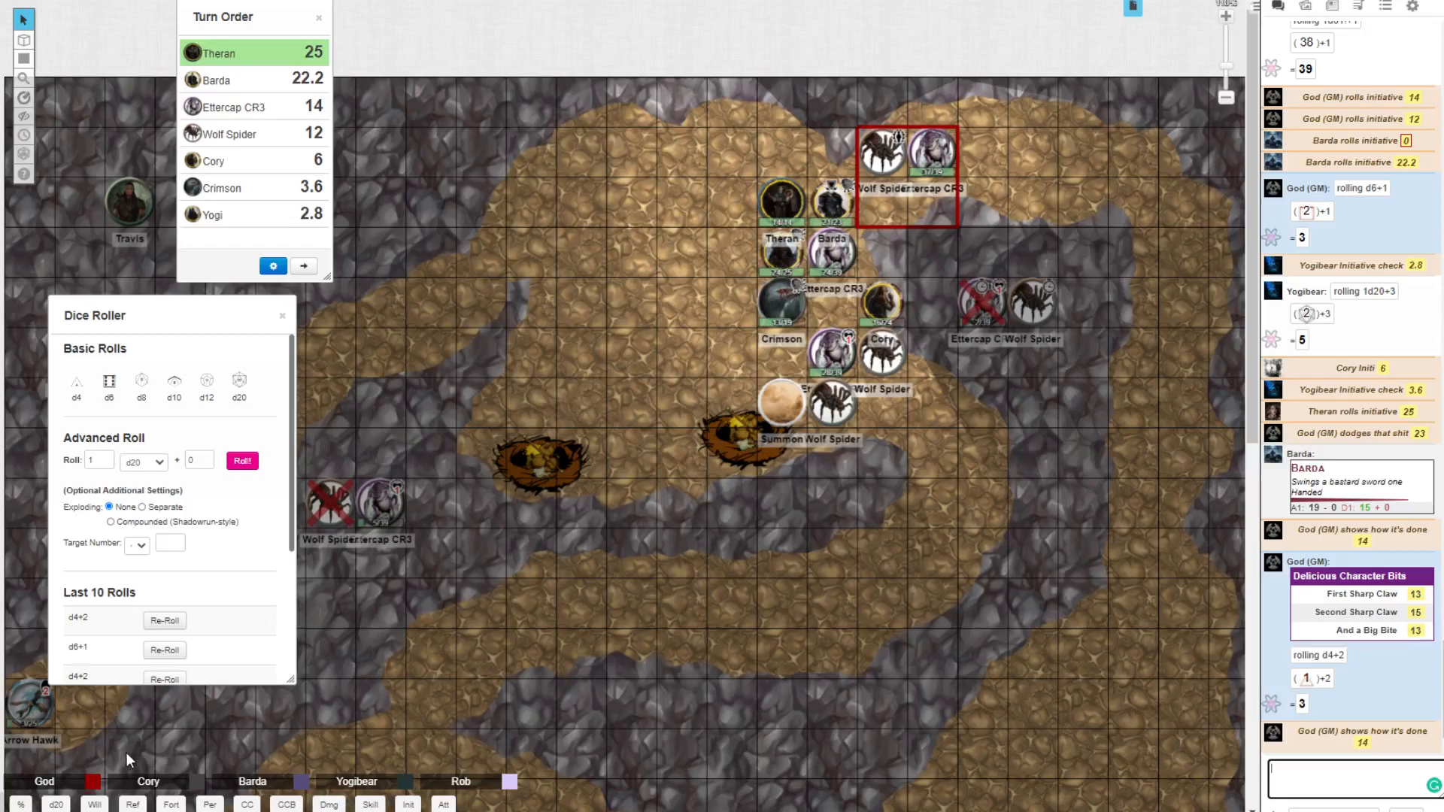
mouse_move(967, 286)
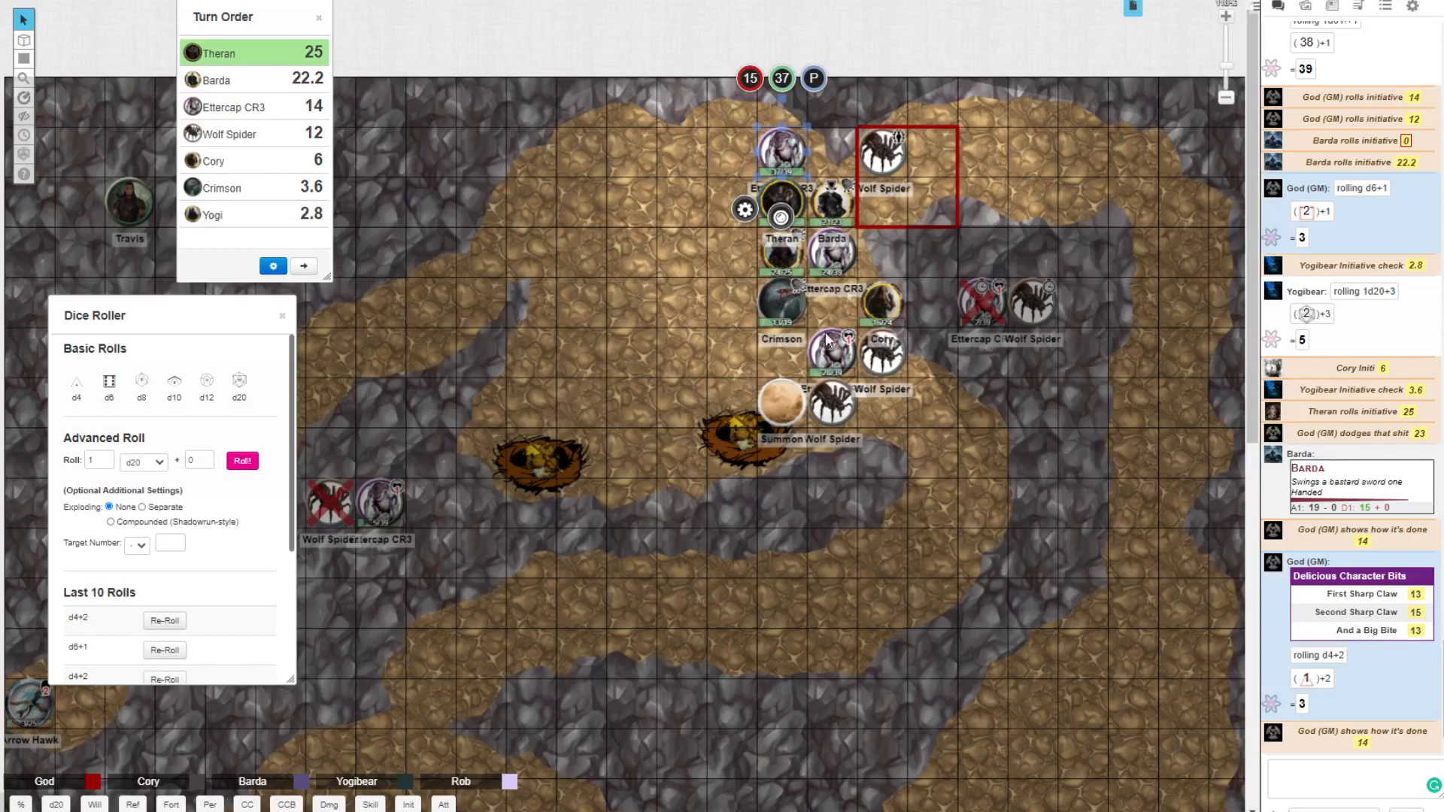
mouse_move(787, 277)
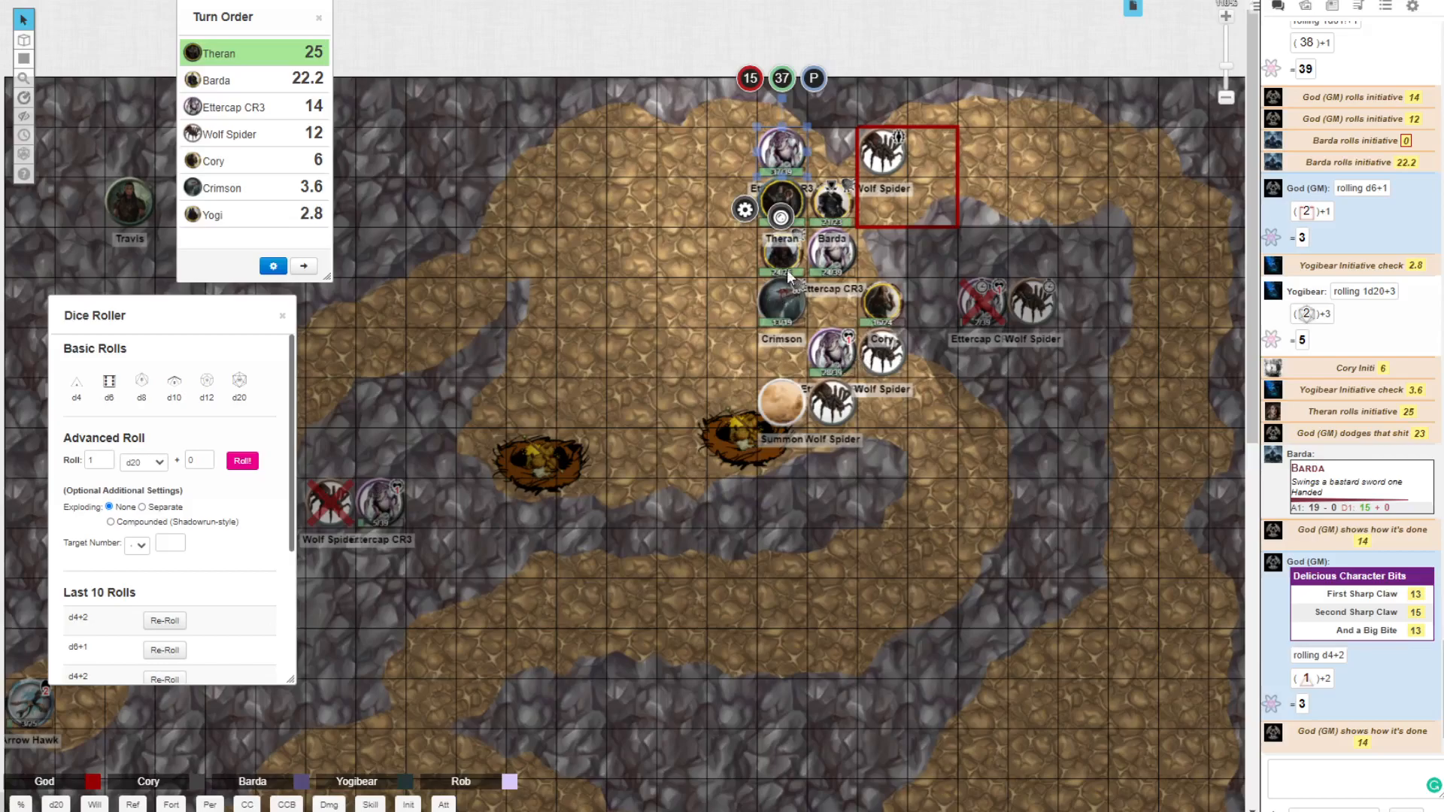
mouse_move(790, 276)
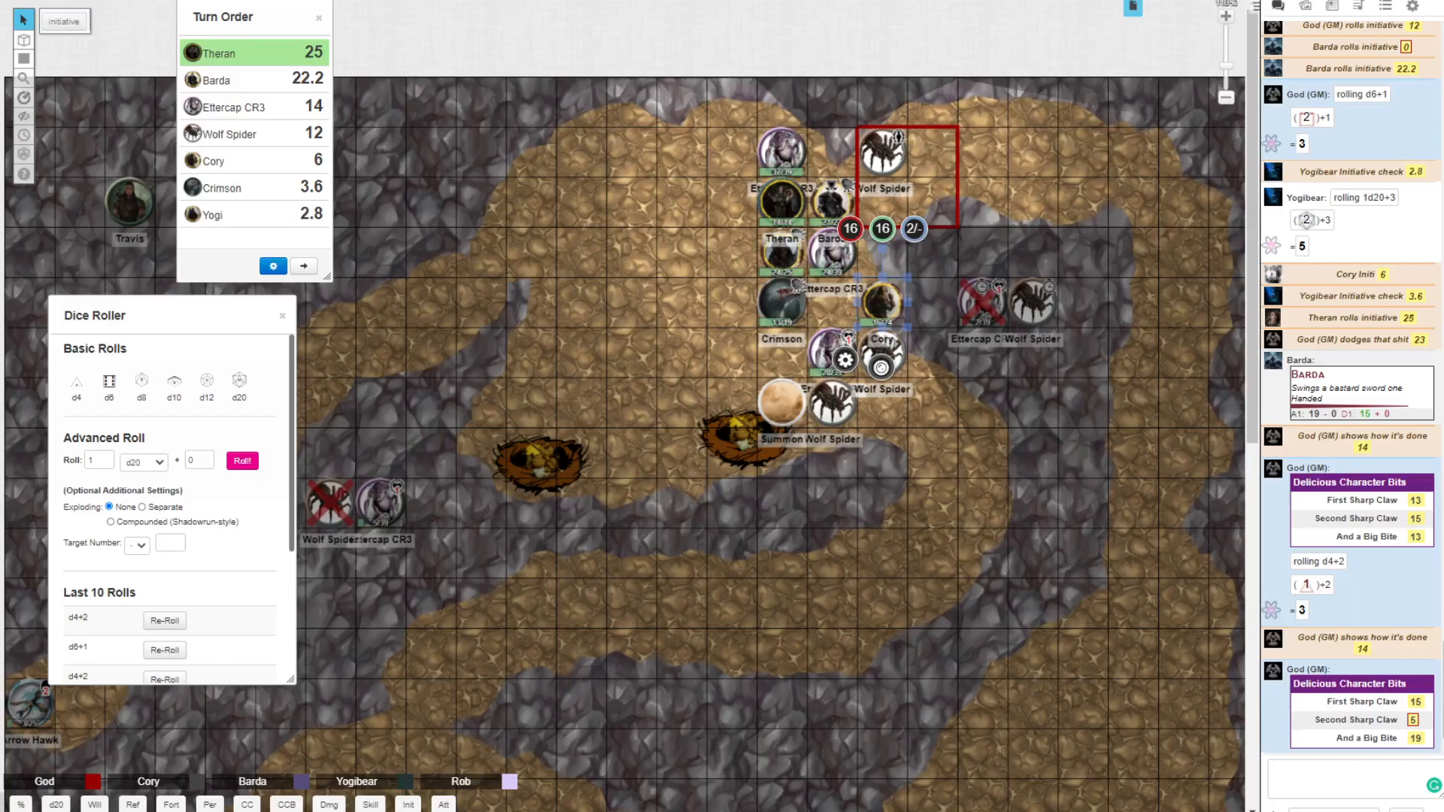
Step: Post Cory's /roll d20+7 in chat, totaling 16
click(1354, 779)
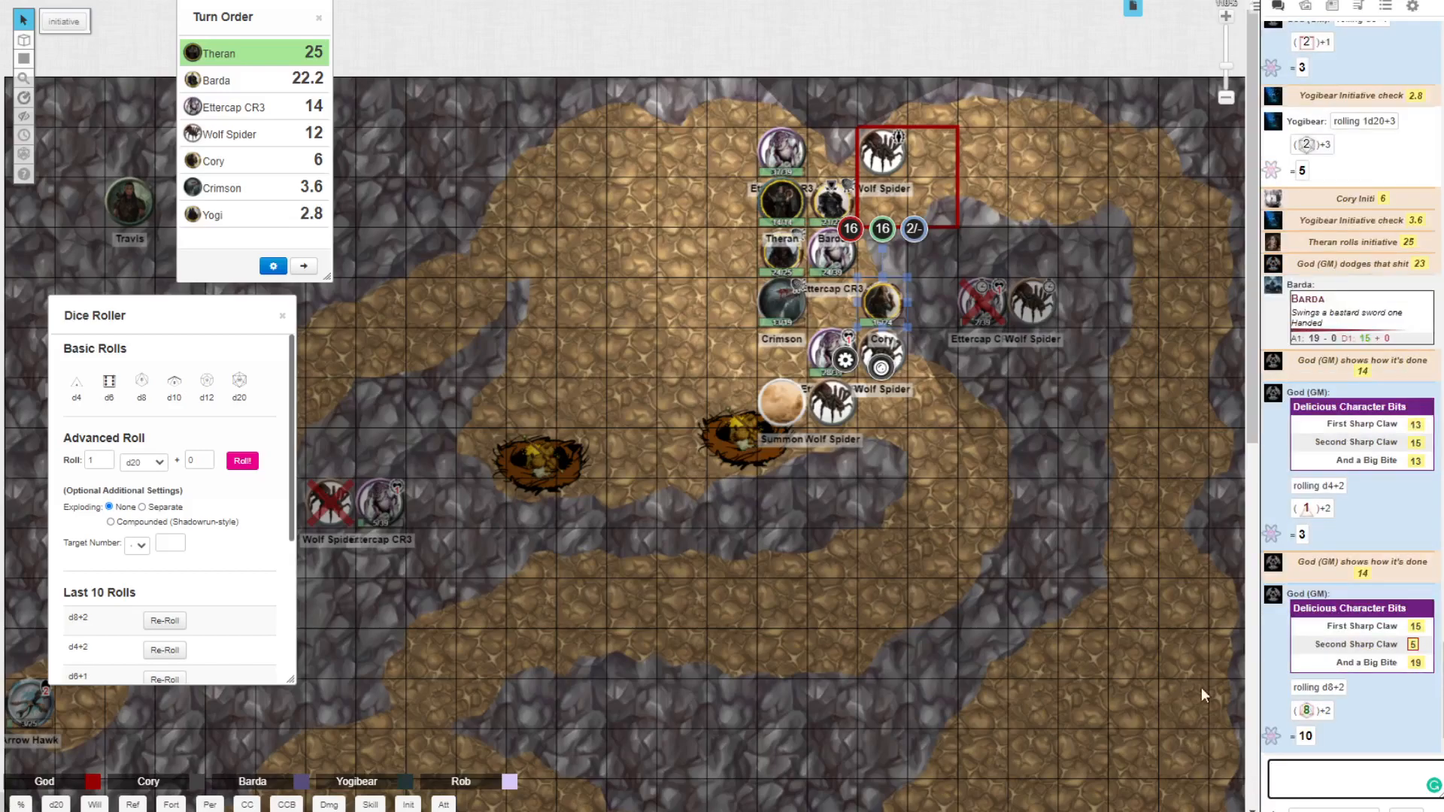
mouse_move(1187, 678)
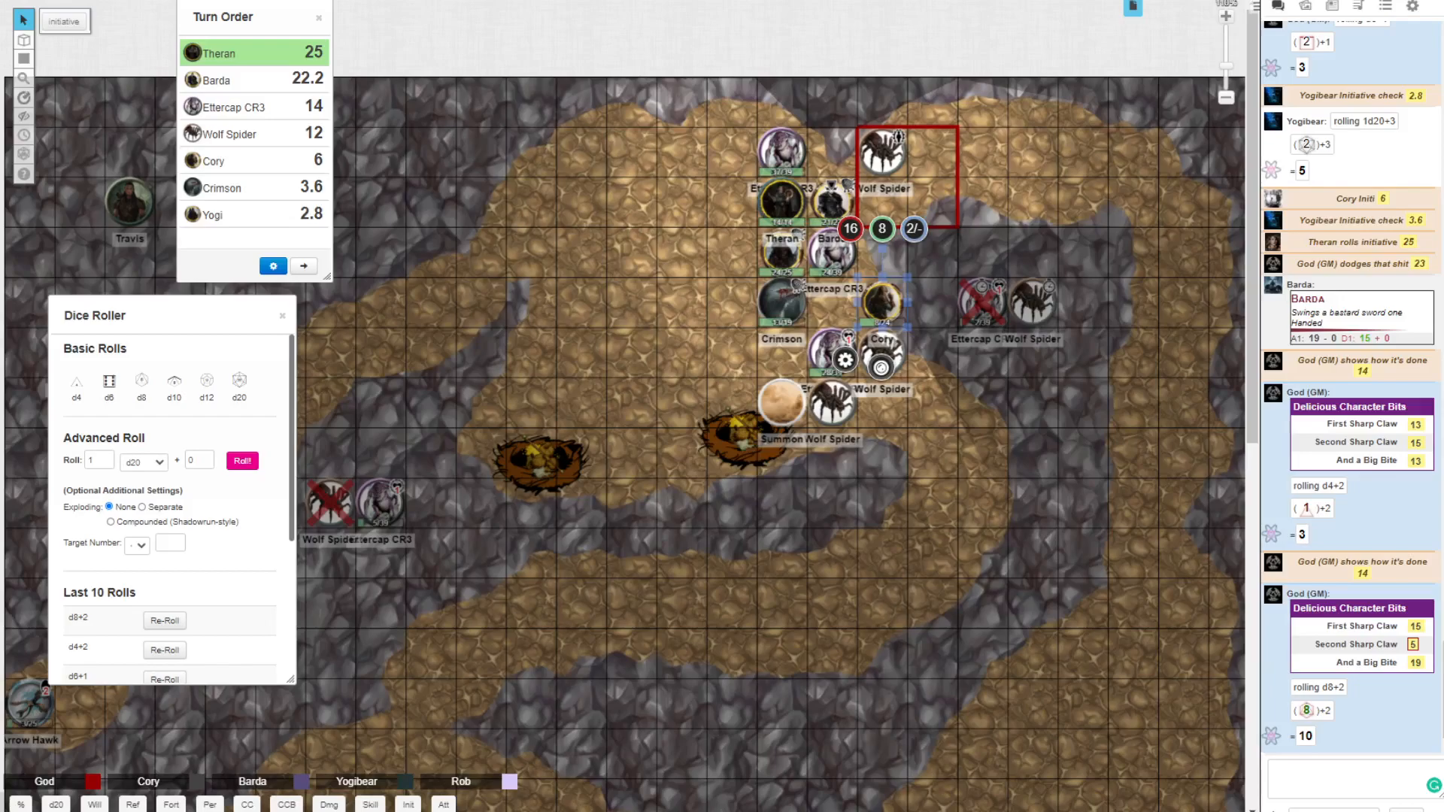
scroll(down, 3)
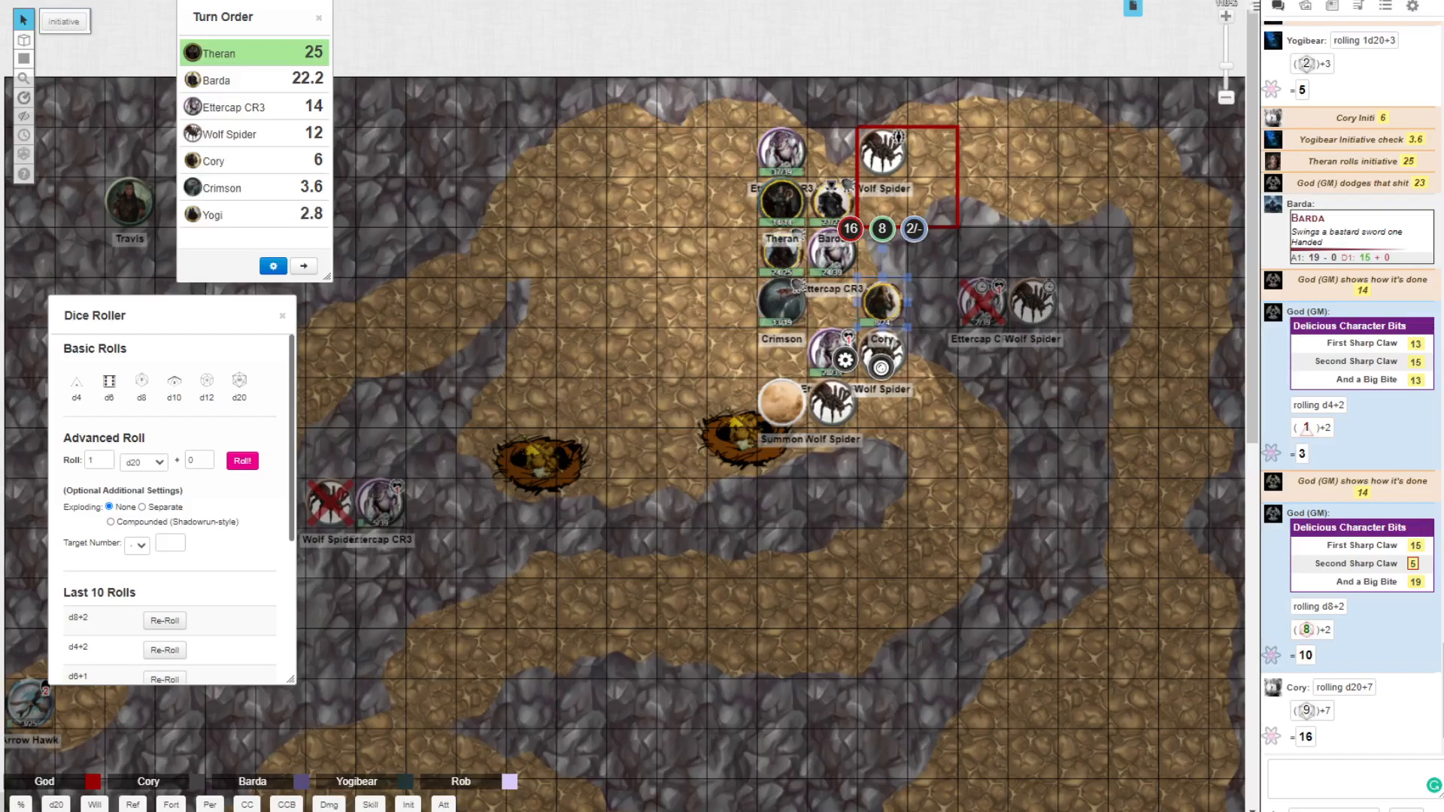
mouse_move(923, 404)
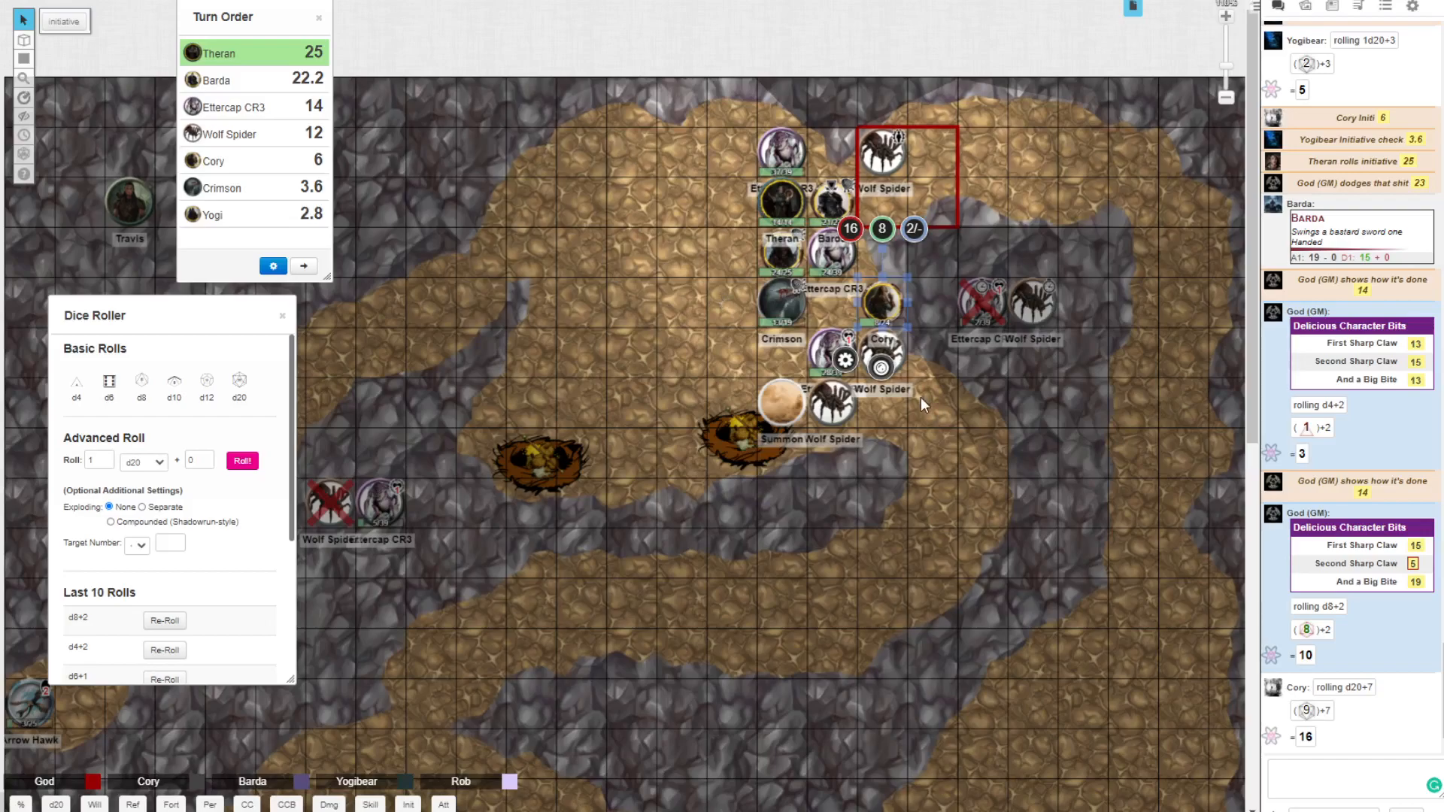
mouse_move(440, 299)
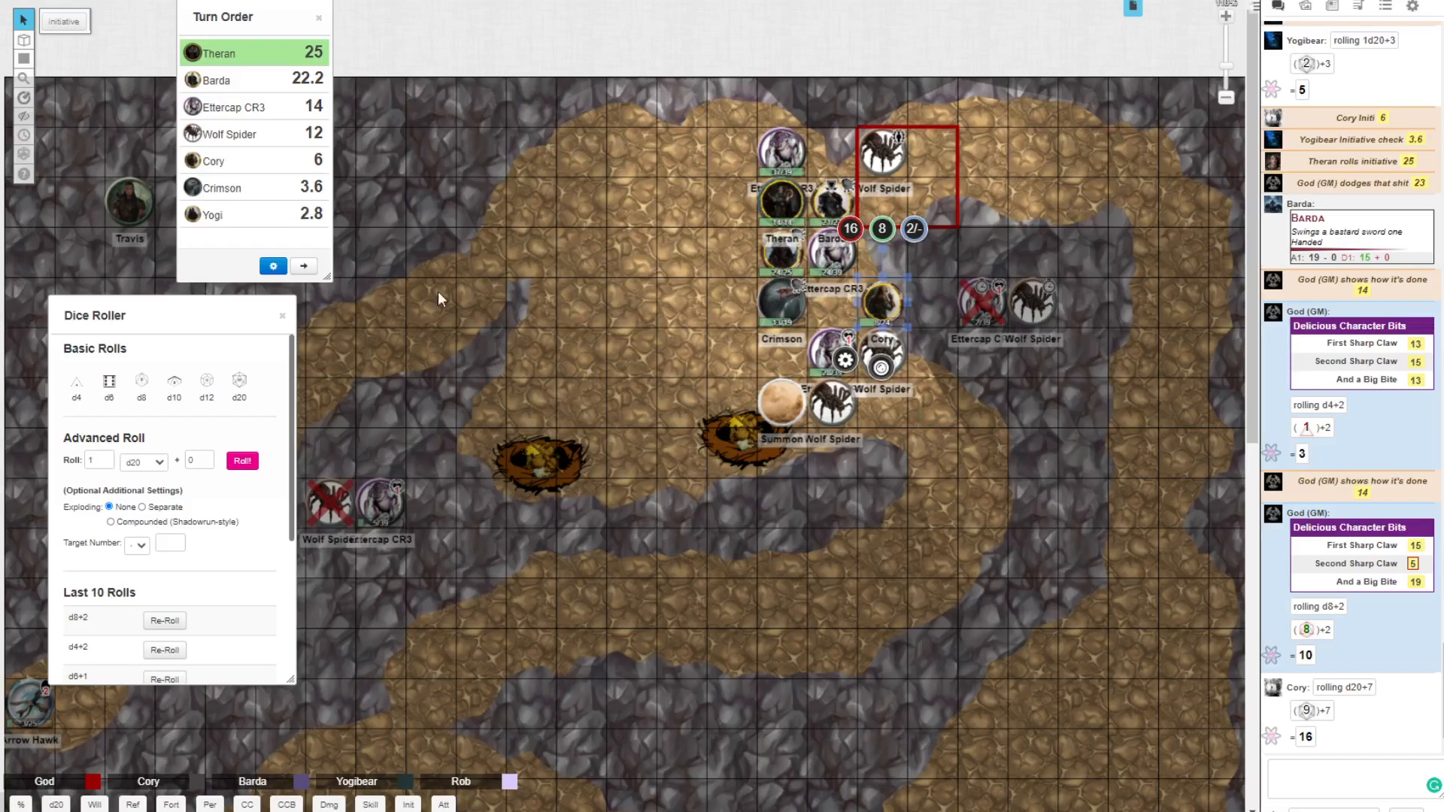
mouse_move(469, 806)
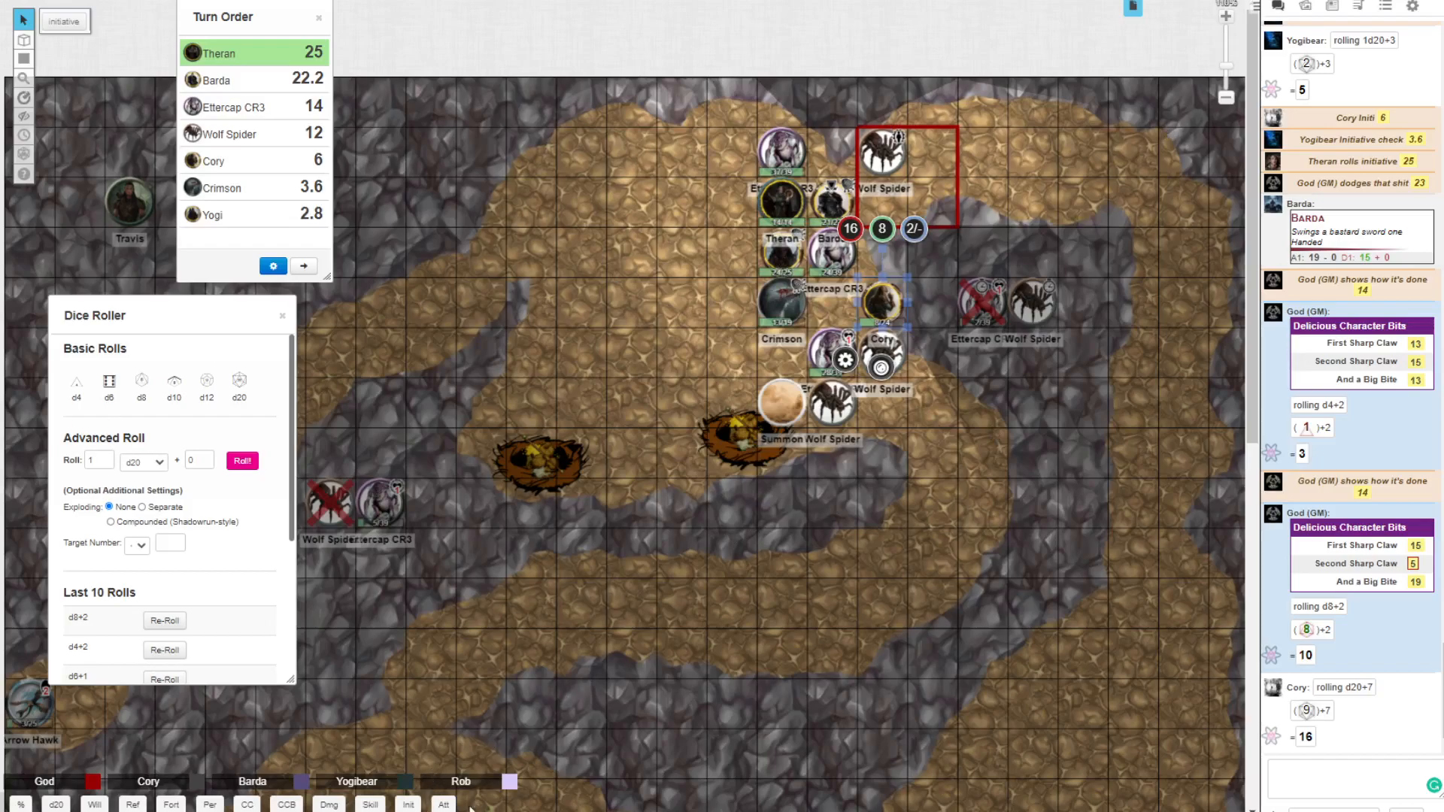
Step: Roll two GM lunge attacks of 9 and 8, then zoom the map closer to the fight
click(443, 803)
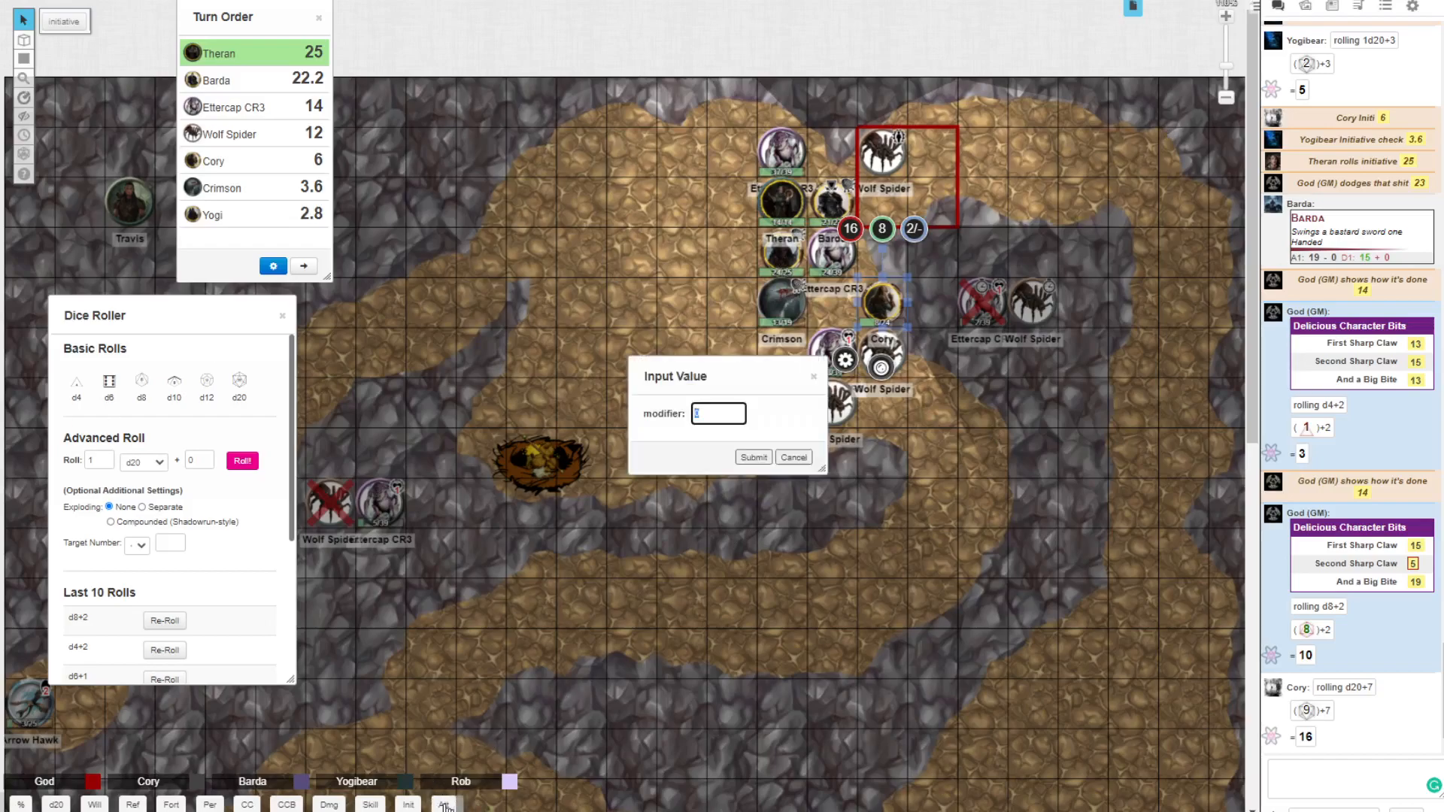
click(752, 457)
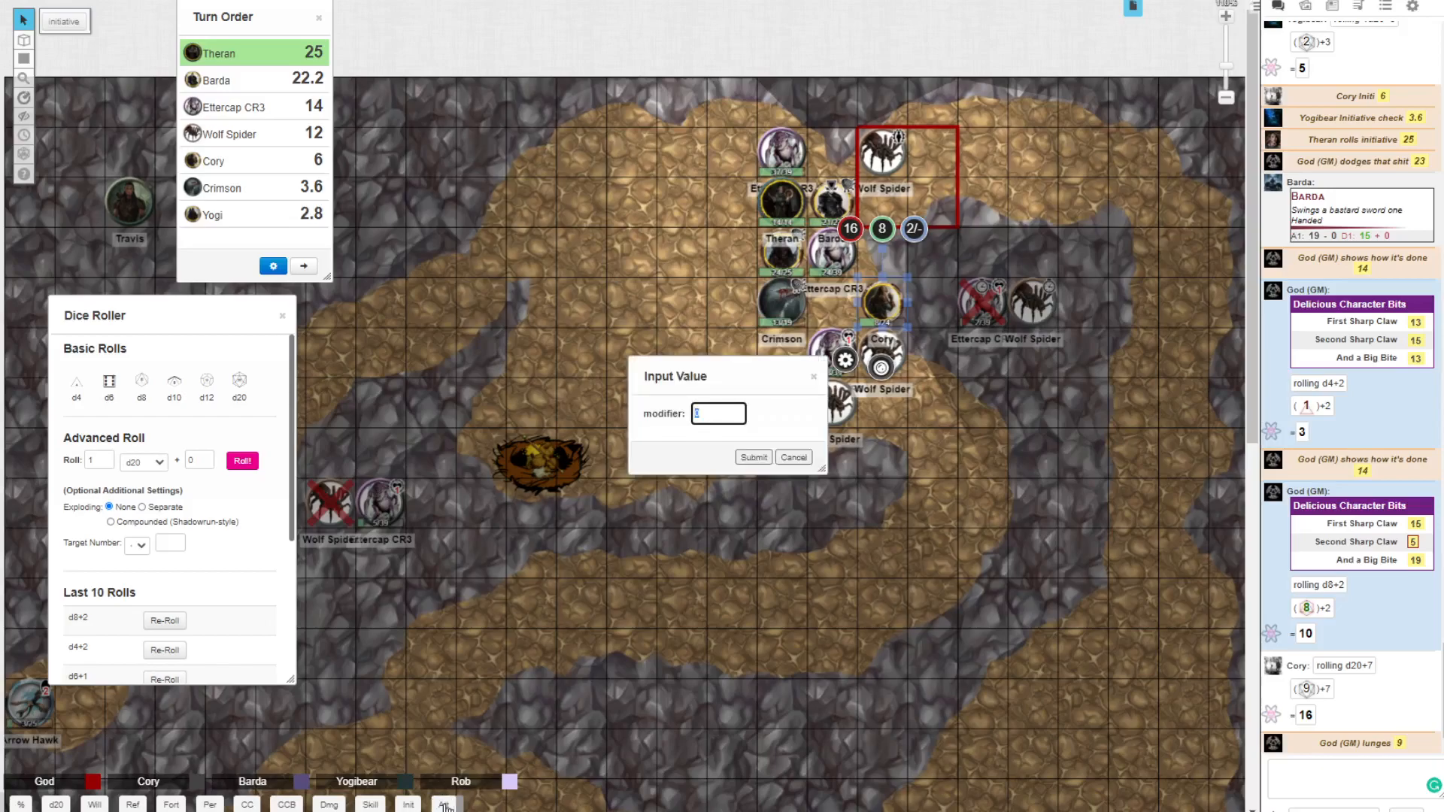
click(752, 457)
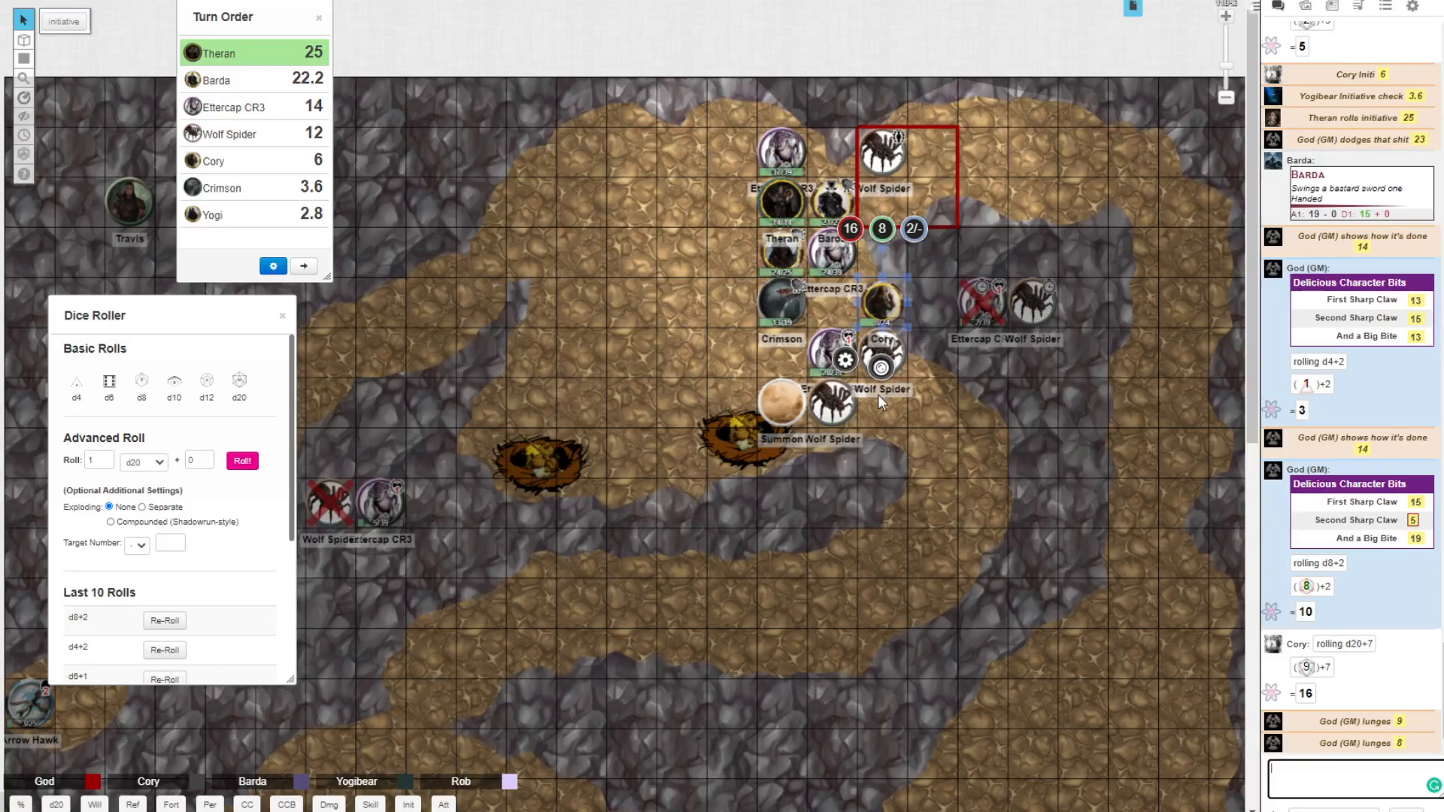
click(979, 304)
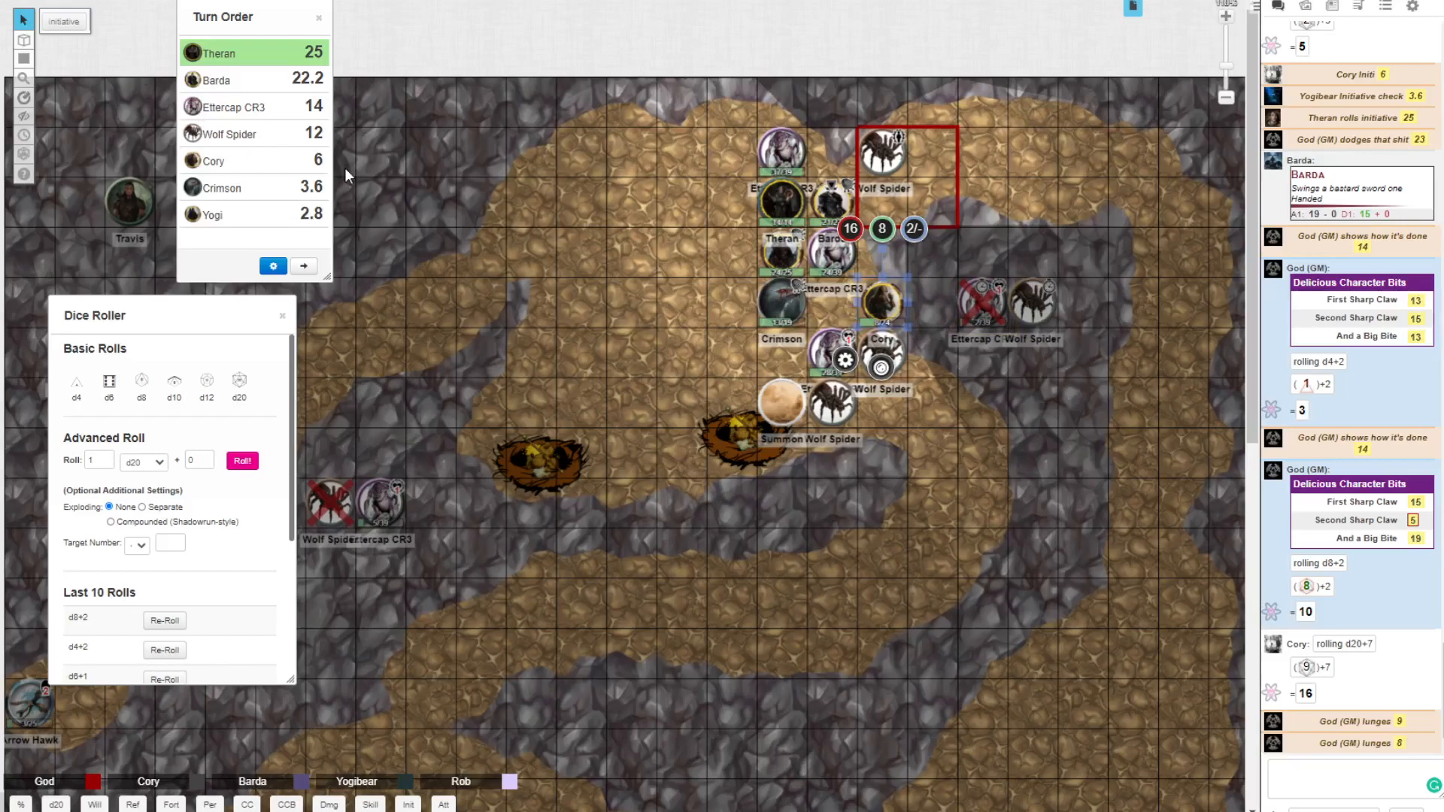
mouse_move(363, 176)
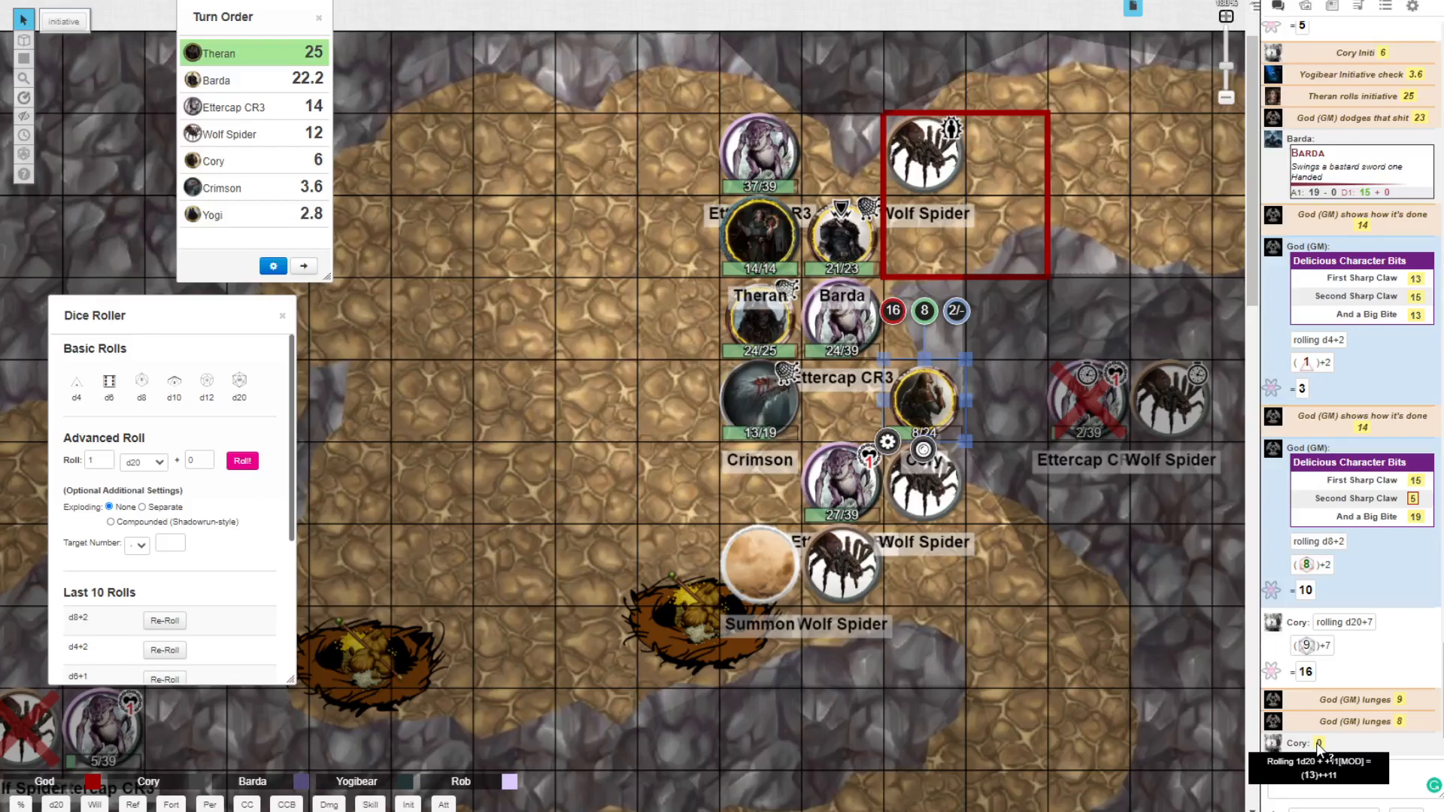
Step: Log Cory's damage rolls of 15 and 13 and cross out the ettercap beside Cory at -1/39
click(1318, 747)
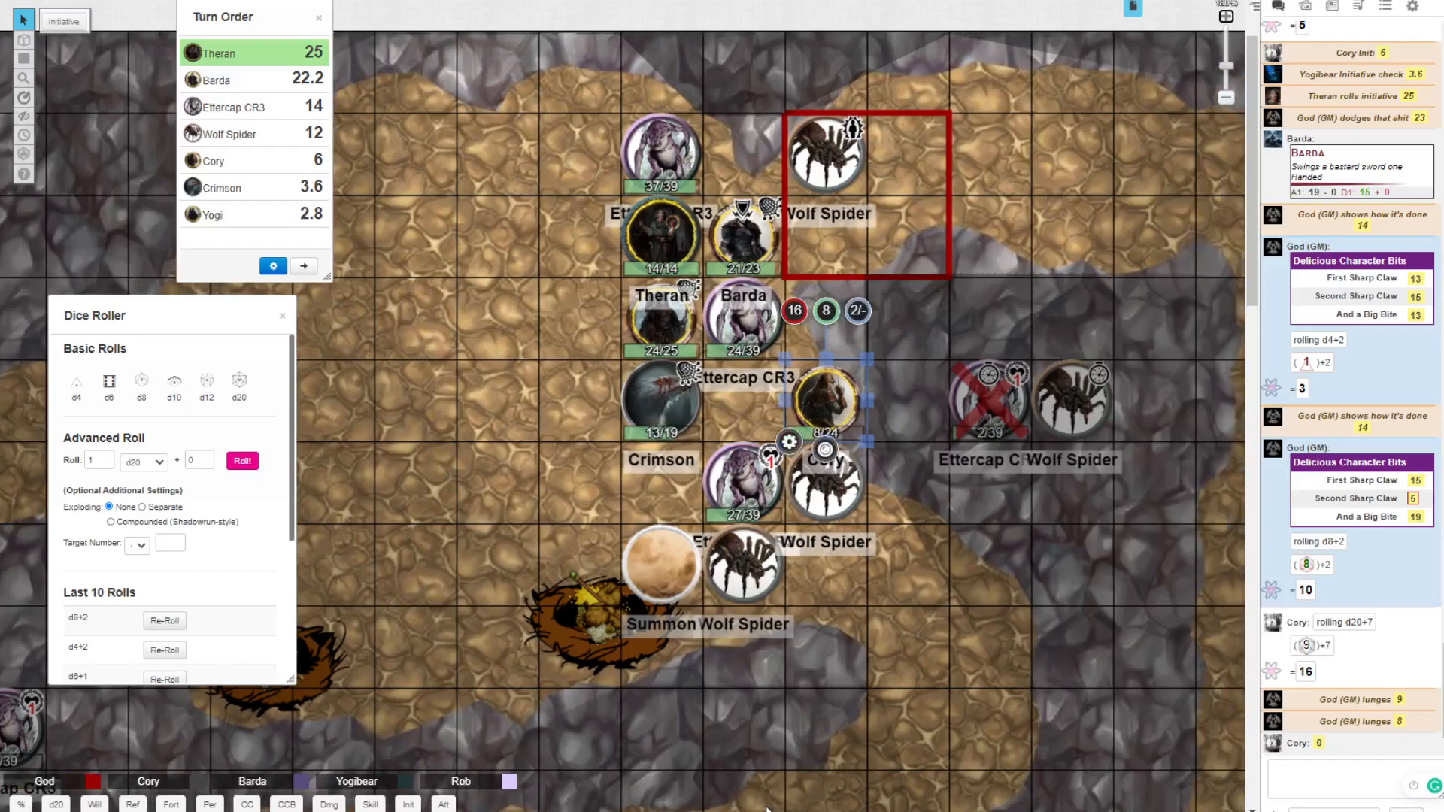
mouse_move(1227, 20)
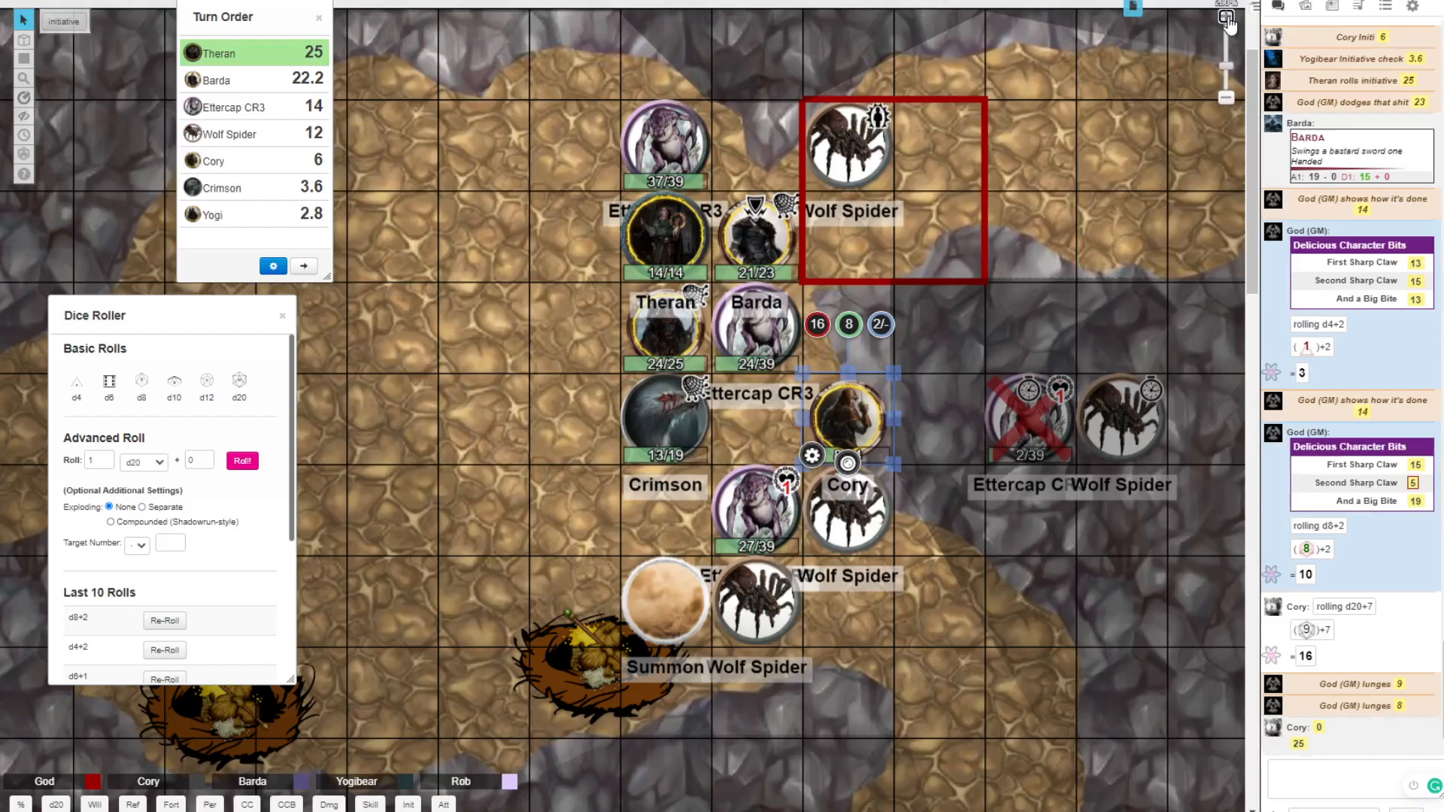
scroll(down, 3)
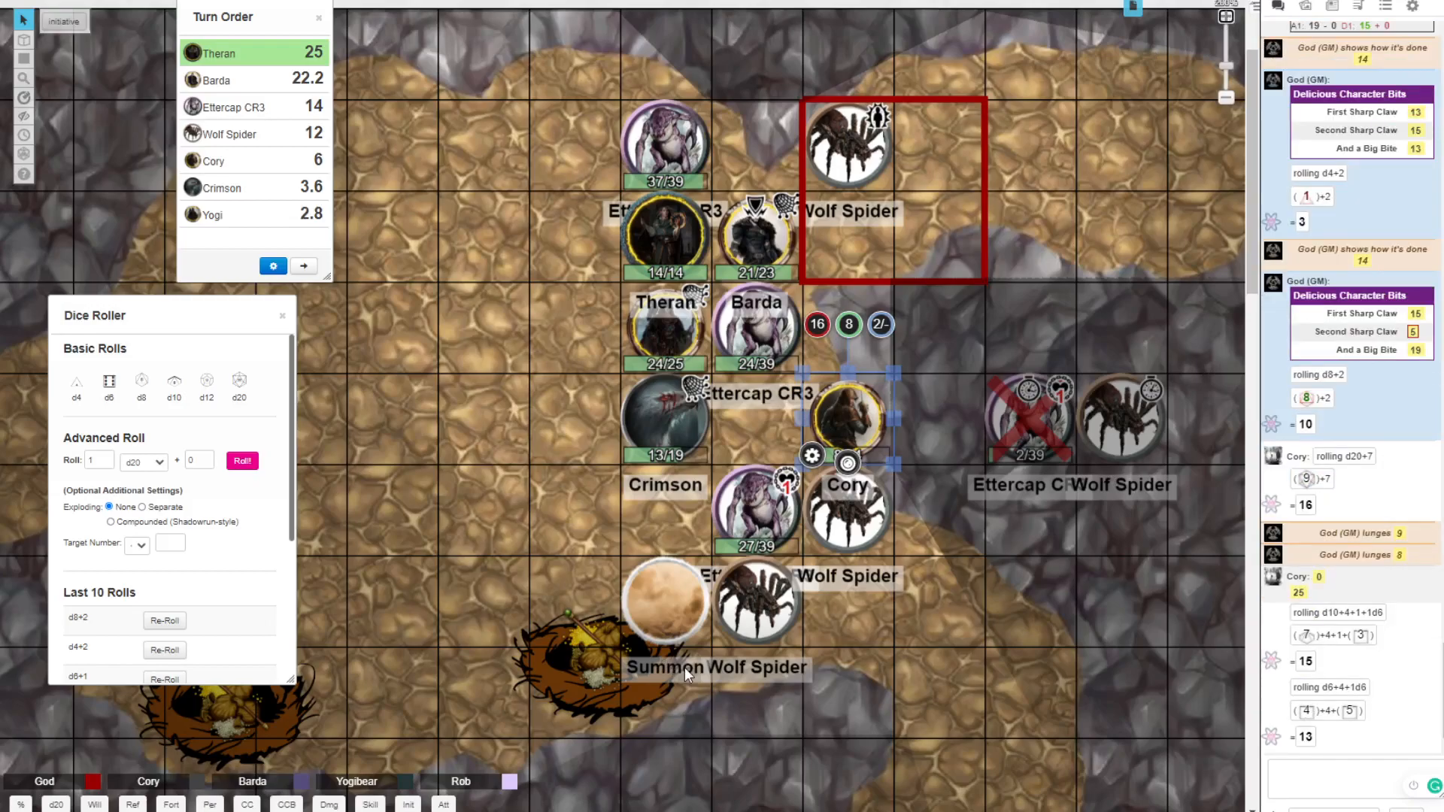
mouse_move(615, 691)
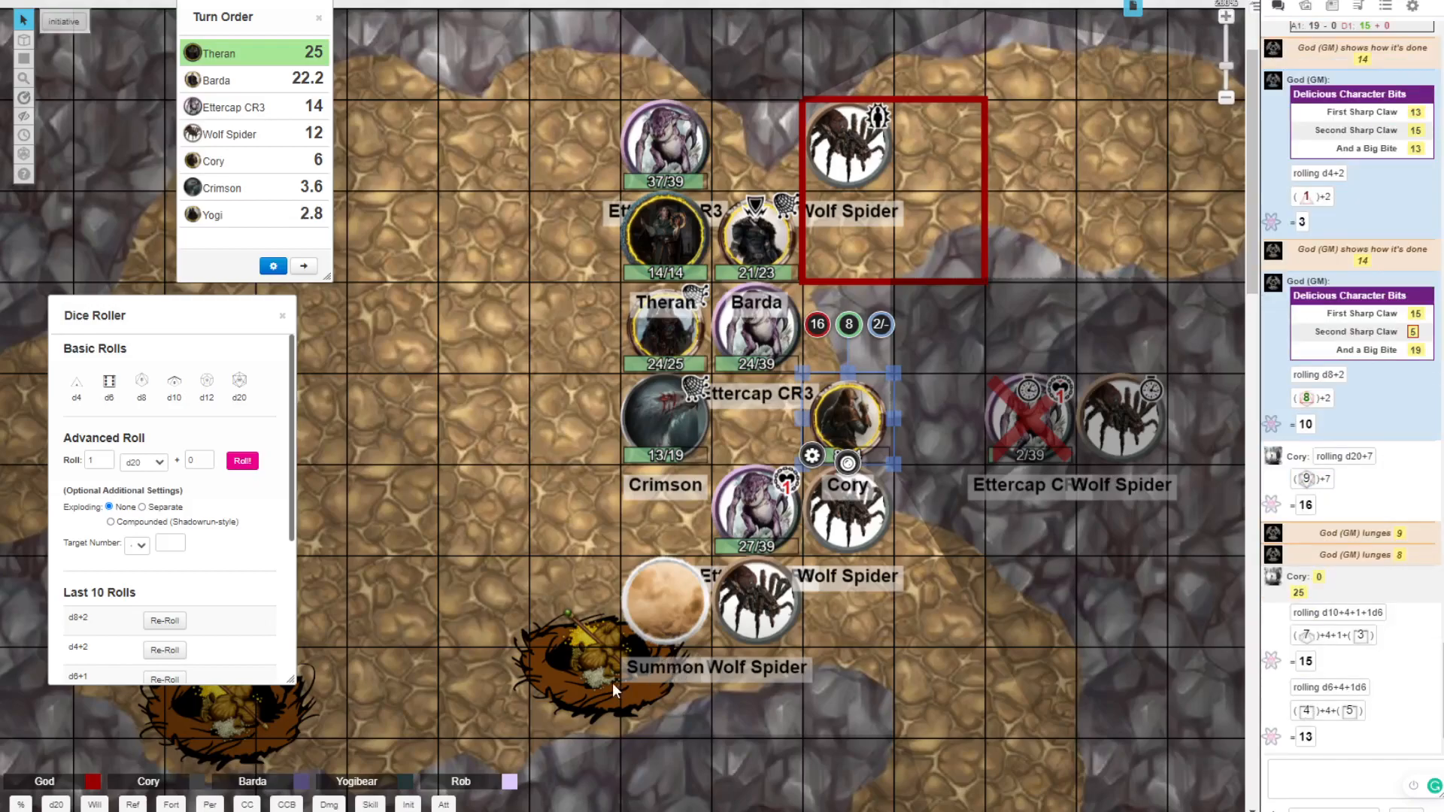
mouse_move(601, 556)
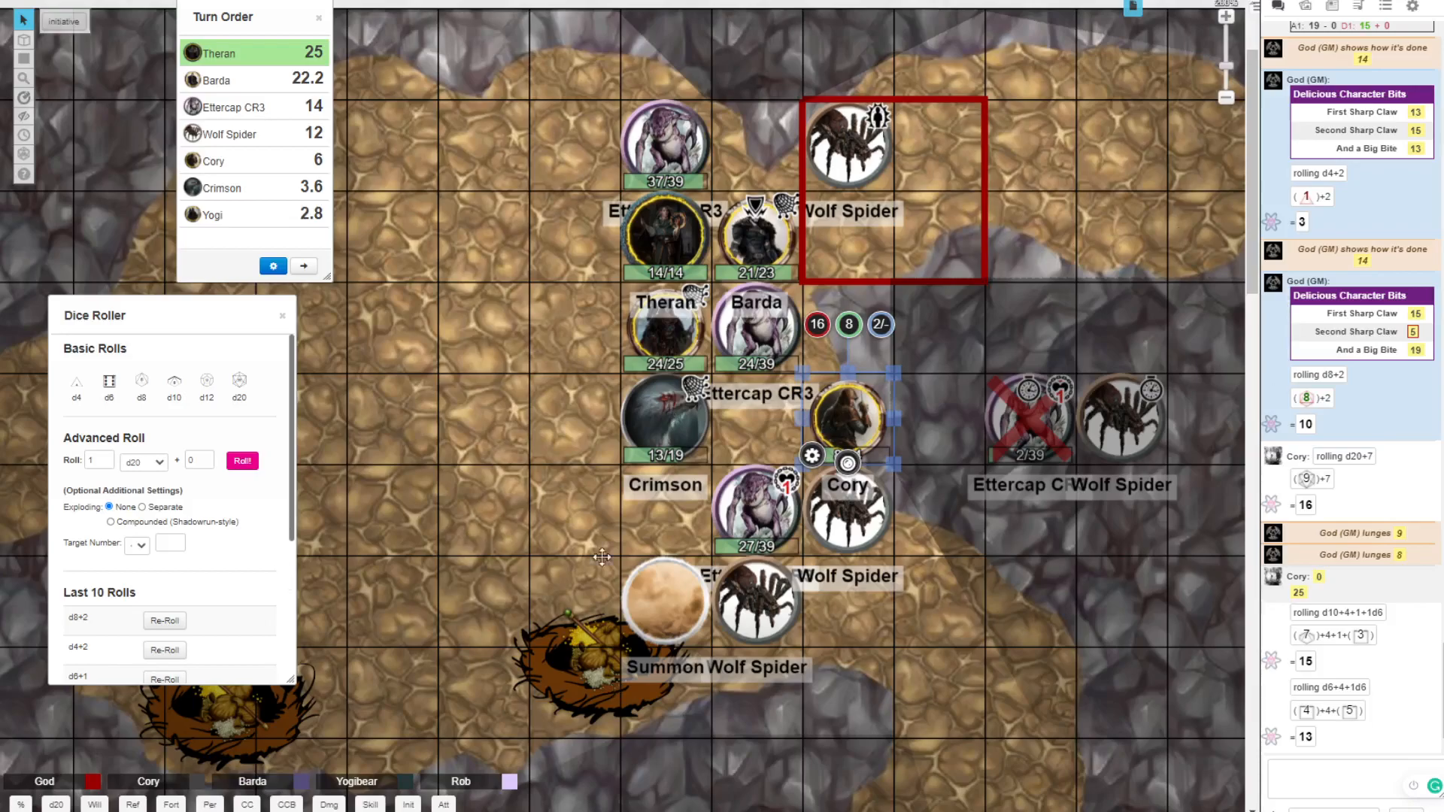
mouse_move(515, 507)
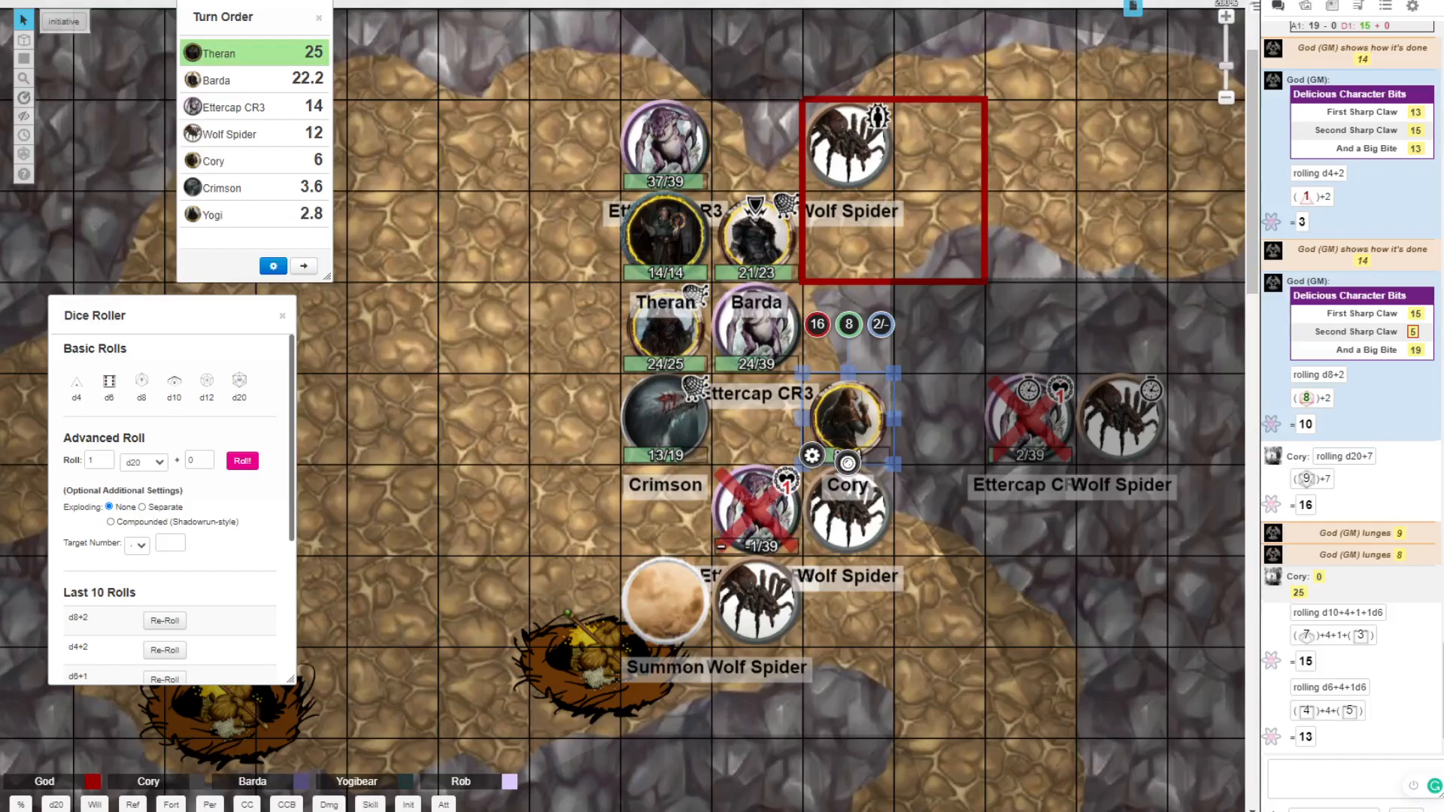
mouse_move(343, 692)
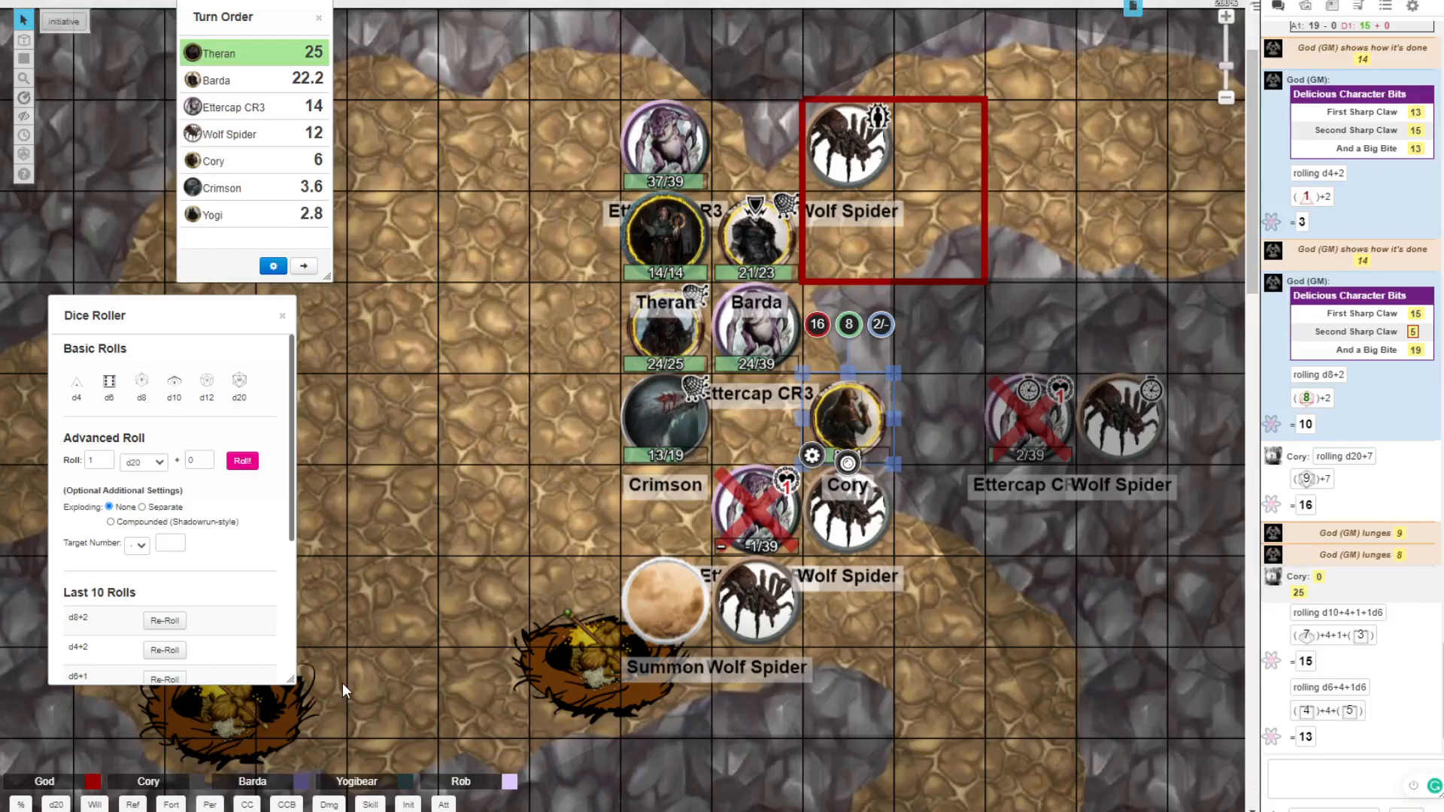
mouse_move(679, 215)
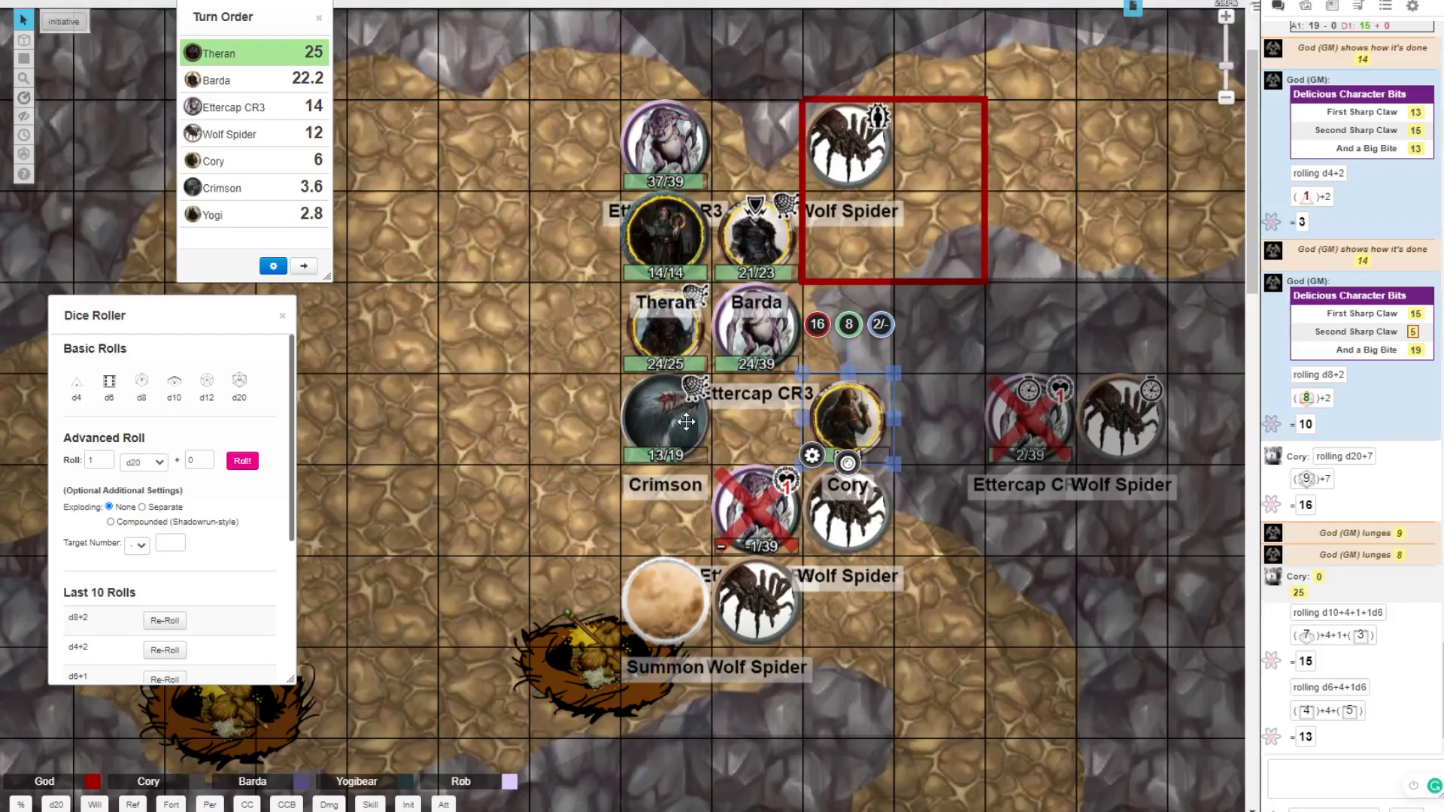
Step: Set Barda to 19/39, log Yogibear's rolls of 20, 5, 14 and 10, and cross out the summoner's wolf spider
scroll(down, 3)
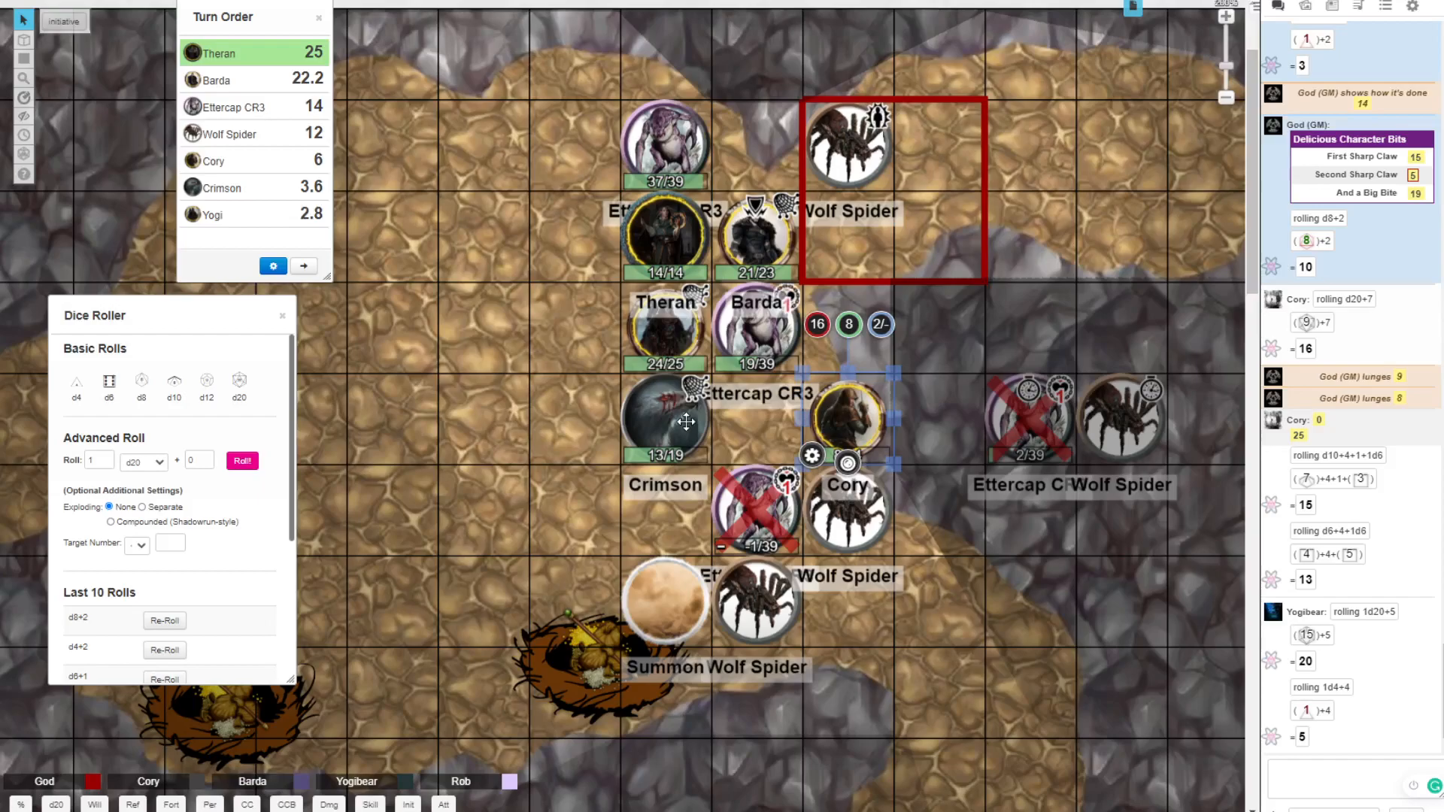
mouse_move(363, 567)
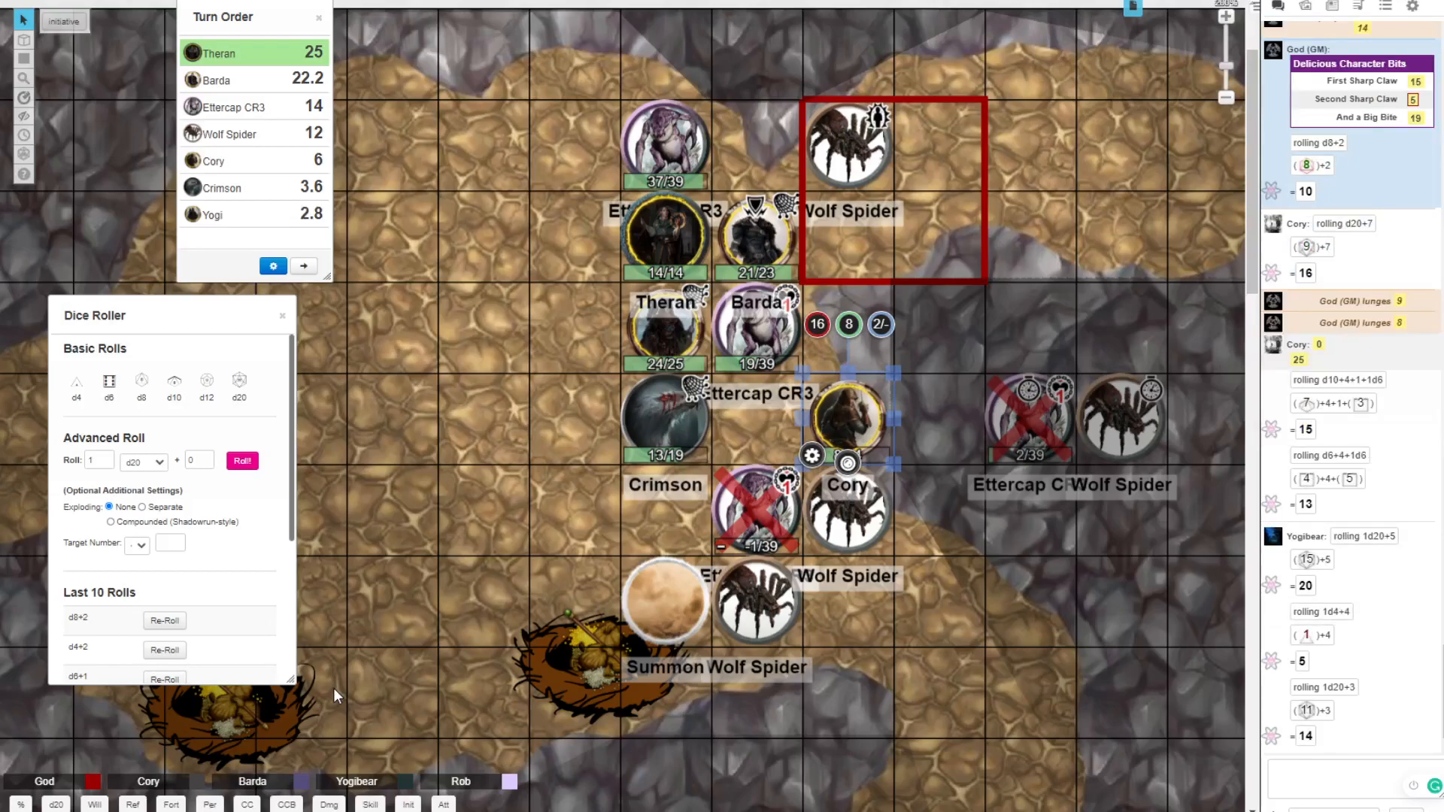
scroll(down, 3)
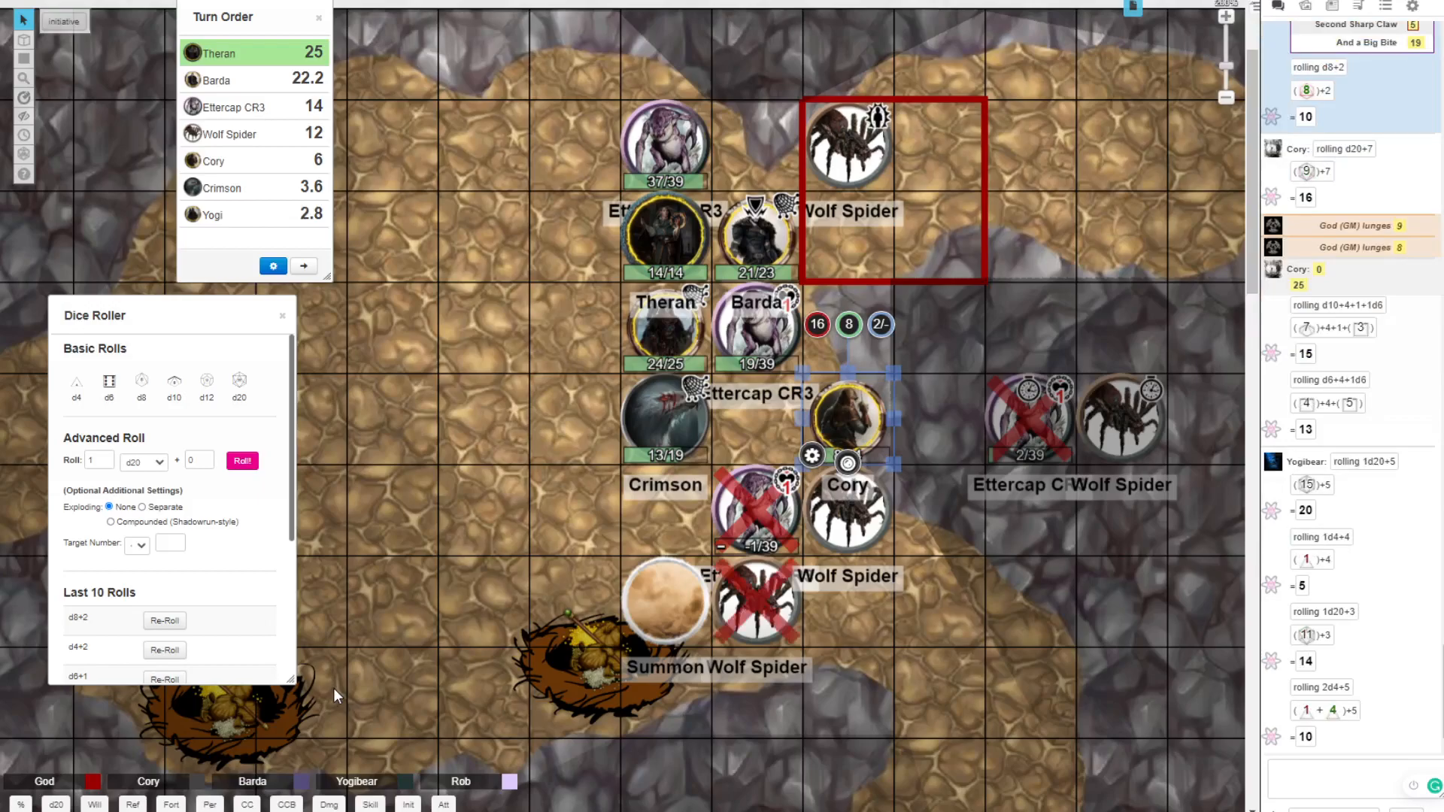
mouse_move(719, 552)
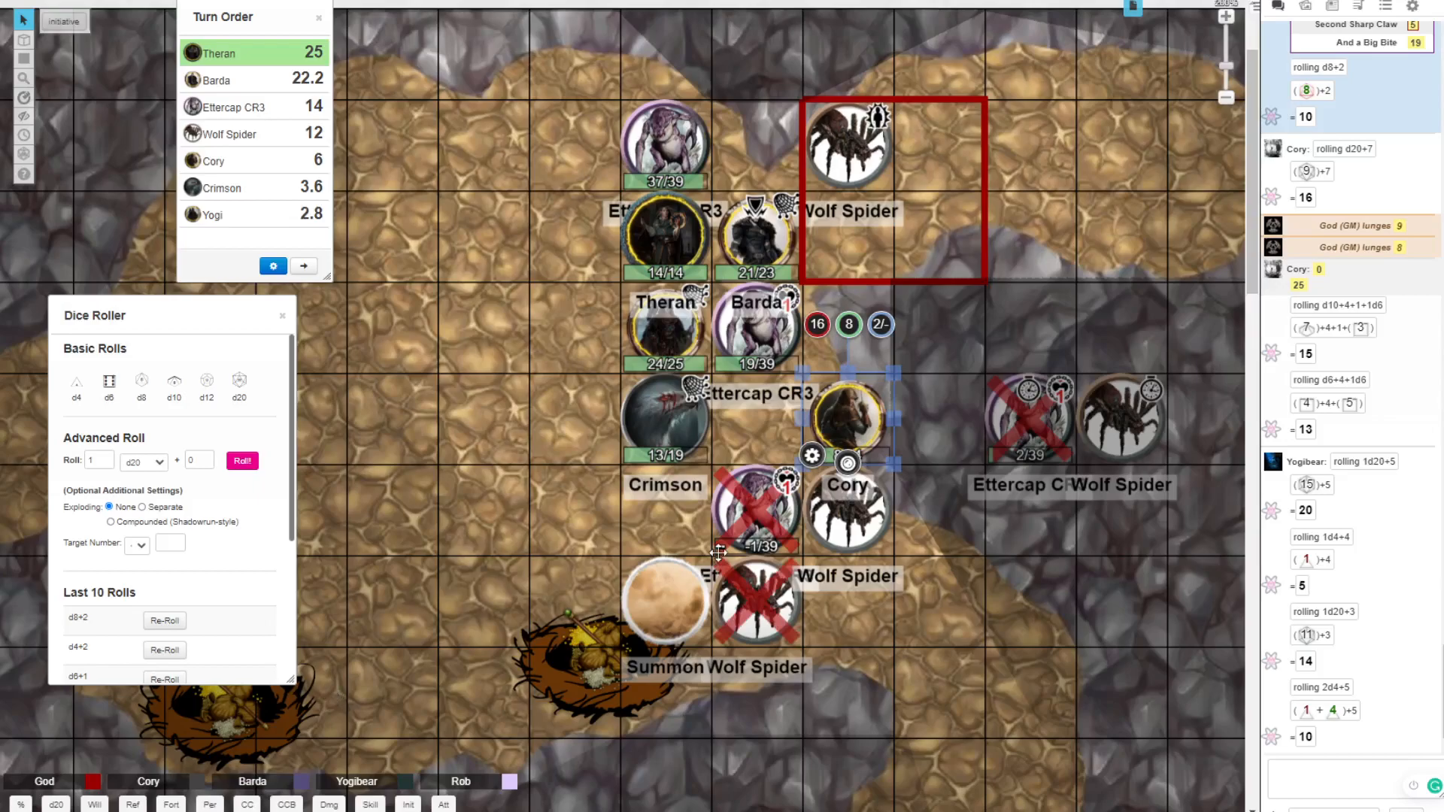
mouse_move(606, 633)
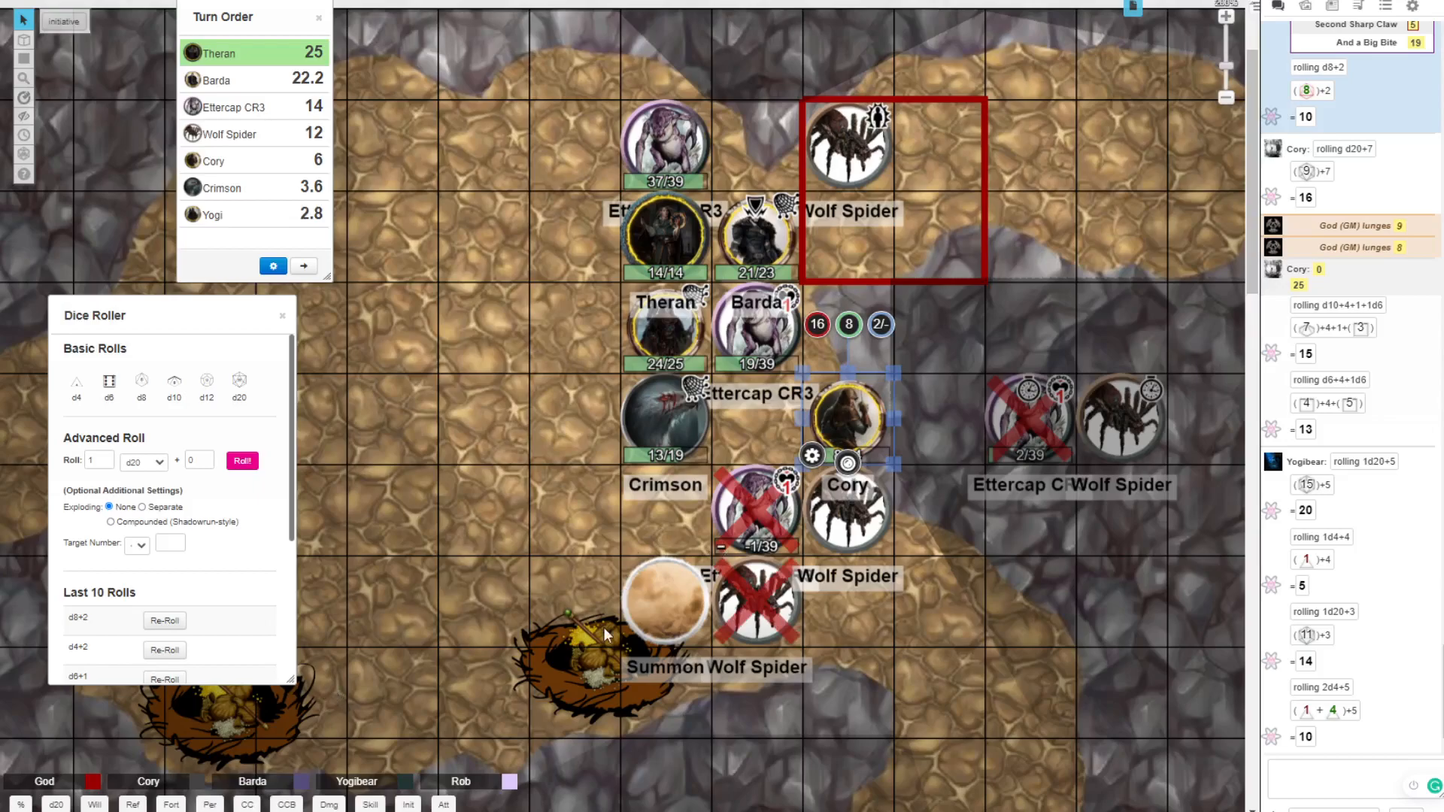
mouse_move(581, 680)
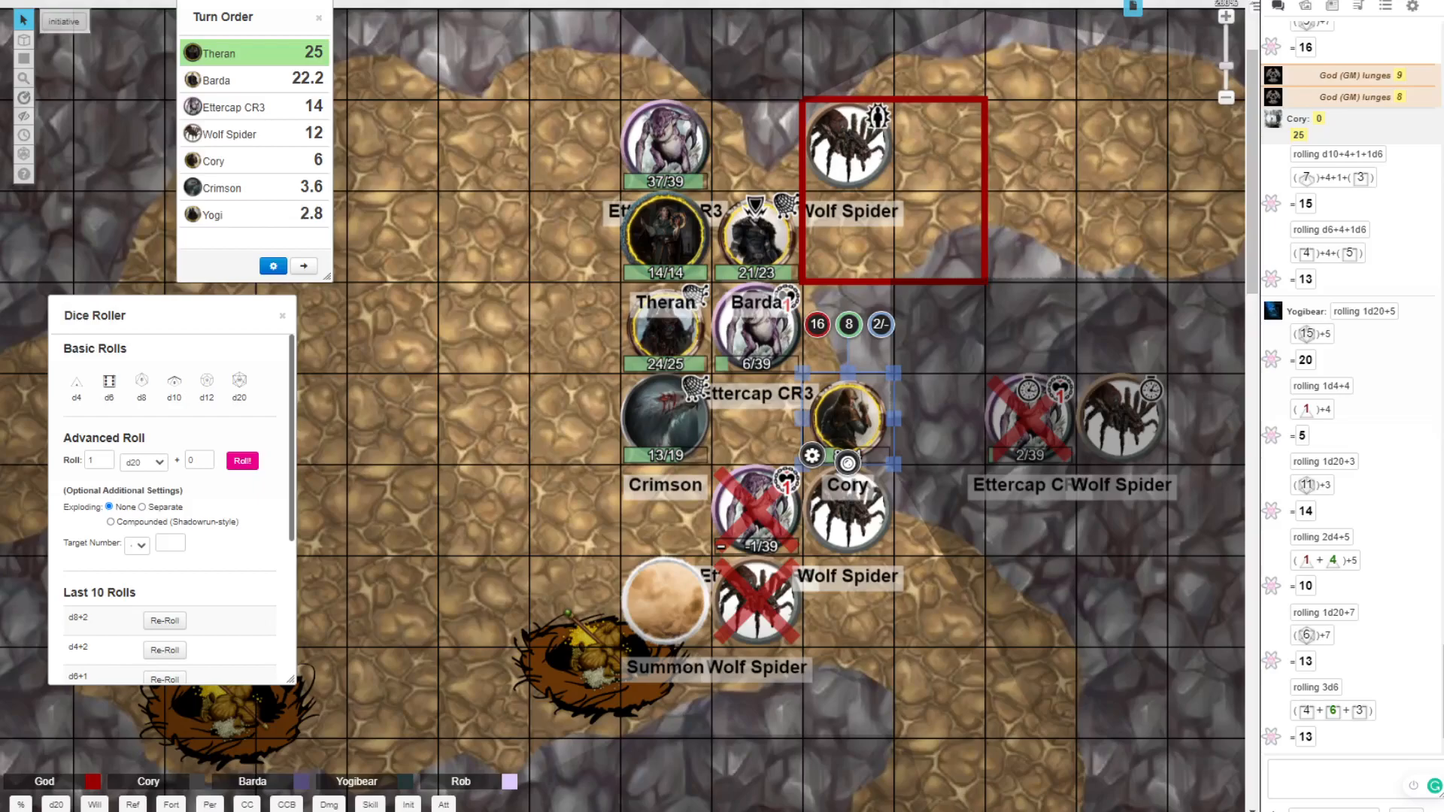
Step: Roll the ettercap's initiative of 22 and the wolf spider's 21 into the turn order
click(665, 424)
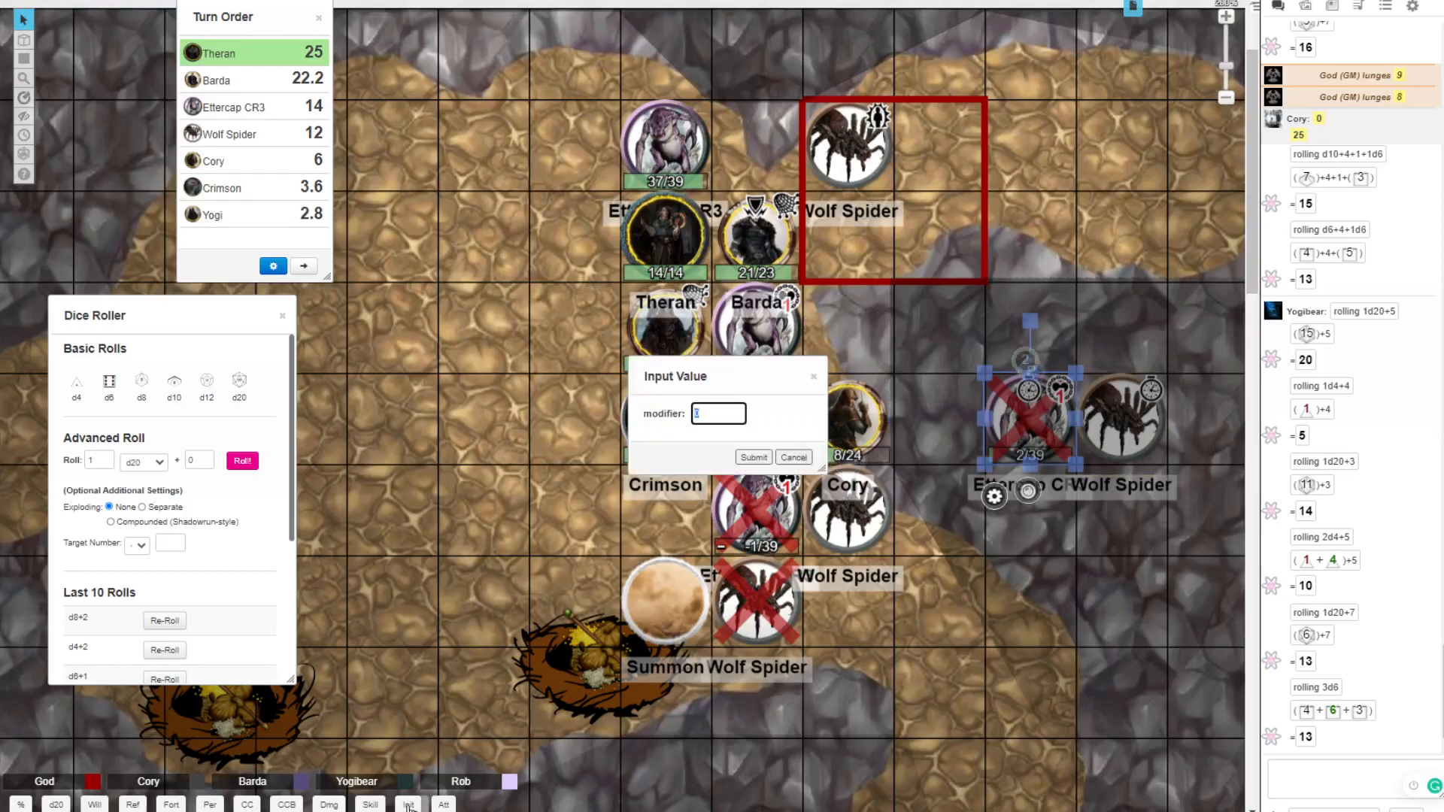
click(752, 457)
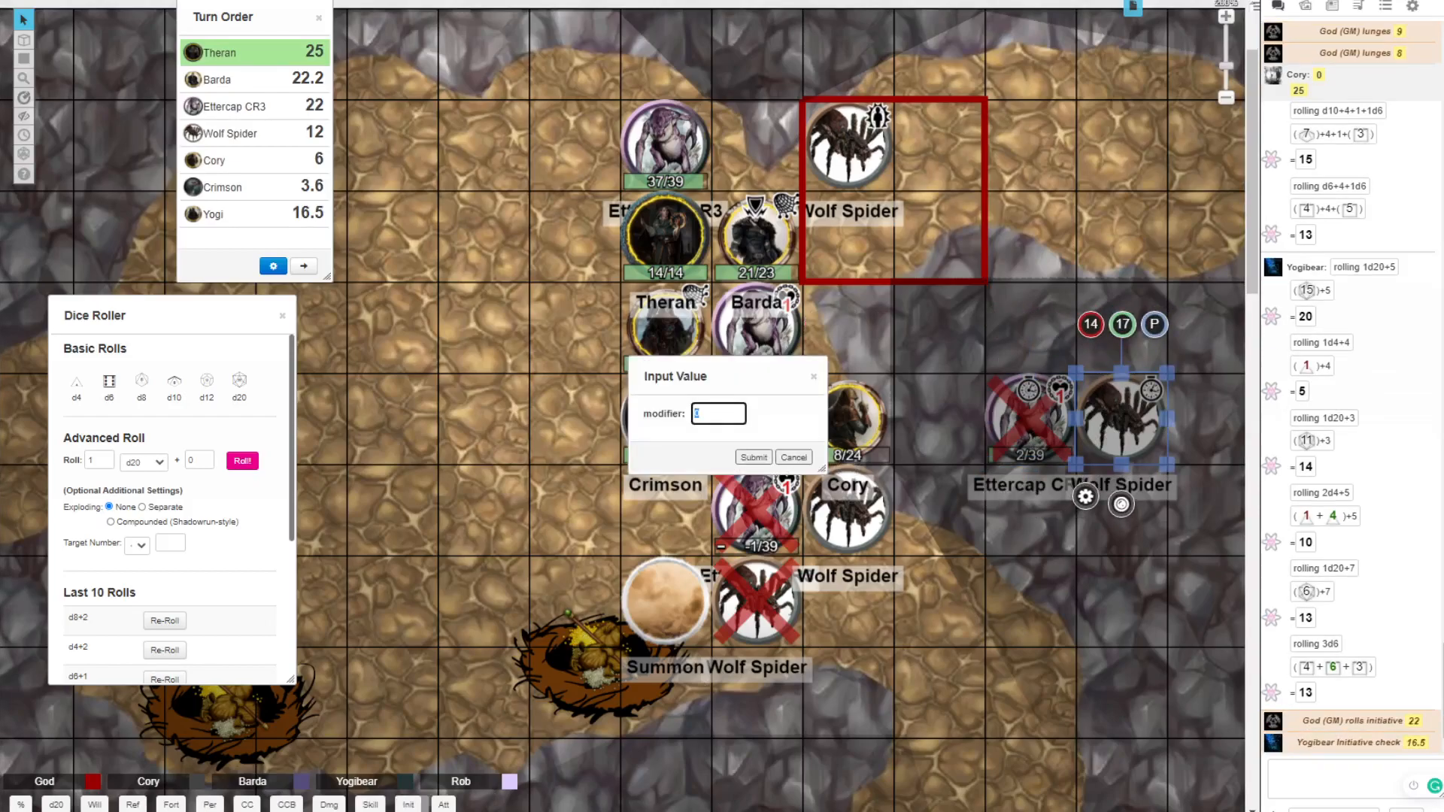
click(752, 457)
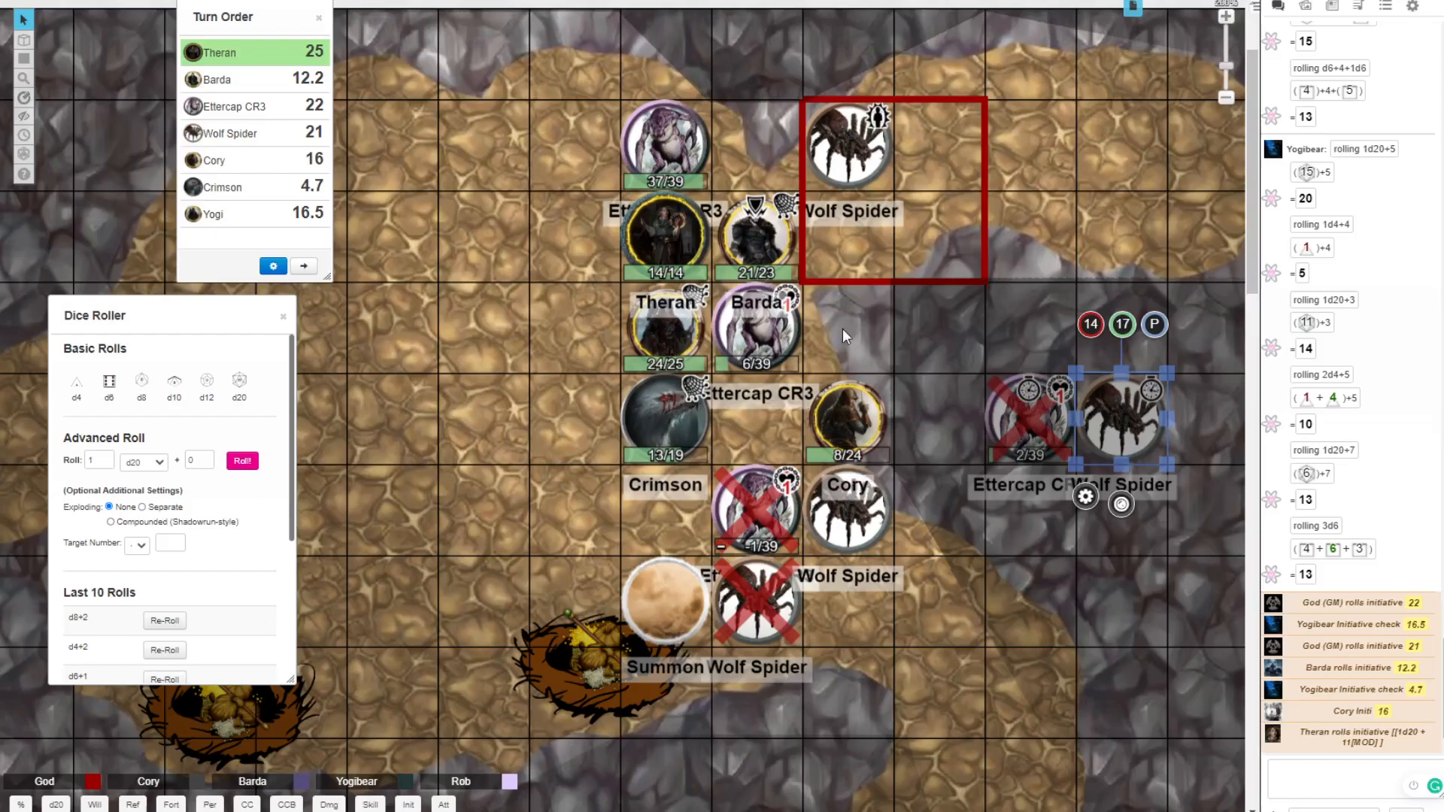
mouse_move(1024, 259)
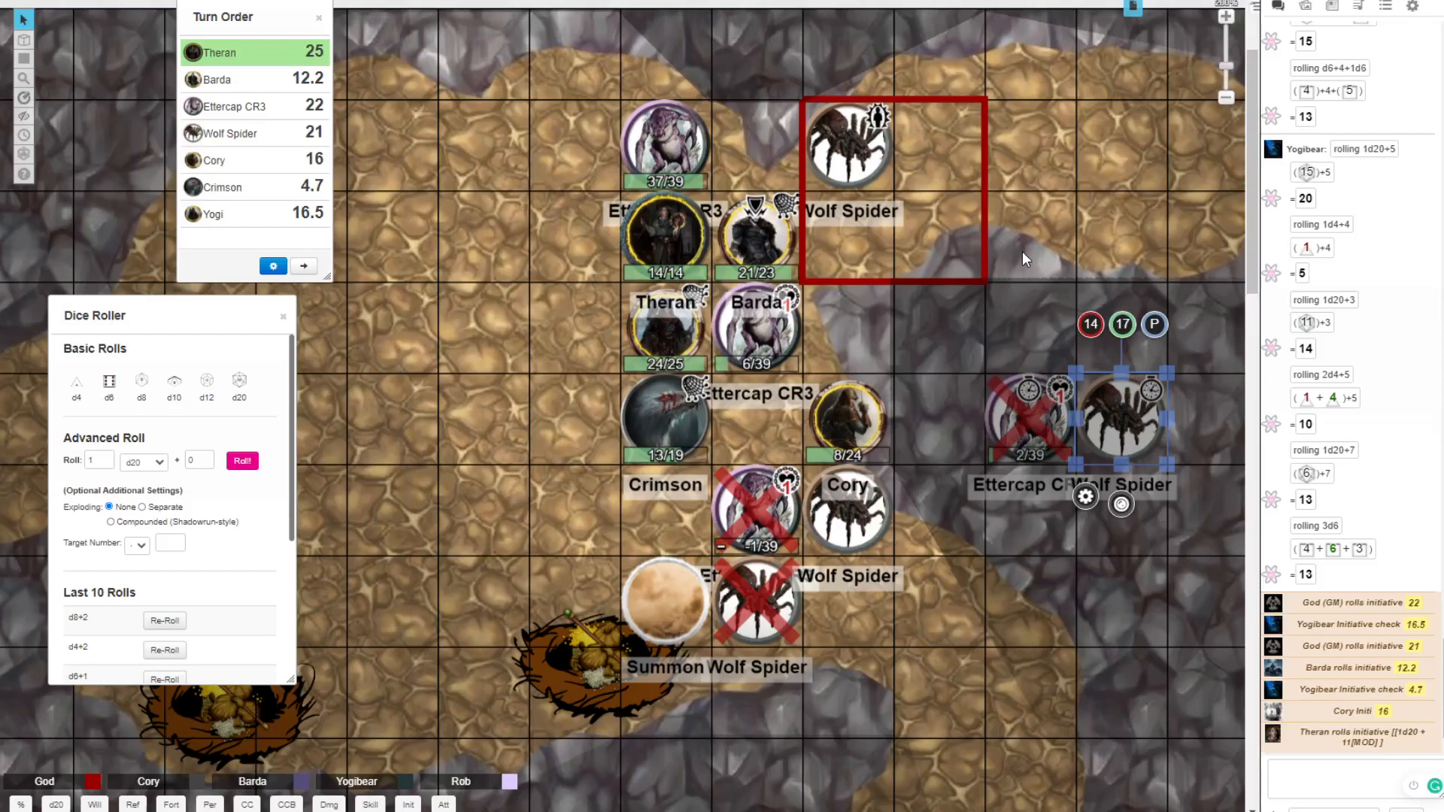
mouse_move(265, 265)
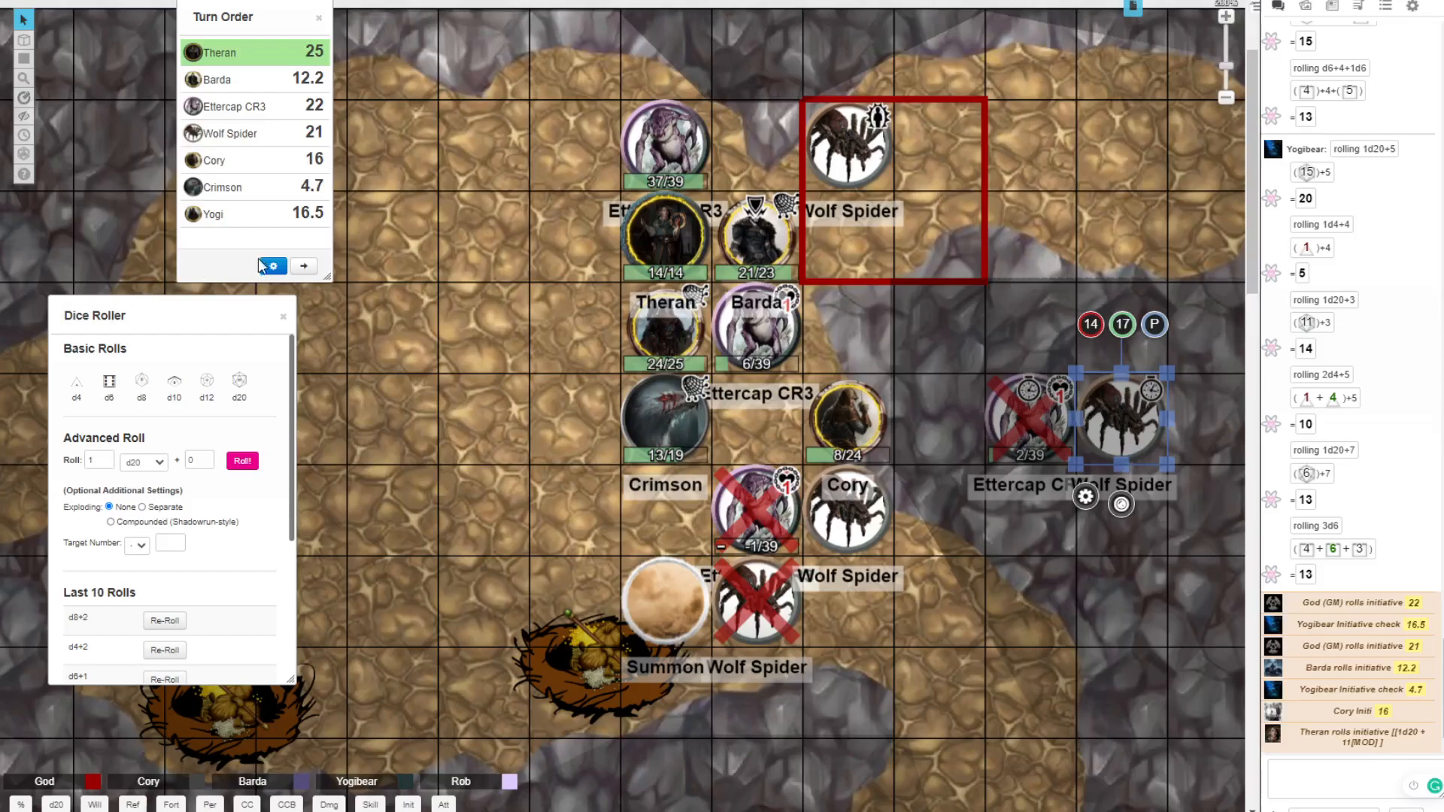
Step: Sort the turn order descending and roll the ettercap's first claw-claw-bite attack set
click(272, 264)
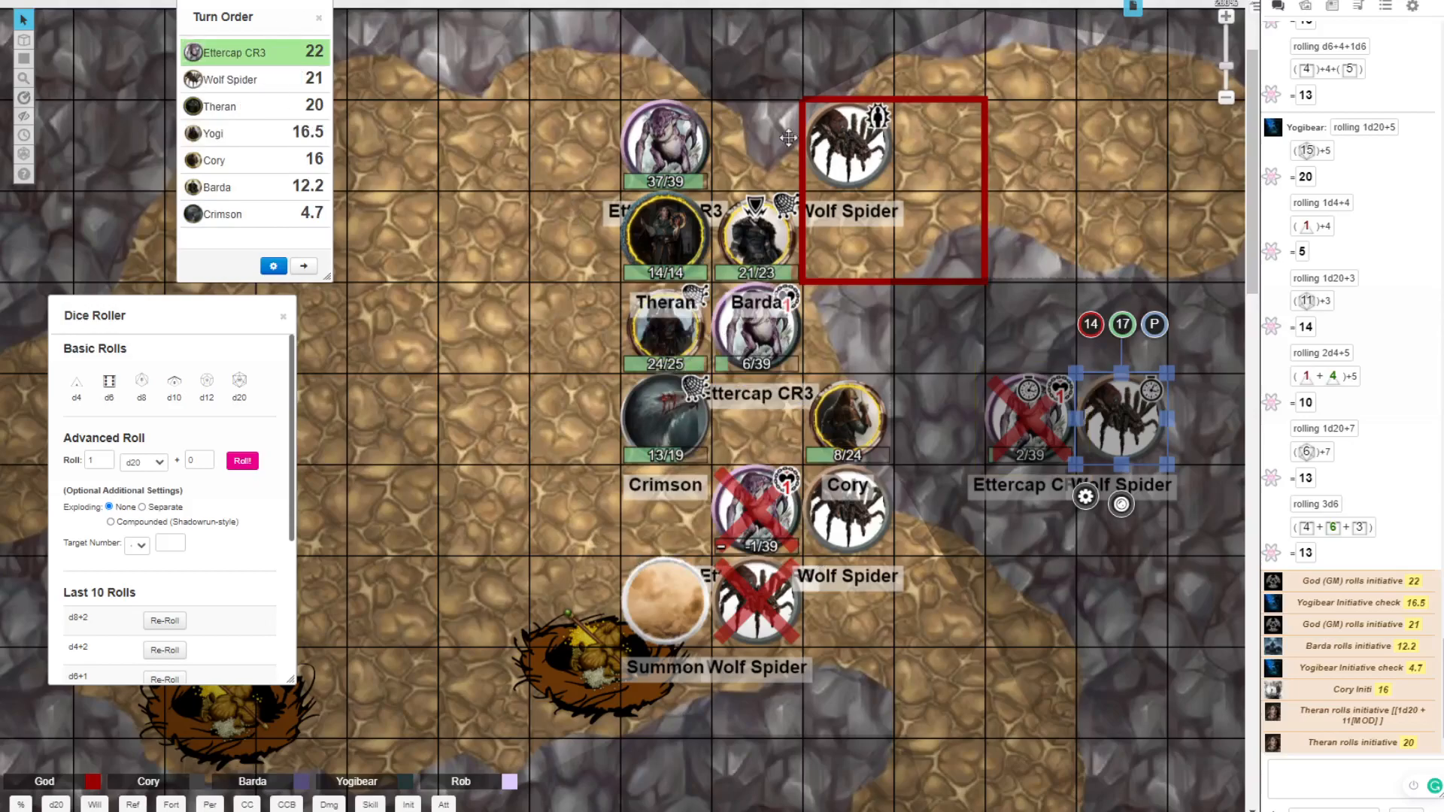
click(664, 329)
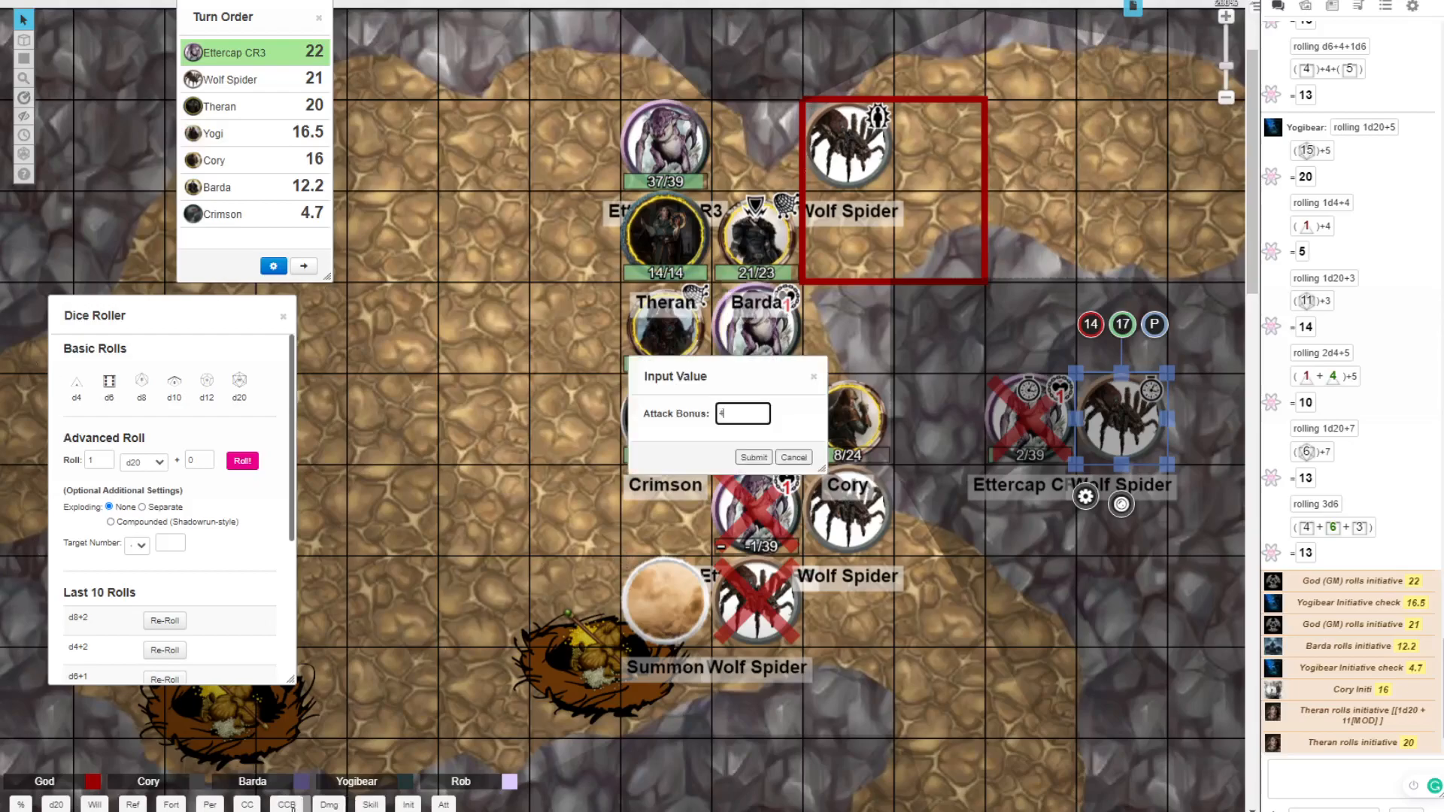
click(752, 457)
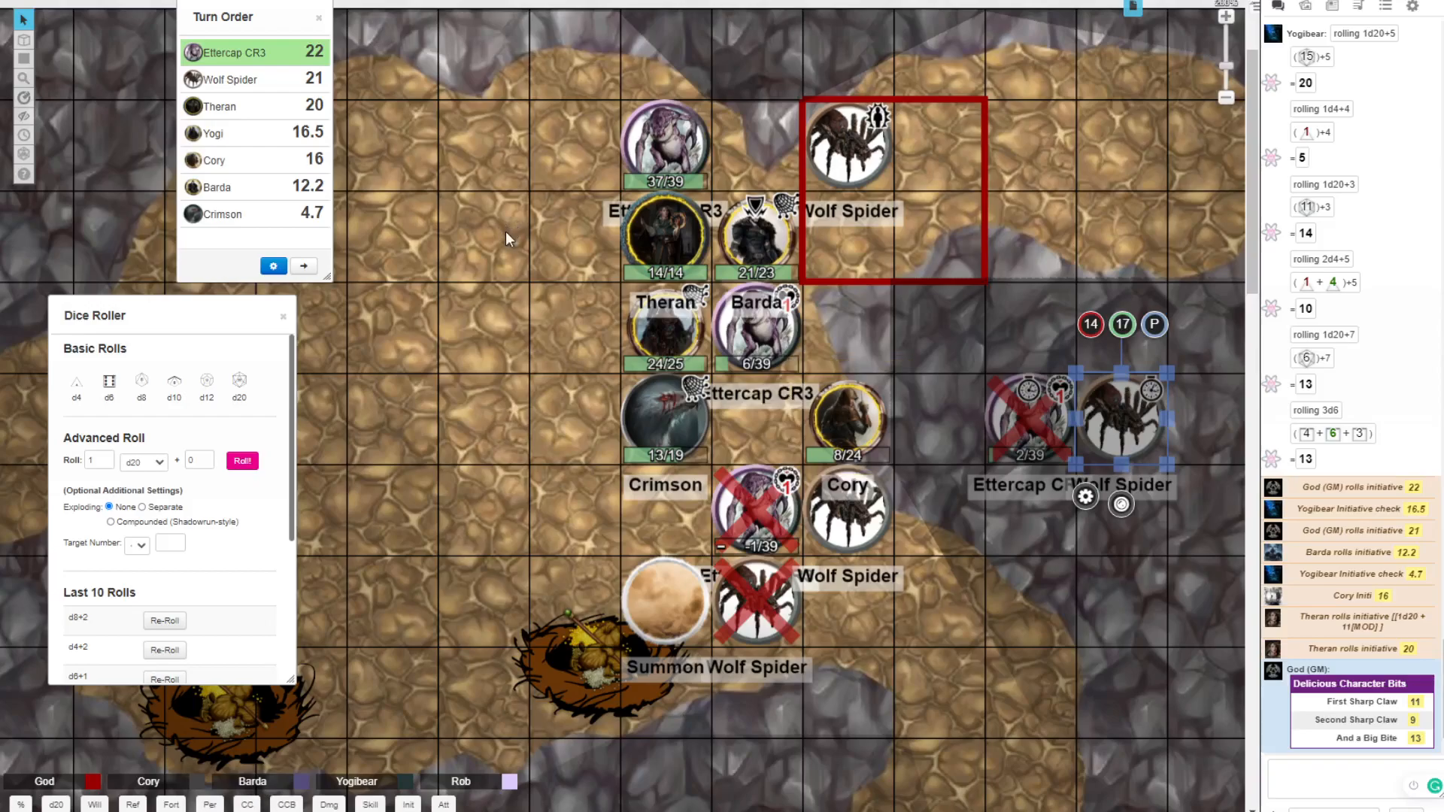
mouse_move(934, 295)
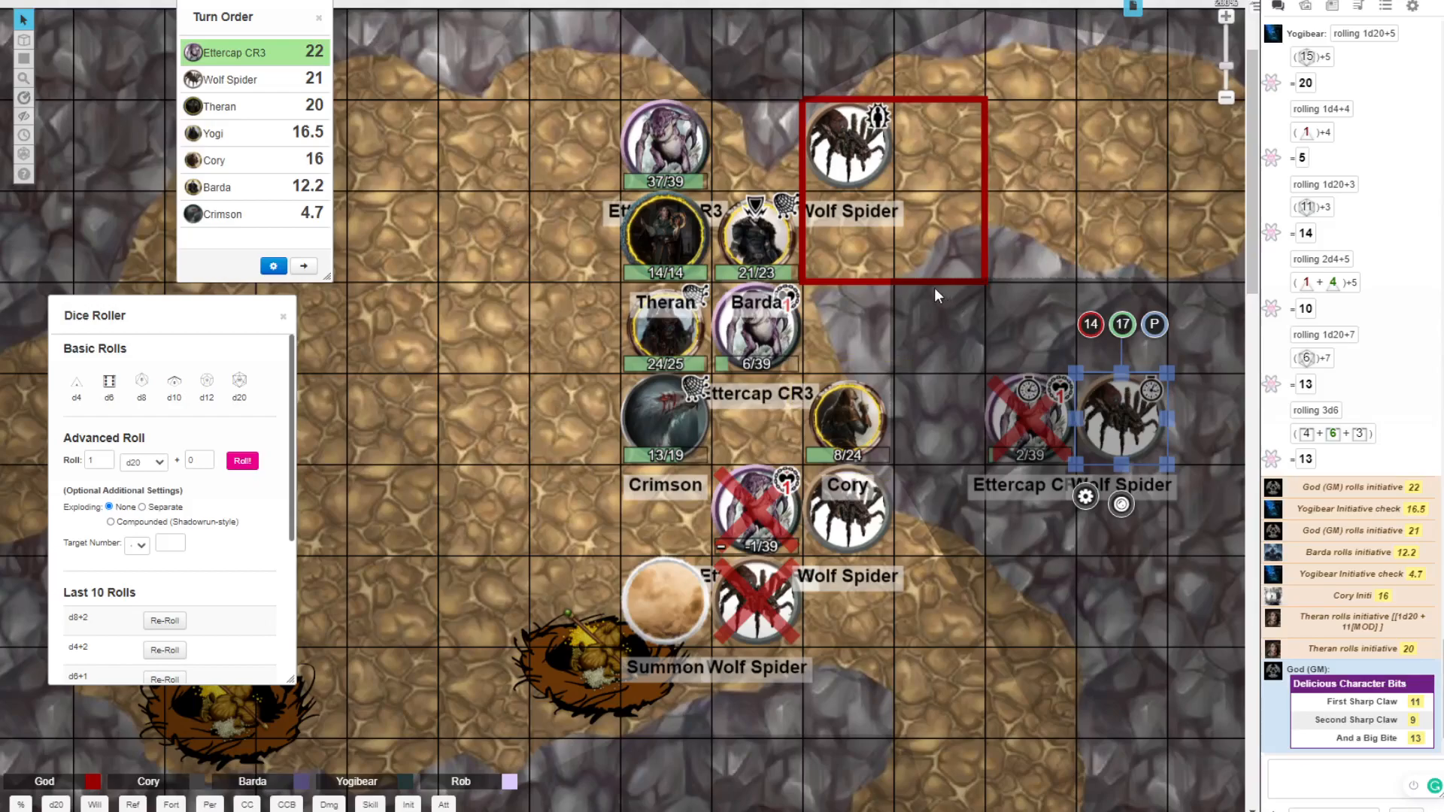
mouse_move(577, 429)
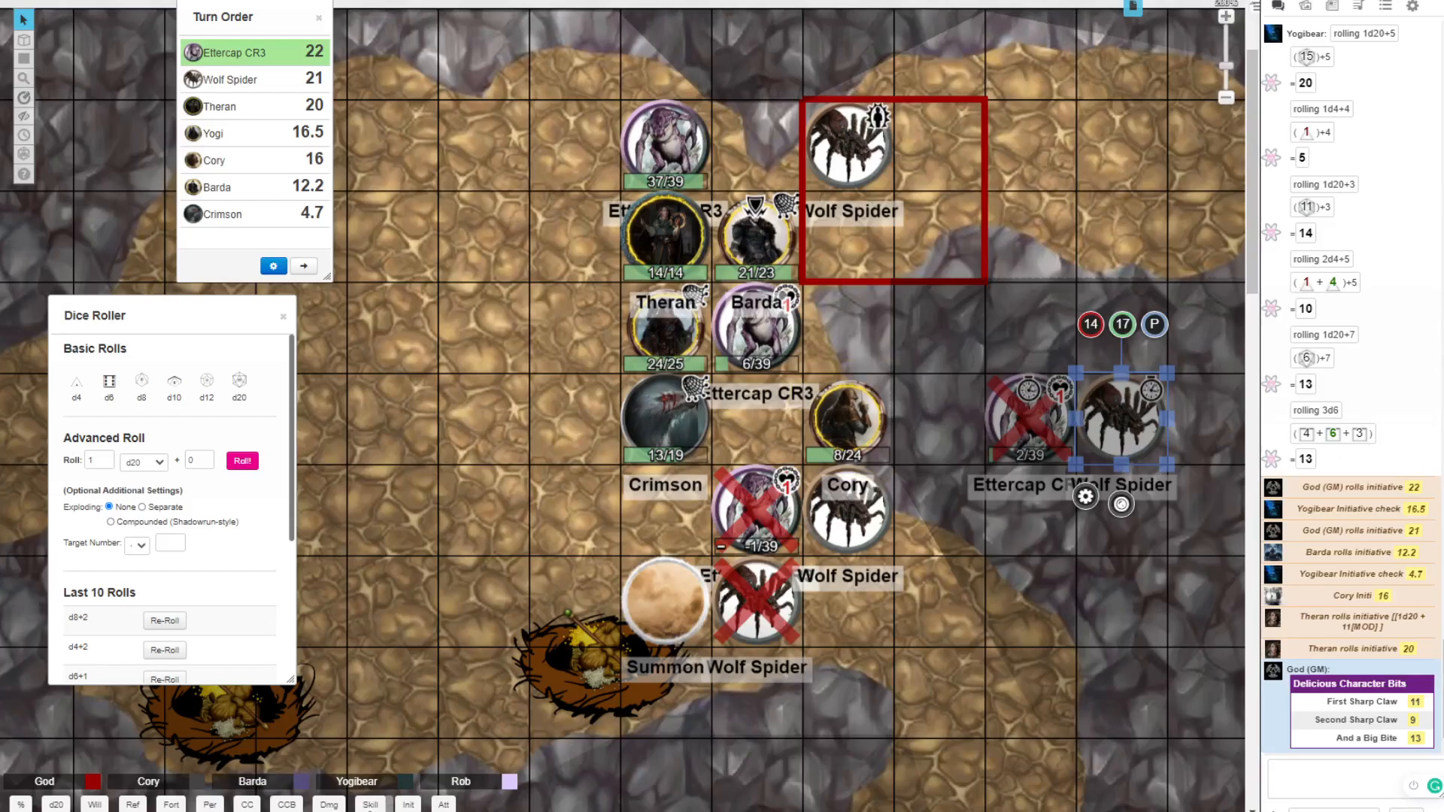
Step: Roll the ettercap's second attack set and the d4+2 and d8+2 damage totals of 5 and 7
click(286, 803)
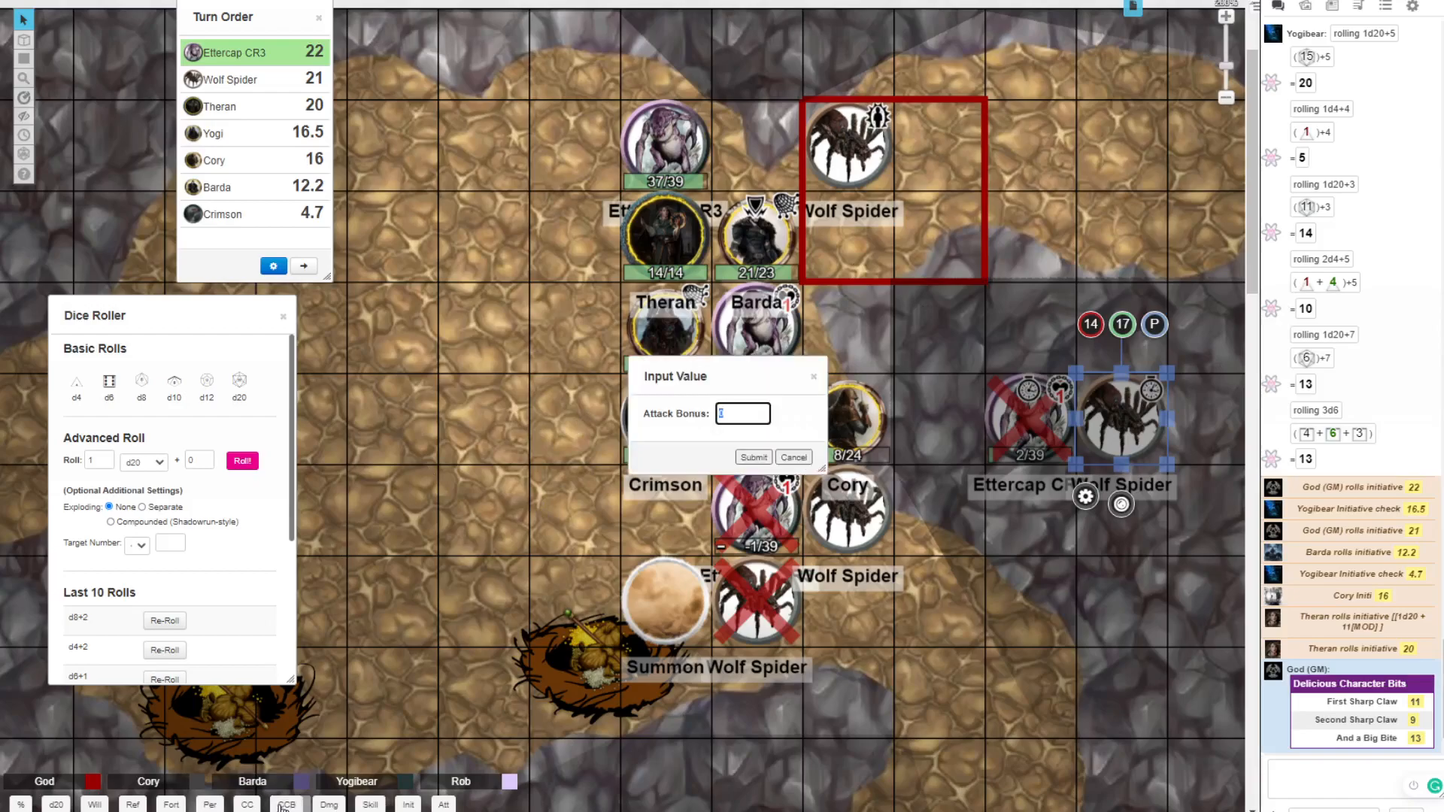
click(752, 457)
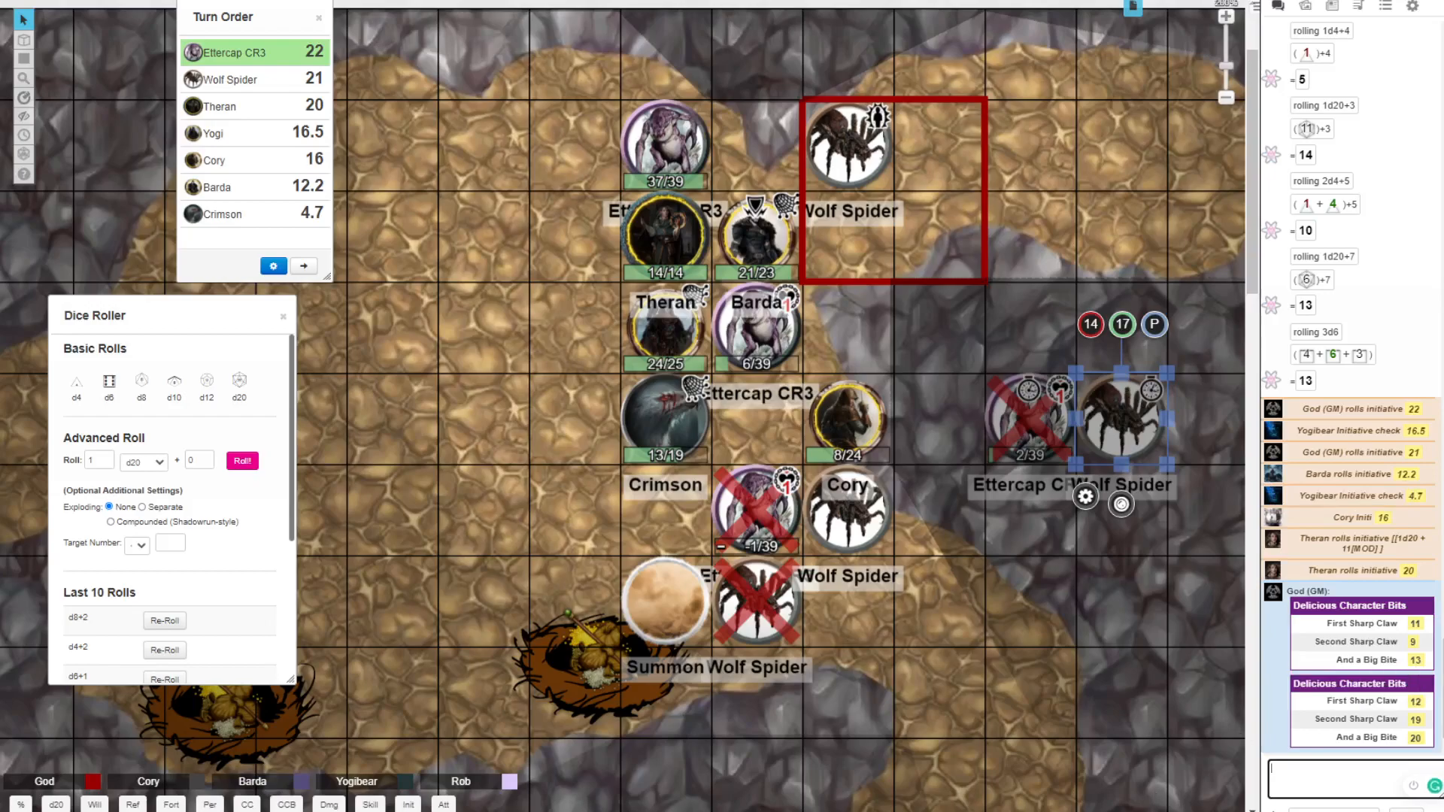
mouse_move(132, 674)
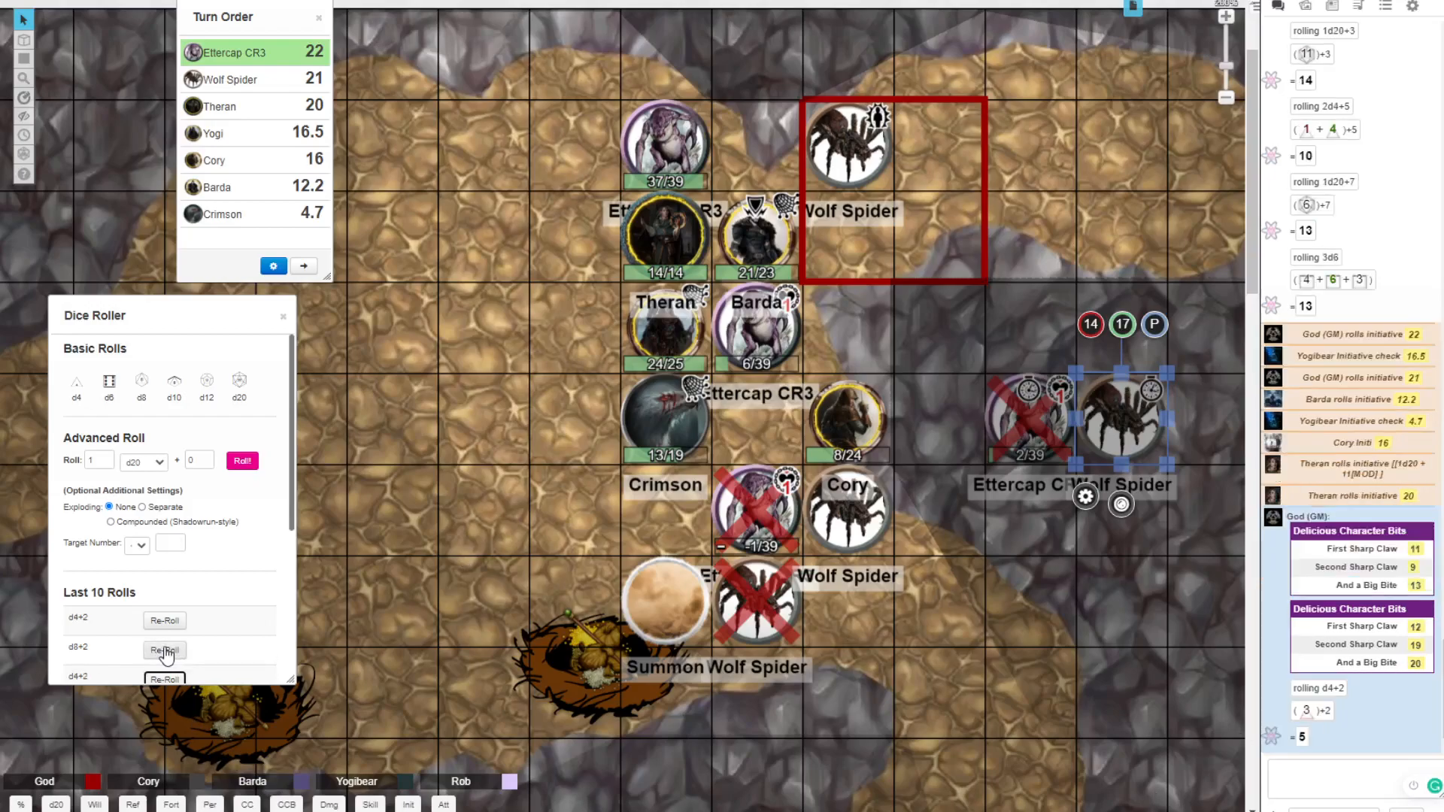
scroll(down, 3)
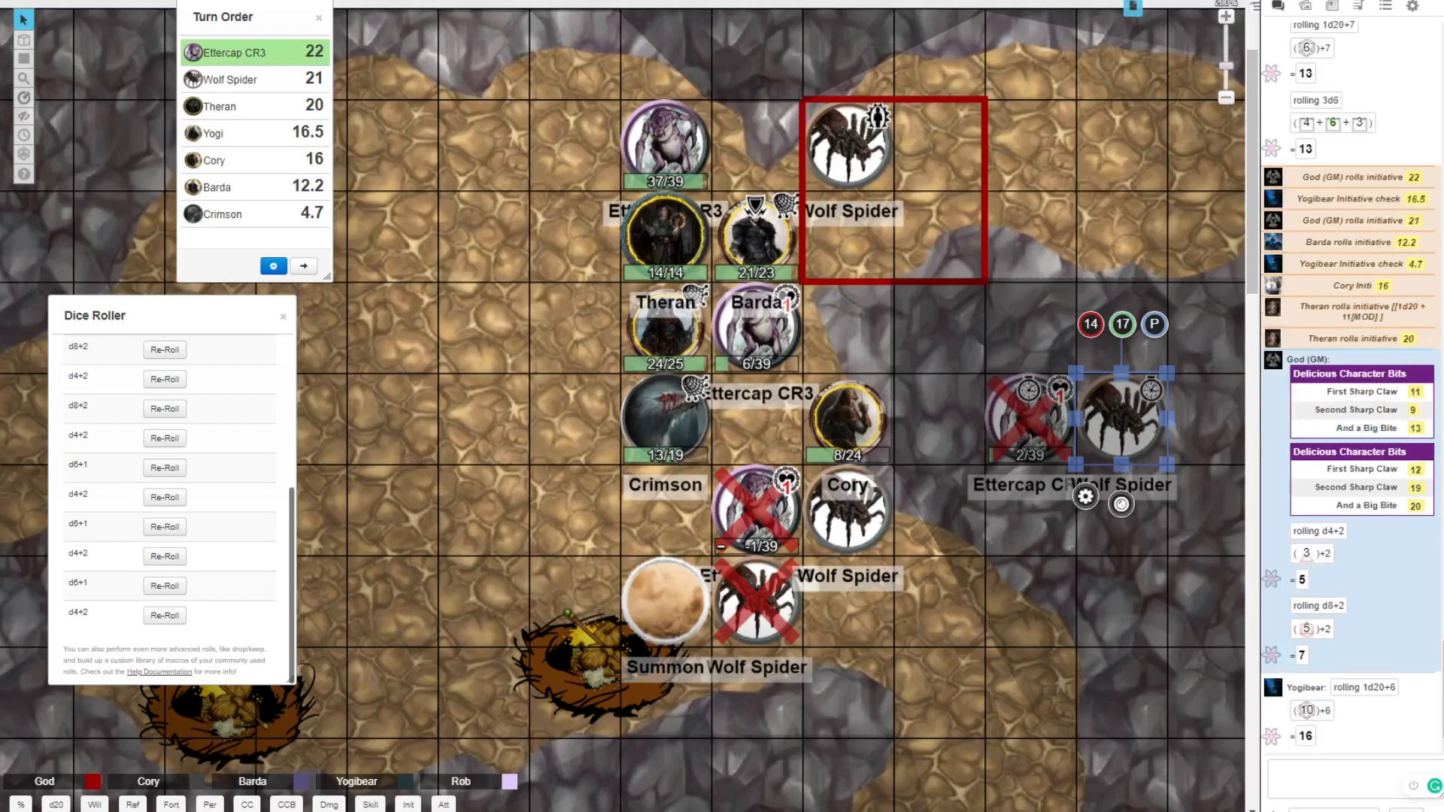
mouse_move(723, 260)
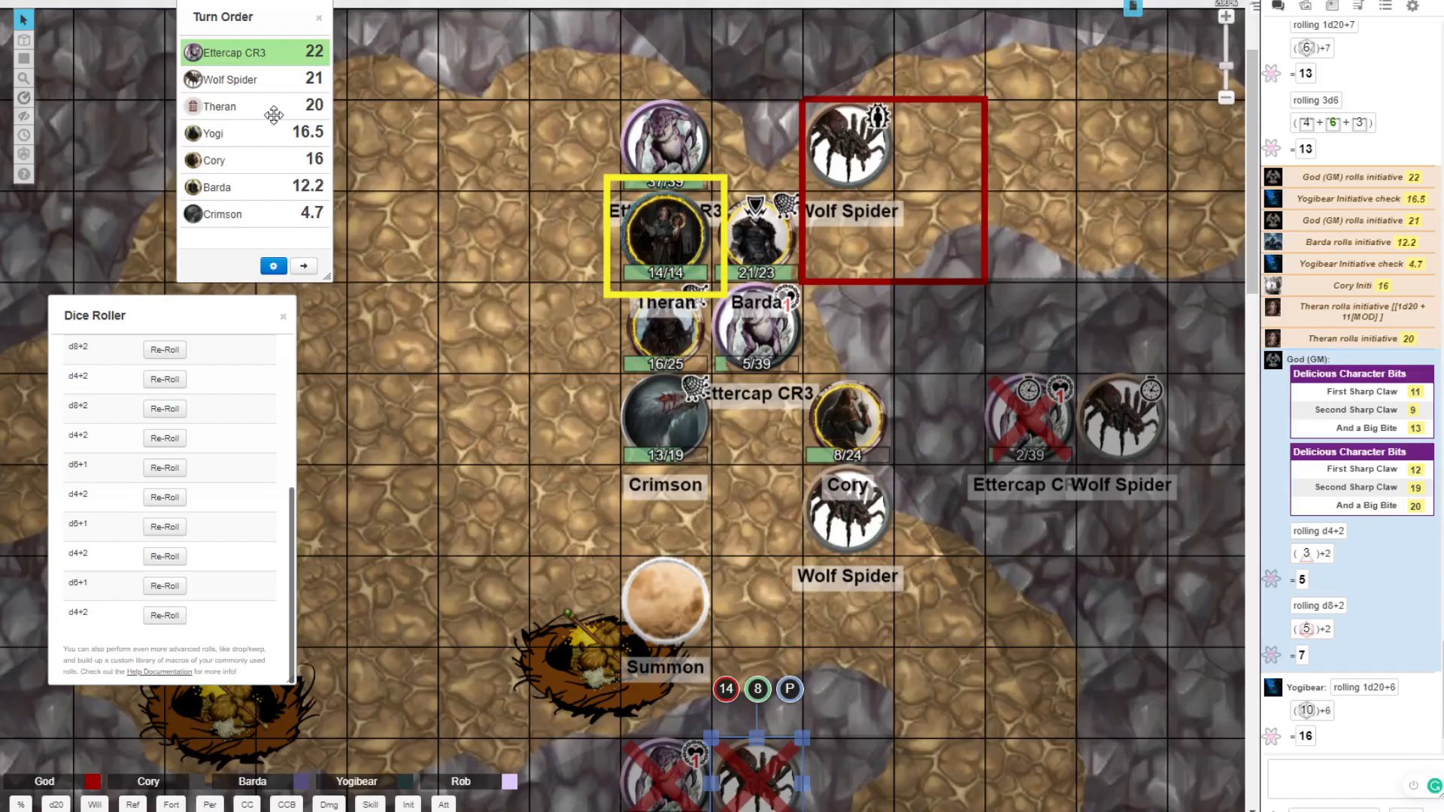
mouse_move(268, 113)
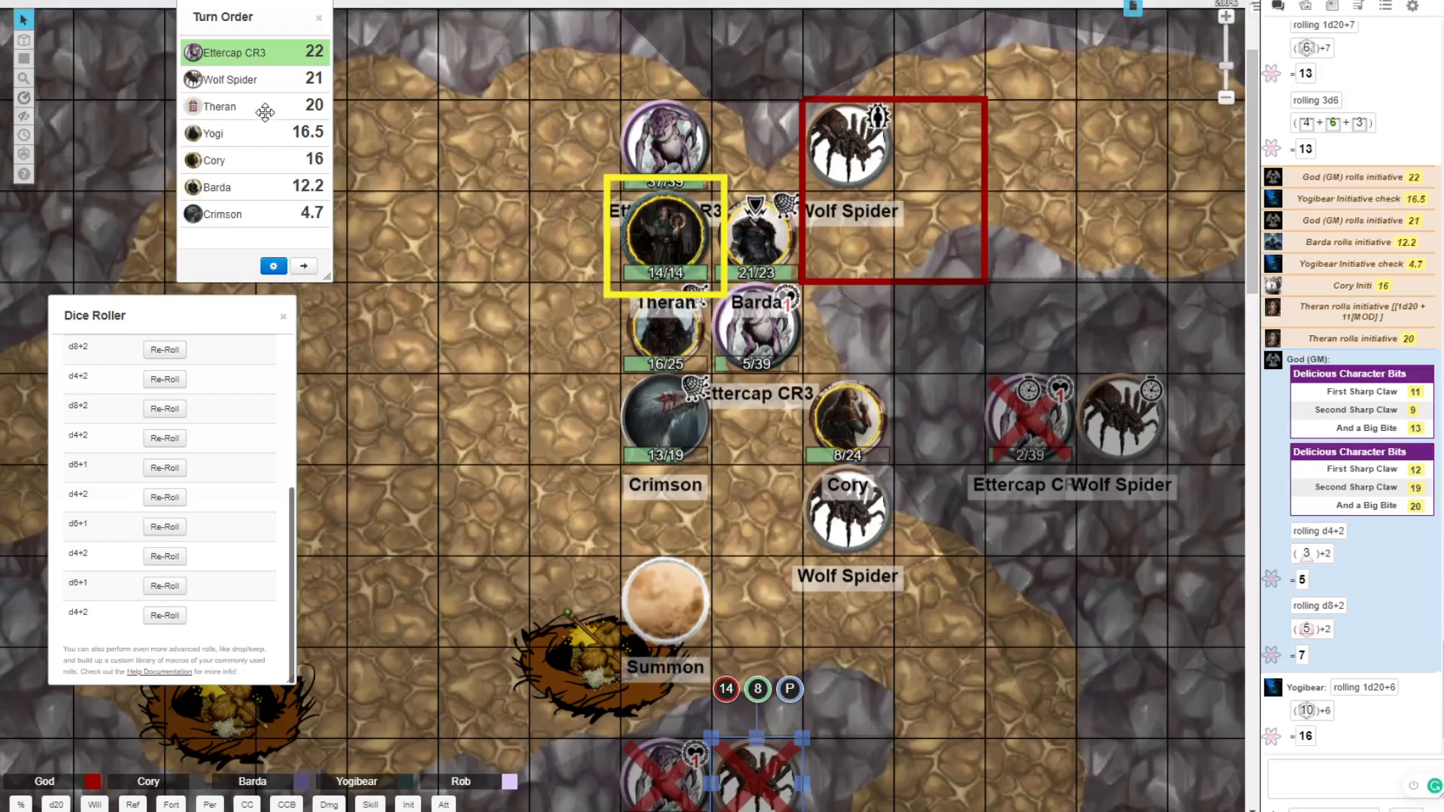
Step: Drop Theran to 16/25 and Barda to 5/39, shift the front-line tokens, and log Theran's 14 and 7
click(474, 414)
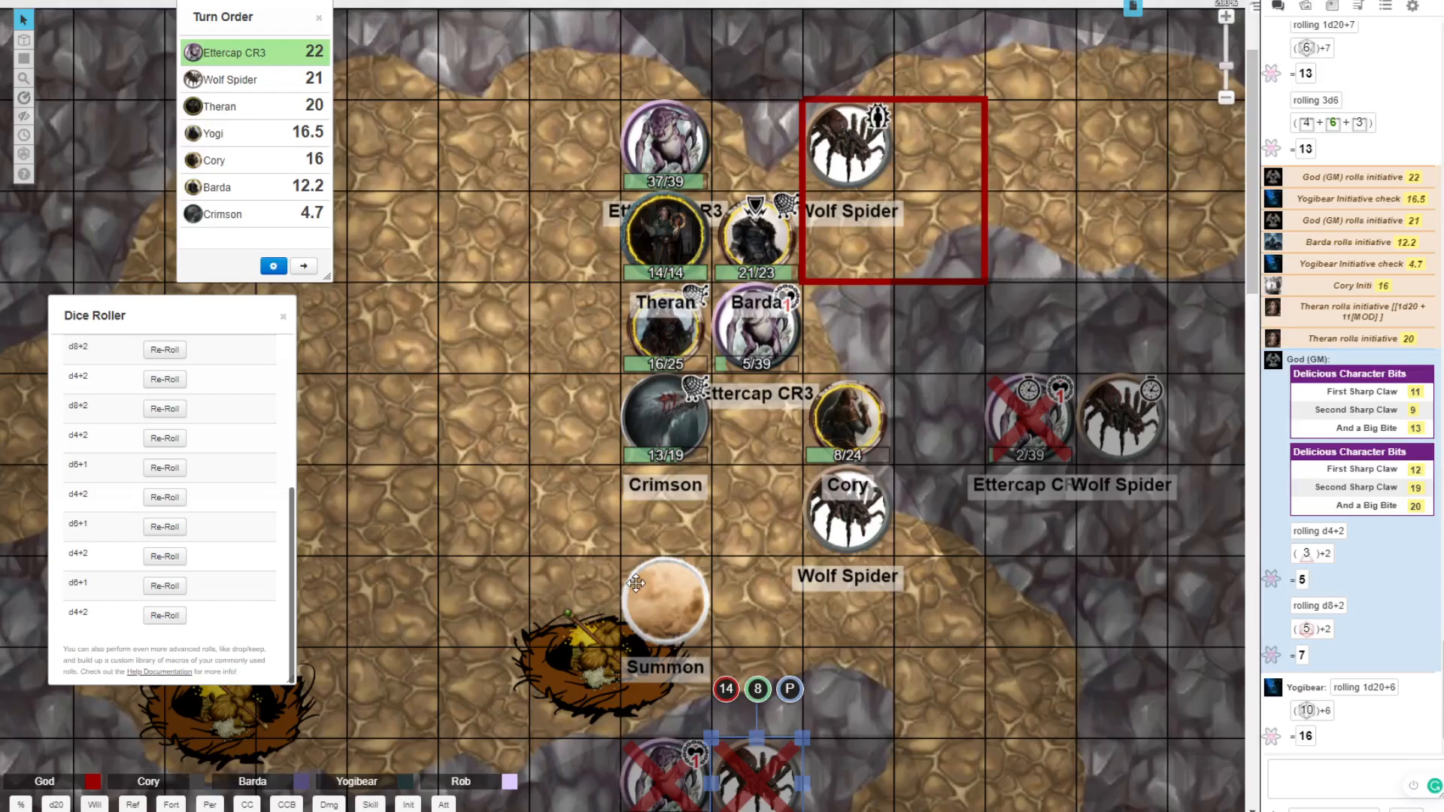
mouse_move(663, 606)
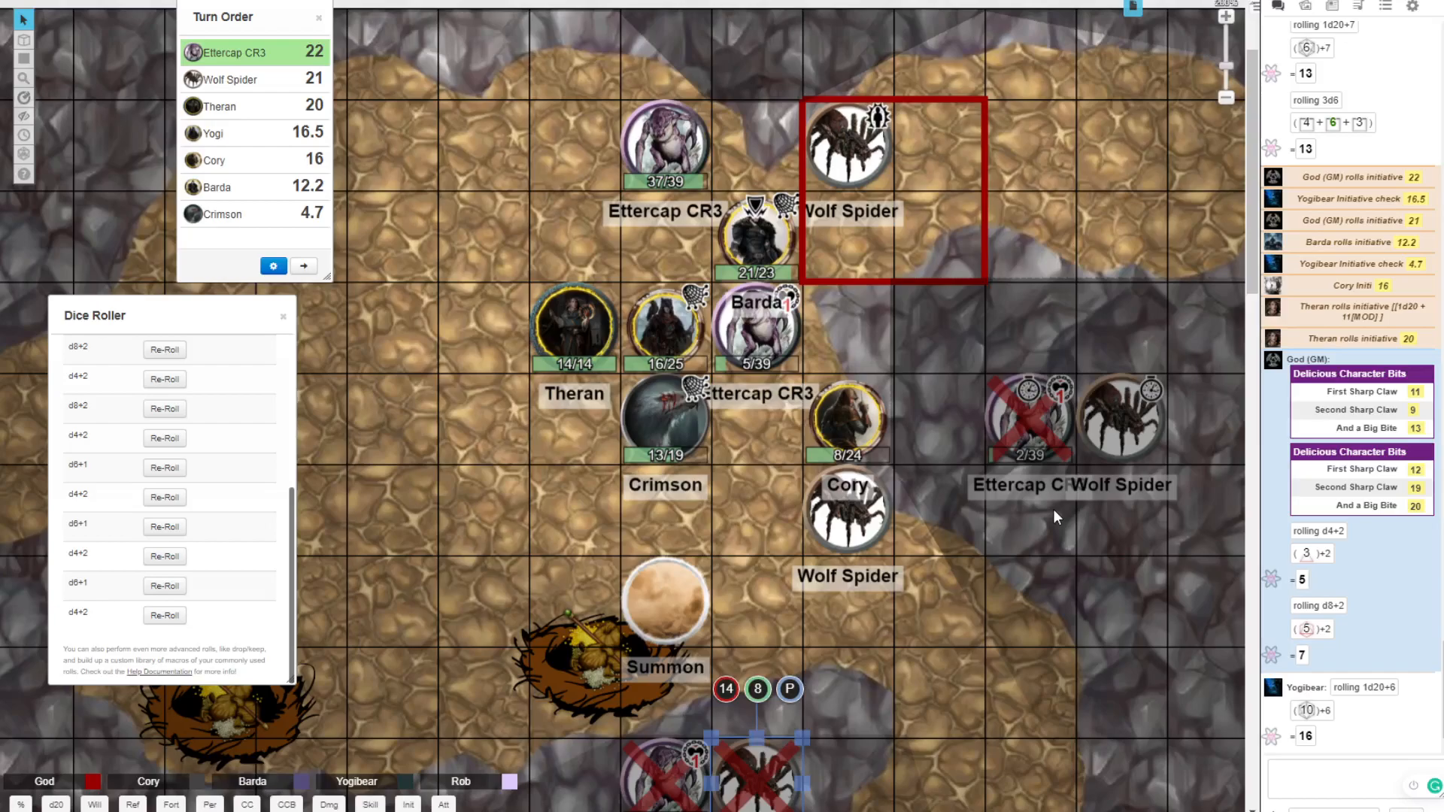
scroll(down, 3)
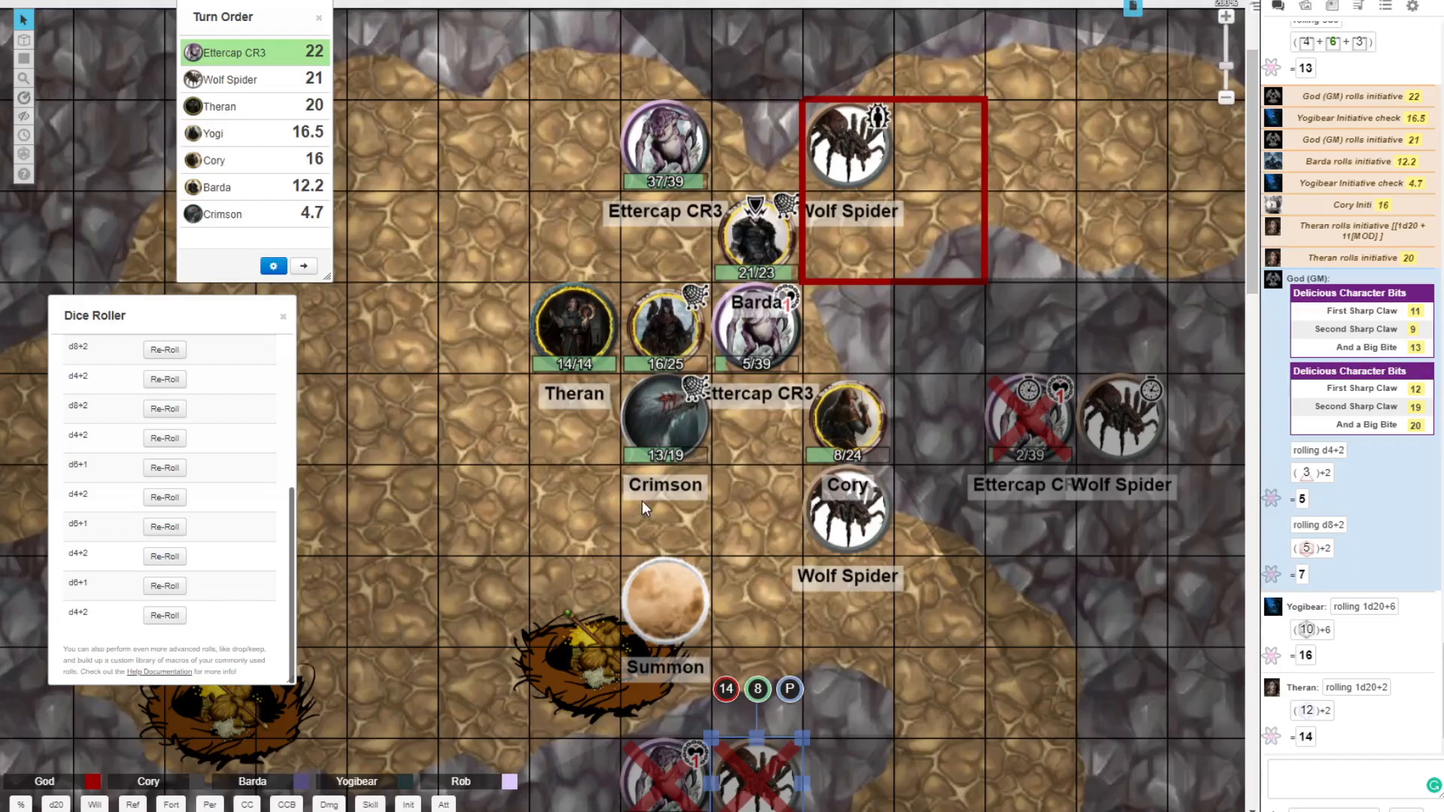
mouse_move(387, 620)
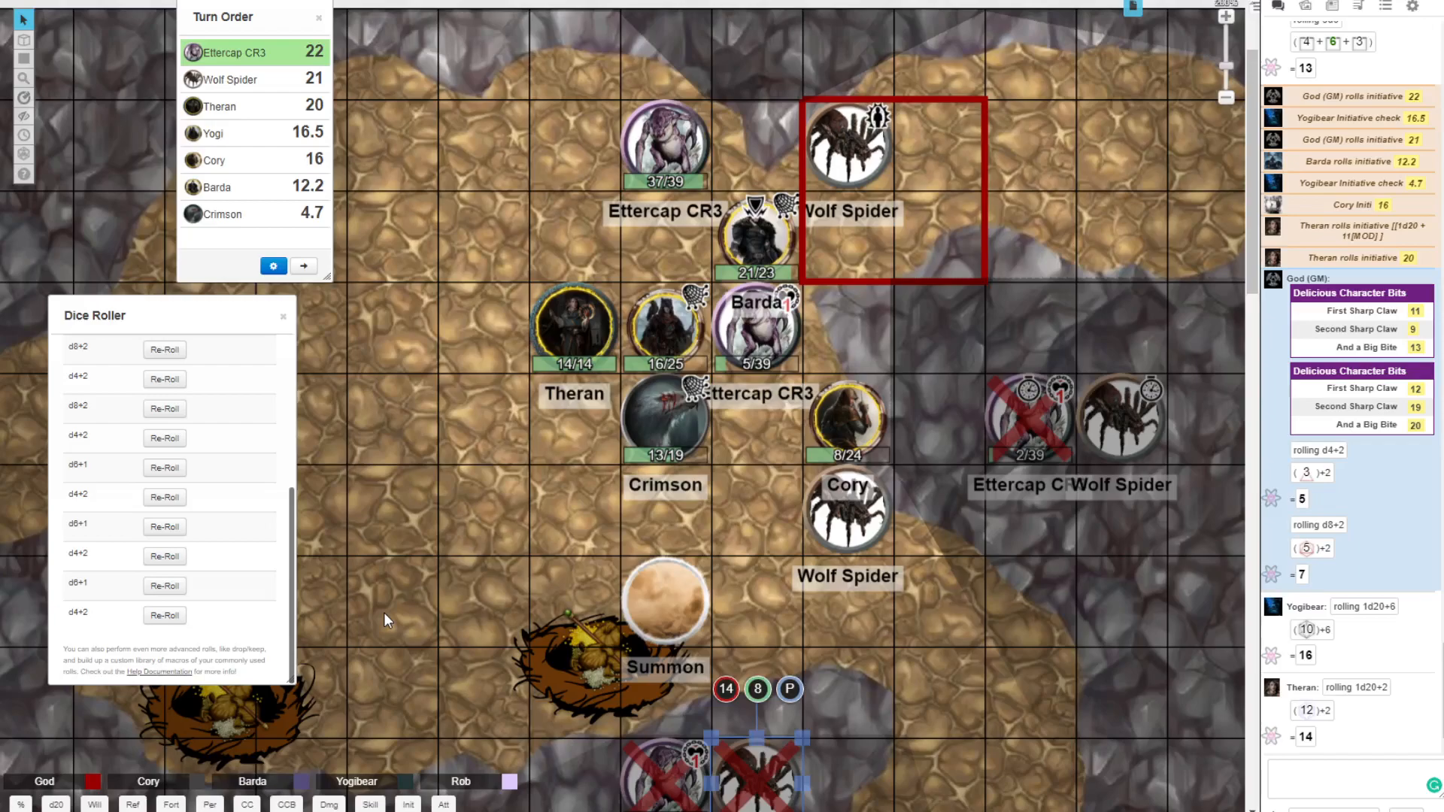
mouse_move(248, 803)
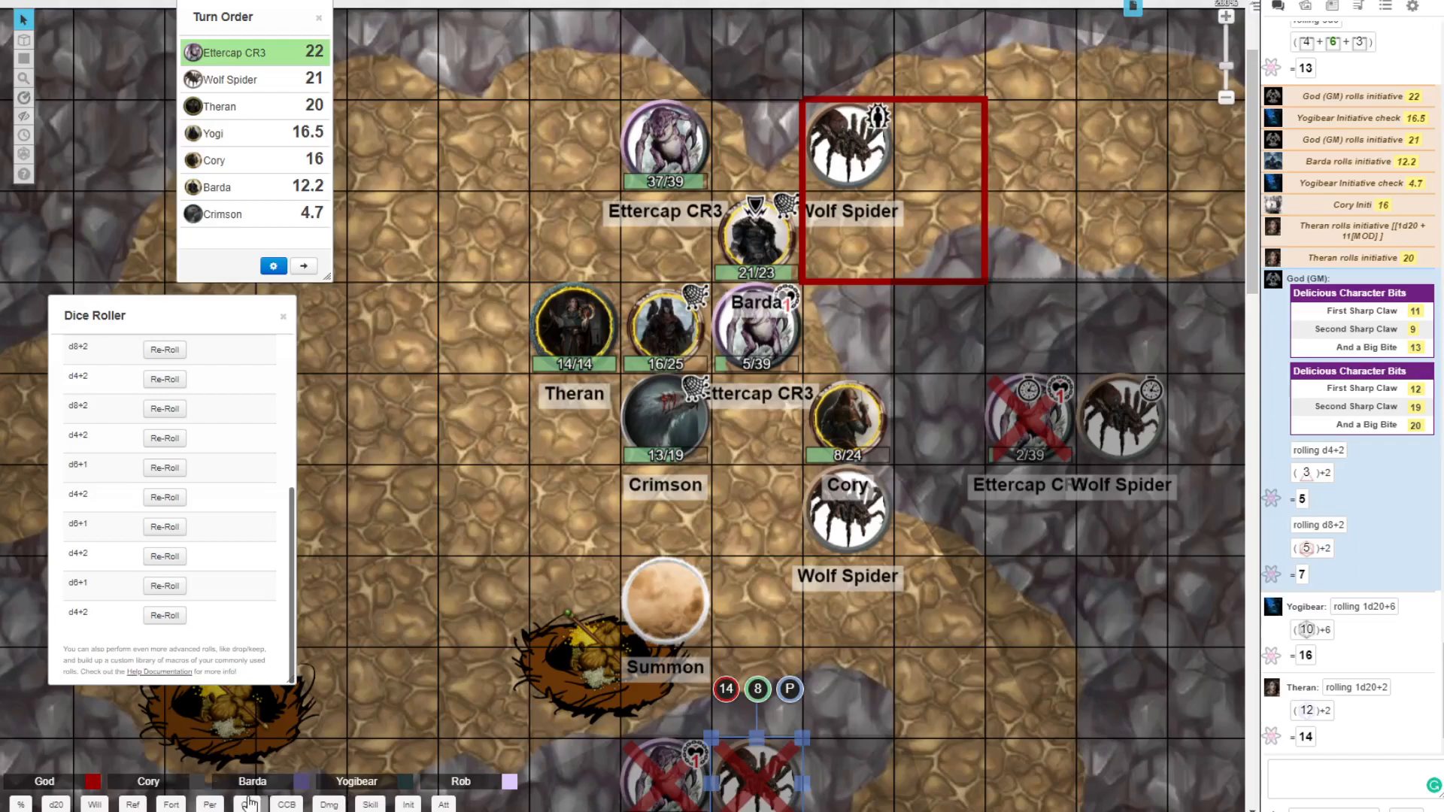
scroll(down, 3)
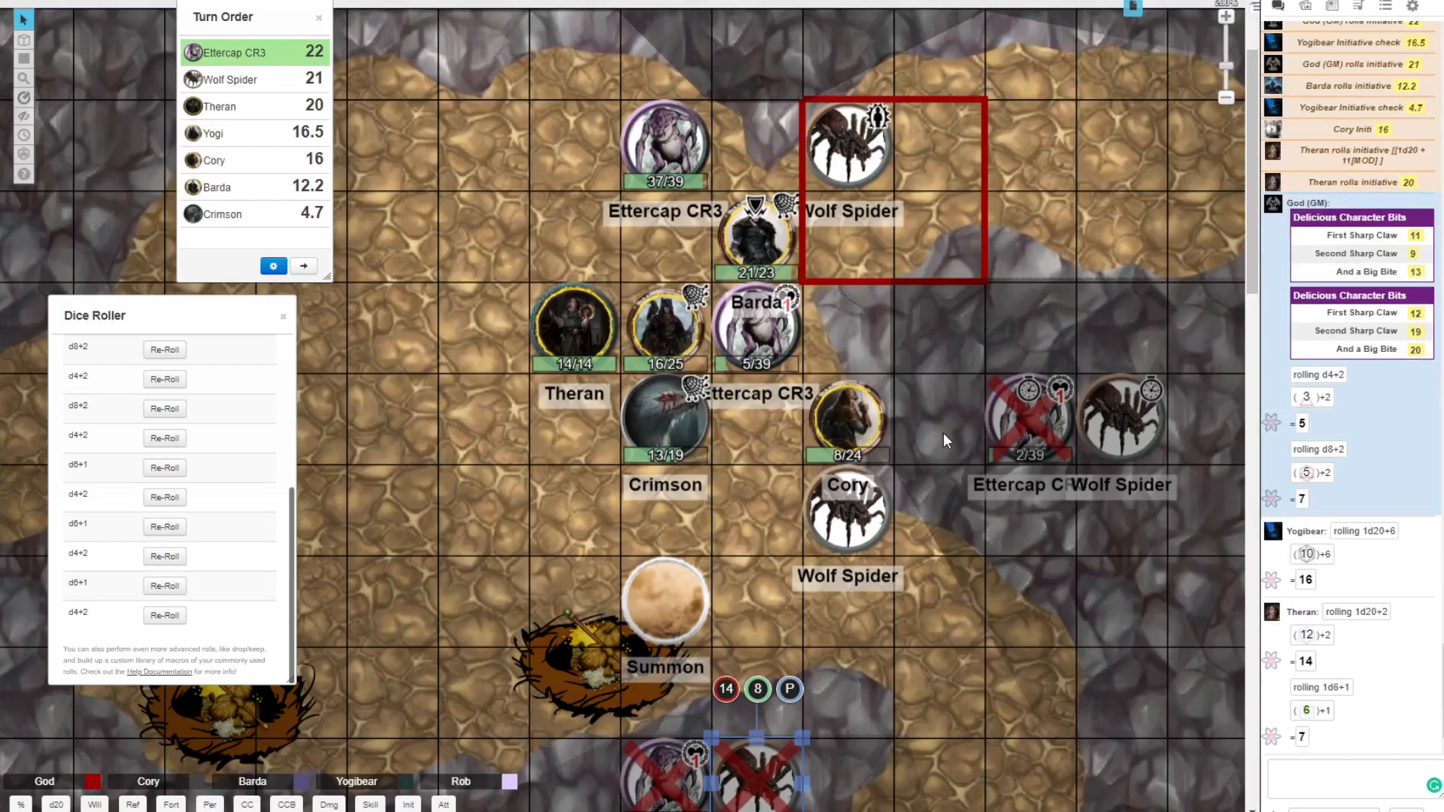
mouse_move(683, 161)
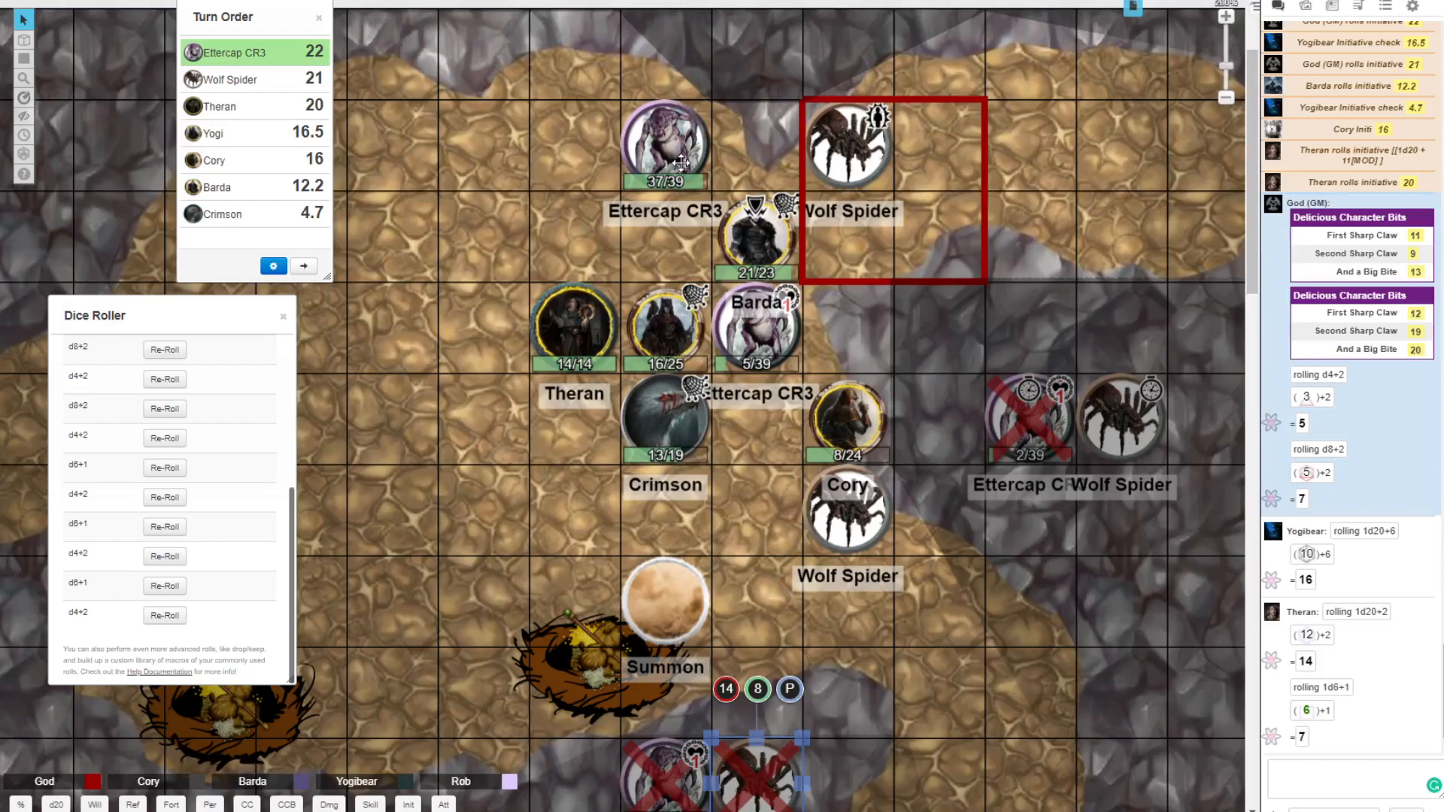
mouse_move(814, 172)
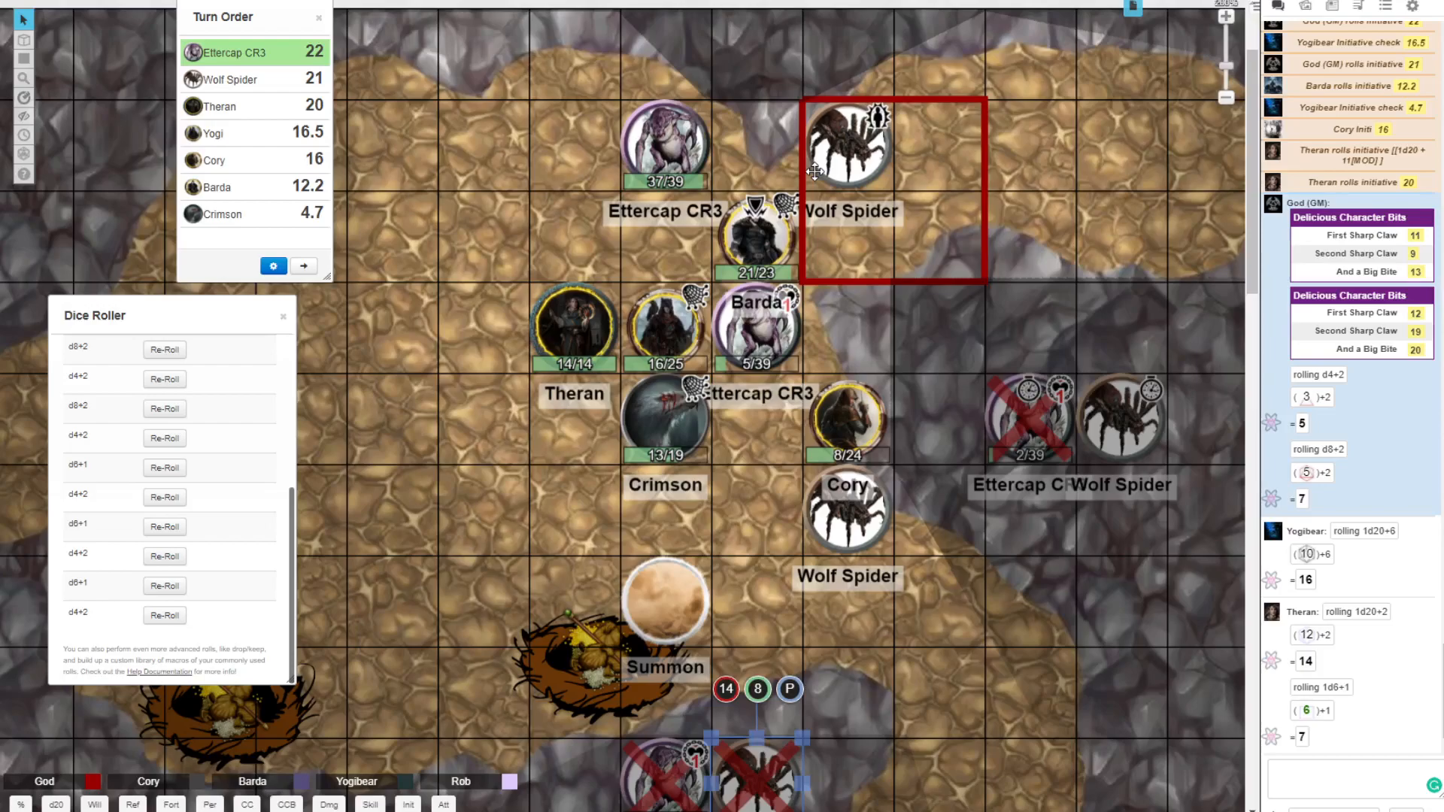
mouse_move(746, 239)
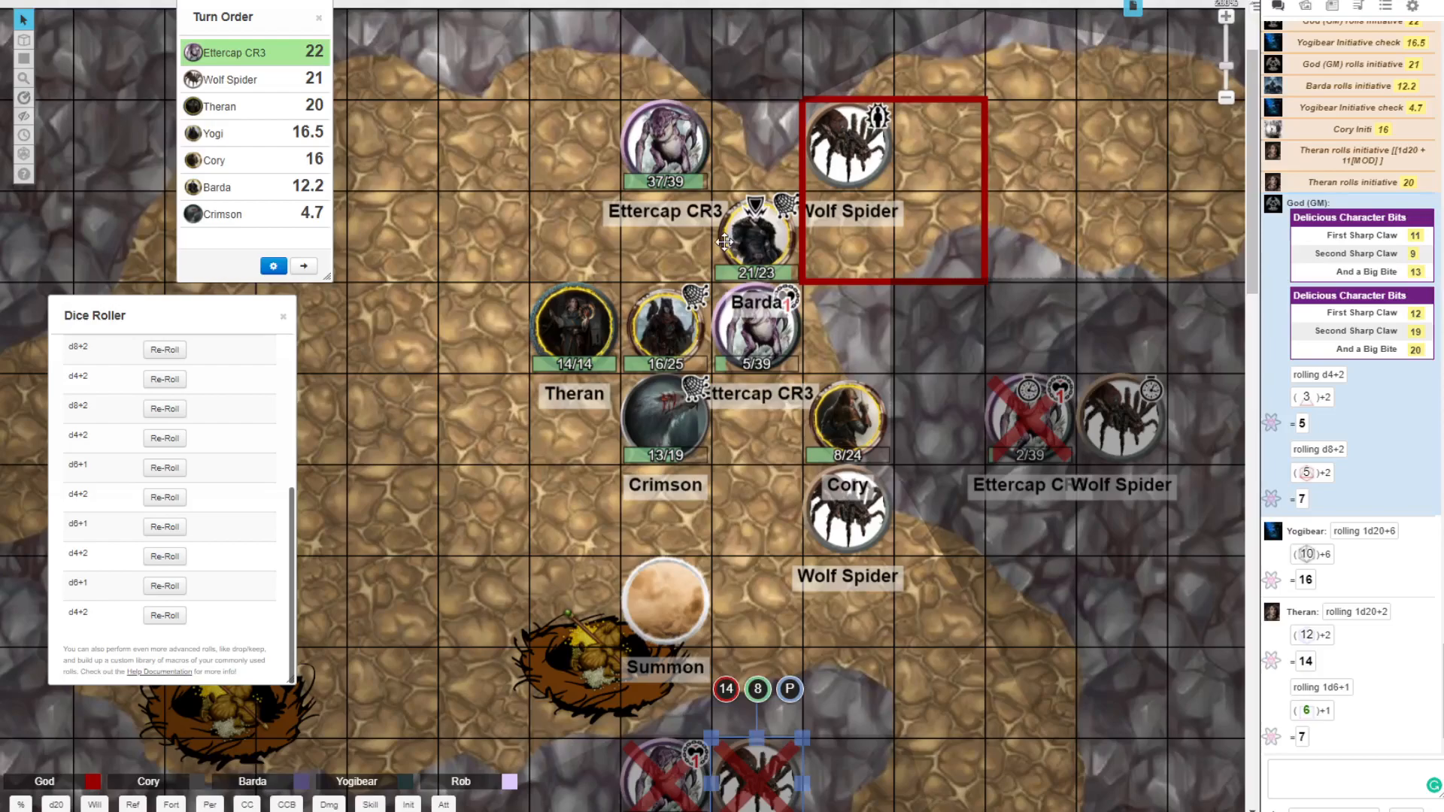
Step: Reposition Barda, the Summon and the crossed-out Ettercap CR3, then log Yogibear's 11 and 8
click(573, 327)
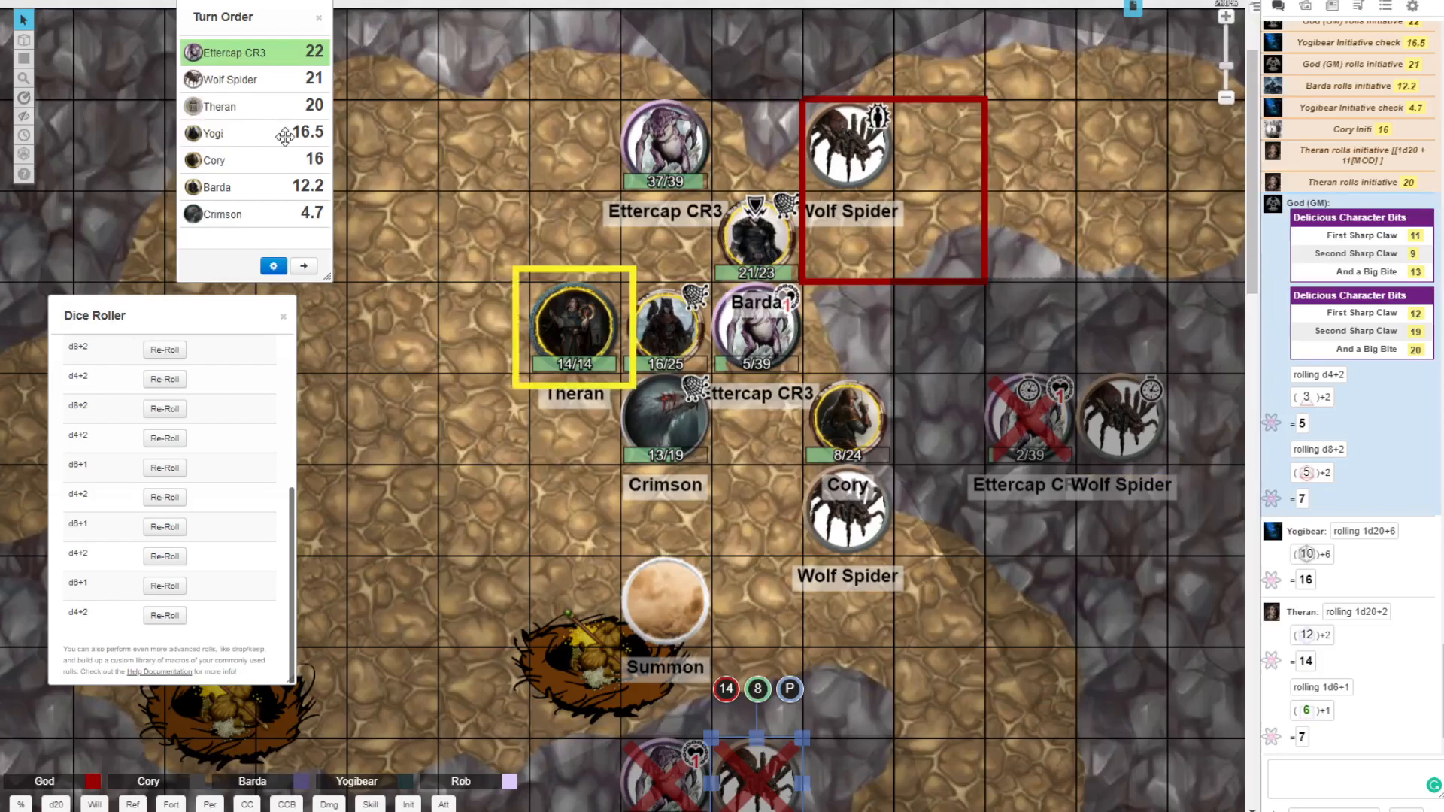
click(663, 330)
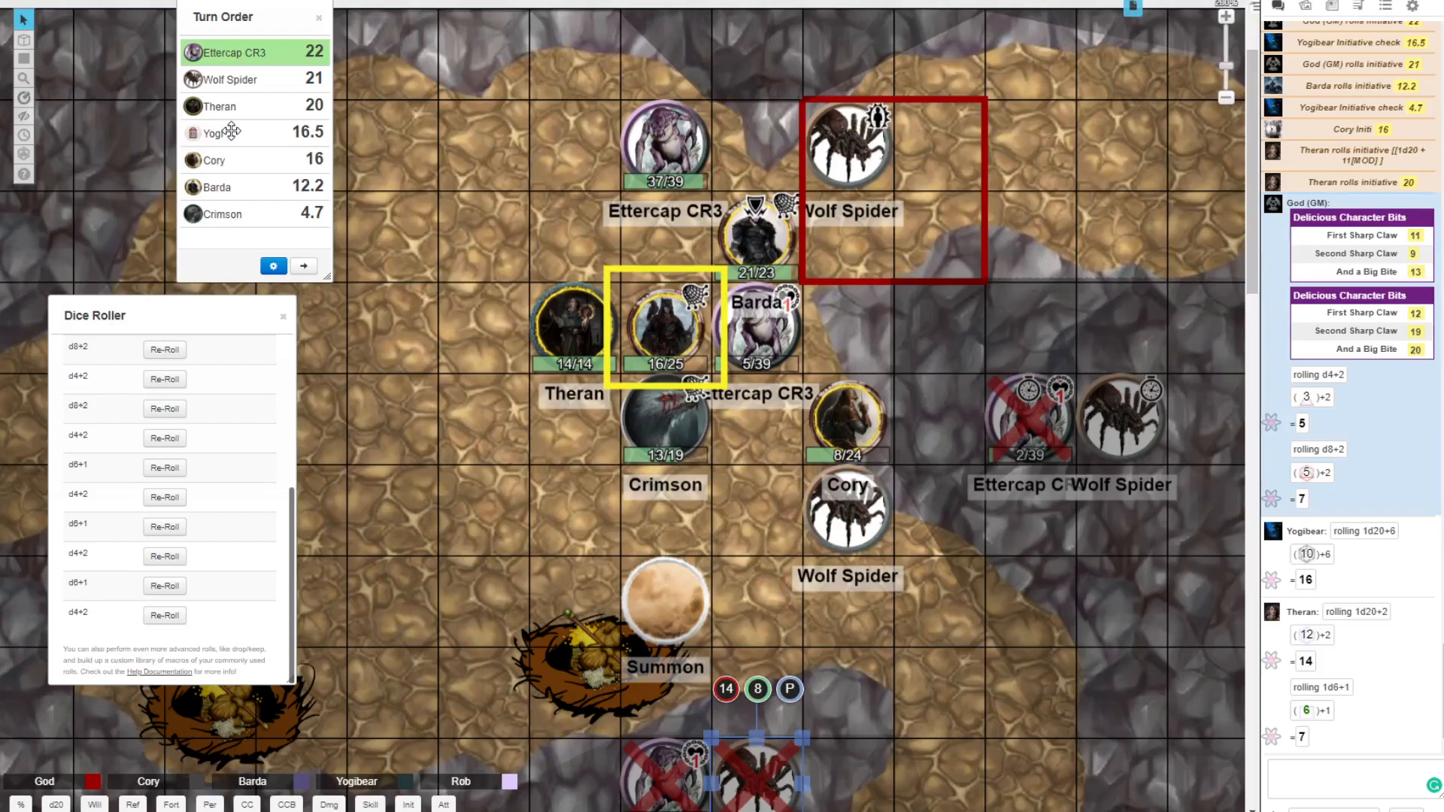
click(78, 255)
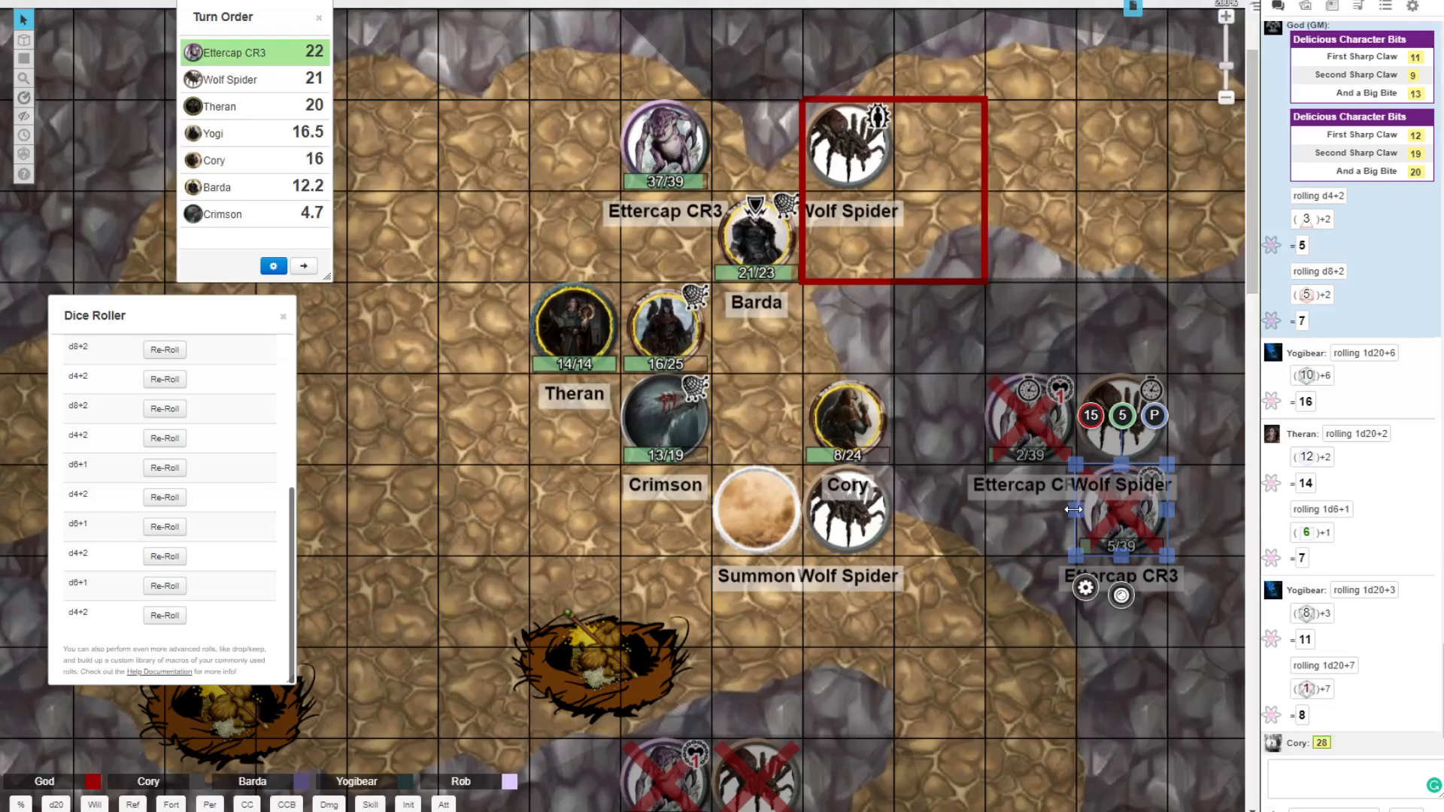
Step: Cross out the wolf spider beside Cory as dead after Cory's rolls of 28 and 21
scroll(down, 3)
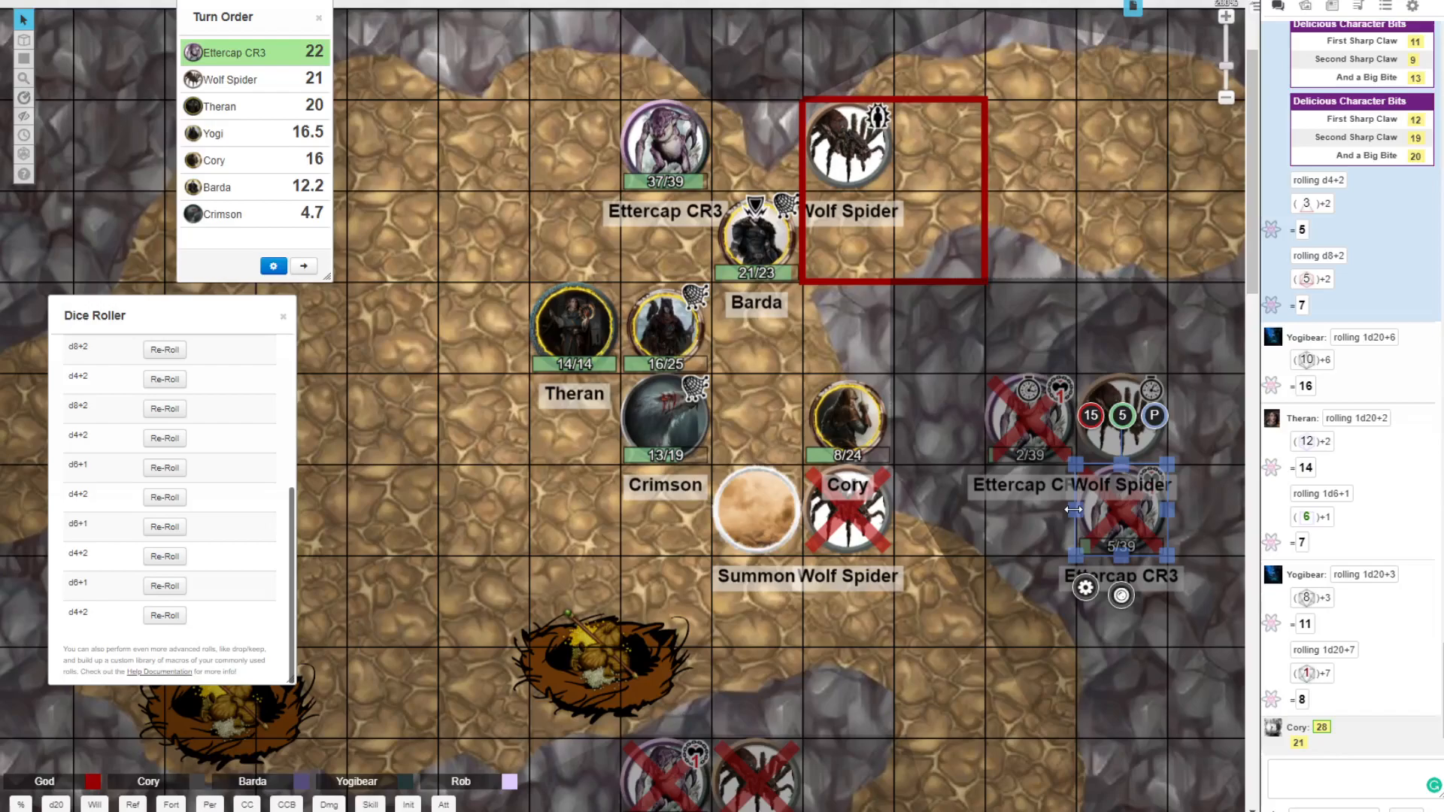
scroll(up, 3)
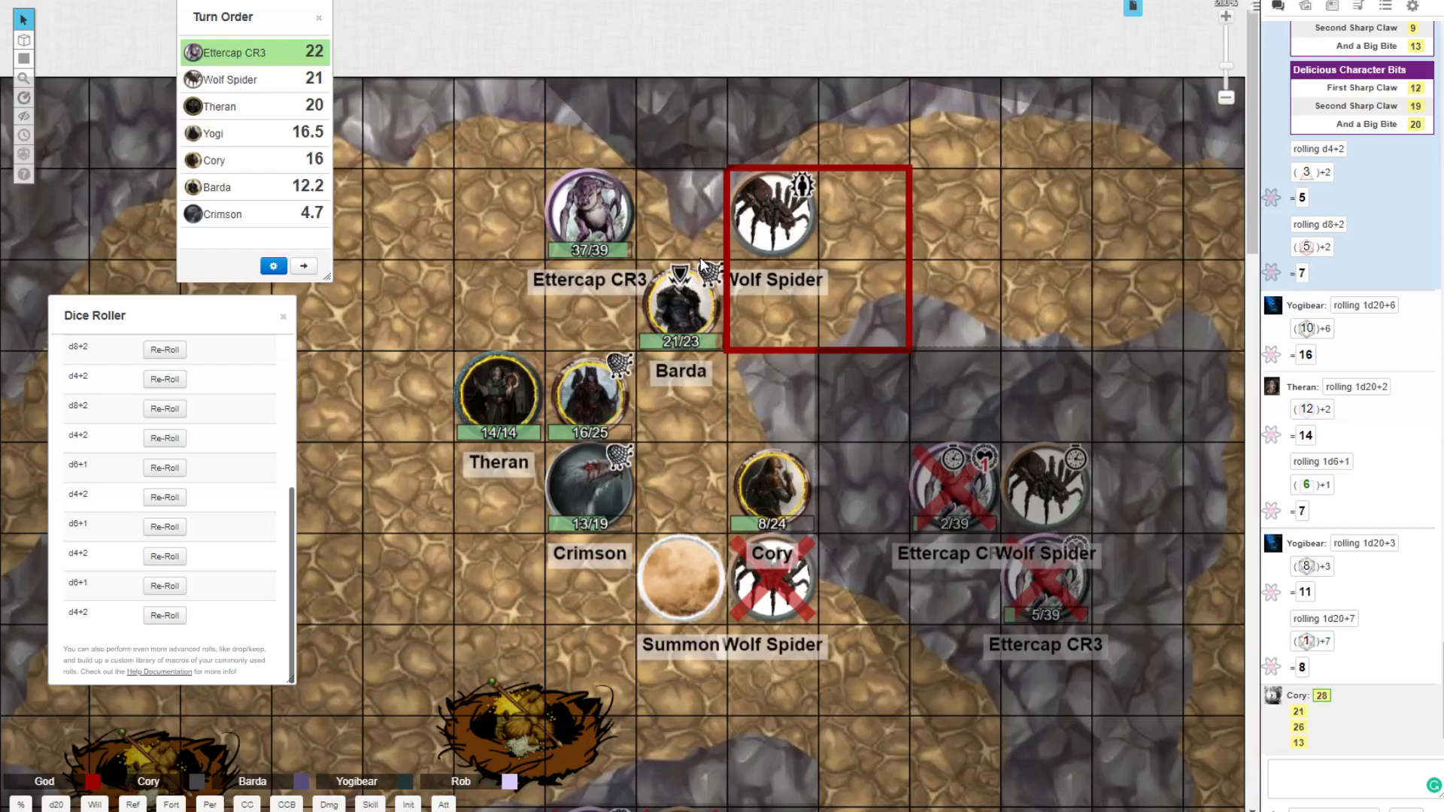
click(801, 214)
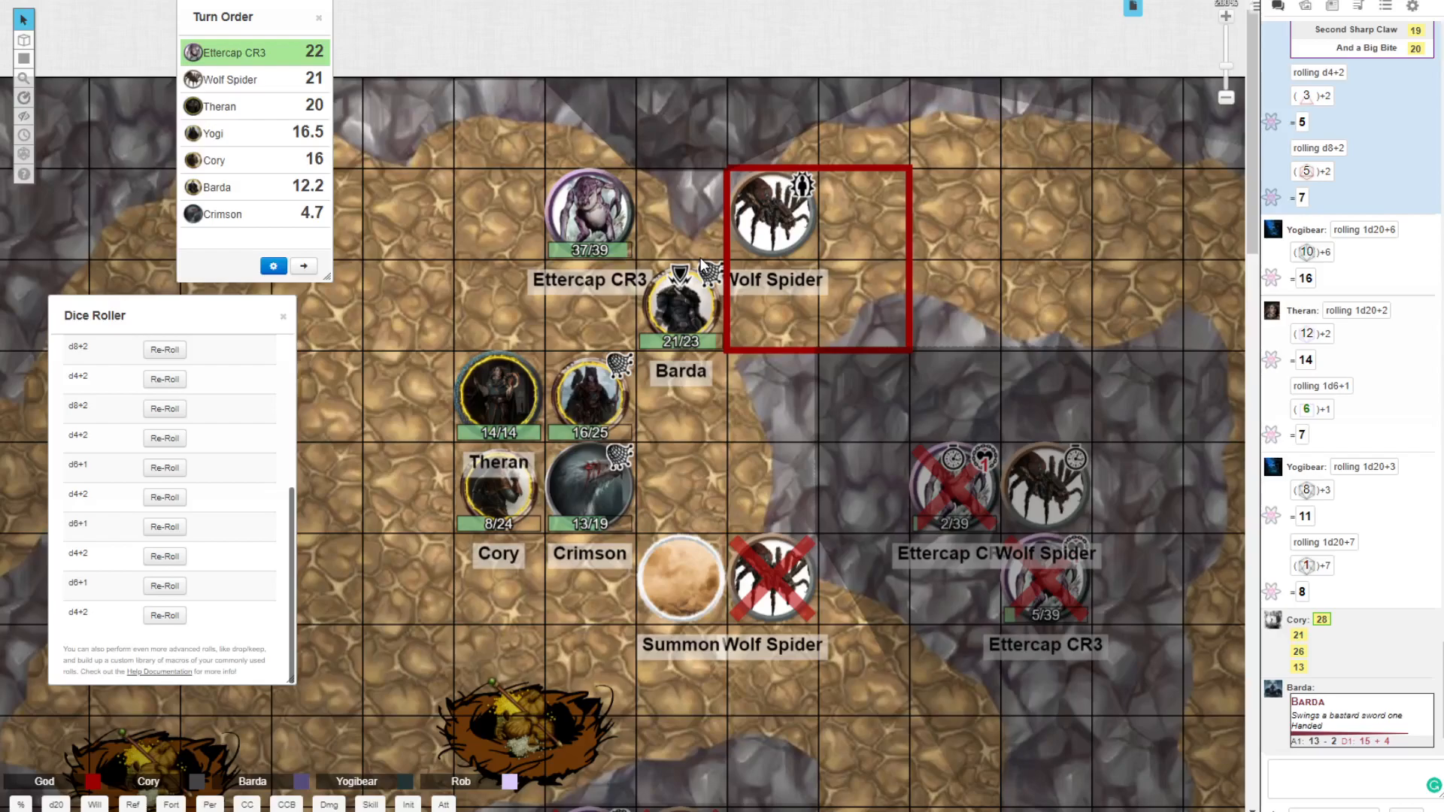
mouse_move(124, 310)
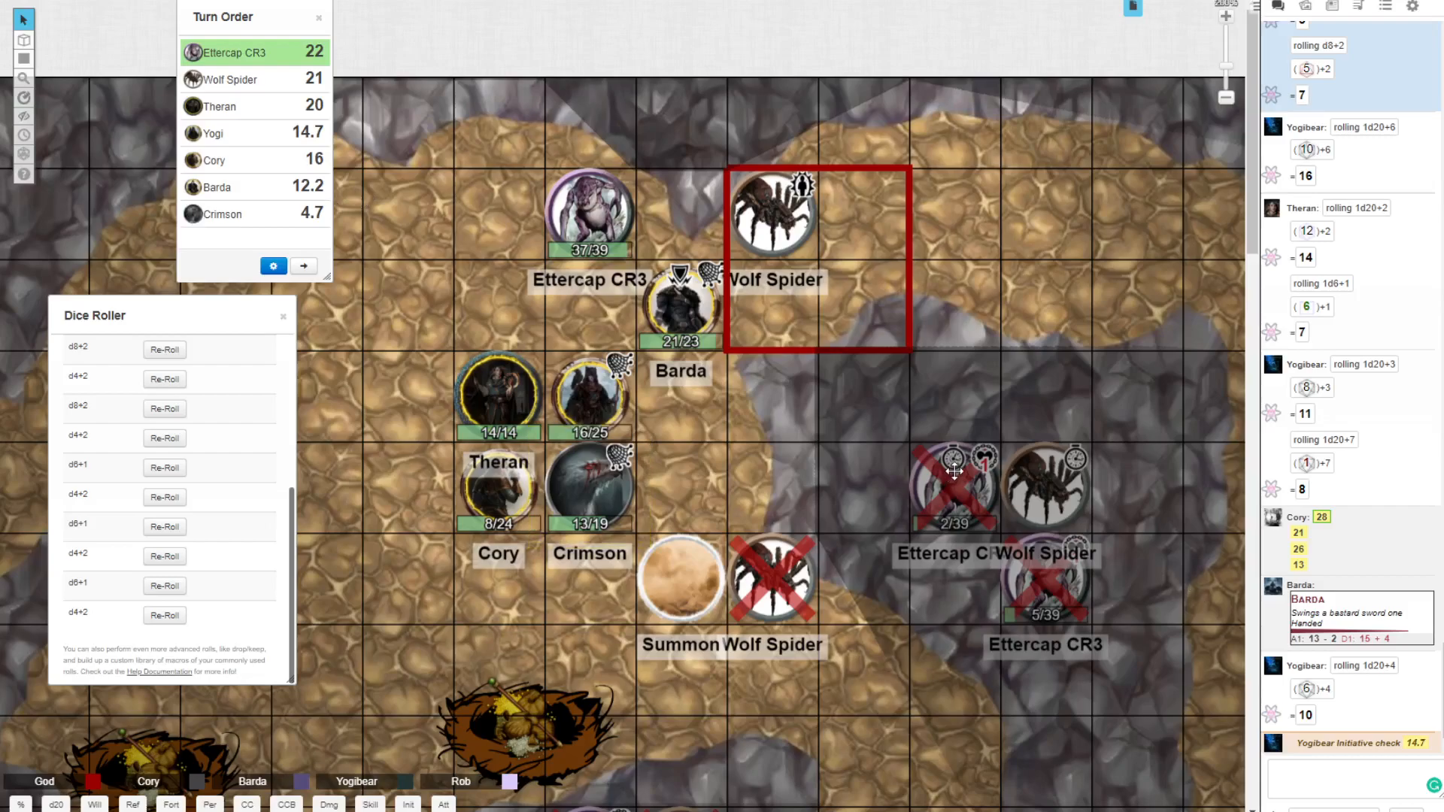
Step: Roll fresh initiative for the Ettercap and Wolf Spider and sort the order with Theran 29 first
click(955, 471)
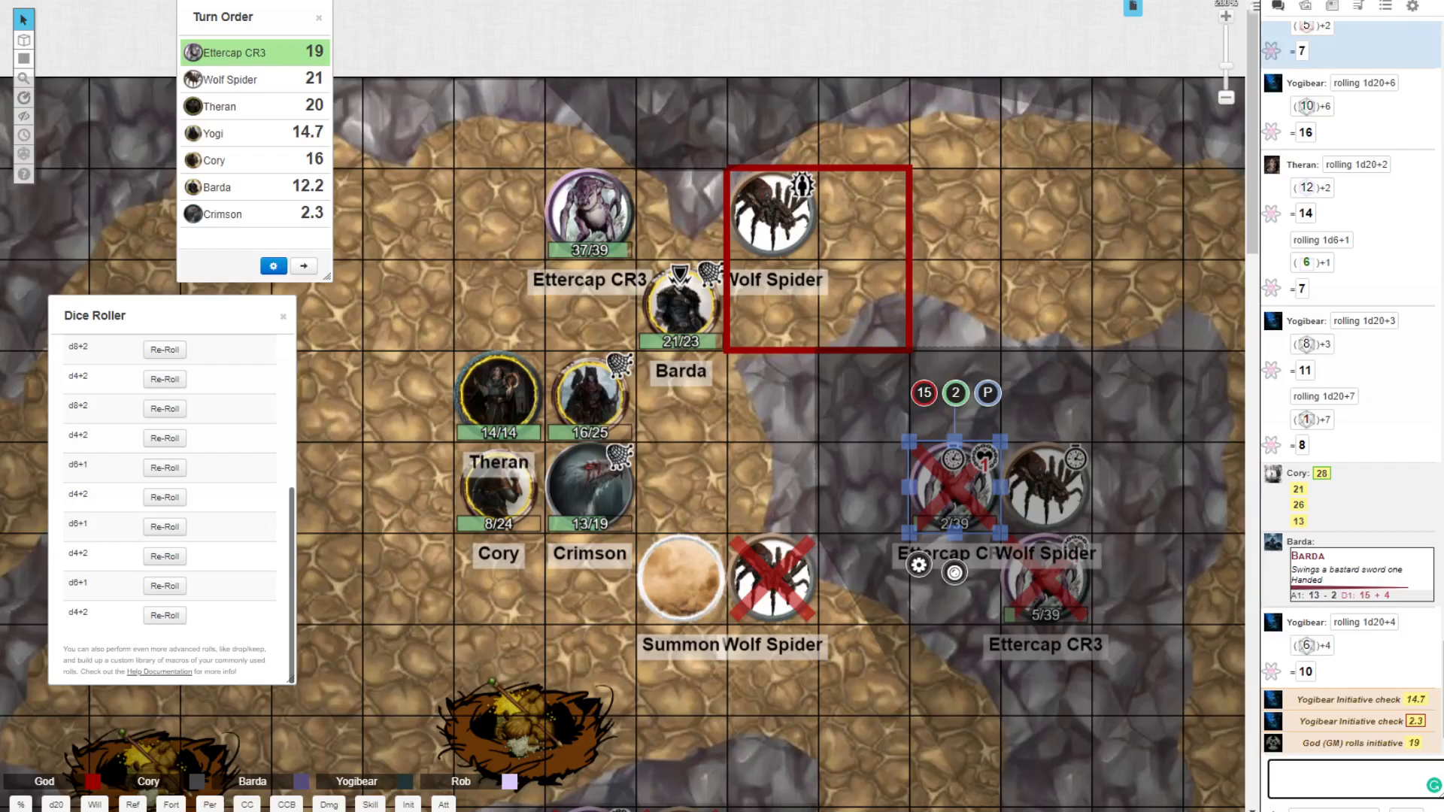
click(1044, 486)
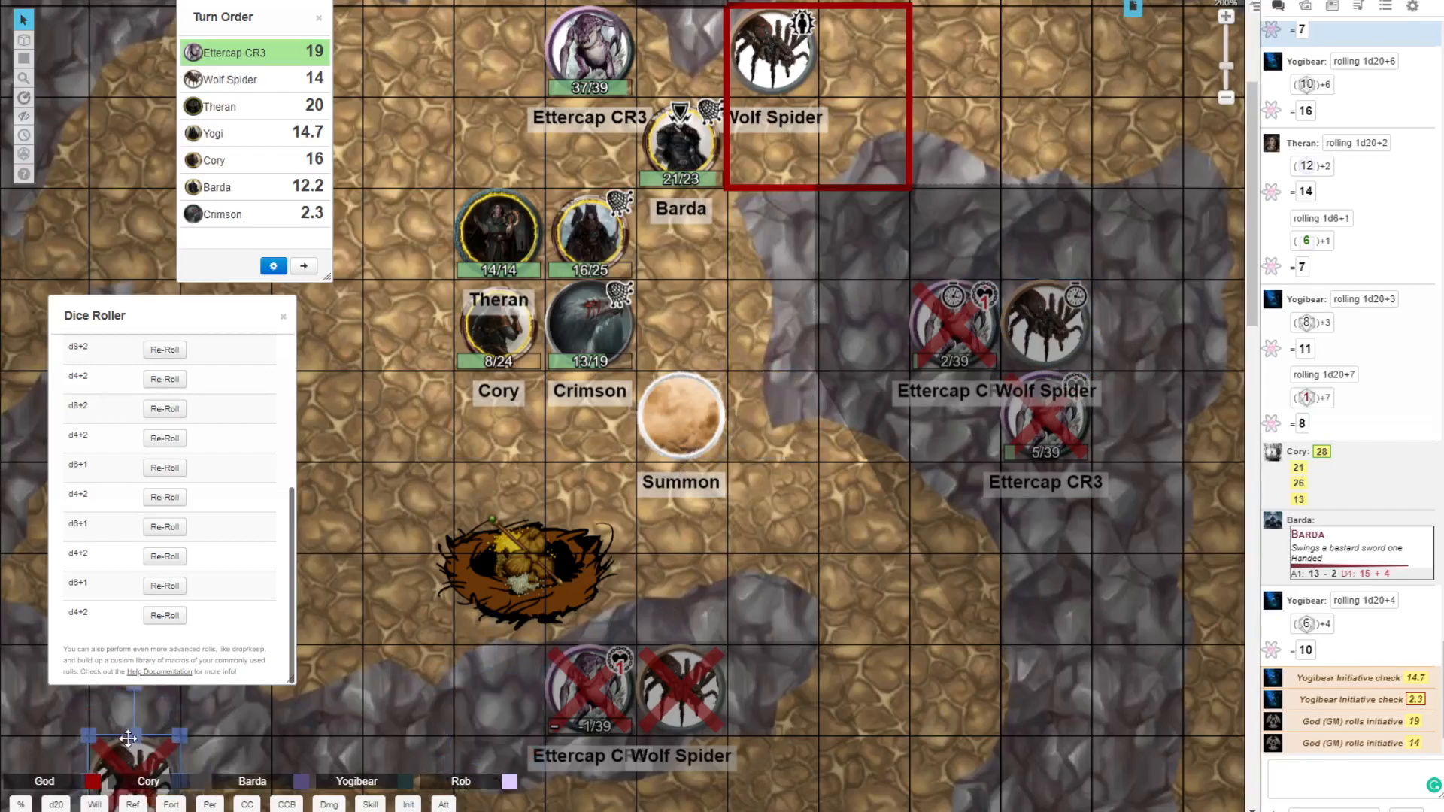
scroll(down, 3)
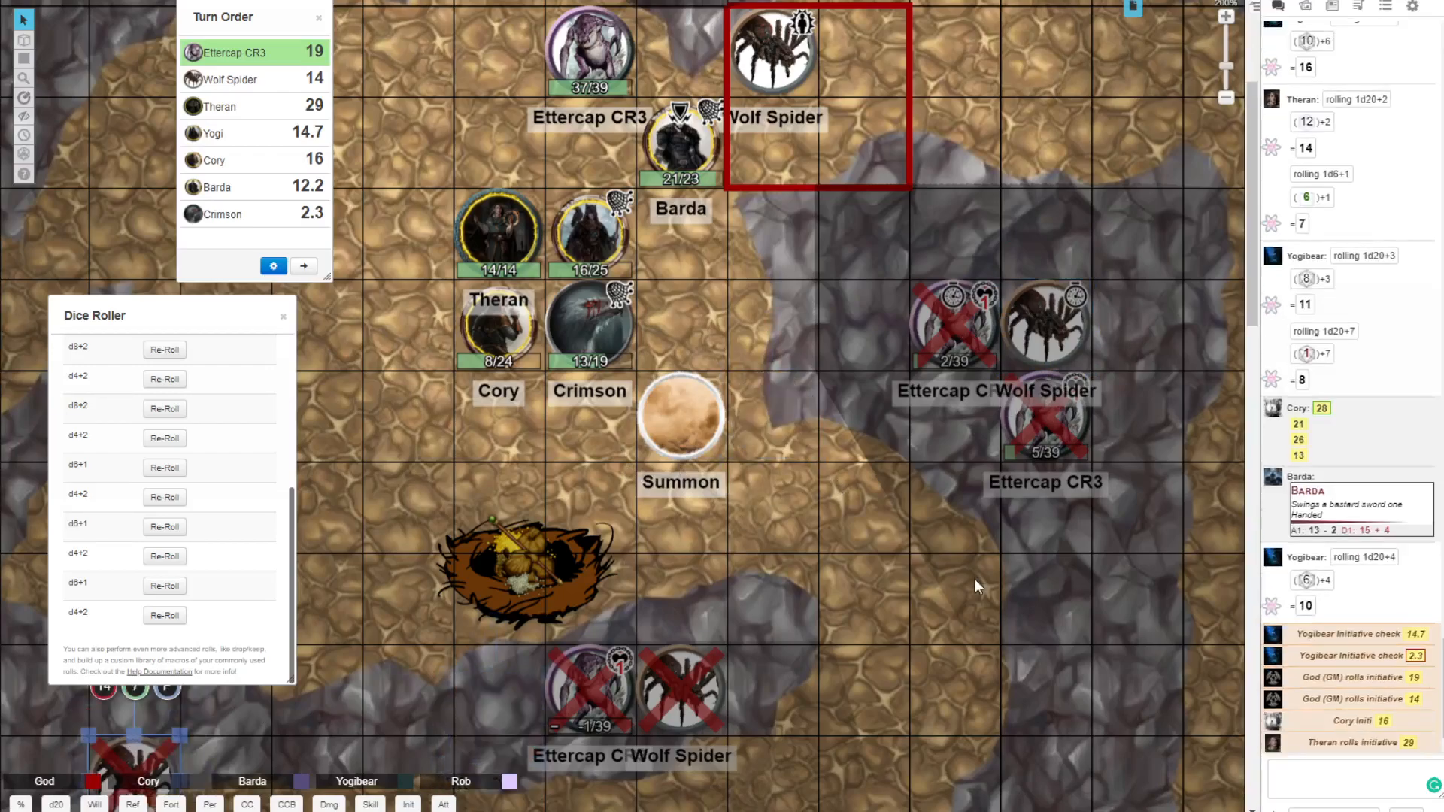
mouse_move(164, 408)
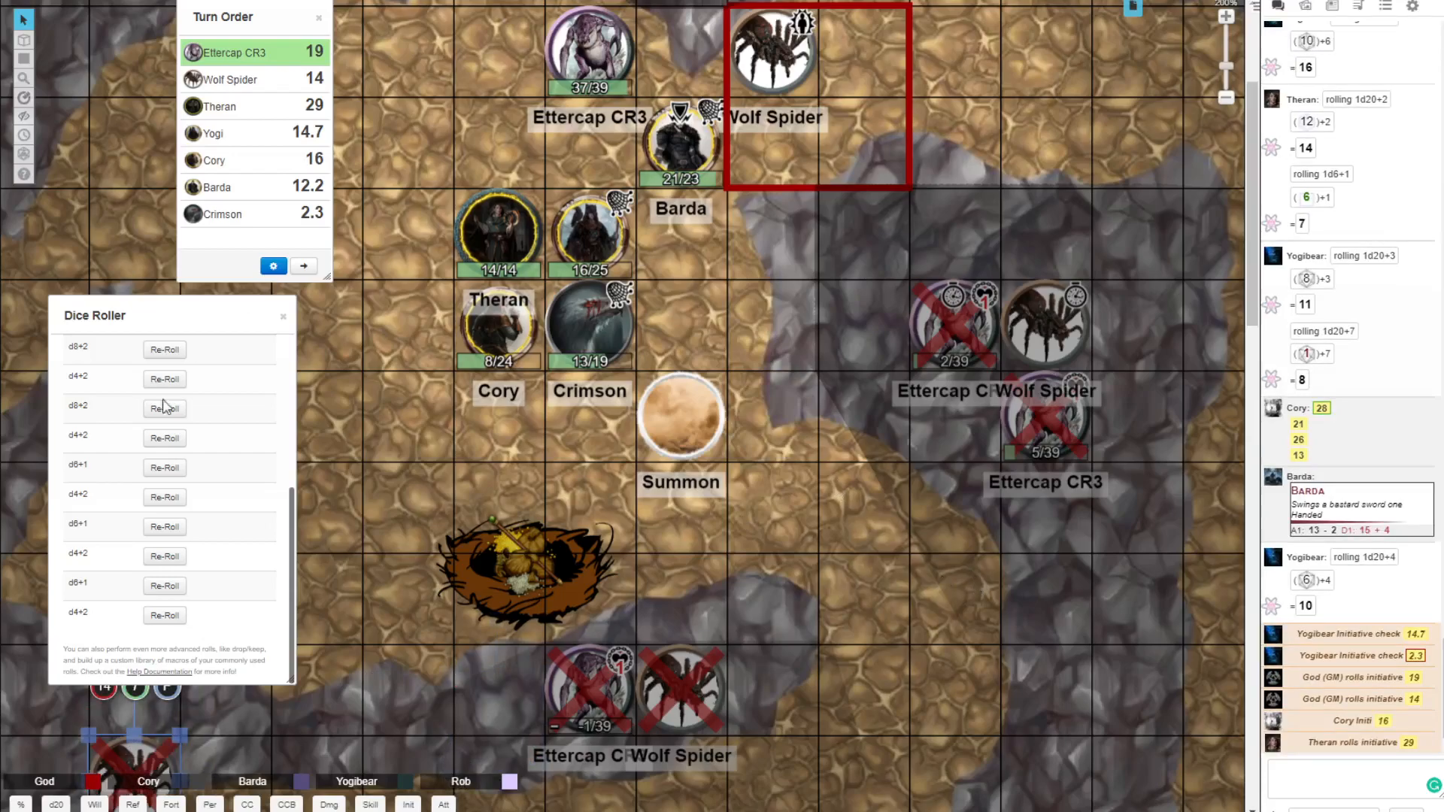
click(274, 264)
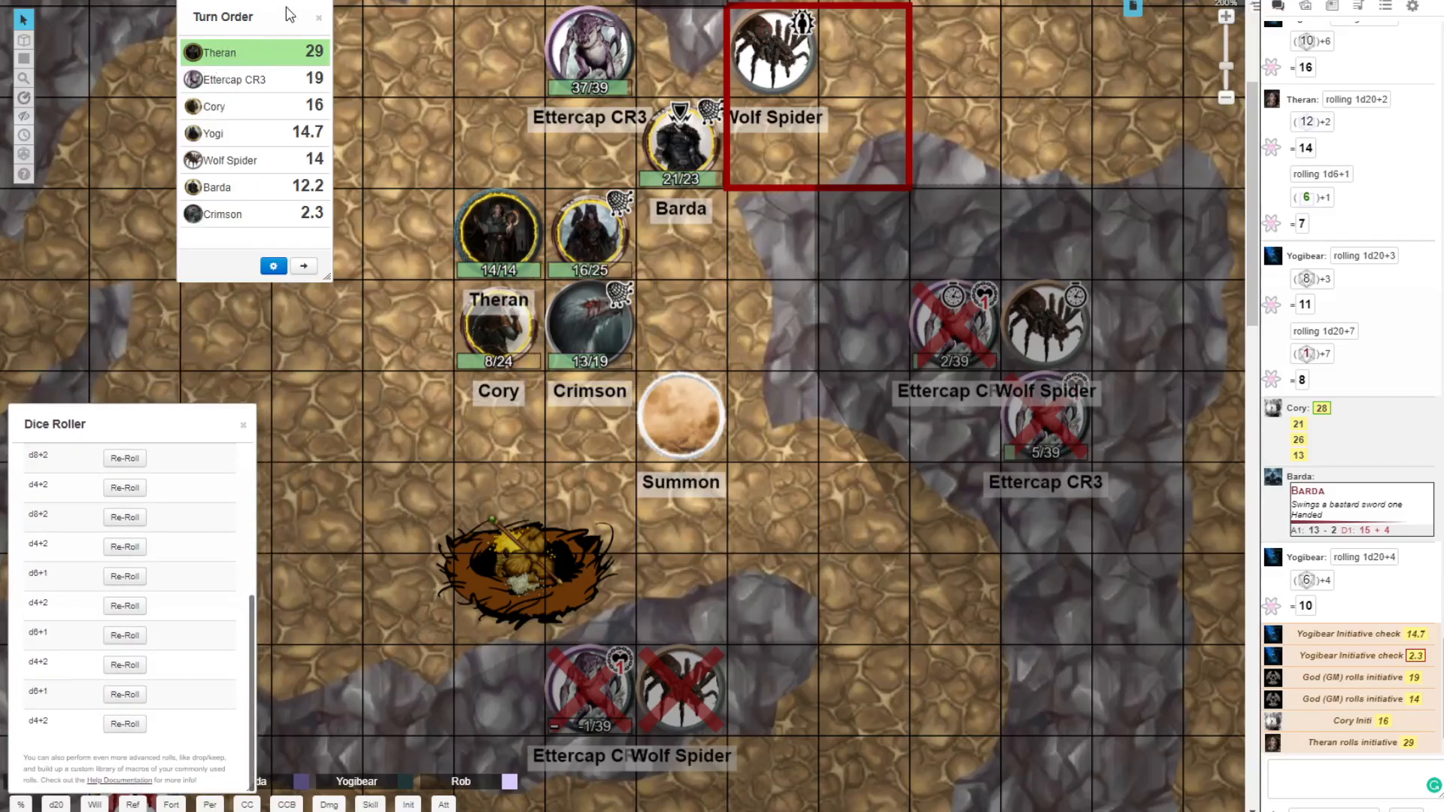
Step: Start Theran's turn with his d20+2 roll of 12 and move the living Ettercap down beside Barda
drag(221, 15, 157, 104)
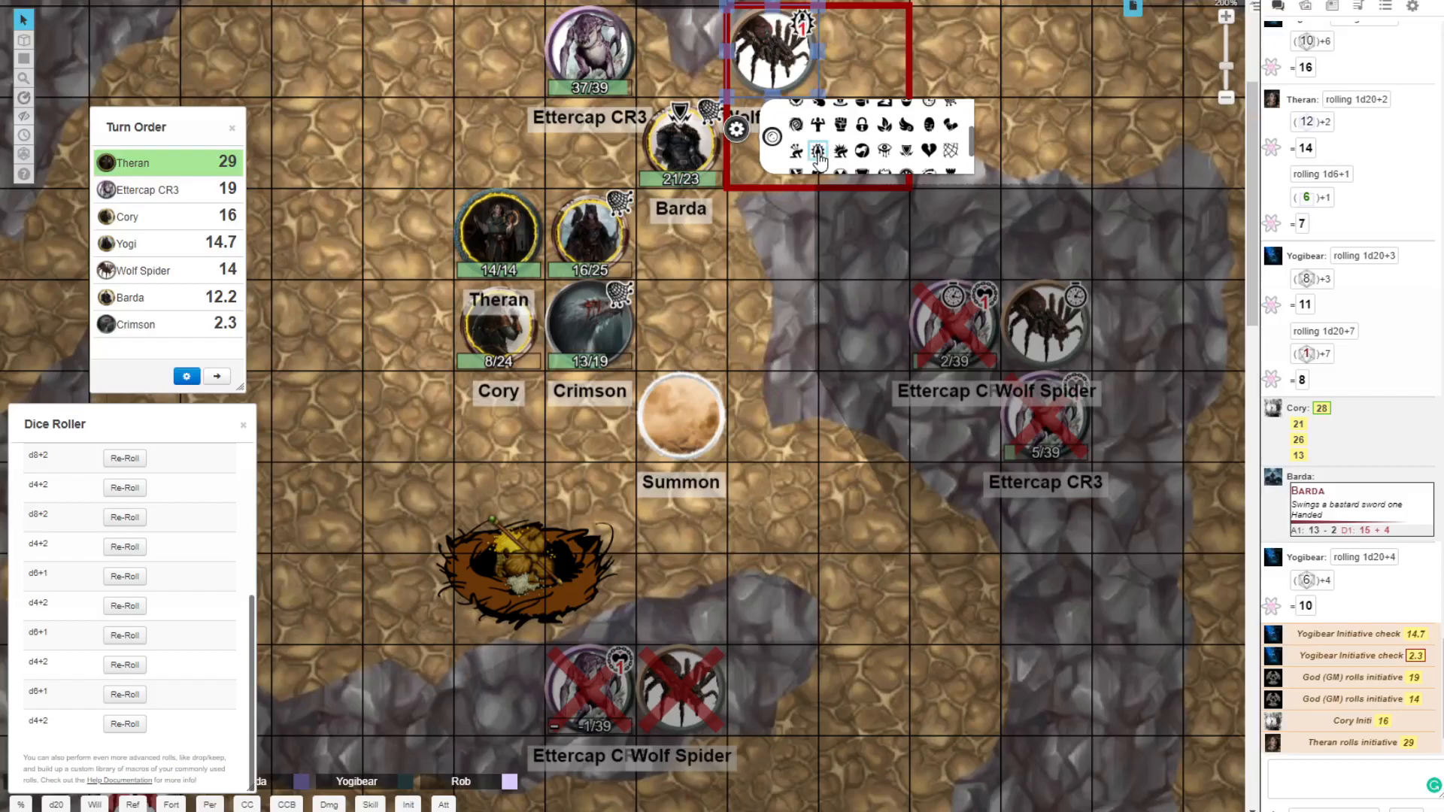
click(659, 360)
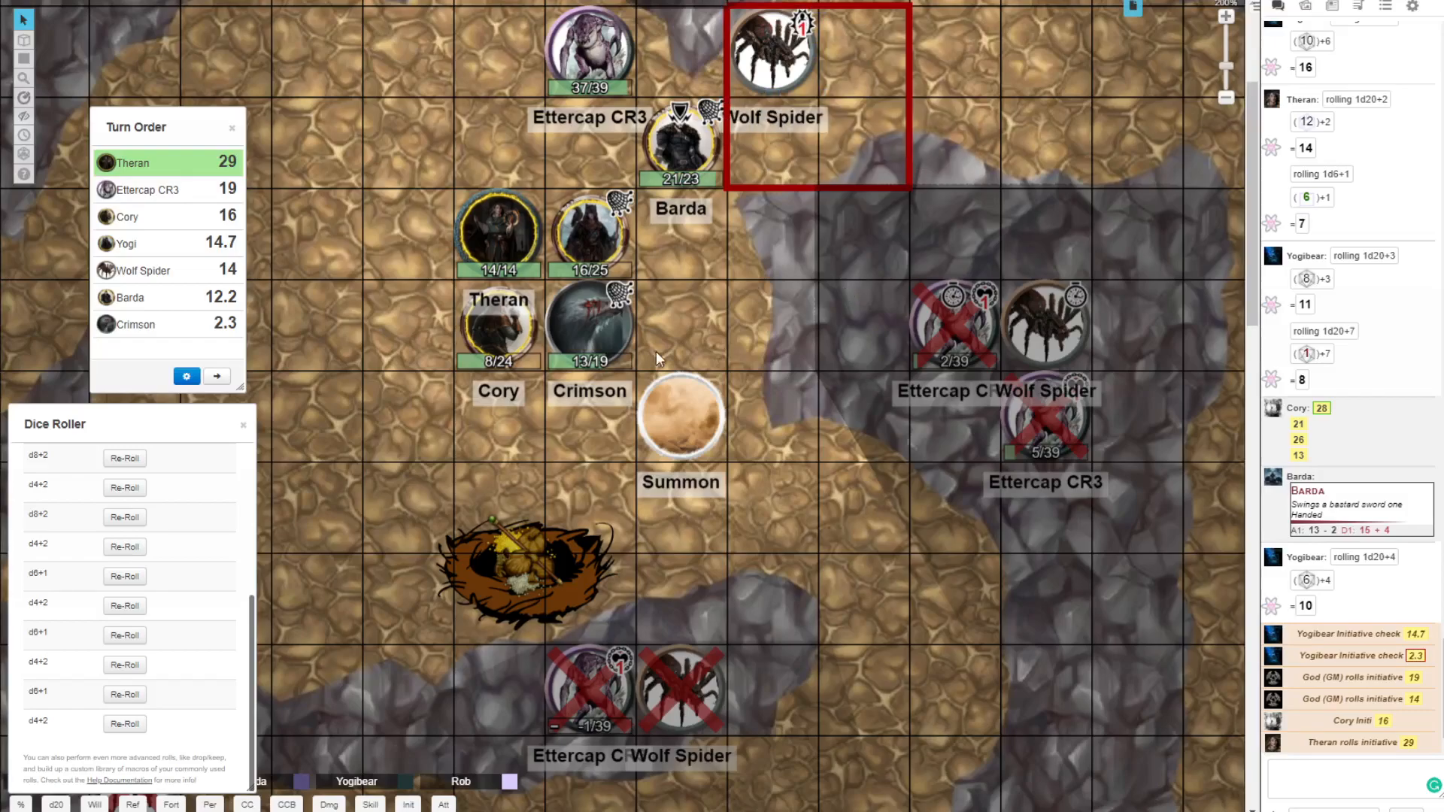
mouse_move(646, 370)
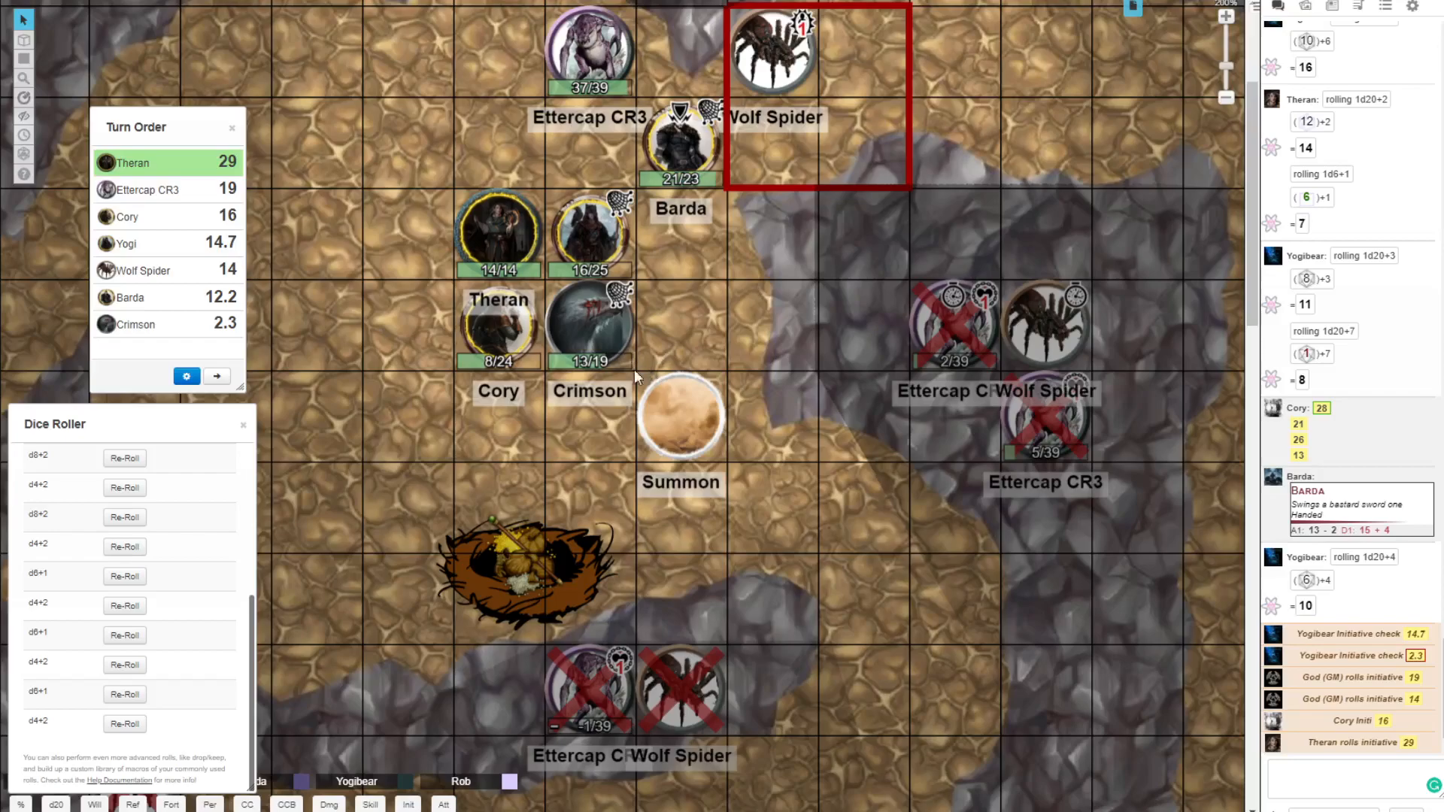
mouse_move(626, 368)
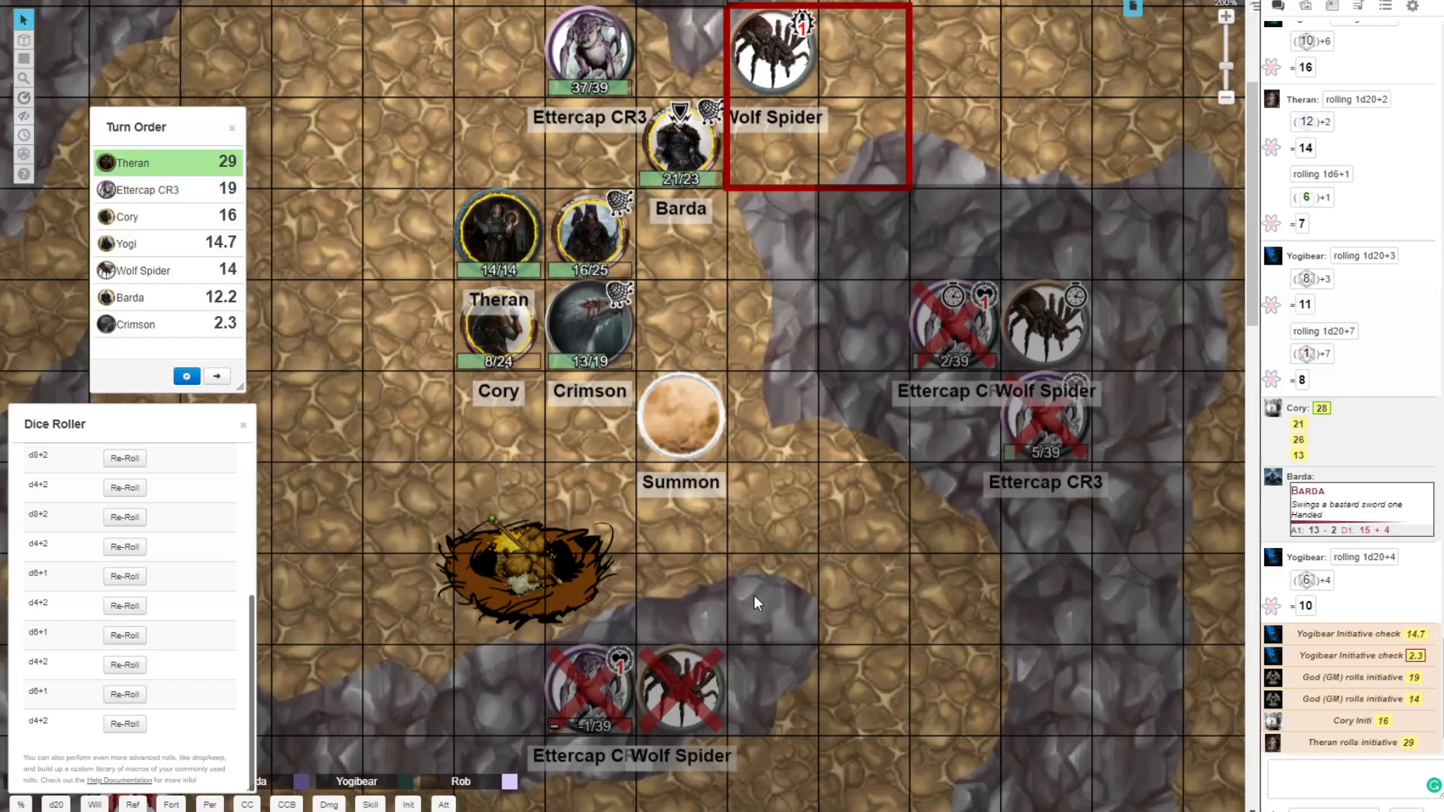
mouse_move(736, 618)
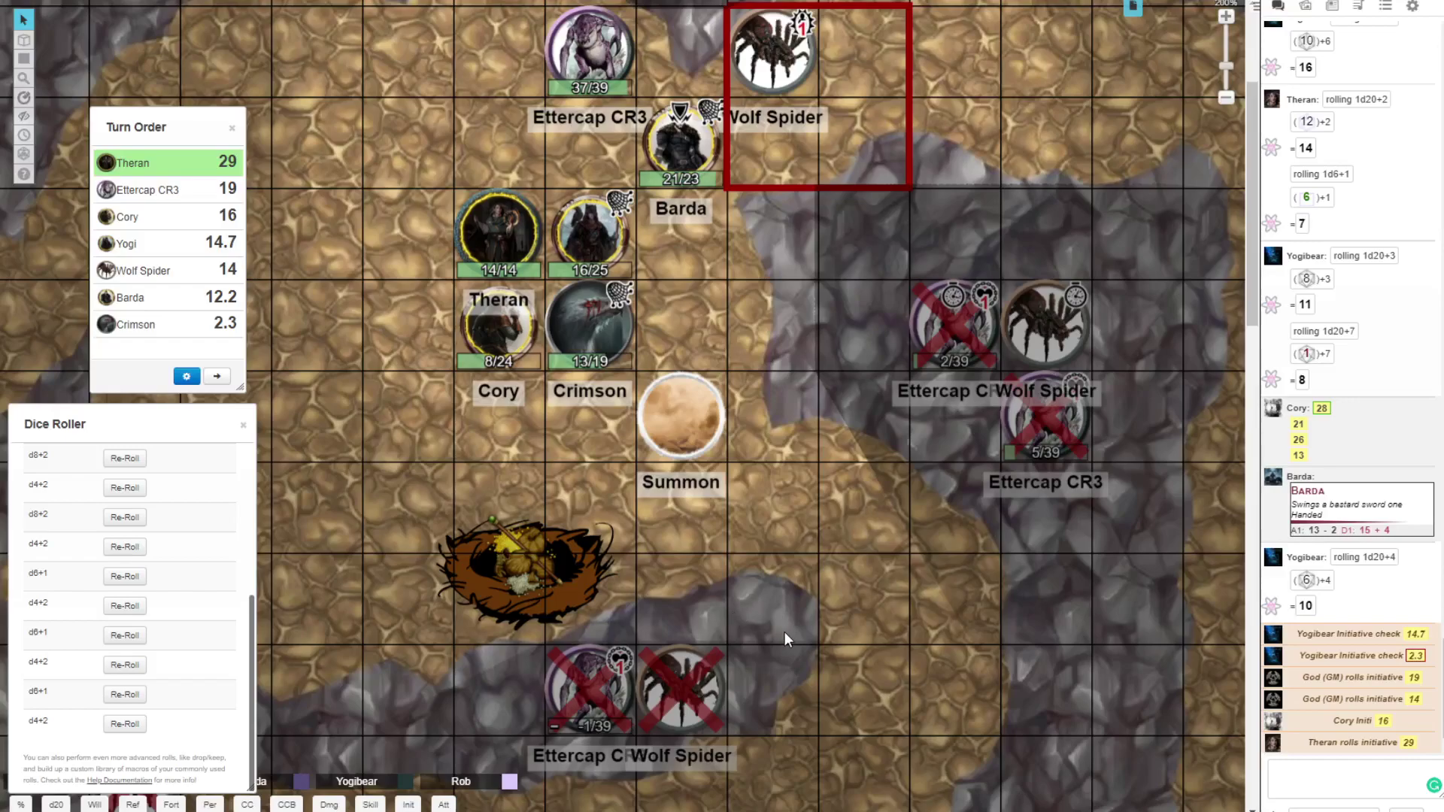
mouse_move(109, 369)
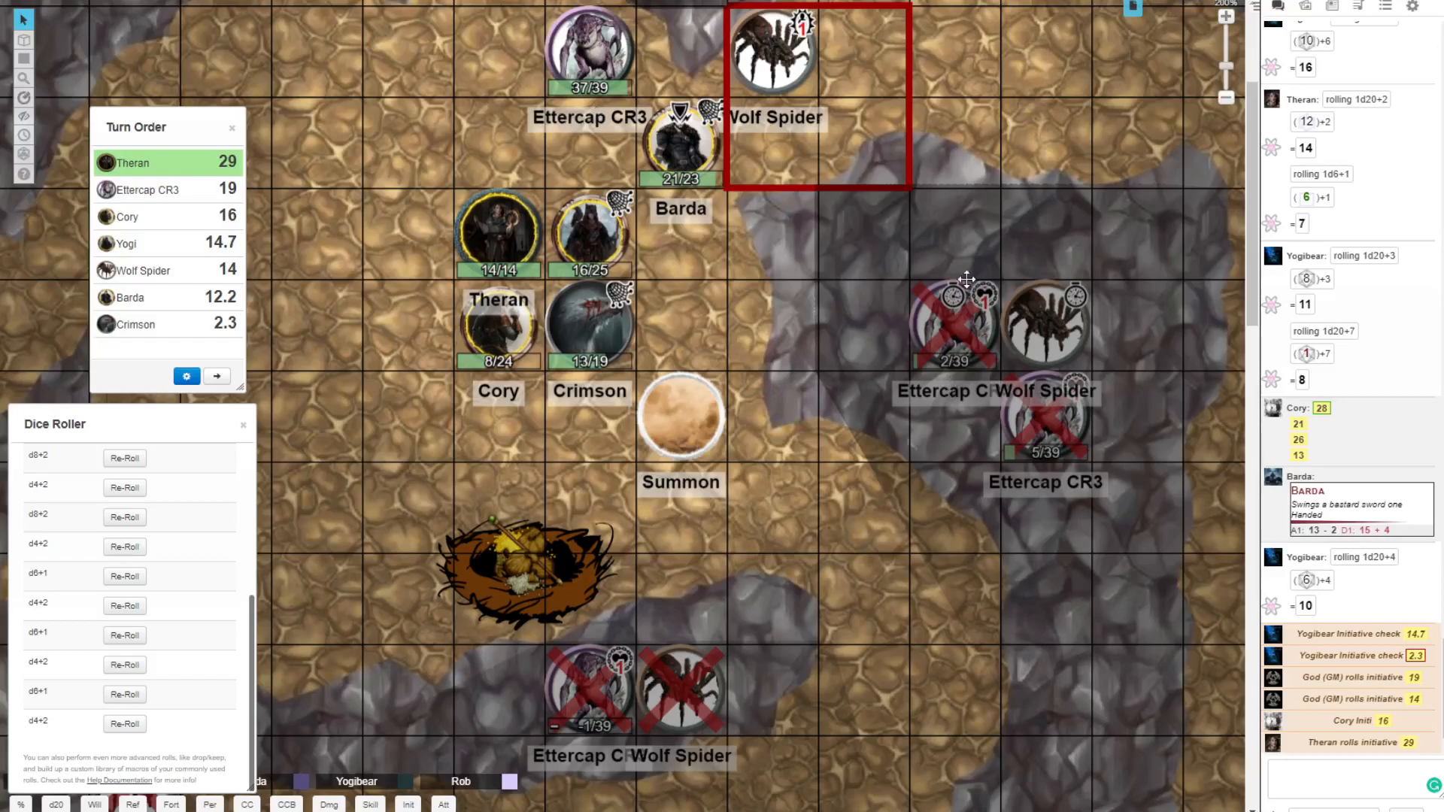
mouse_move(875, 259)
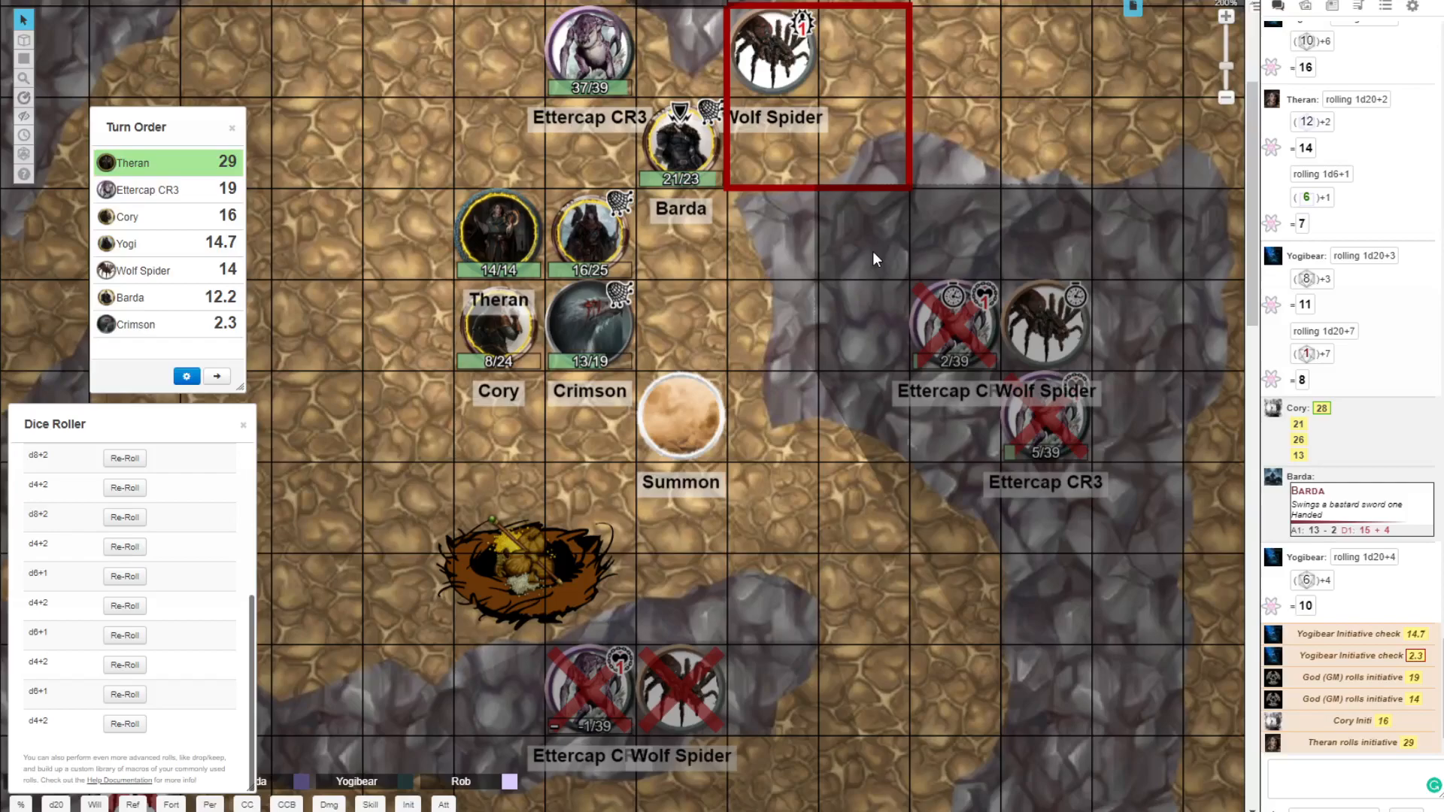
scroll(down, 3)
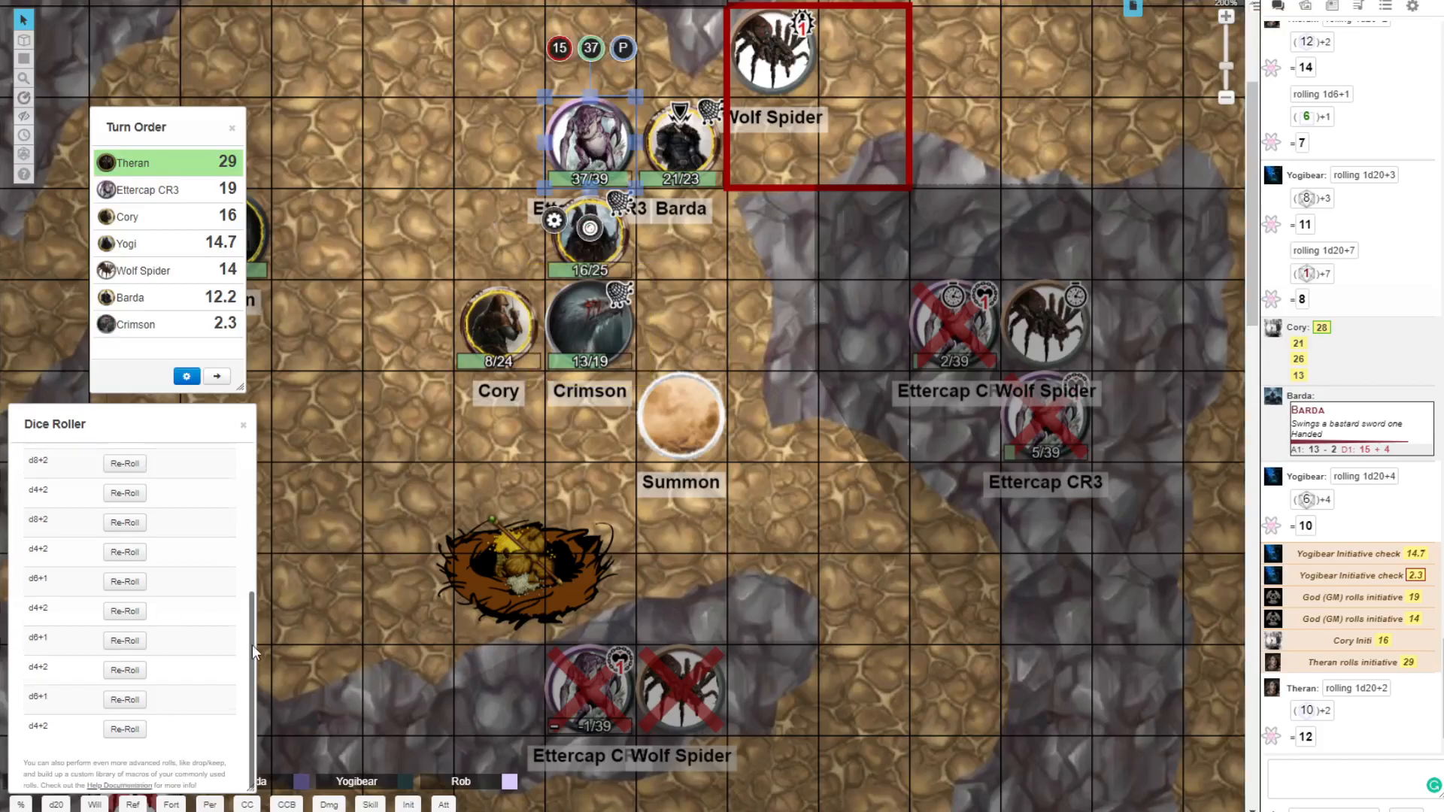
Step: Roll a GM d20 of 7 and the Ettercap's claw-claw-bite set of 19, 9, 15 against Barda
scroll(up, 3)
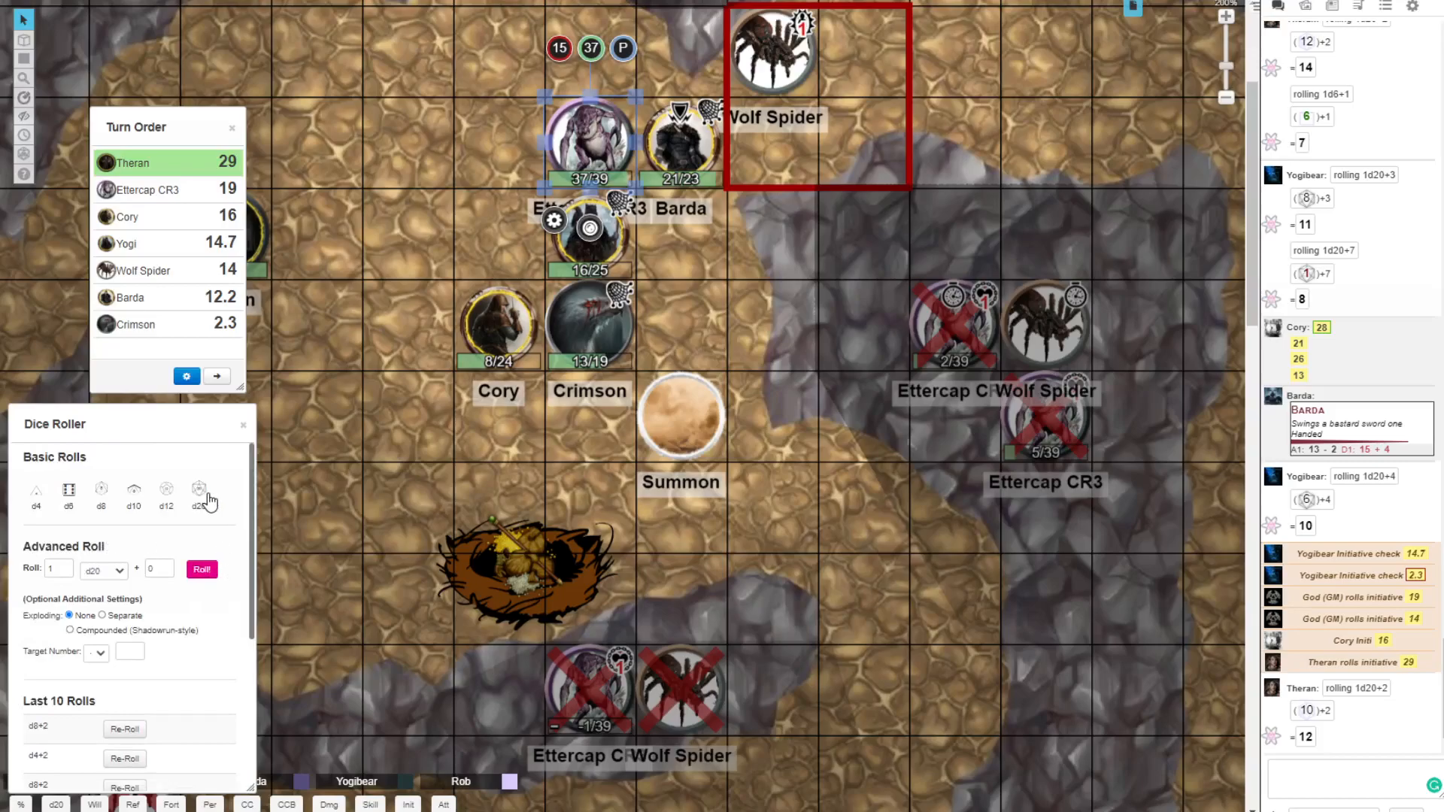
click(199, 489)
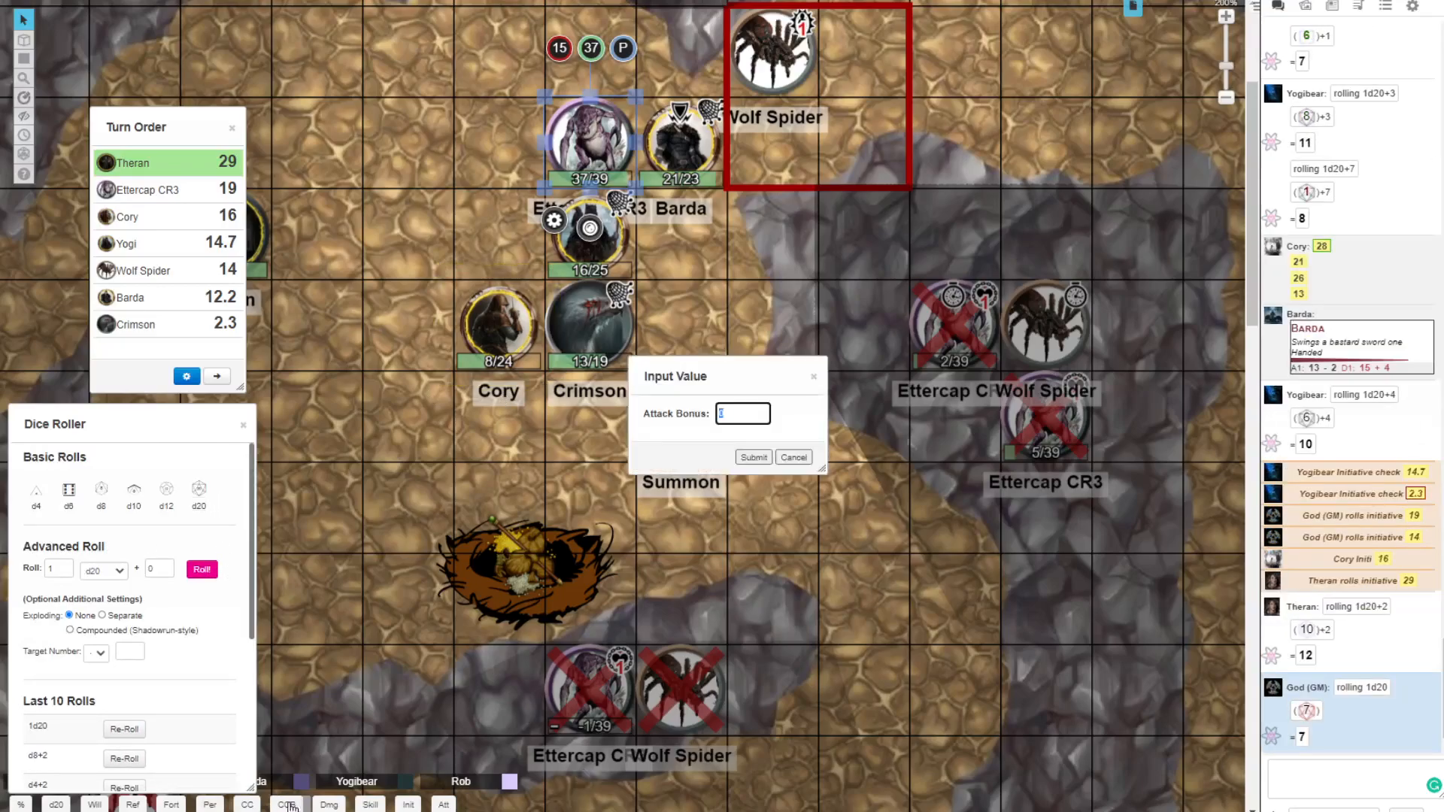
click(752, 457)
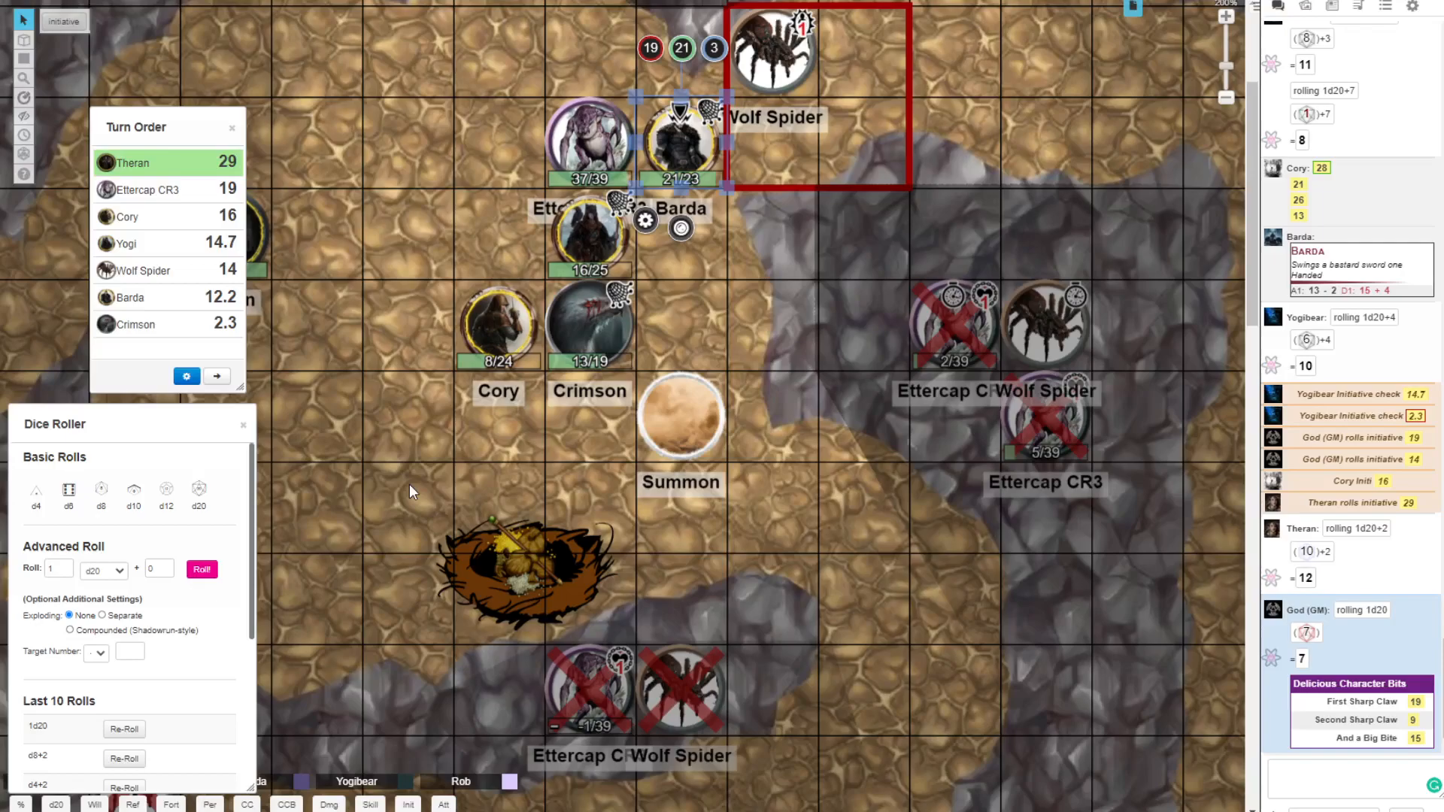
mouse_move(333, 223)
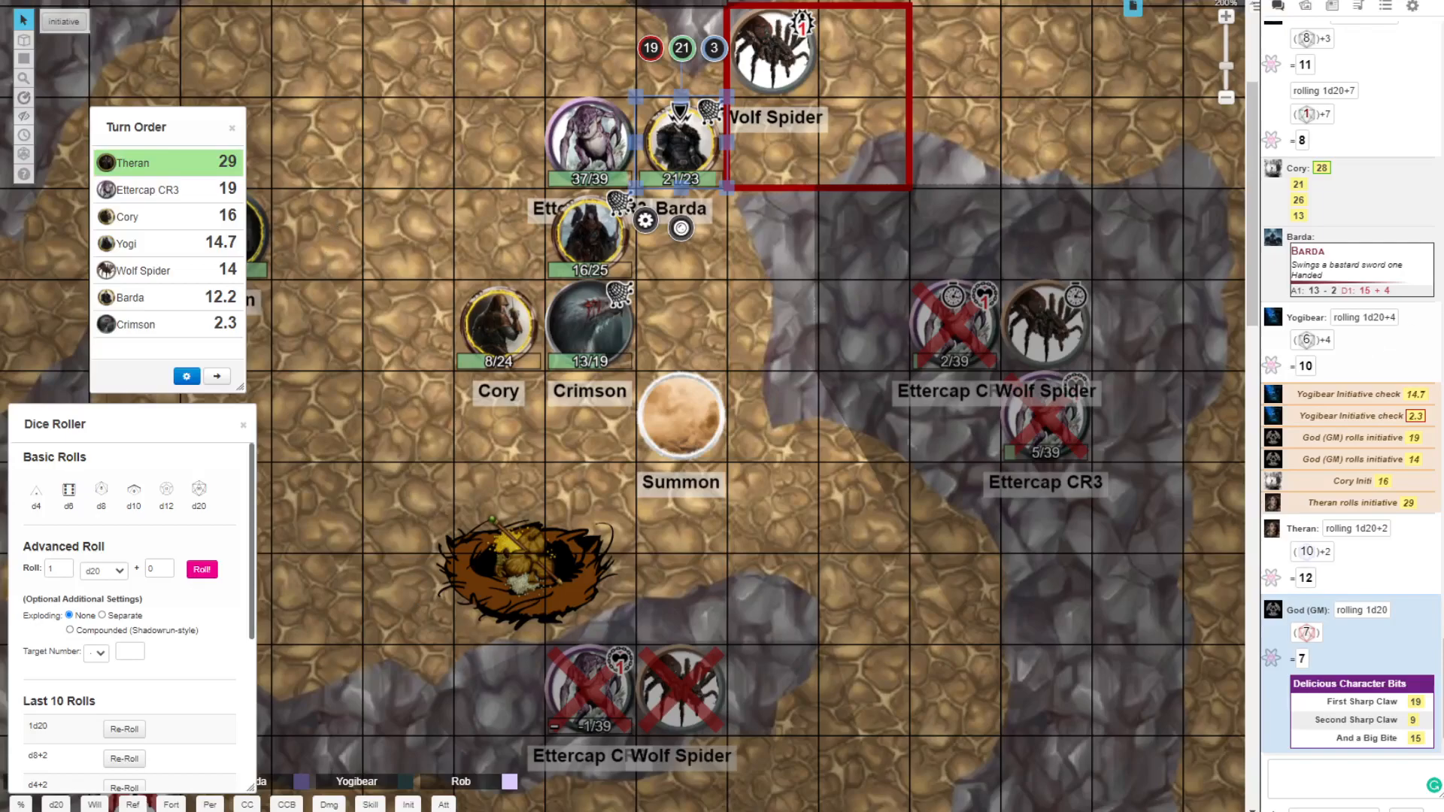
mouse_move(125, 758)
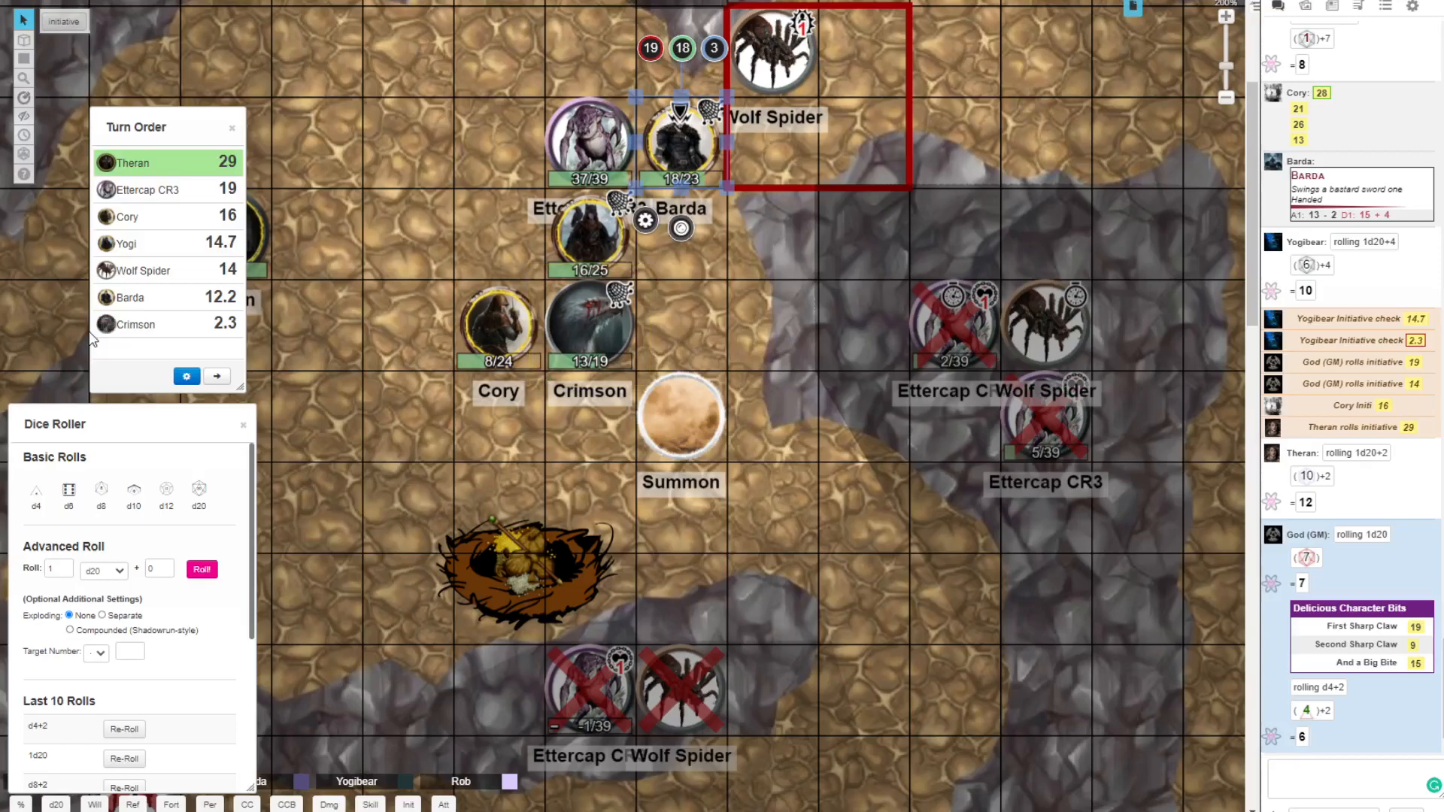
Step: Move Cory's token up beside the Ettercap near Barda at the top of the cave
drag(498, 321, 406, 230)
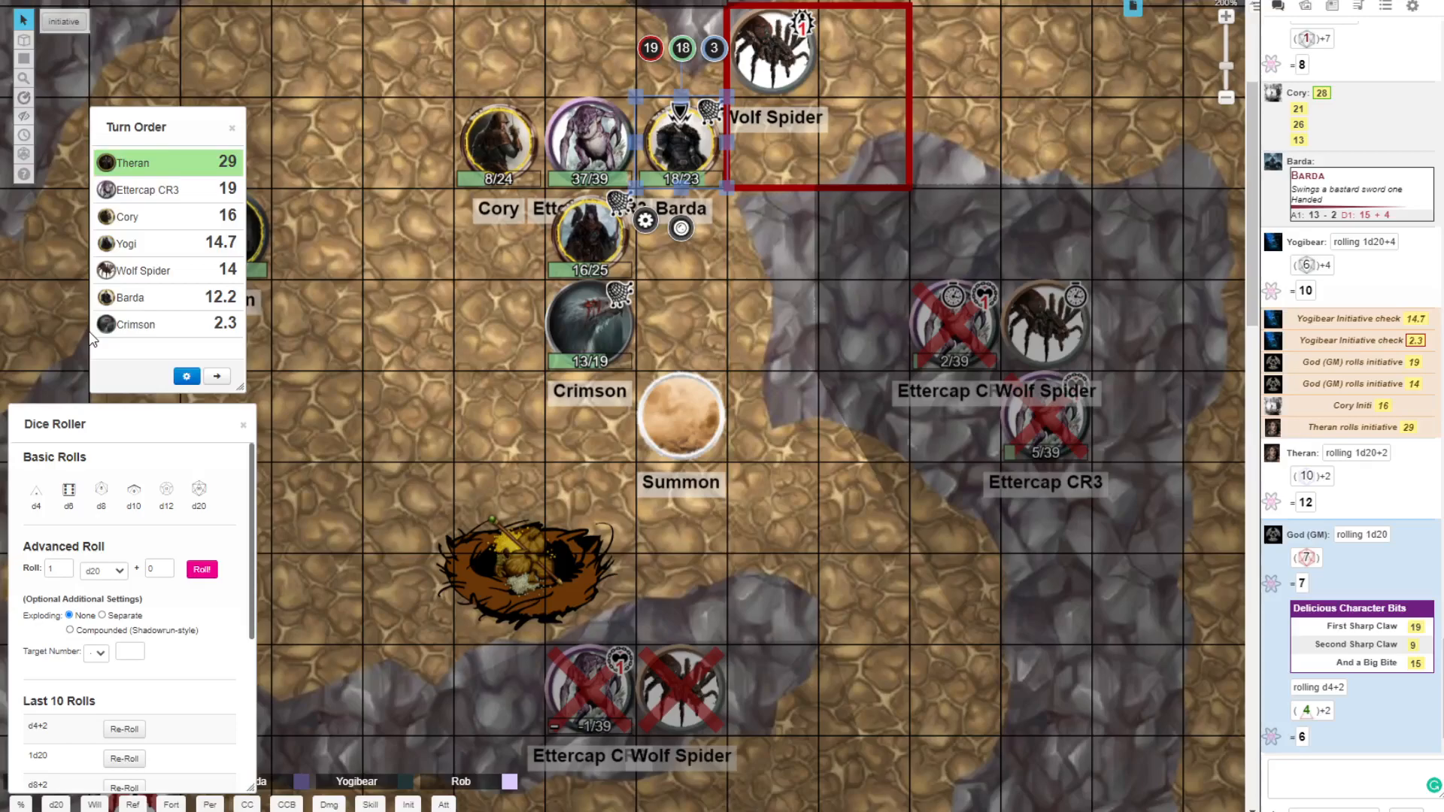
scroll(down, 3)
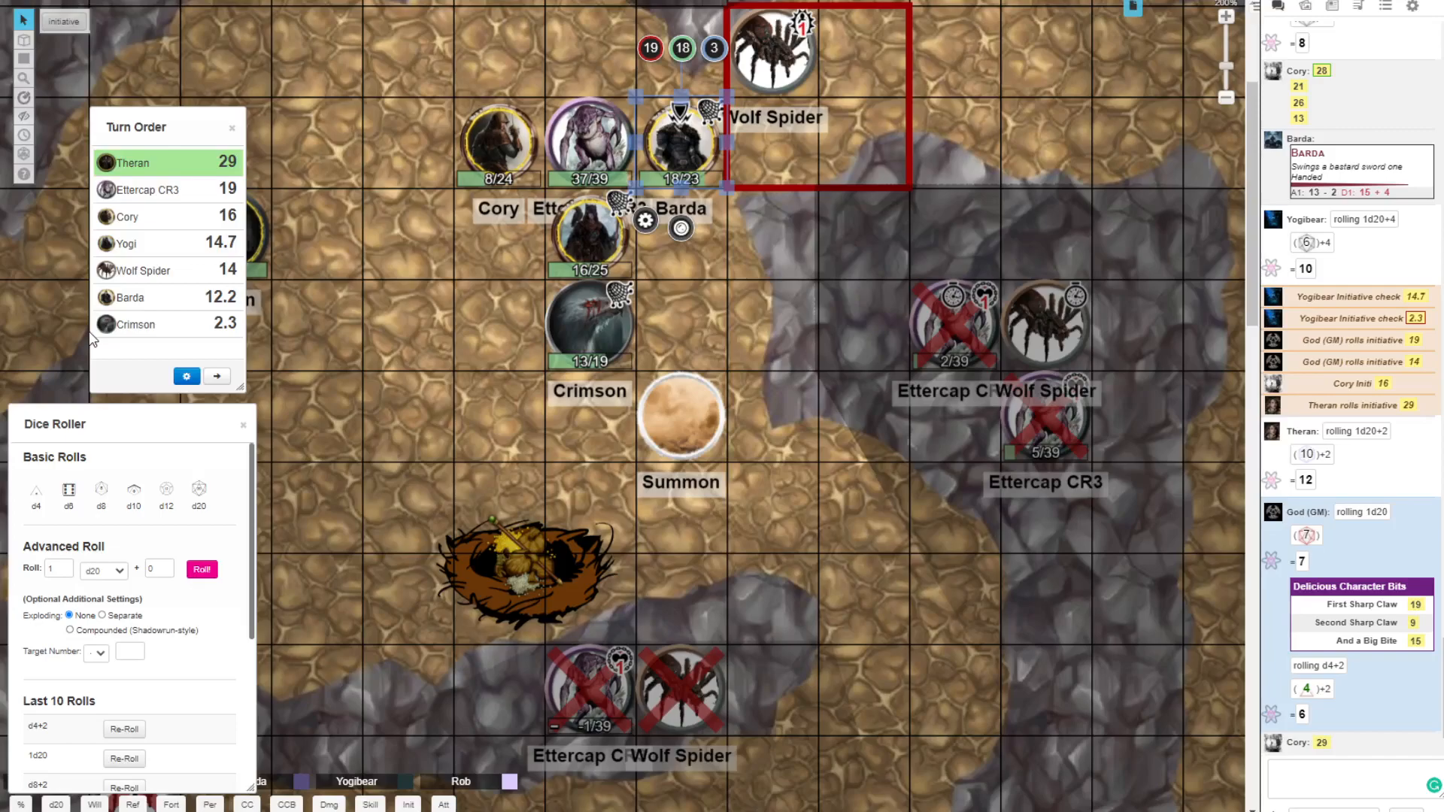
scroll(down, 3)
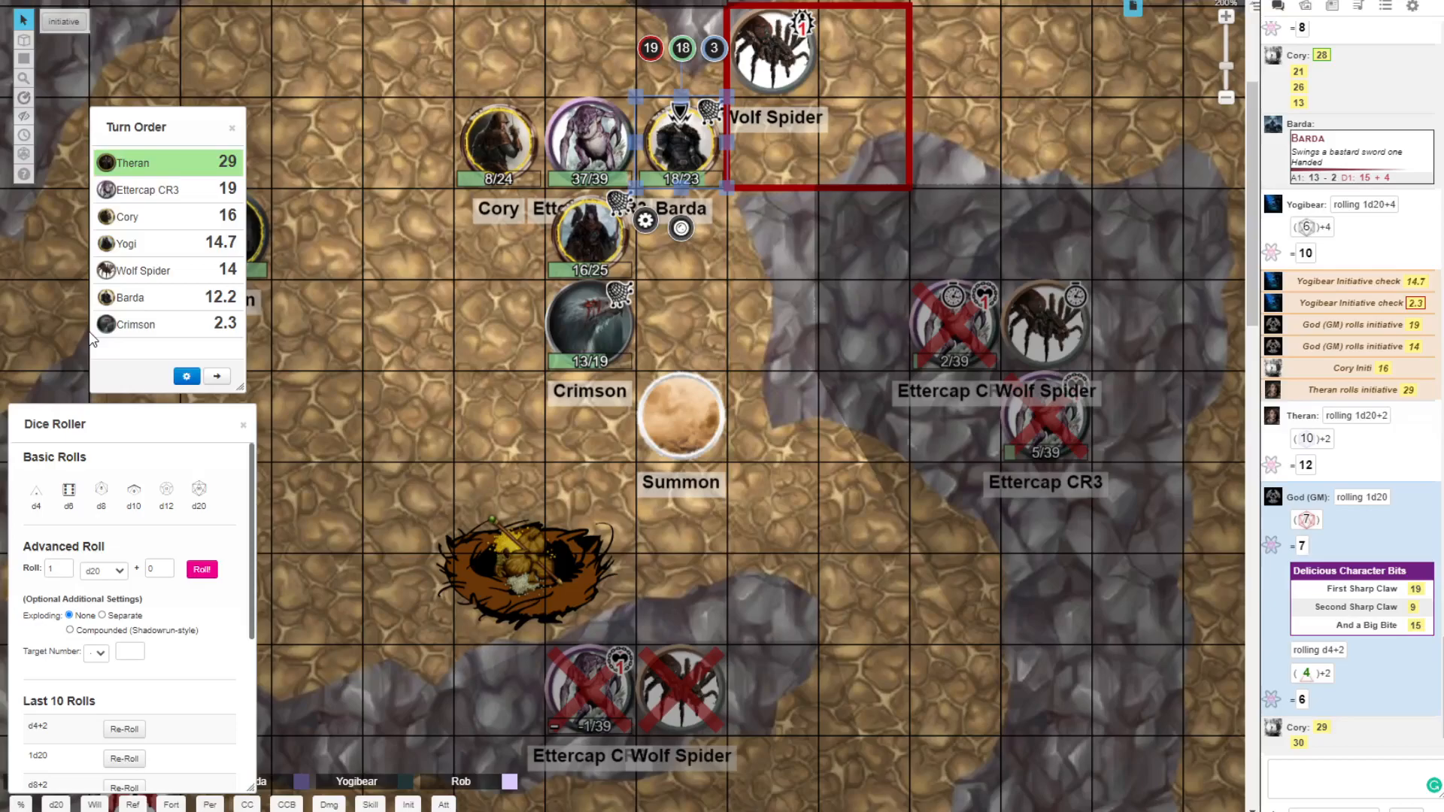
scroll(up, 3)
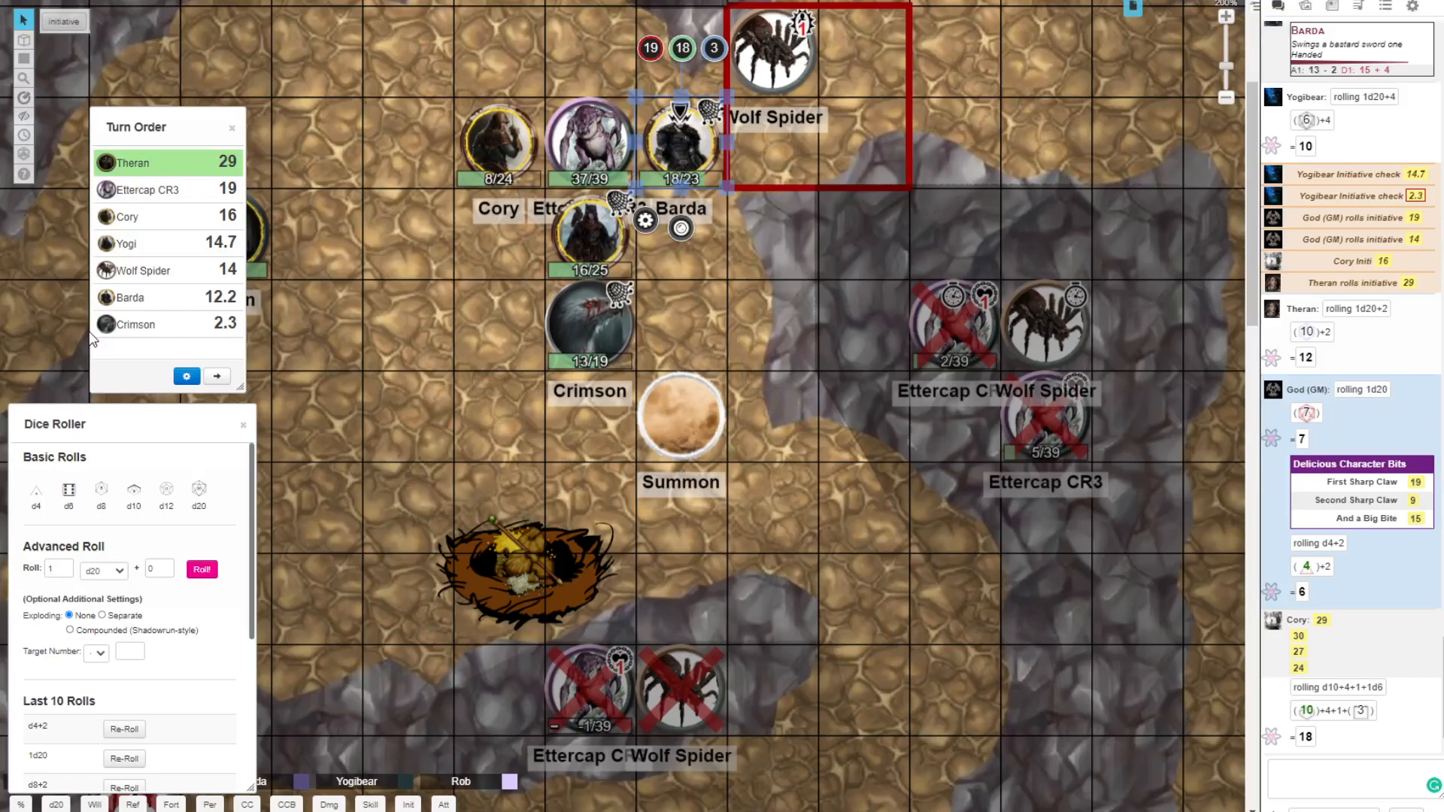
Step: Mark the Ettercap beside Cory as dead with the red X status marker
click(590, 327)
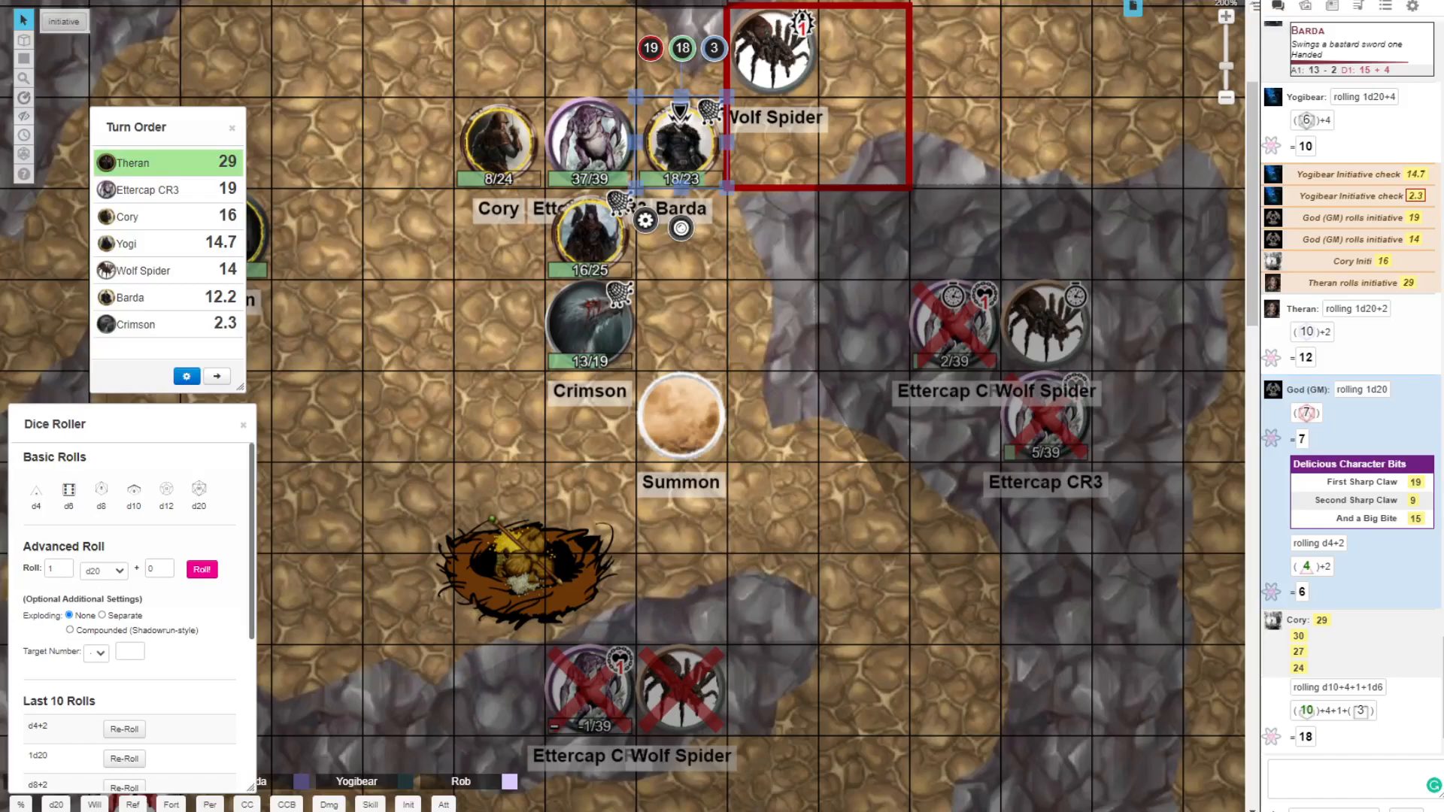
click(590, 143)
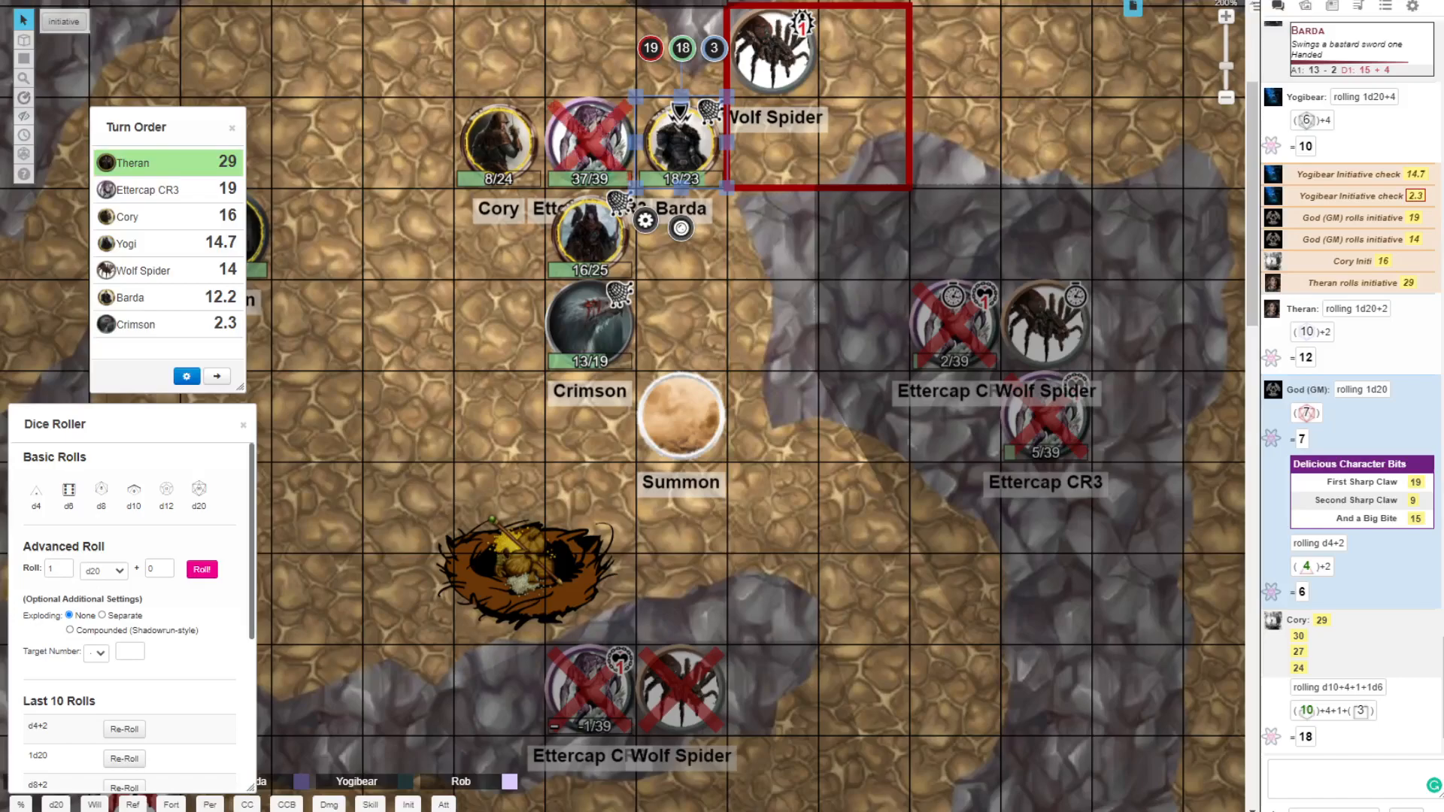